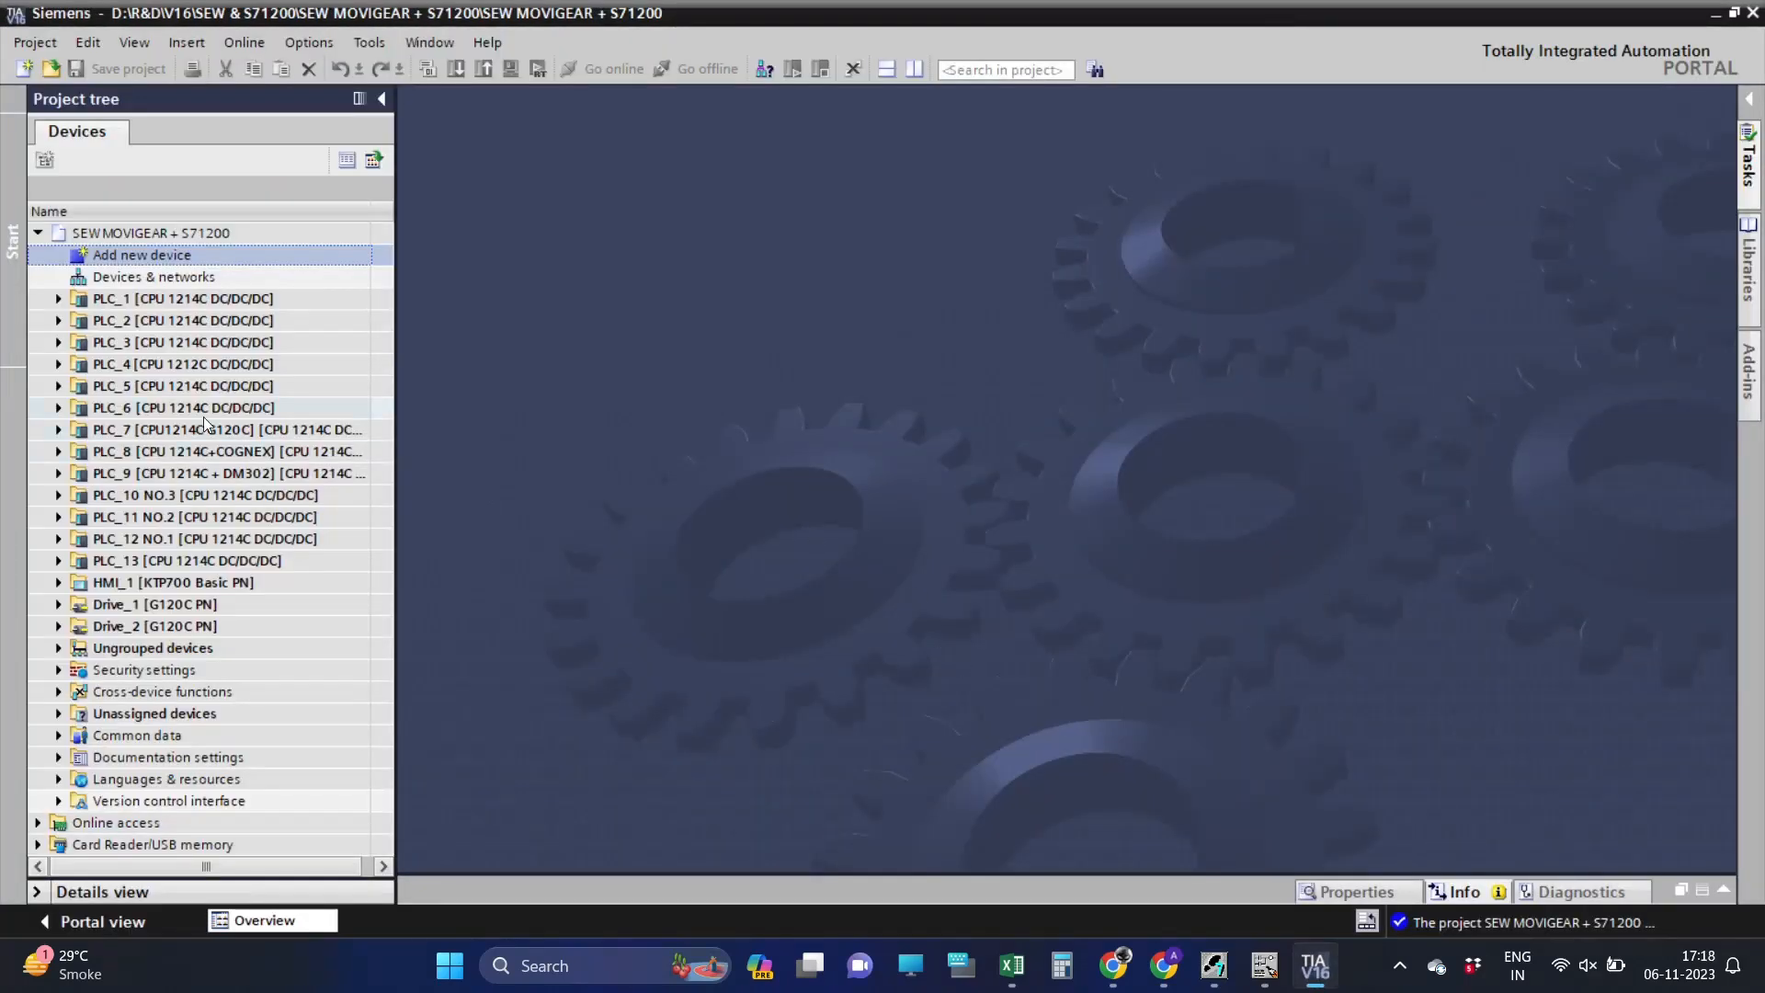
Add a SIMATIC S7-300 CPU 315-2 PN/DP controller to the project from the device catalog.
double_click(140, 254)
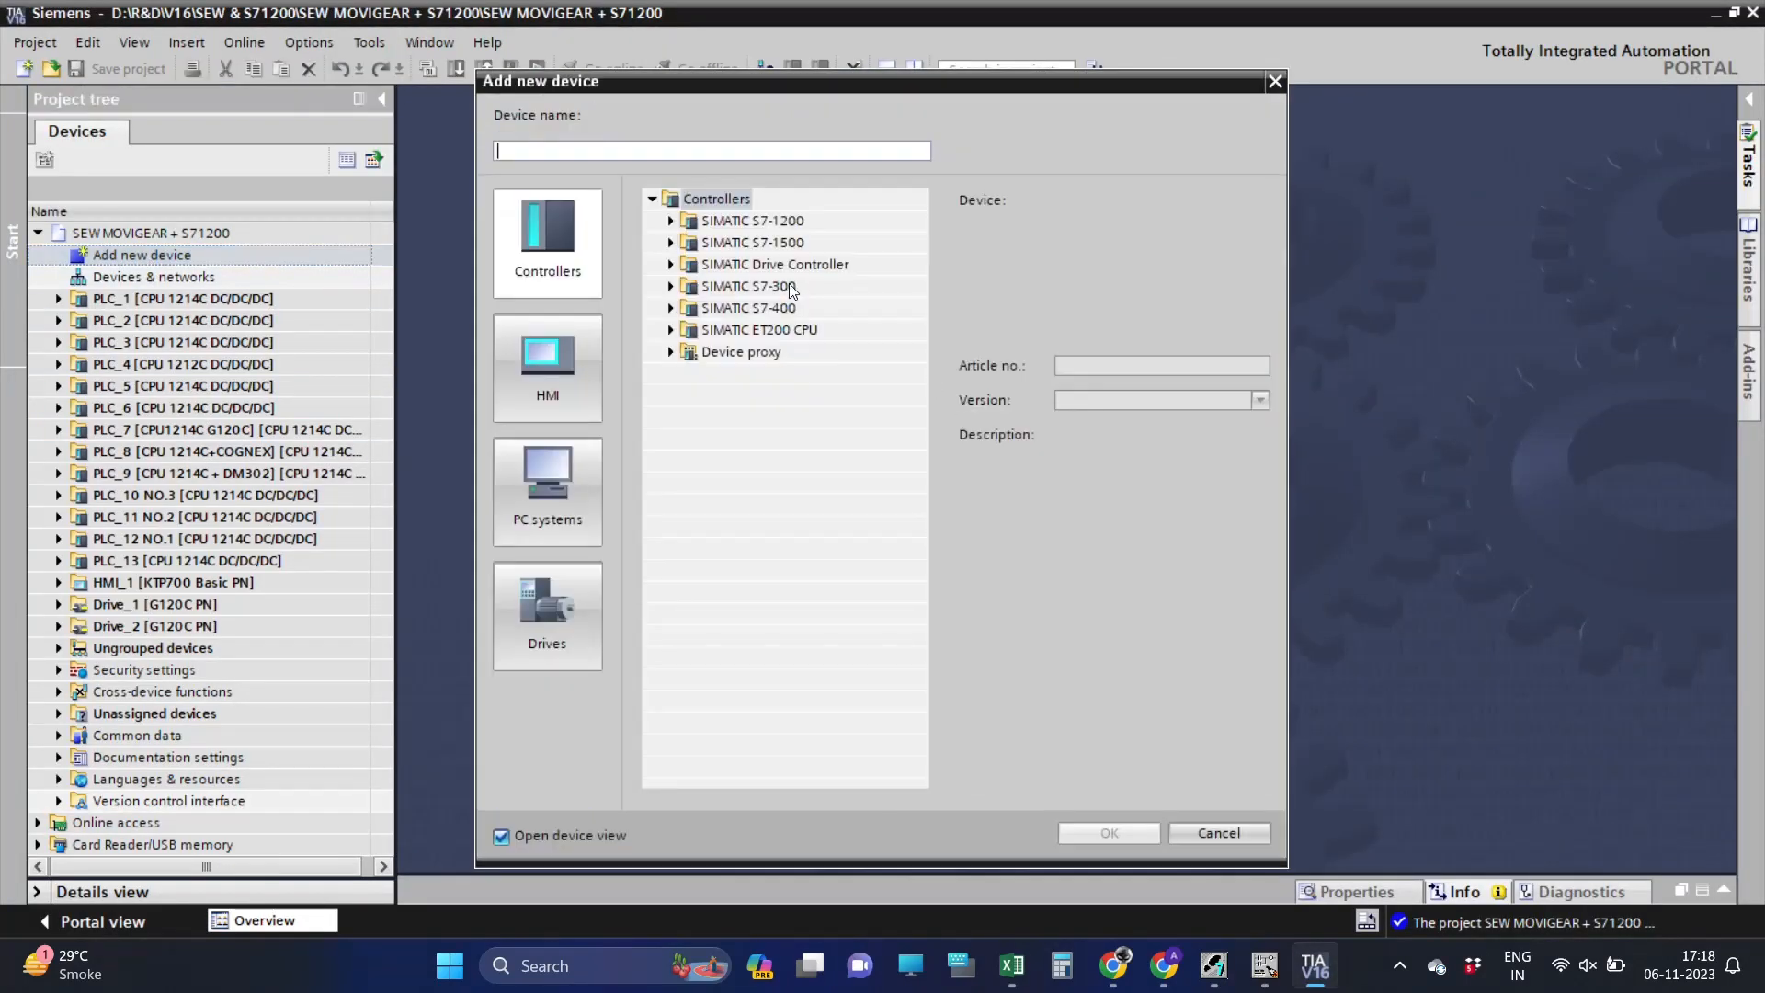
click(671, 287)
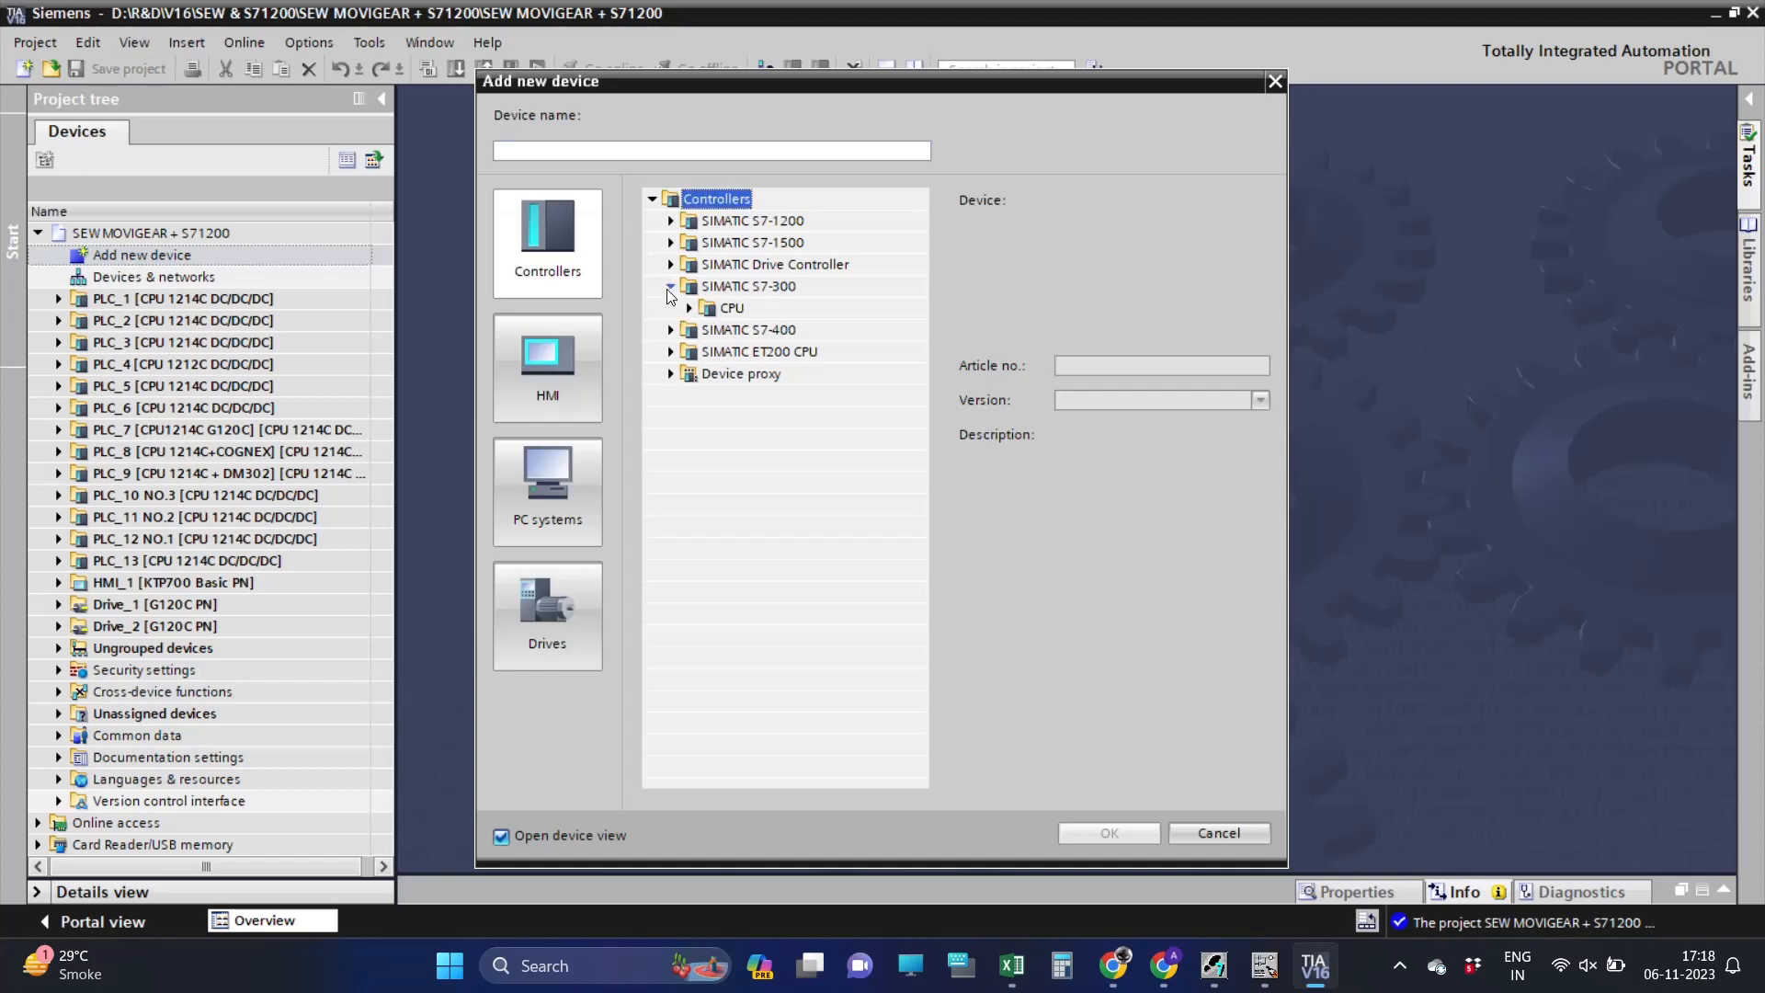
click(689, 307)
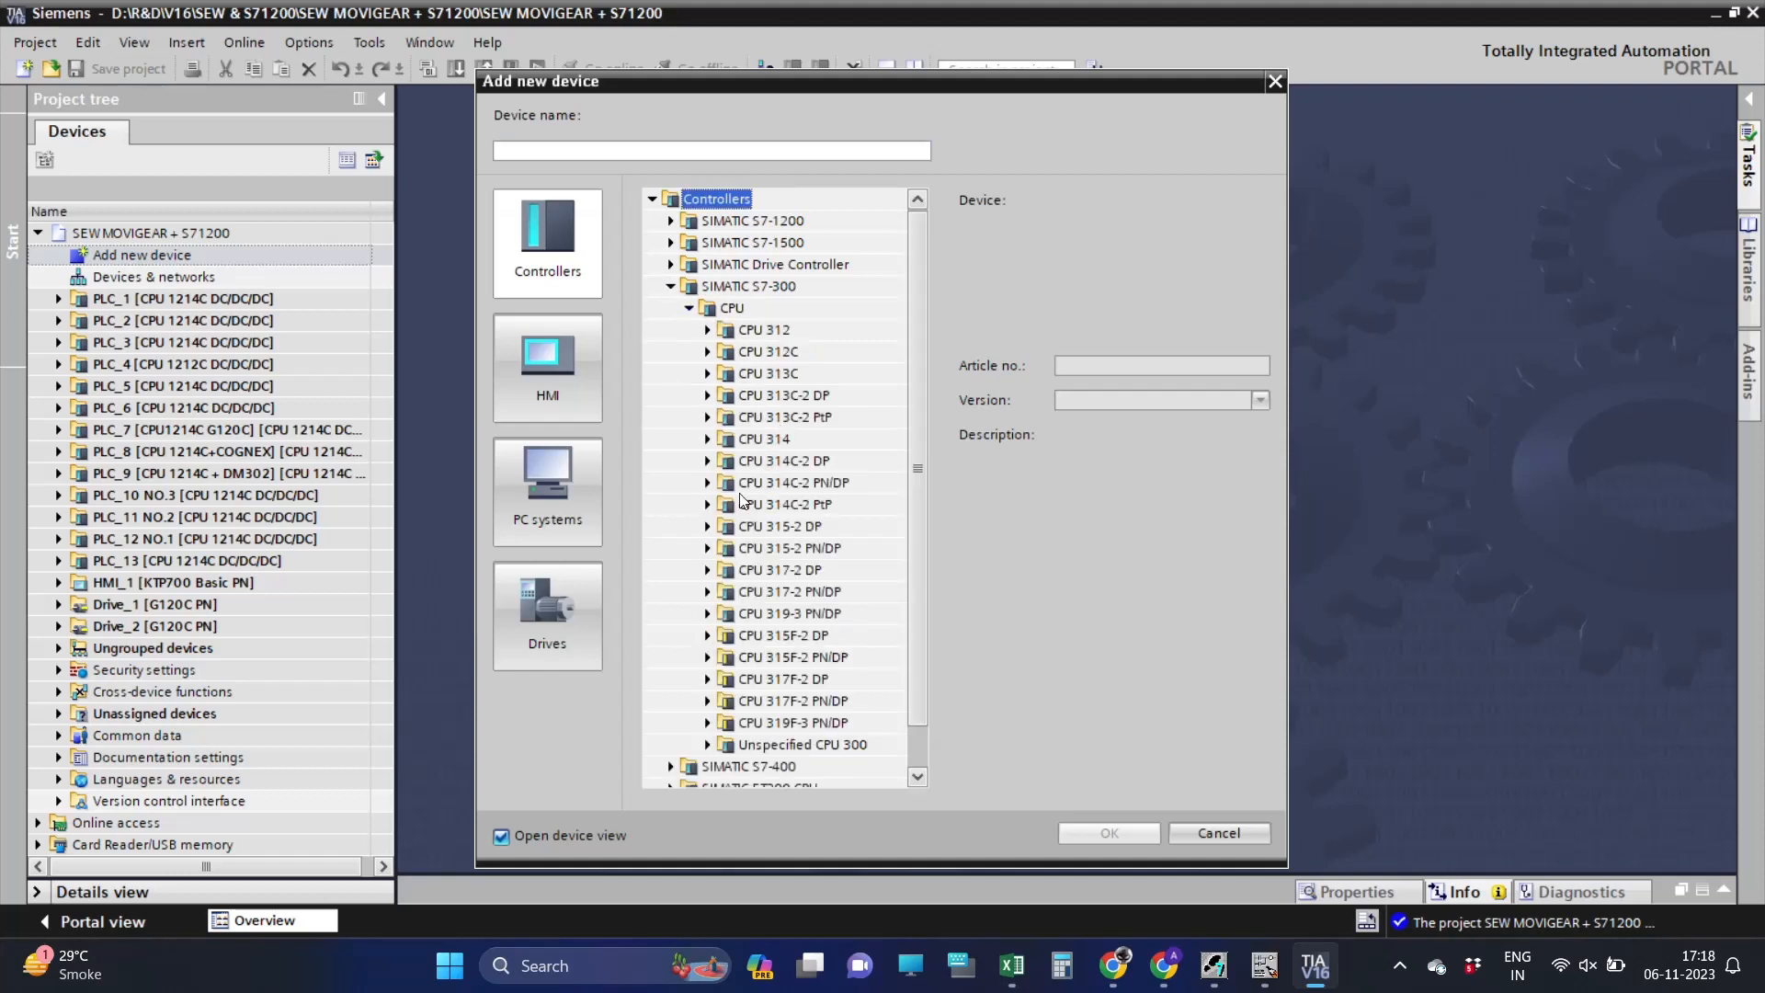
click(708, 548)
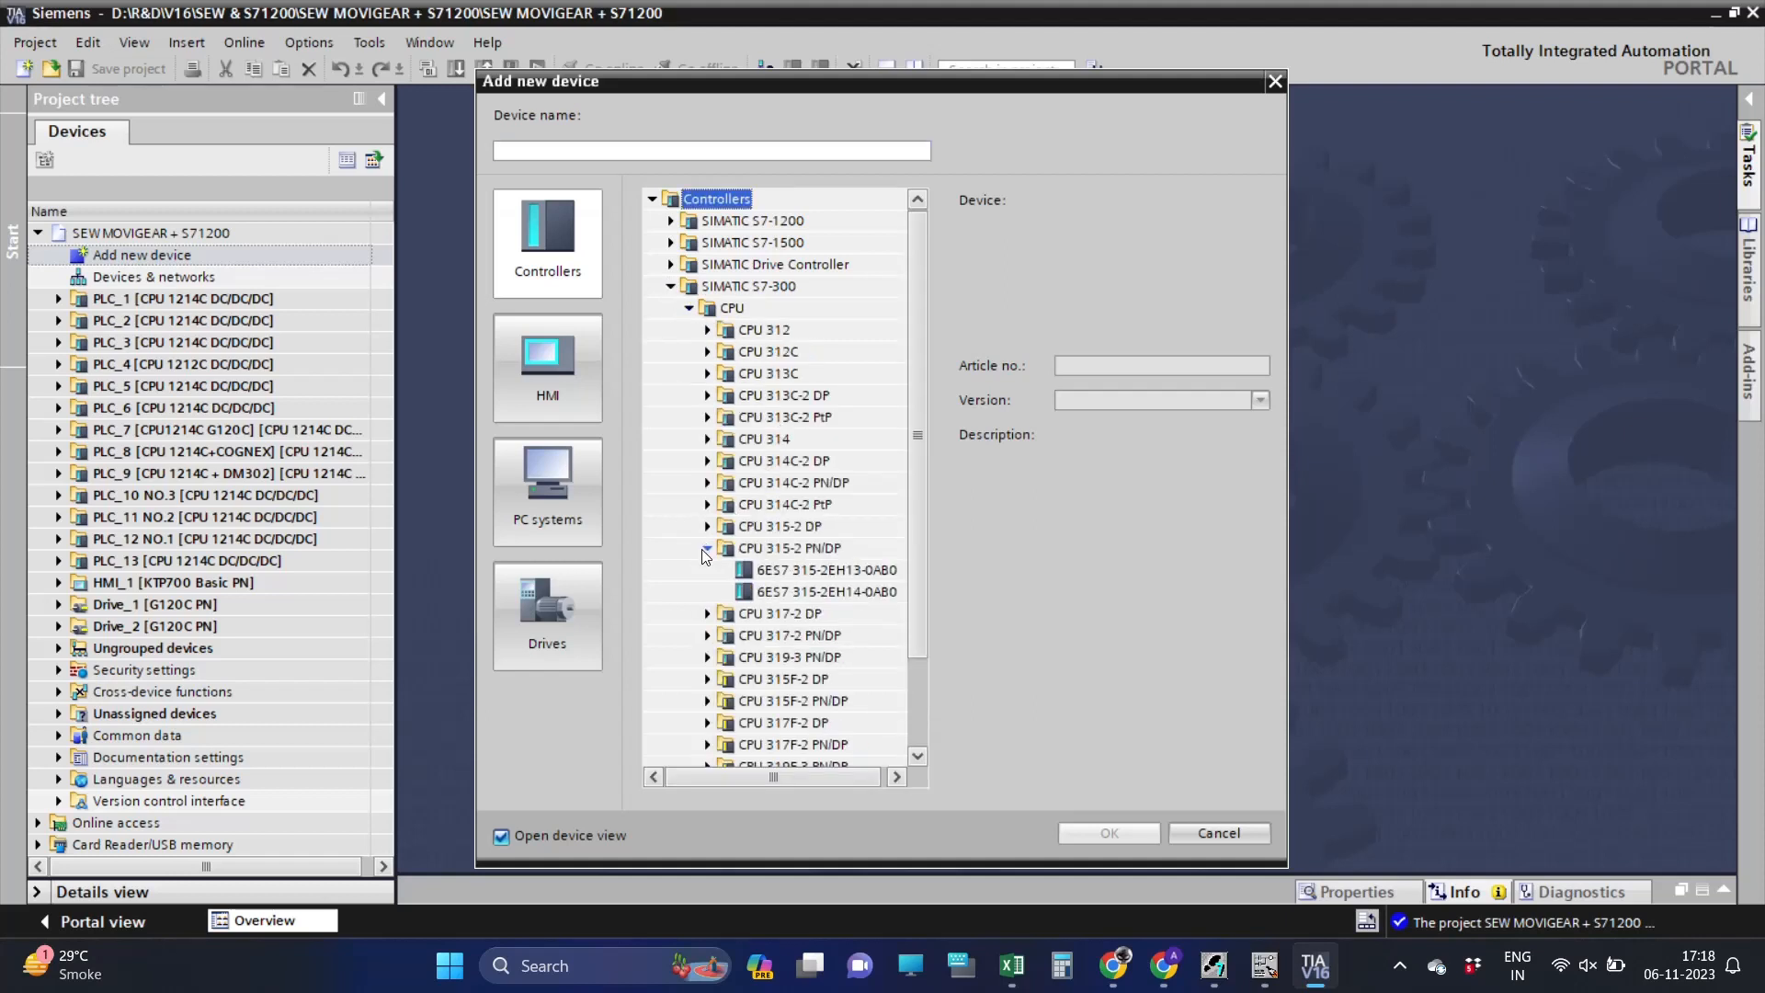
click(1107, 833)
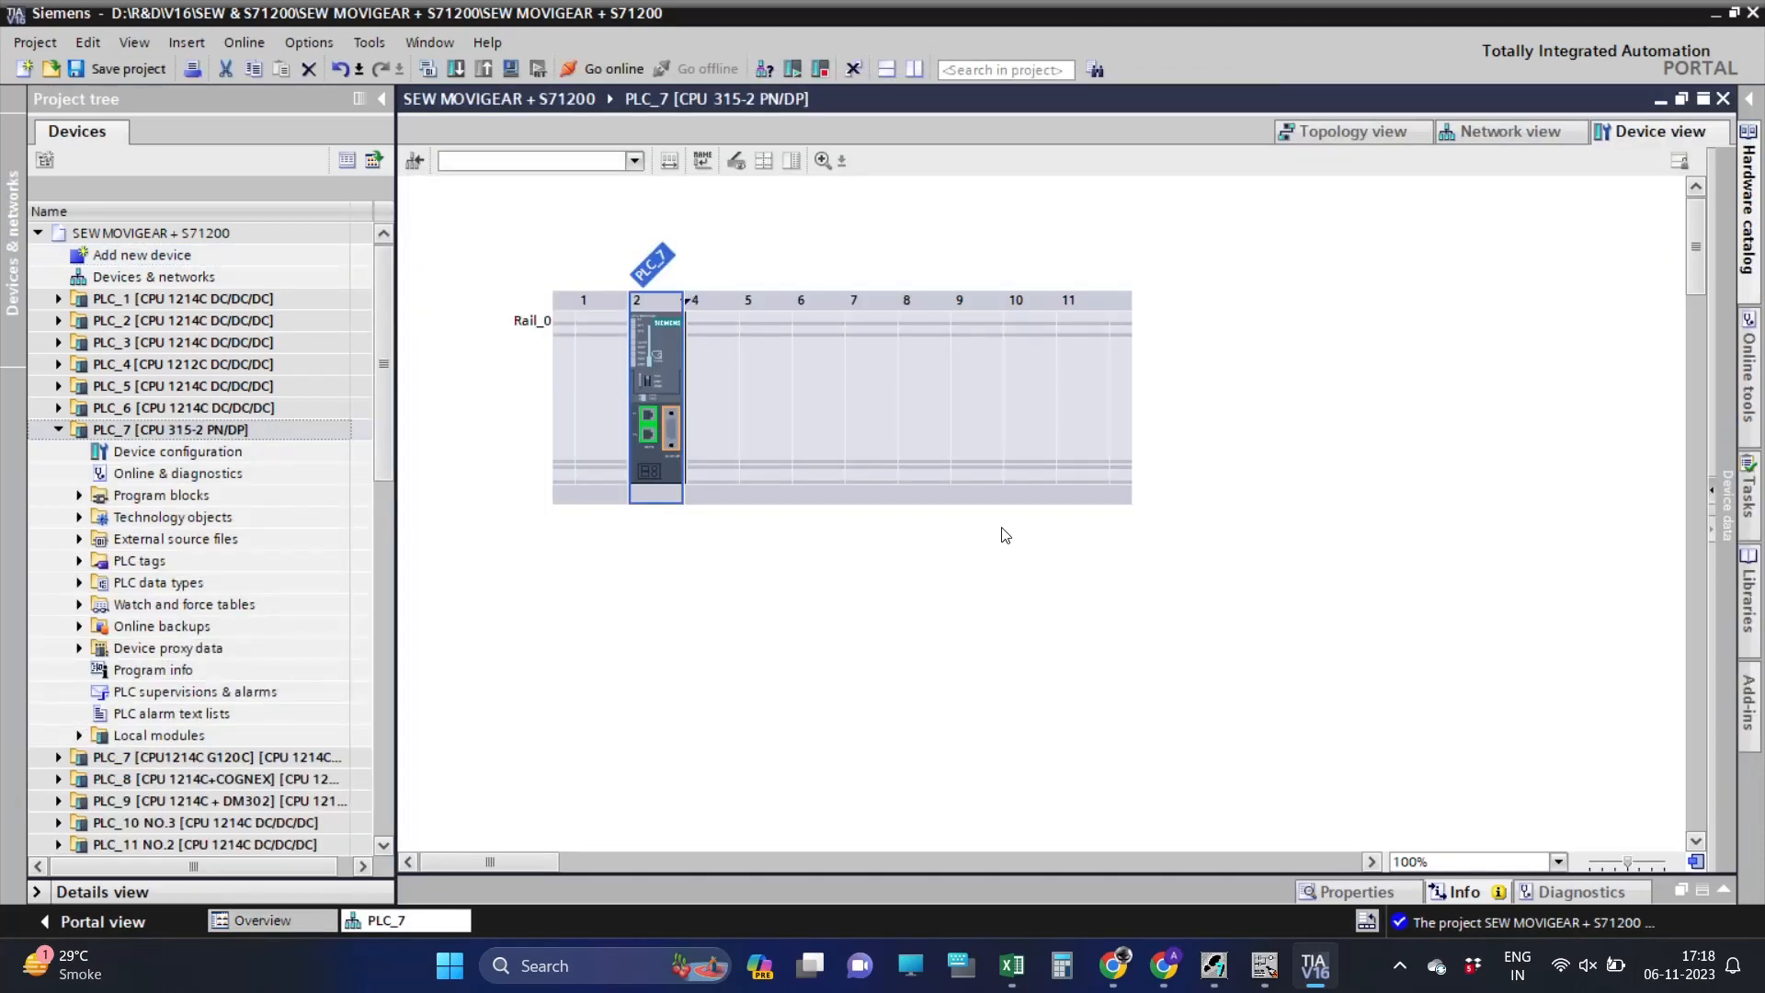
Rename PLC_7 to PLC_14 and enable its CPU clock memory at memory byte 0.
click(658, 388)
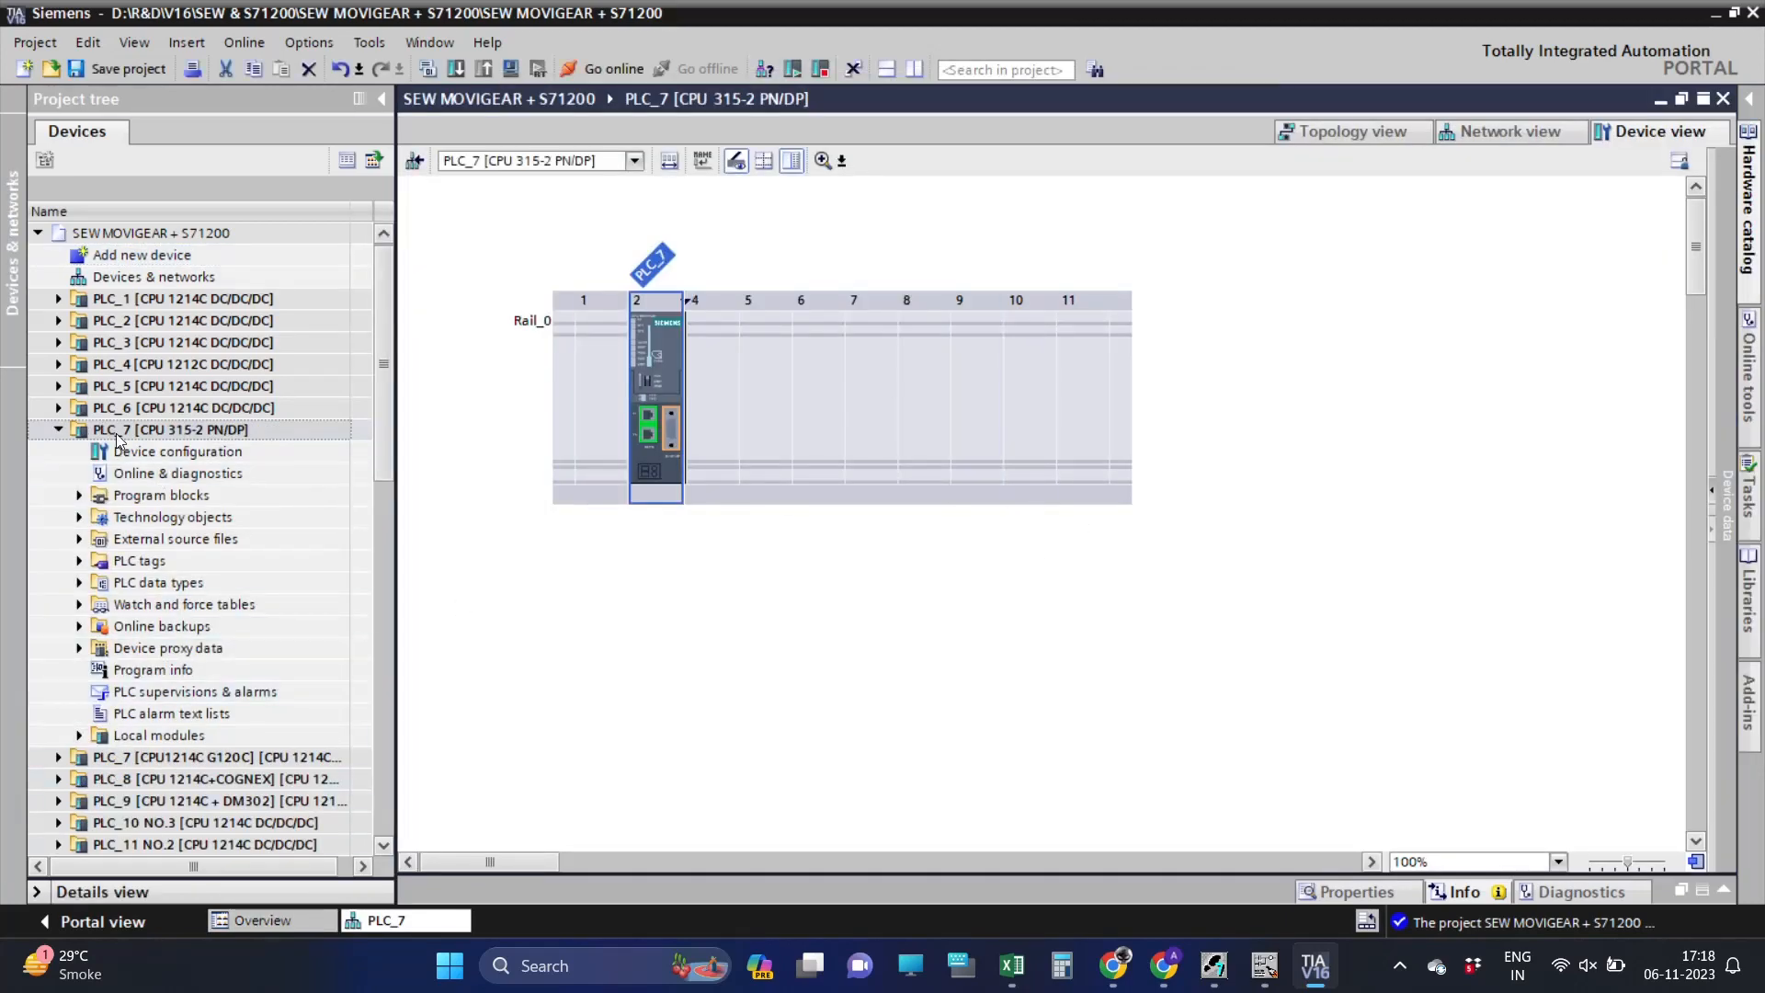
double_click(175, 429)
text(14)
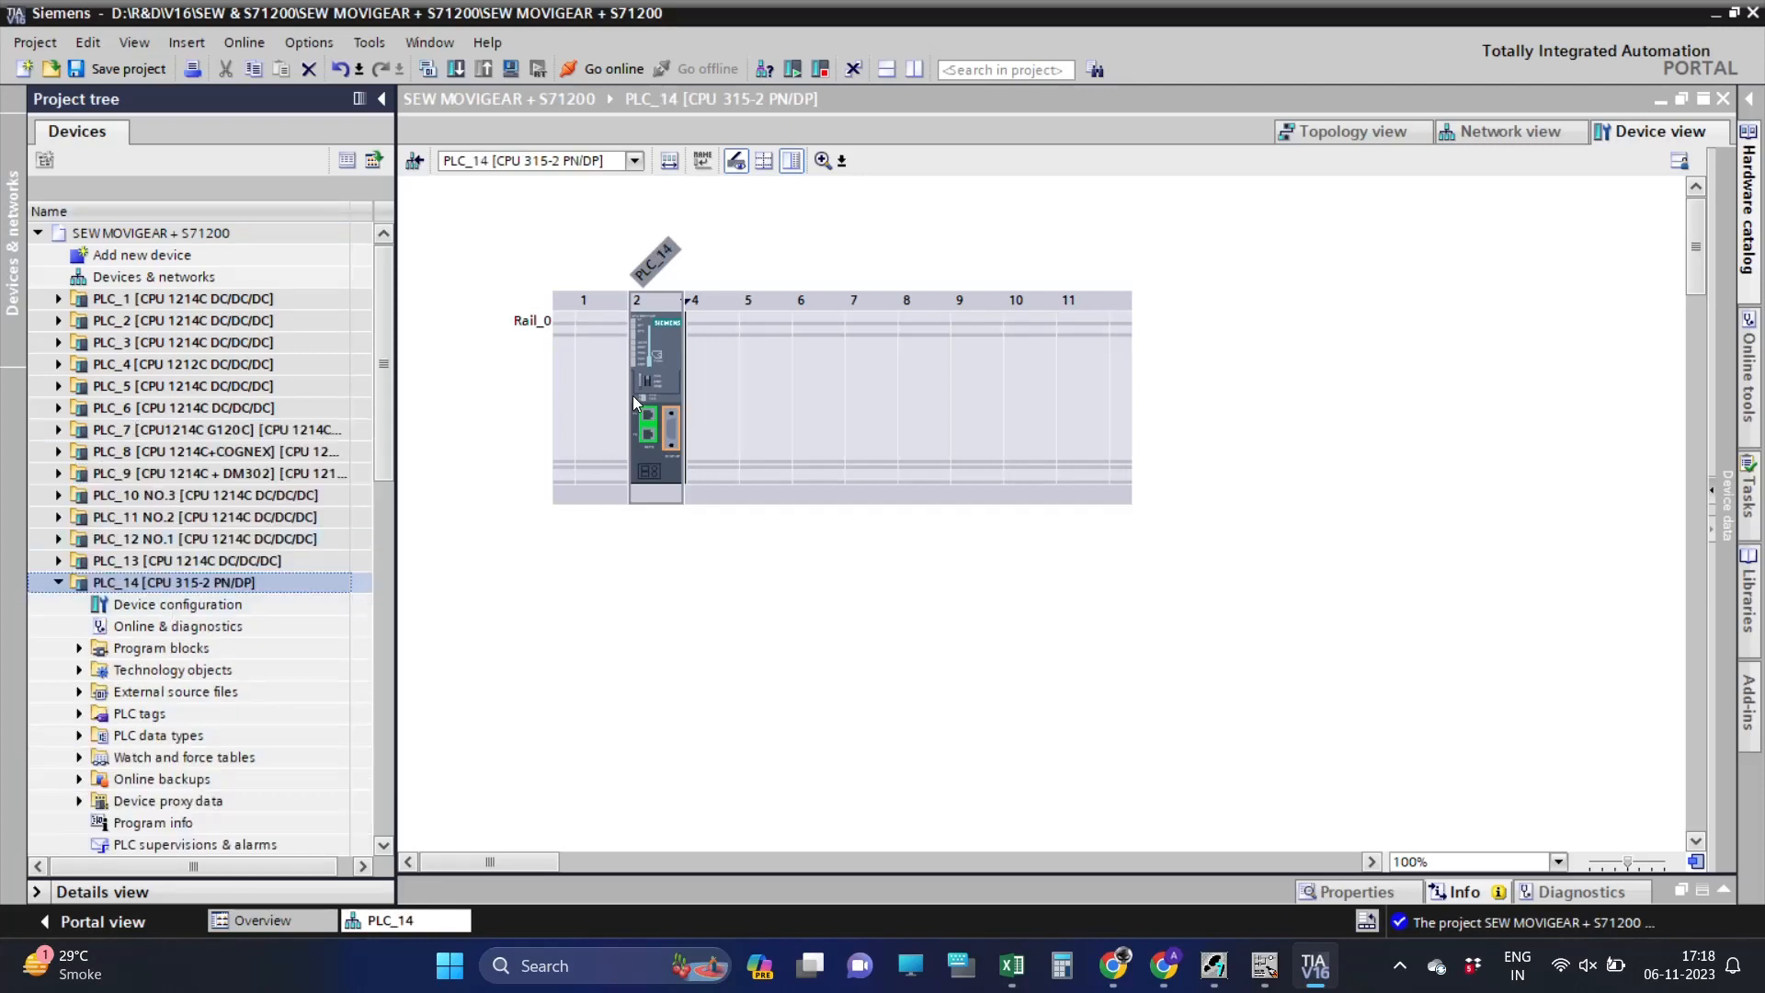
click(653, 394)
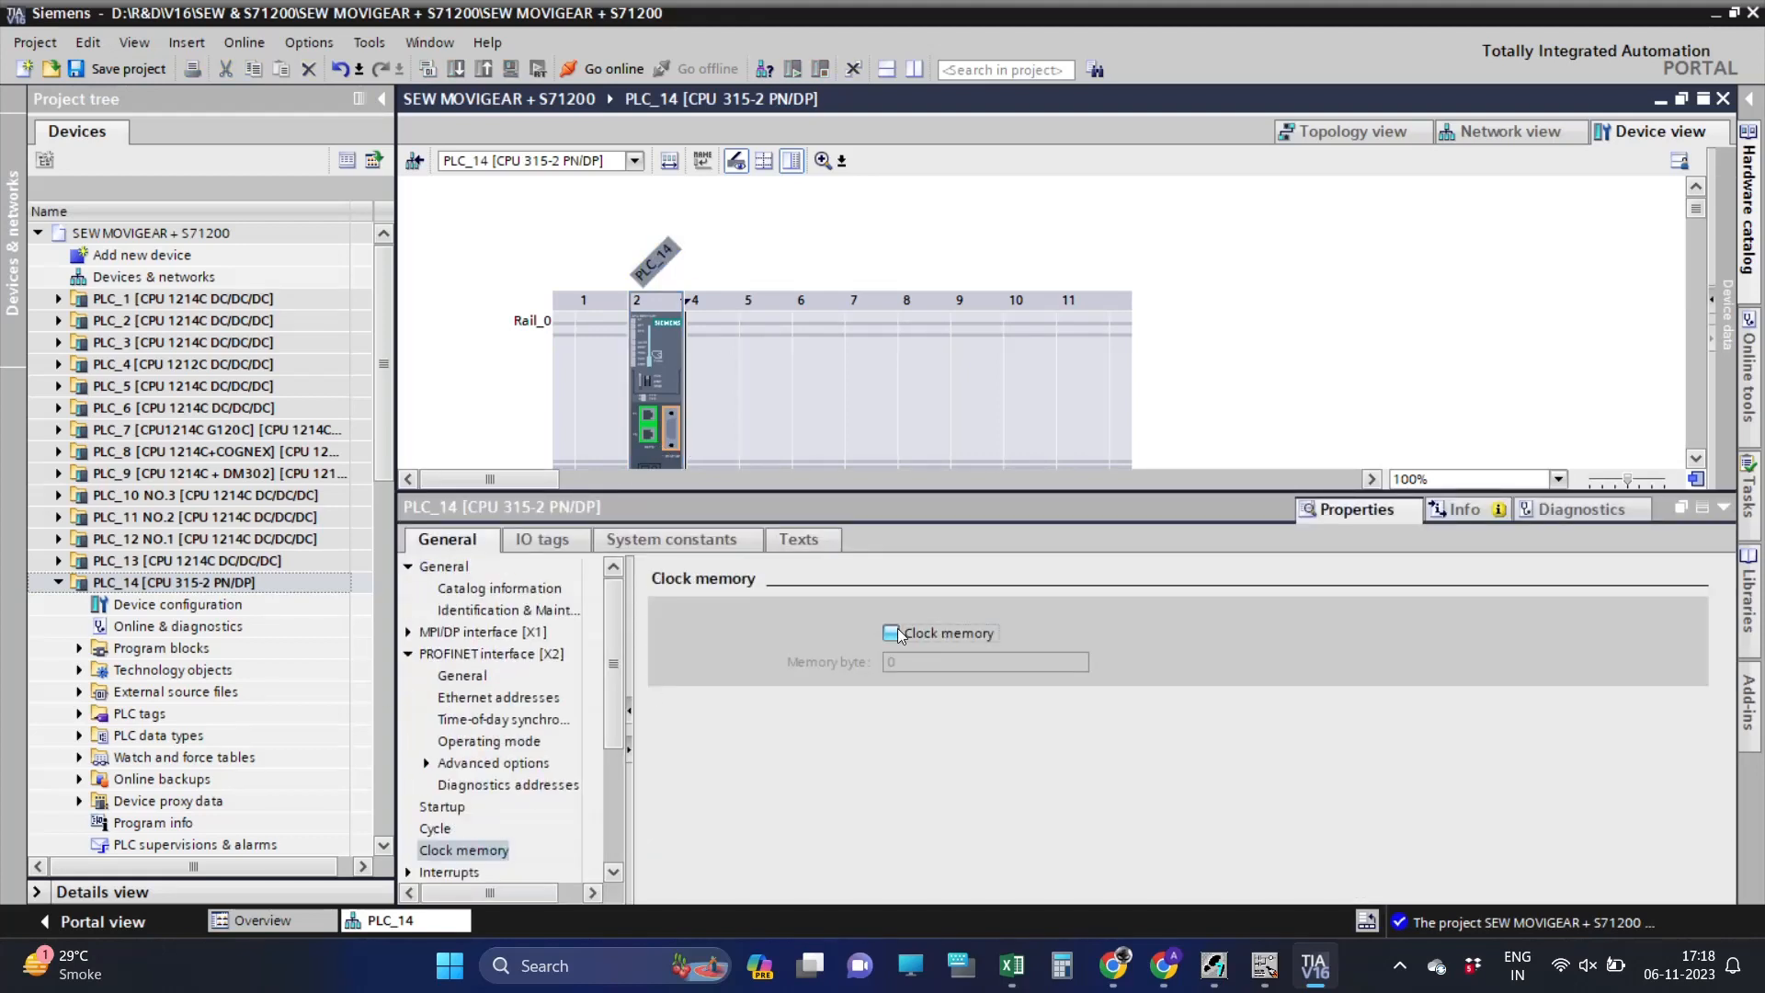
click(890, 632)
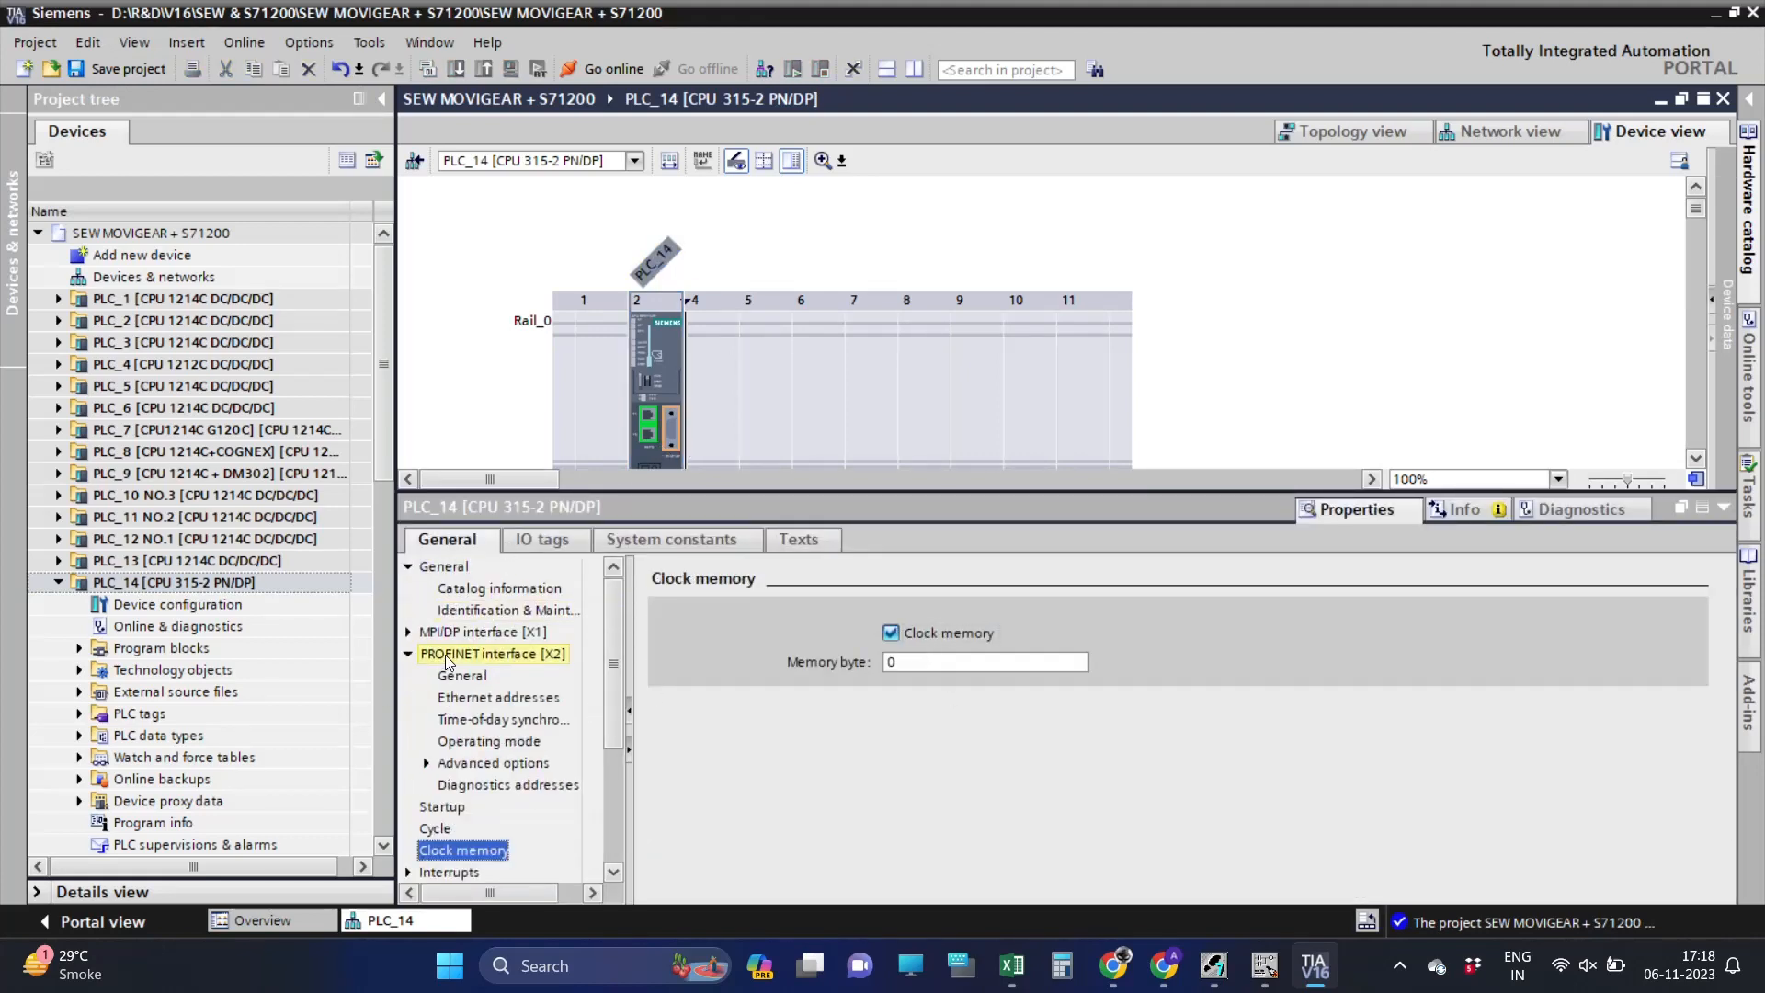
click(480, 631)
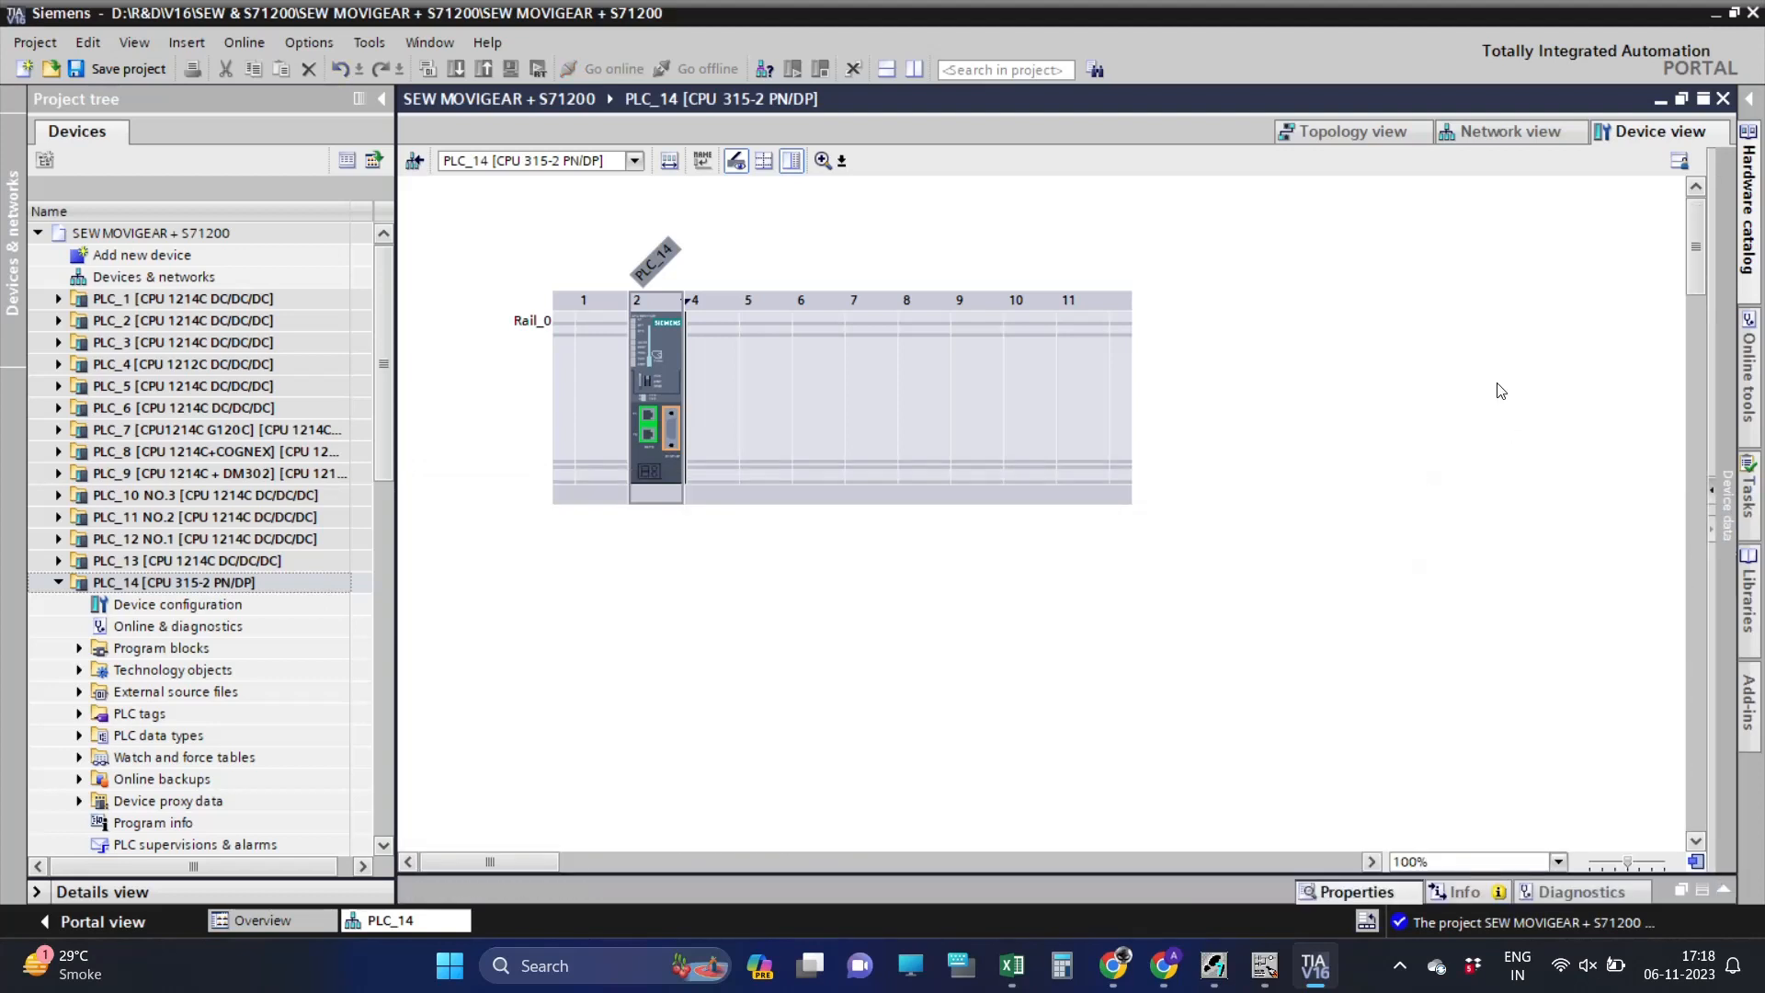
Delete the unassigned FC 360 Slave_1 from the network view.
click(1508, 133)
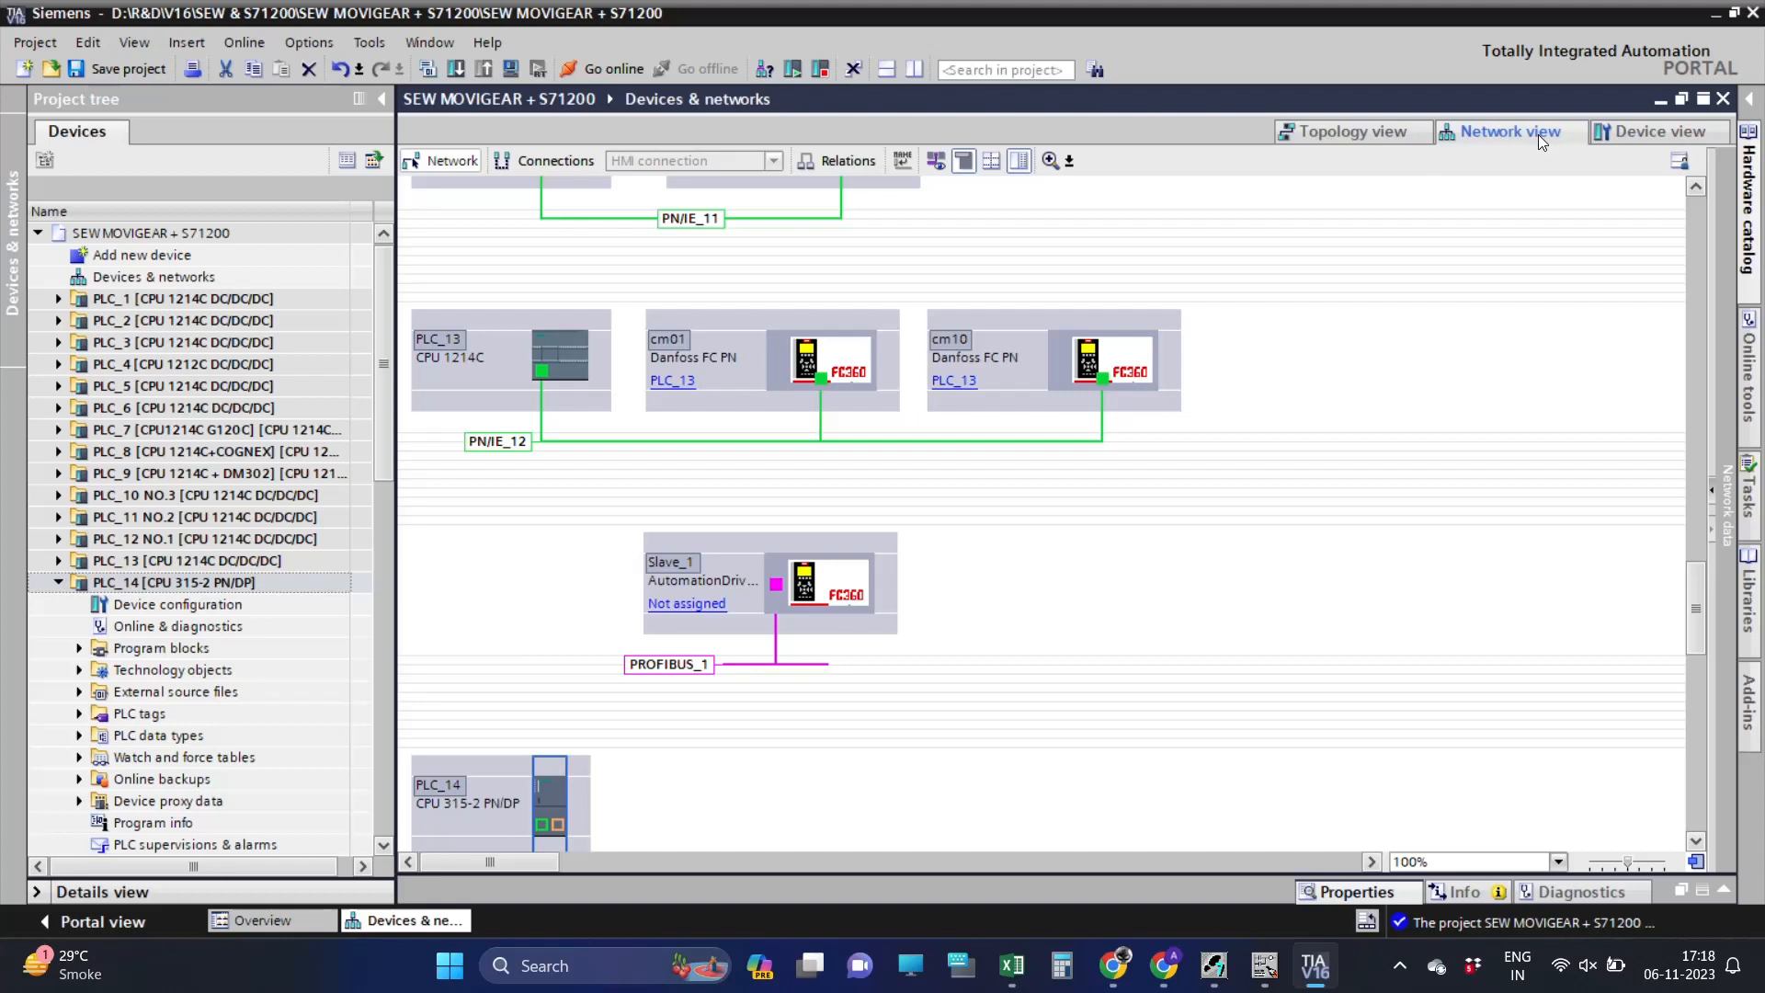
scroll(down, 3)
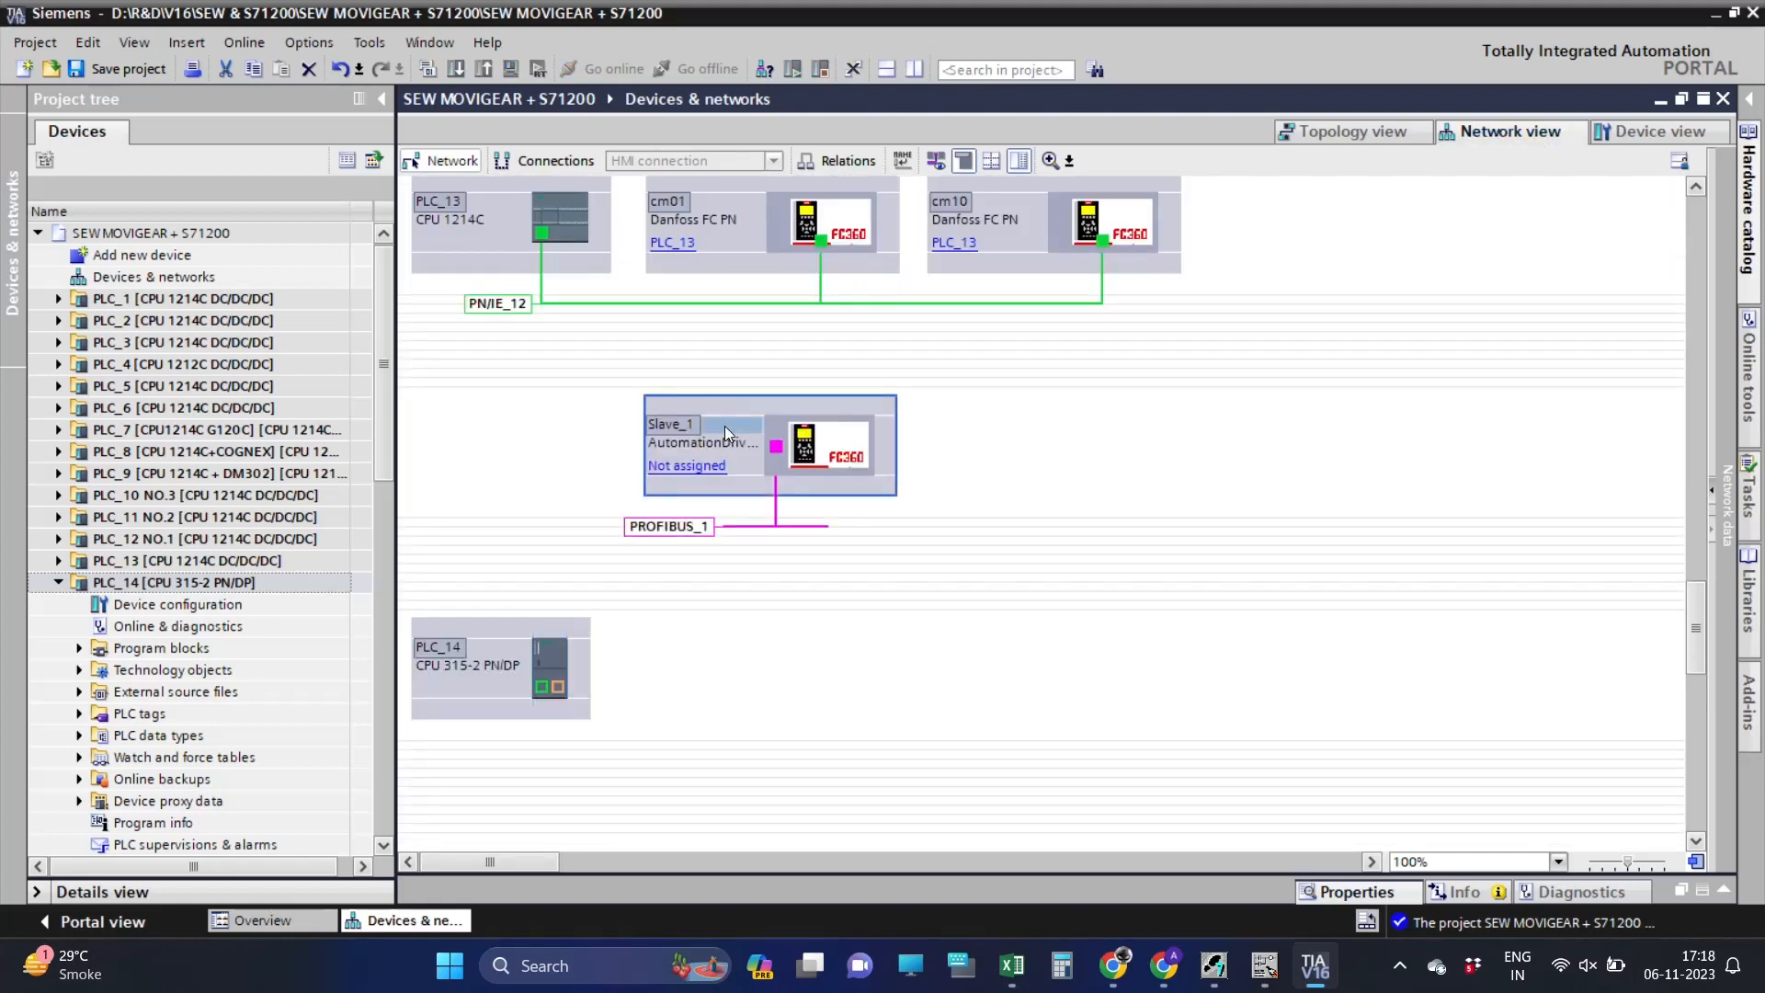
key(Delete)
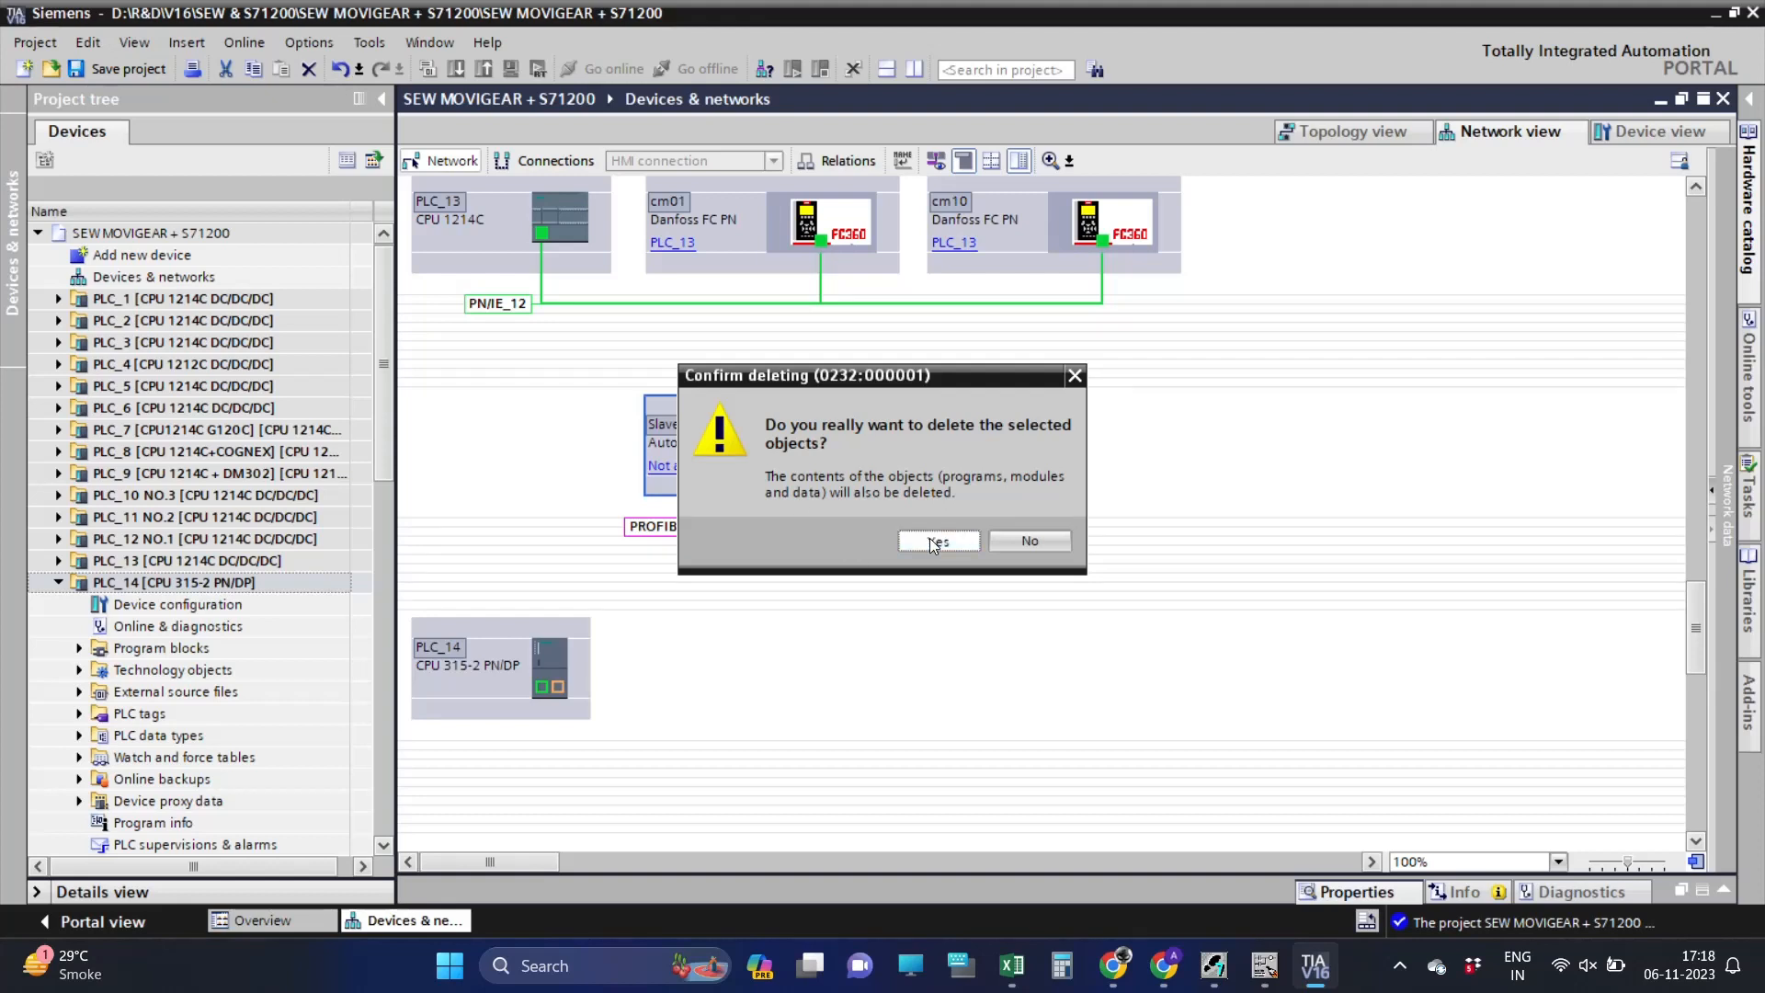
click(937, 541)
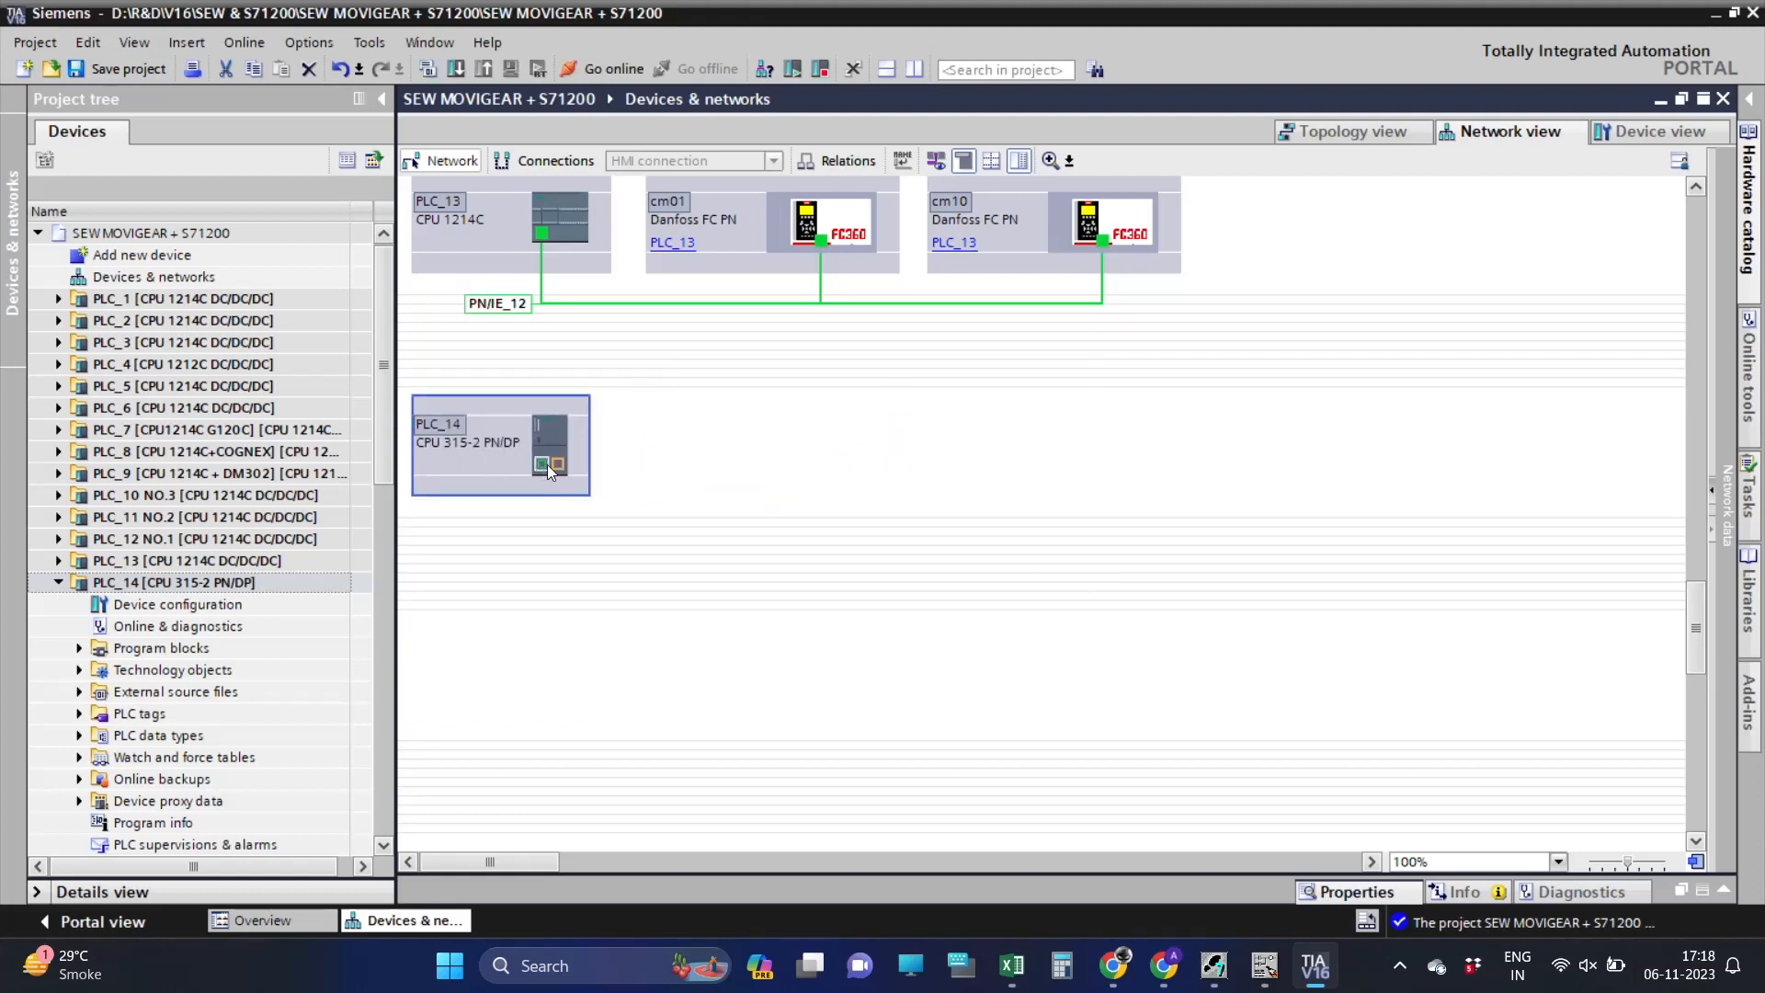
Assign PLC_14's MPI/DP interface as PROFIBUS on the PROFIBUS_1 subnet at address 2.
double_click(500, 445)
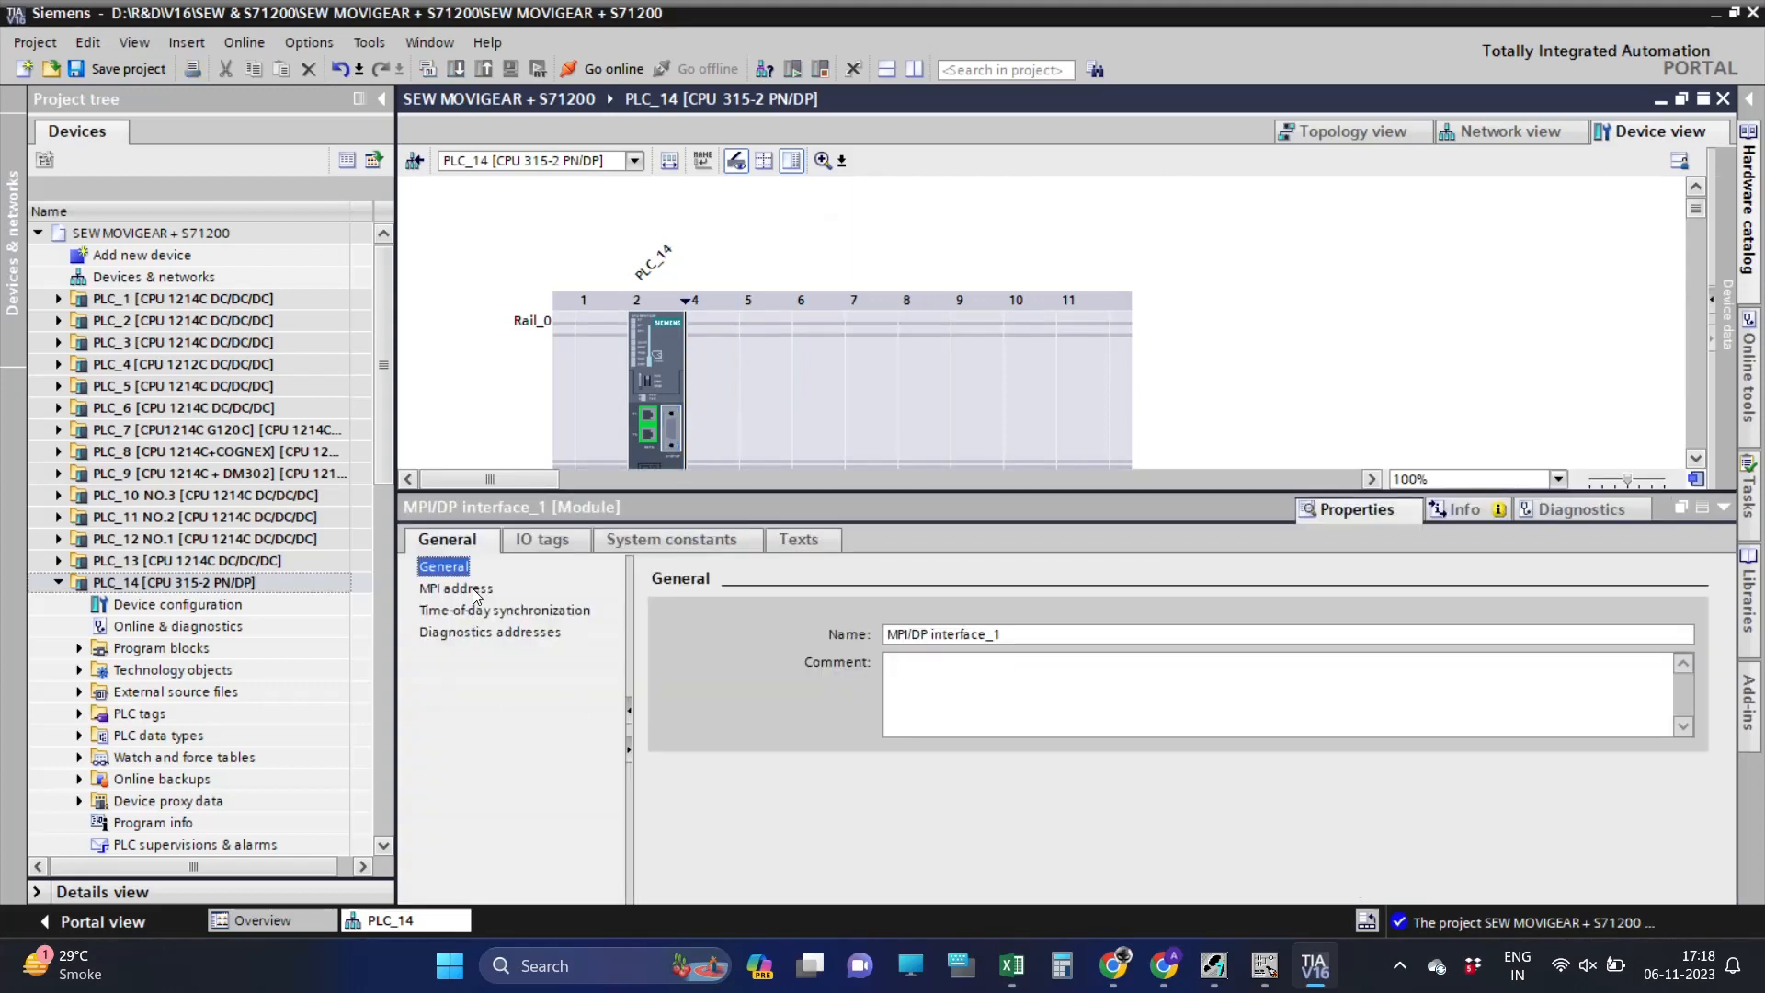
click(456, 588)
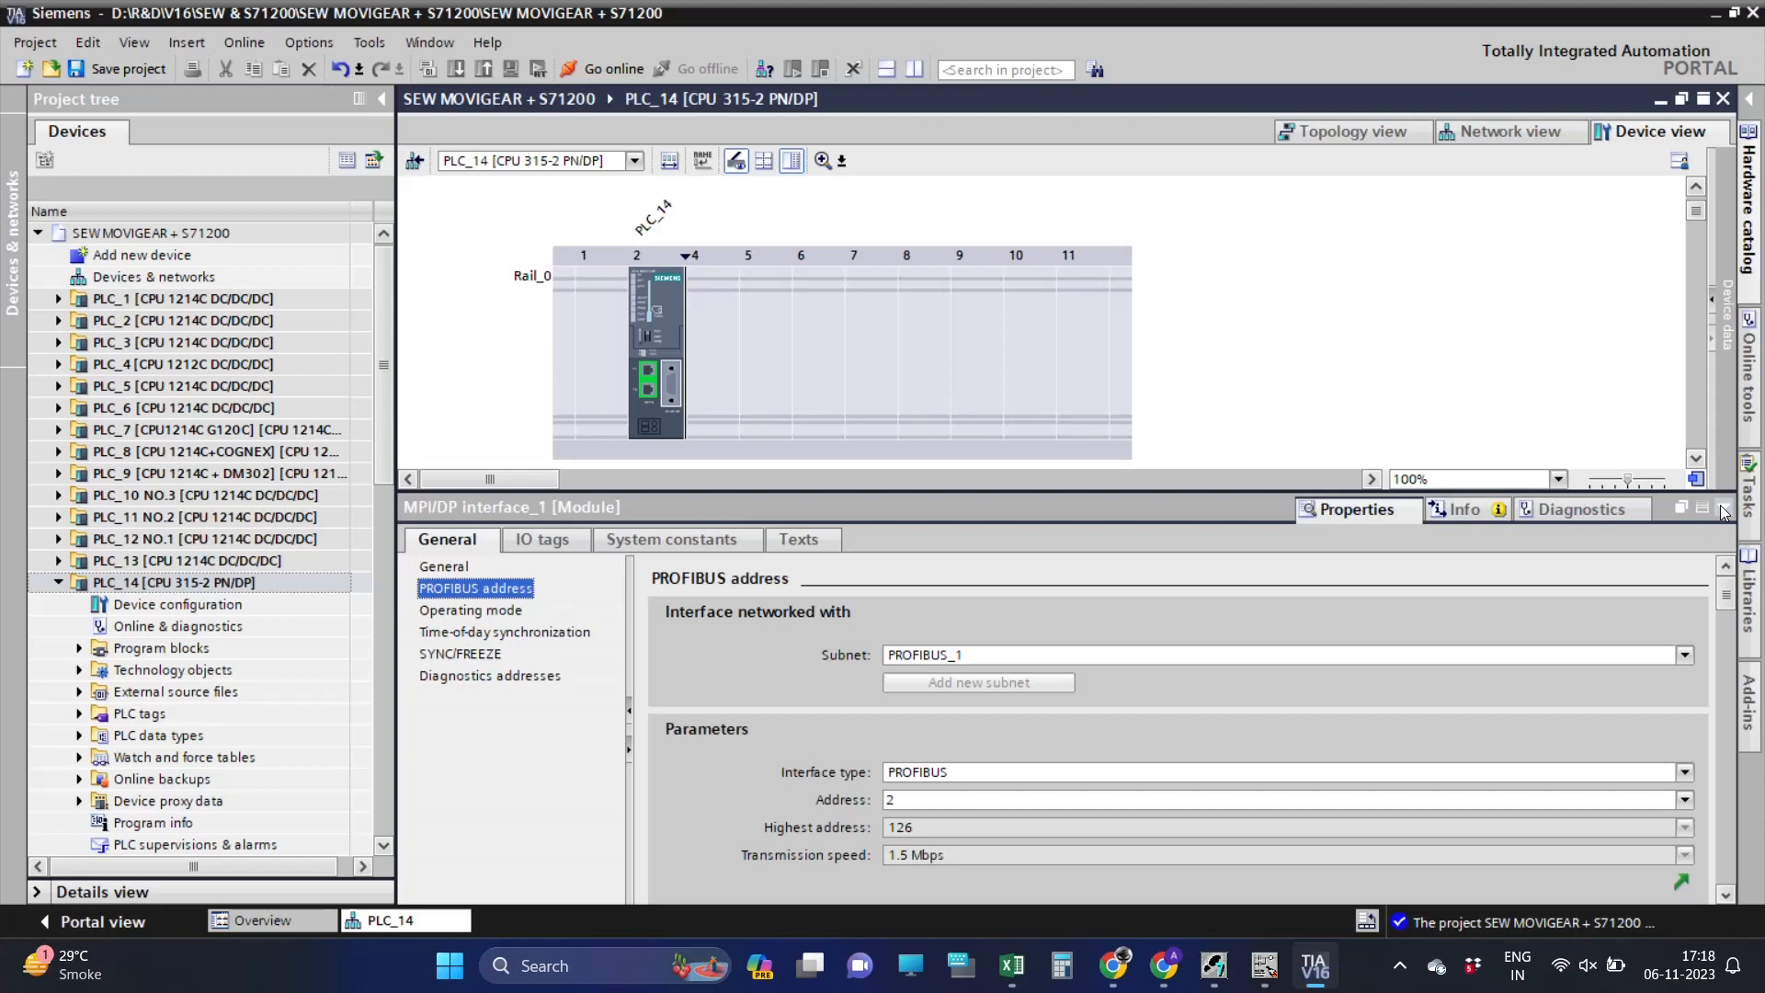
click(1509, 132)
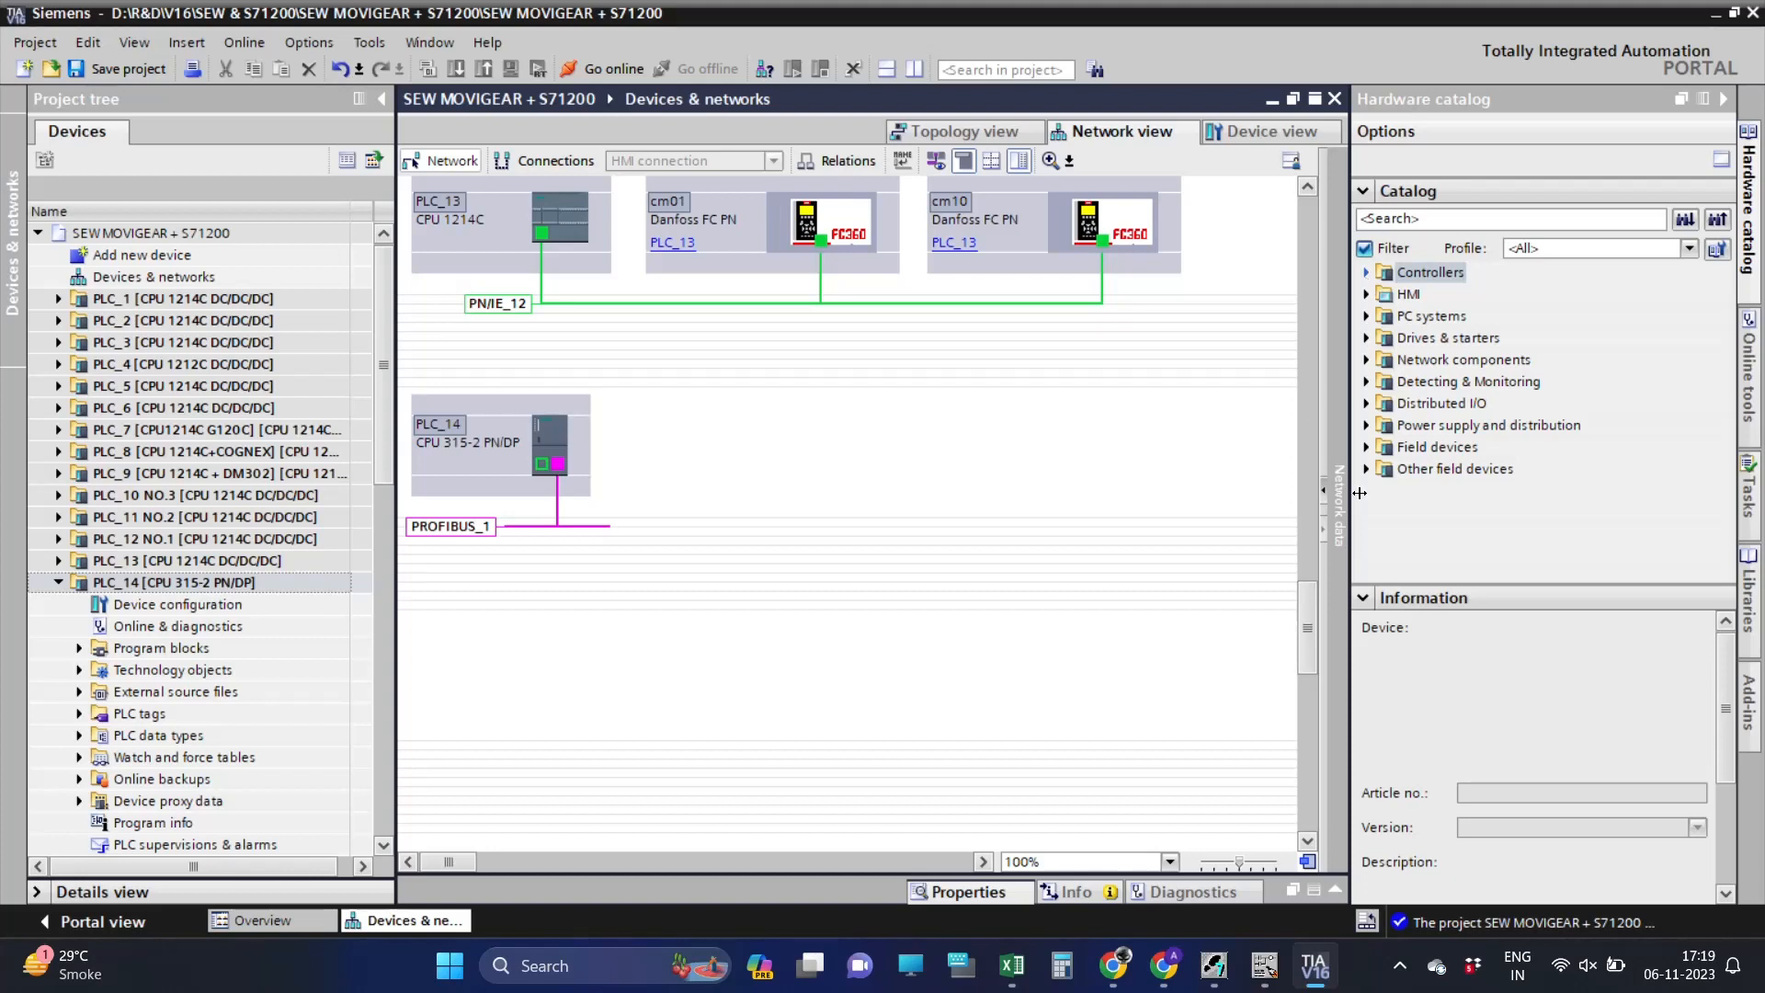
Add a Danfoss AutomationDrive FC 360 slave to PLC_14's DP master system and show its device view.
click(1366, 469)
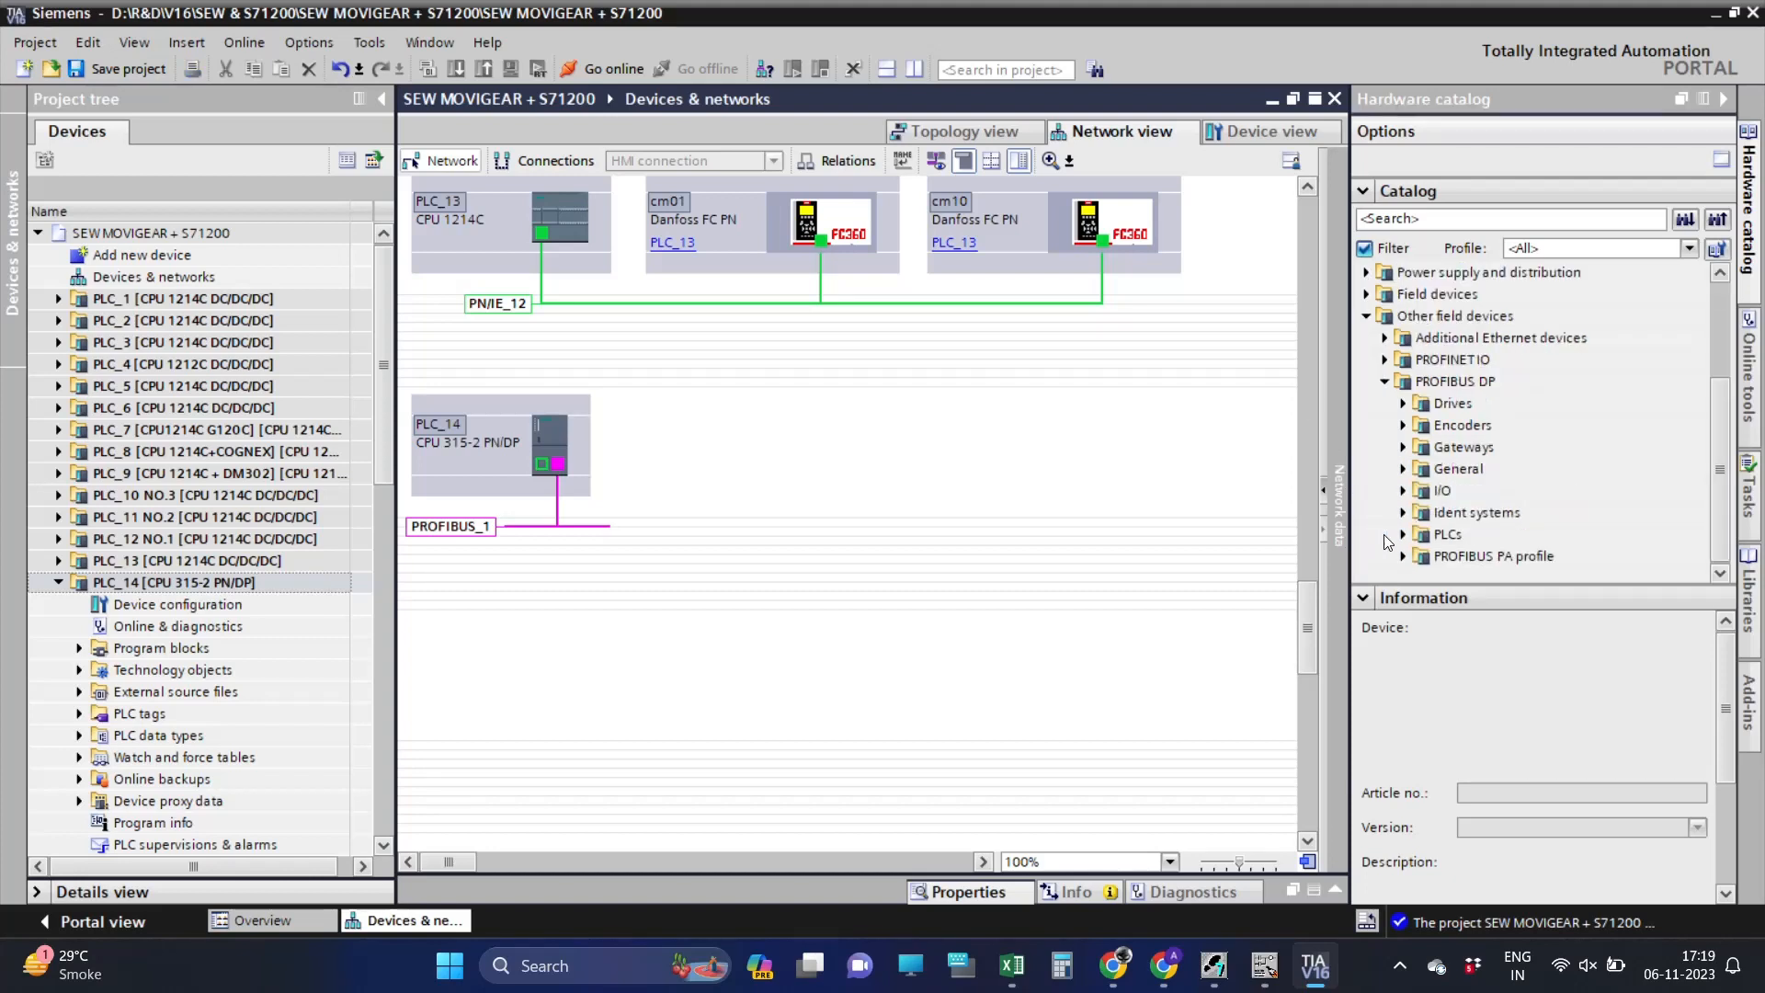
click(1403, 403)
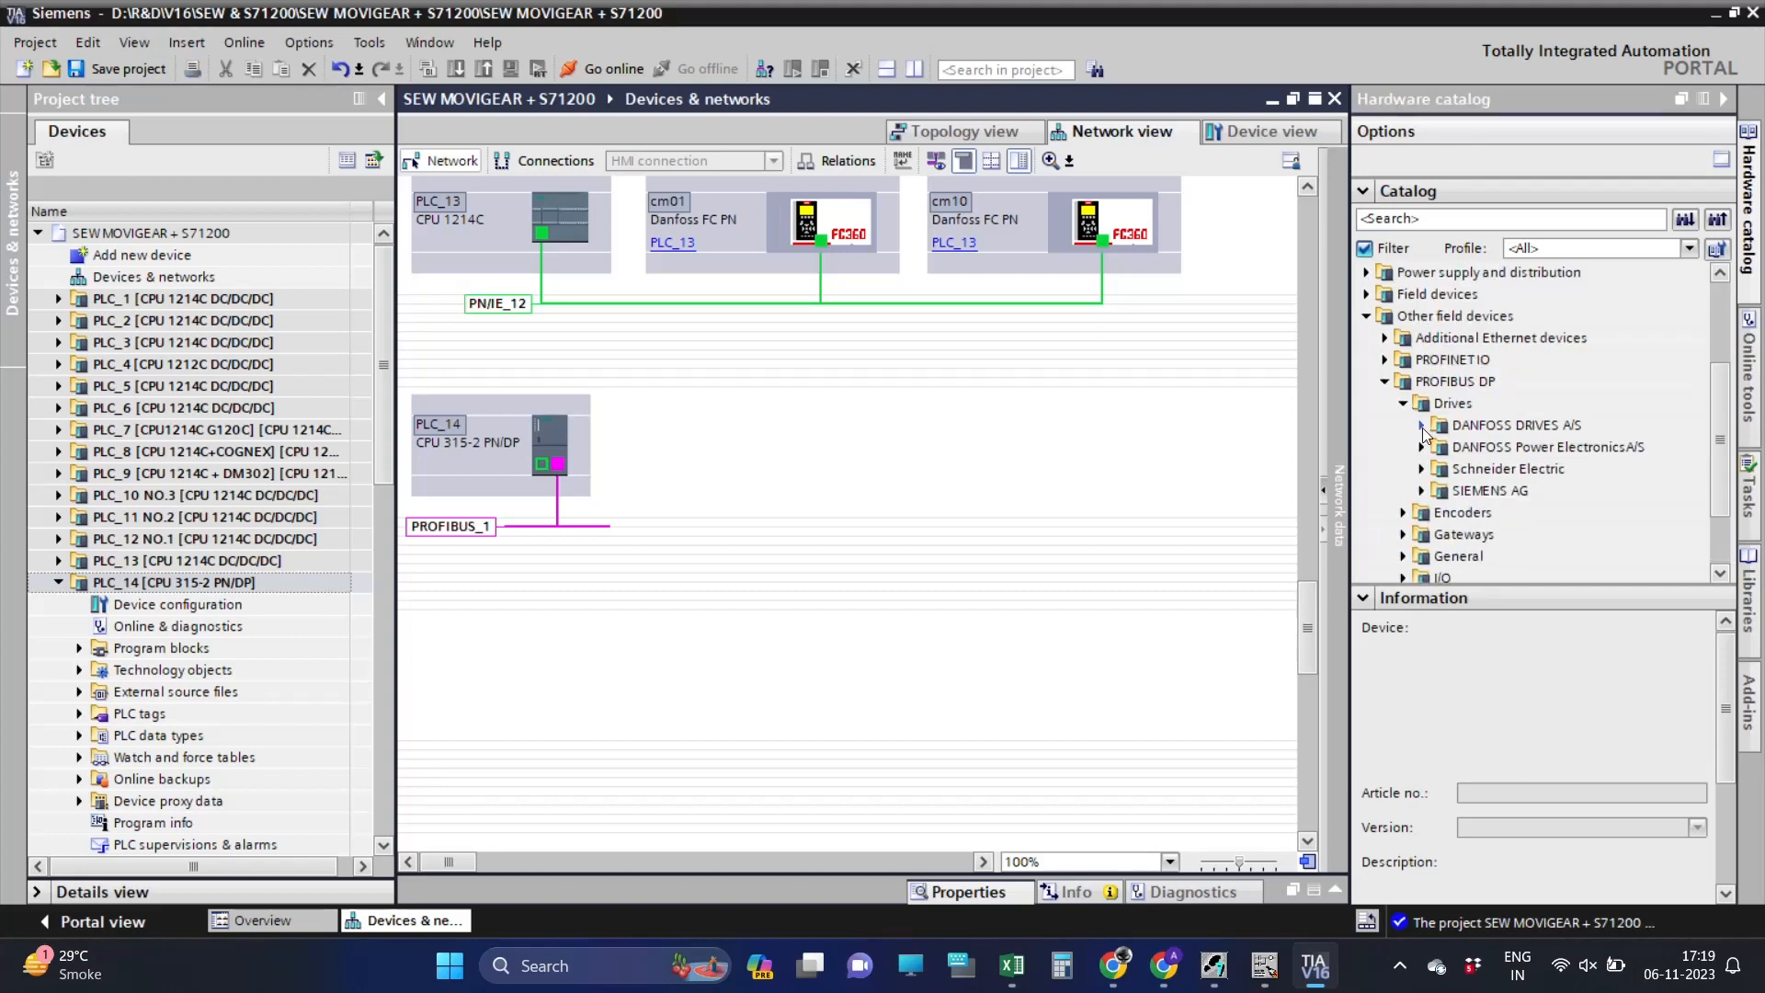
click(1421, 425)
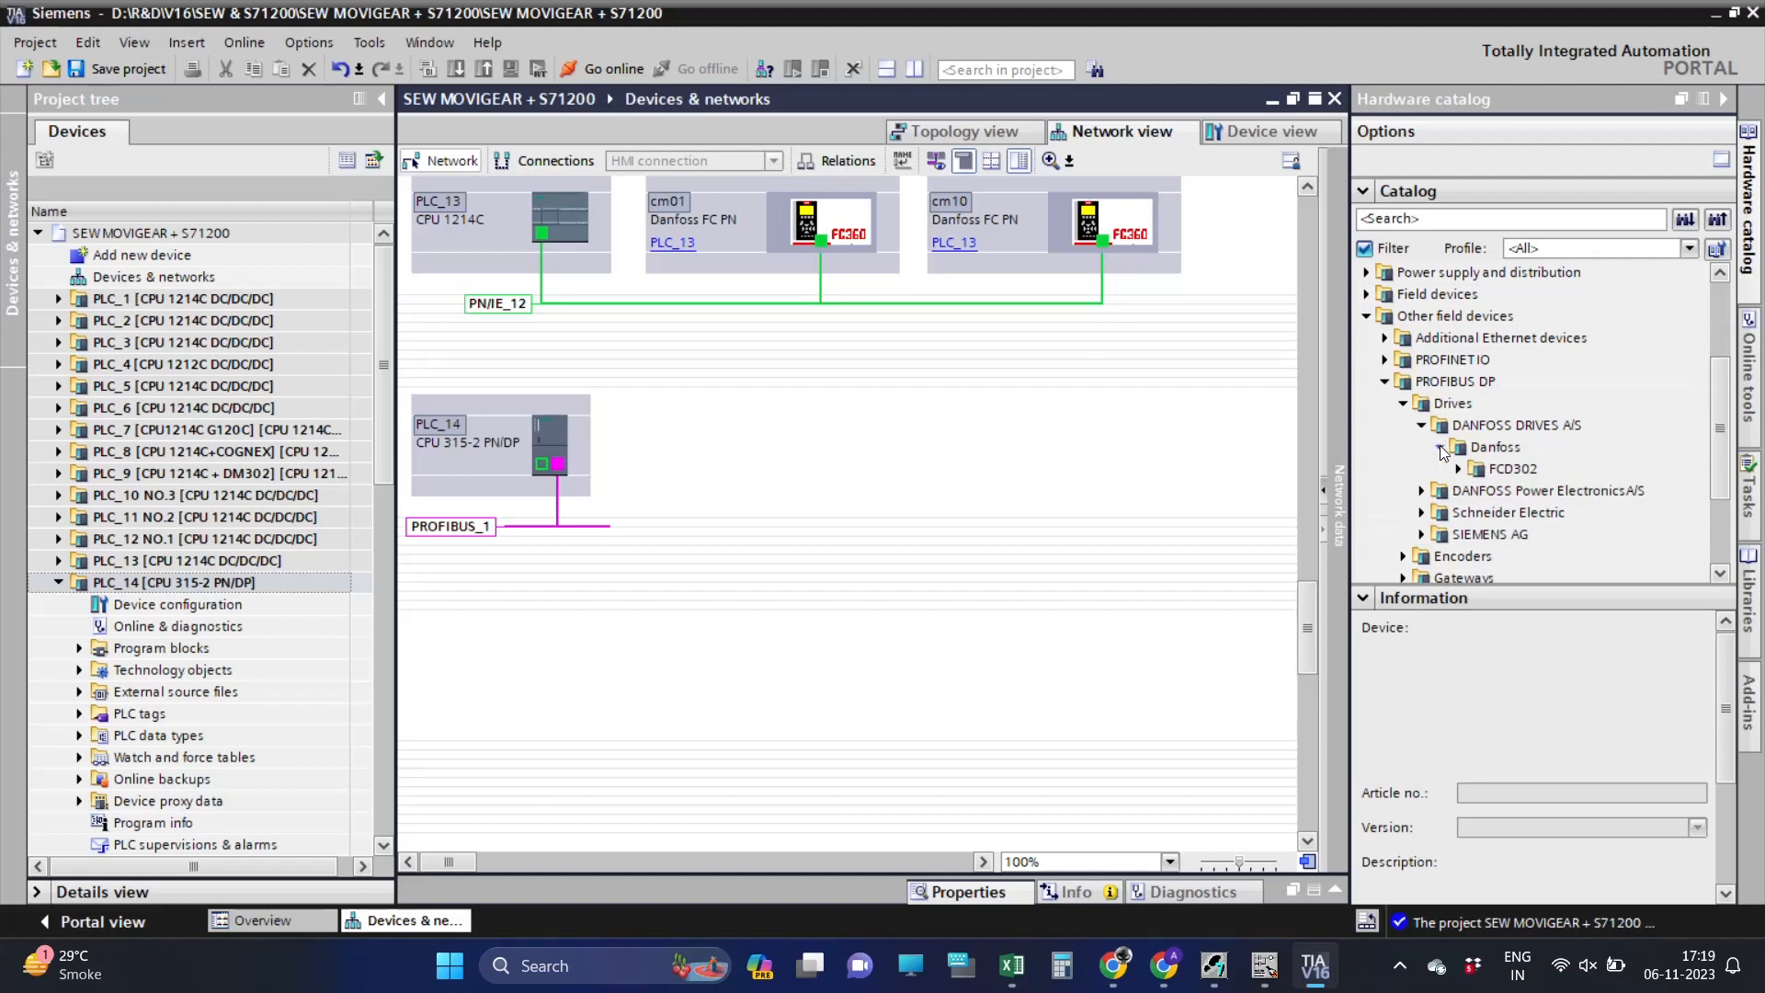
click(1422, 425)
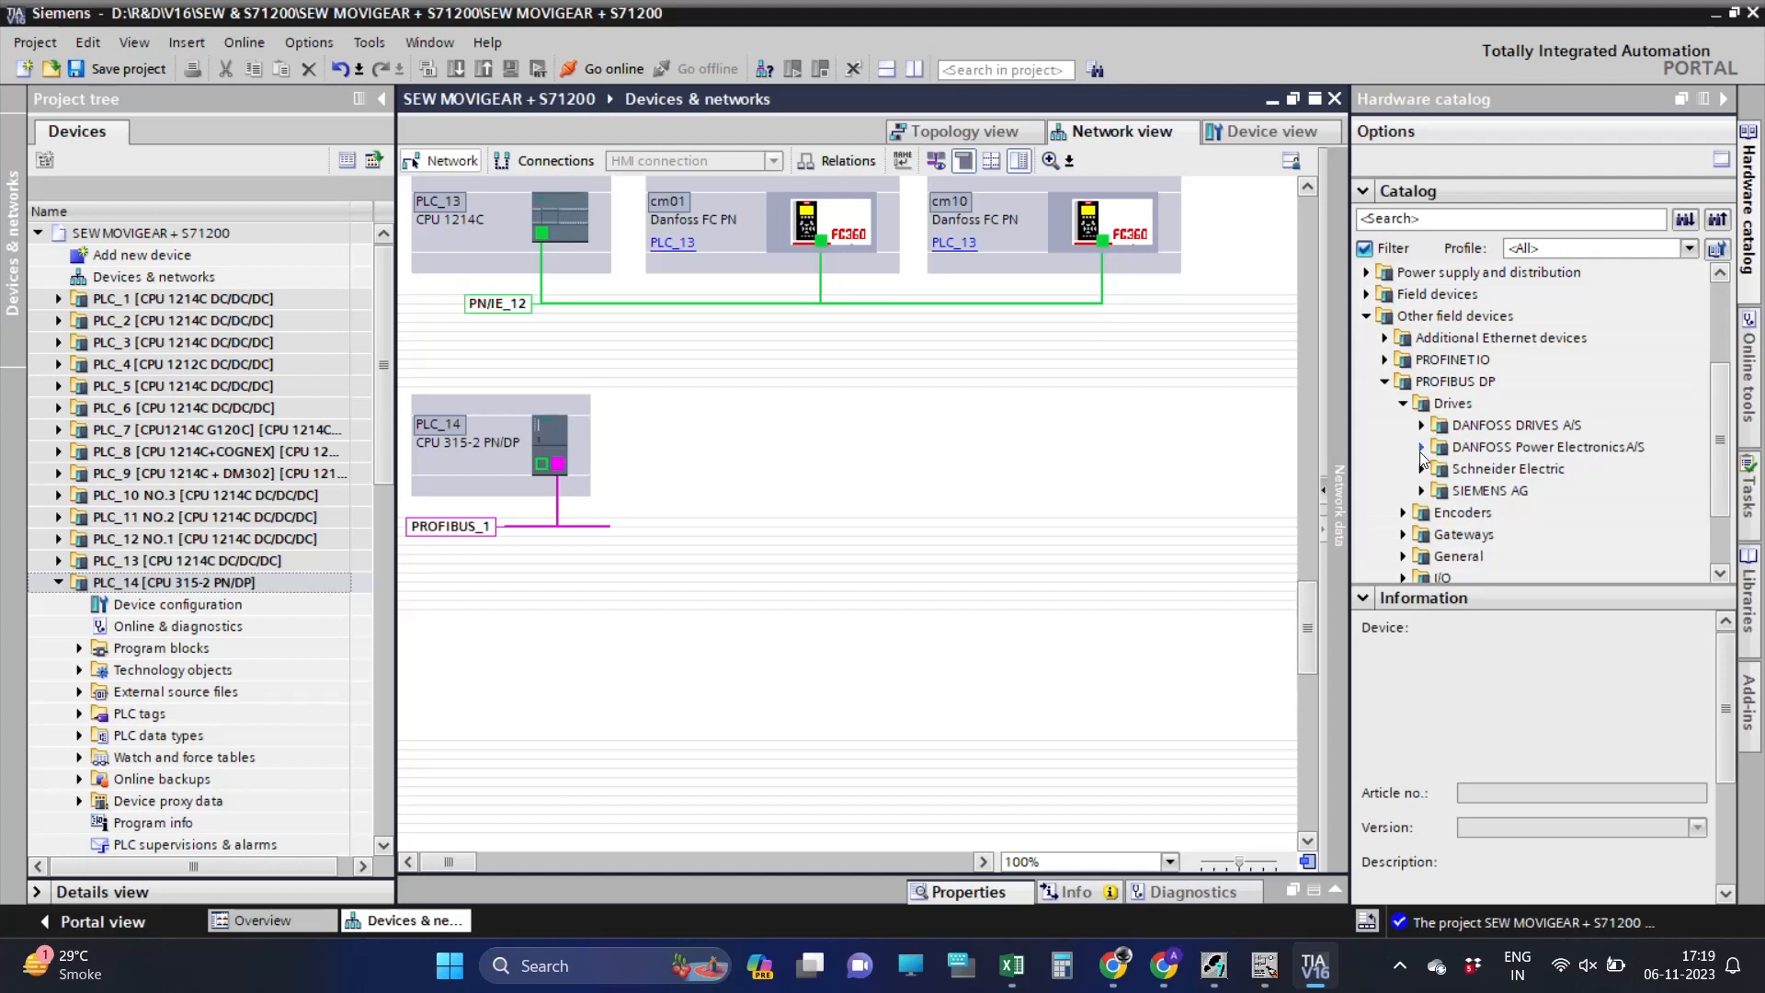
click(1424, 447)
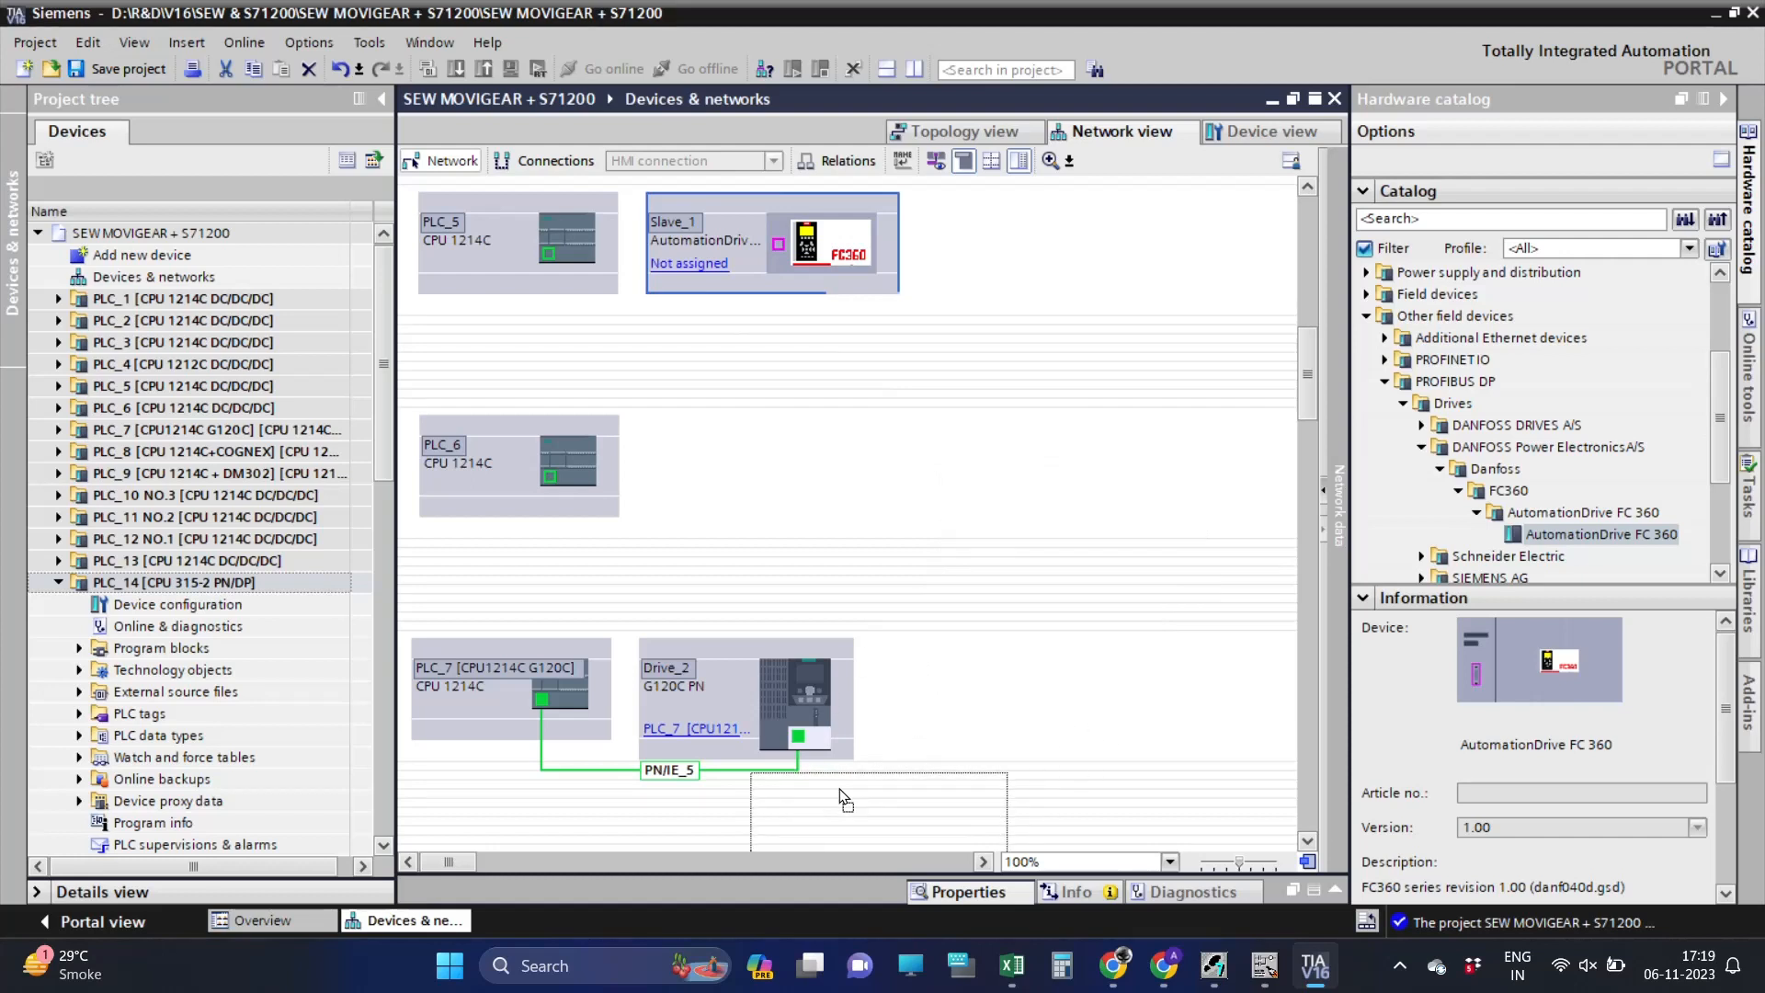
scroll(down, 3)
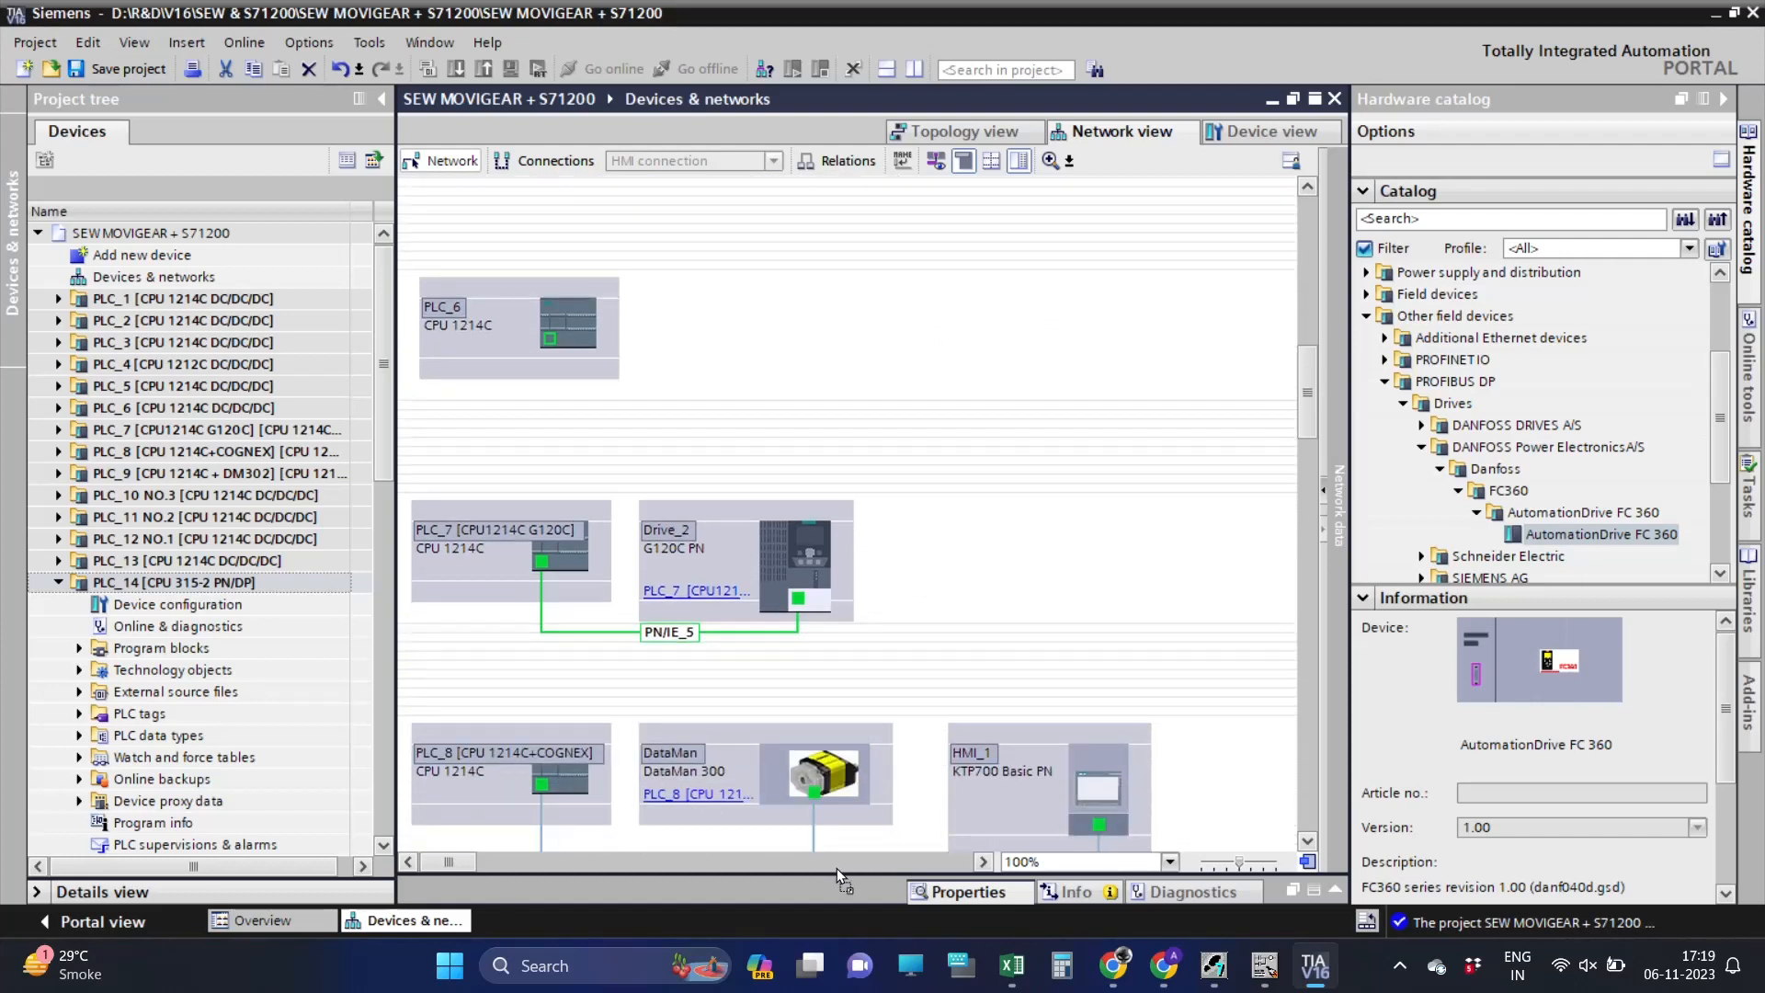
scroll(down, 3)
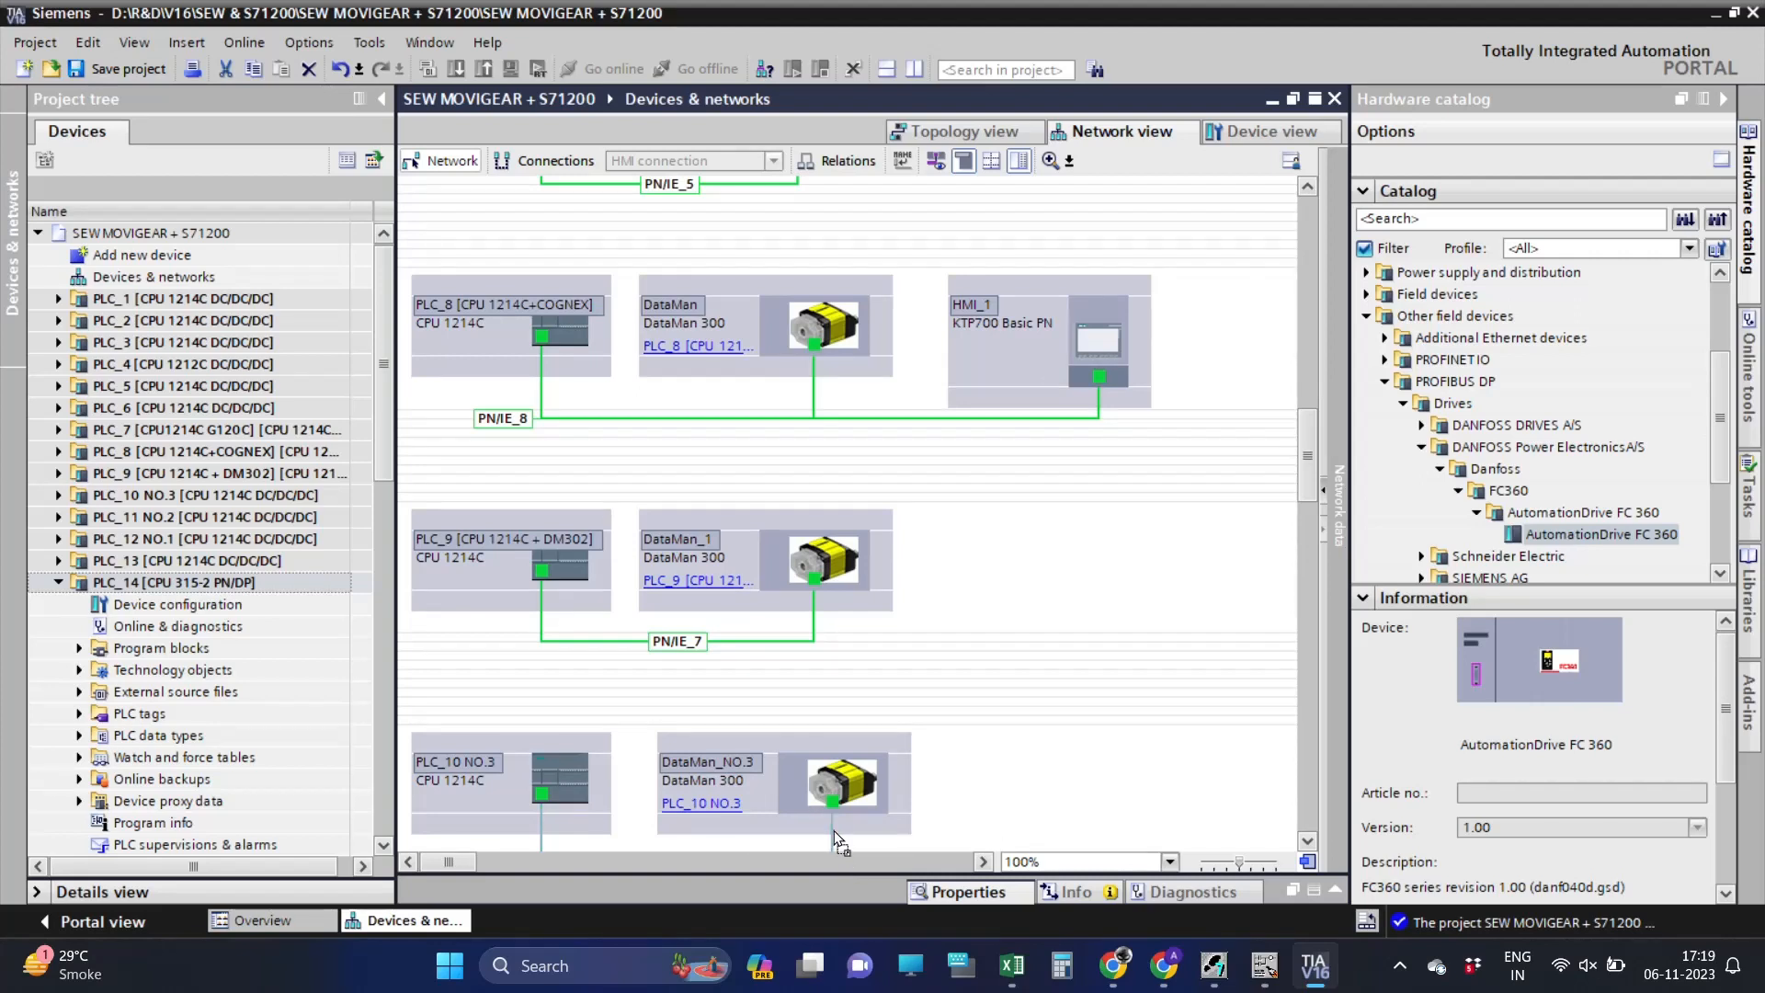
scroll(down, 3)
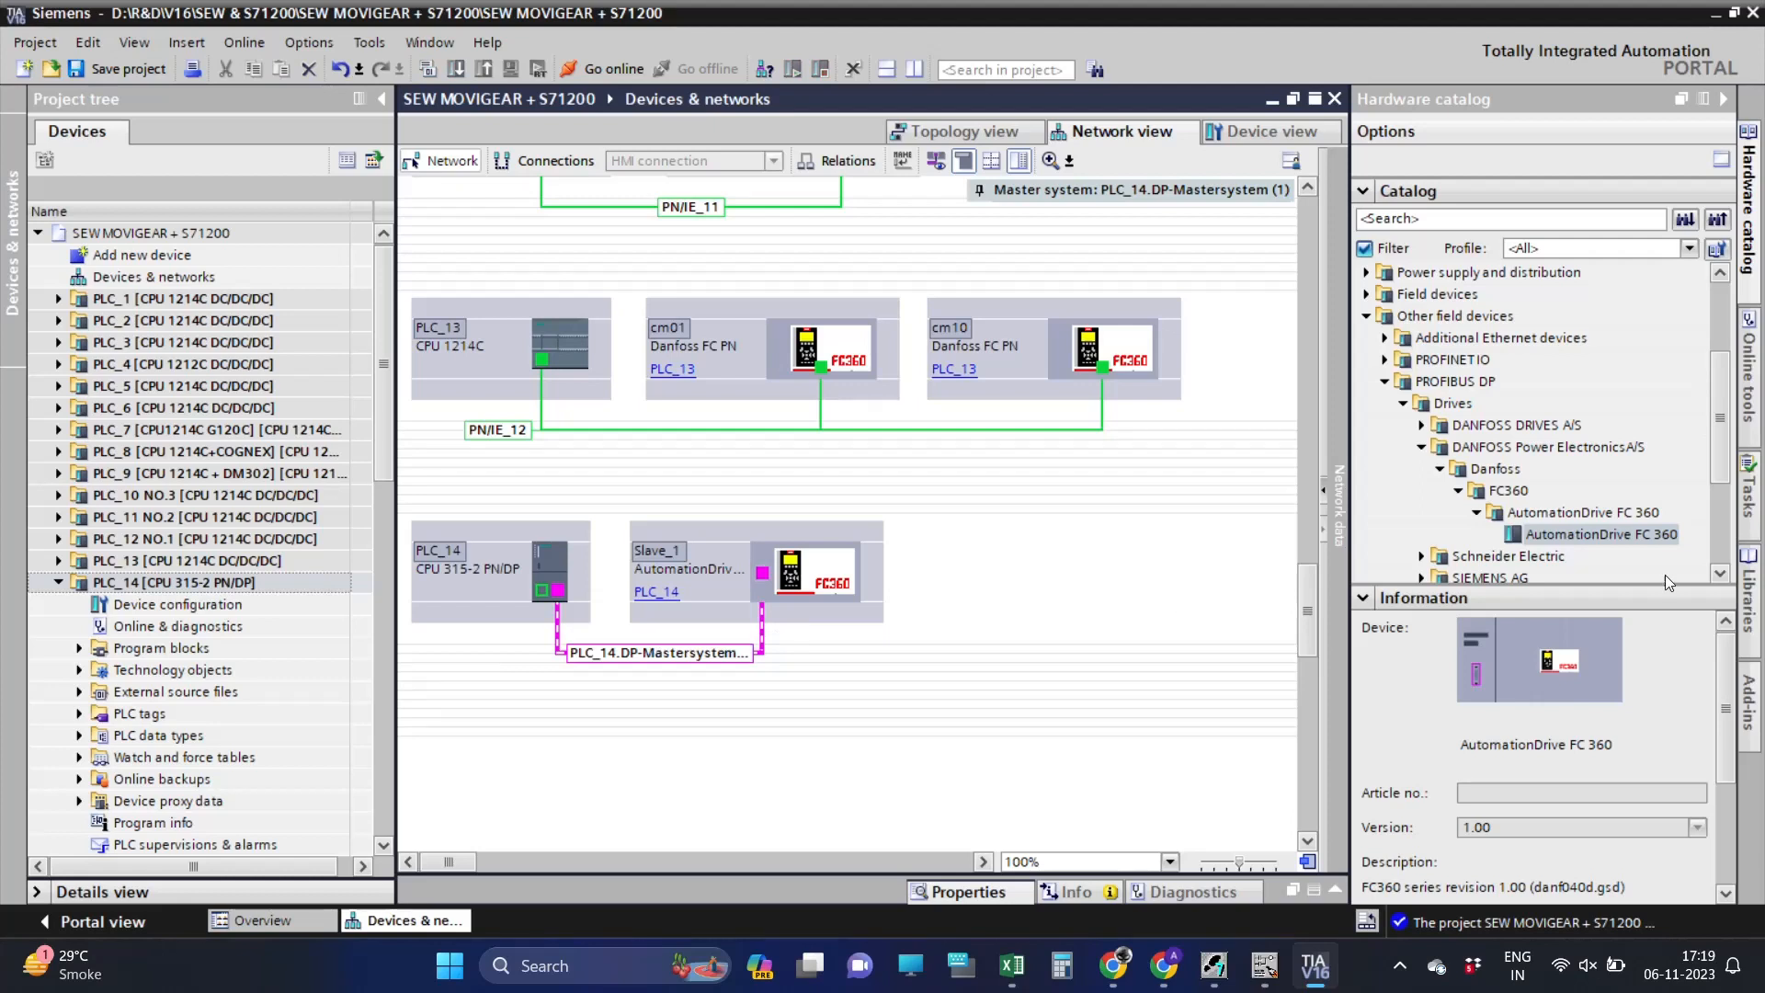
click(699, 563)
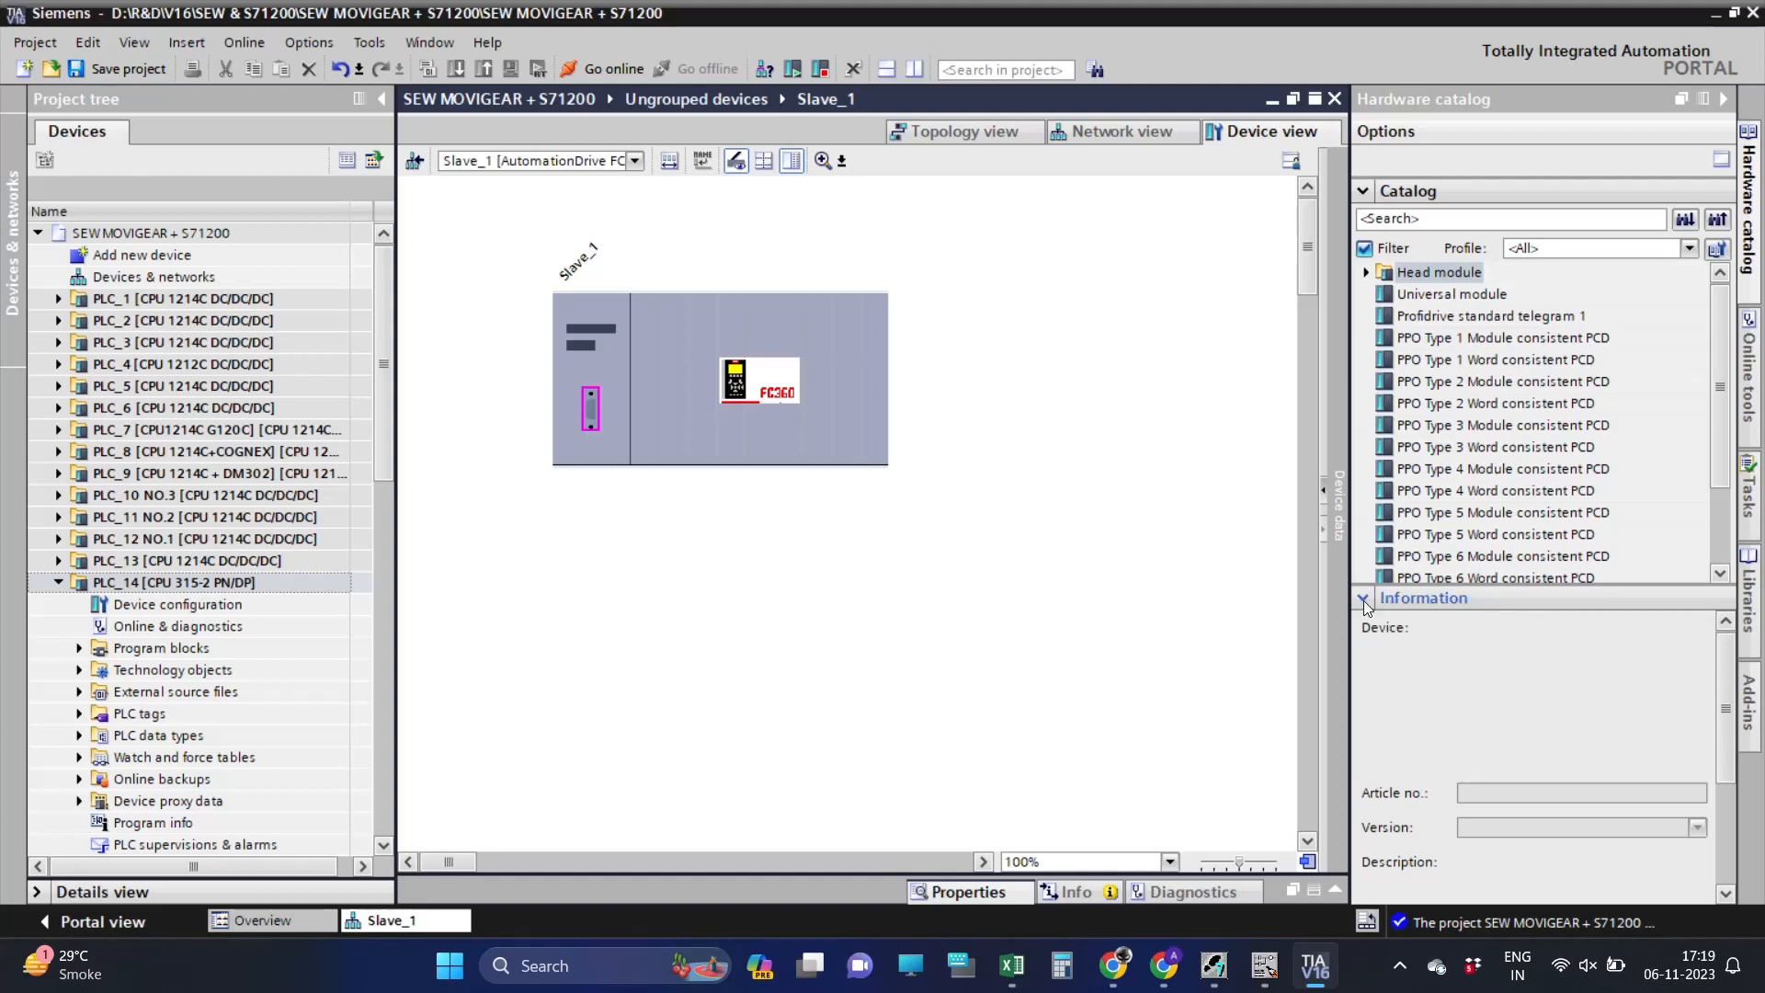
Insert a PPO Type 8 Module consistent PCD telegram into Slave_1 slot 1, addressed 256–275.
scroll(down, 3)
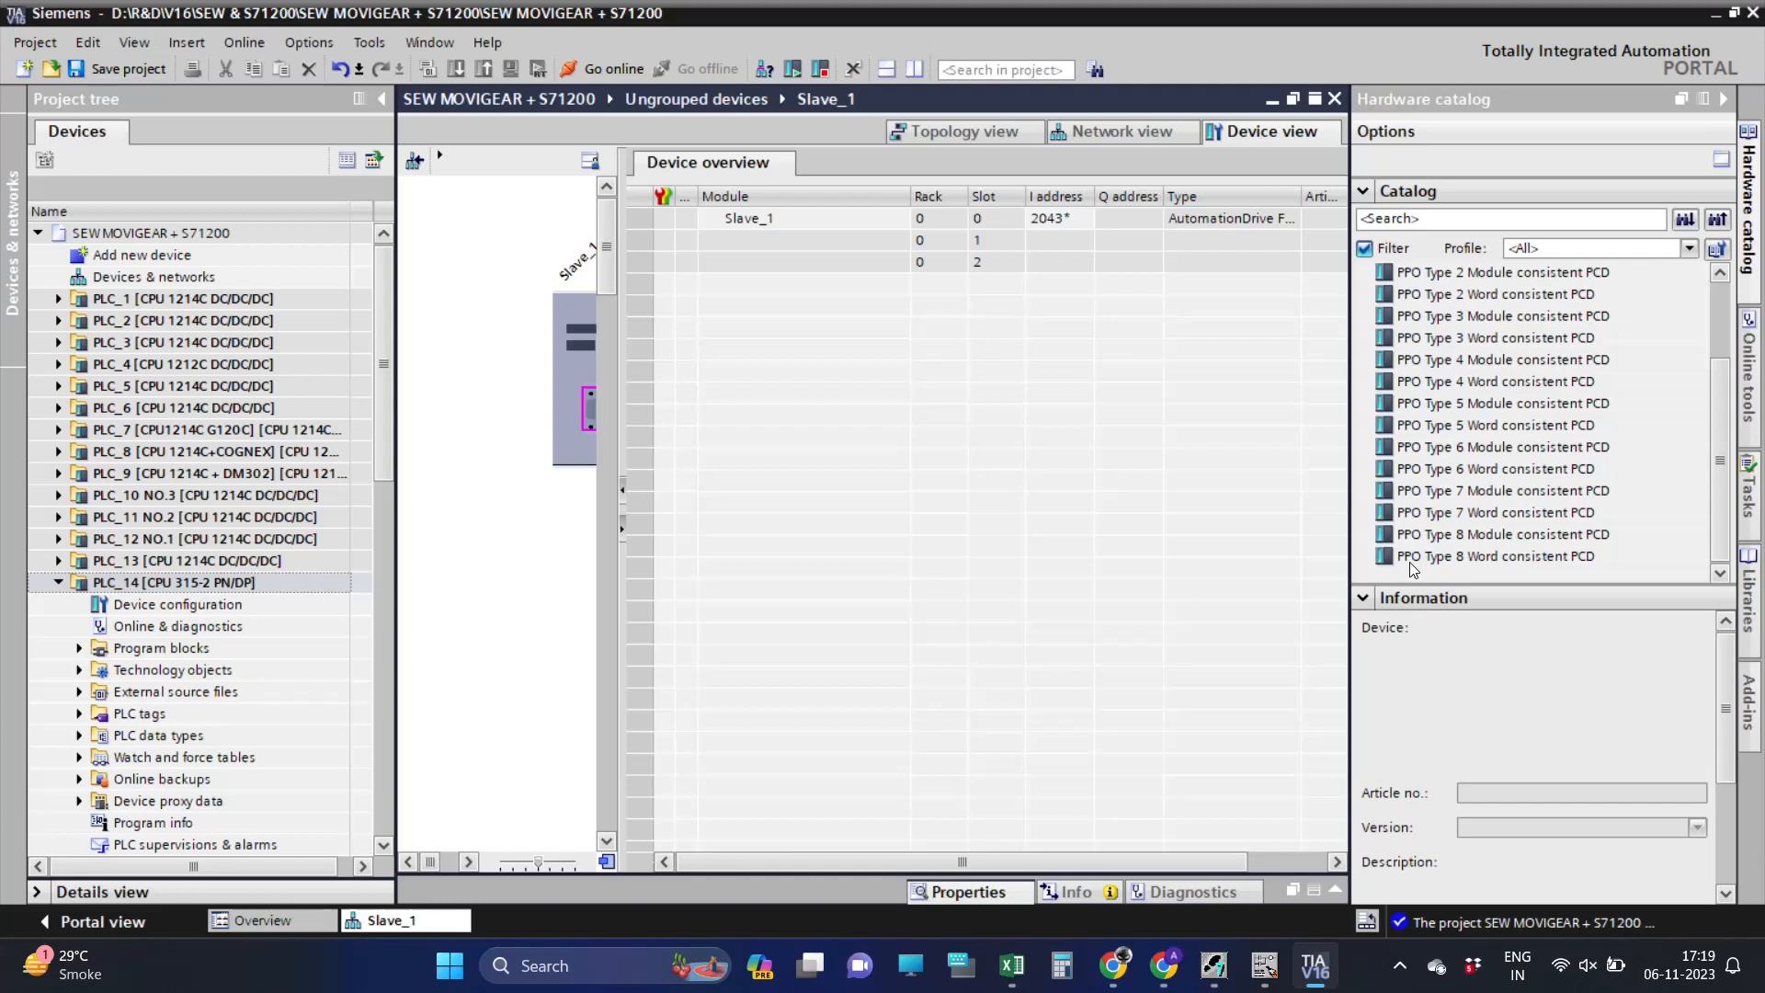
click(1500, 533)
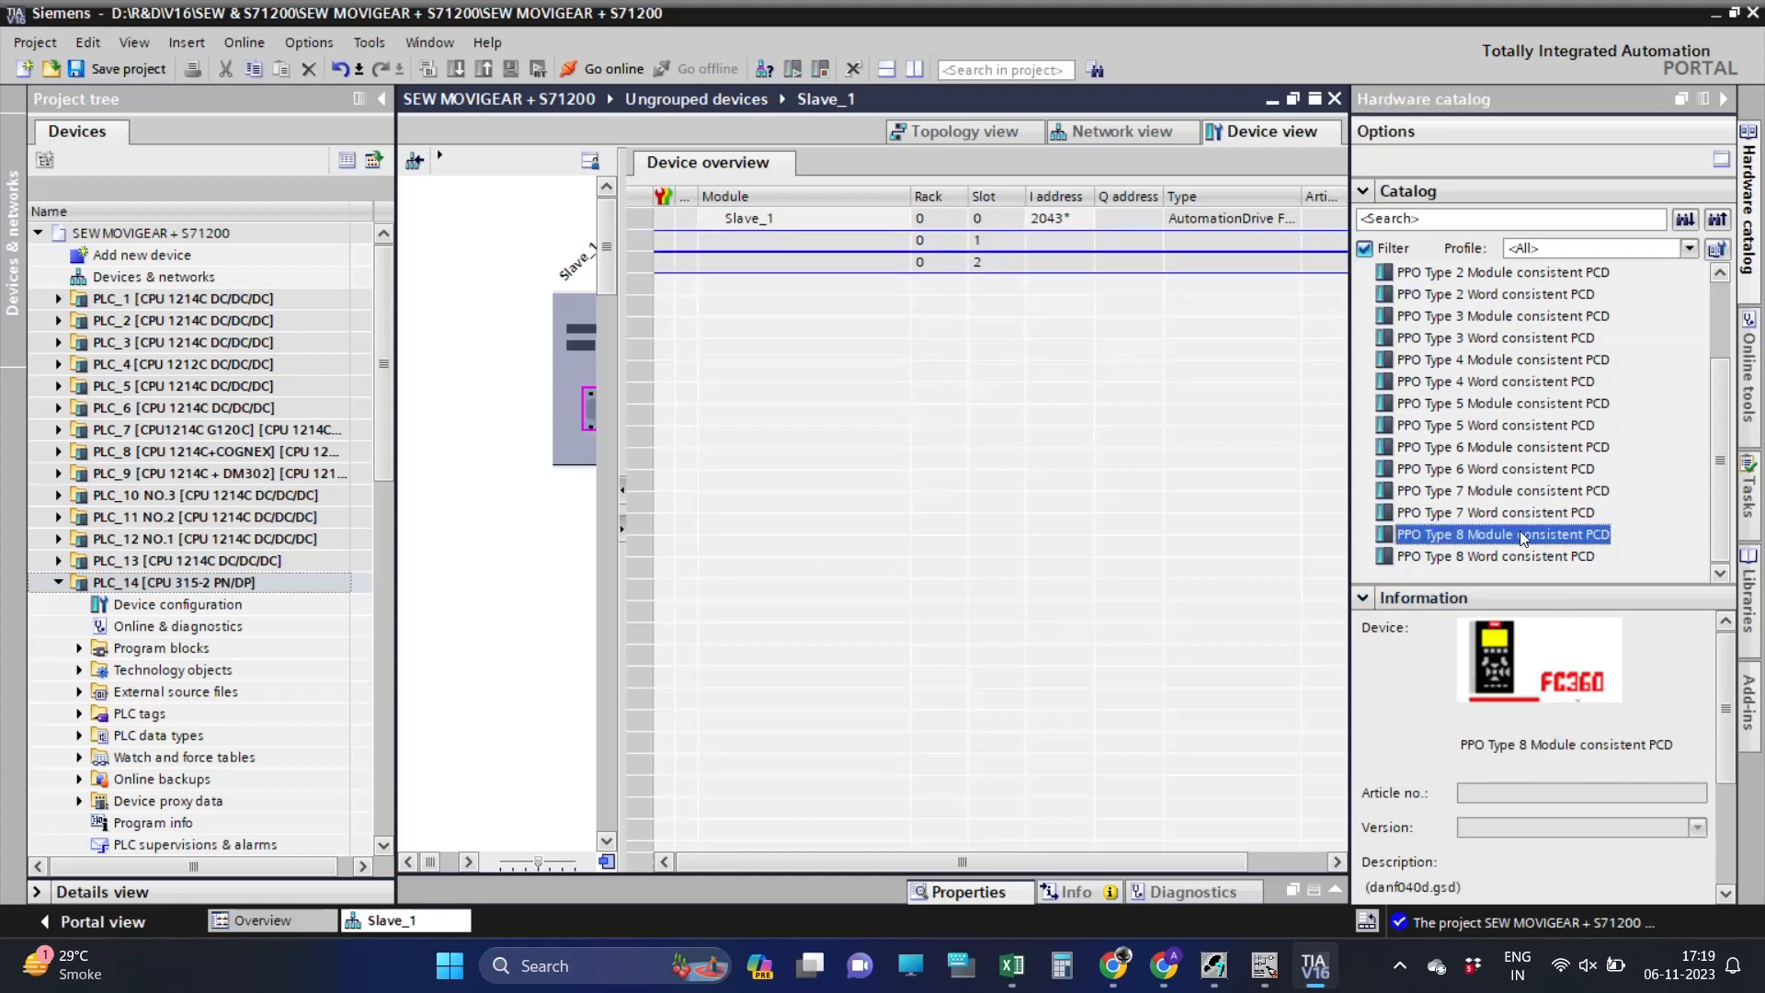
double_click(1503, 533)
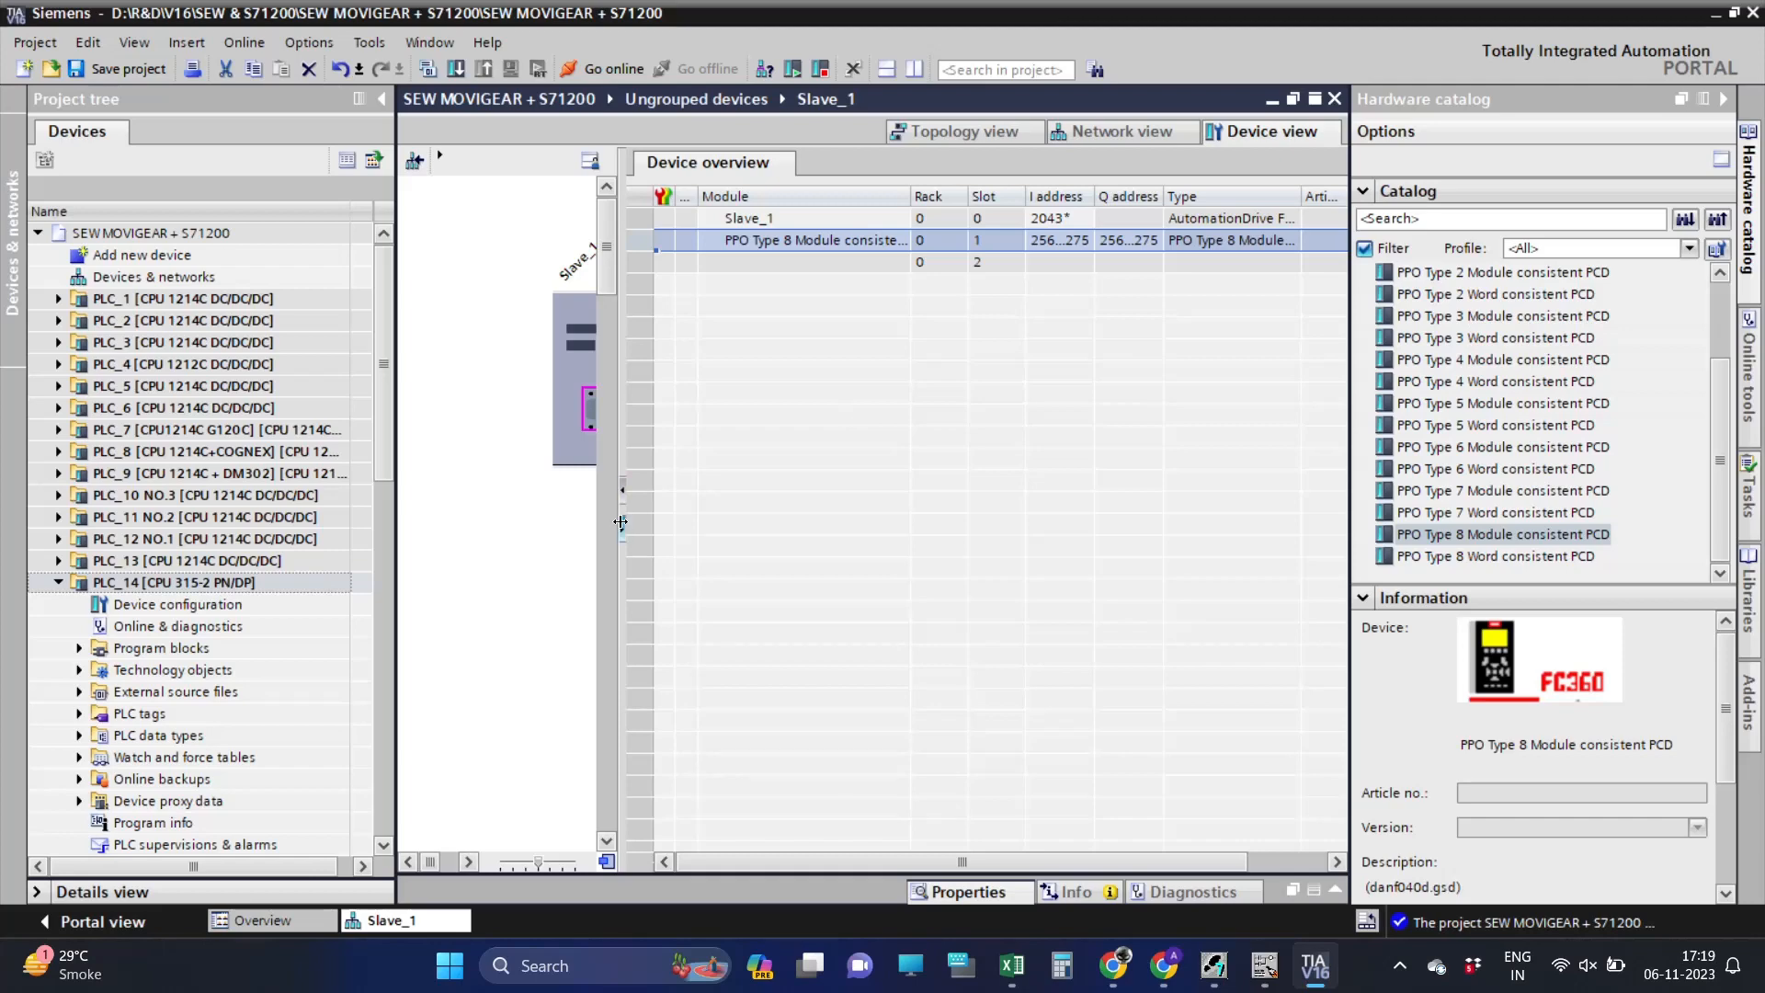
click(1119, 131)
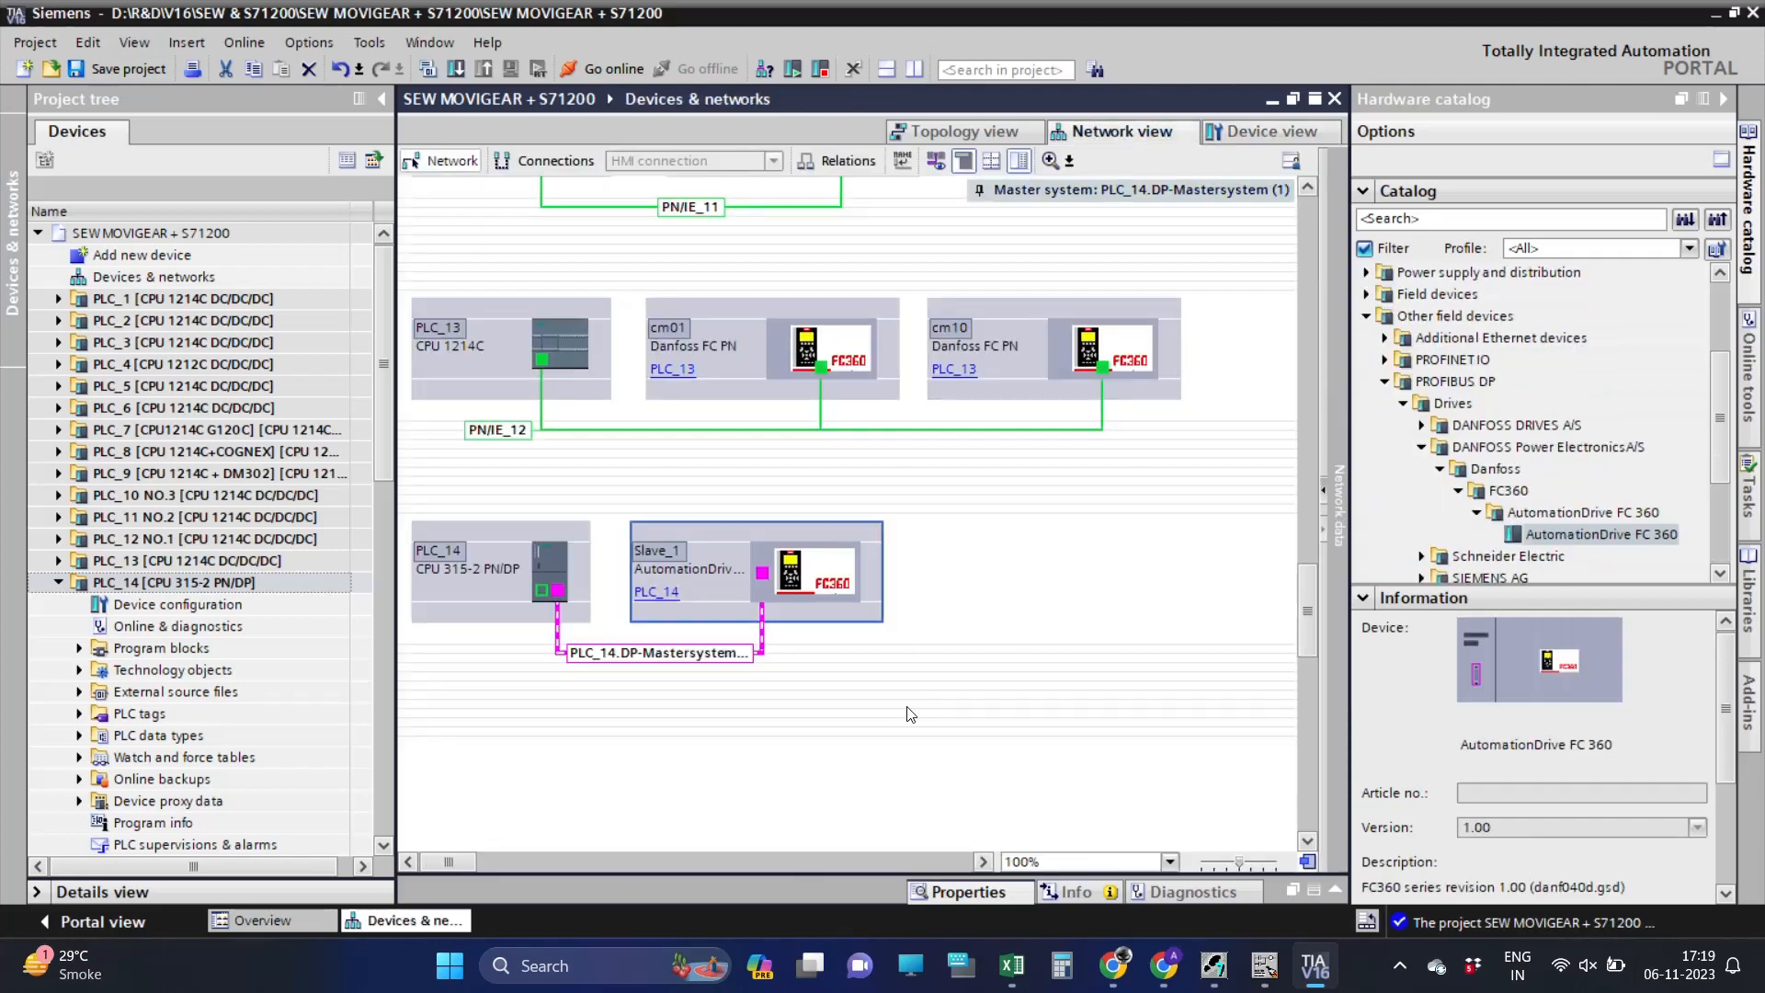
Check PLC_14's PROFIBUS interface address 2 in its device properties.
click(500, 570)
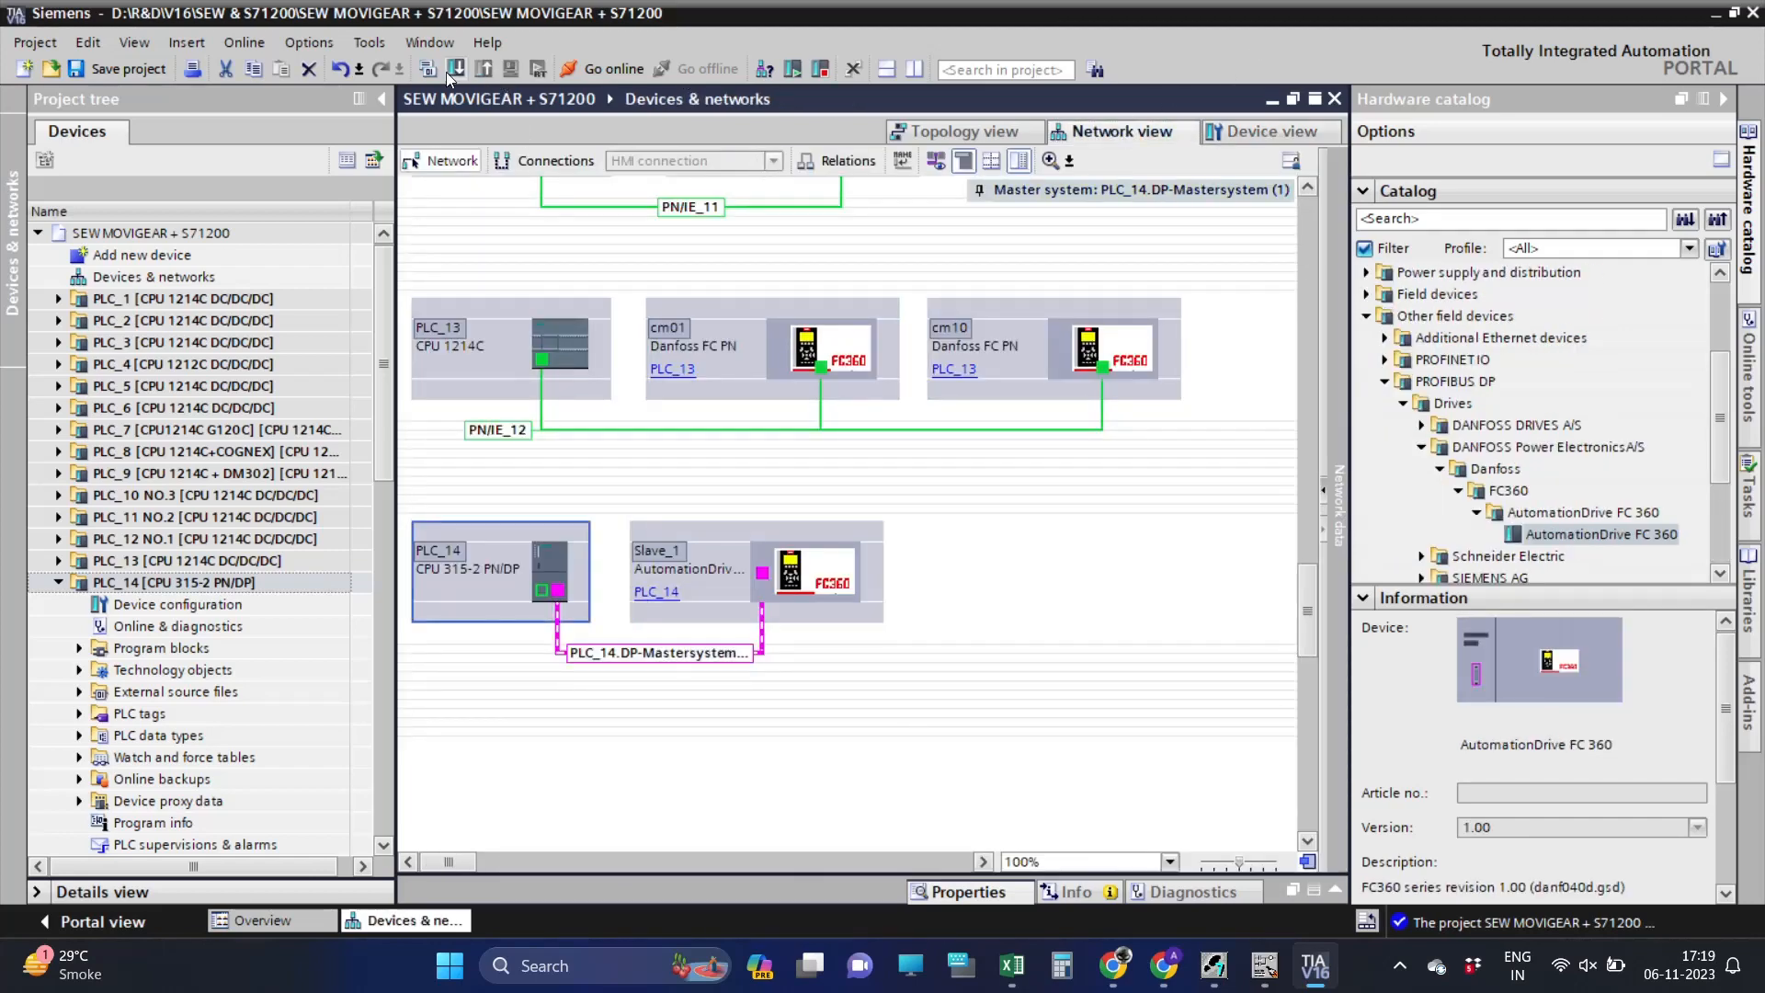
click(426, 70)
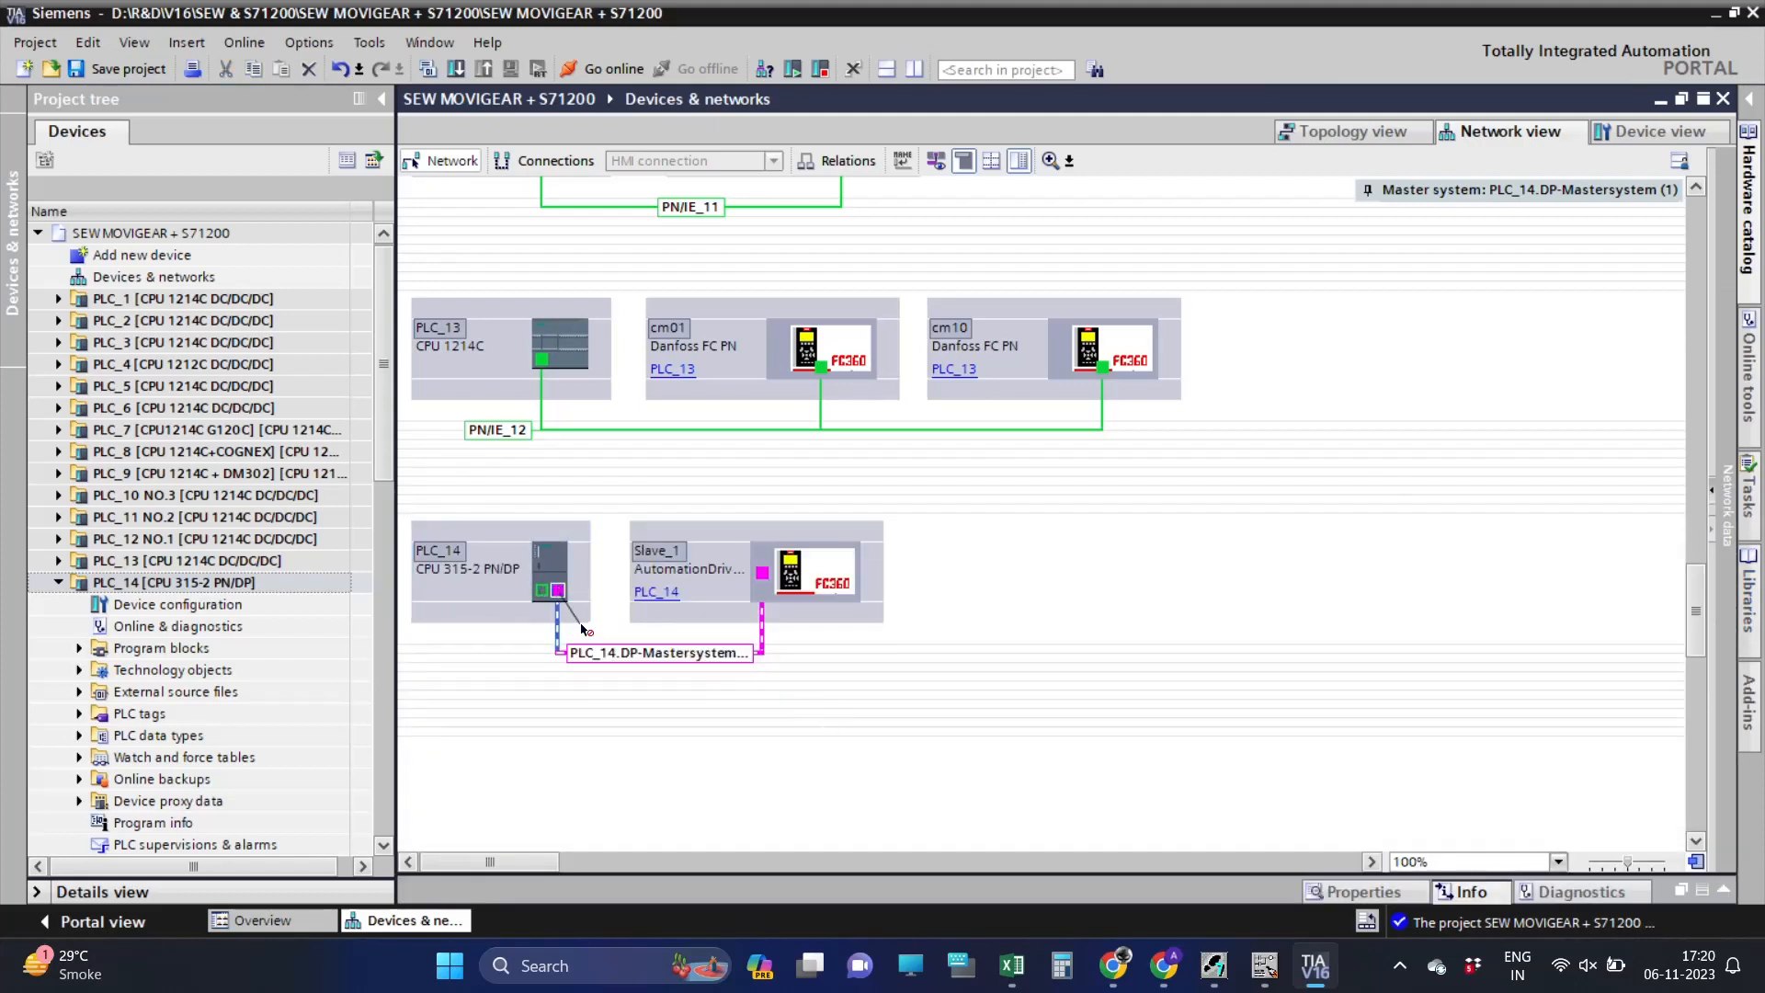
click(550, 566)
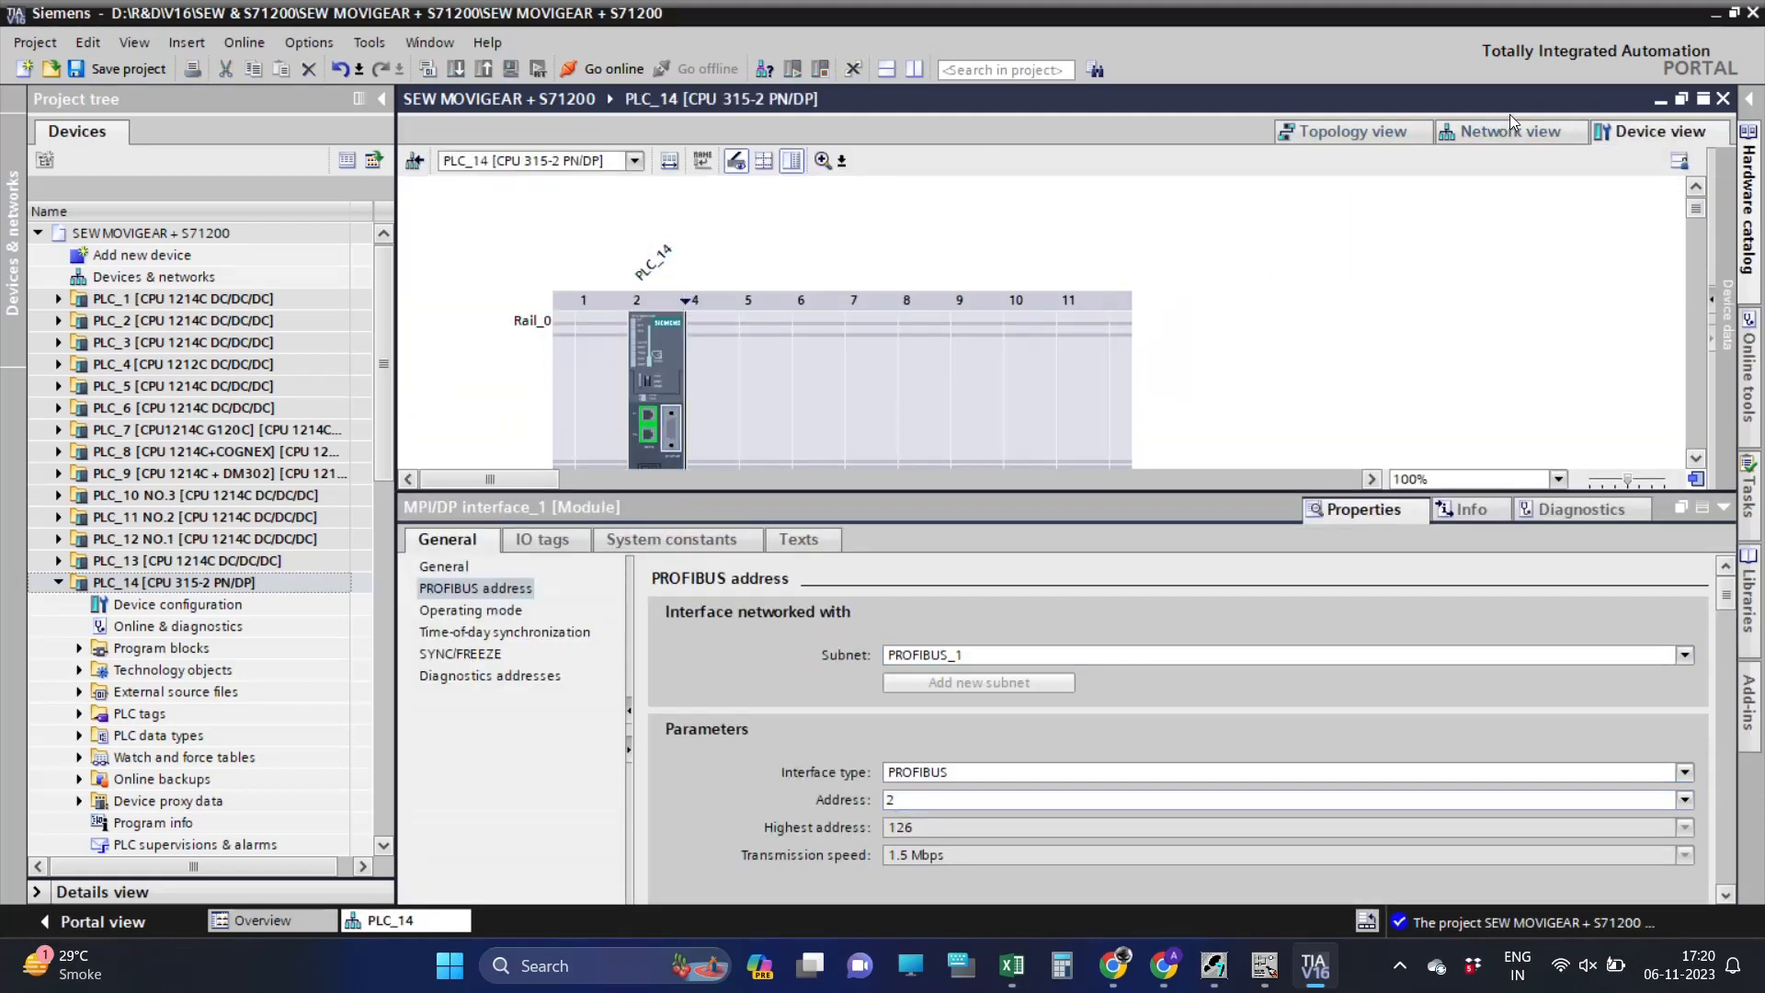
click(1512, 132)
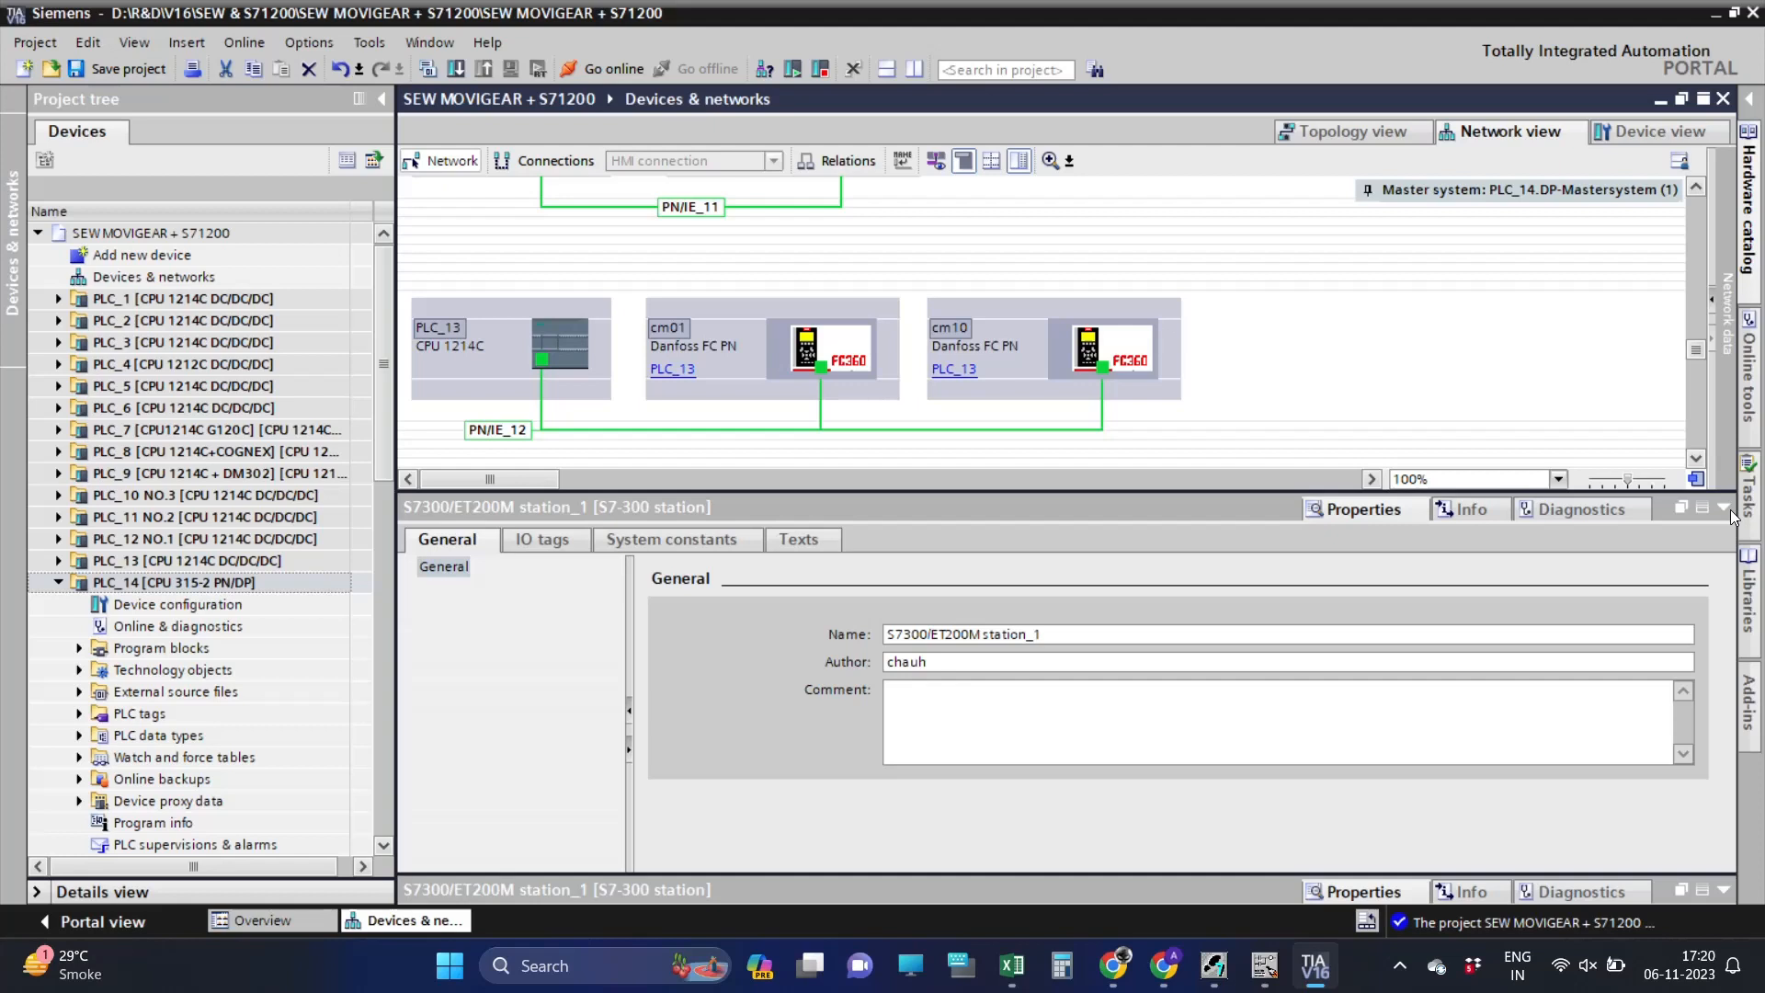
Show device addresses on the network diagram and start the download to PLC_14.
click(1721, 507)
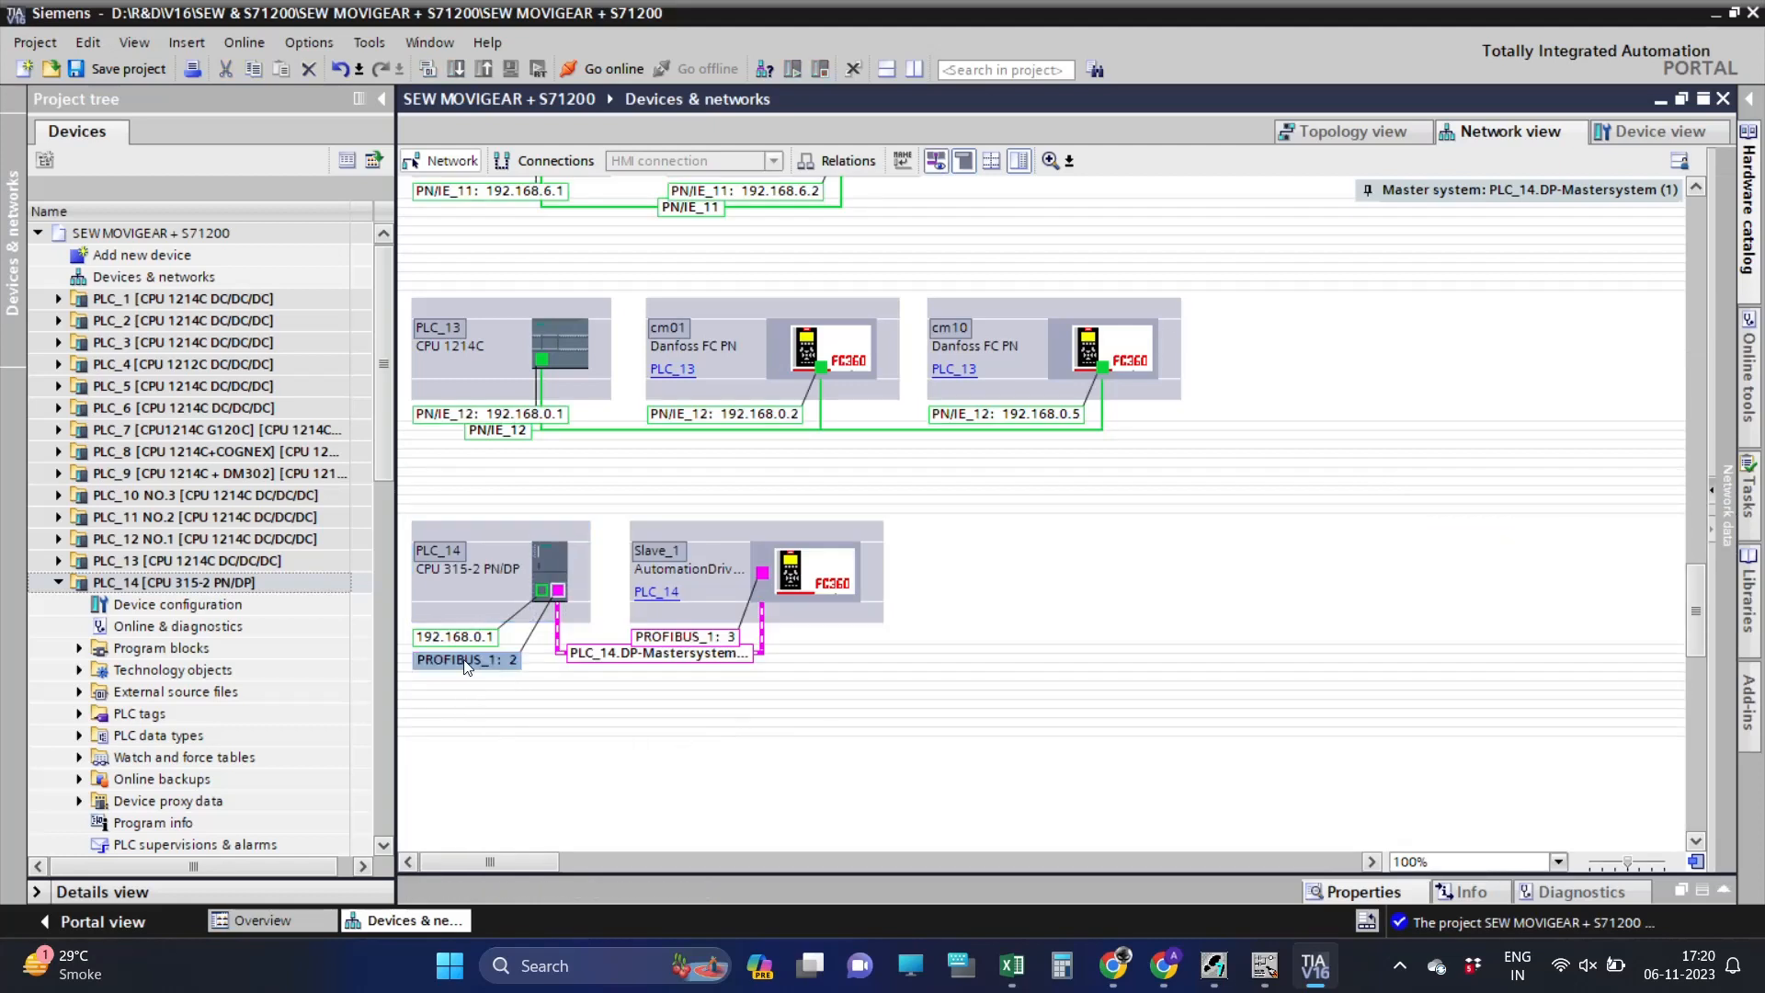
double_click(465, 659)
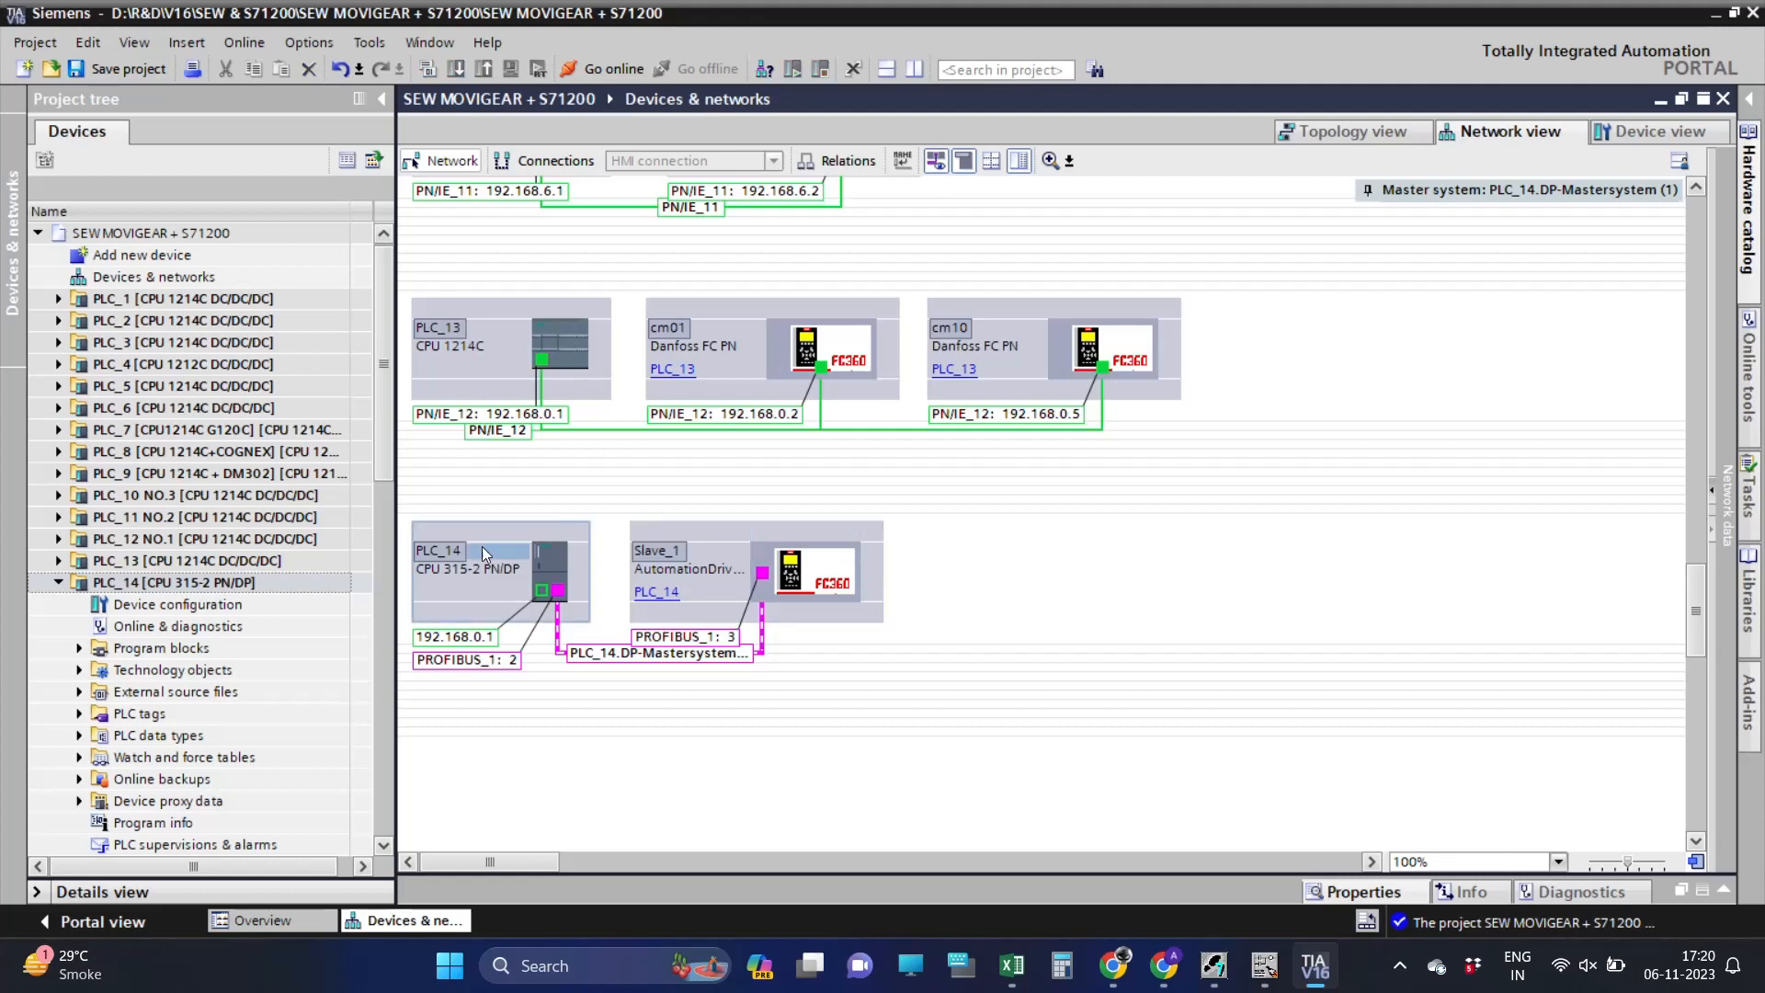
click(424, 68)
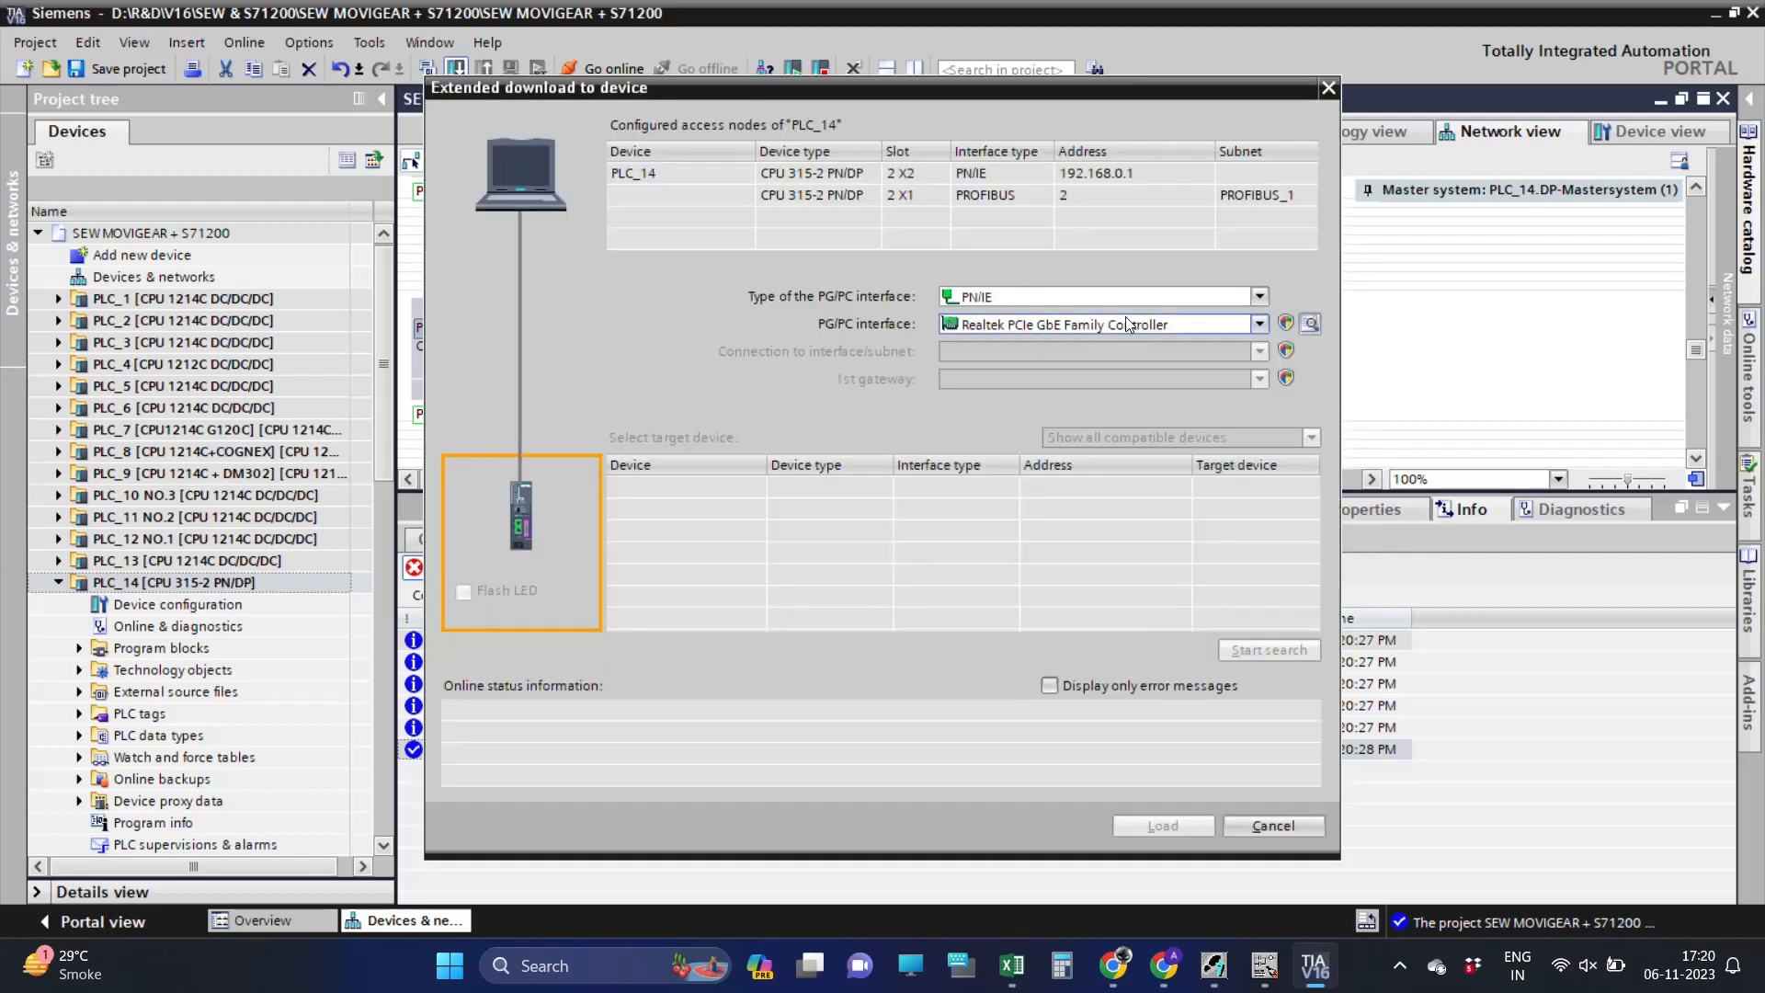
mouse_move(1109, 309)
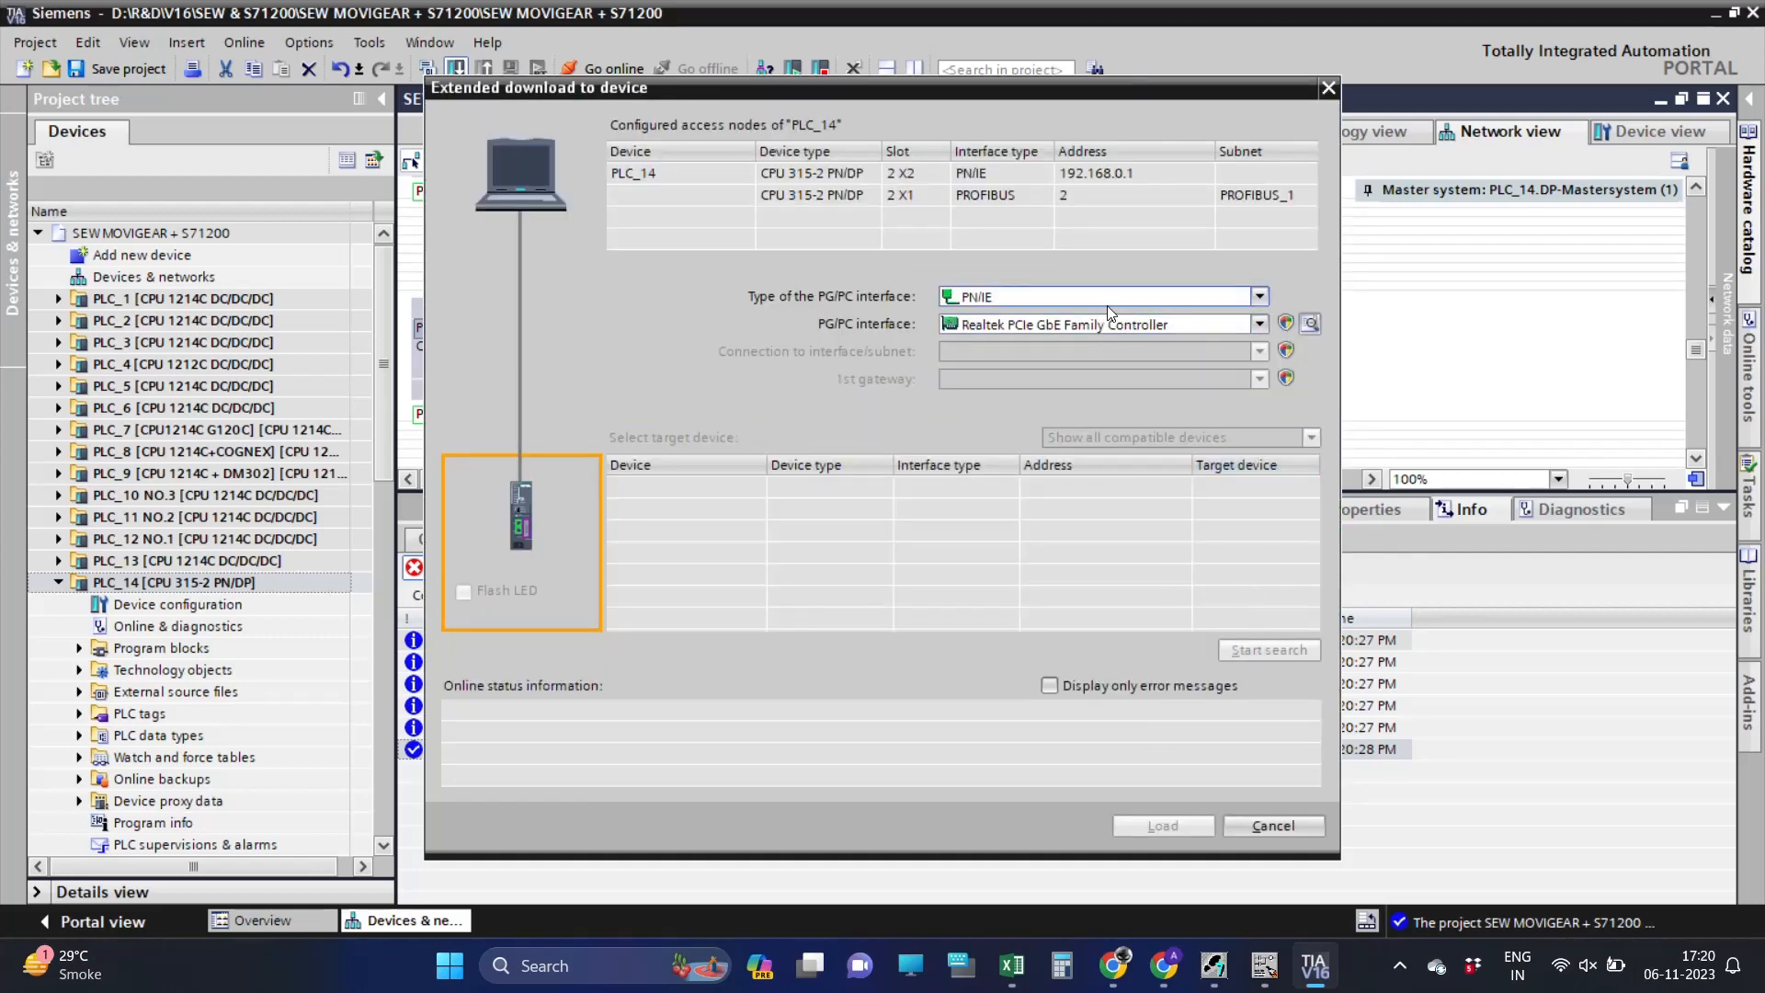
Search accessible devices over PN/IE via the wireless adapter and select PLC_14 at 192.168.0.1.
click(1098, 324)
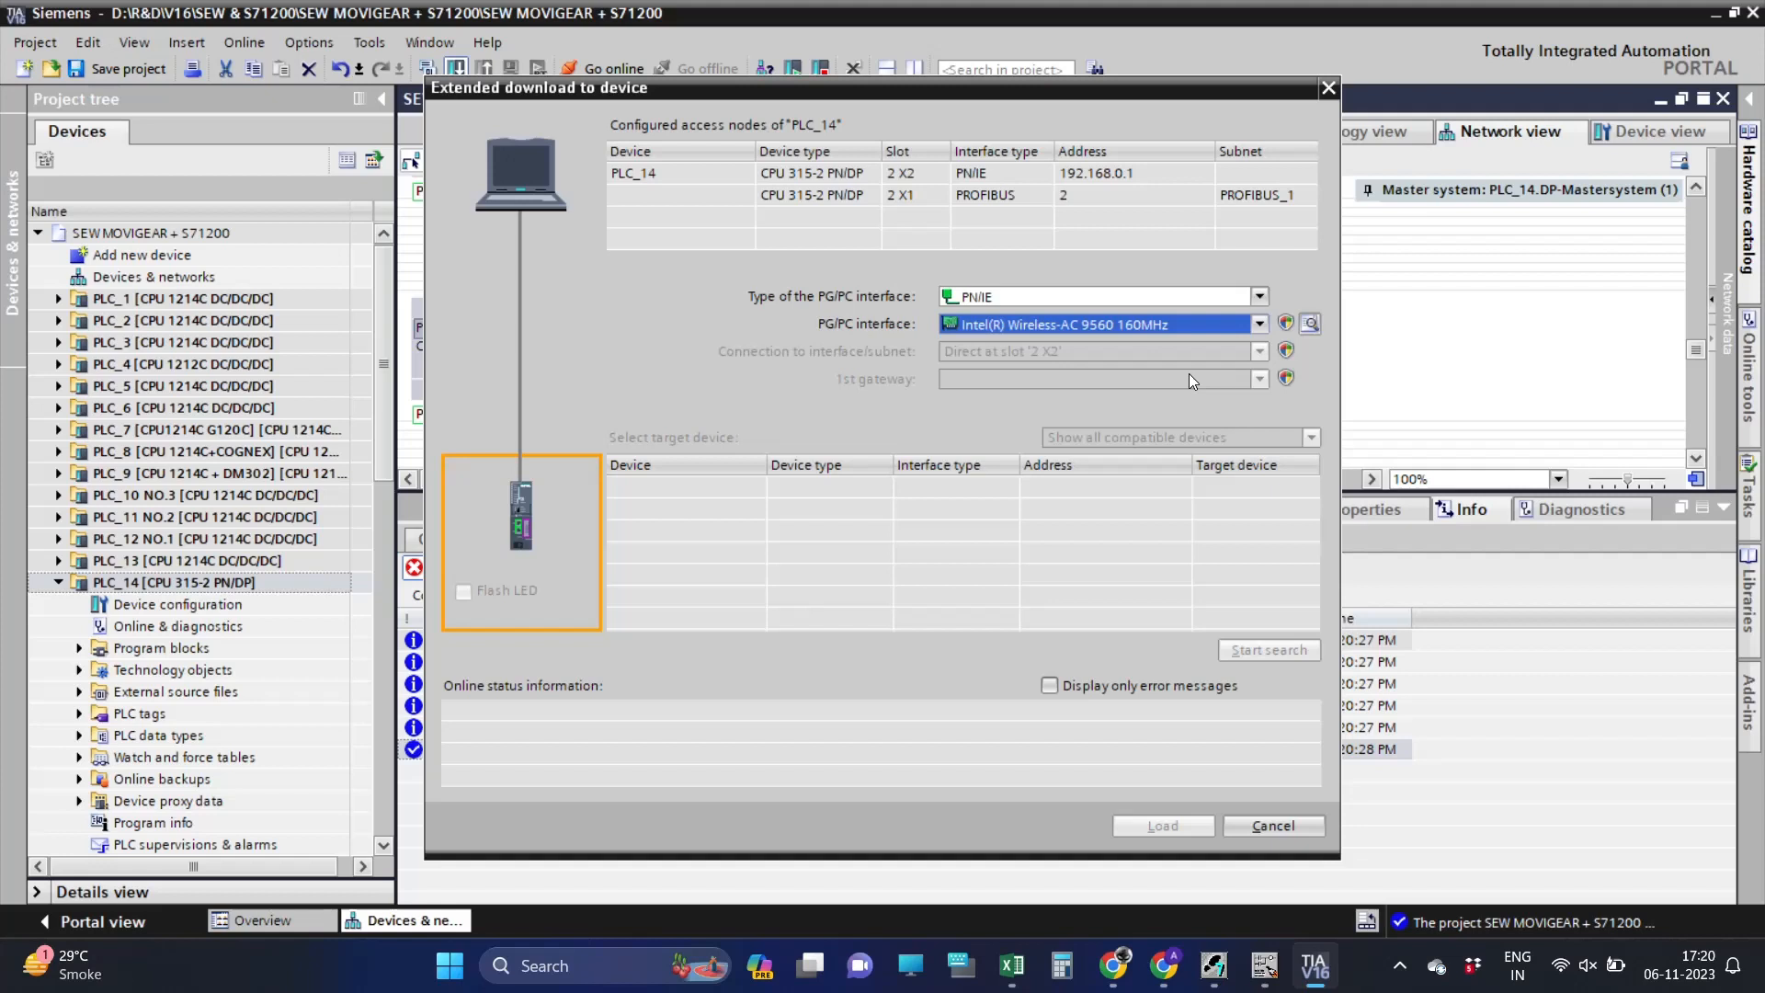
click(1307, 438)
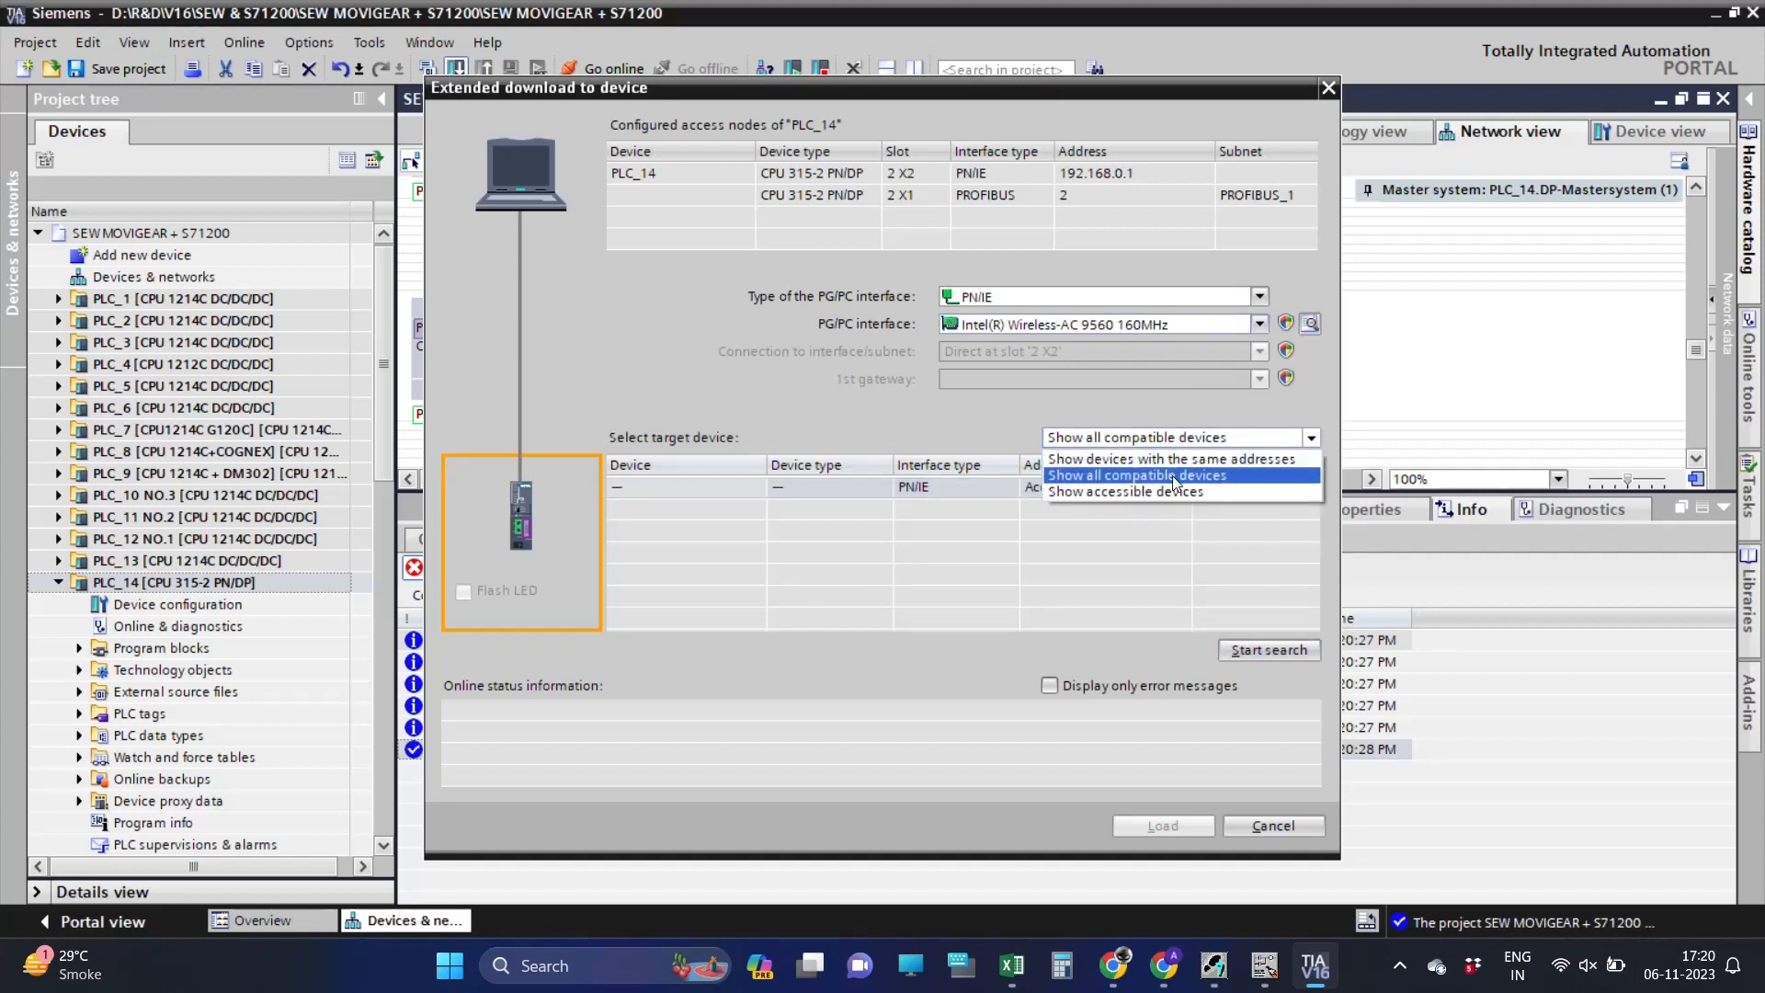
click(1125, 493)
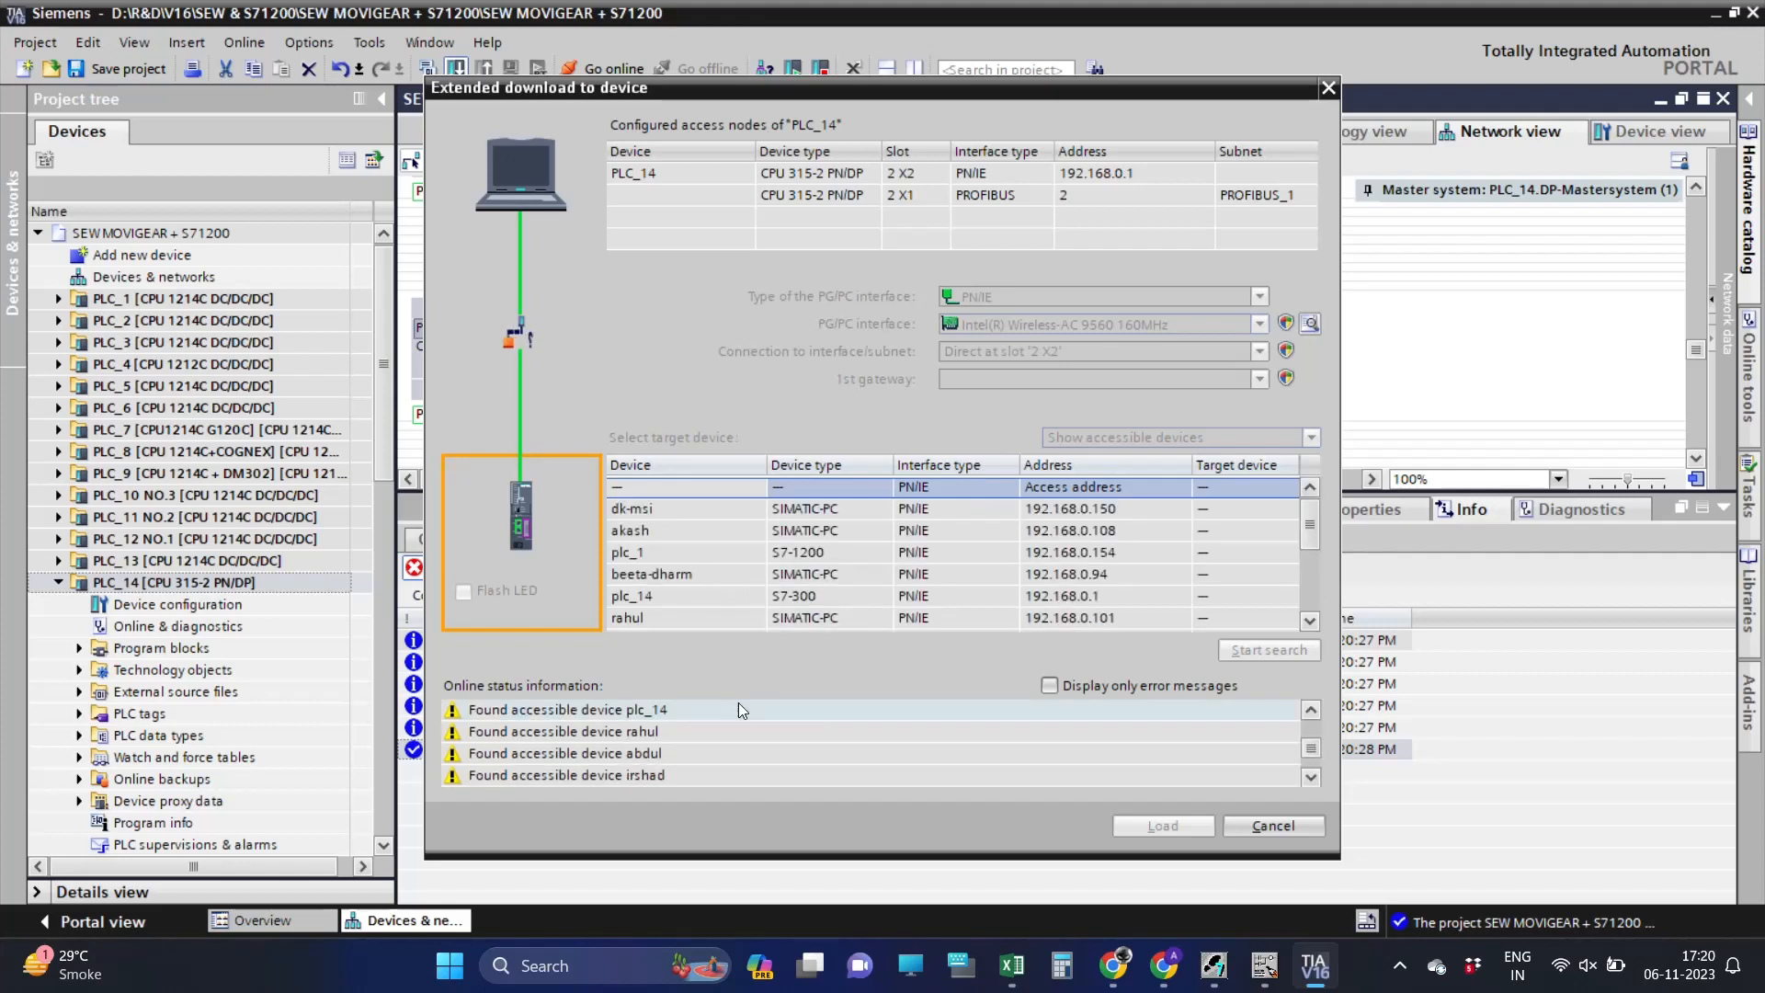
click(631, 595)
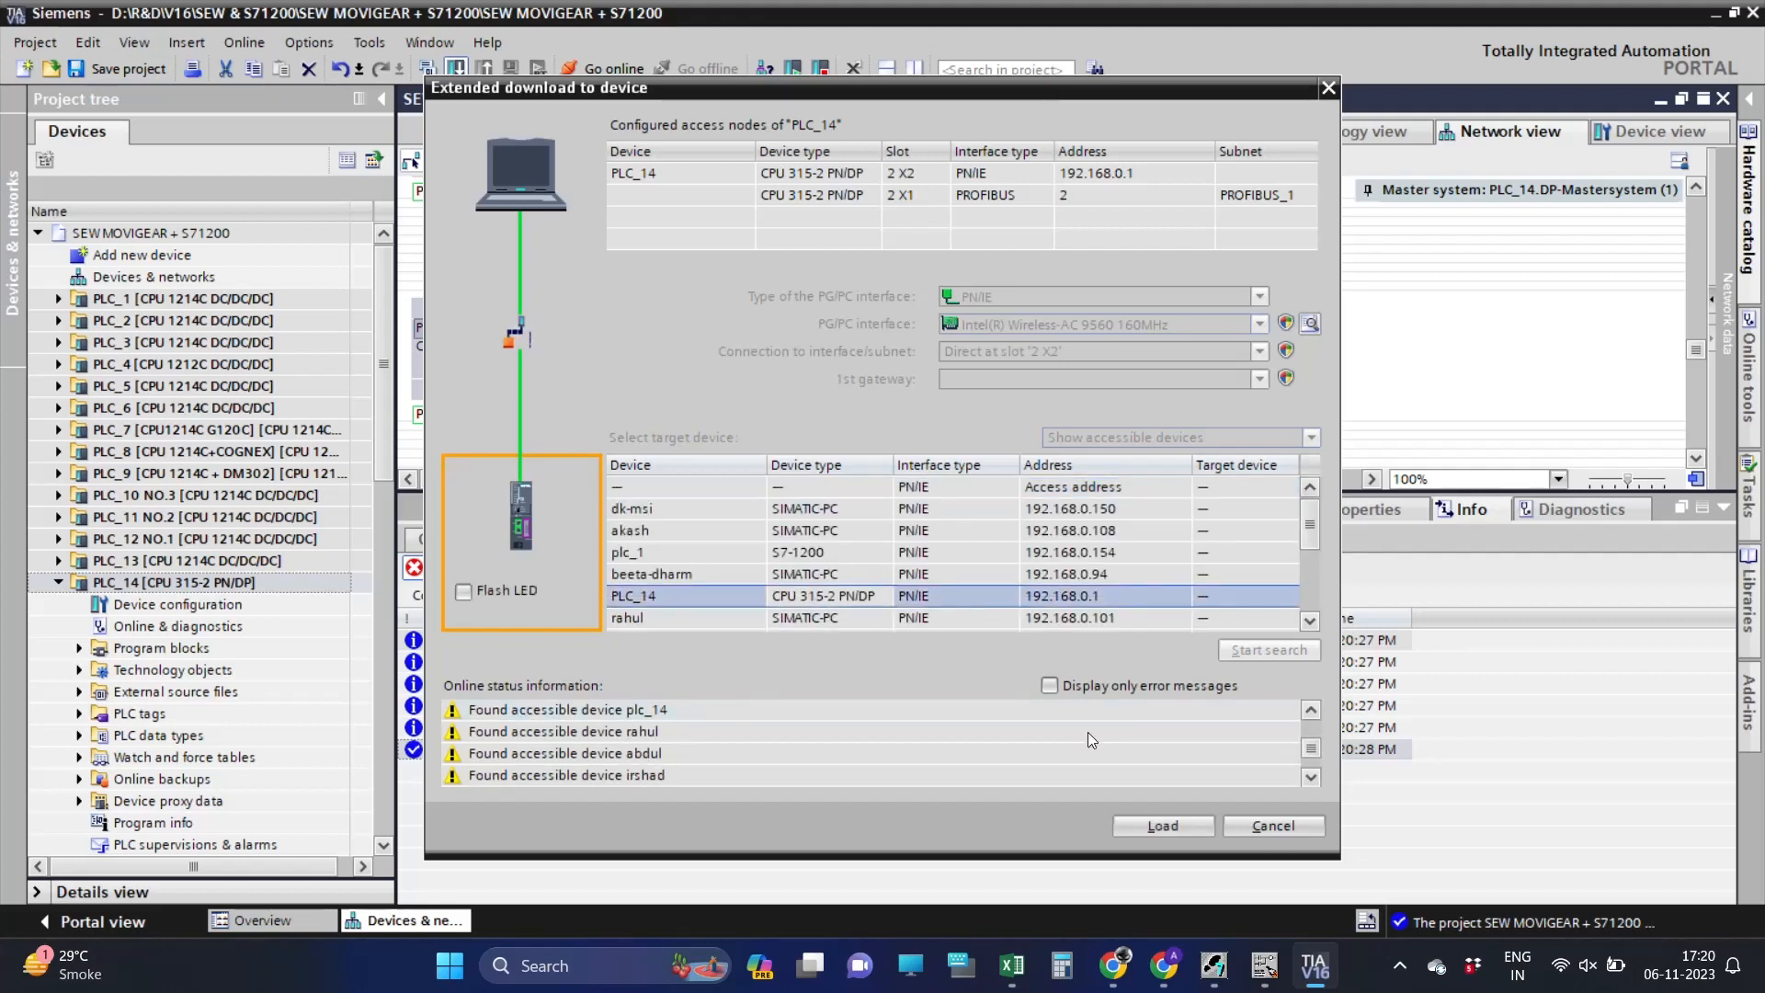
Load the hardware configuration and program to PLC_14 and restart it without errors.
click(1162, 826)
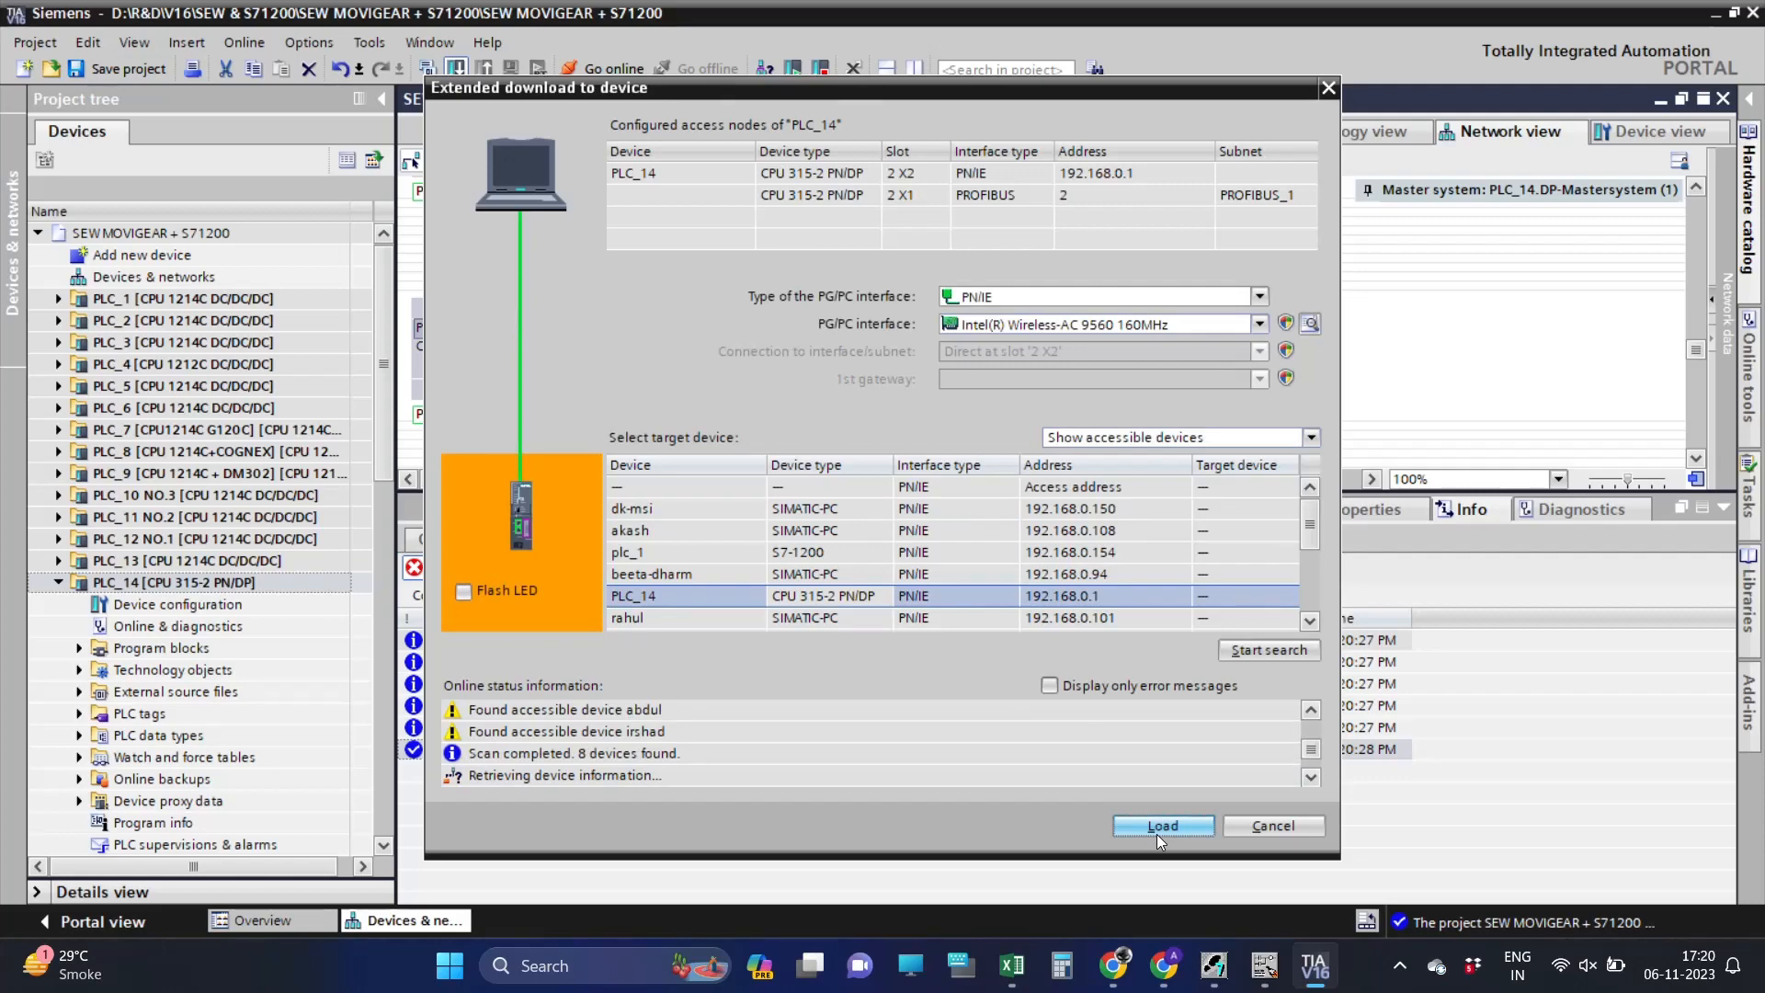
click(1163, 825)
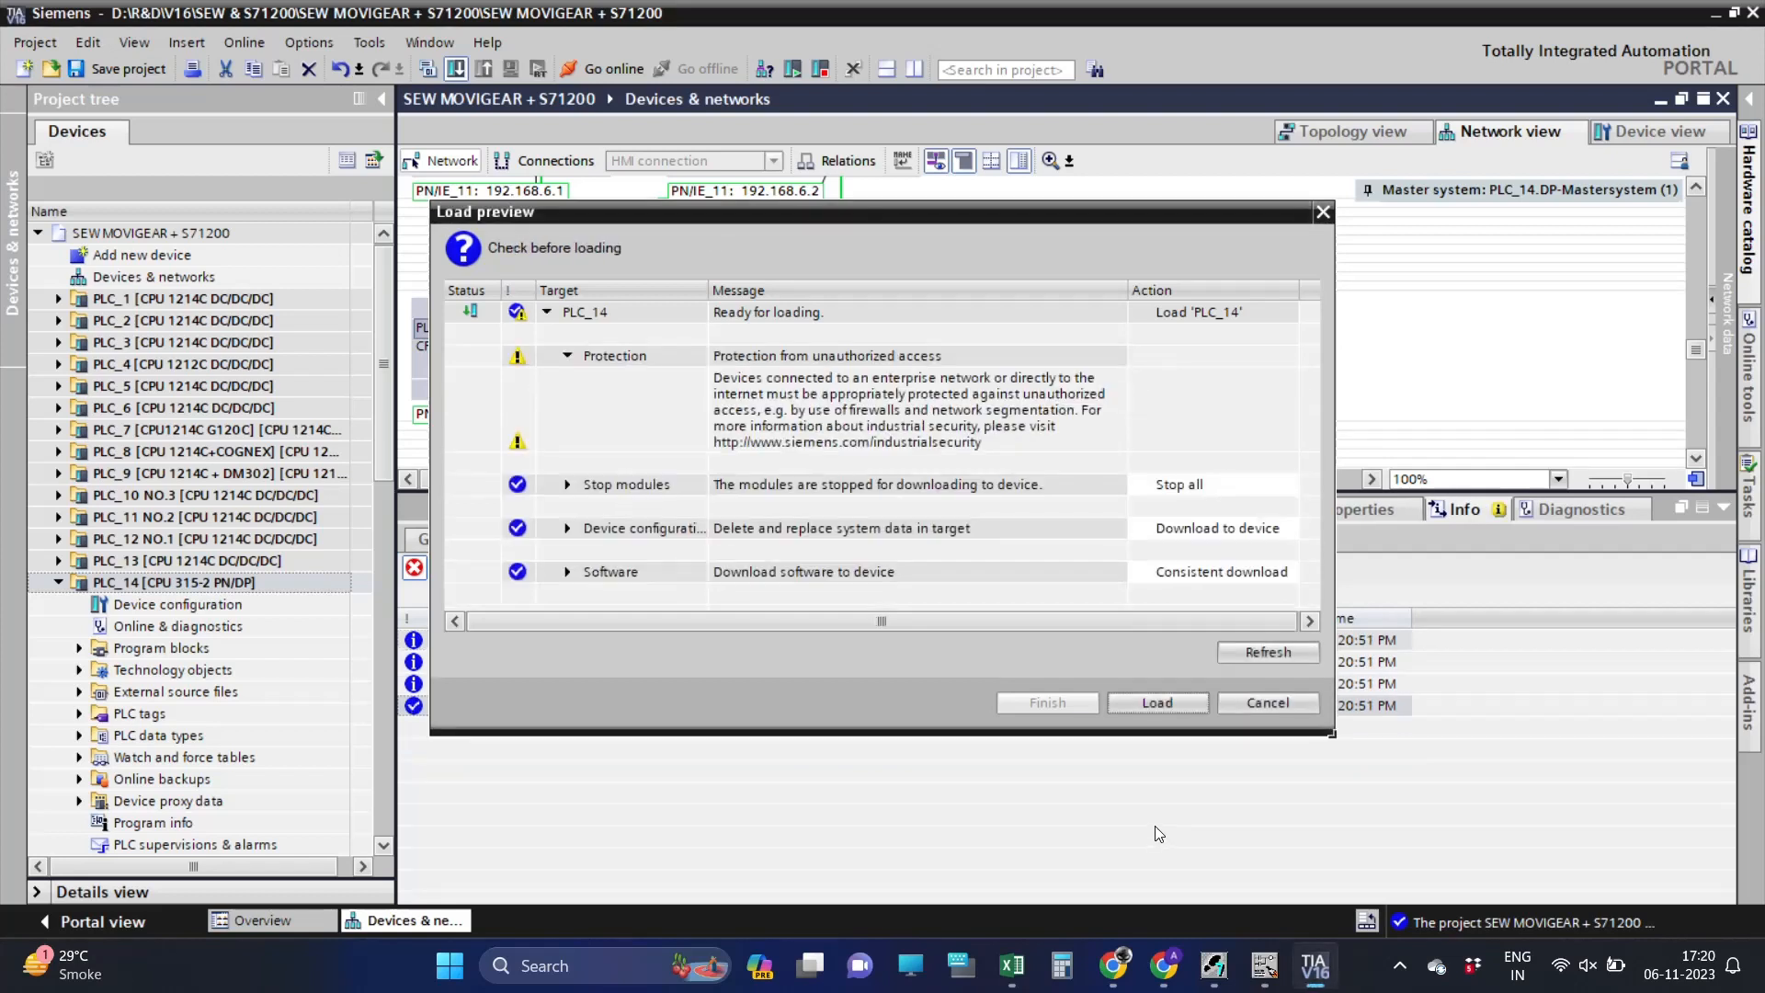
click(1157, 702)
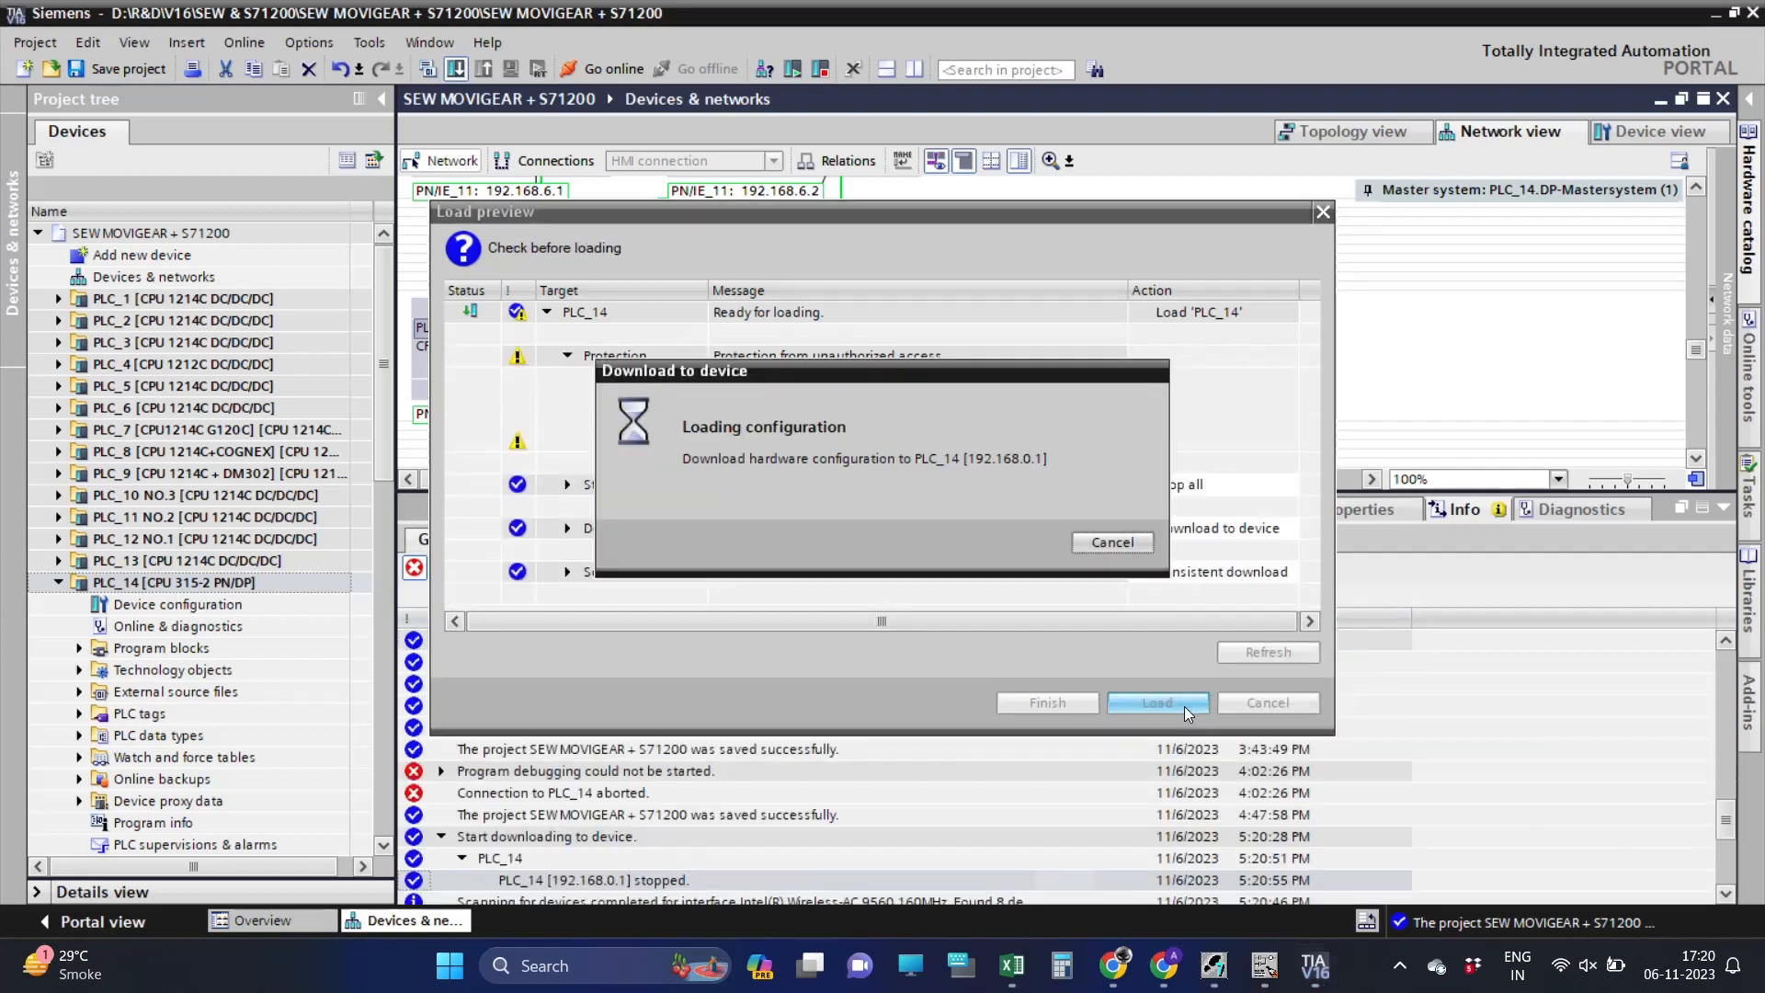
click(1156, 702)
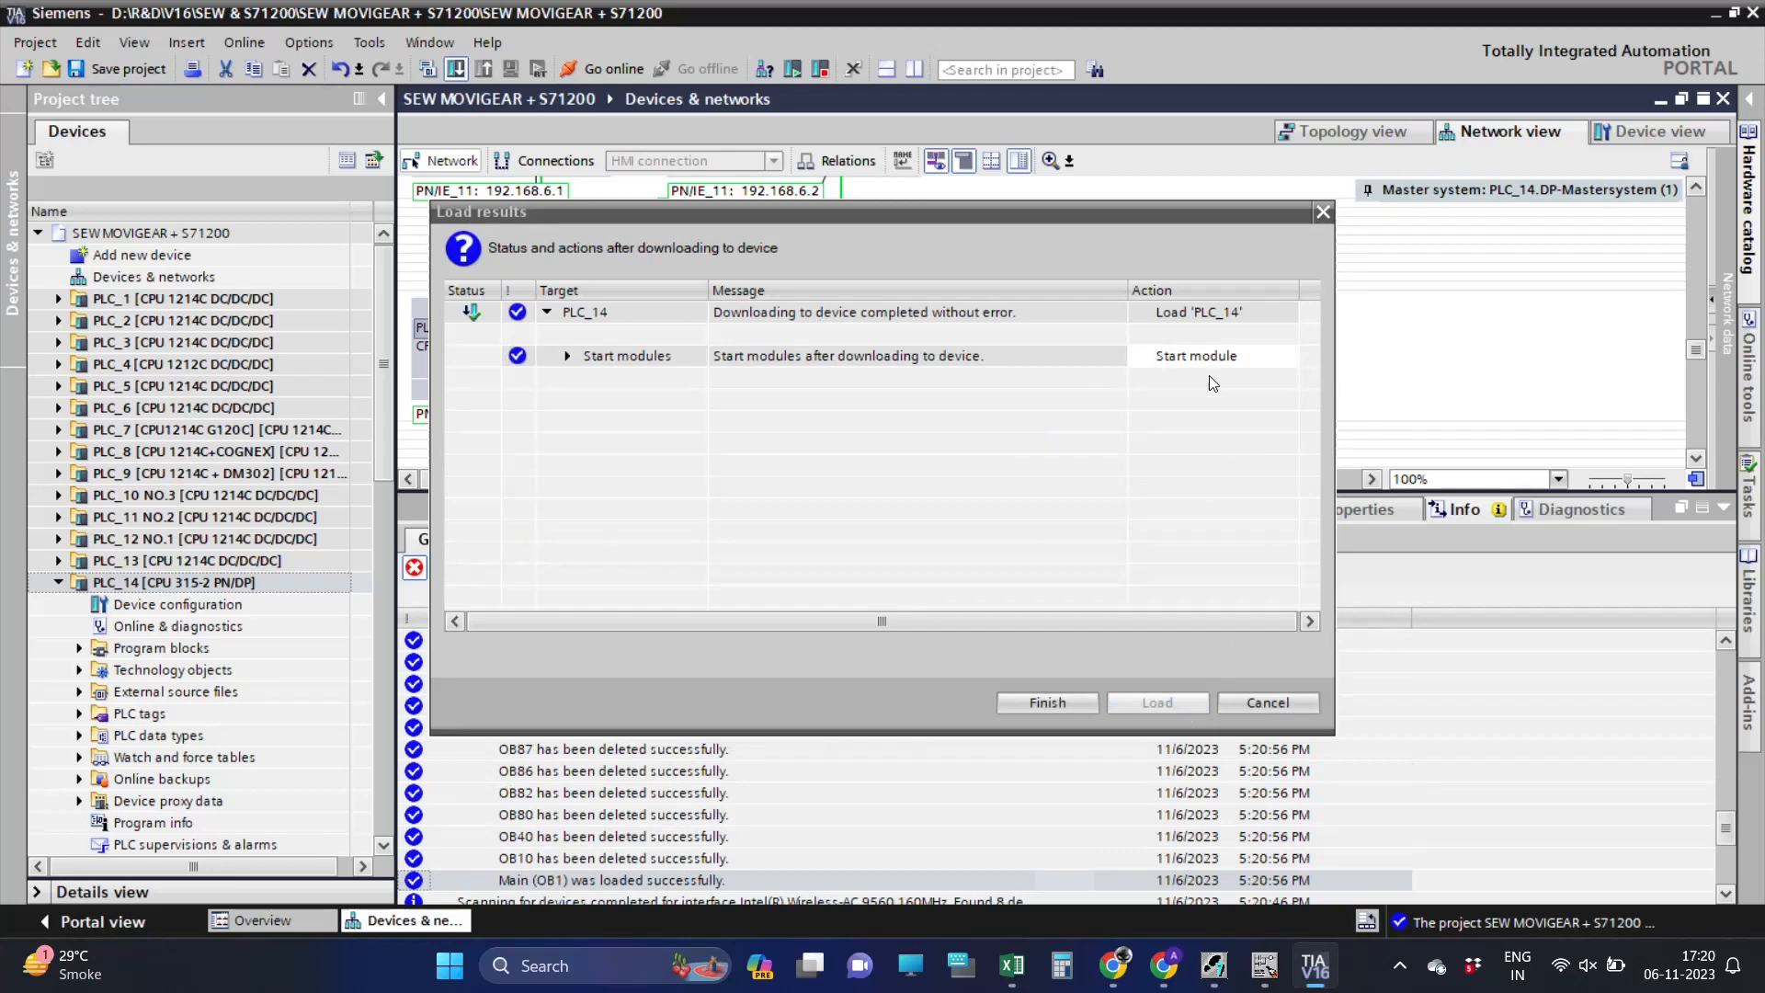
click(1045, 702)
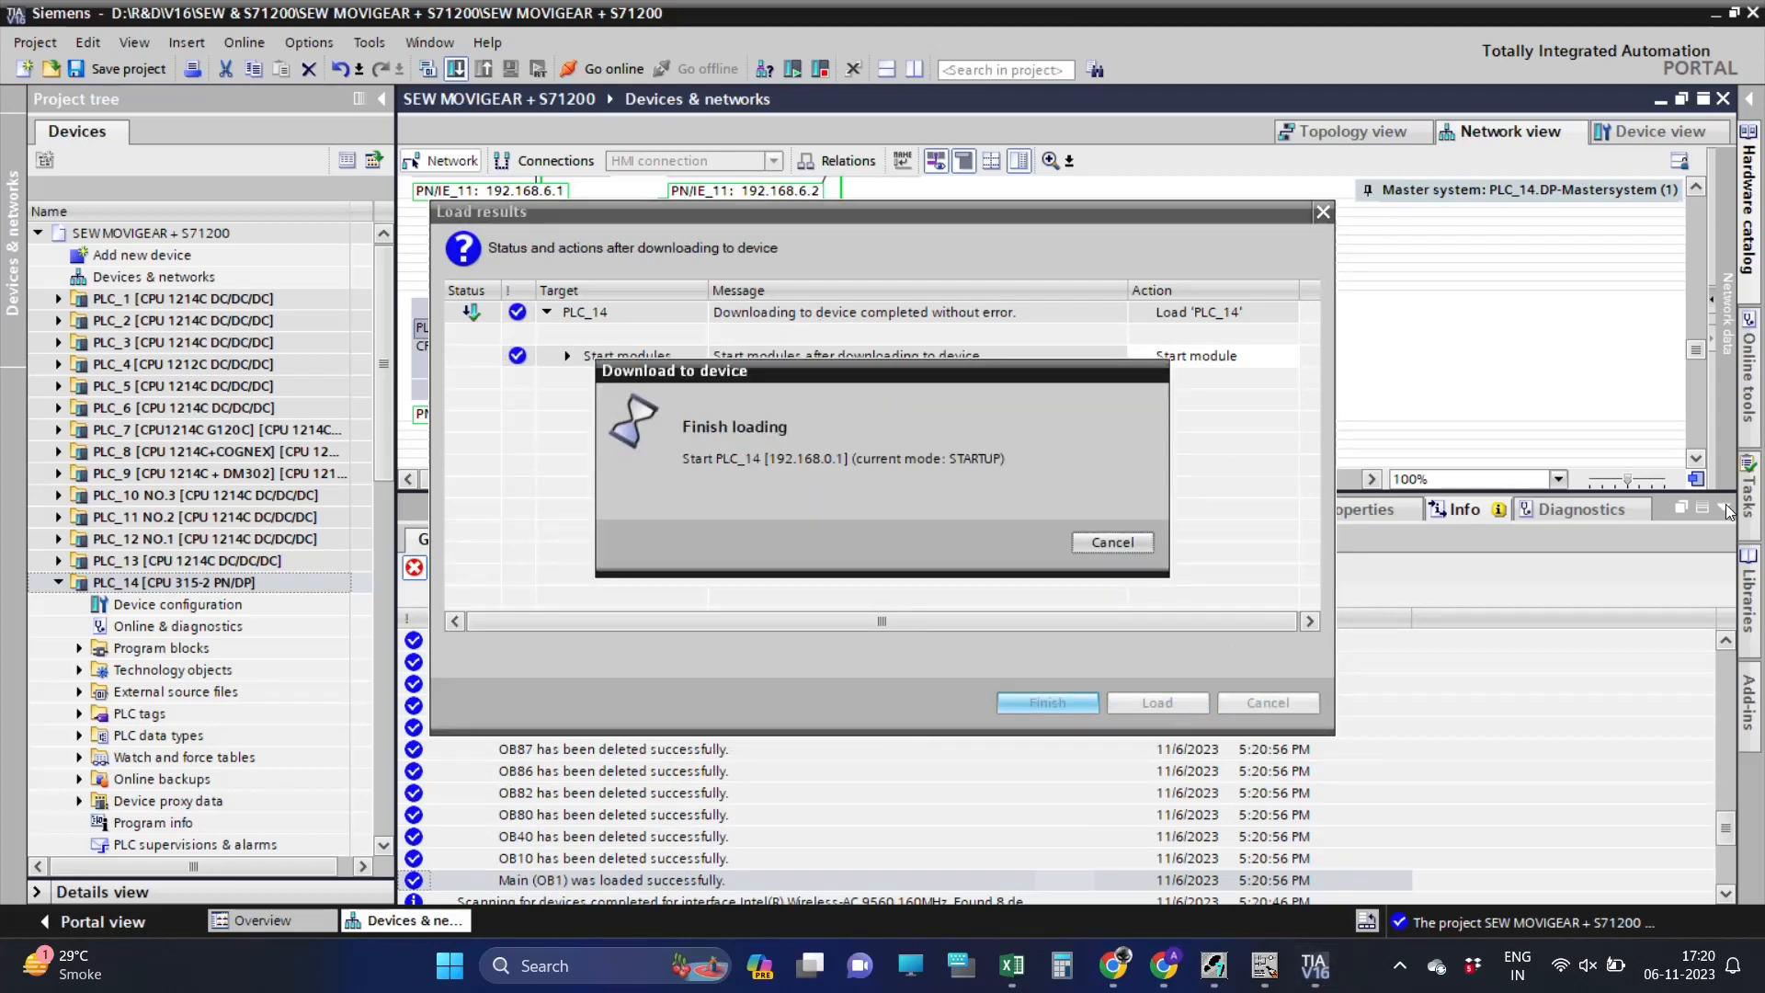
click(1046, 702)
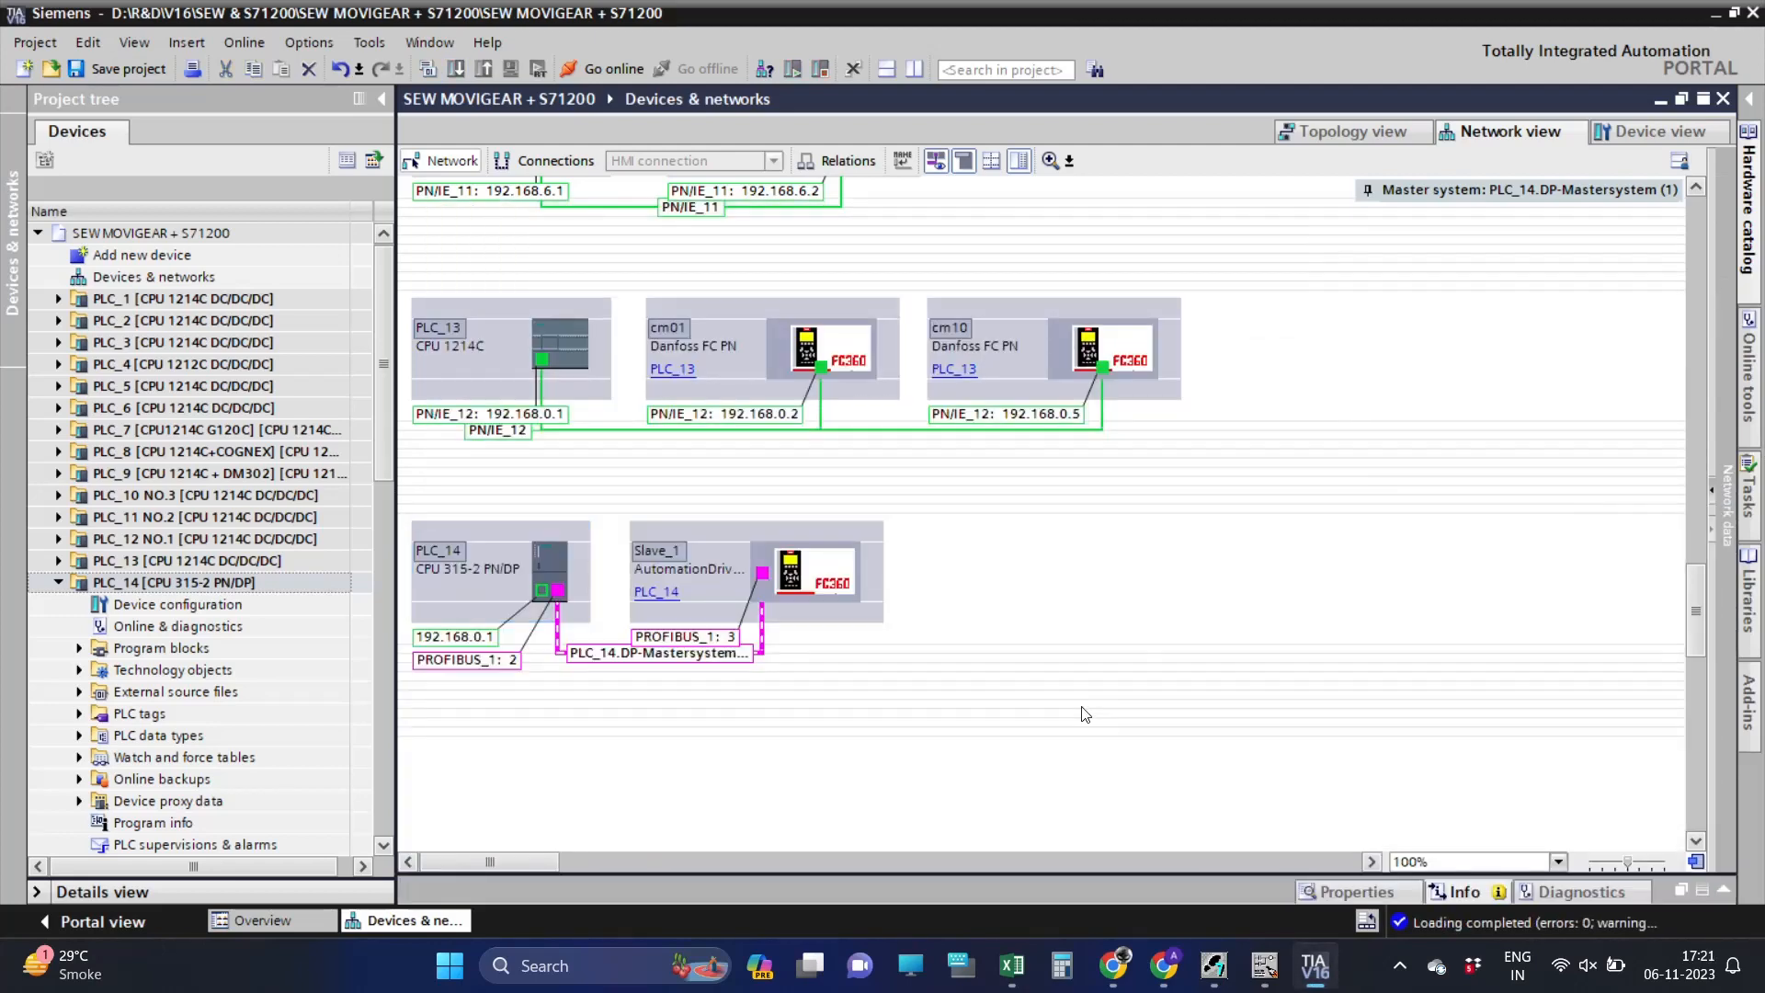
Go online with PLC_14 and expand its program blocks to show Main [OB1].
click(610, 68)
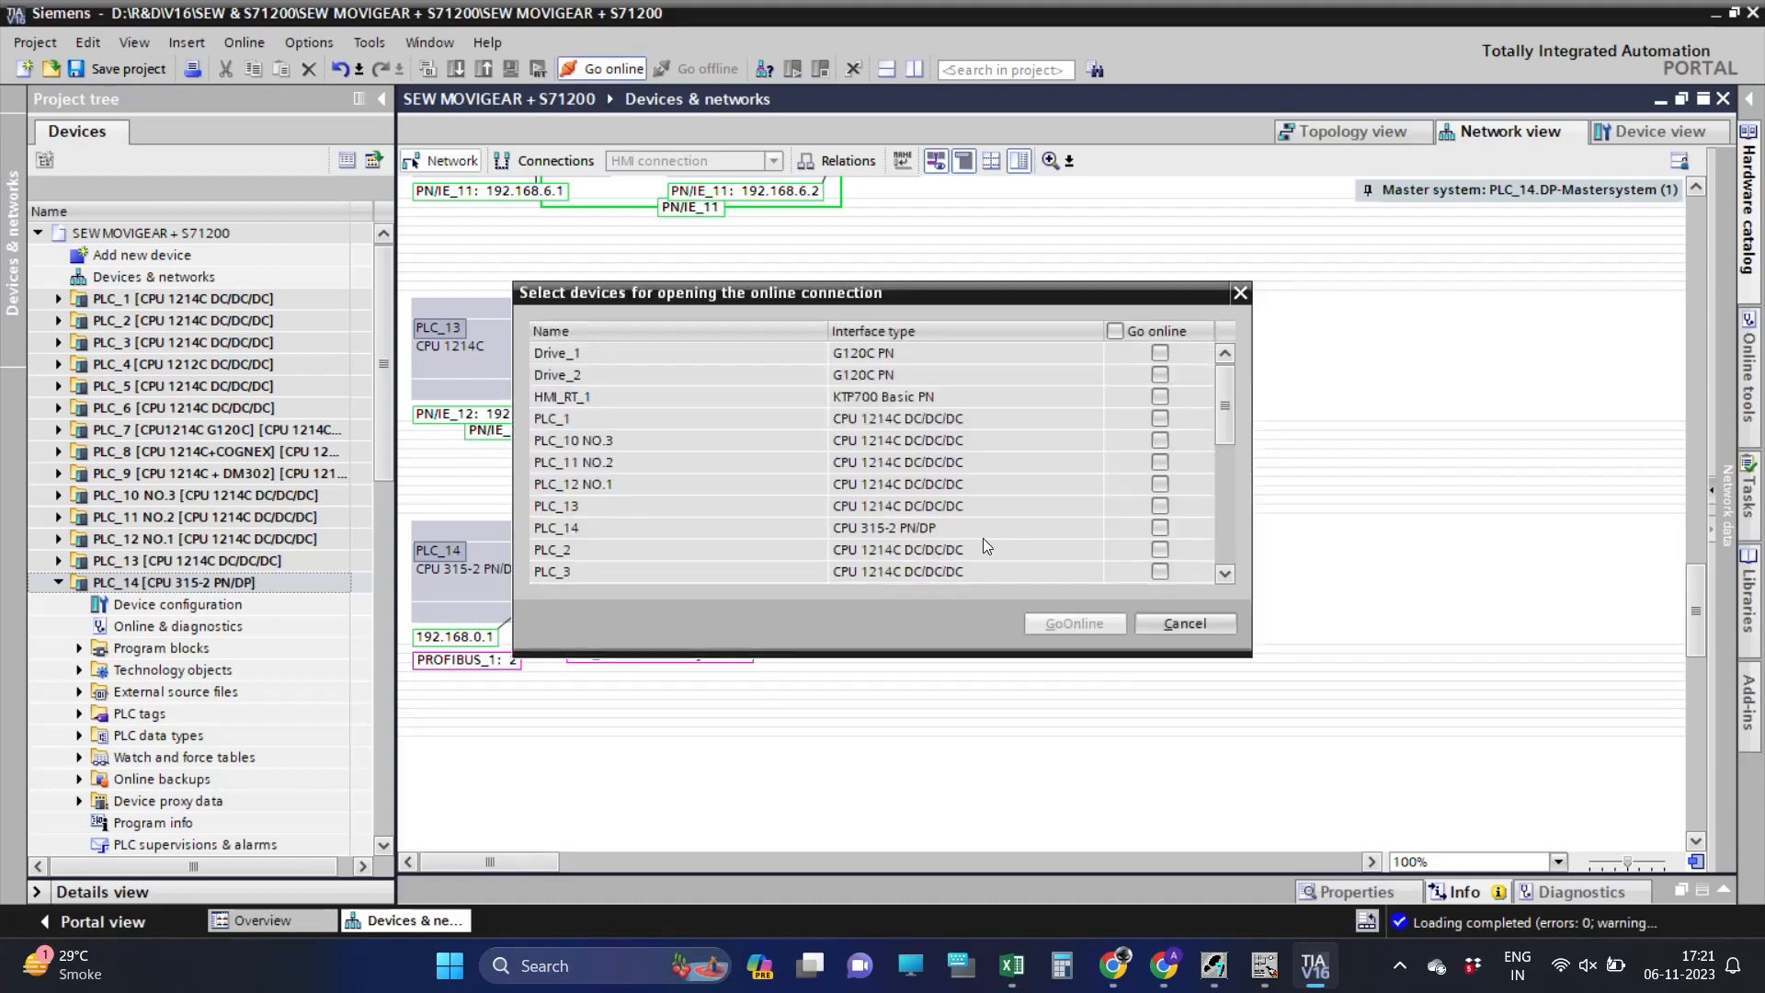
mouse_move(895, 515)
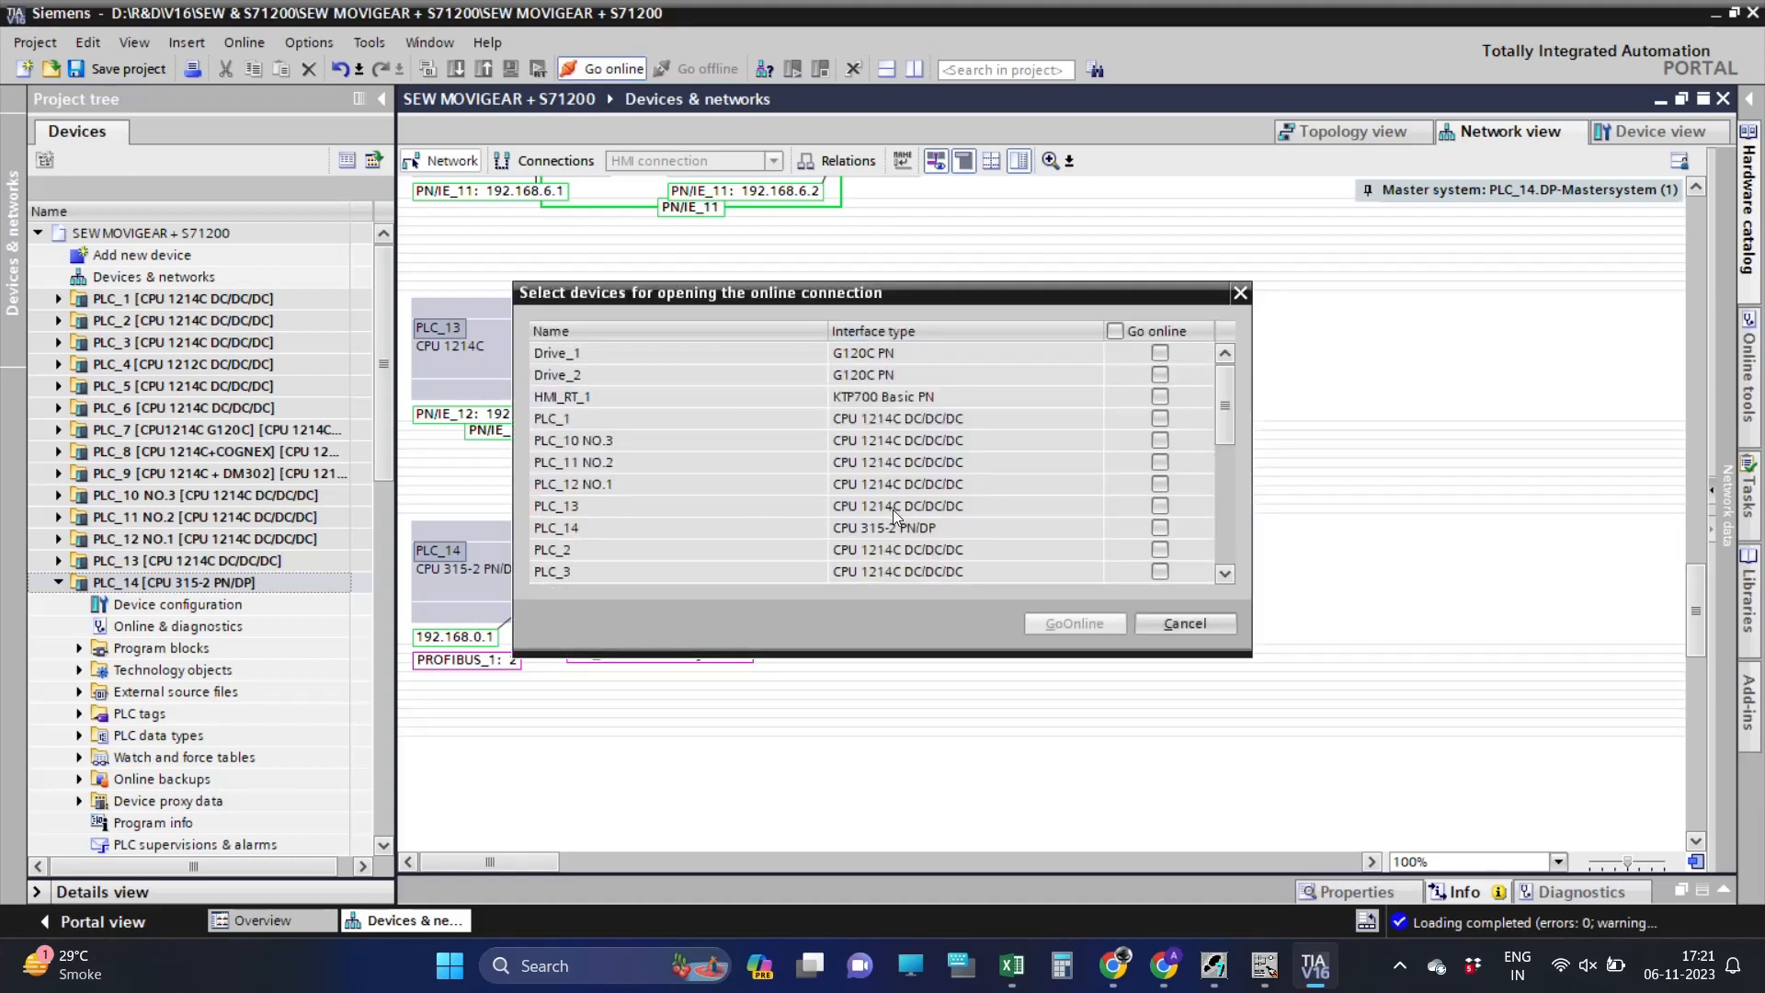
click(1161, 528)
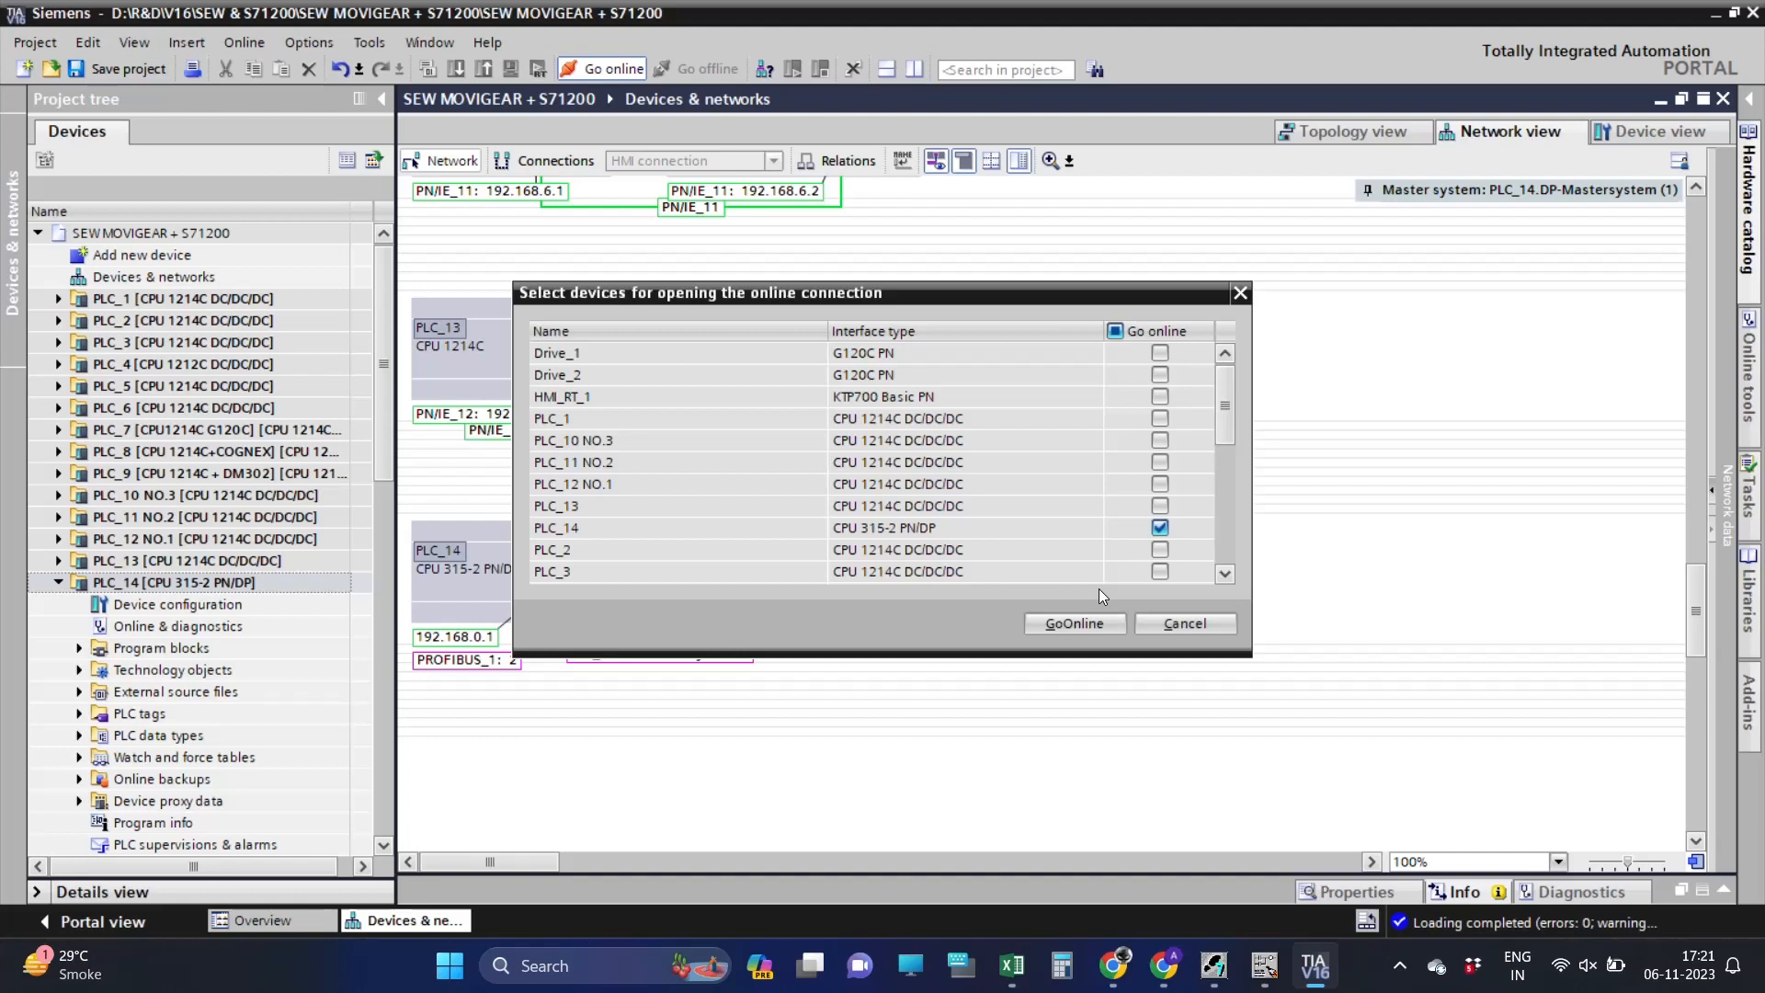
click(1072, 623)
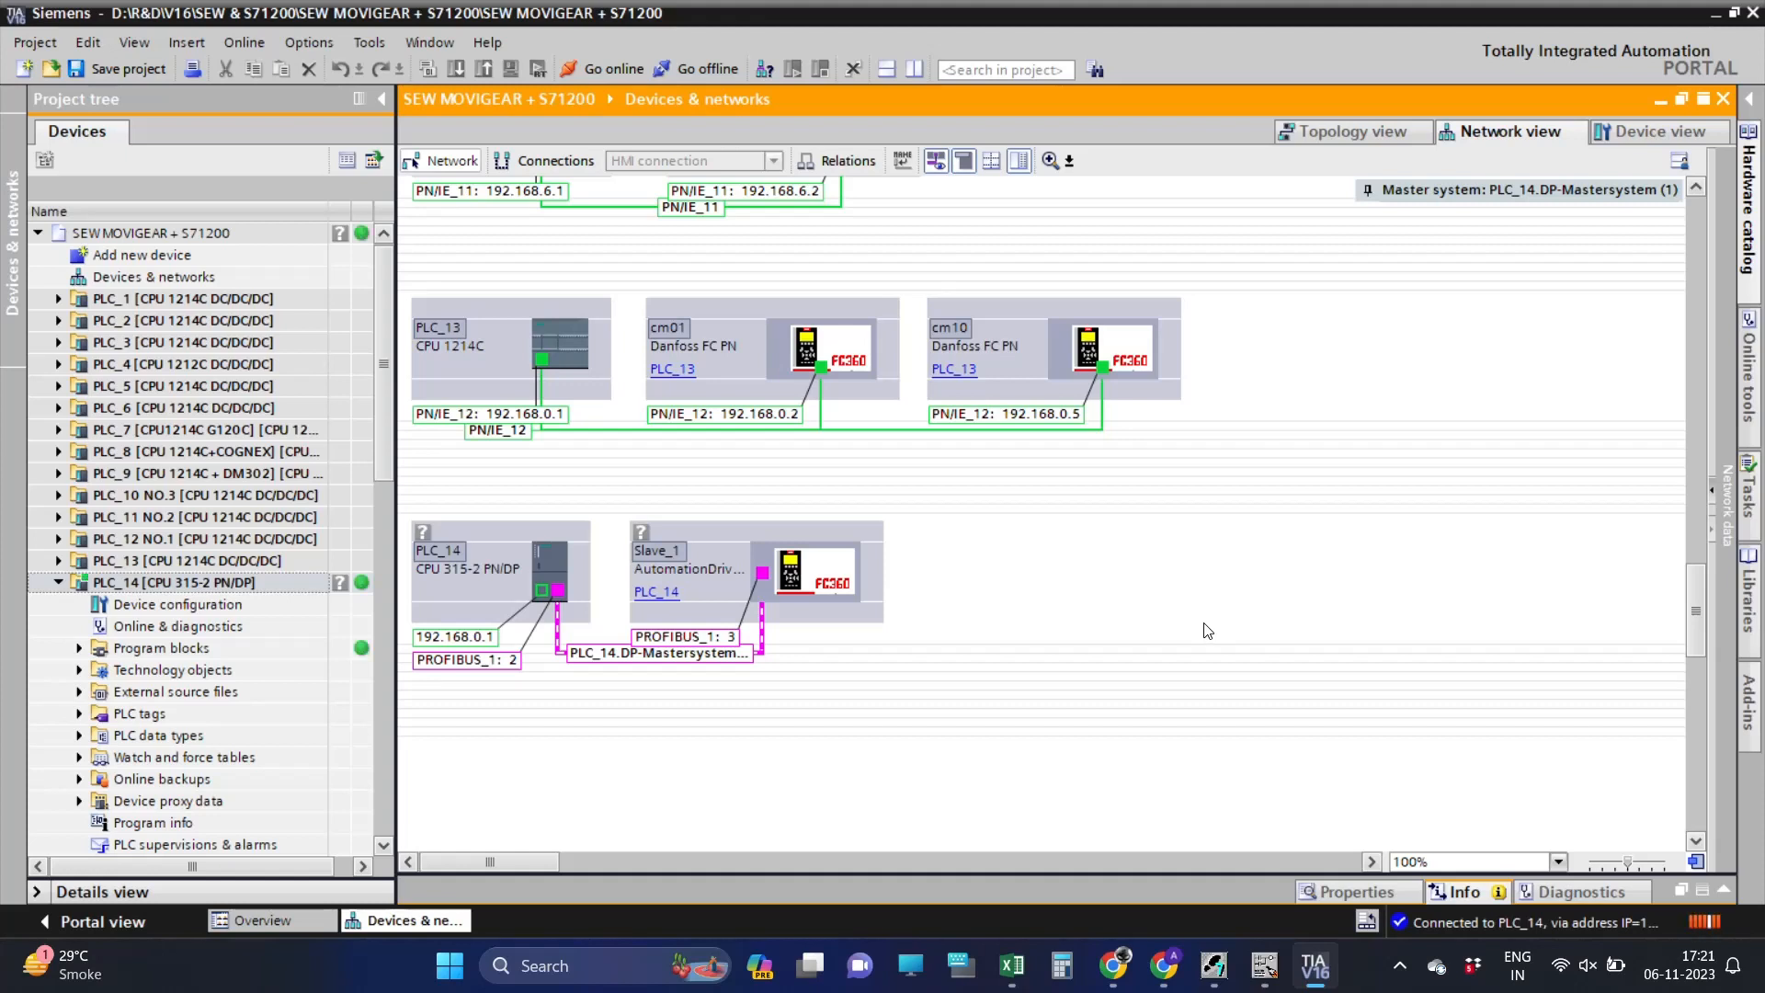
scroll(up, 3)
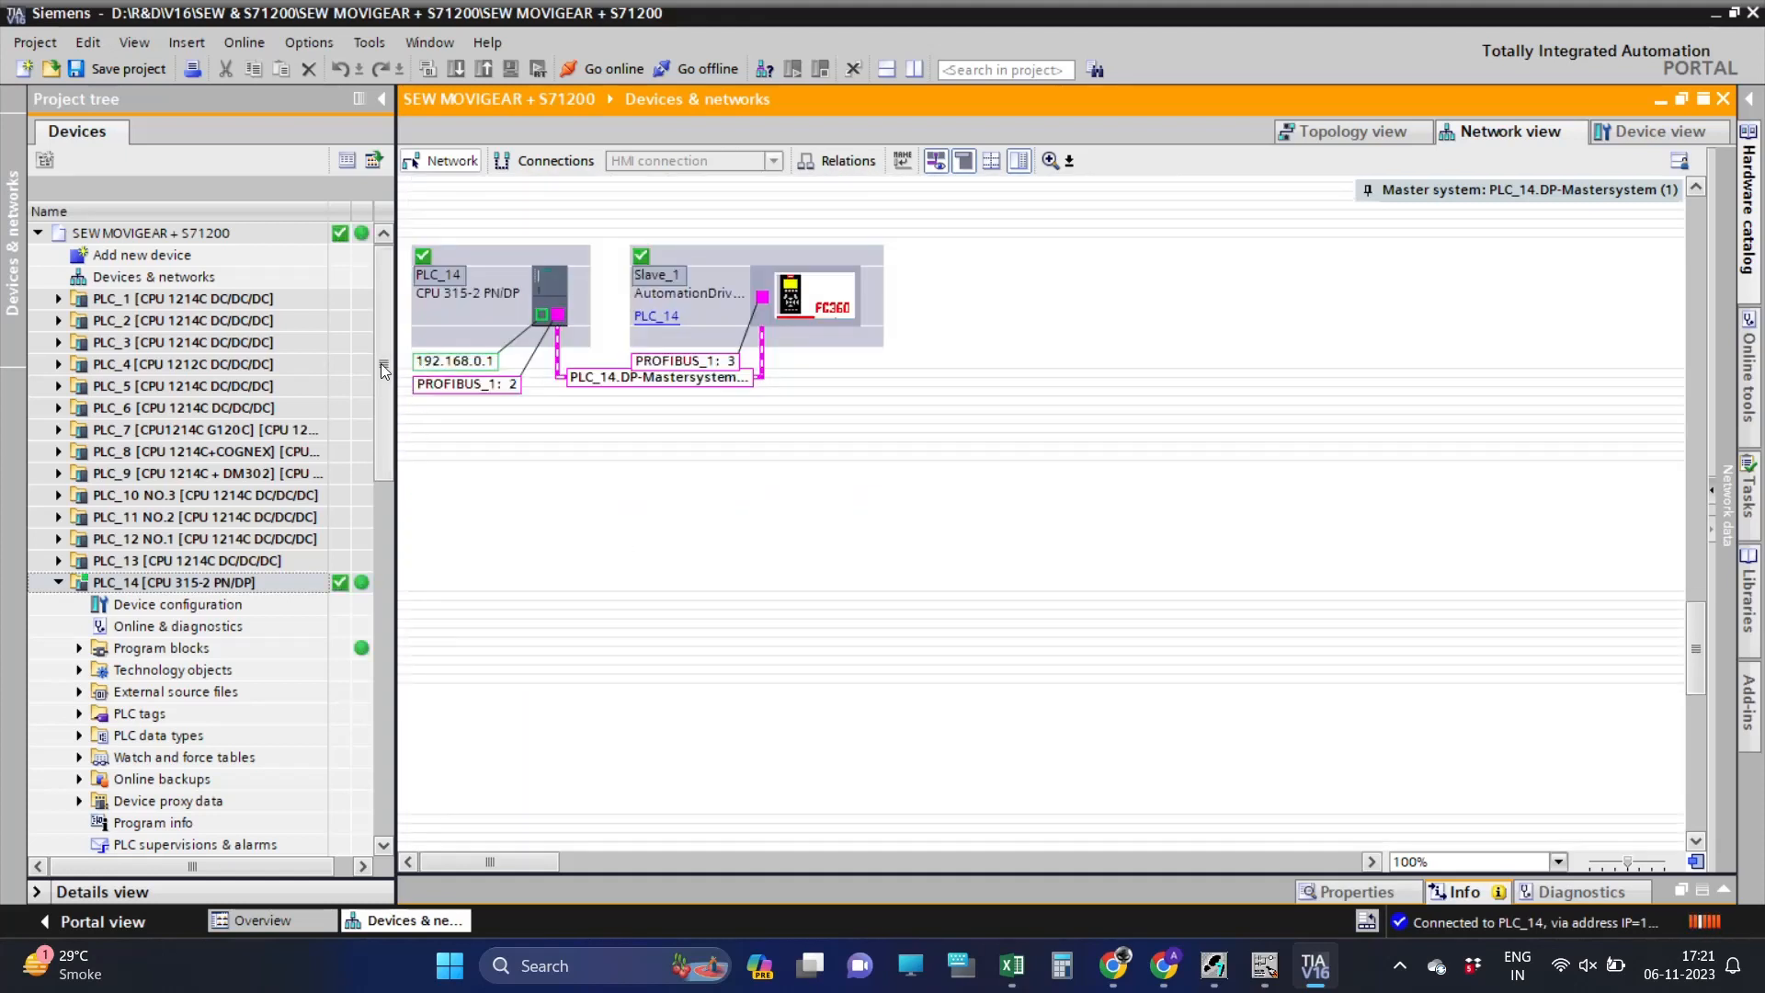
scroll(down, 3)
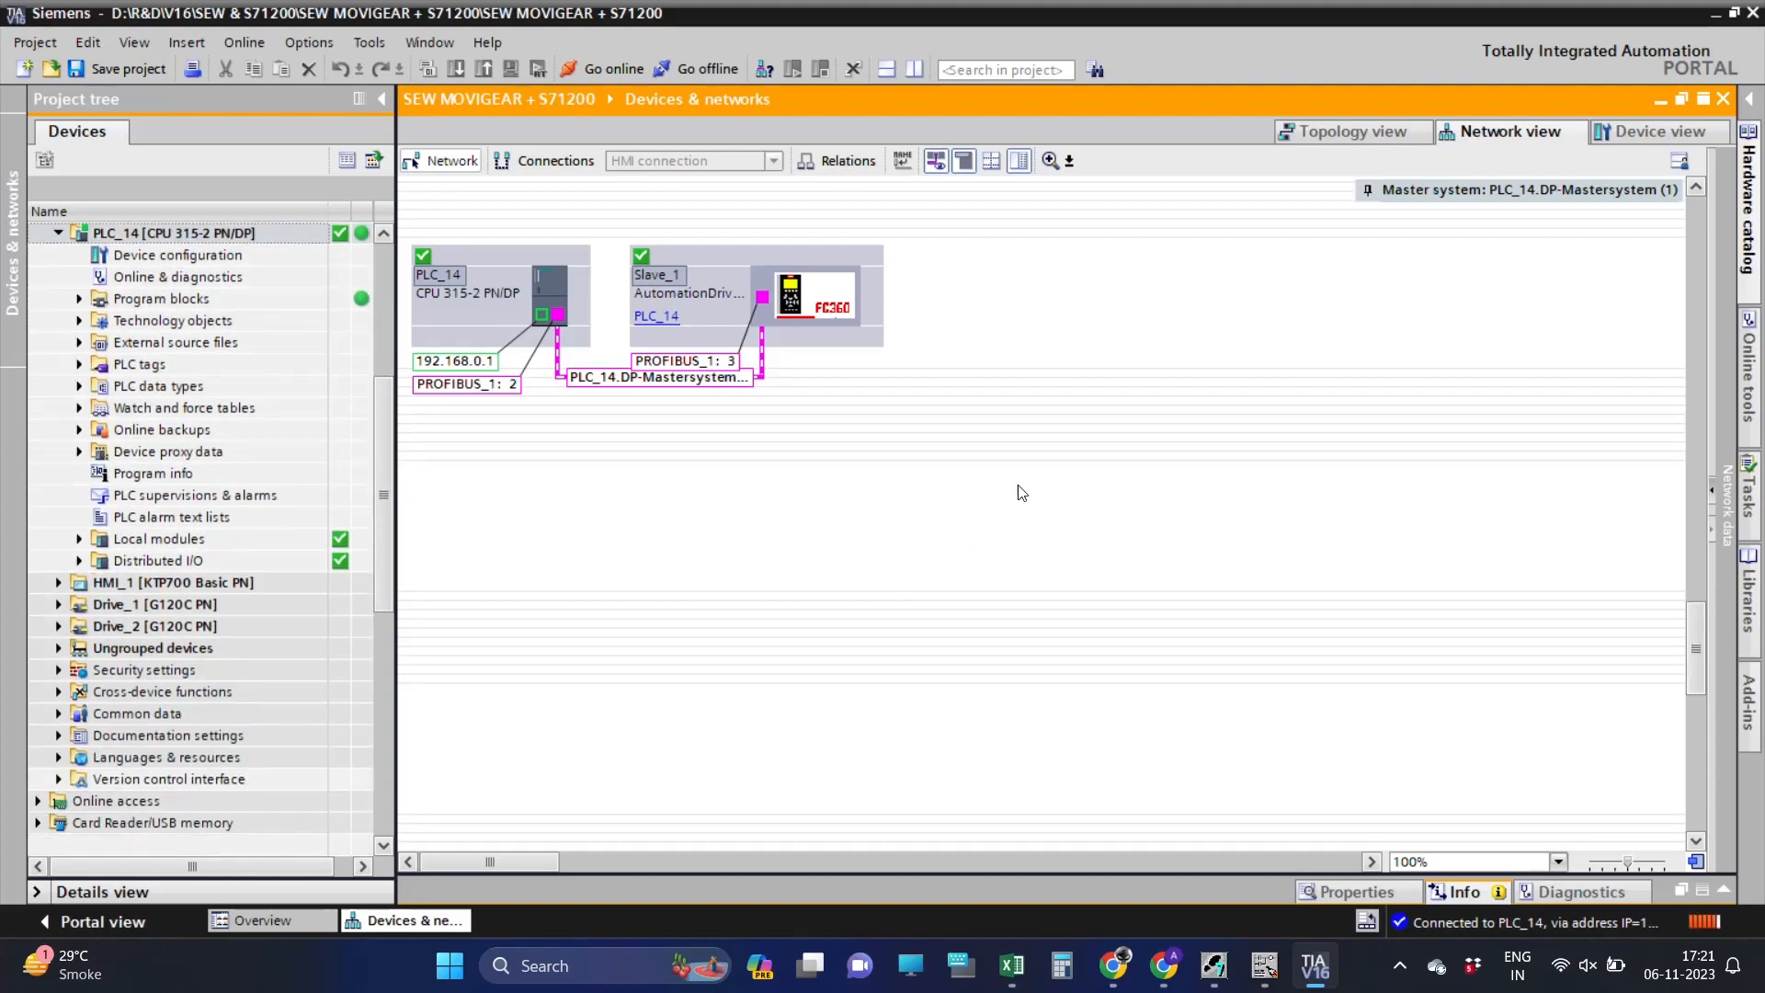
click(79, 298)
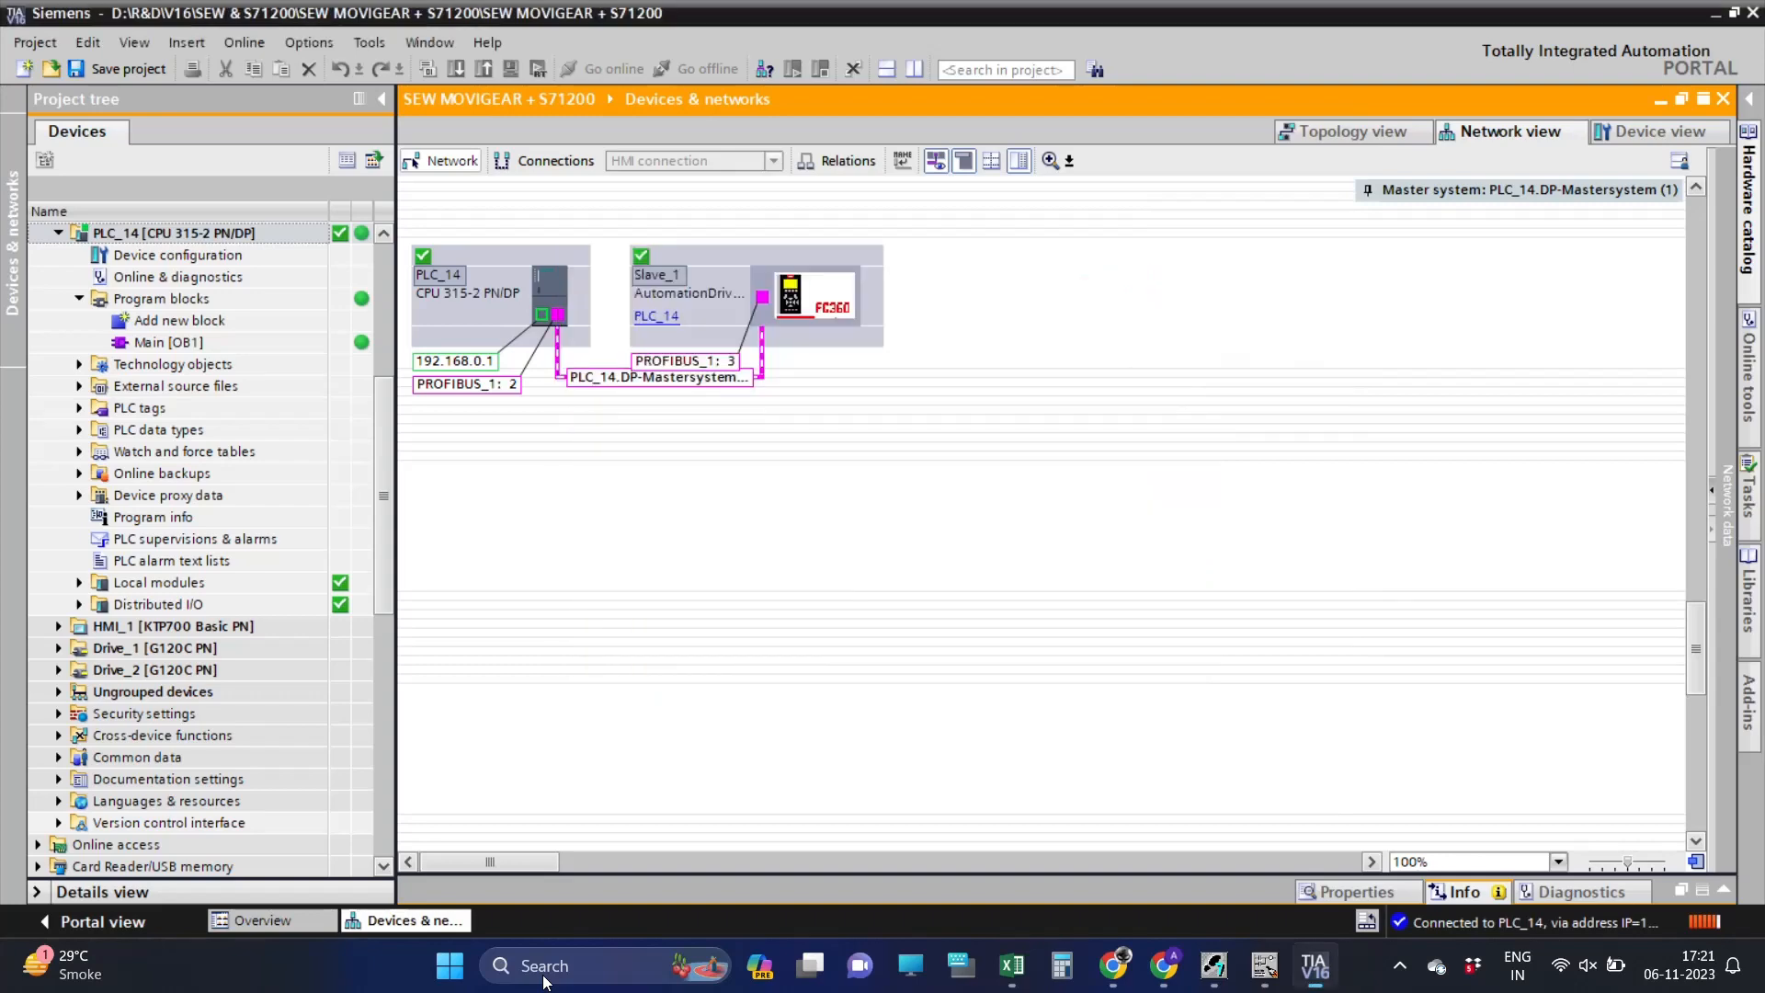
Switch to MCT 10 and configure the serial fieldbus COM port for the drive link.
click(1337, 965)
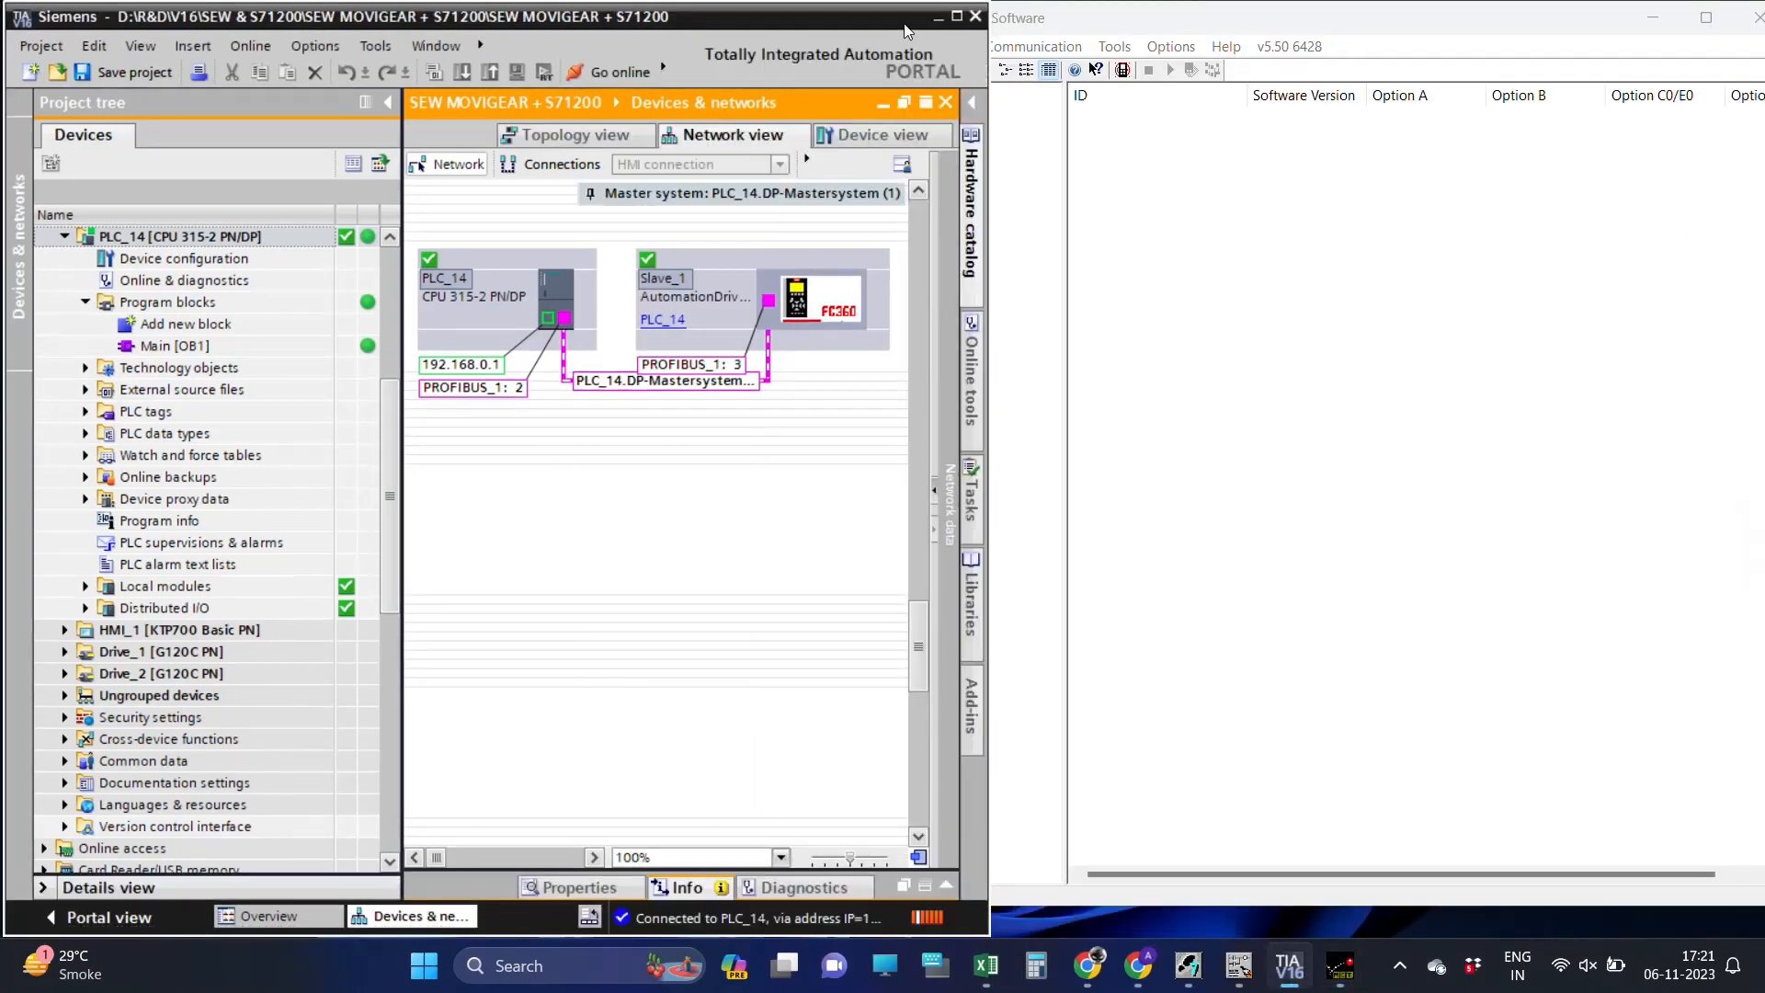
click(890, 153)
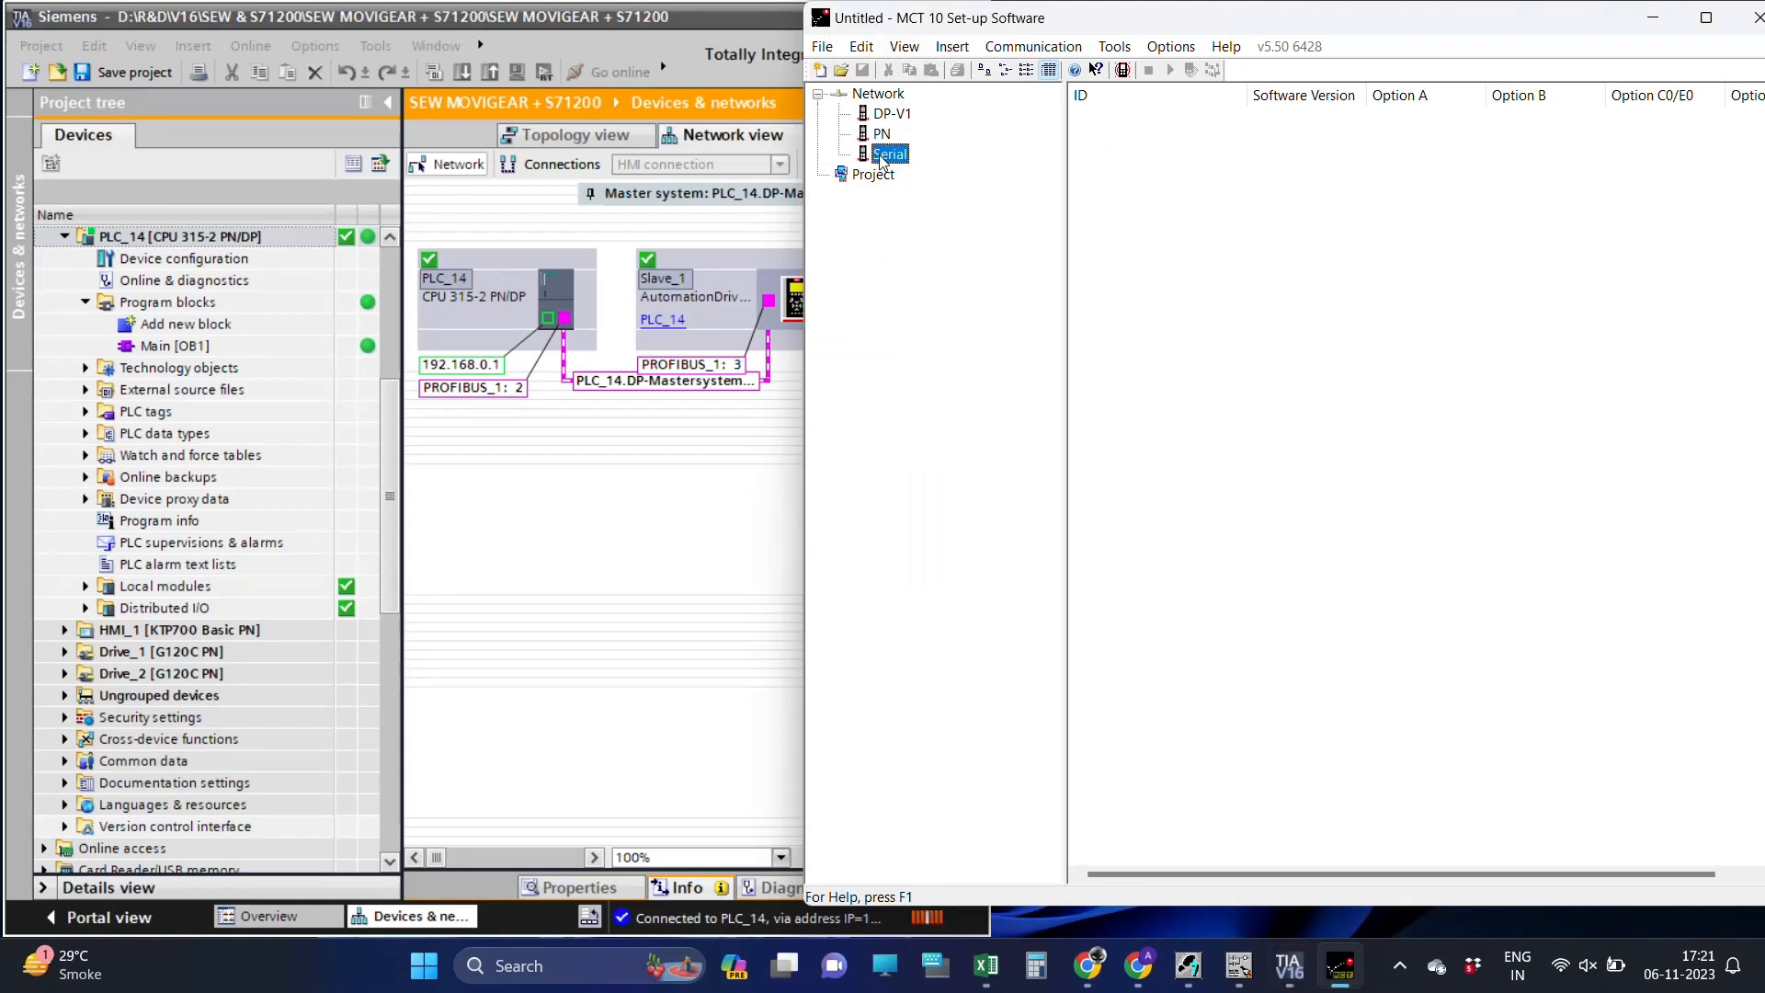
right_click(890, 152)
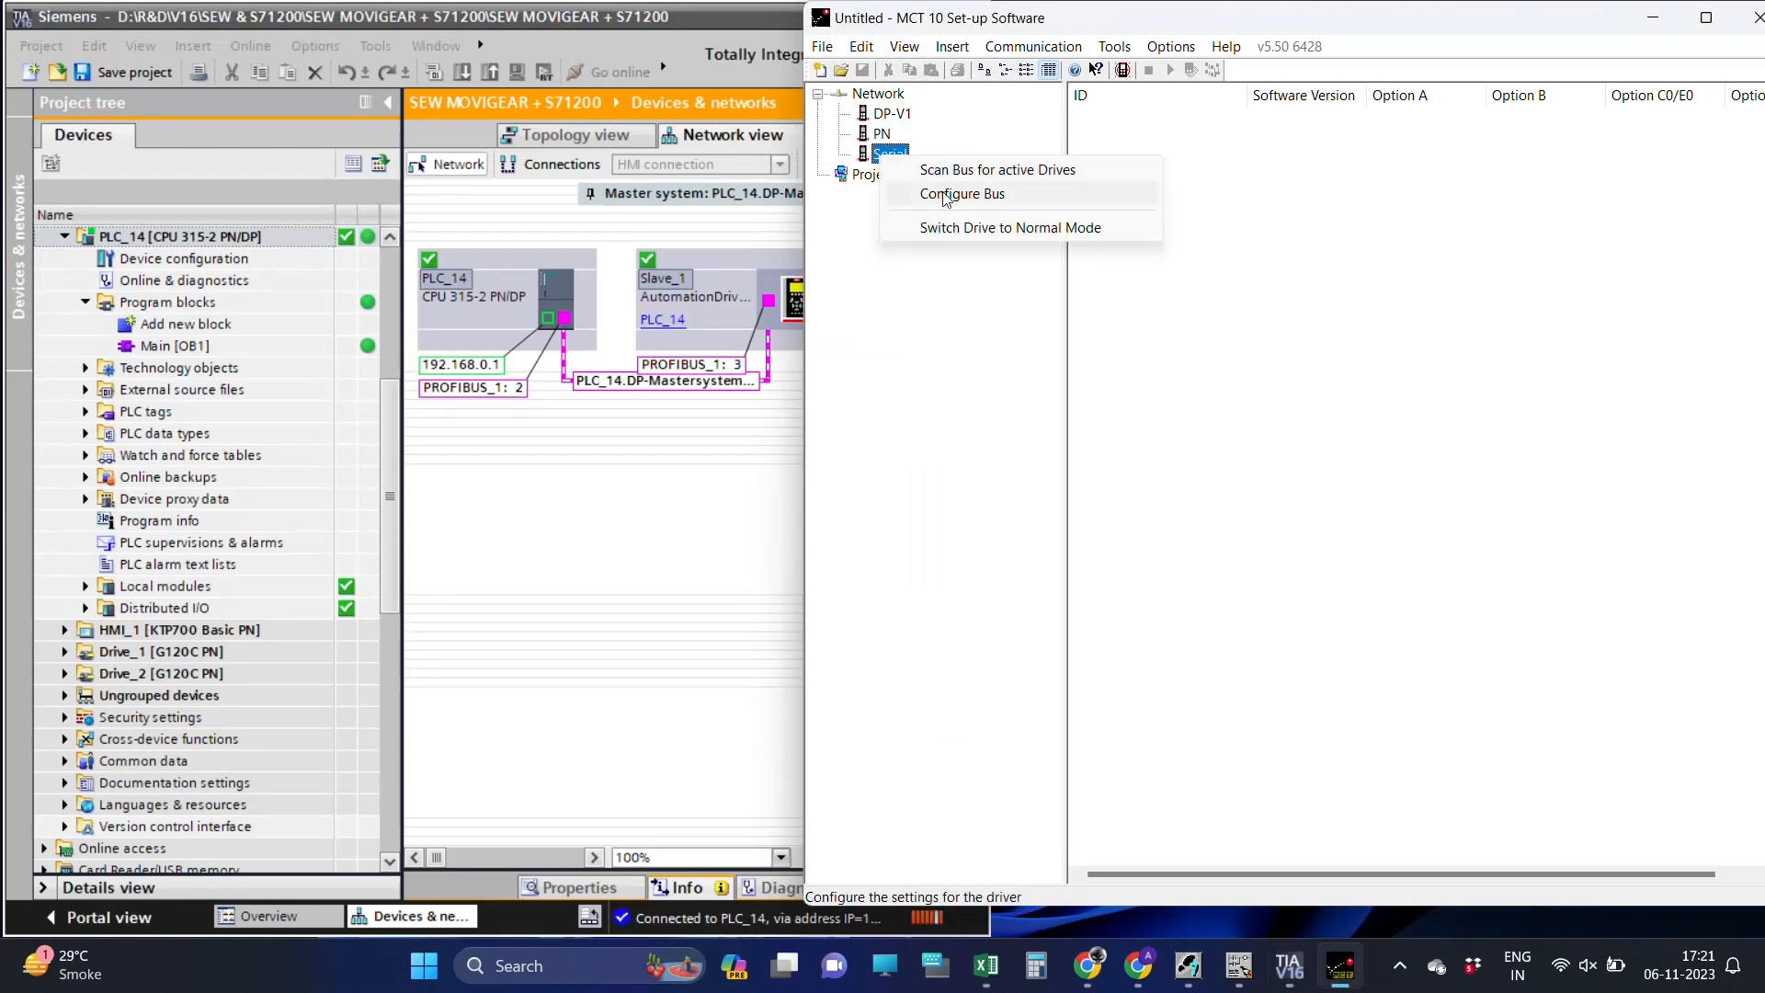
click(962, 193)
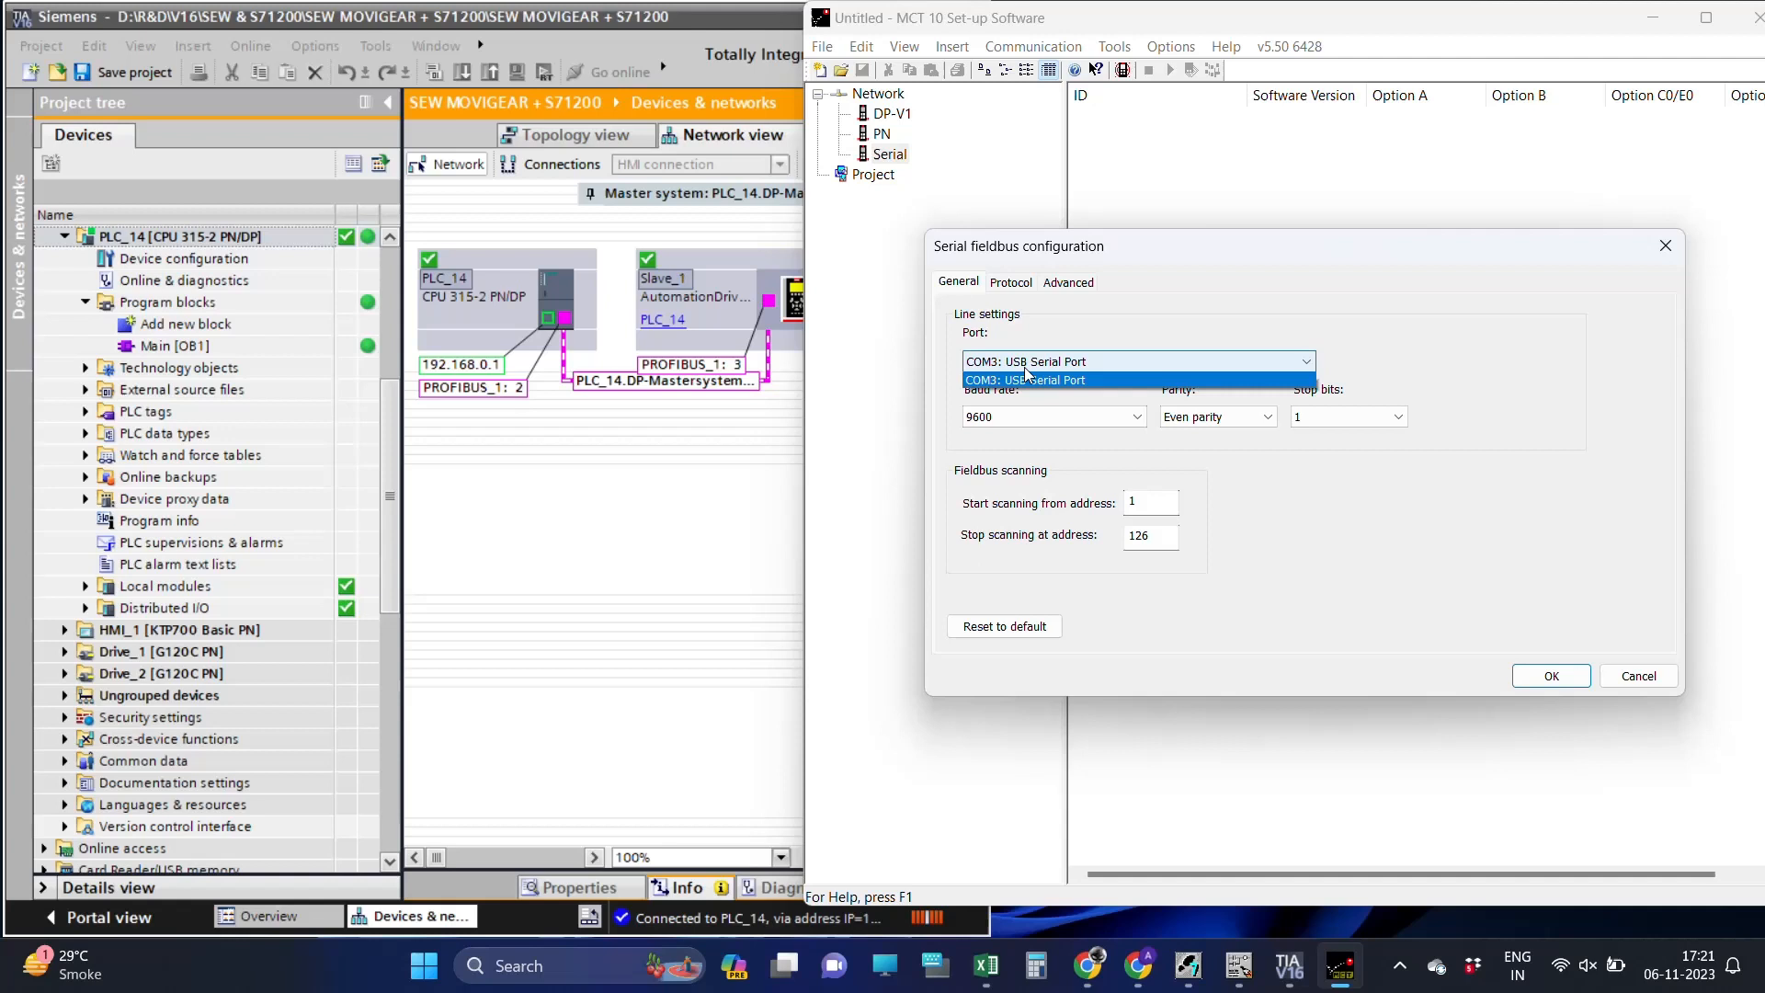
click(1024, 363)
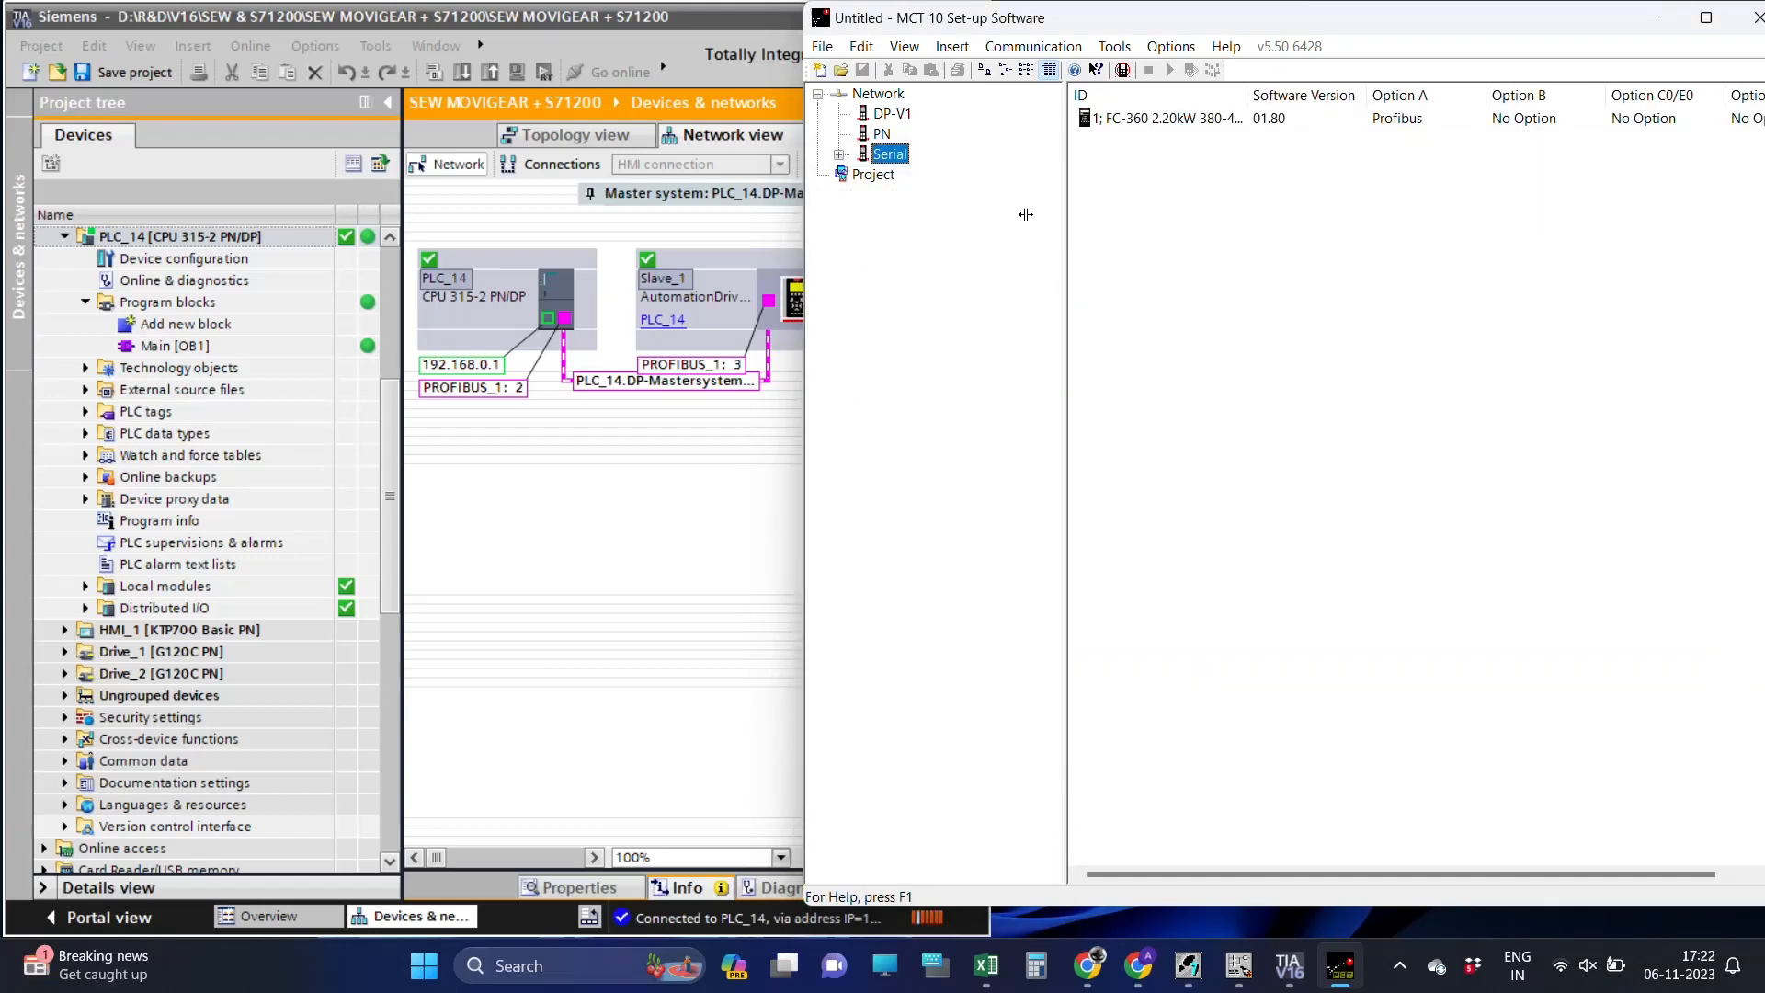
Show the FC-360 drive's live status word and expand its full parameter list.
click(863, 153)
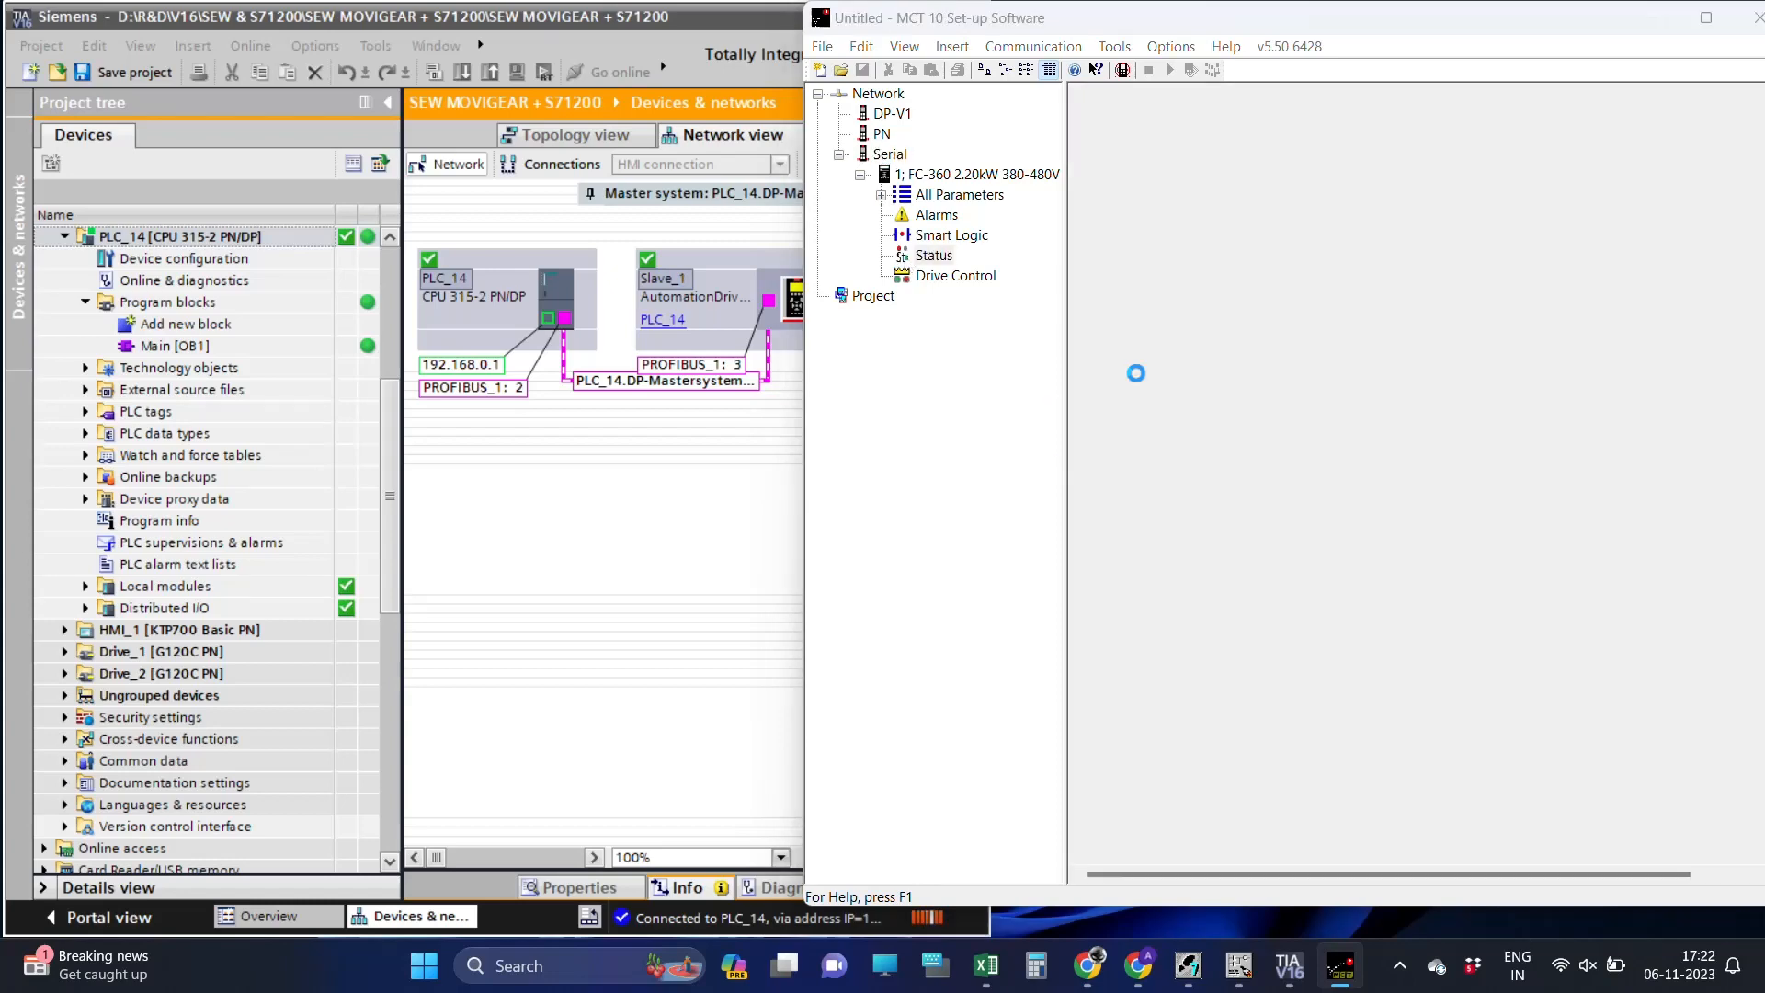
click(956, 274)
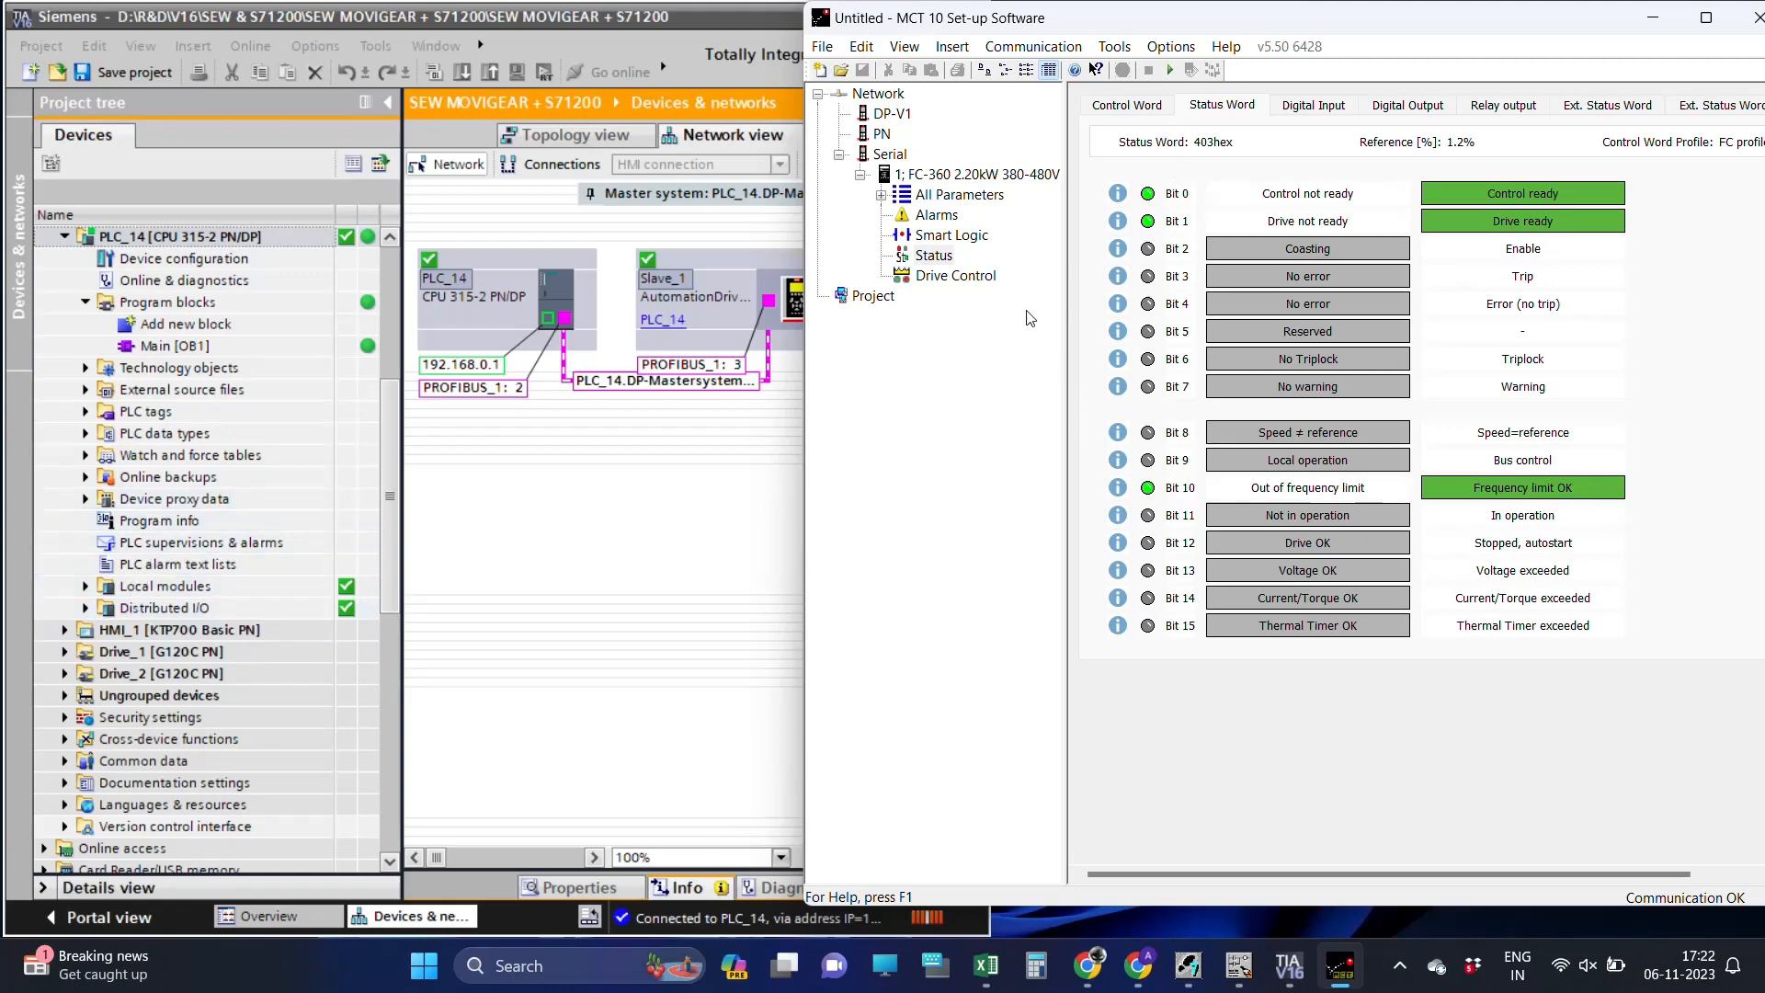
click(881, 195)
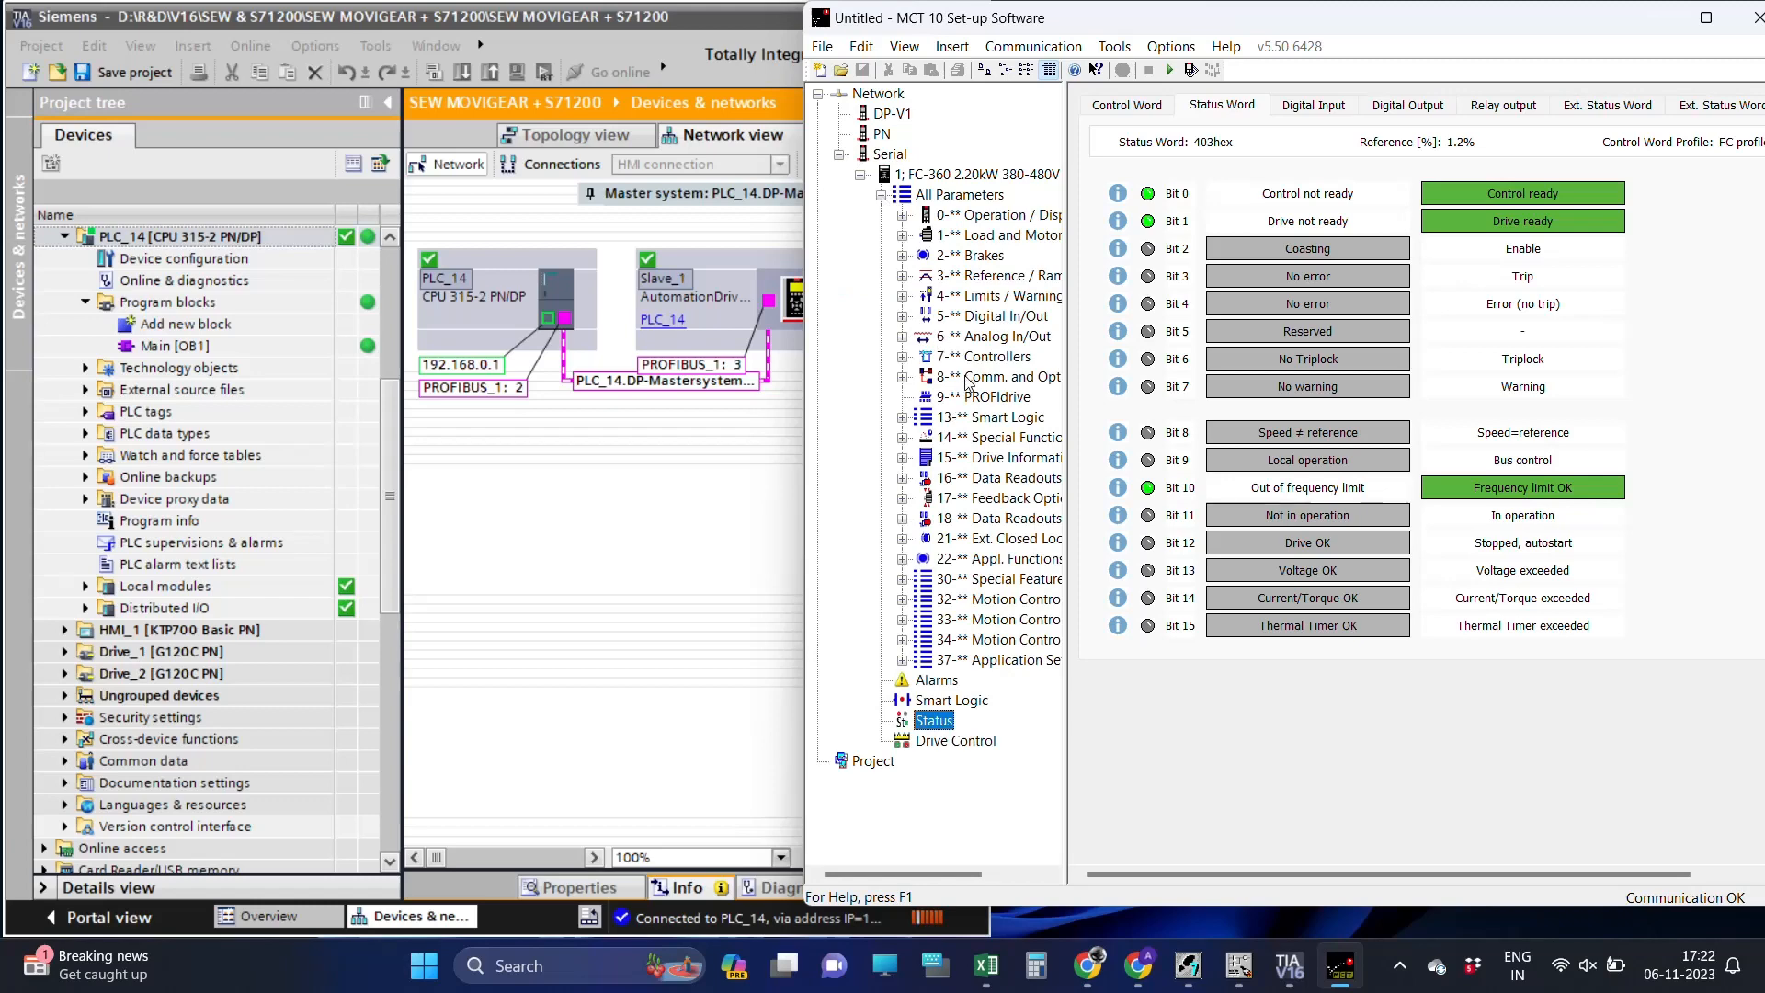
Set Terminal 18, 27 and 33 digital inputs to [0] No operation in group 5-** Digital In/Out.
click(991, 398)
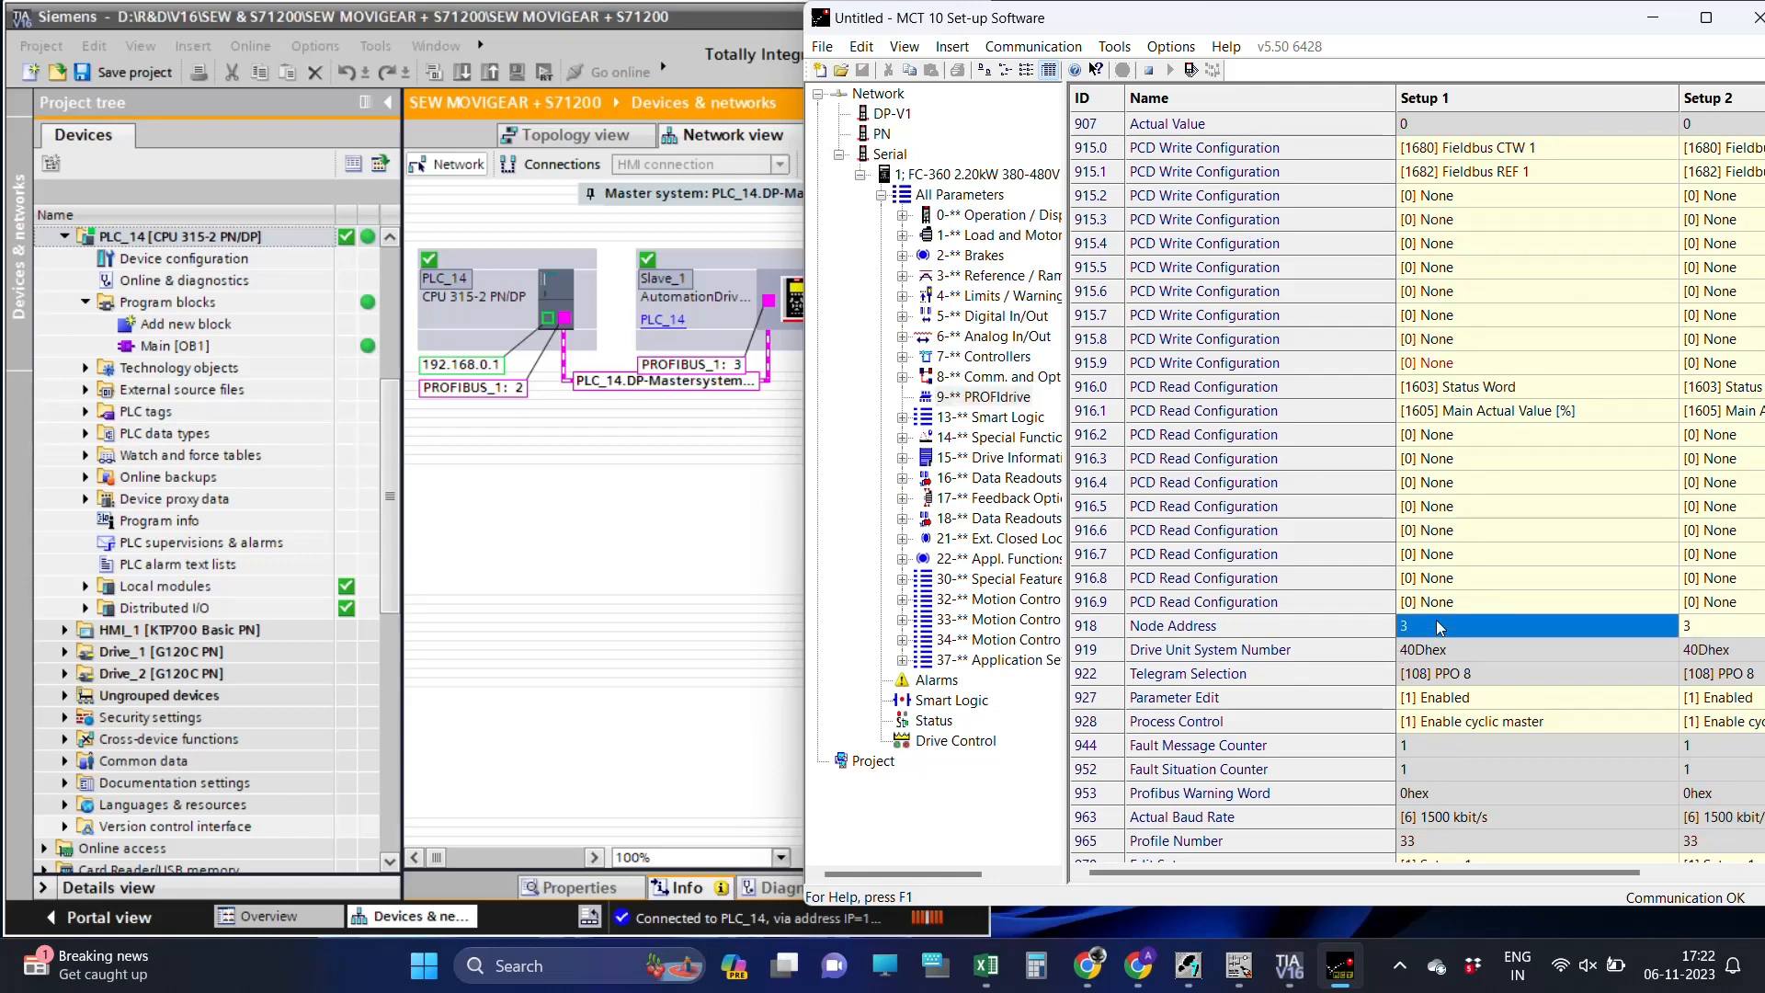
click(994, 314)
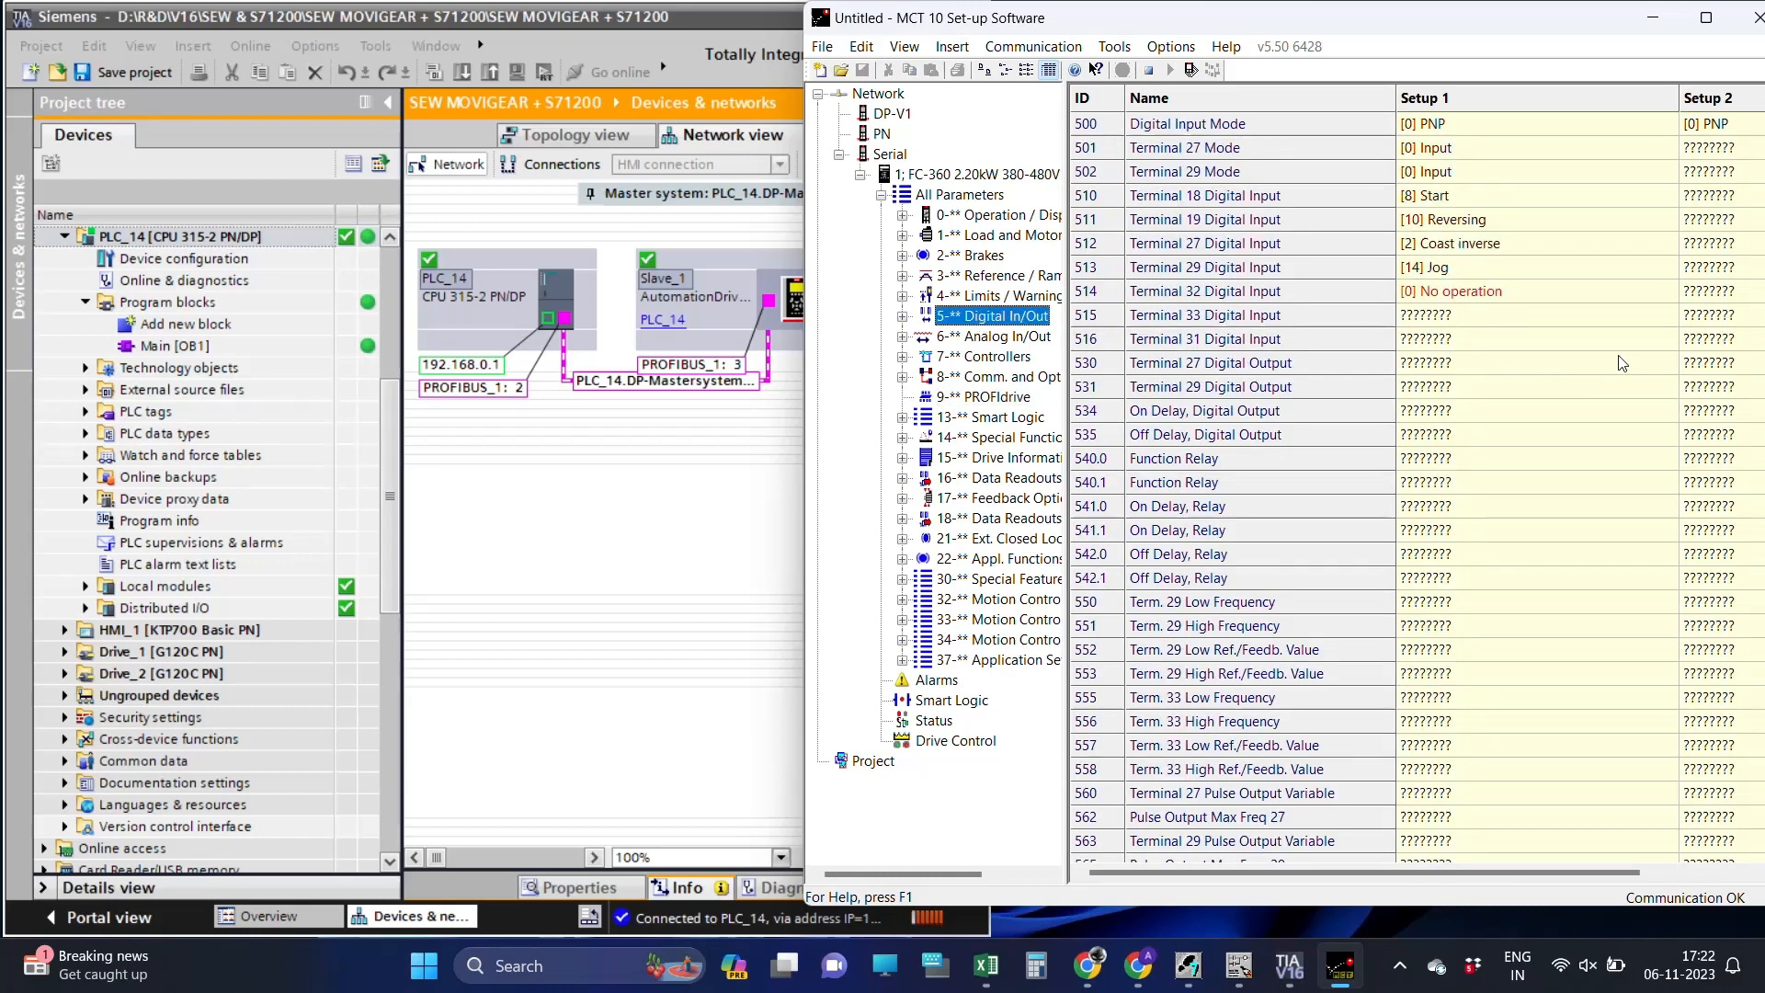
double_click(1423, 195)
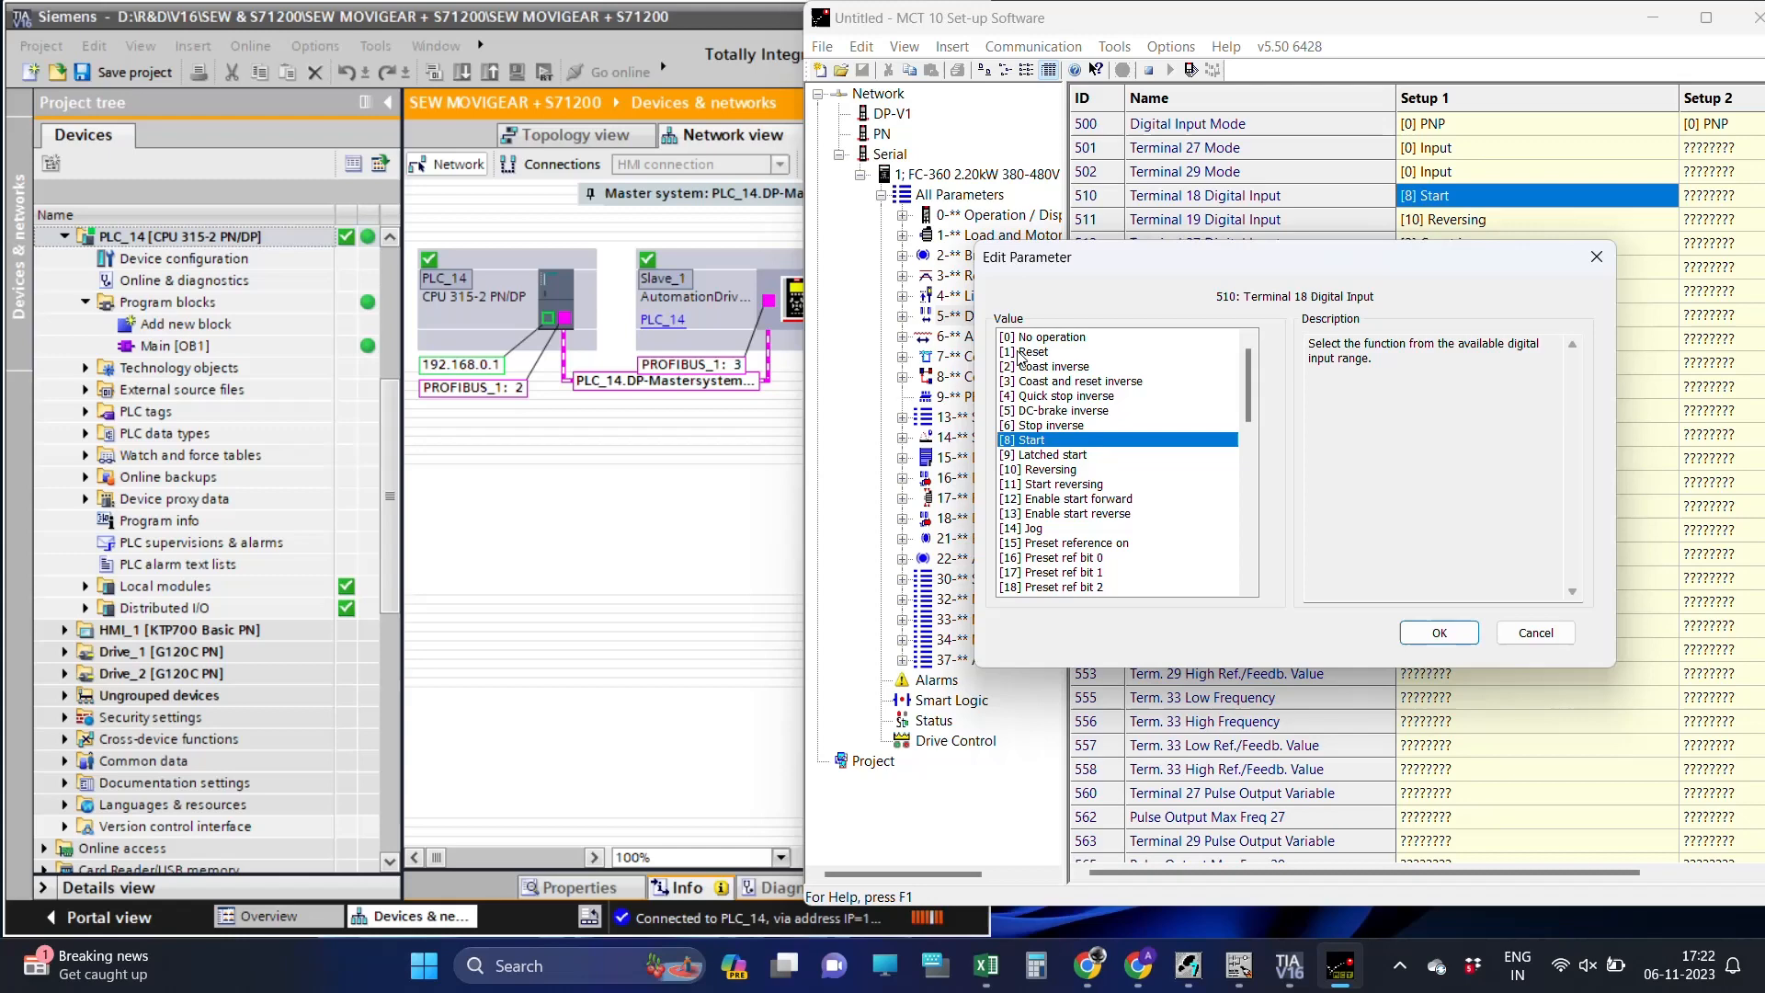
click(1438, 631)
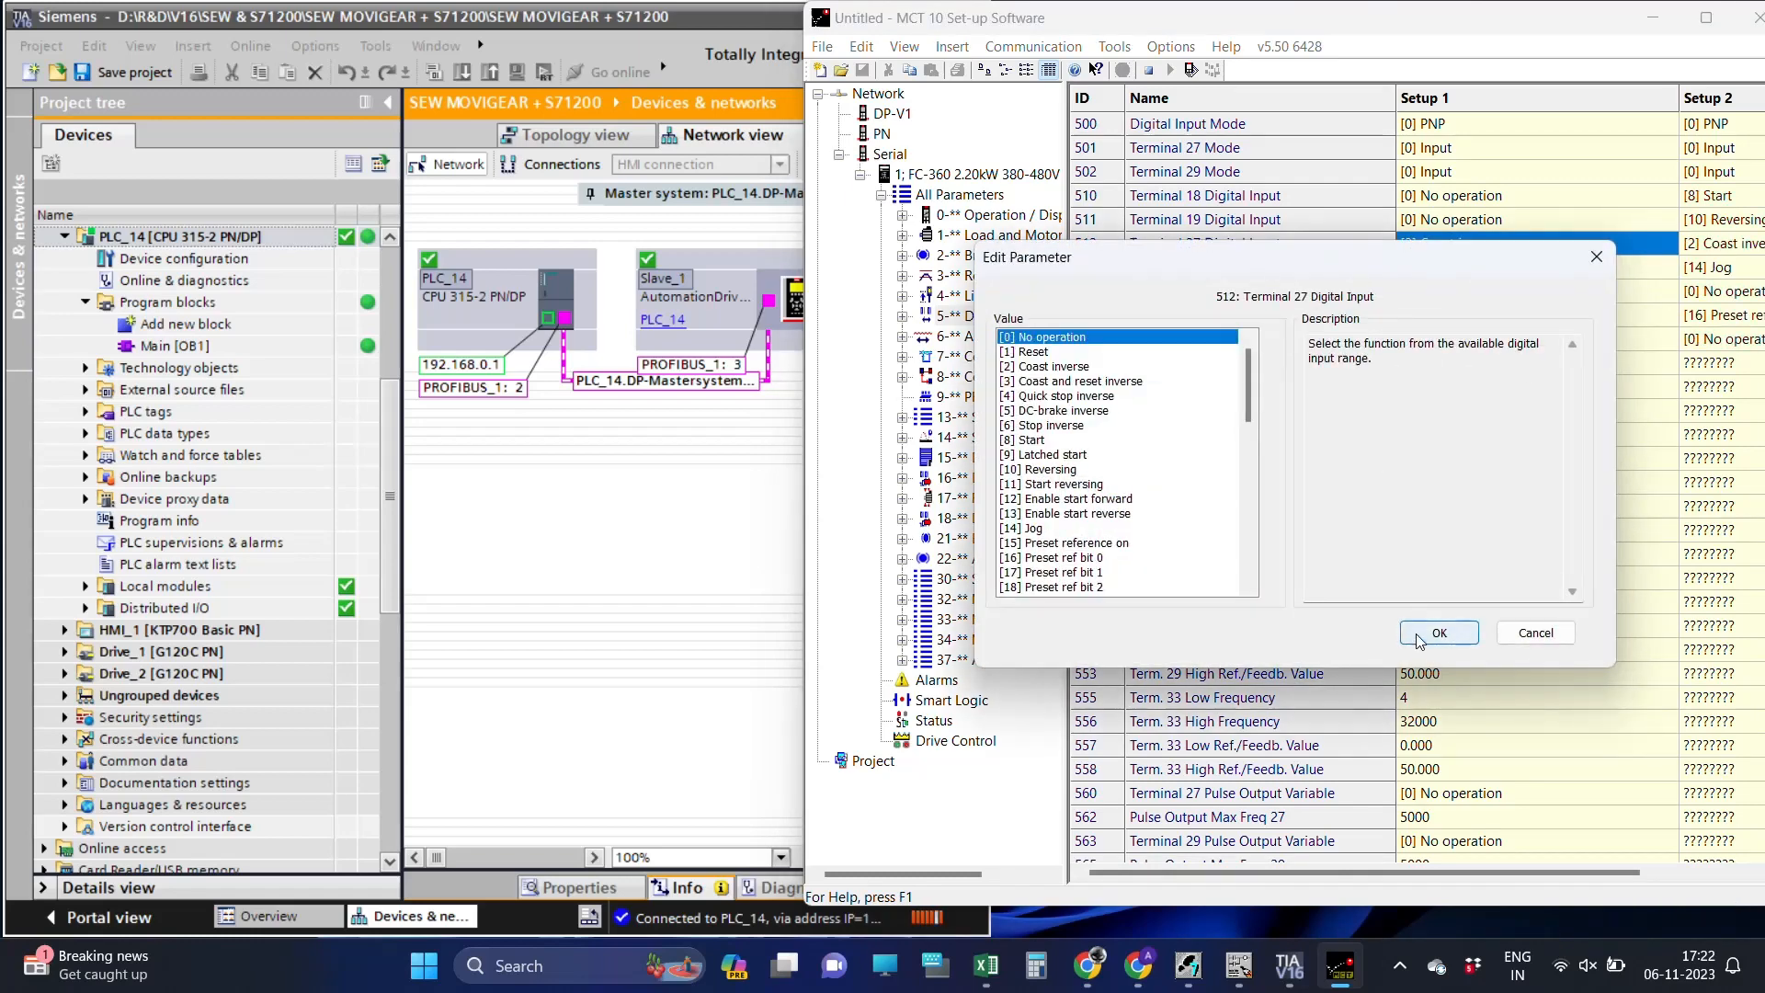
click(1438, 631)
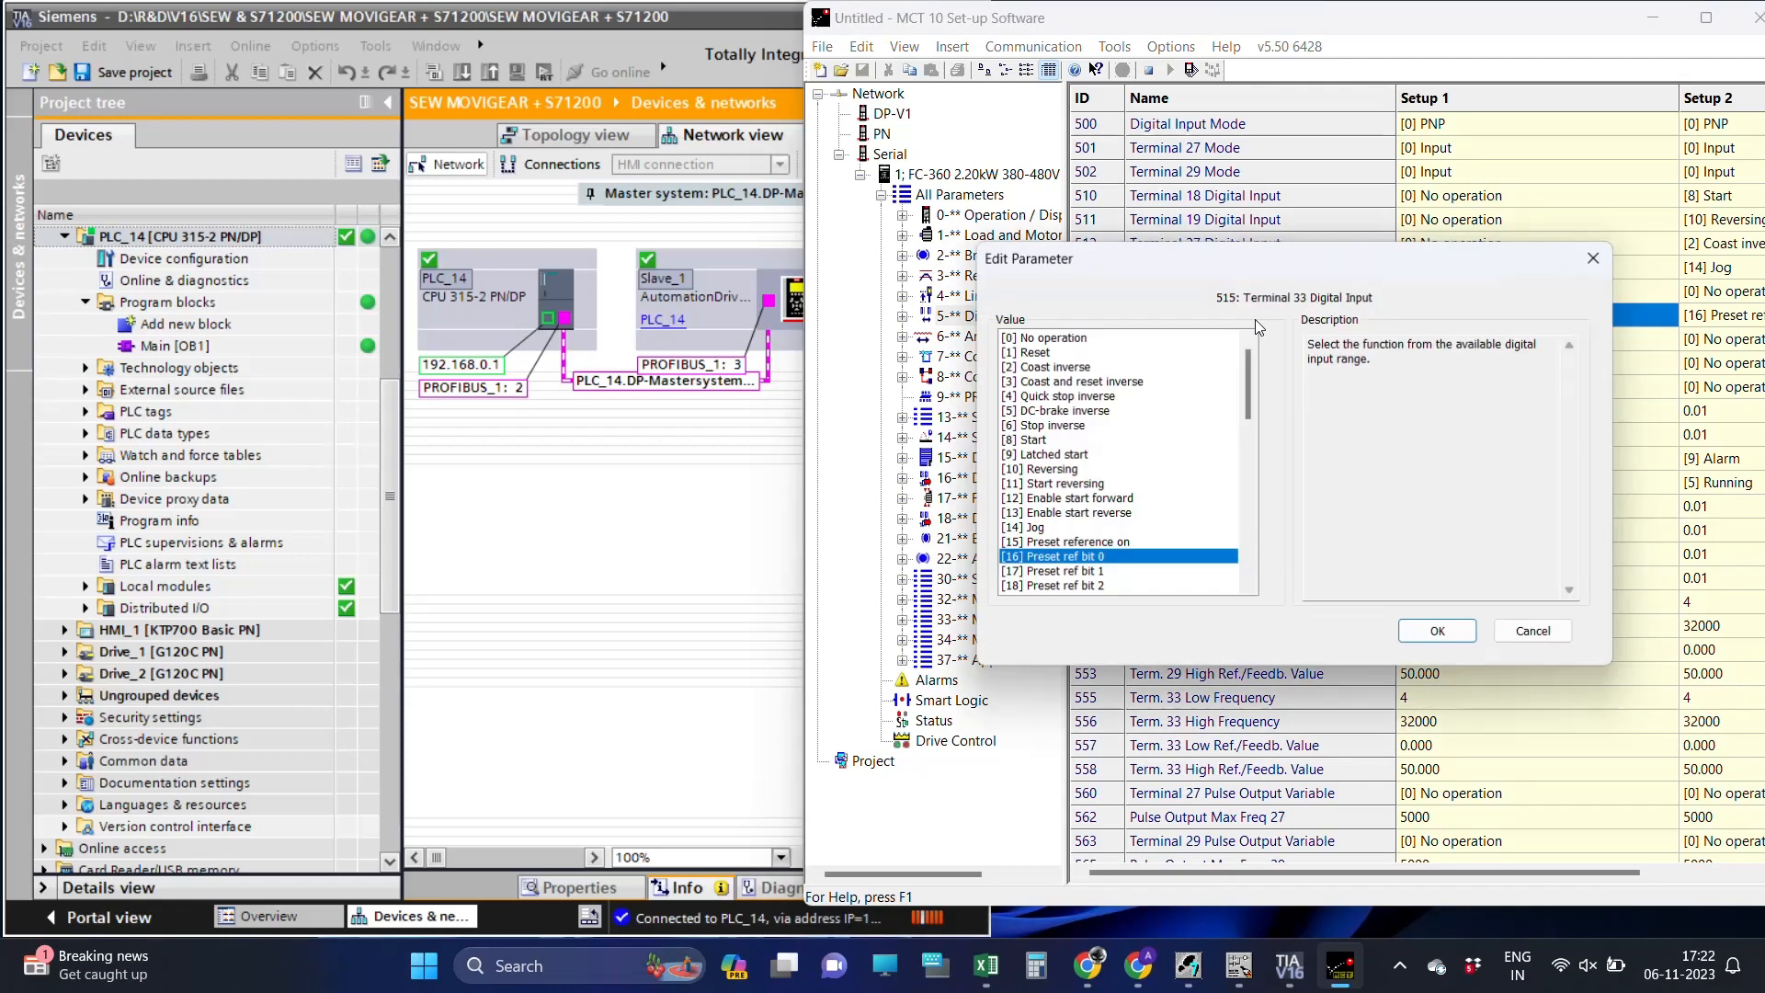
click(1436, 631)
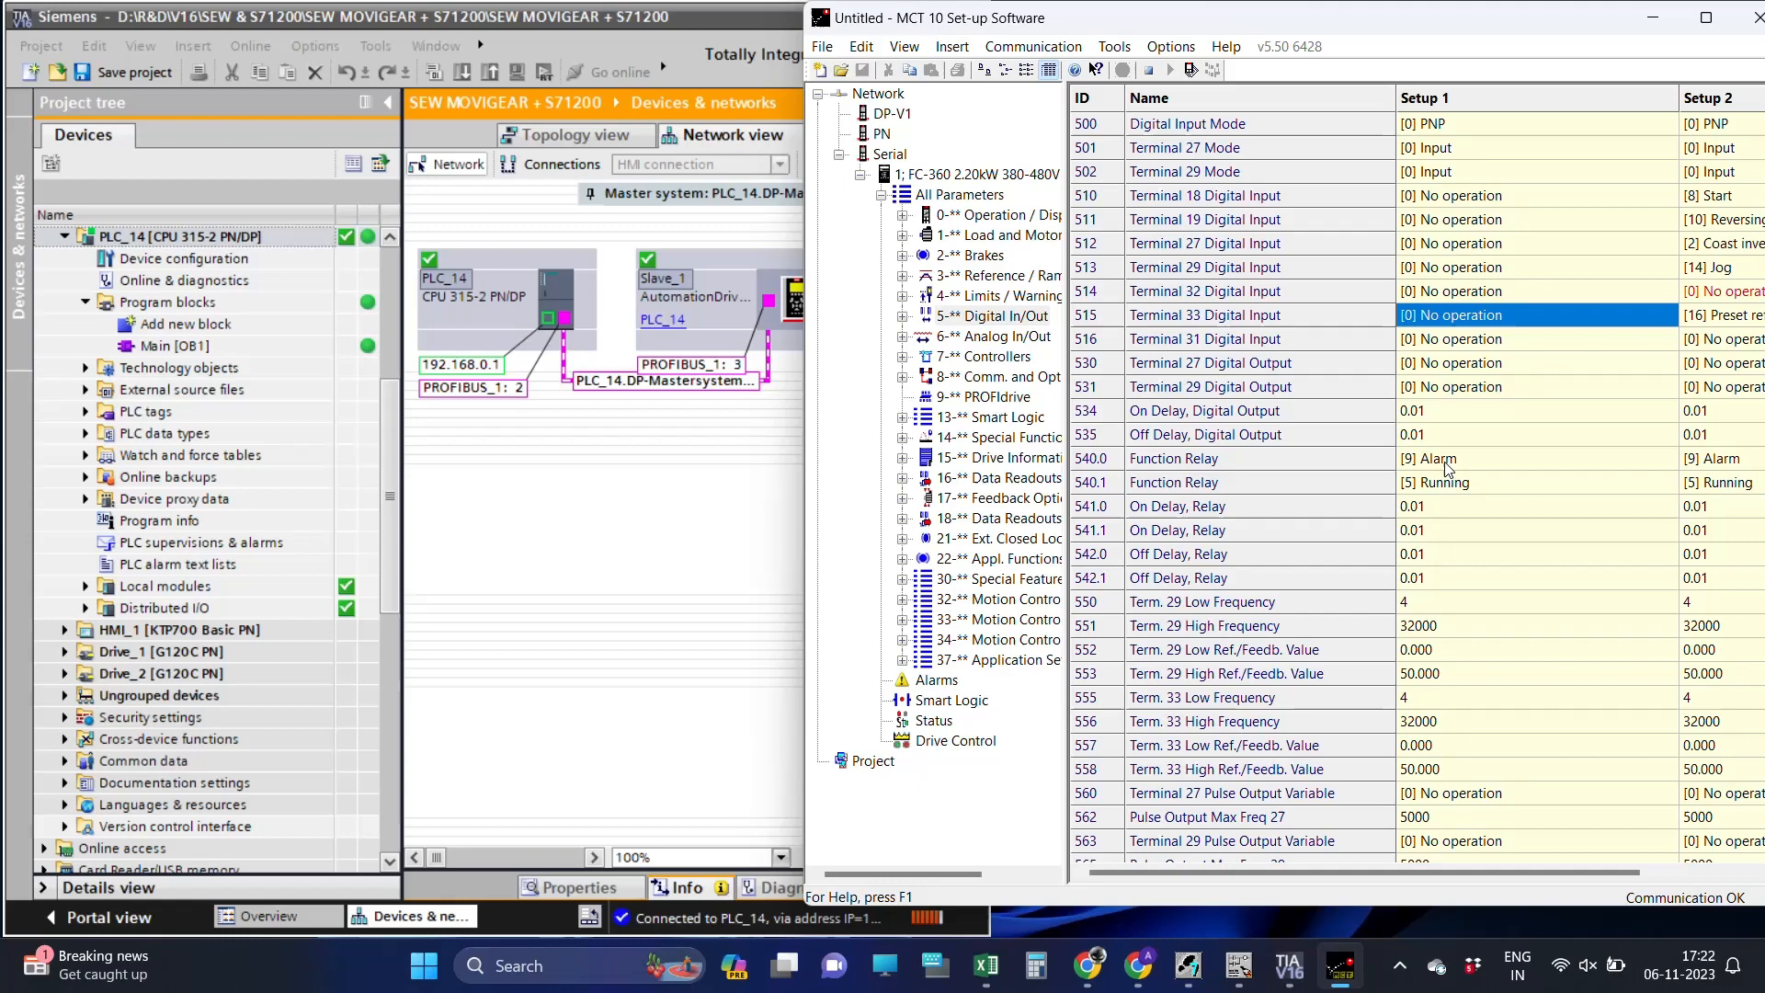
Set Function Relay 540.1 to [0] No operation.
double_click(1430, 458)
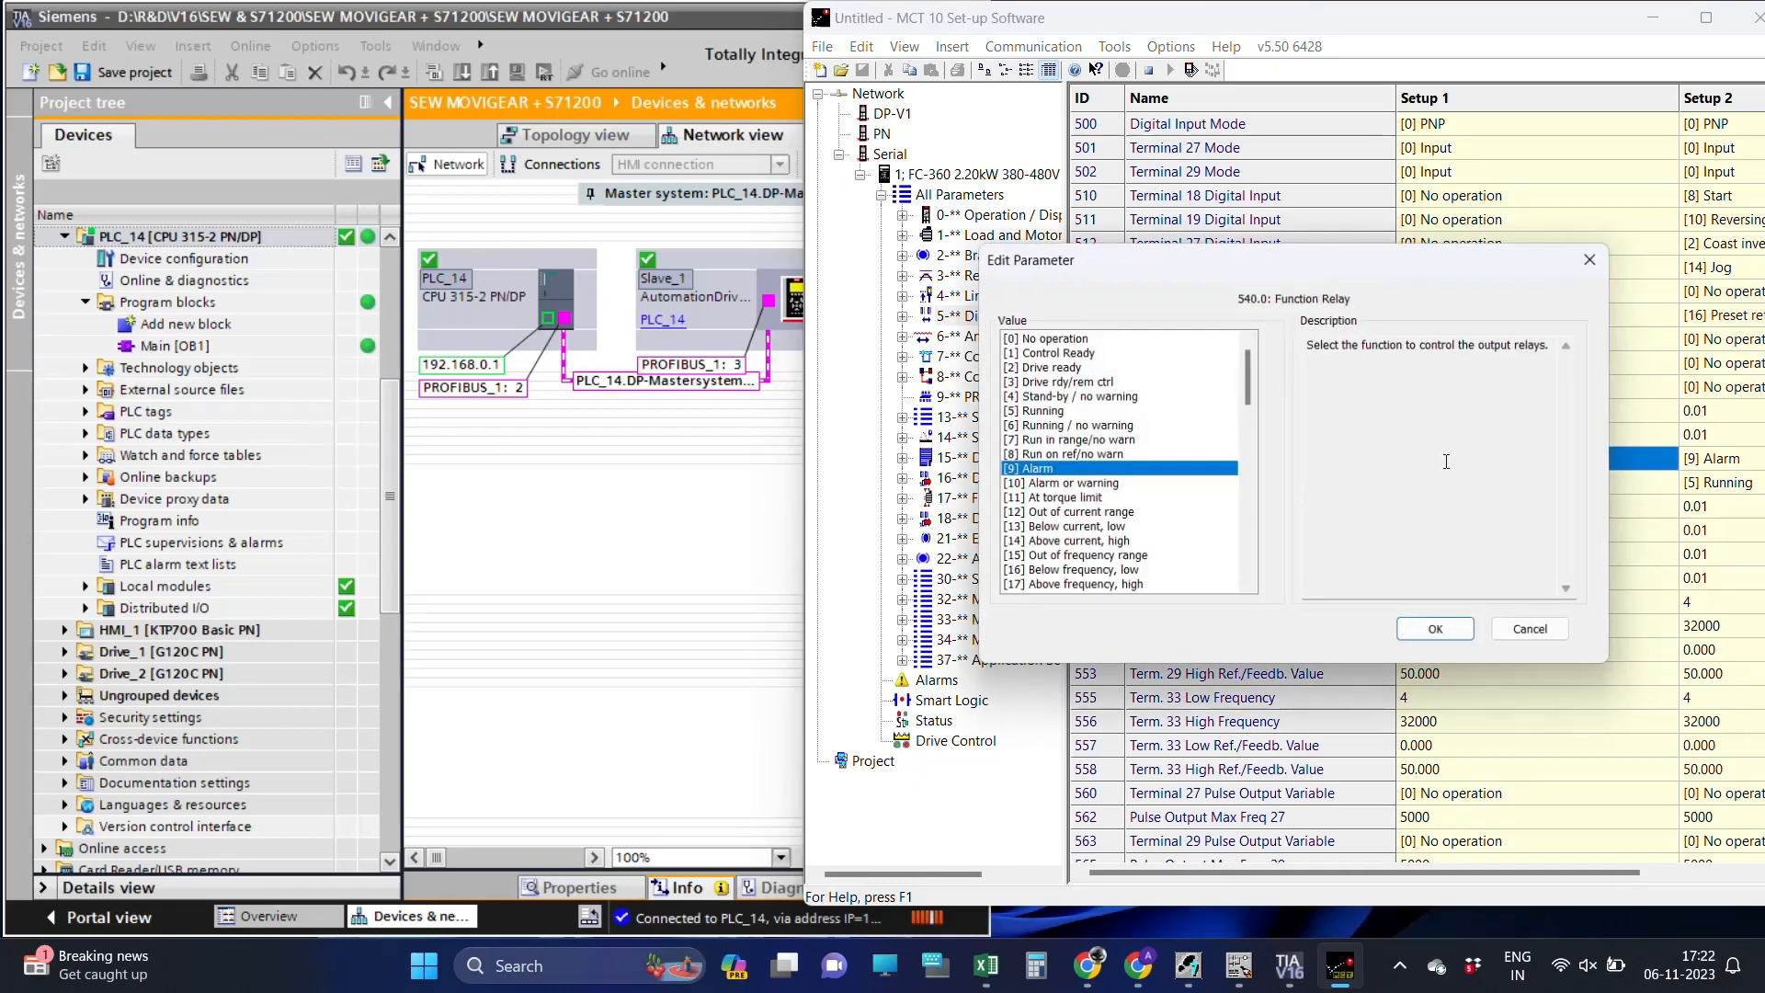
click(1435, 629)
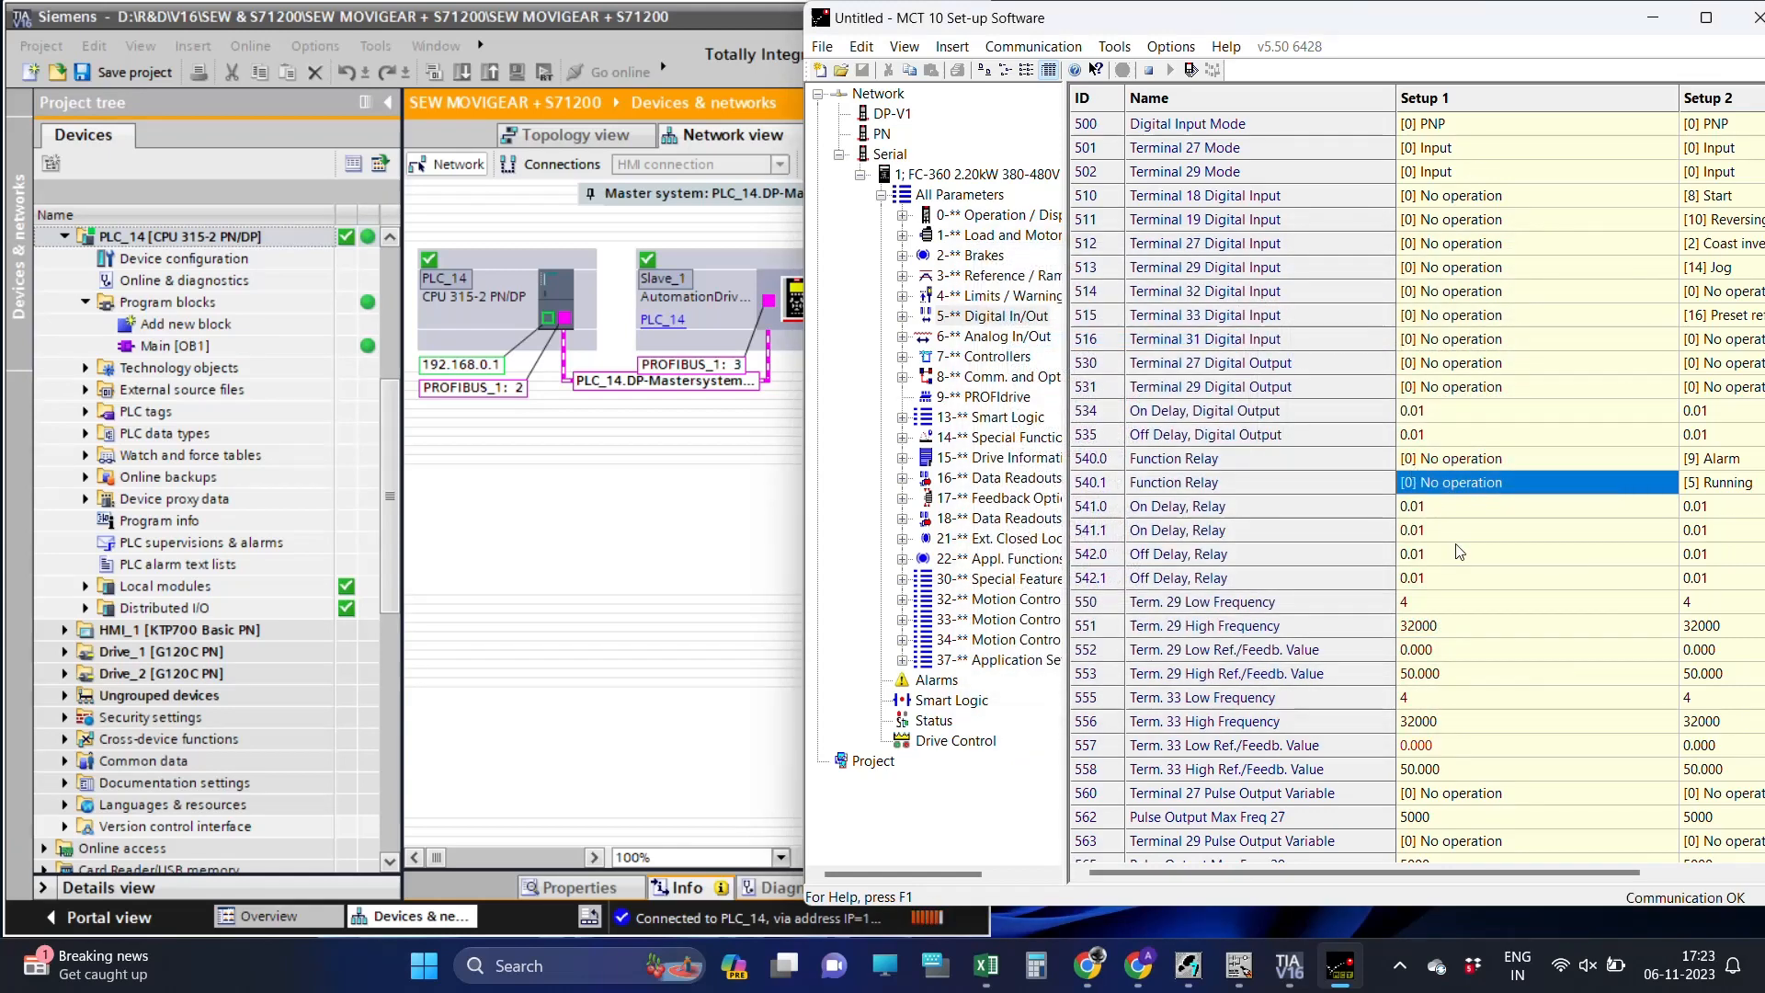
mouse_move(960, 649)
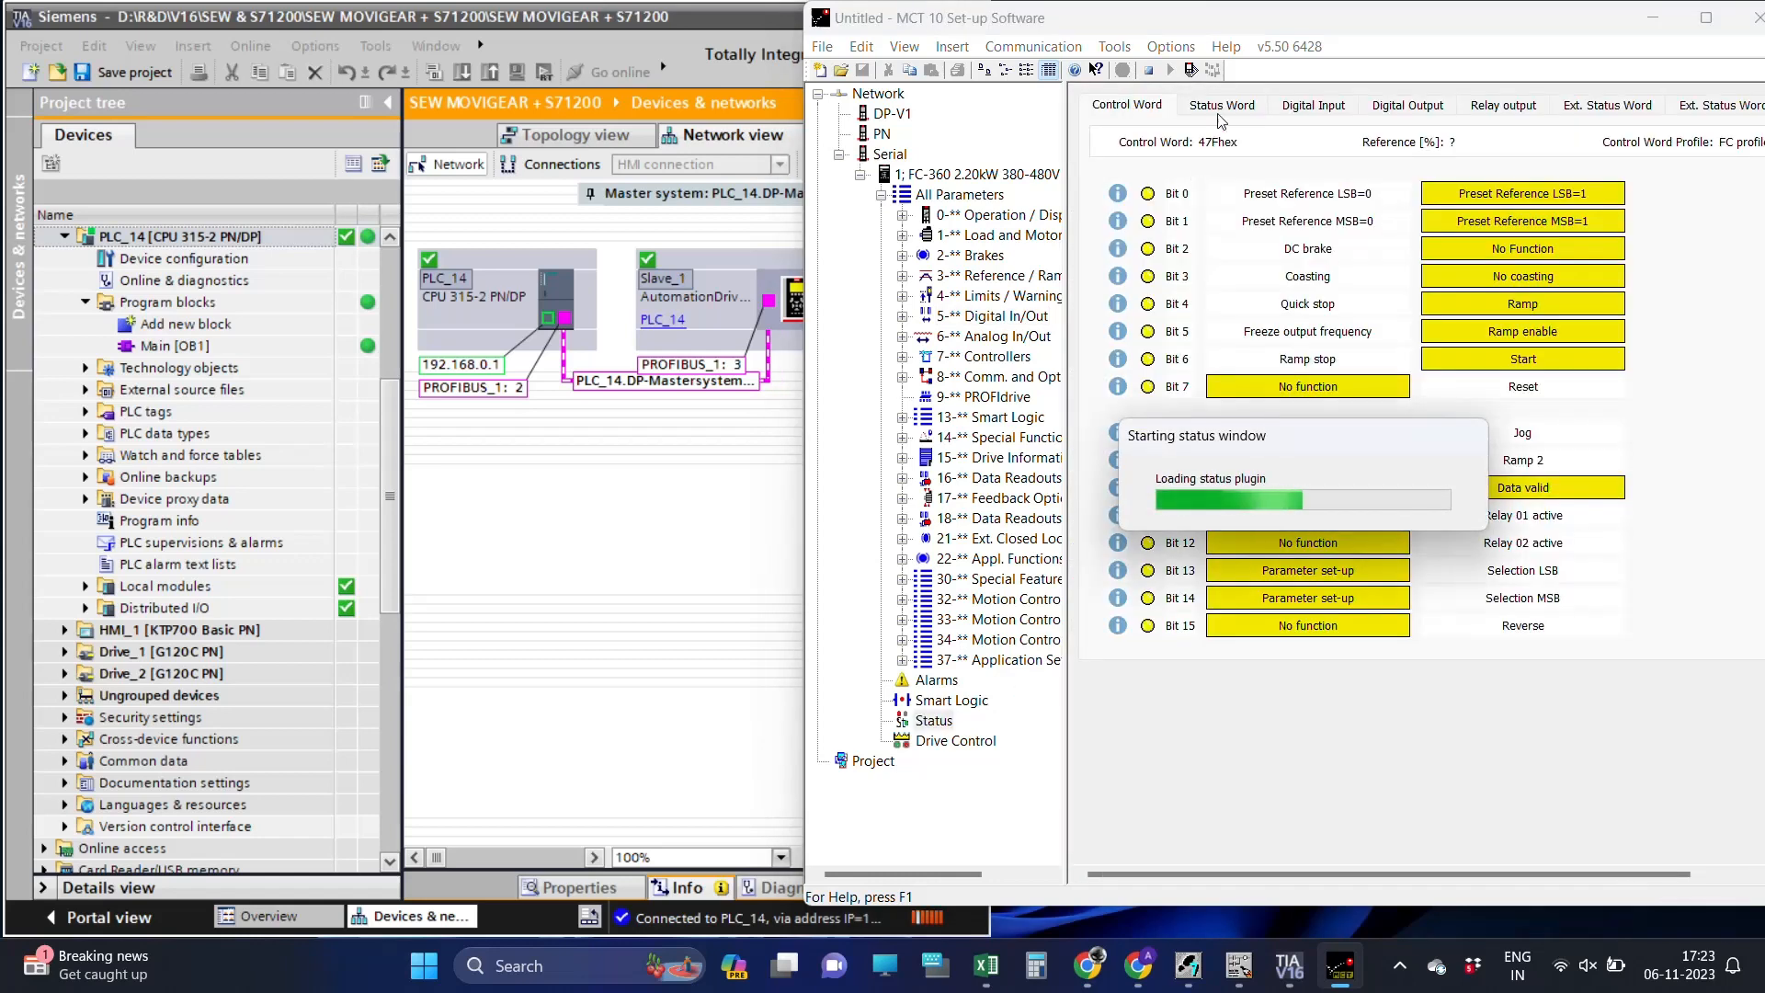
Show the drive's Status Word bits instead of the Control Word in MCT 10.
click(1221, 105)
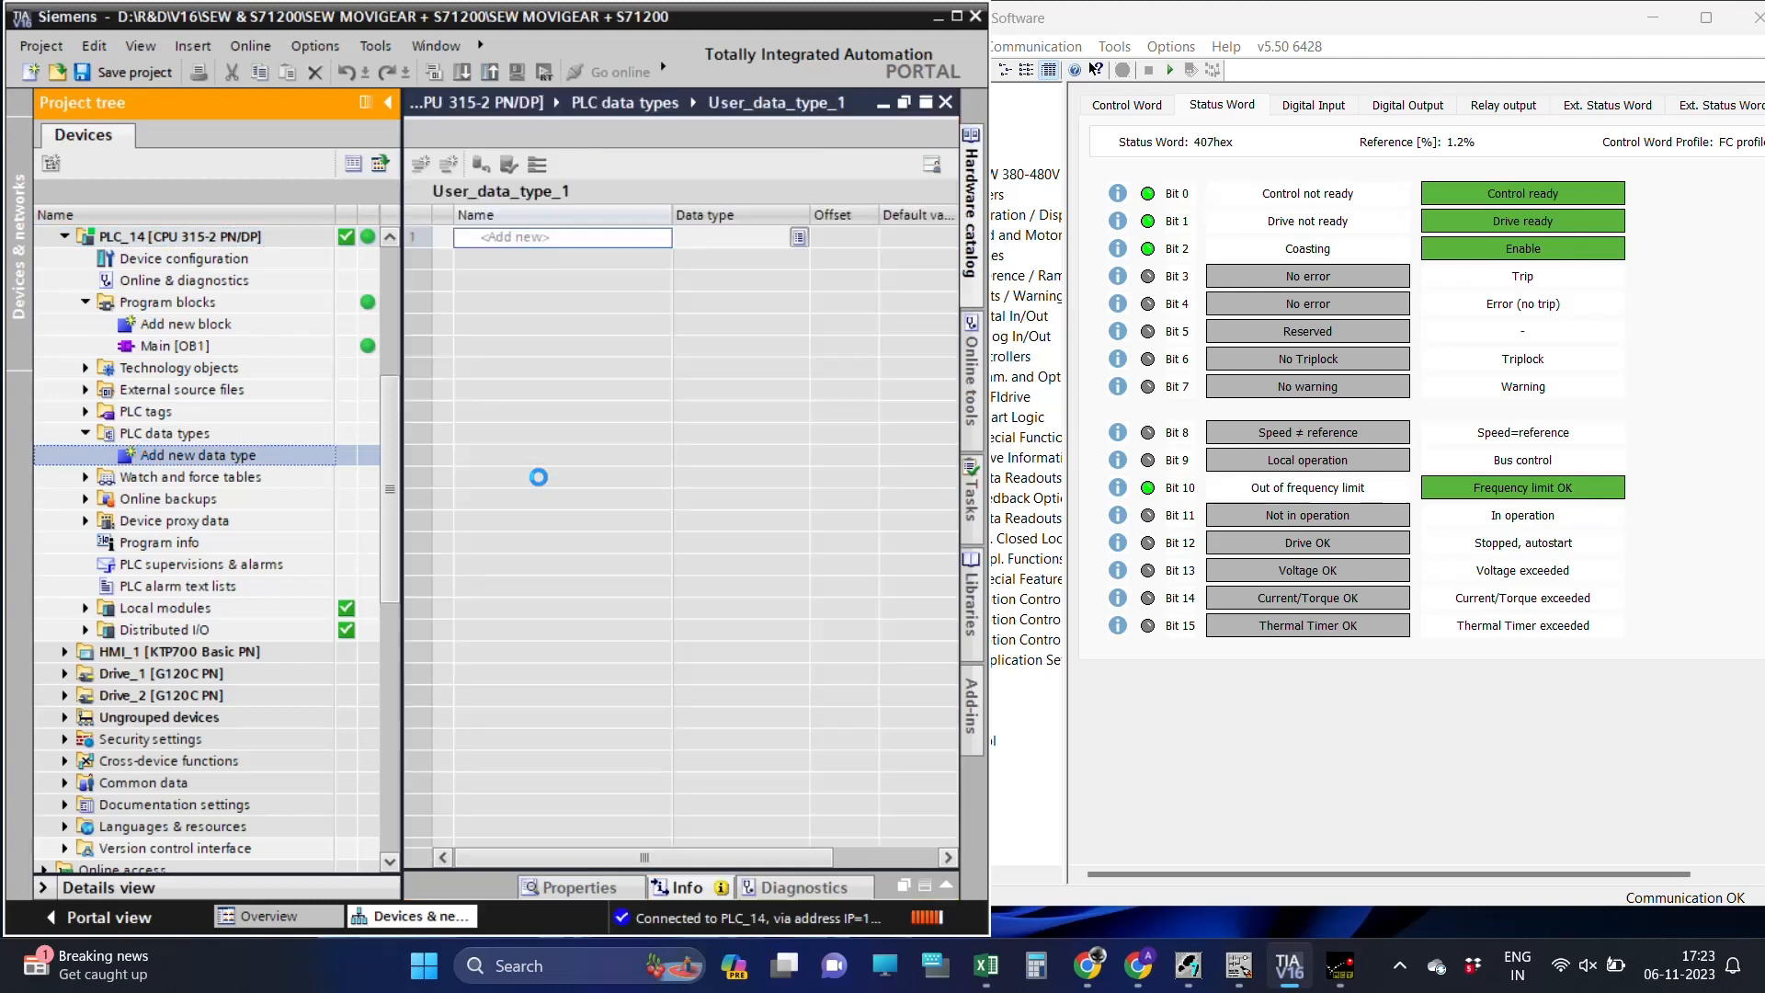
Create a new PLC data type with a DATA struct containing a STATUS WORD struct.
double_click(197, 454)
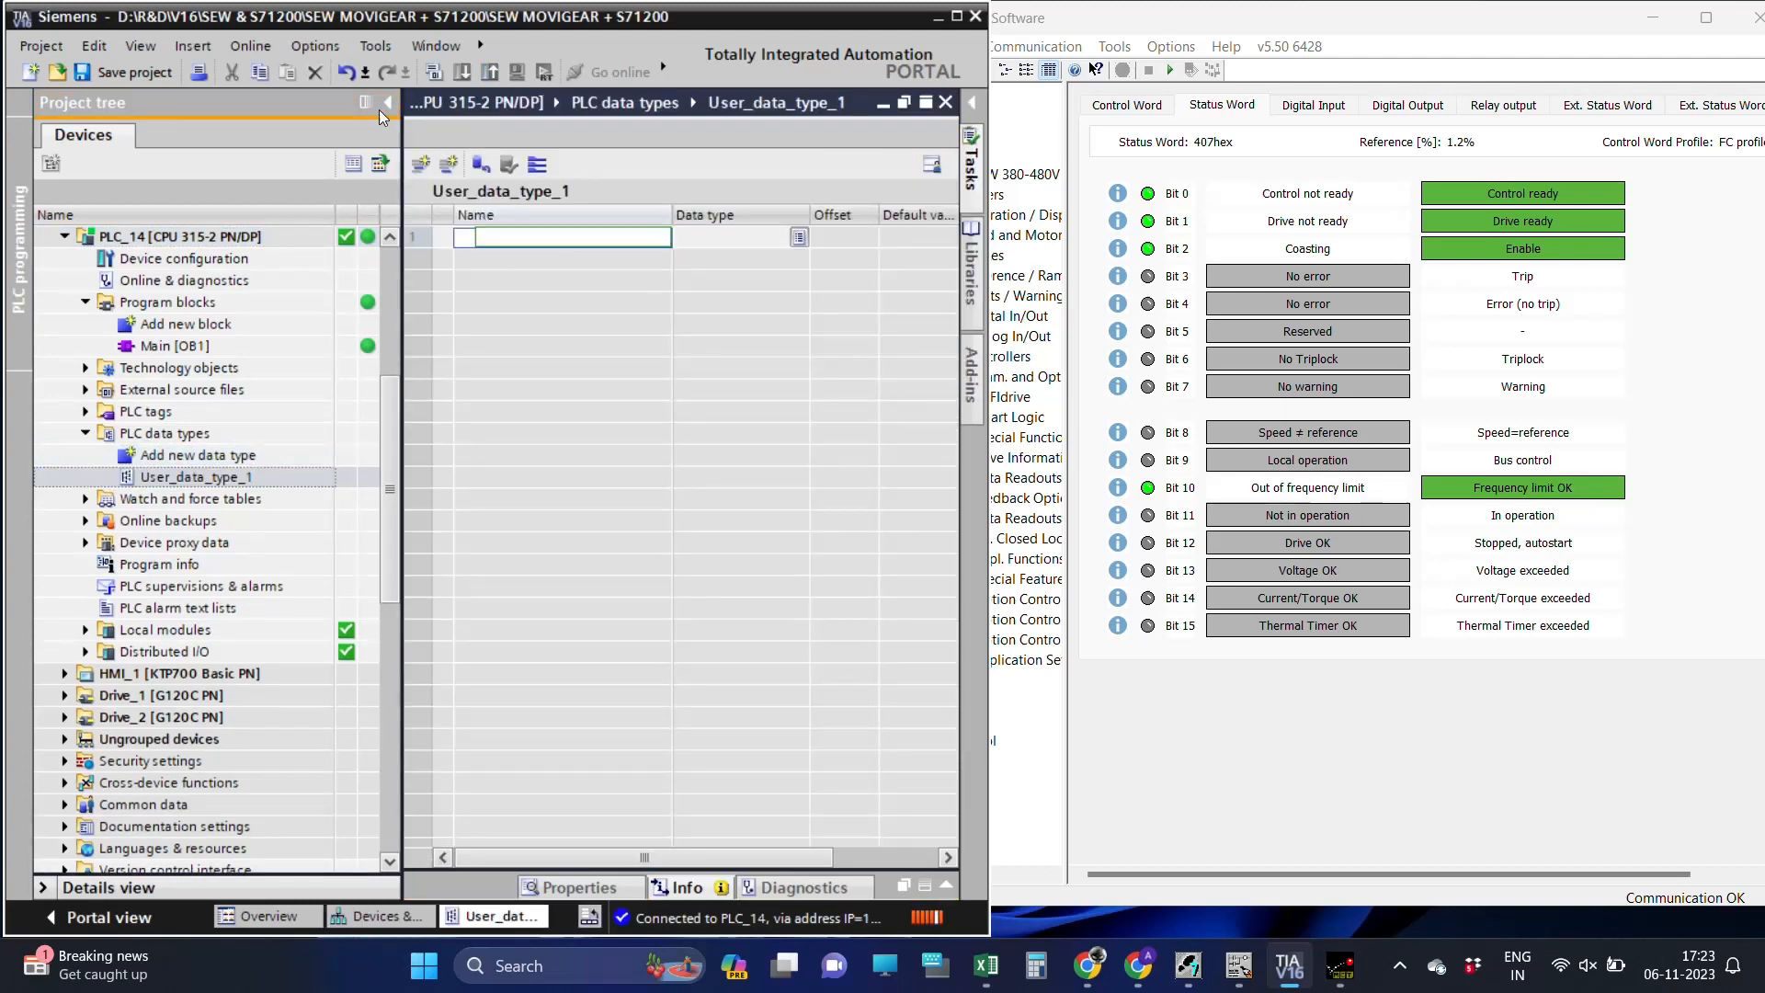
click(388, 102)
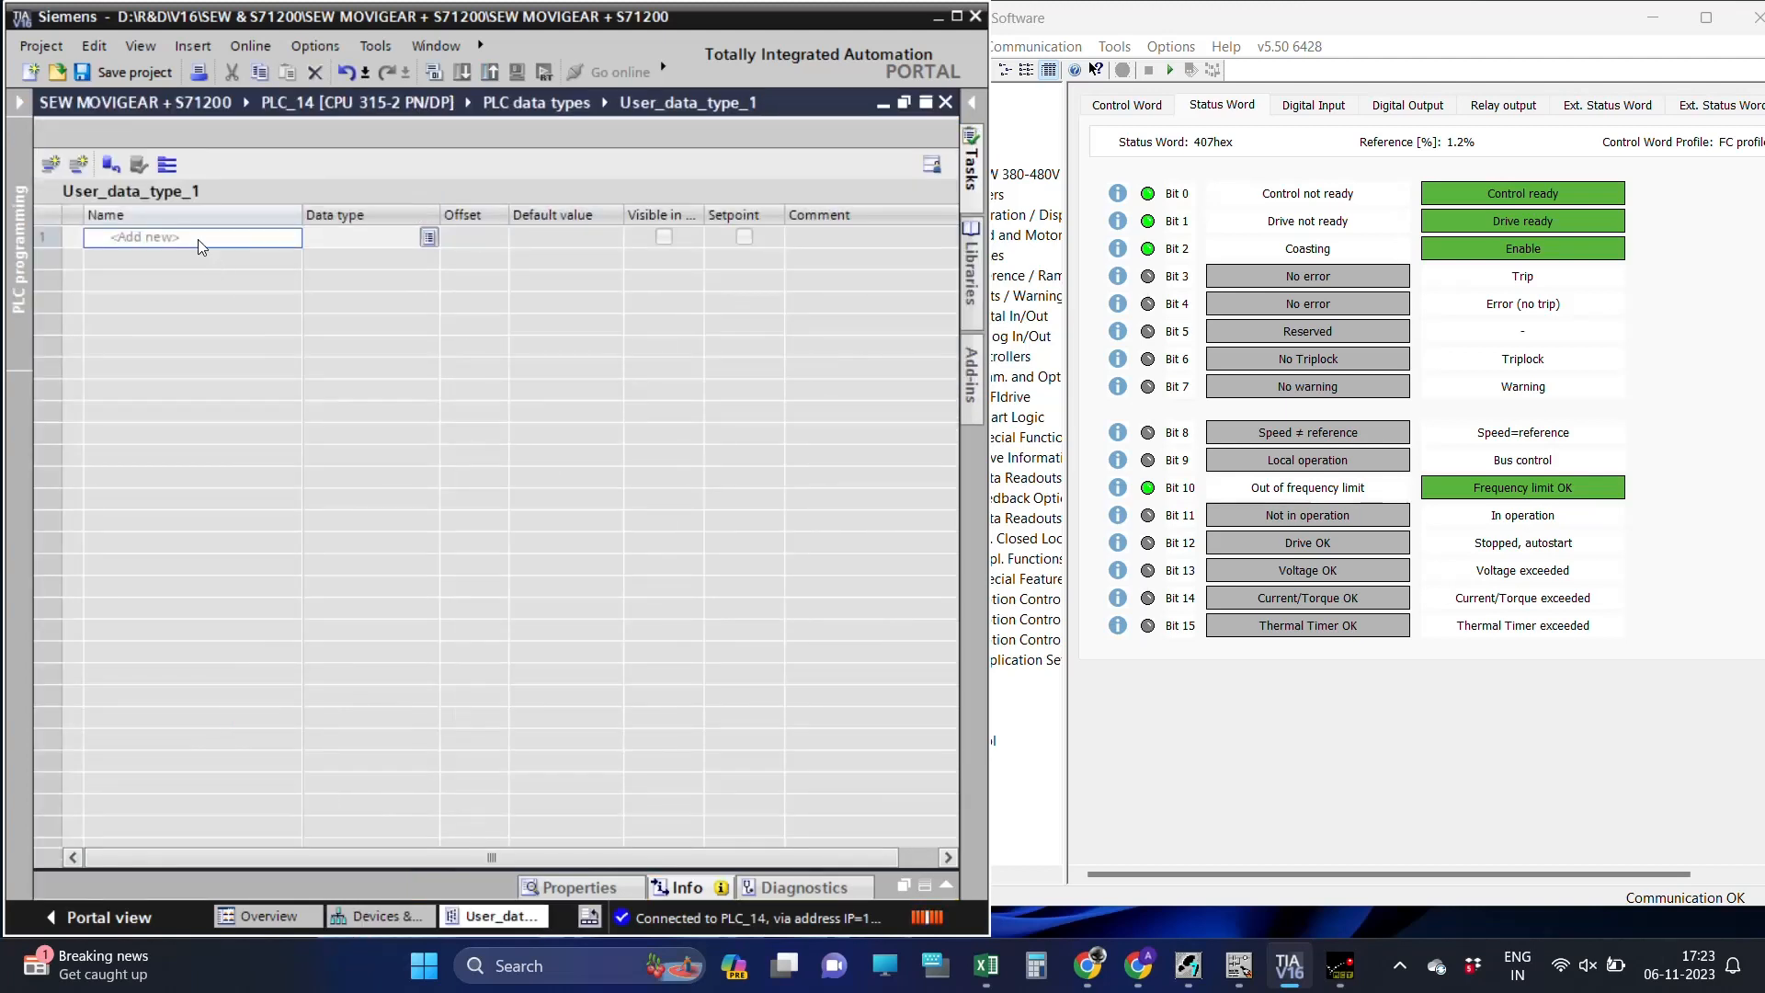
text(RE)
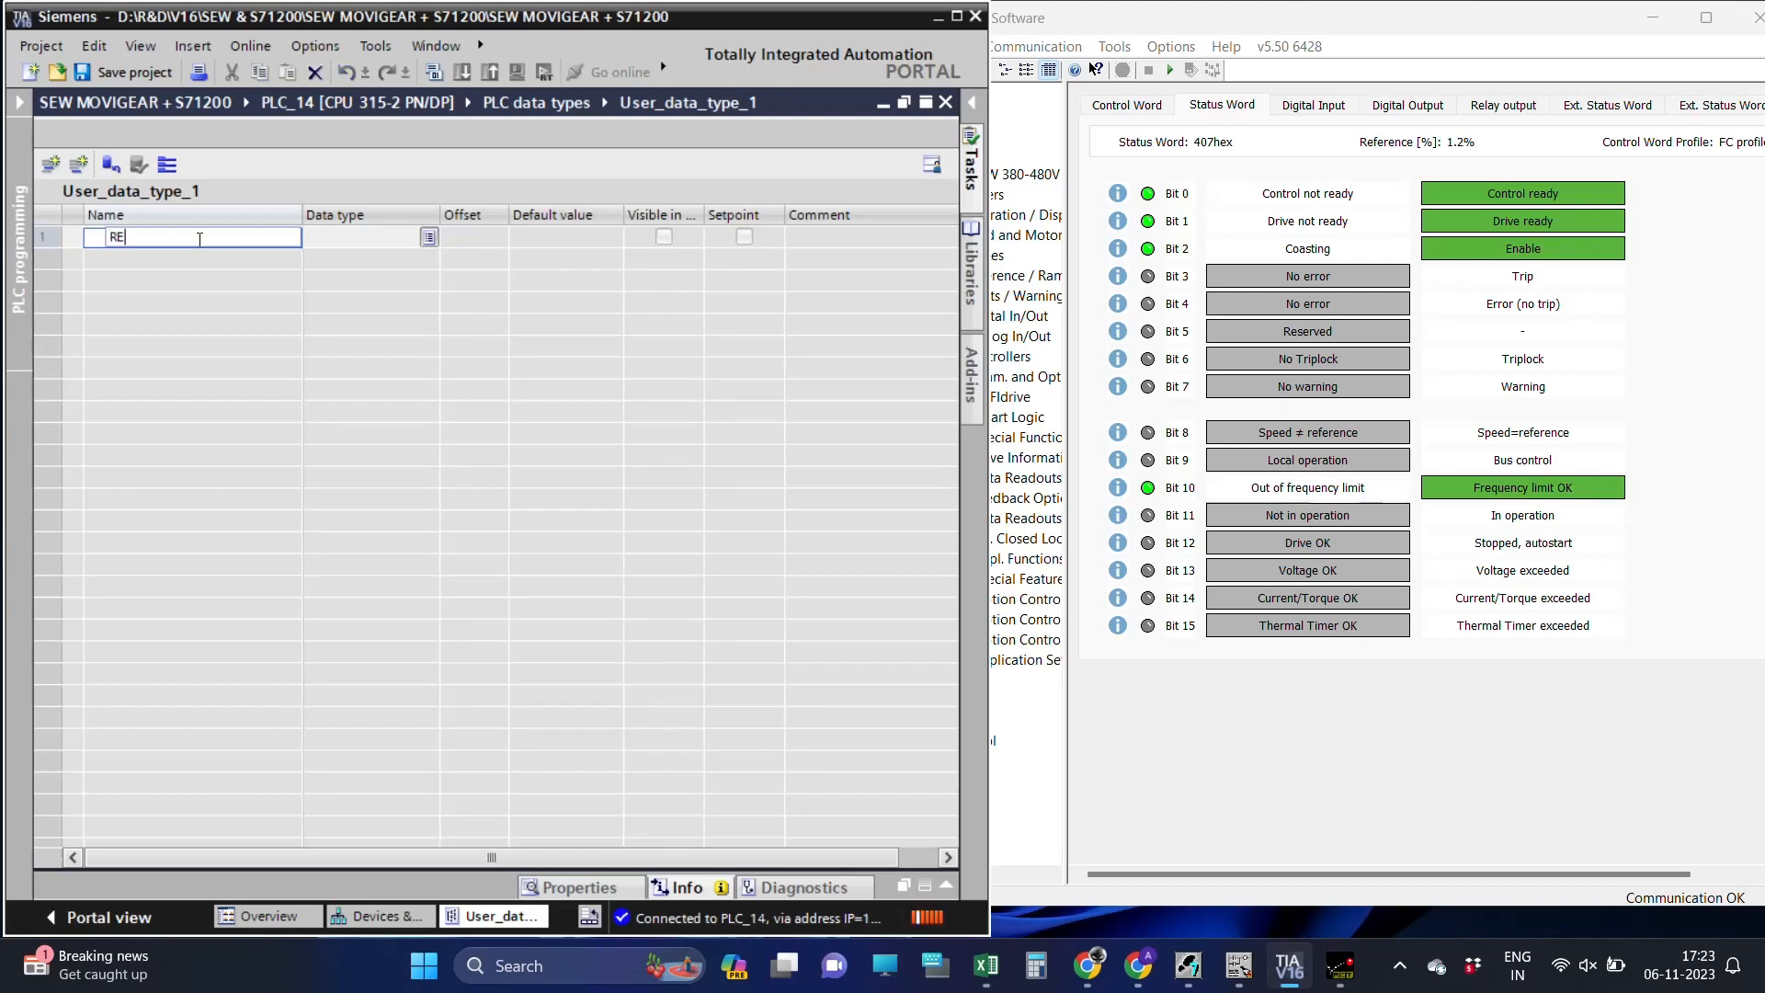
text(DRIV)
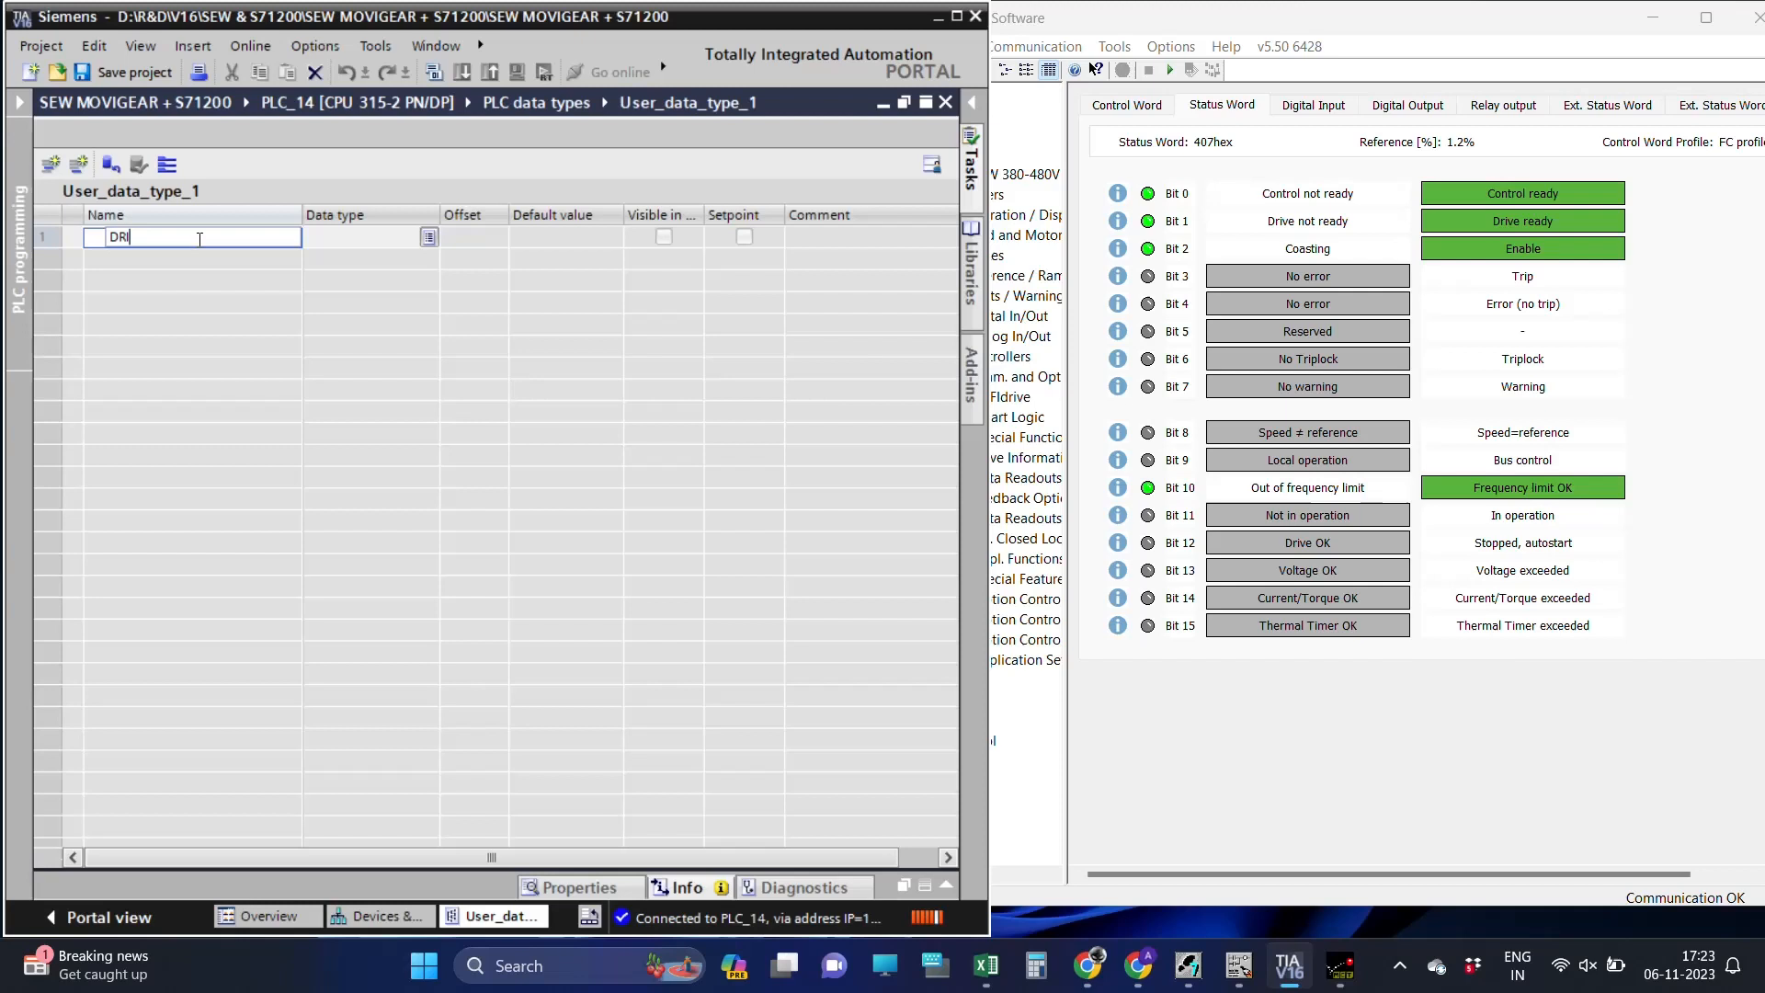
text(ATA)
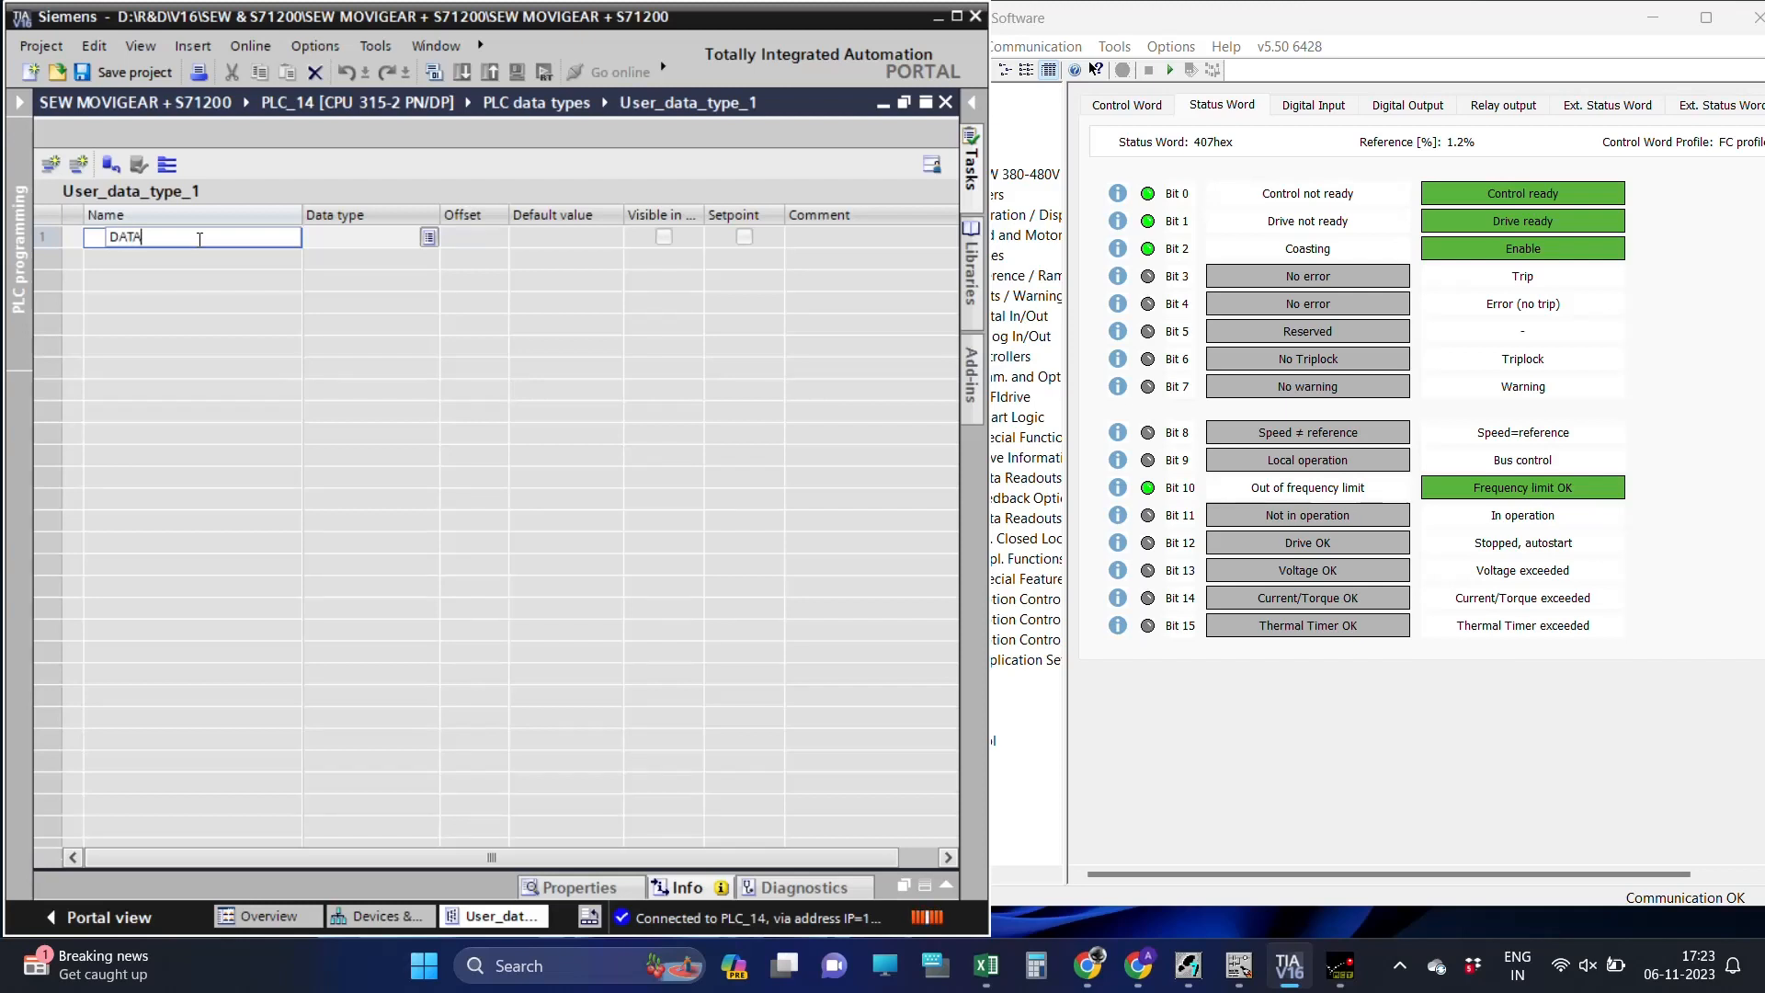
key(Return)
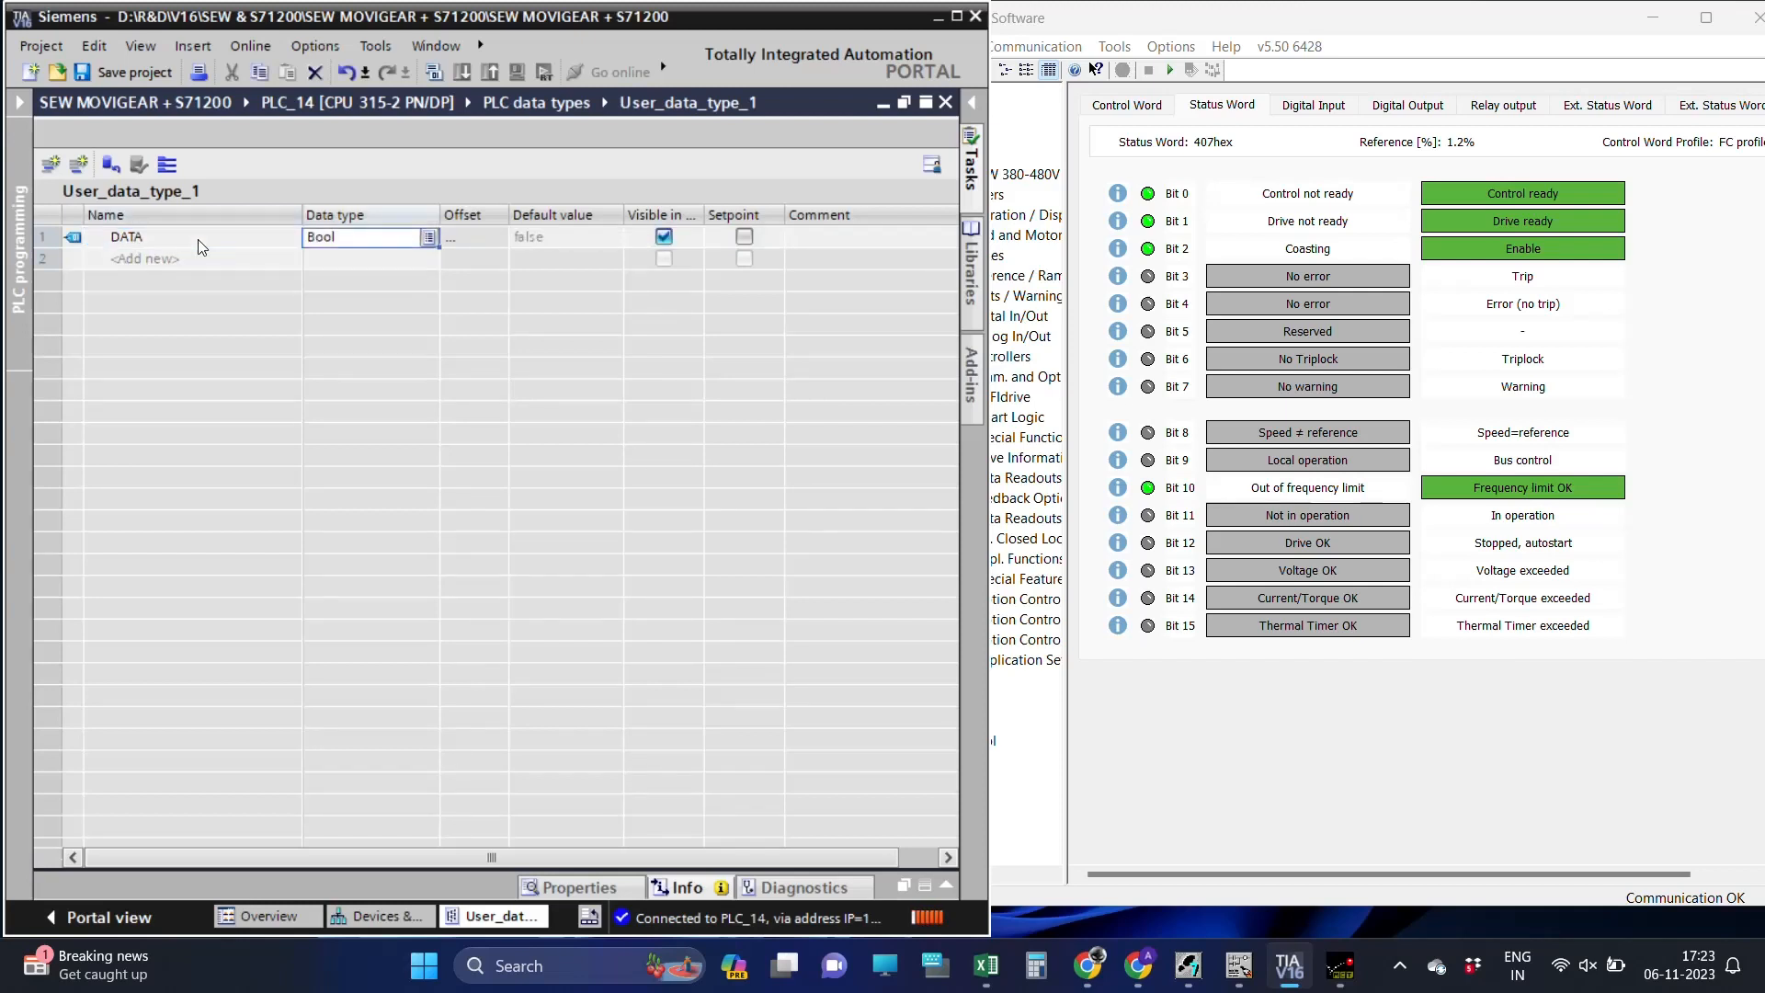
text(Struct)
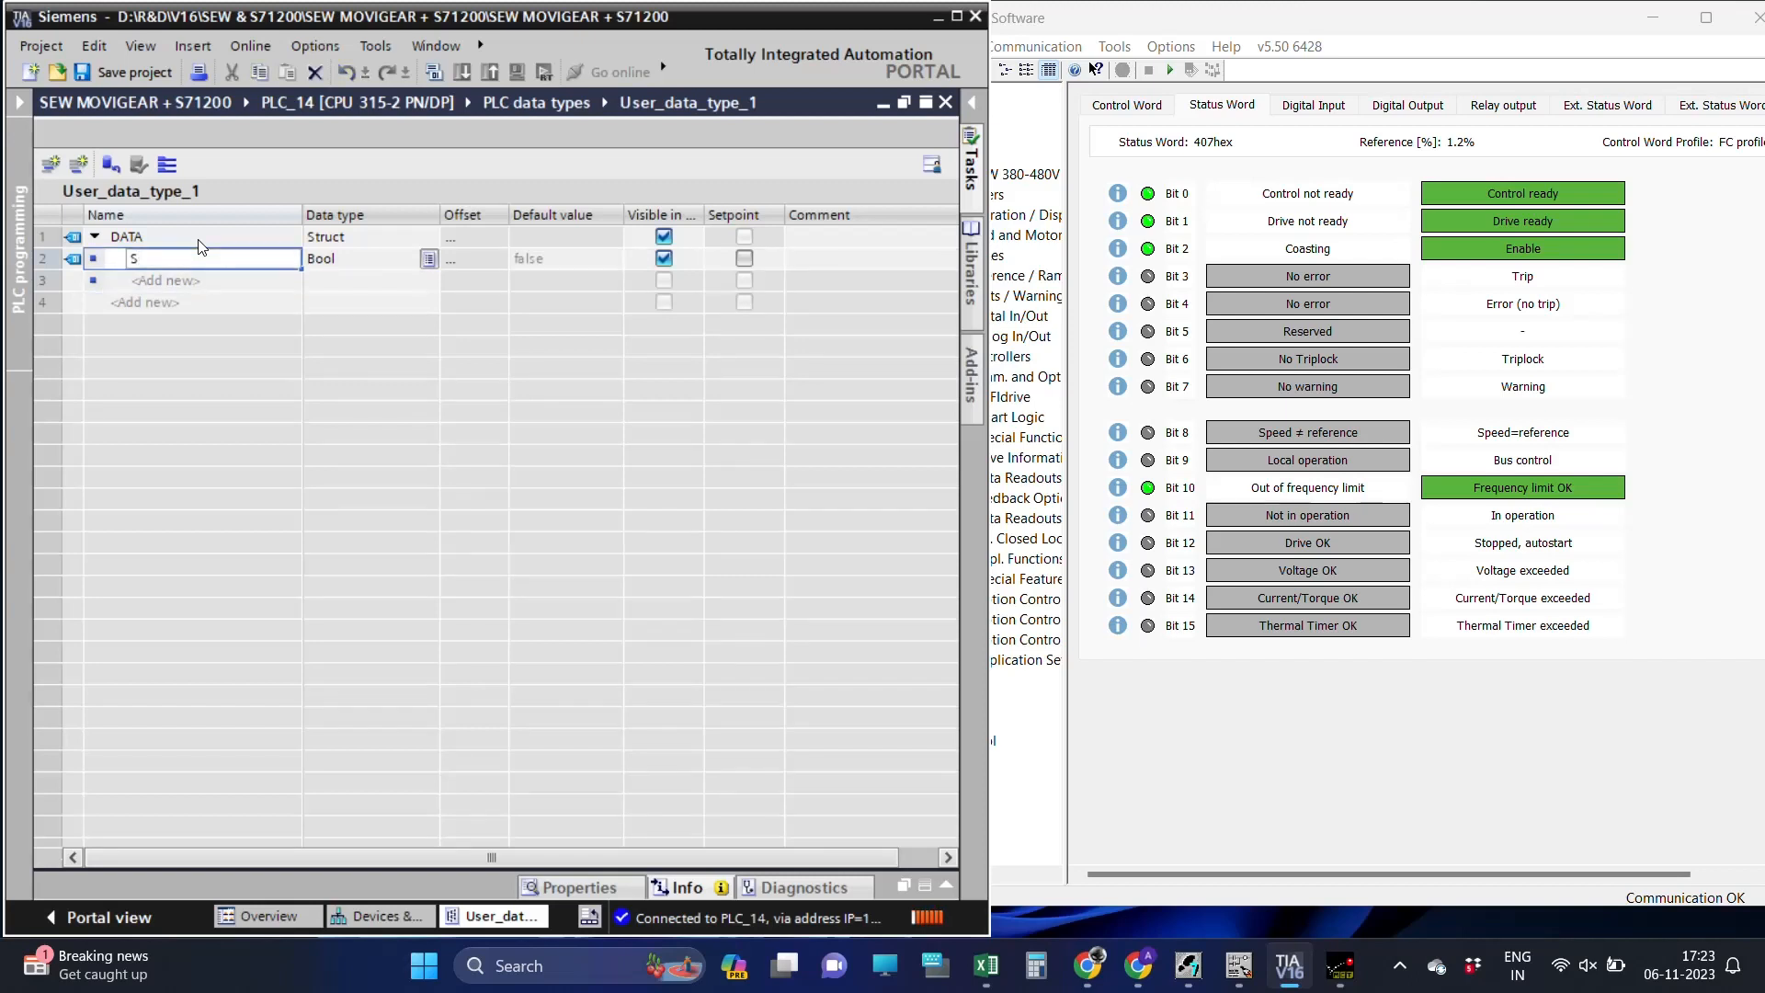
text(TATUS WORD)
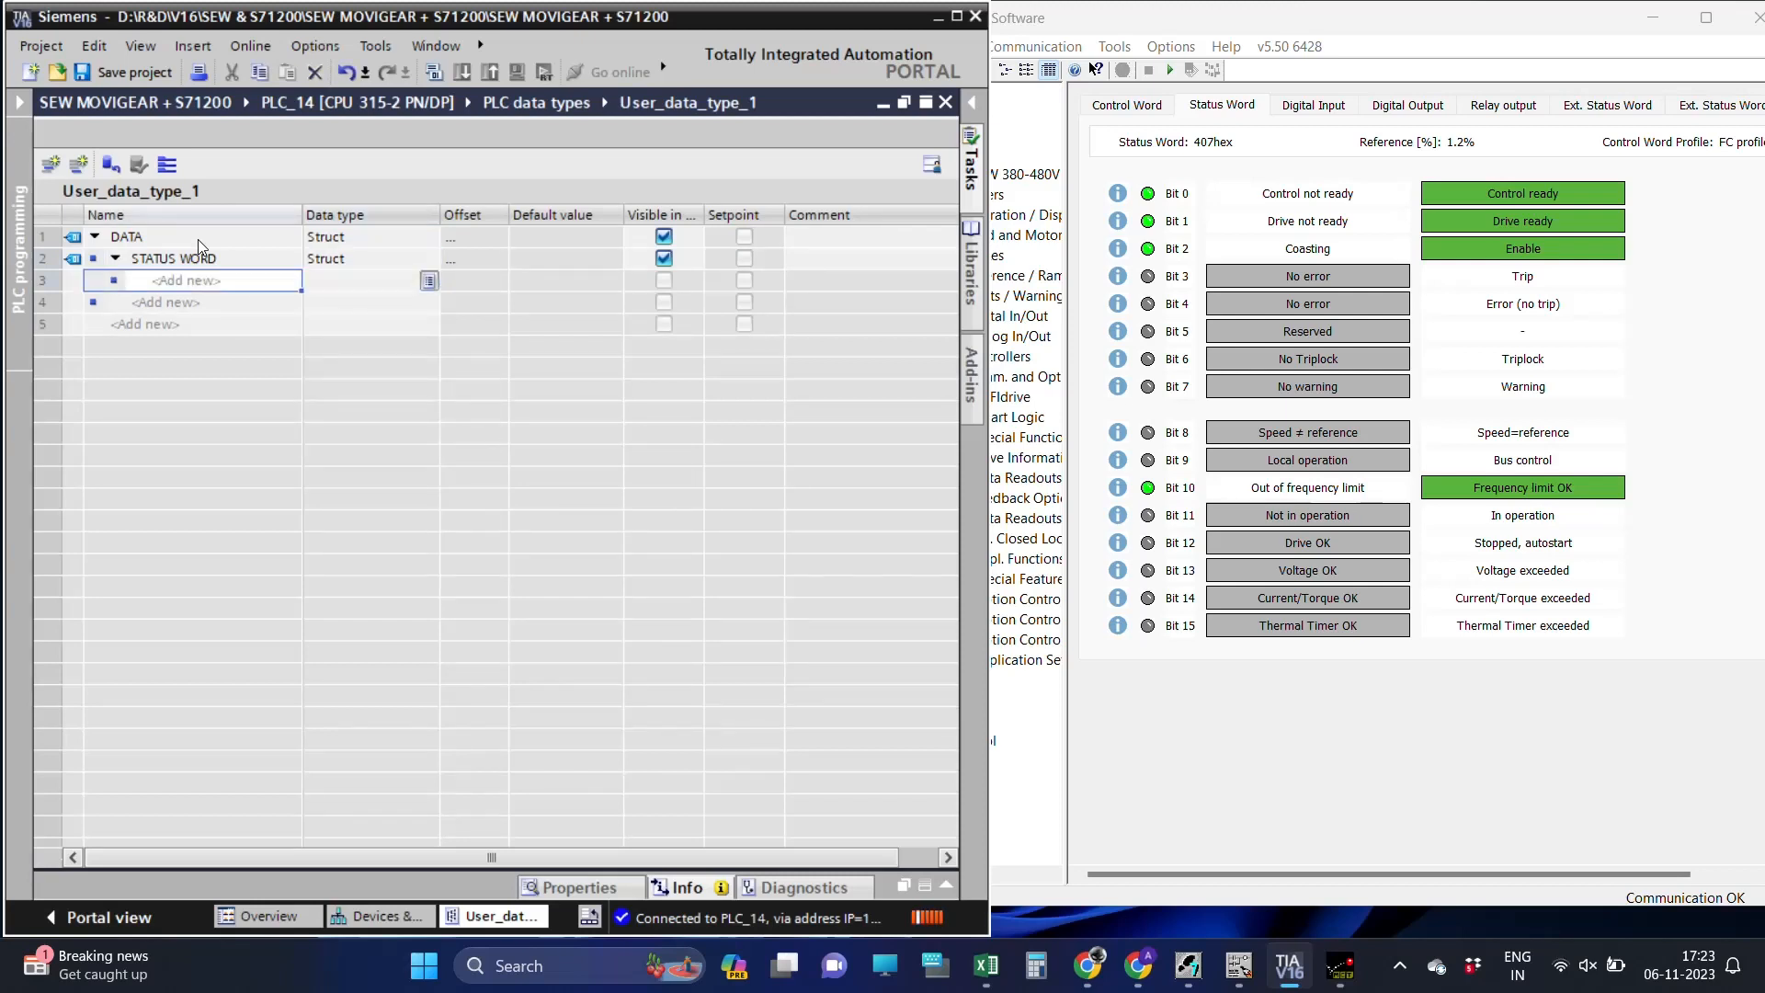
mouse_move(1583, 440)
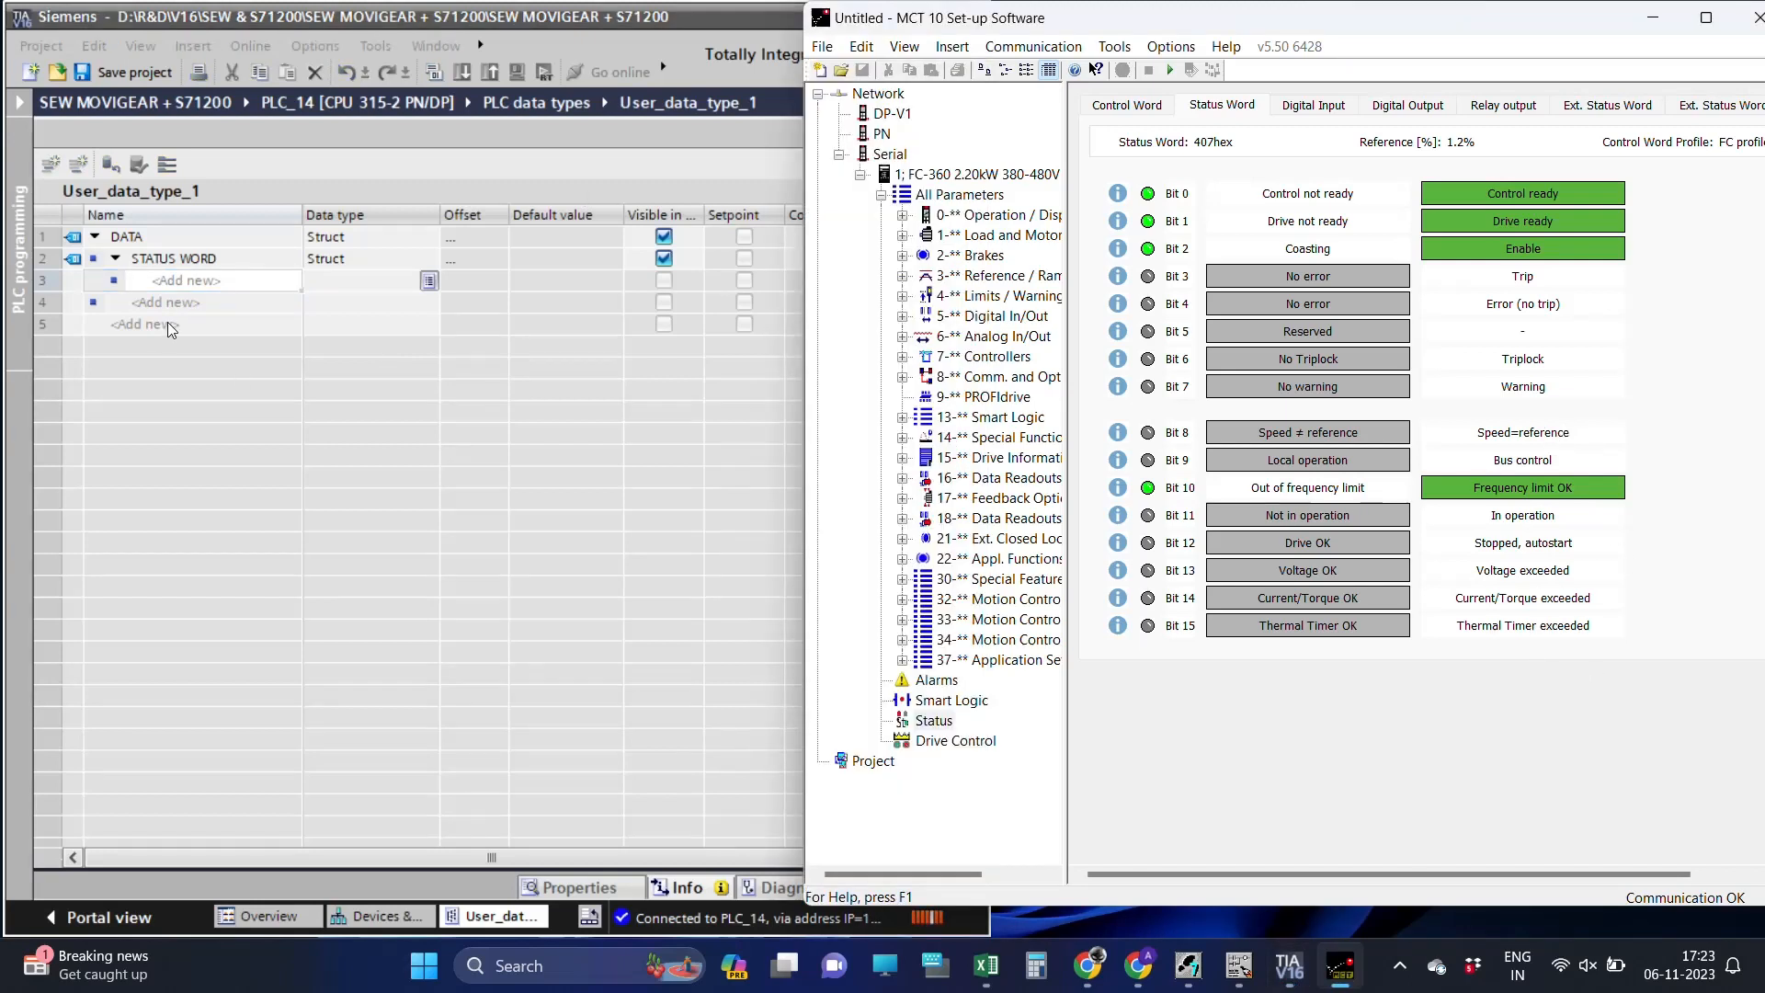
Add Bool members SPEED = REFERENCE and BUS CONTROL to the STATUS WORD struct.
text(SPEED)
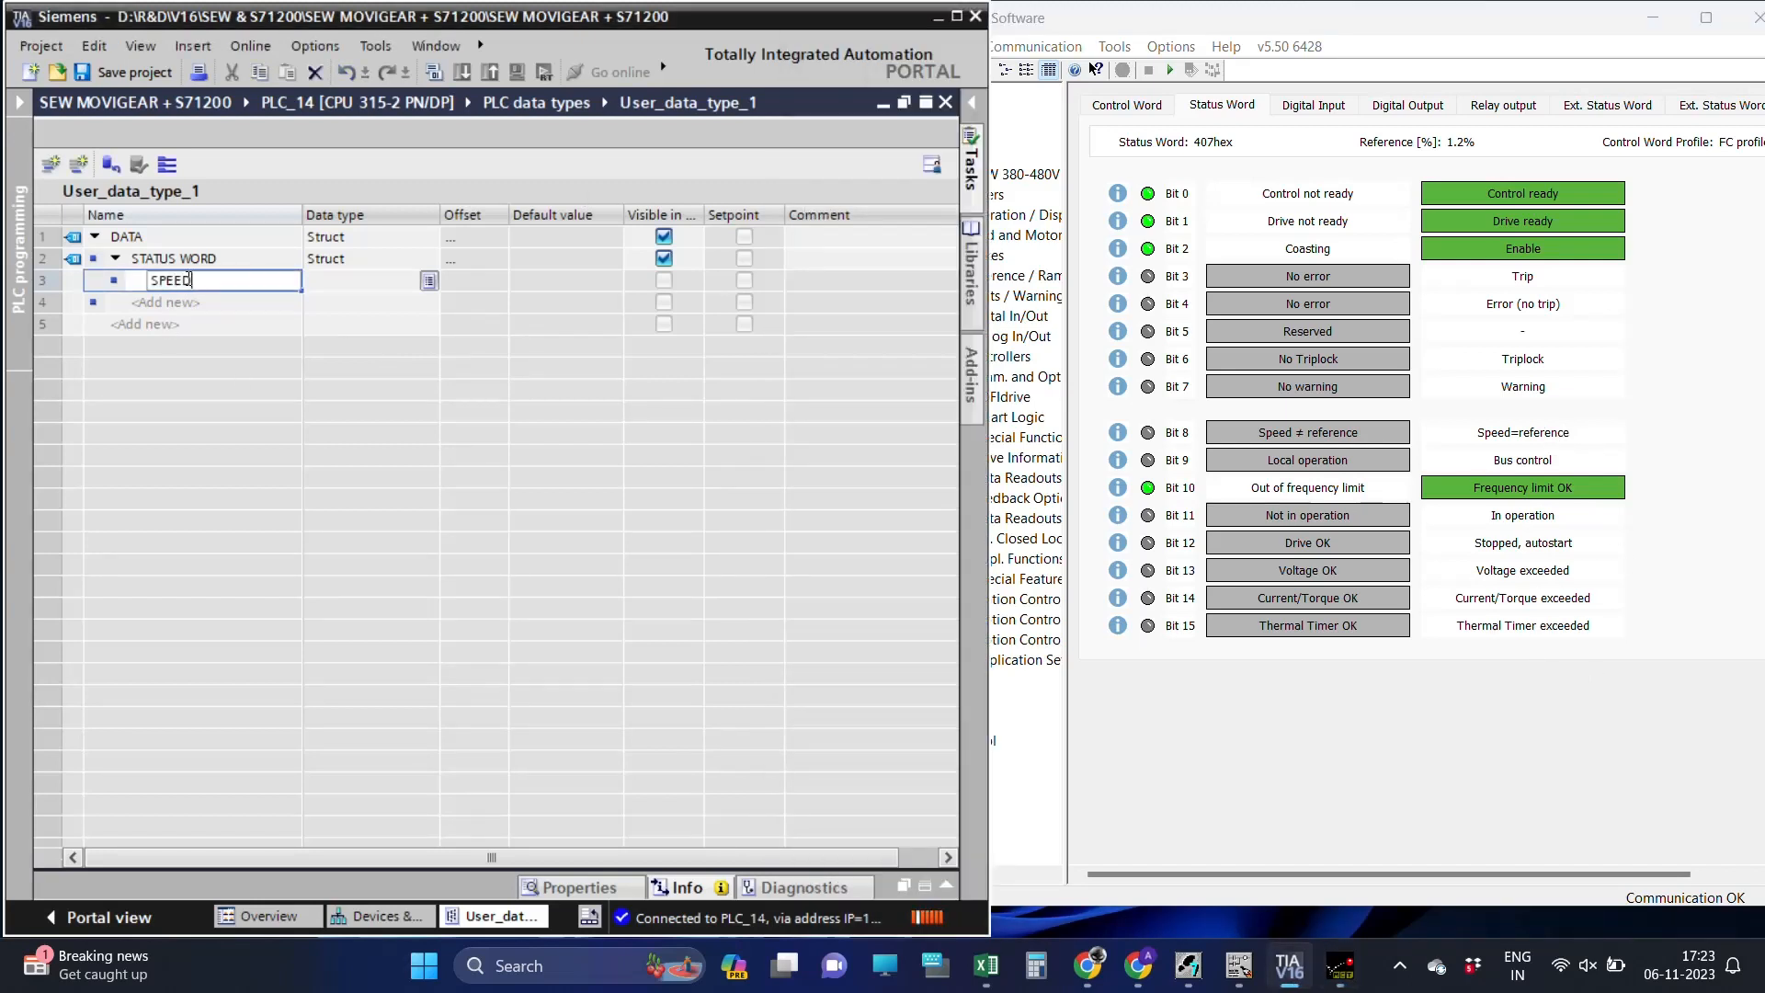
text(EQUA)
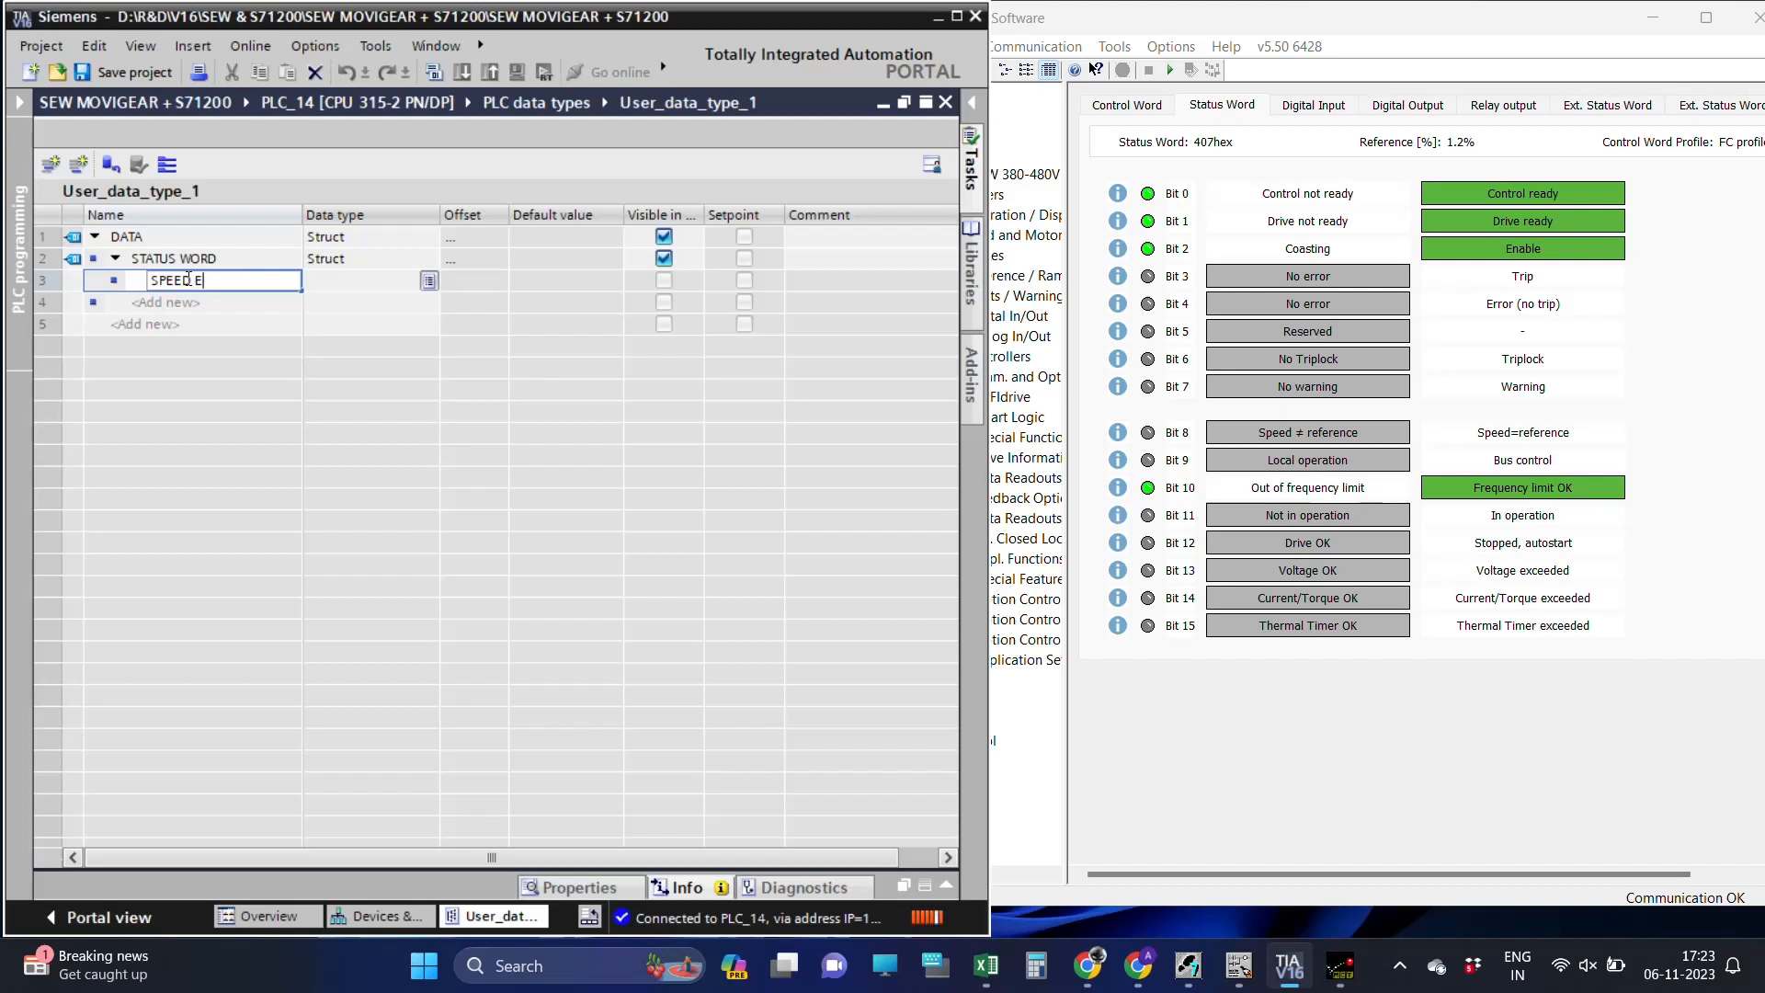
text(=)
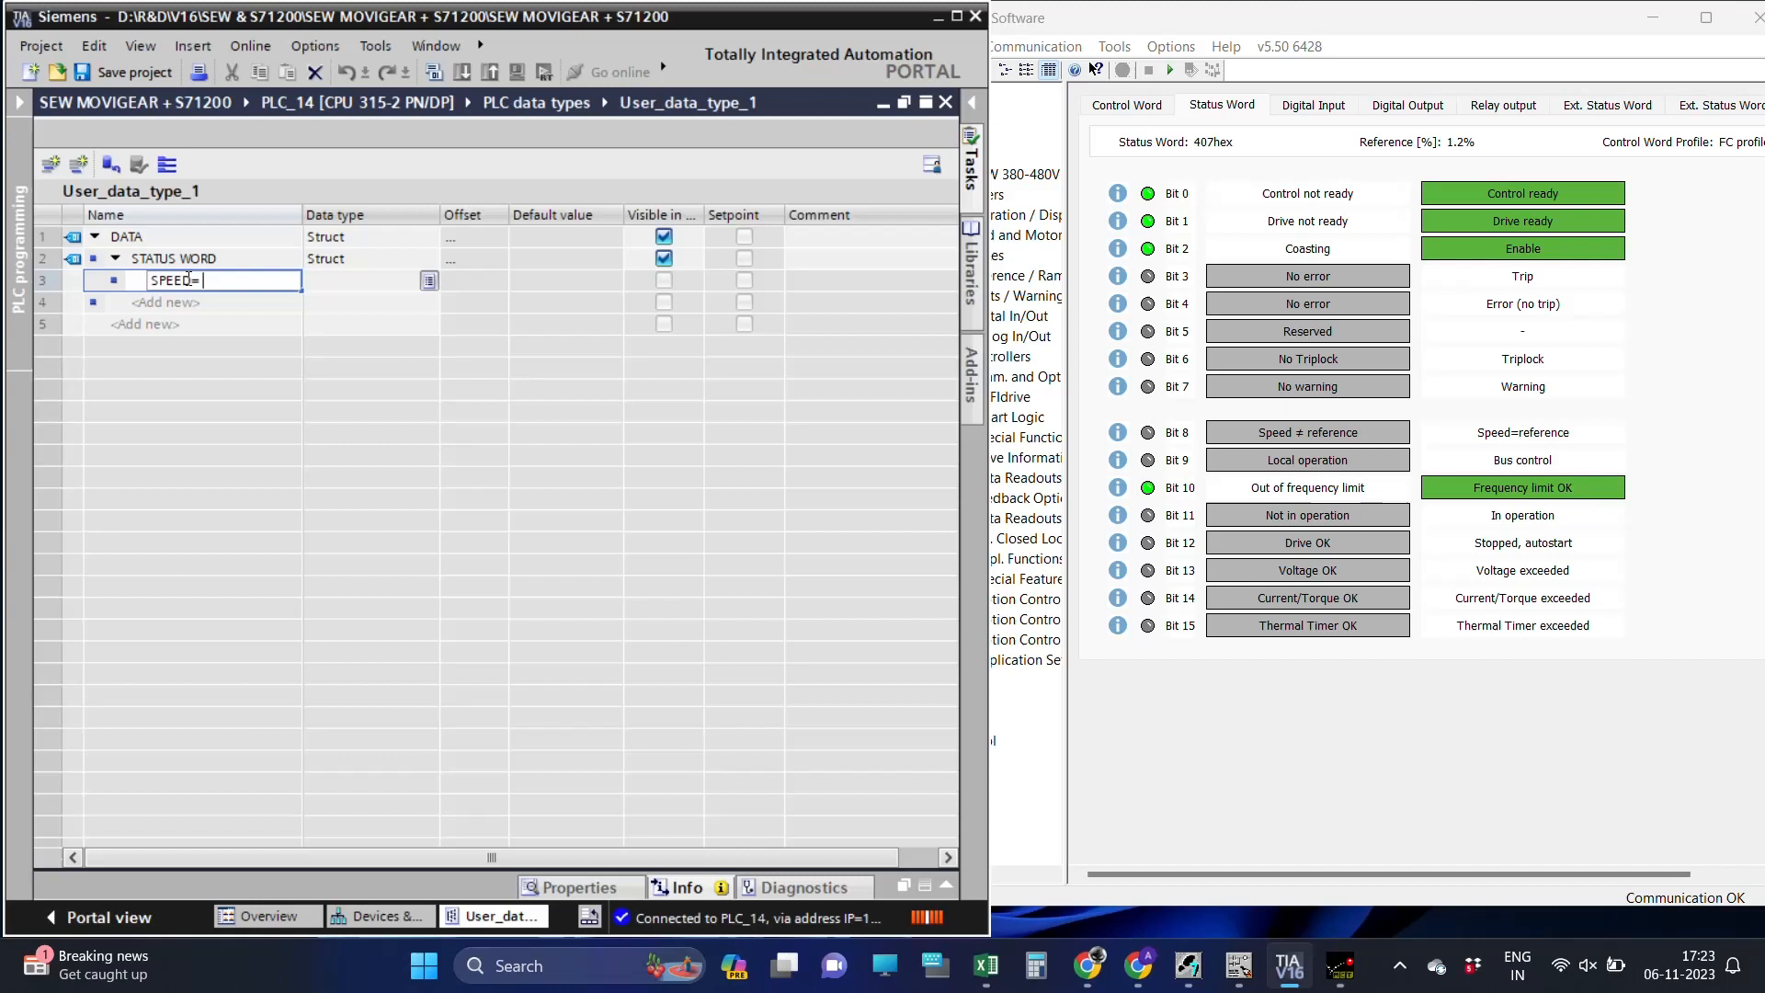
text(REFERE)
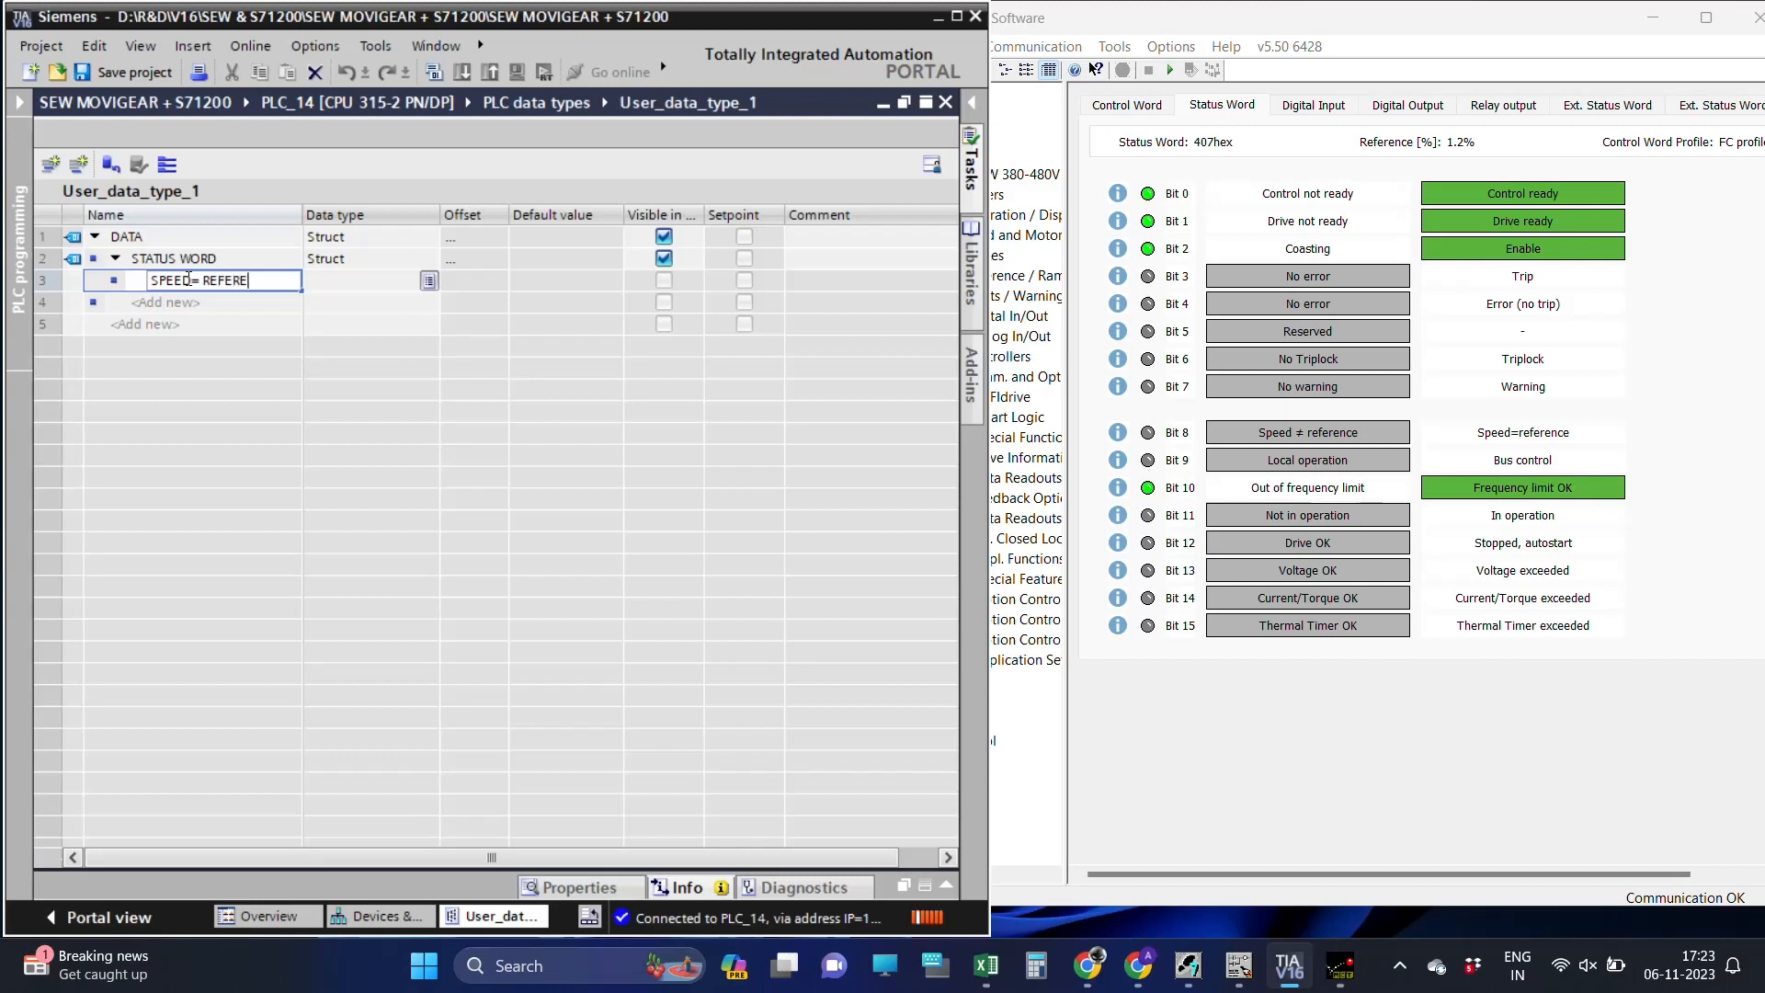
key(Return)
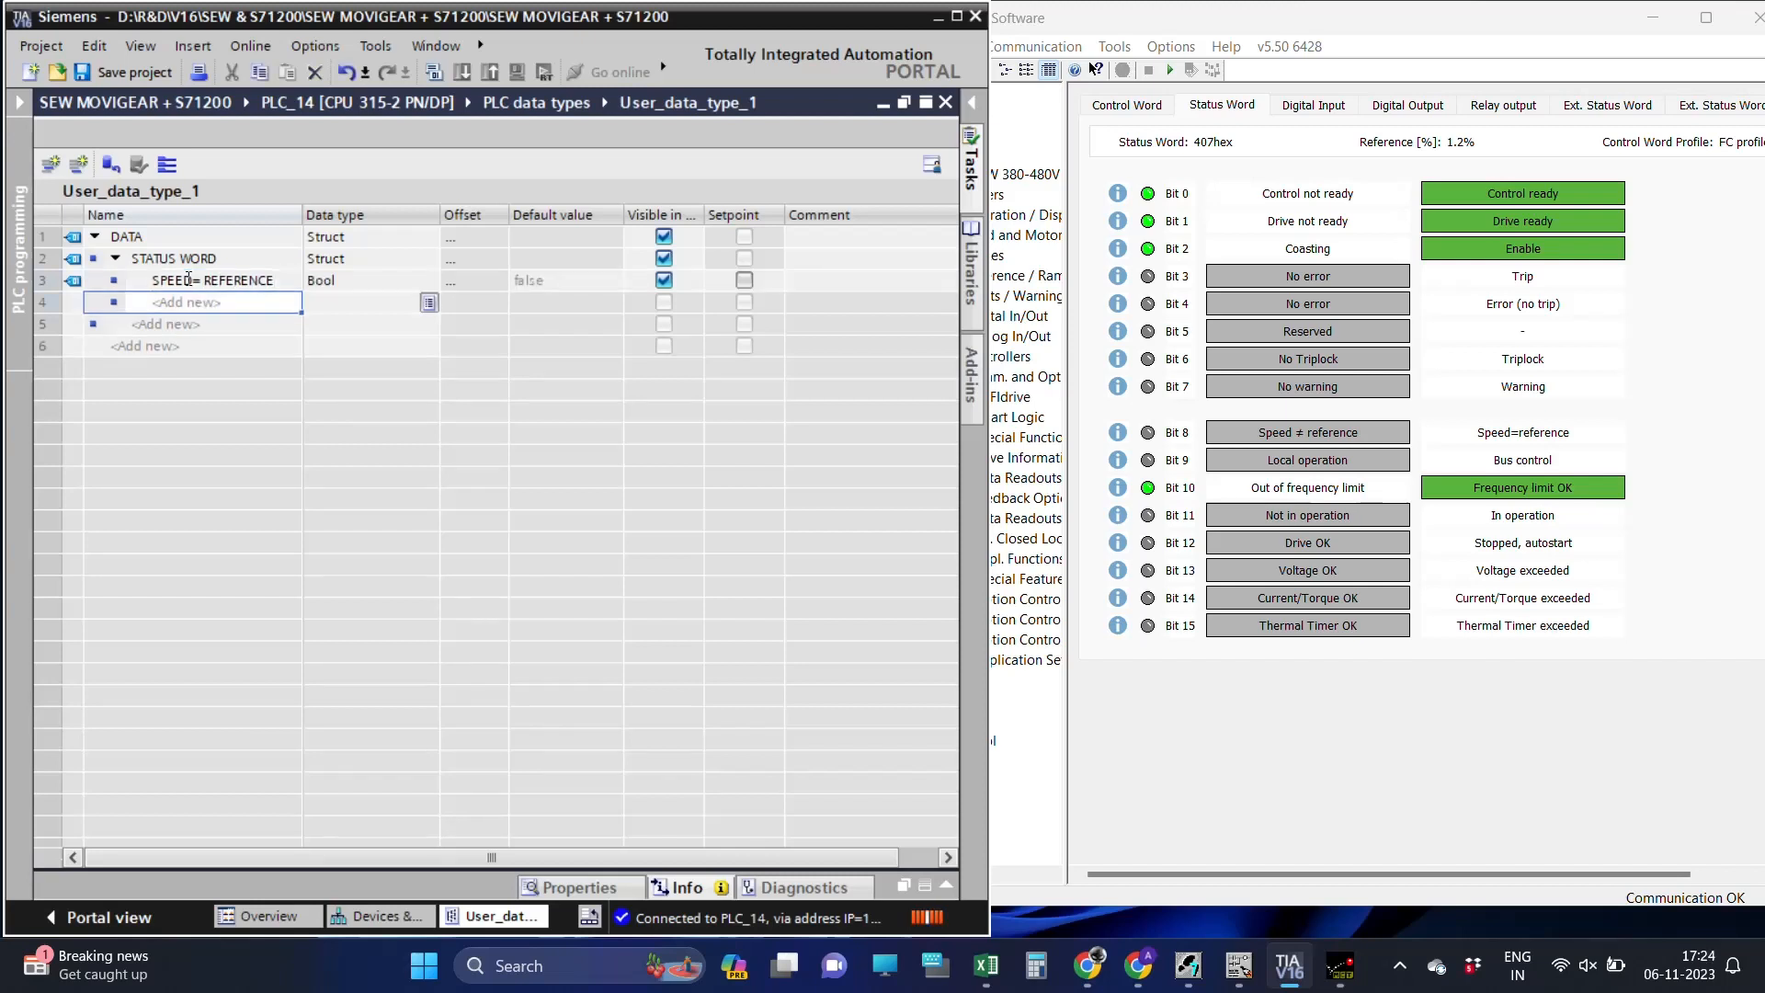
text(NU)
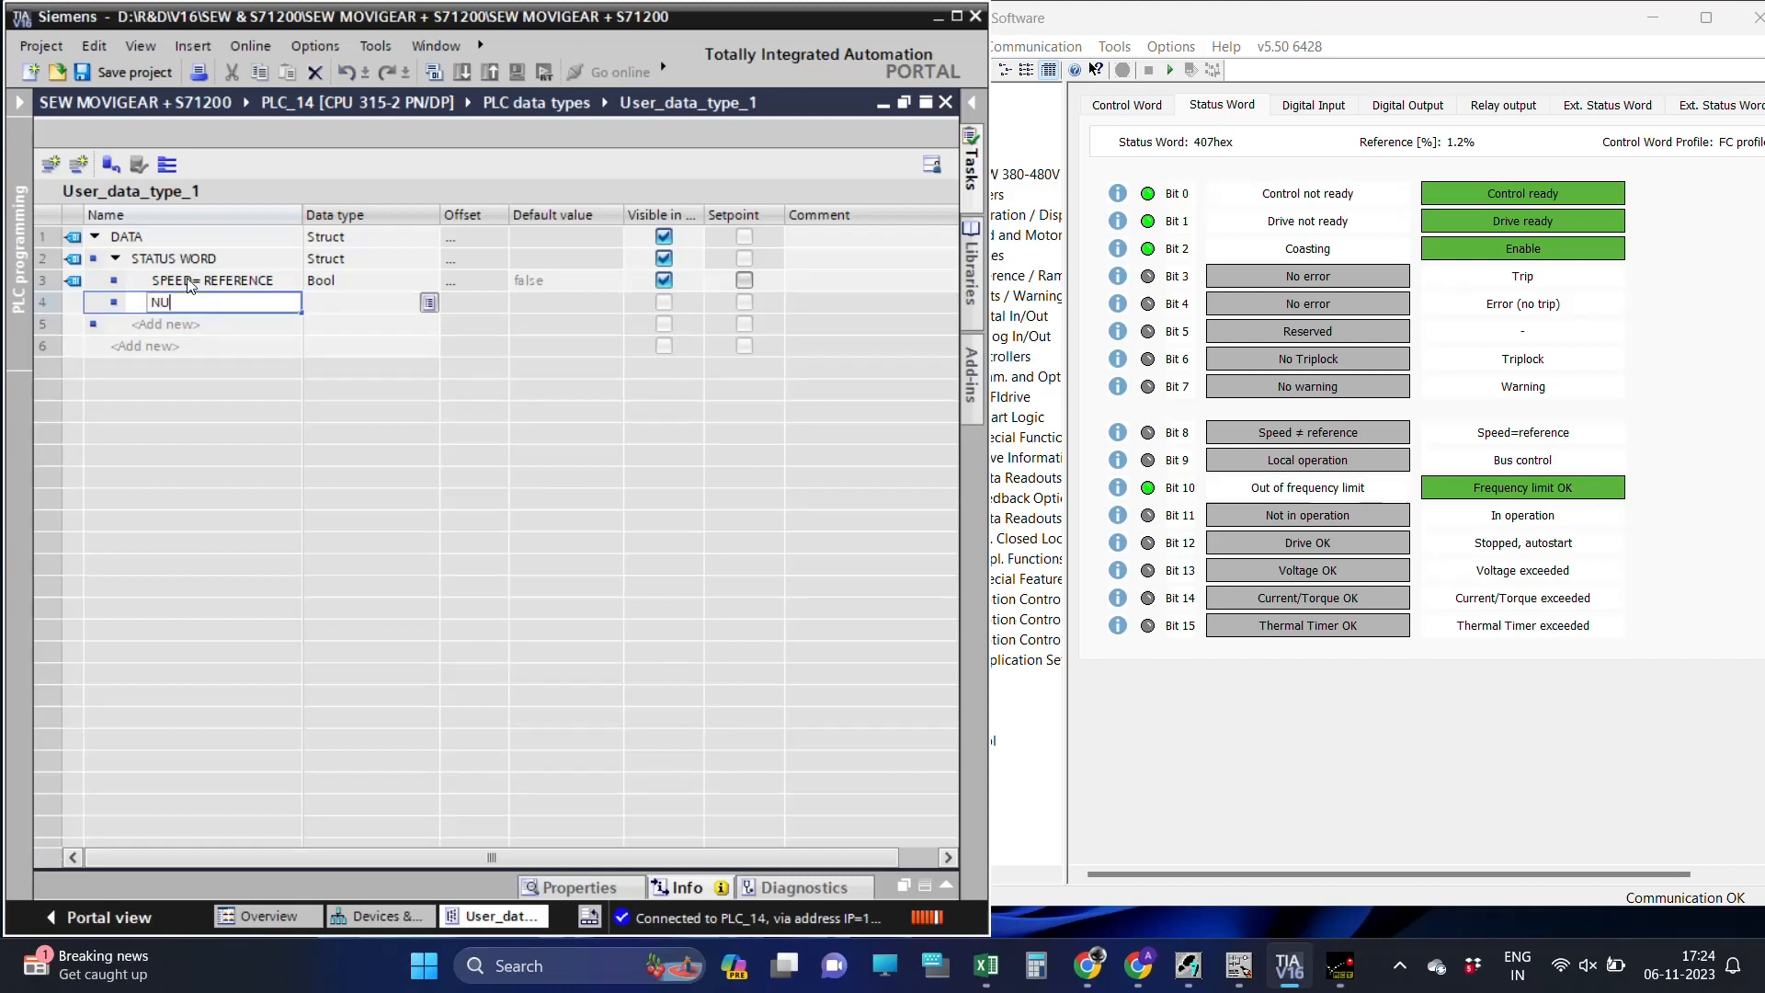
text(S)
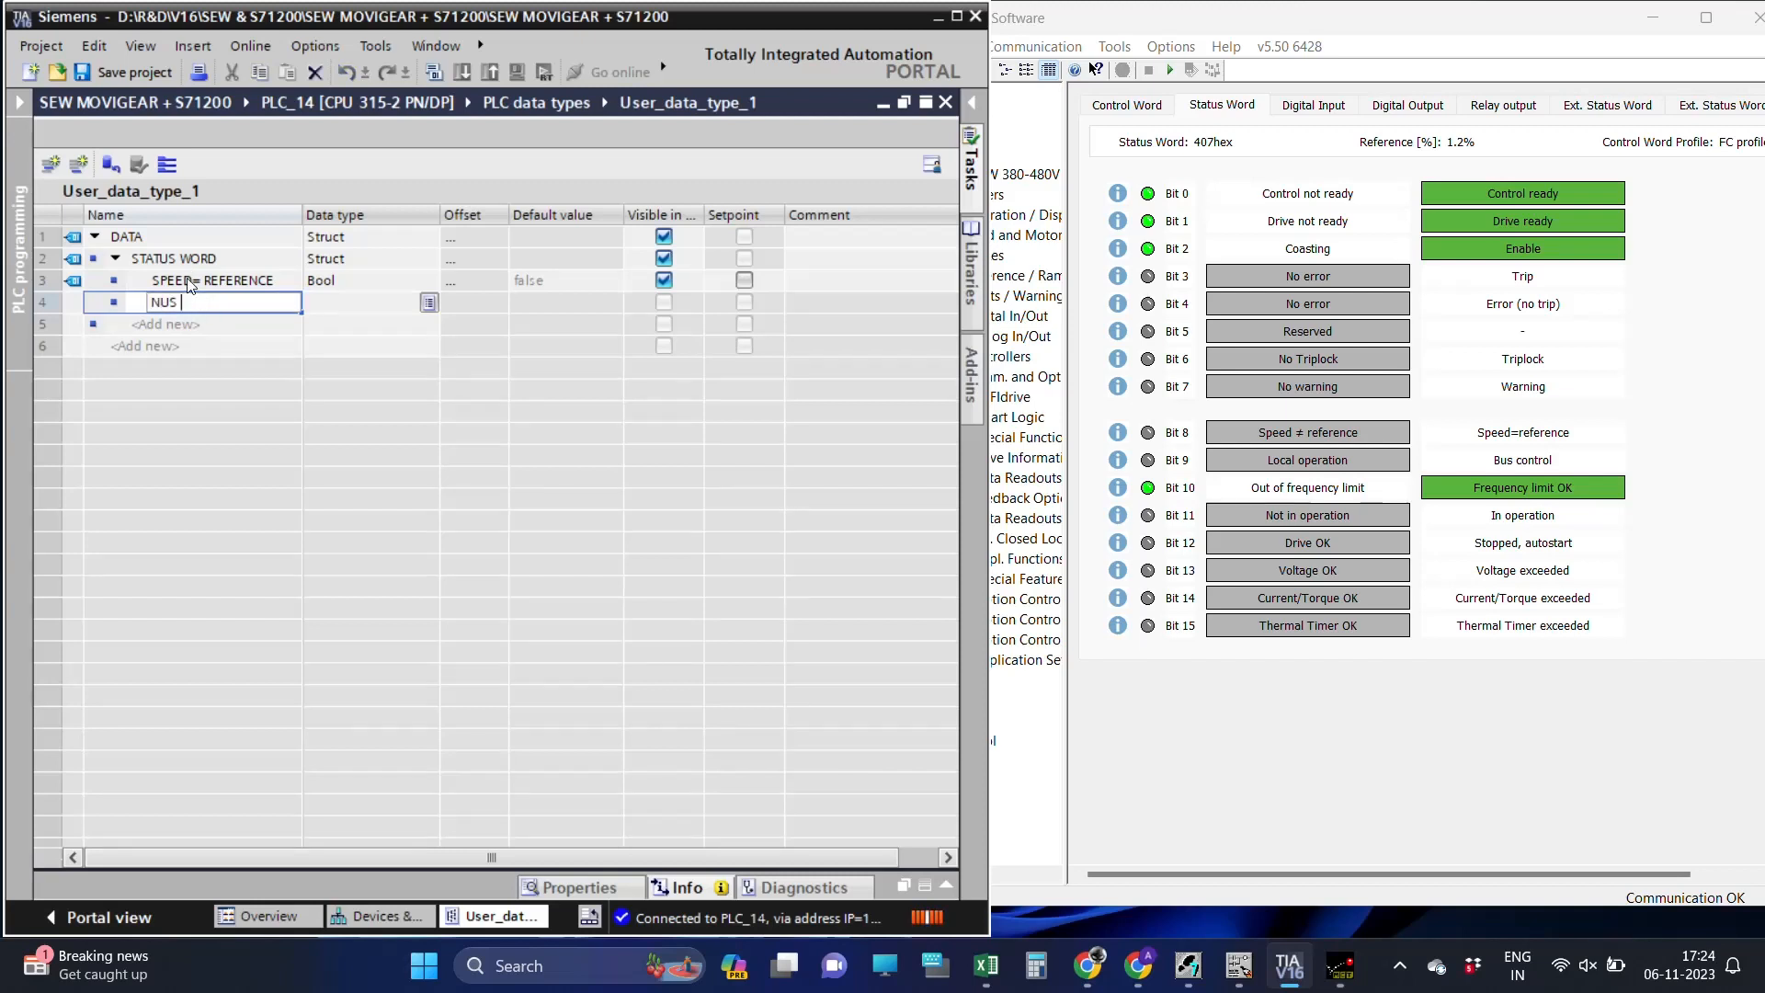
text(BUS C)
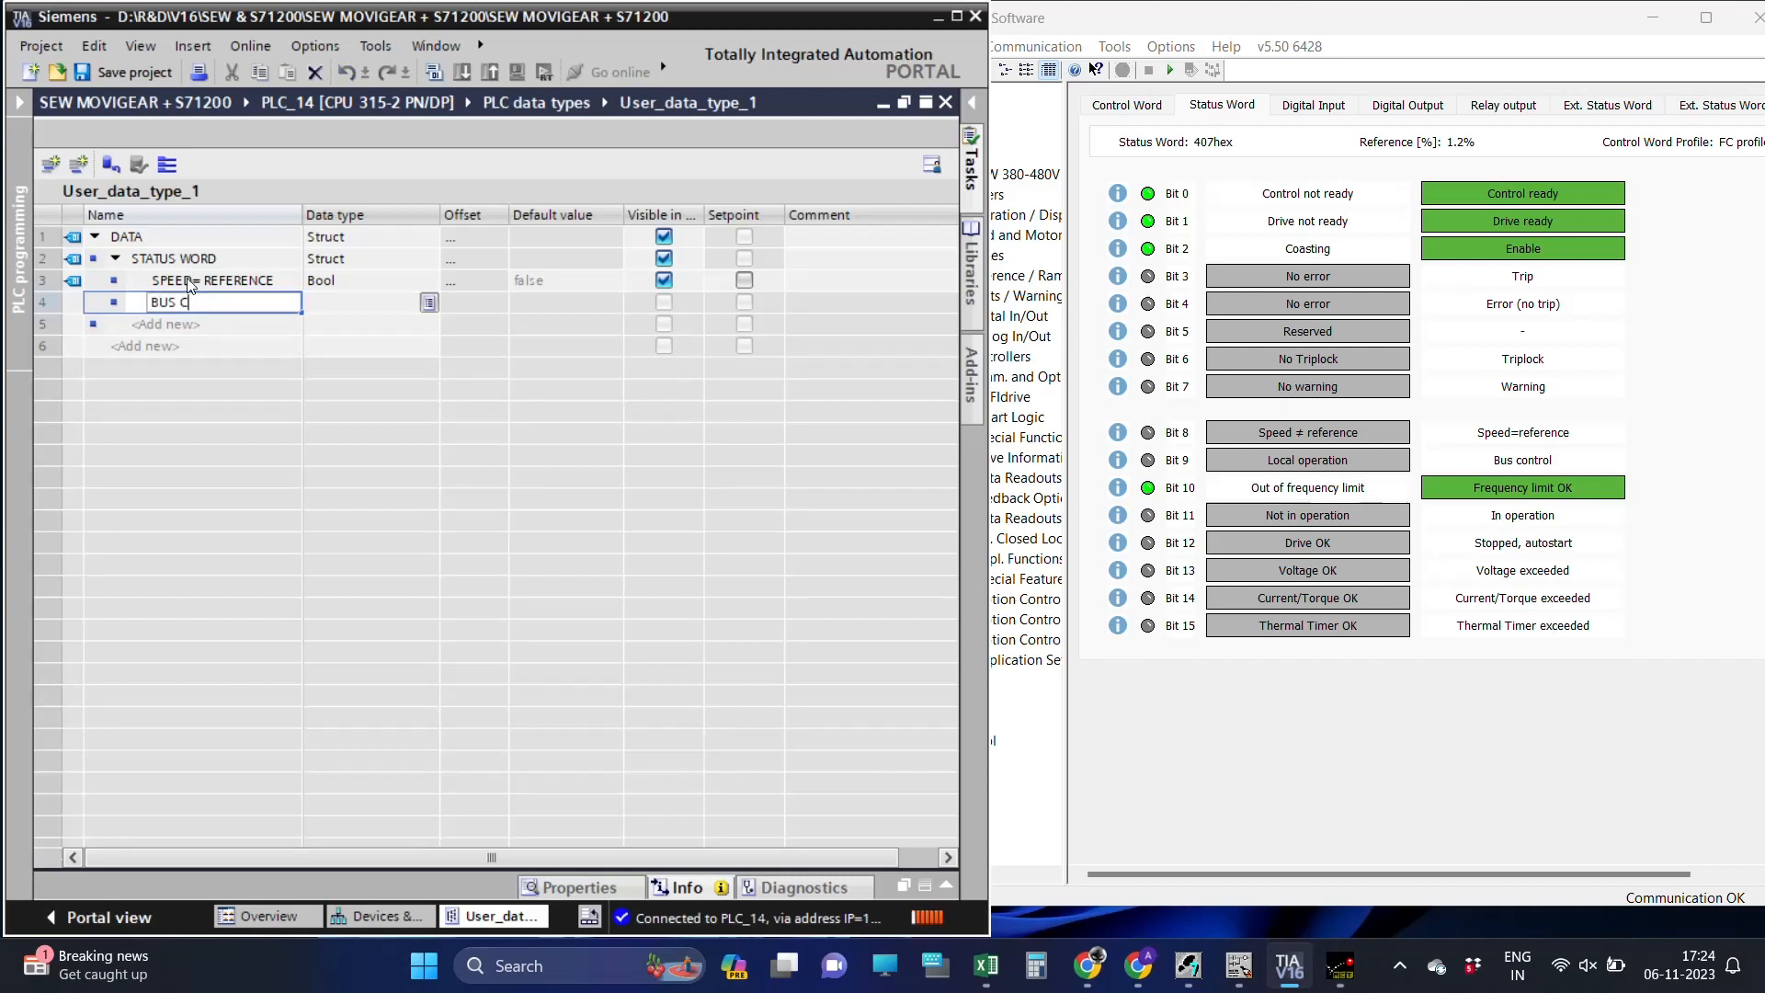
text(ONTR)
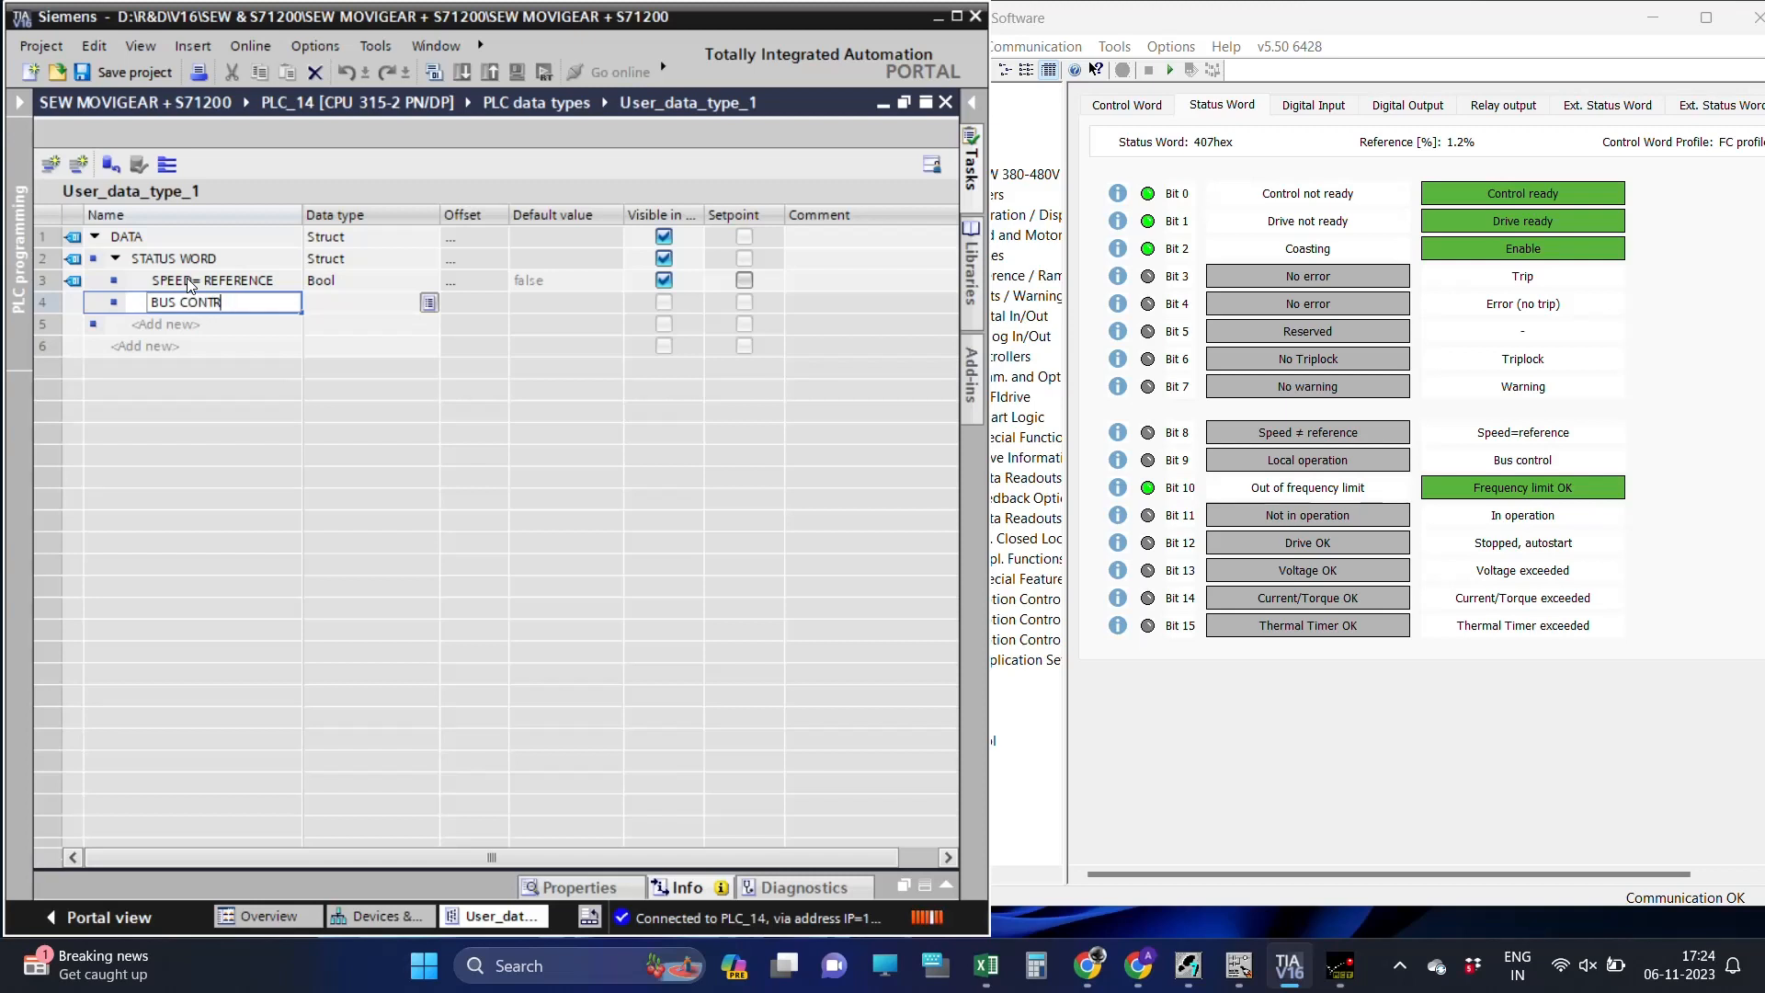
text(OL)
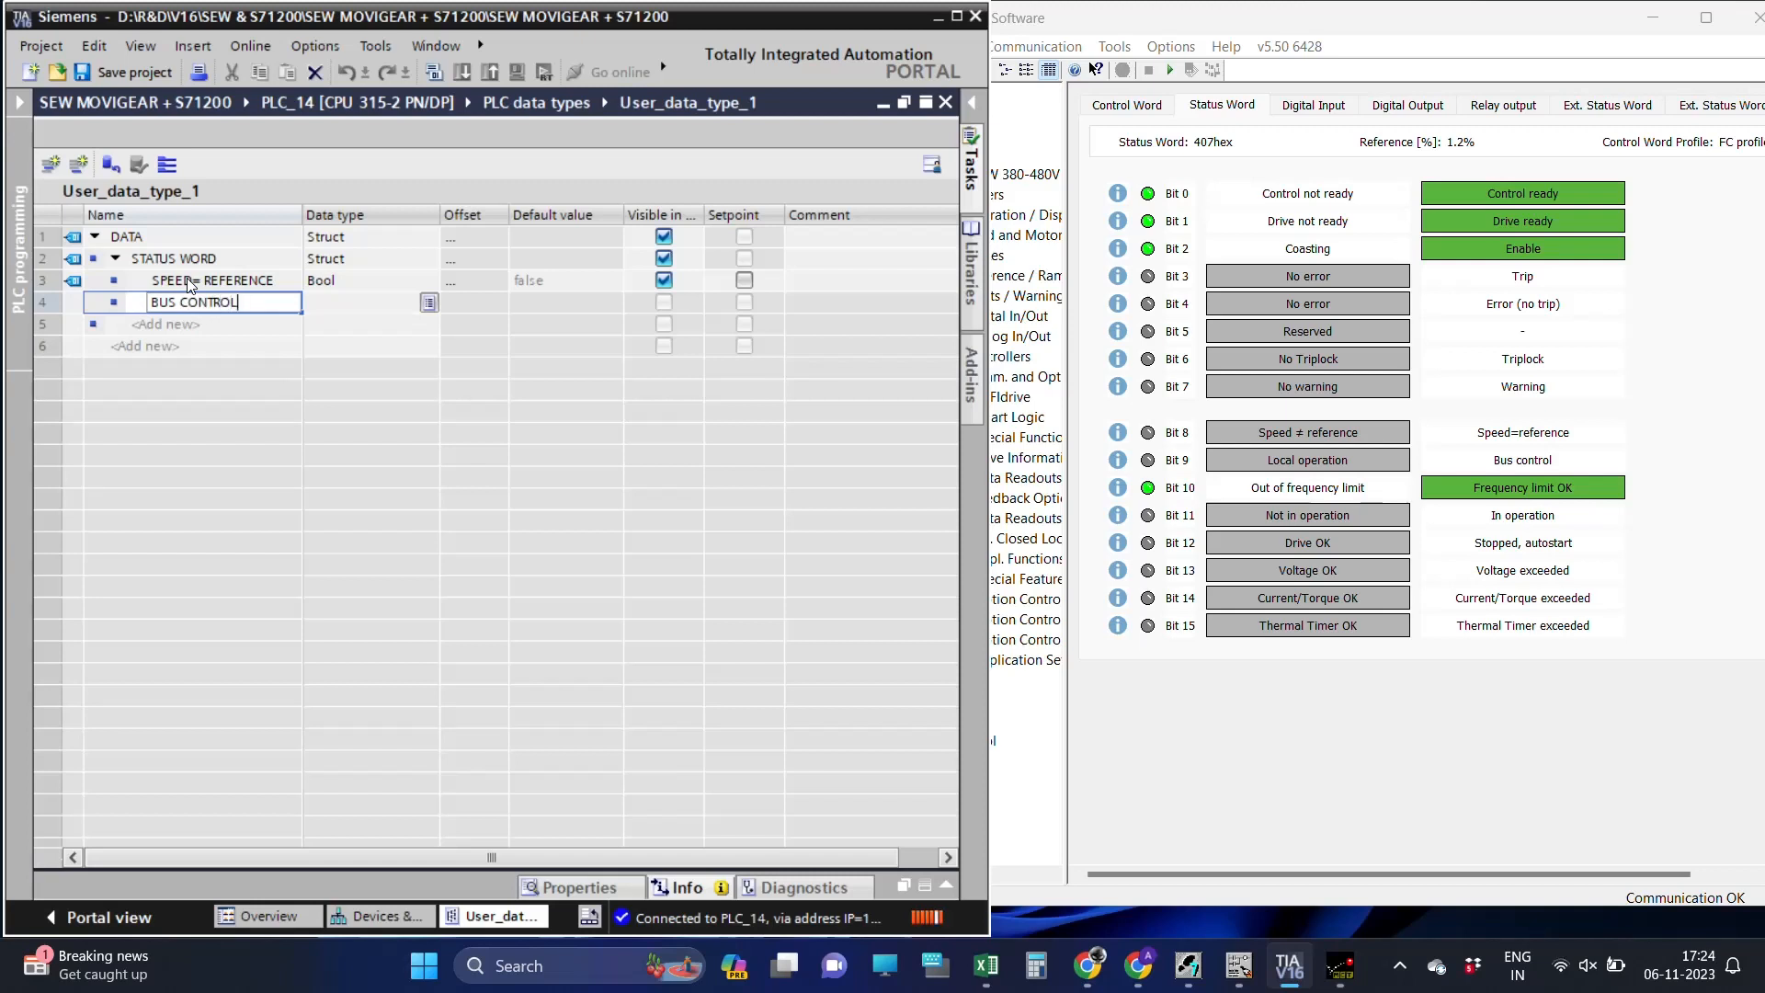
Add Bool members FREQ LIMIT OK, IN OPERATION, STOPPED, AUTOSTART and VOLTAGE EXCEEDED.
text(FREQ)
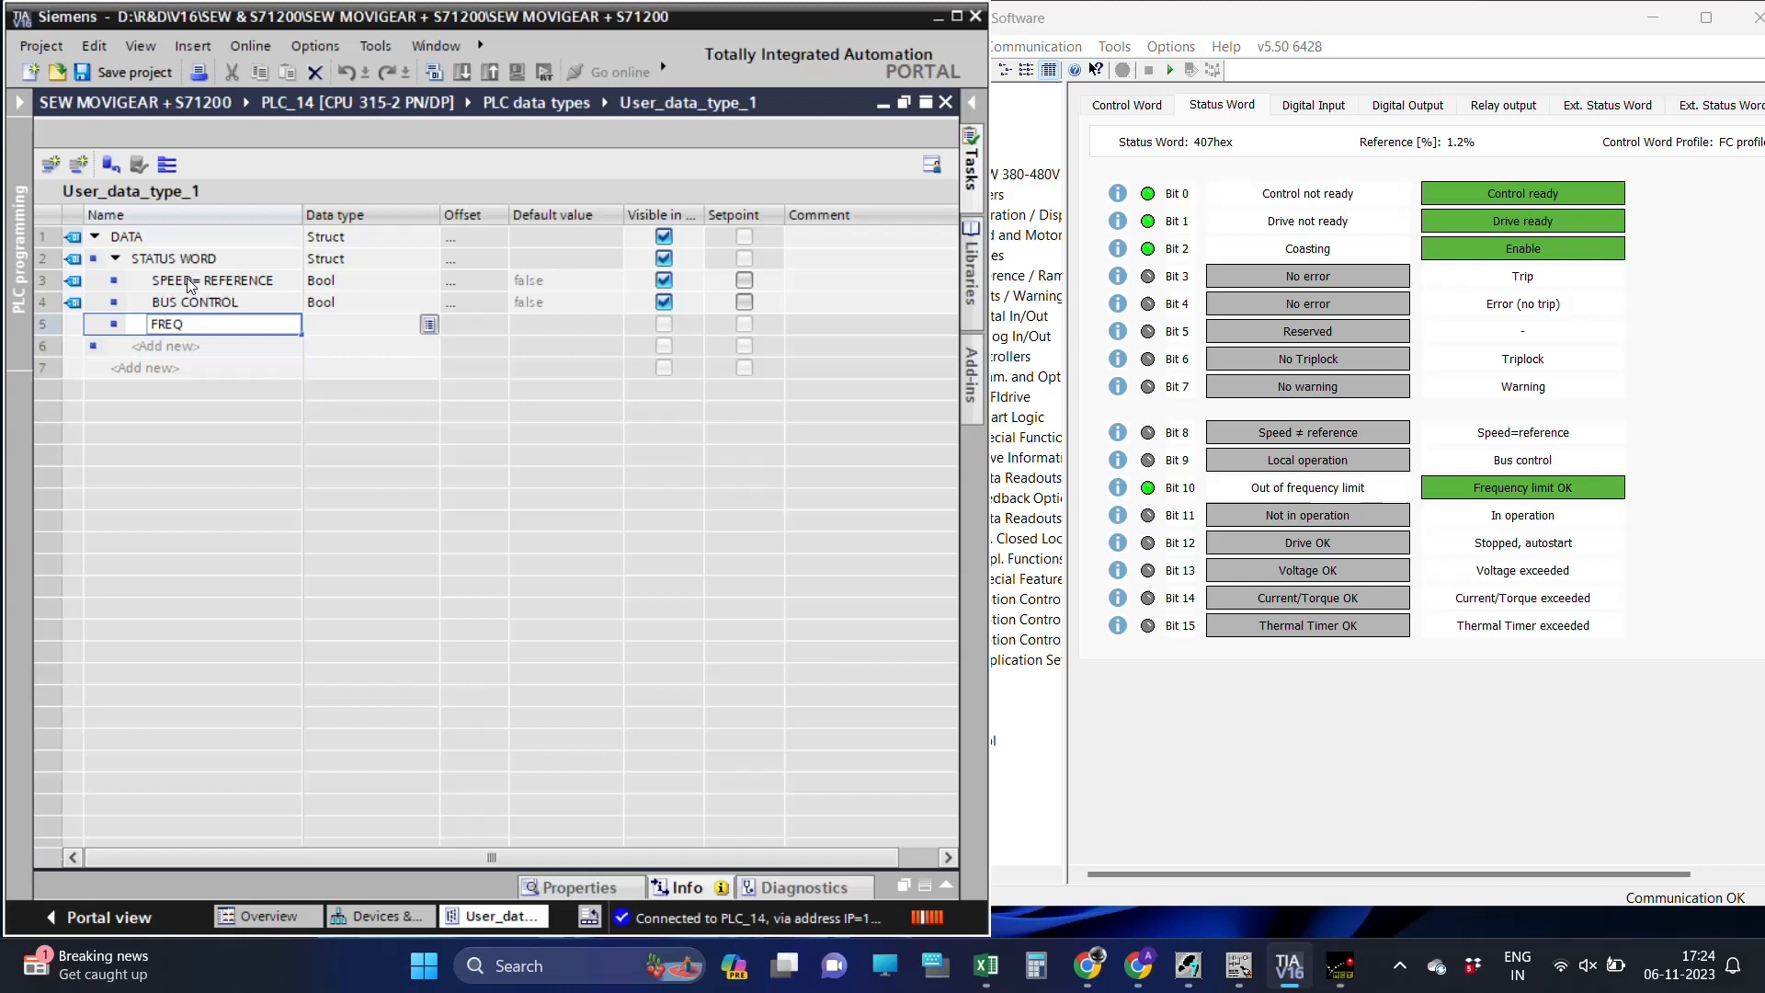
text(LIMIT OK)
click(191, 346)
text(IN OPE)
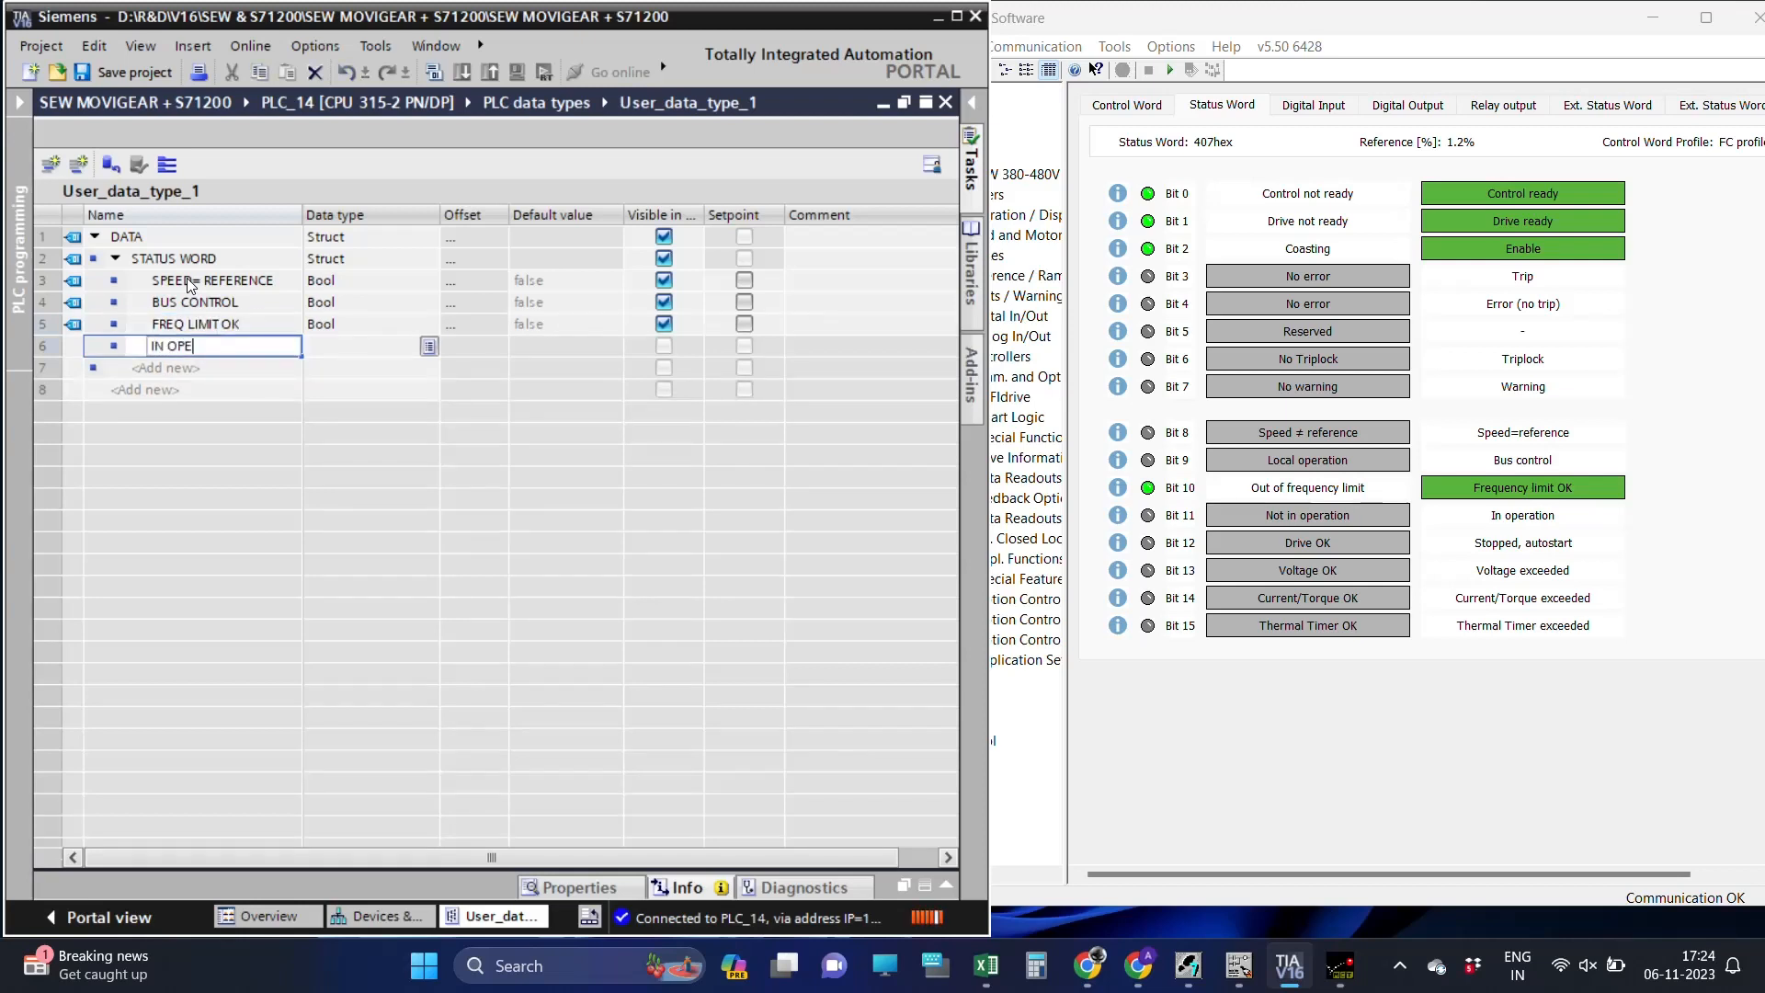
text(RATION)
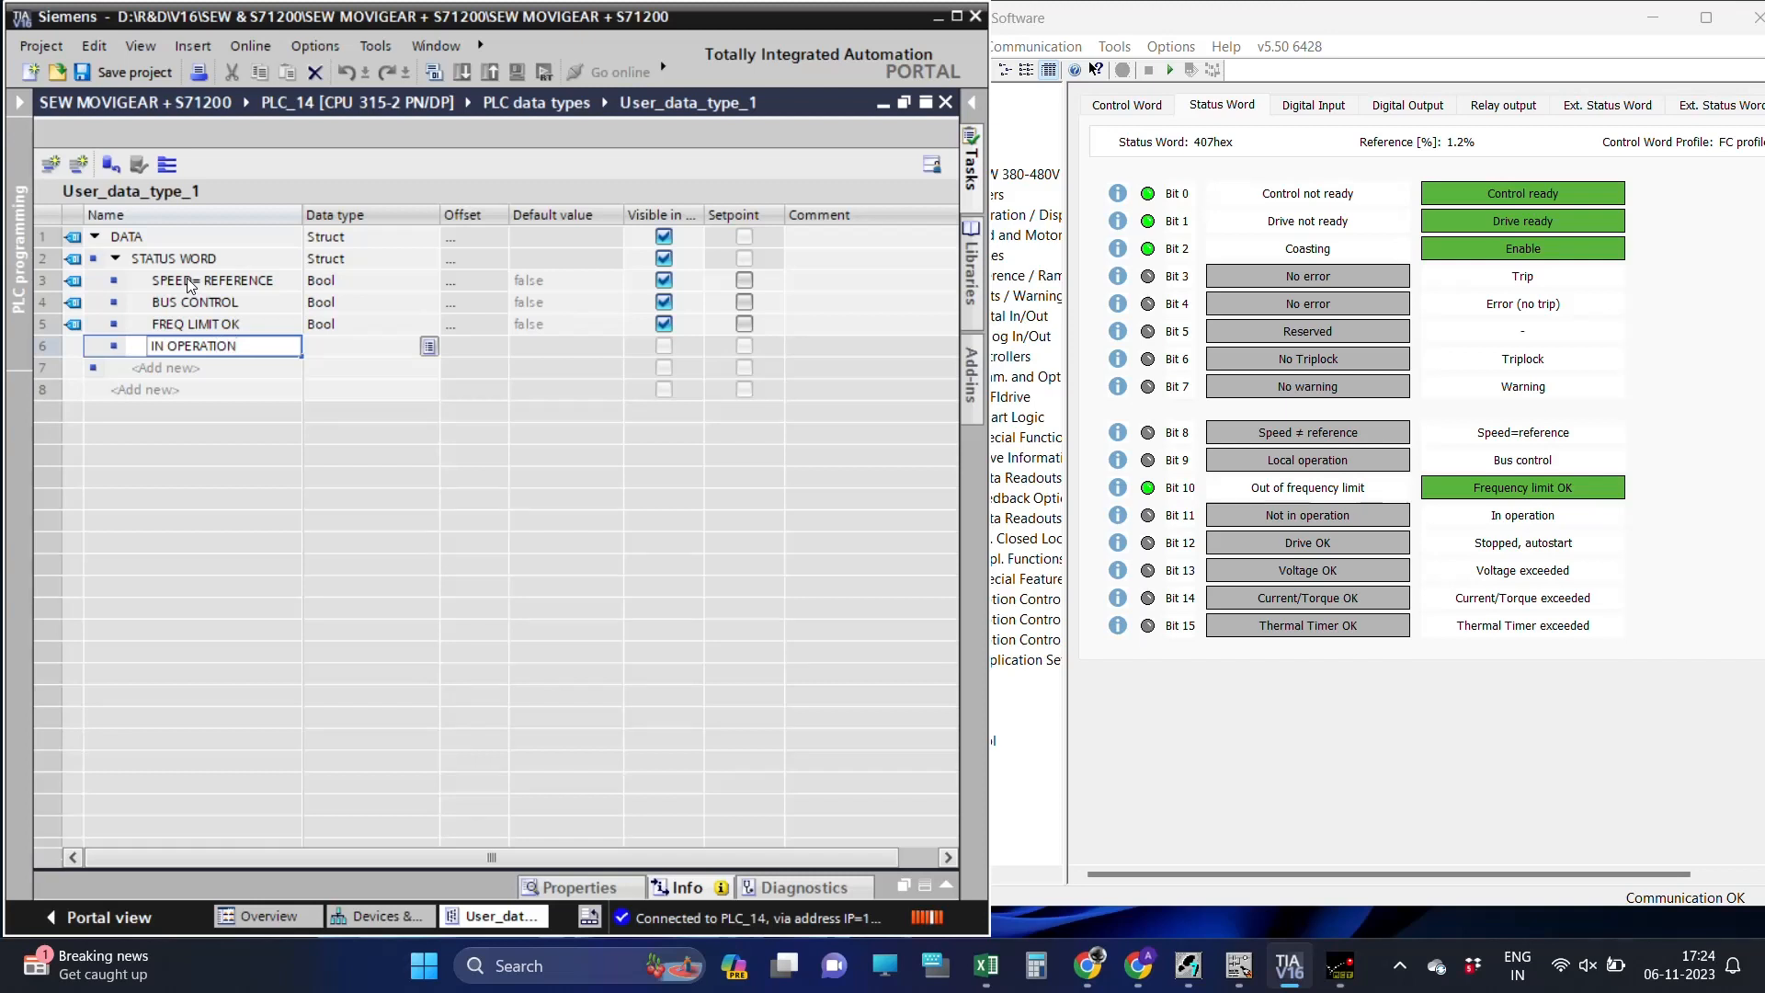
text(STOPP)
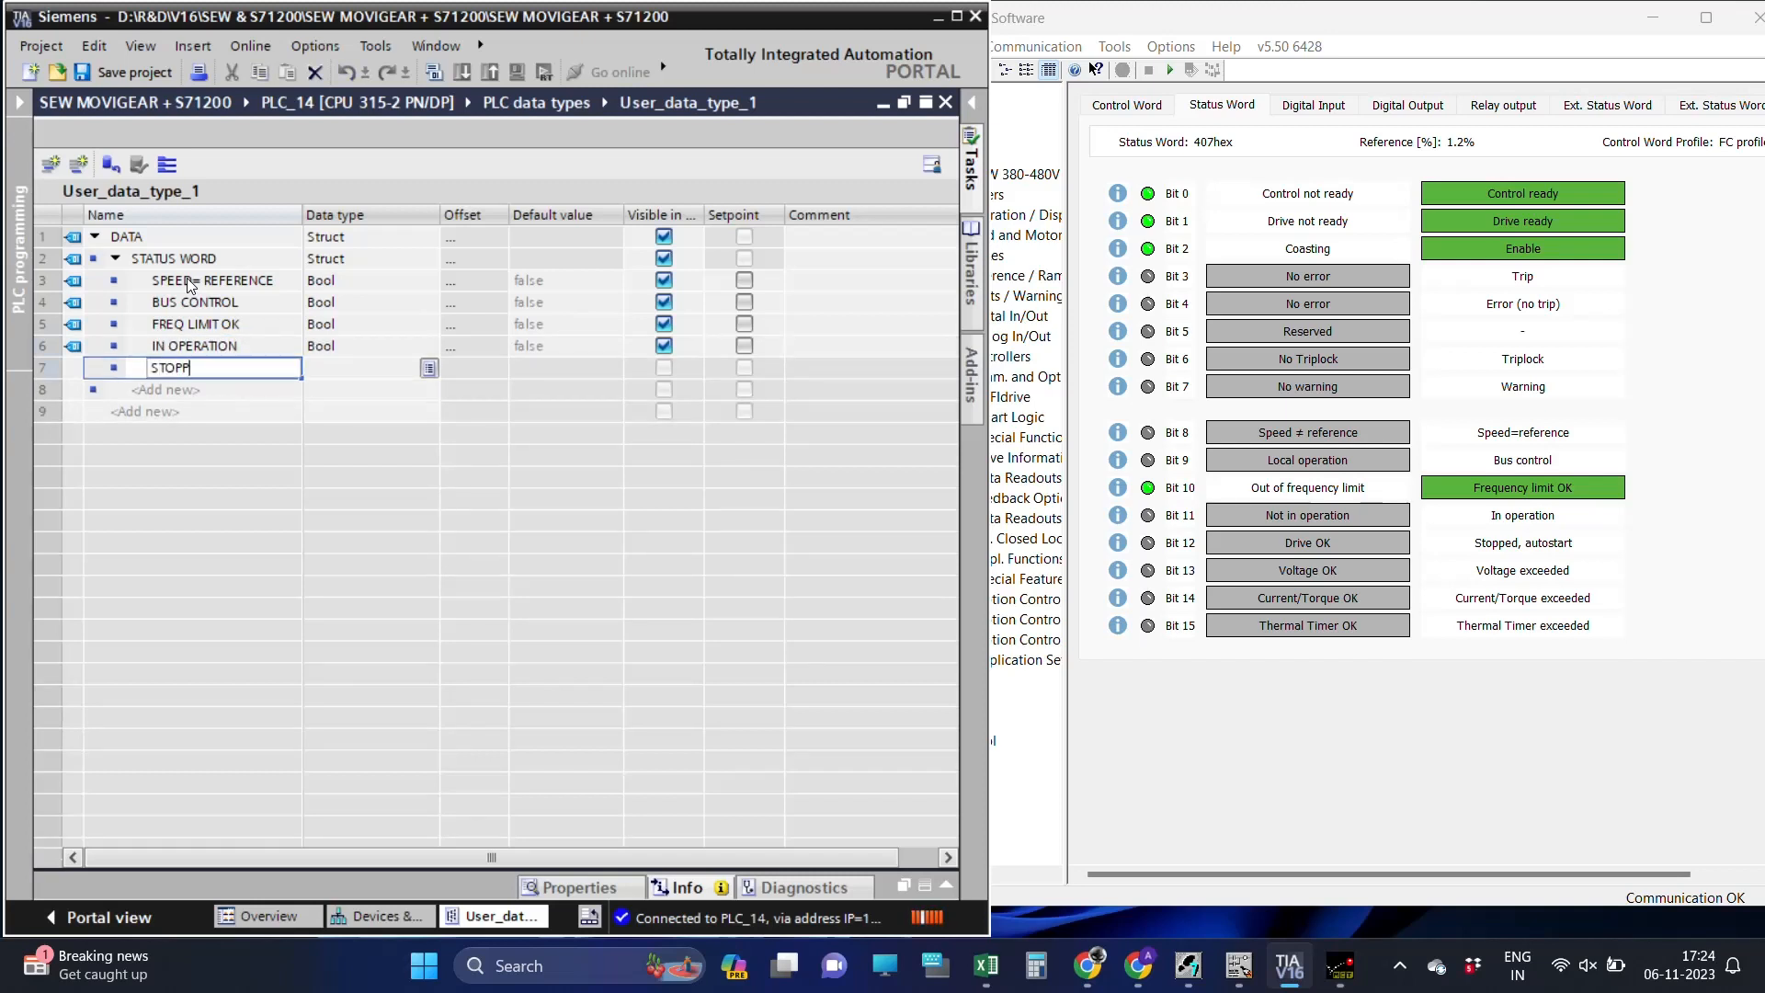
text(ED, A)
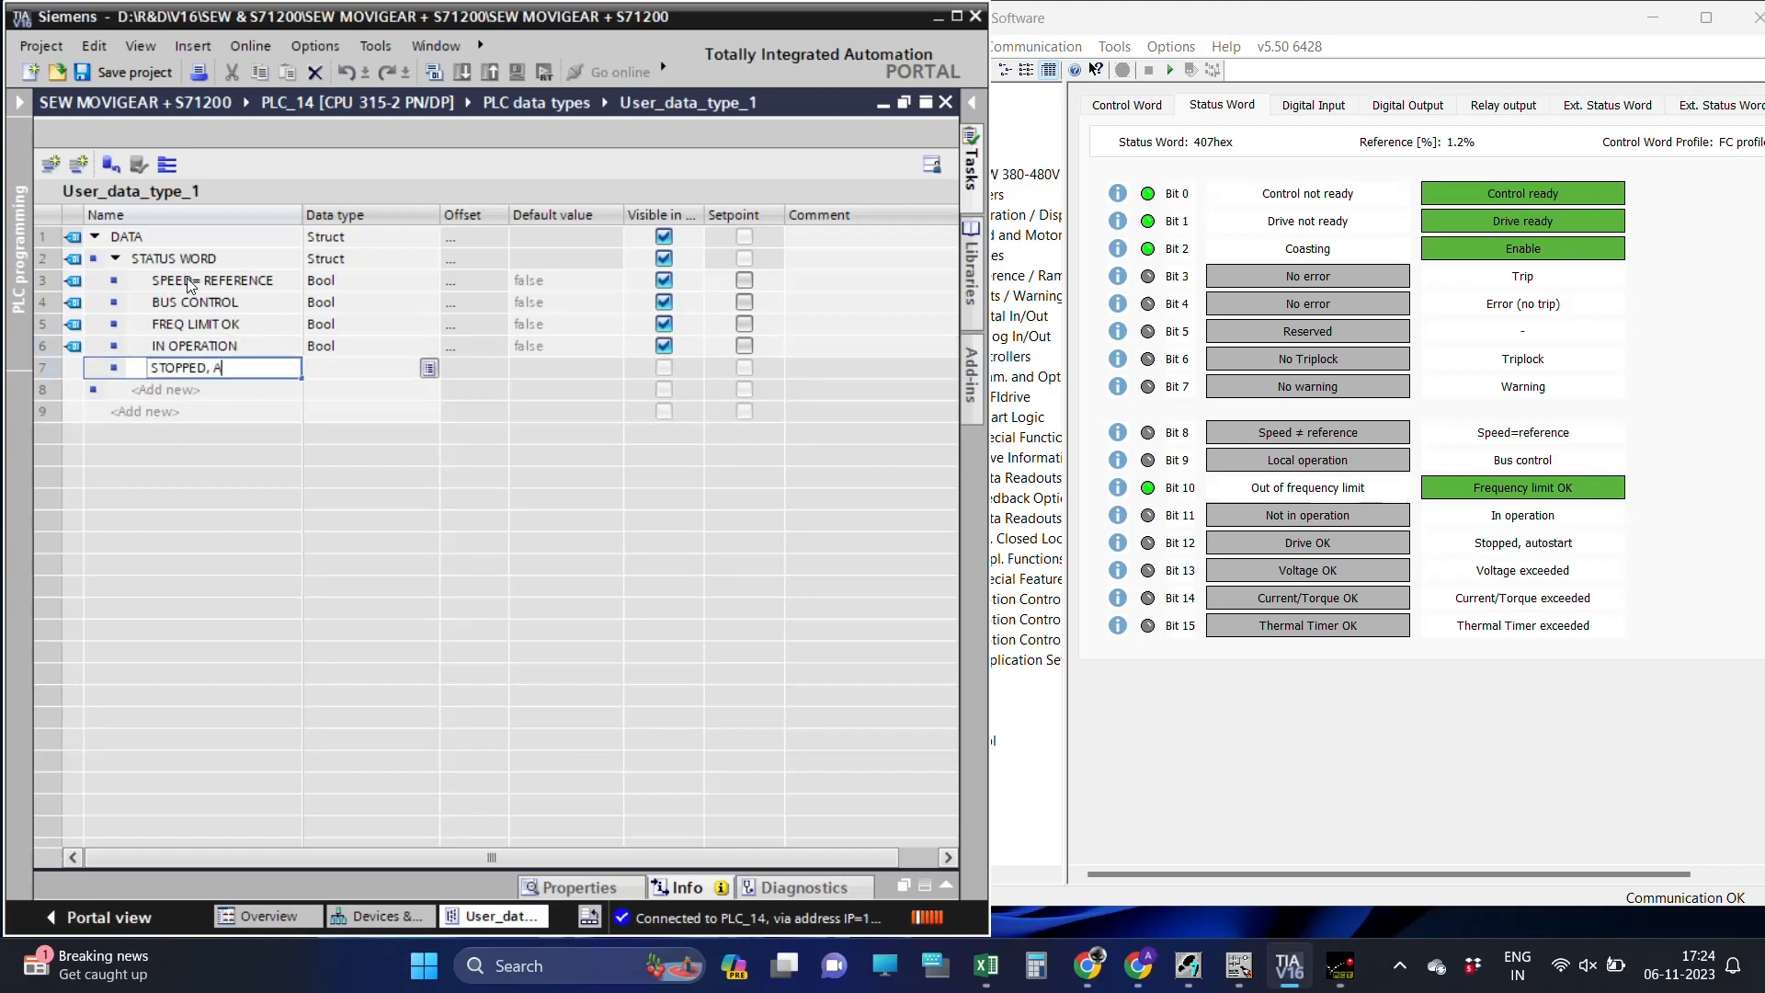
text(UTOSTART)
click(193, 390)
text(VO)
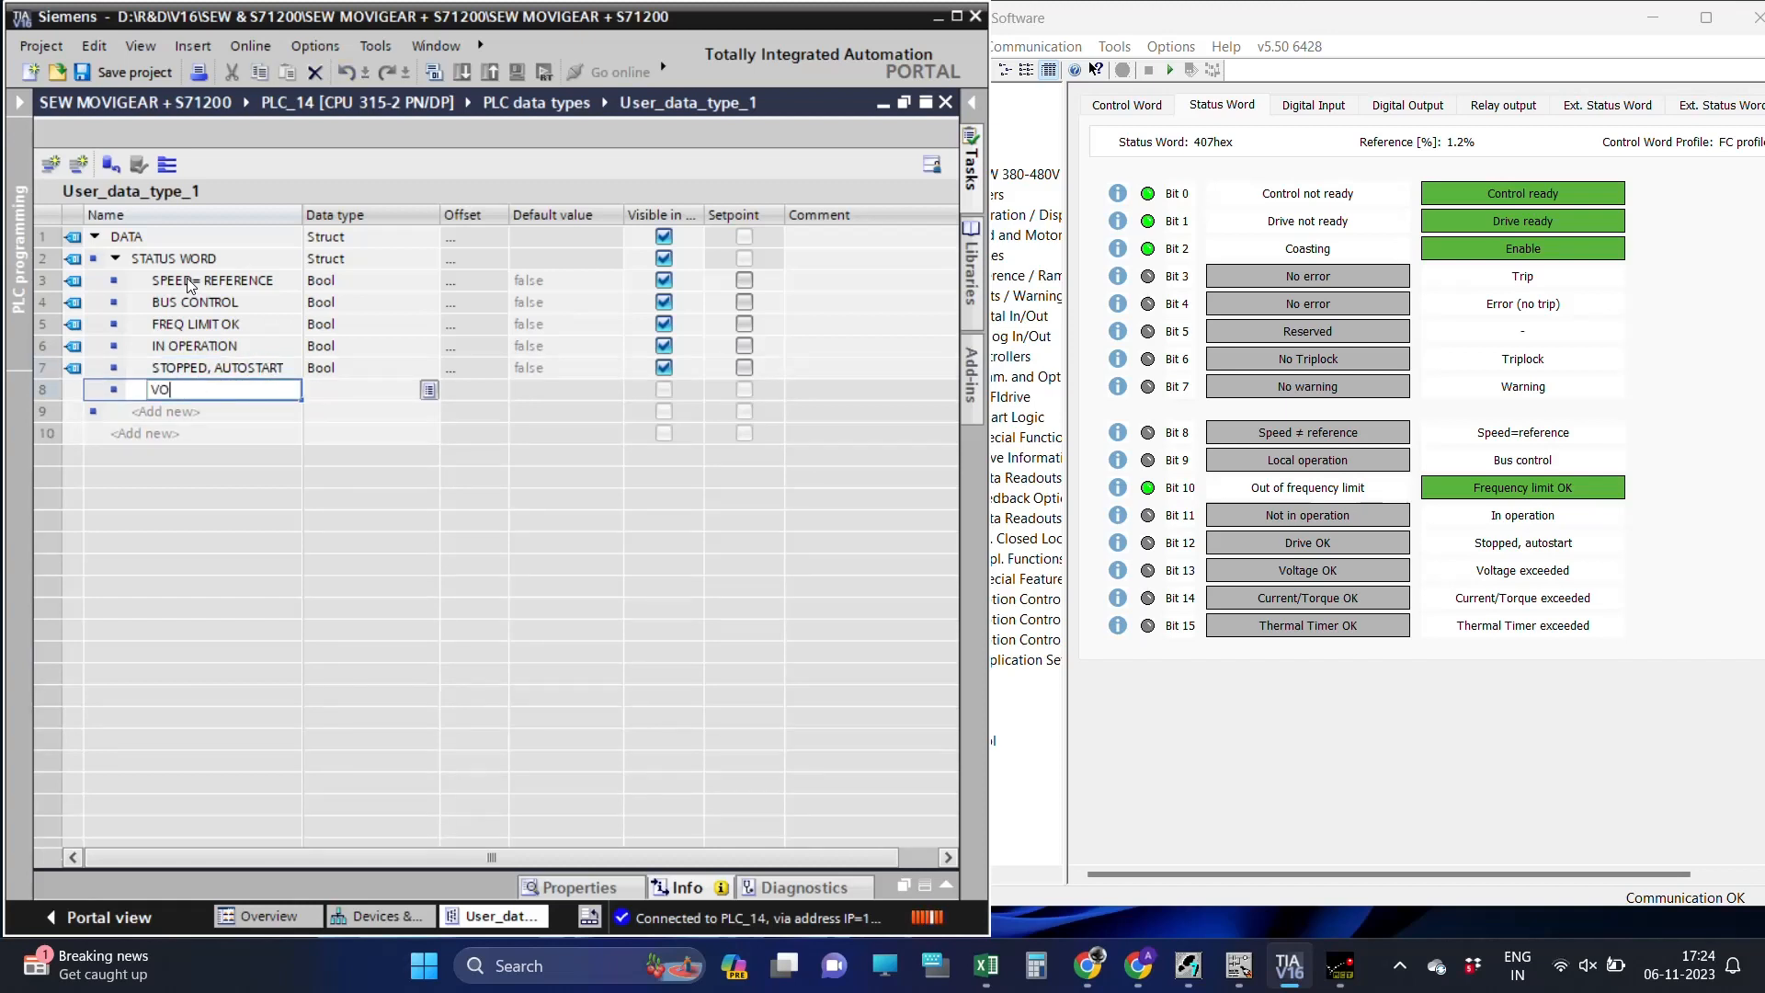
text(LTAGE)
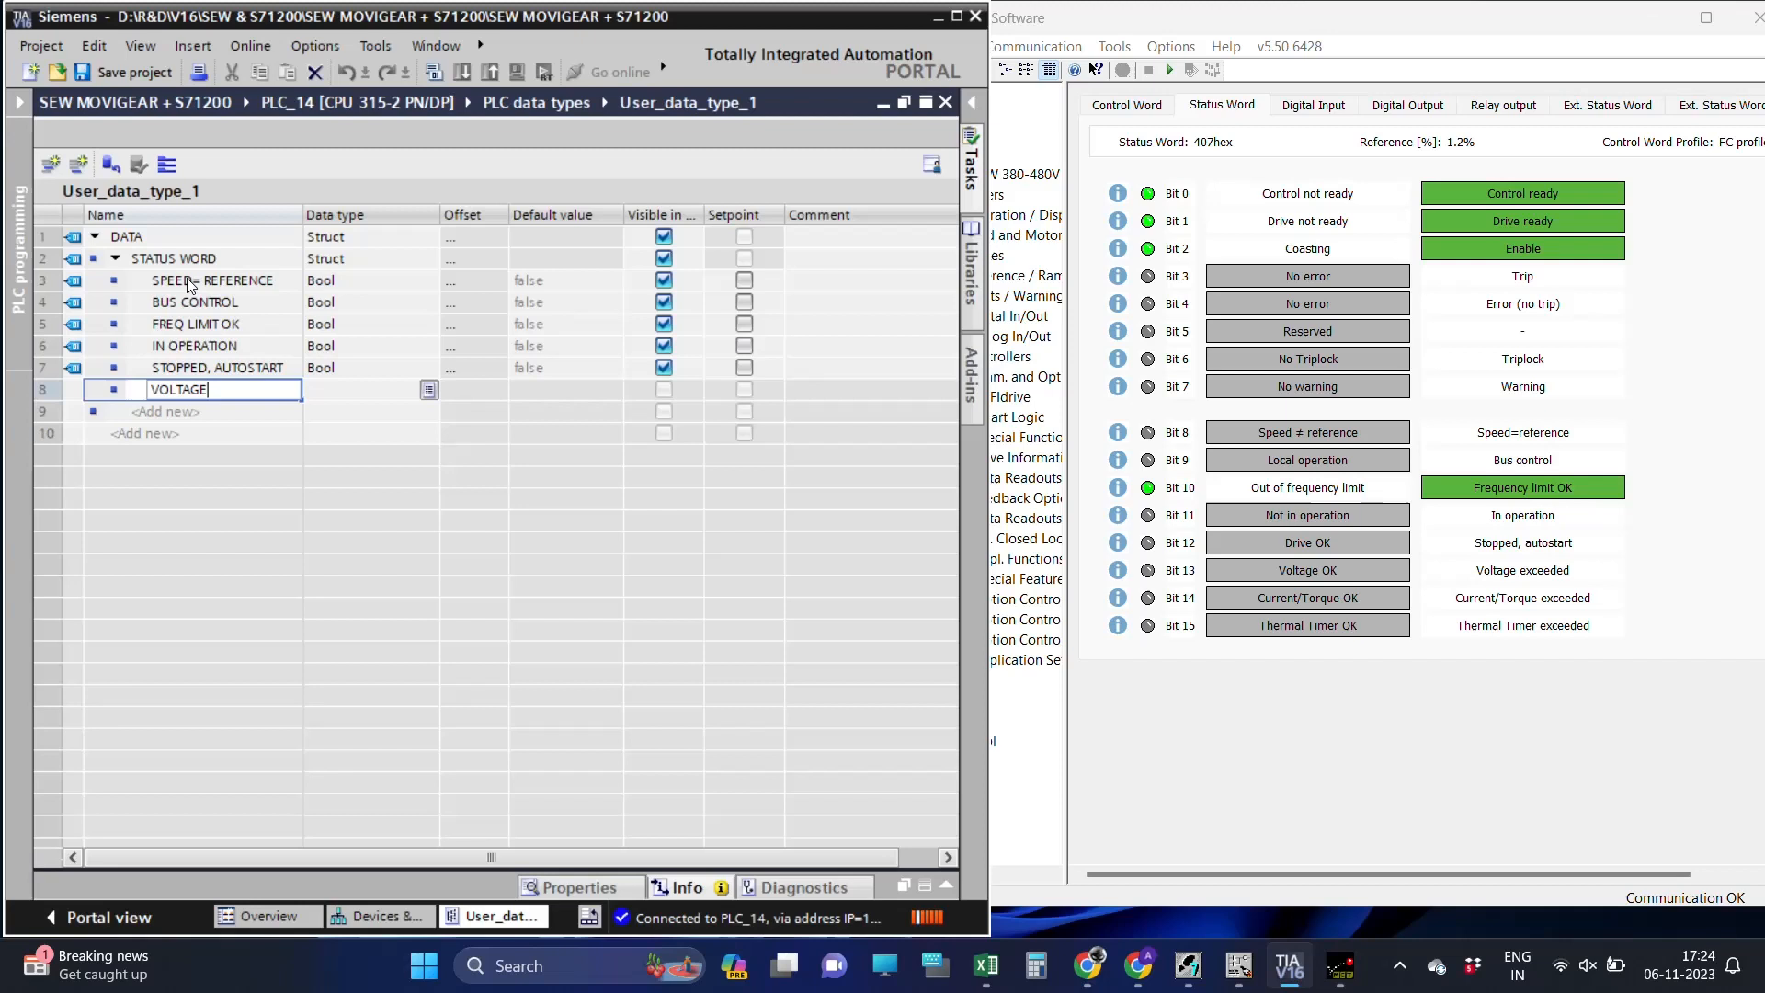
text(EXCEEDED)
click(191, 410)
text(CU)
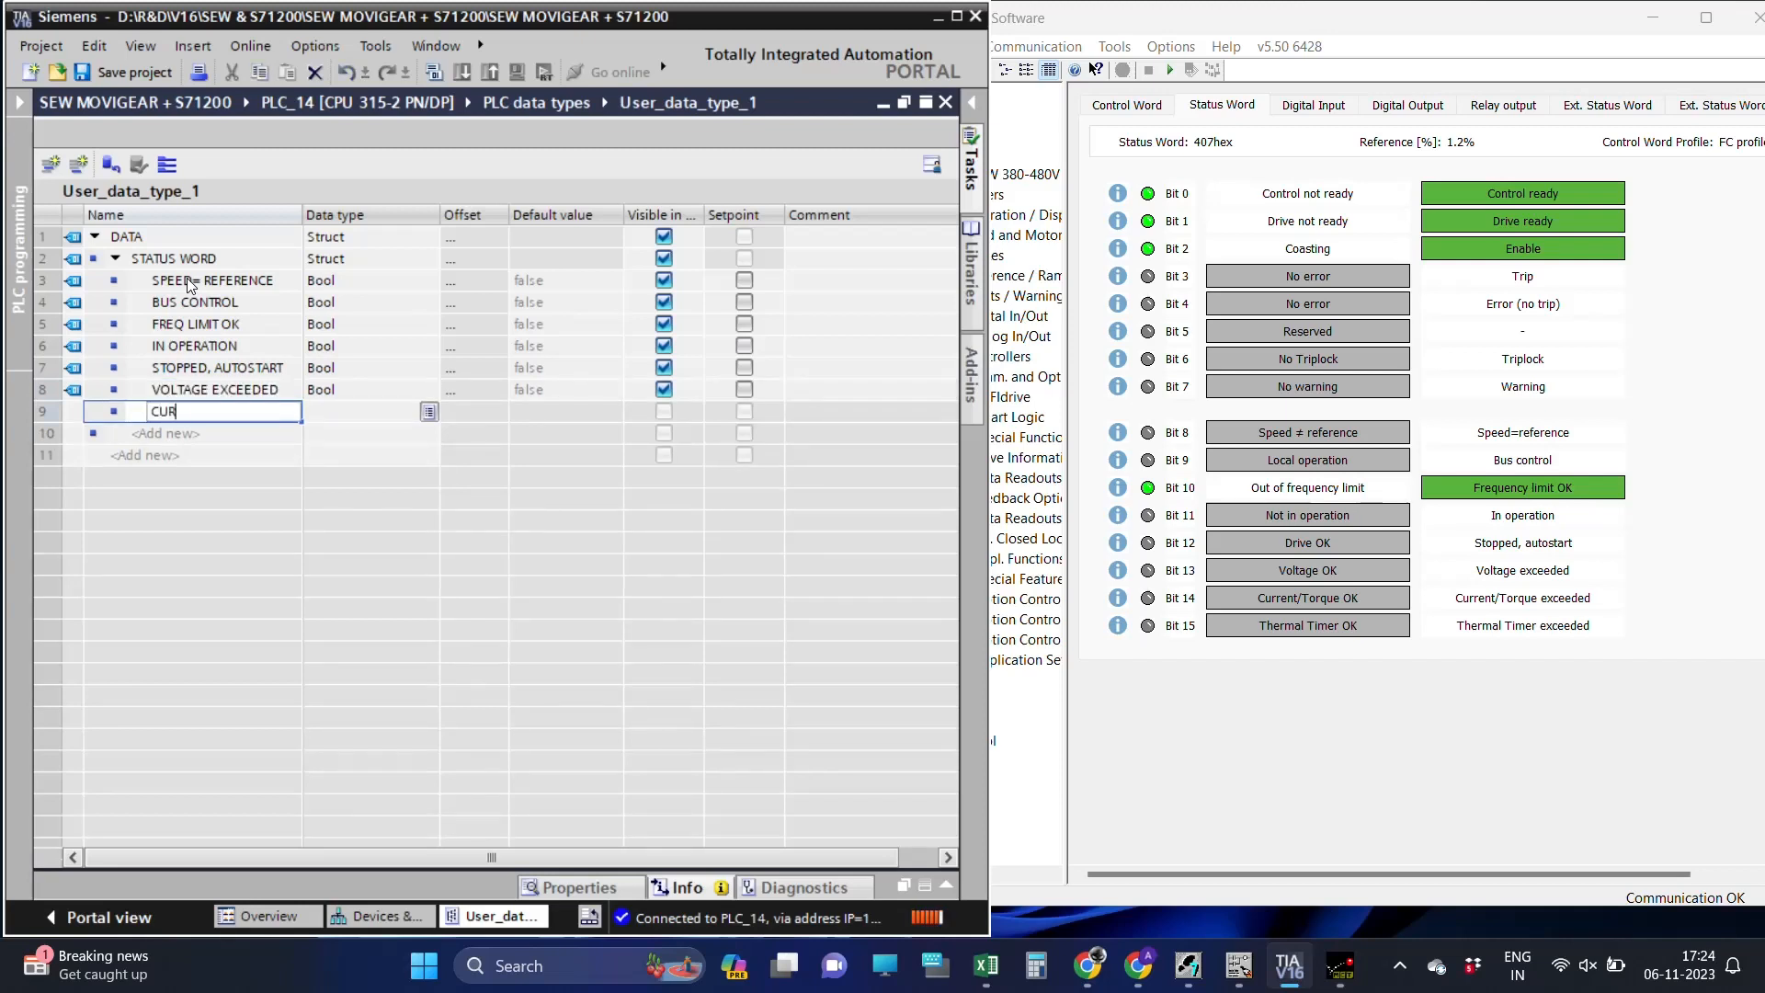
Add CURRENT / TORQUE EXCEEDED and THERMAL TIMER EXCEEDED, then widen the Name column.
text(RENT)
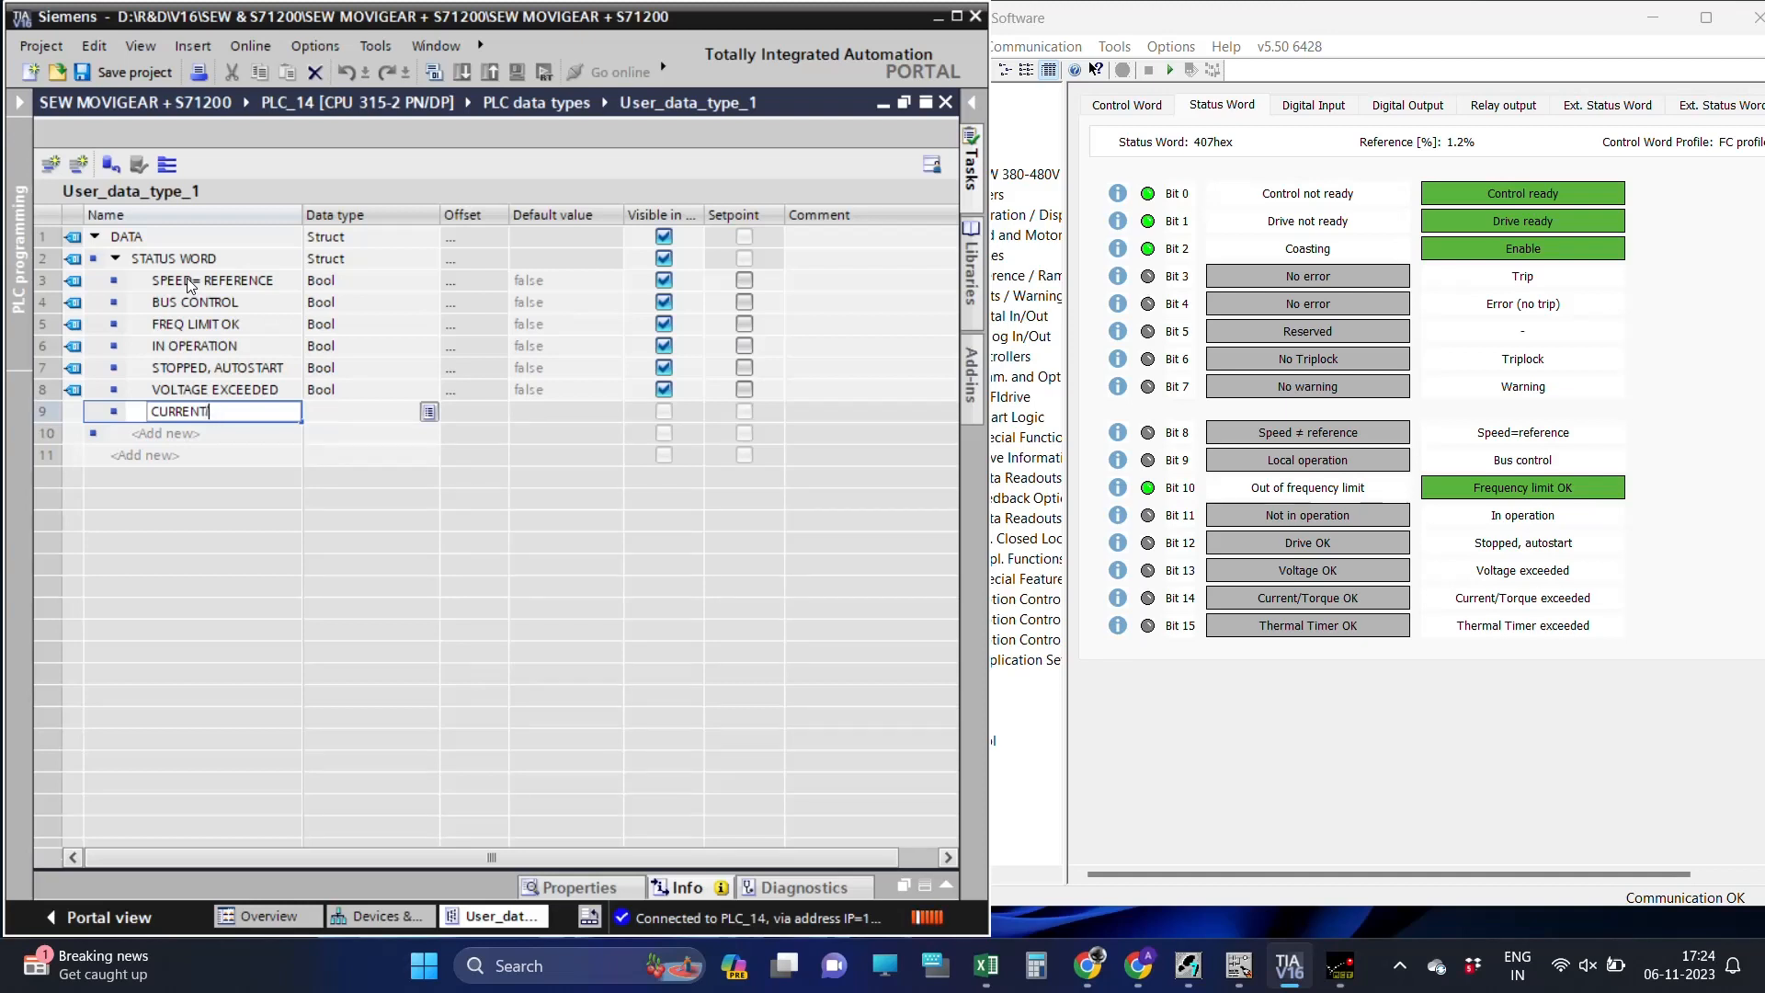
text(/ TOR)
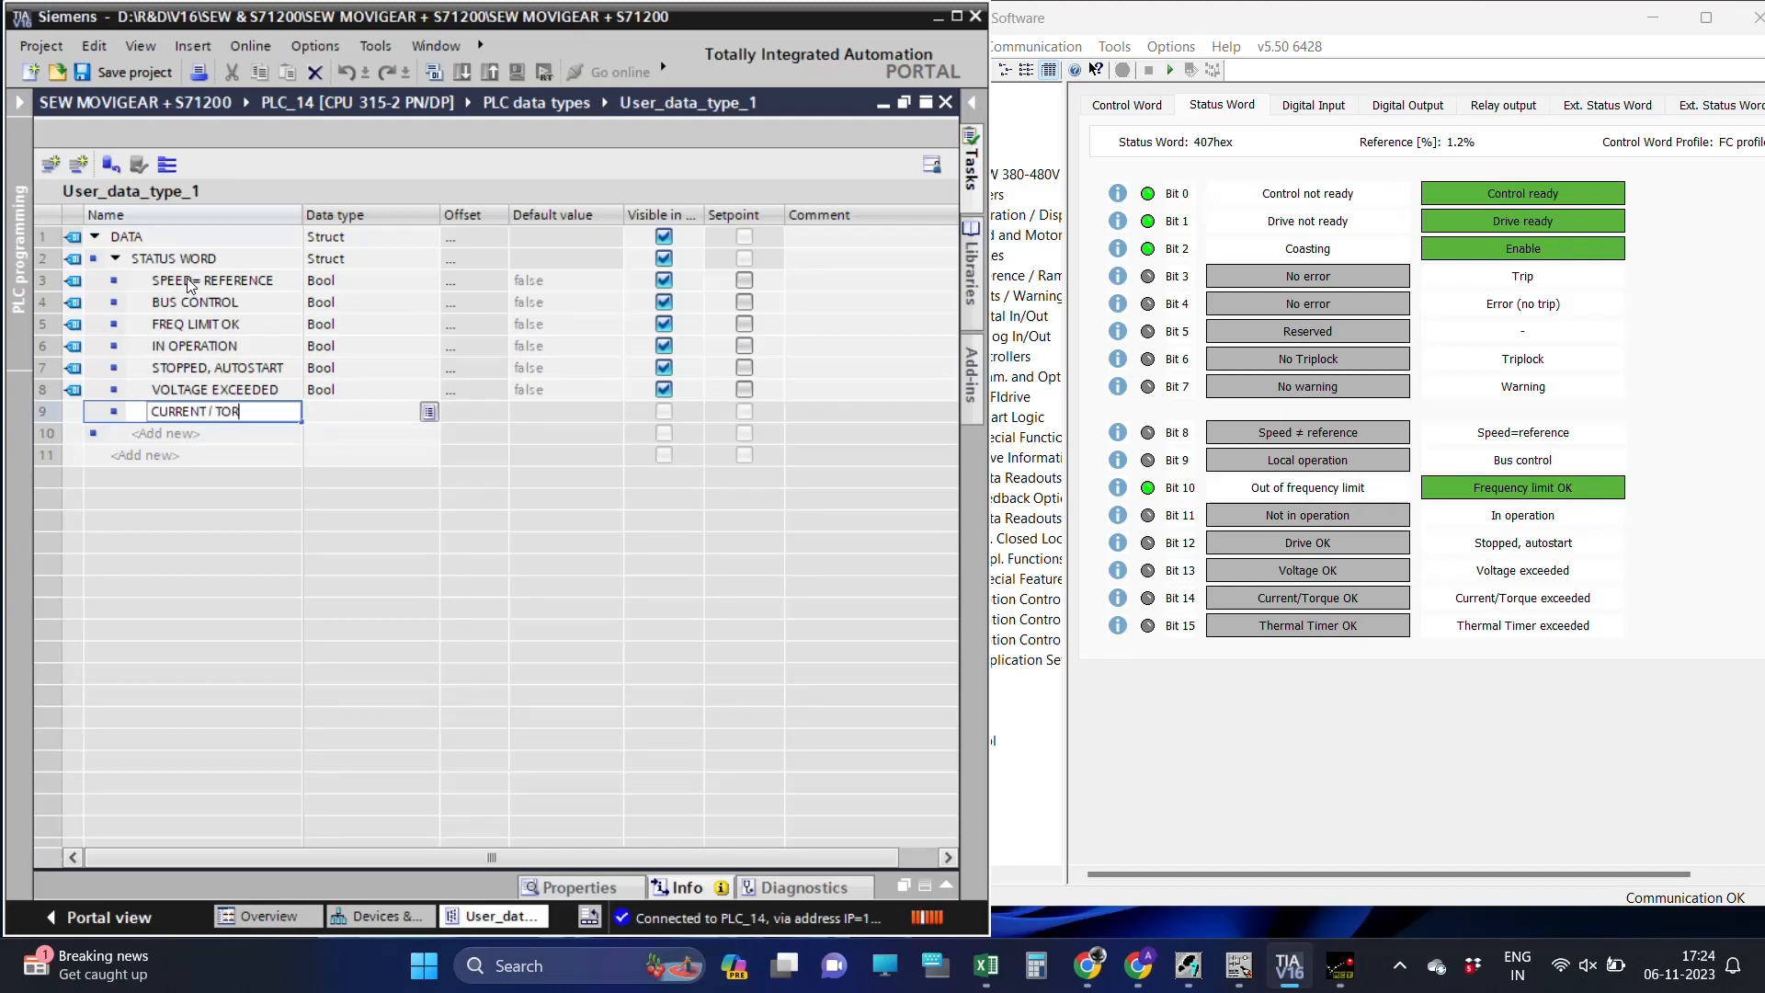
text(QUE EXCEED)
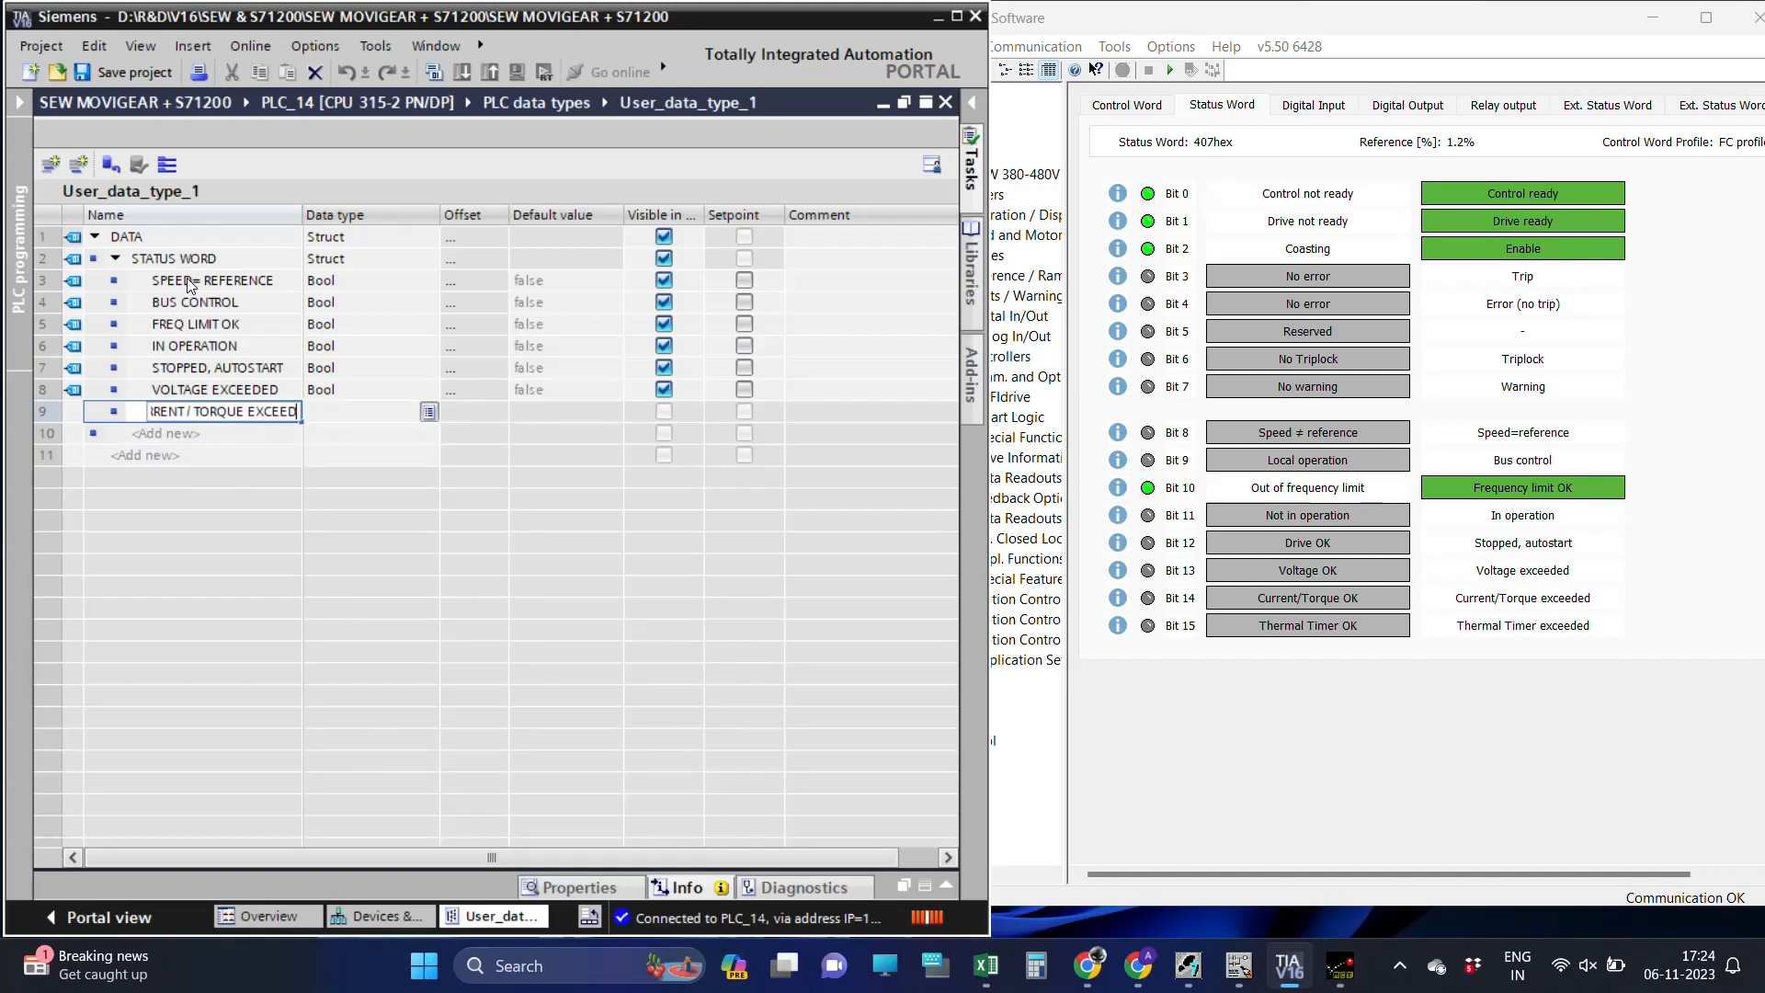
key(Return)
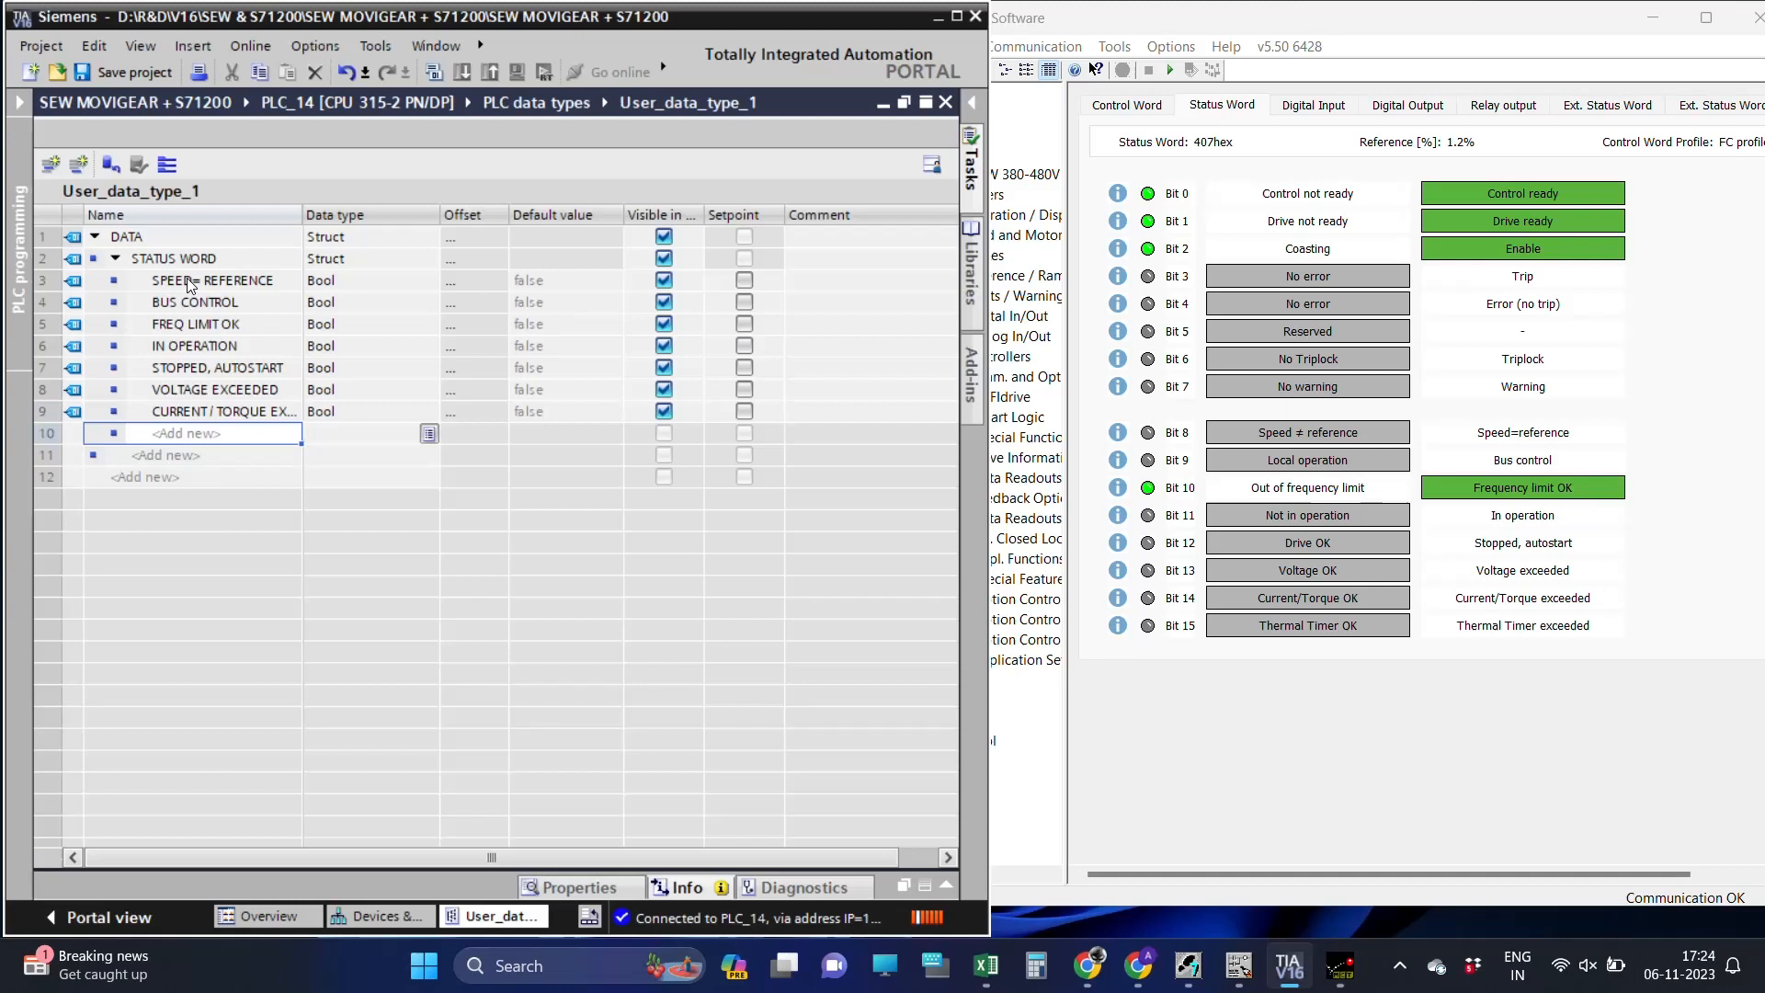
text(THERMAL TIMER EXCEE)
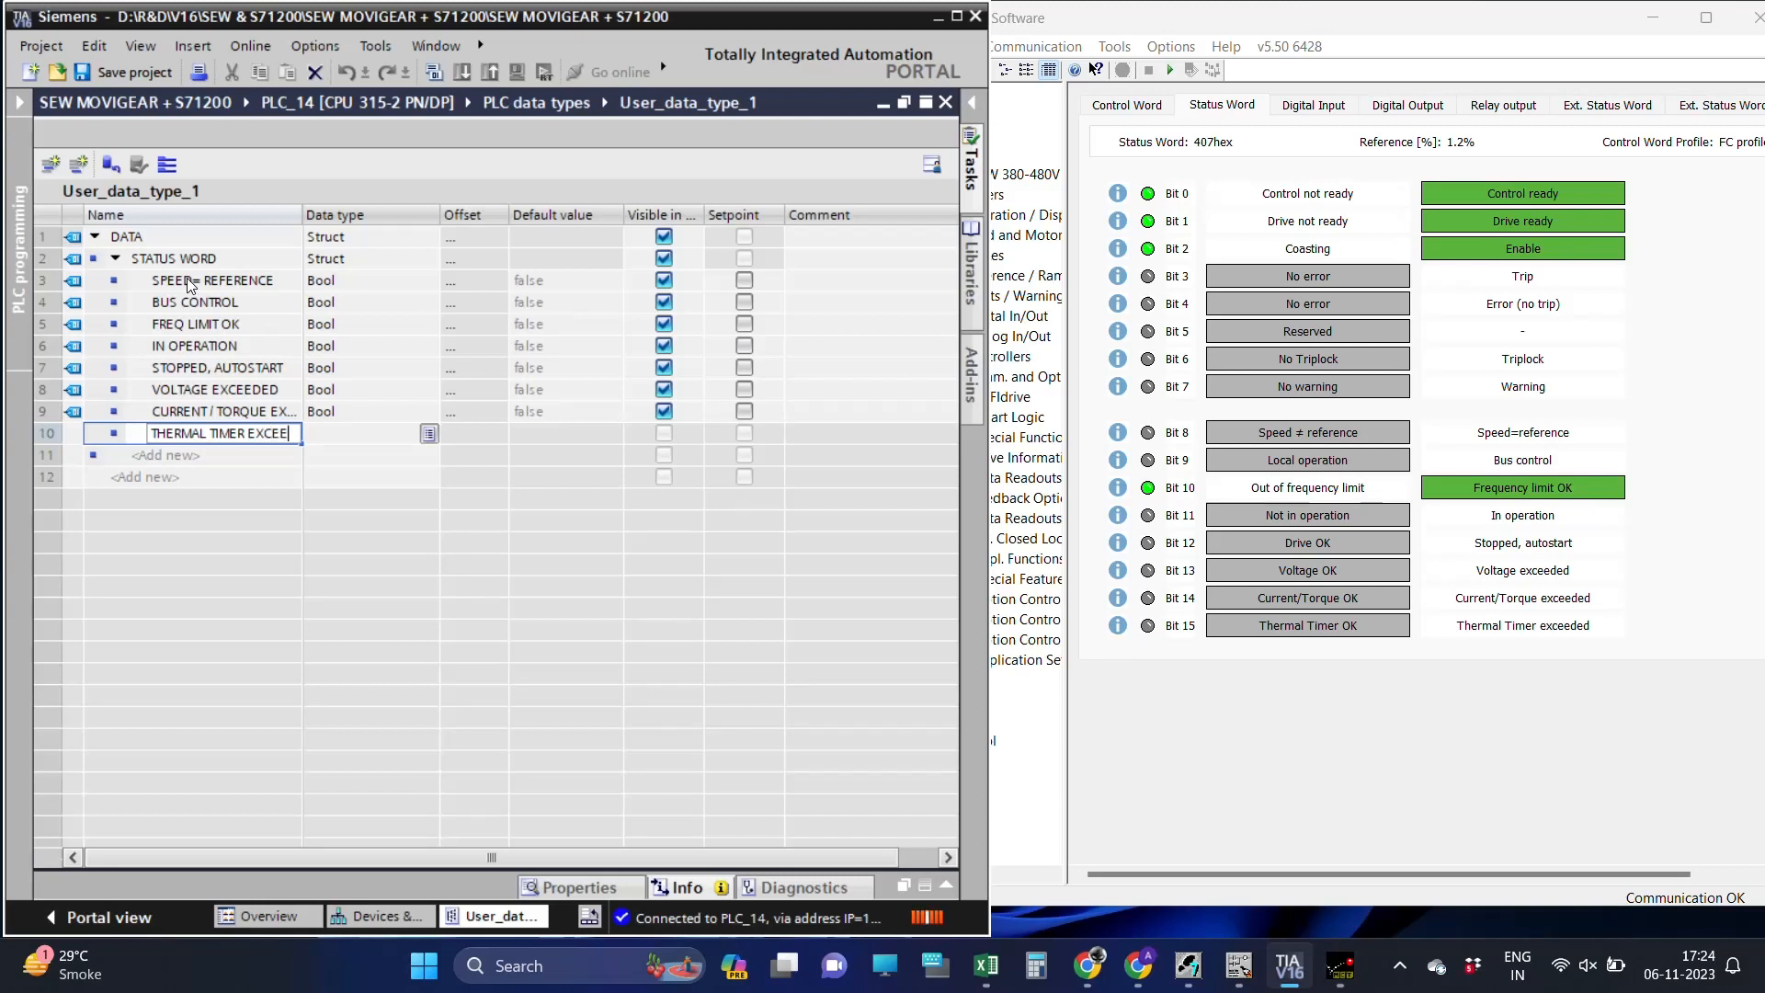
key(Return)
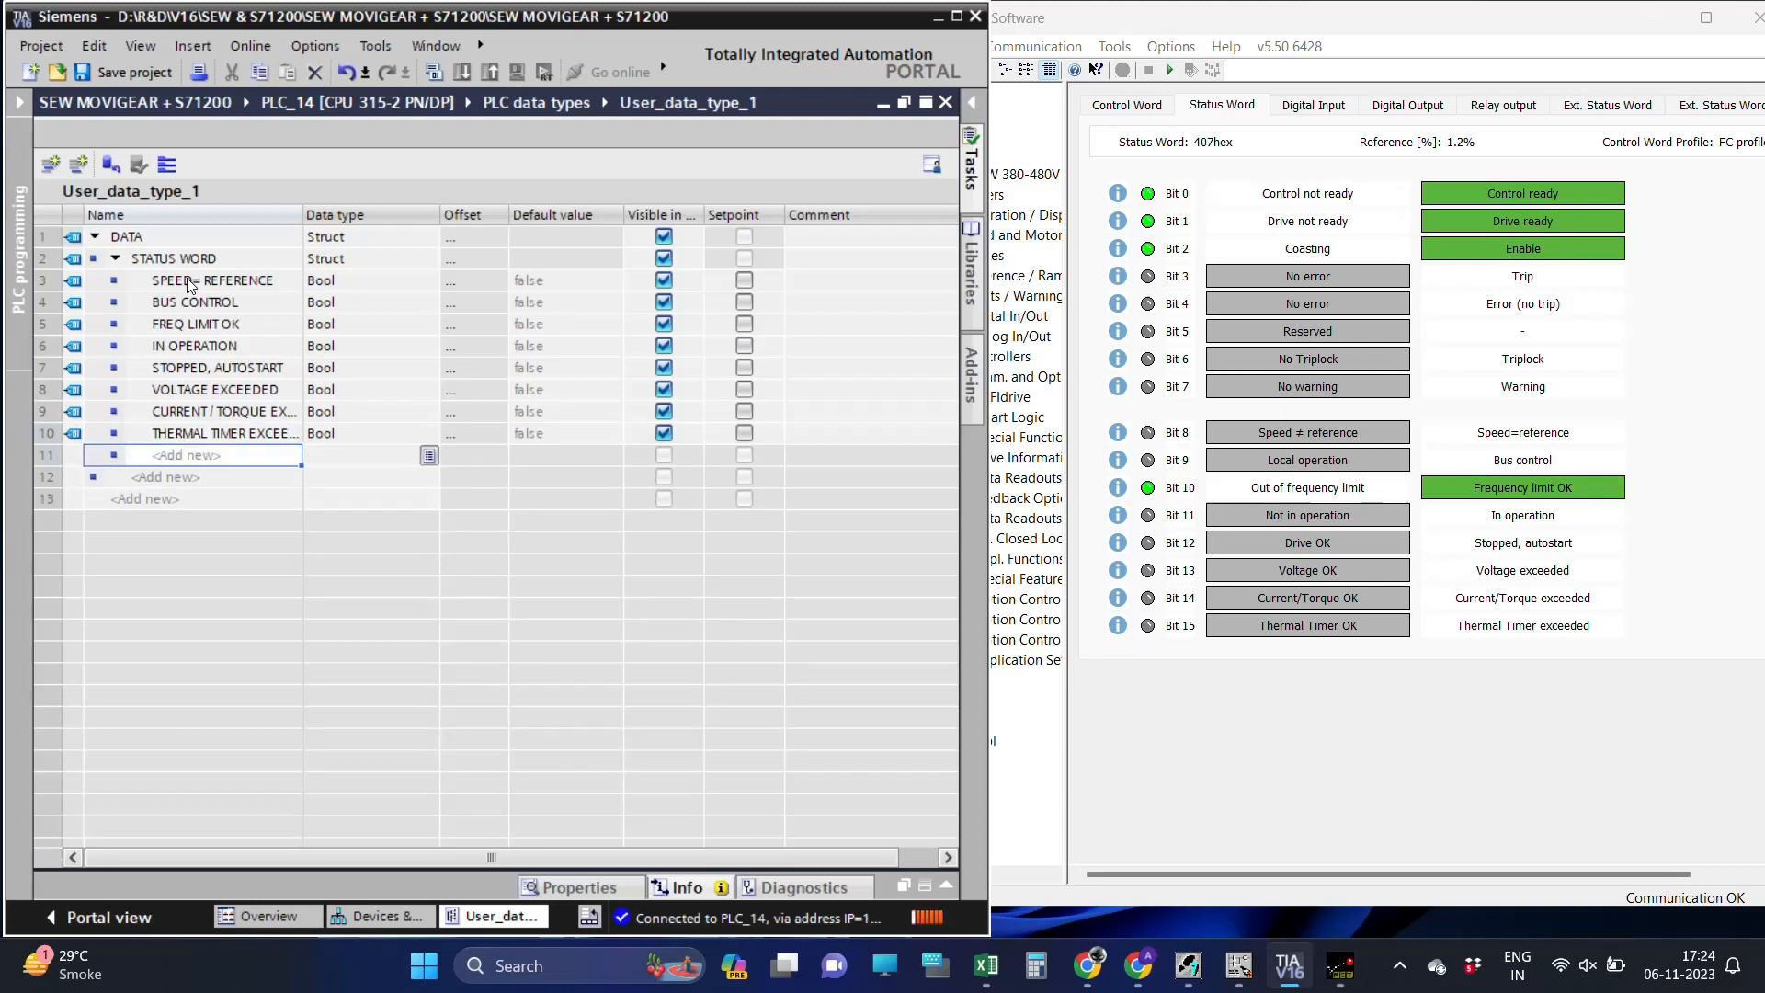
drag(301, 214, 366, 213)
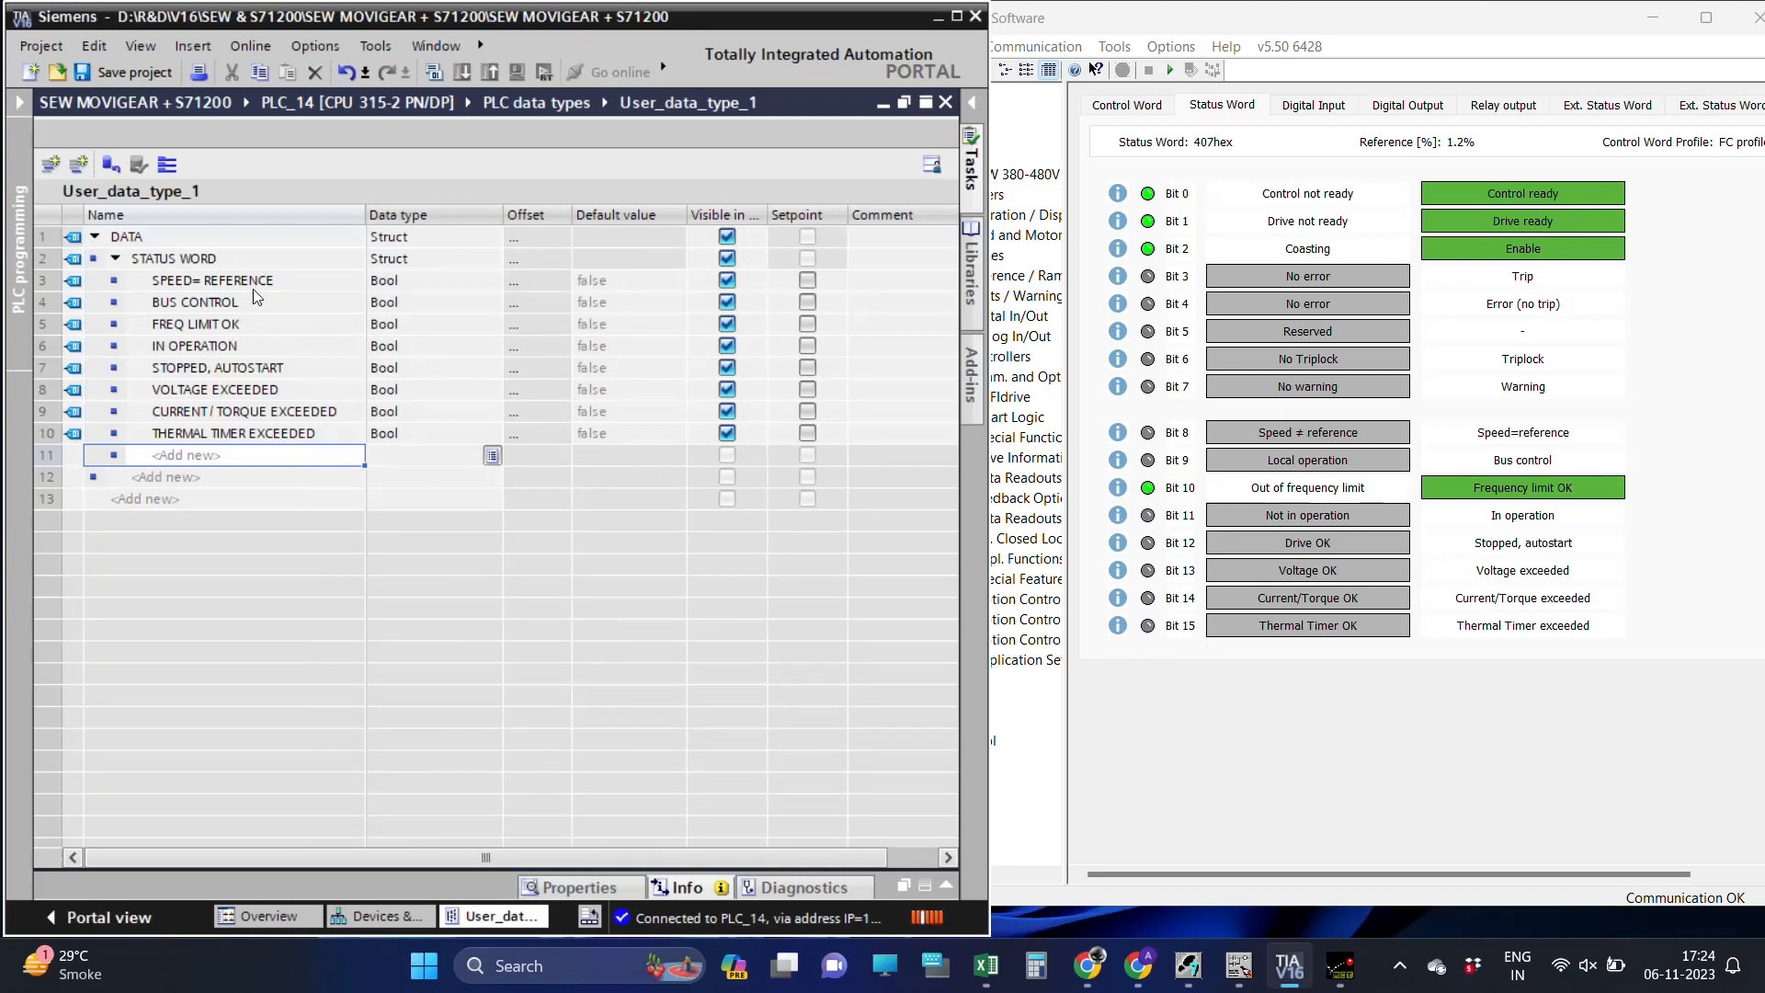
Add Bool members CONTROL READY through RESERVE, TRIPLOCK and WARNING below THERMAL TIMER EXCEEDED.
click(213, 346)
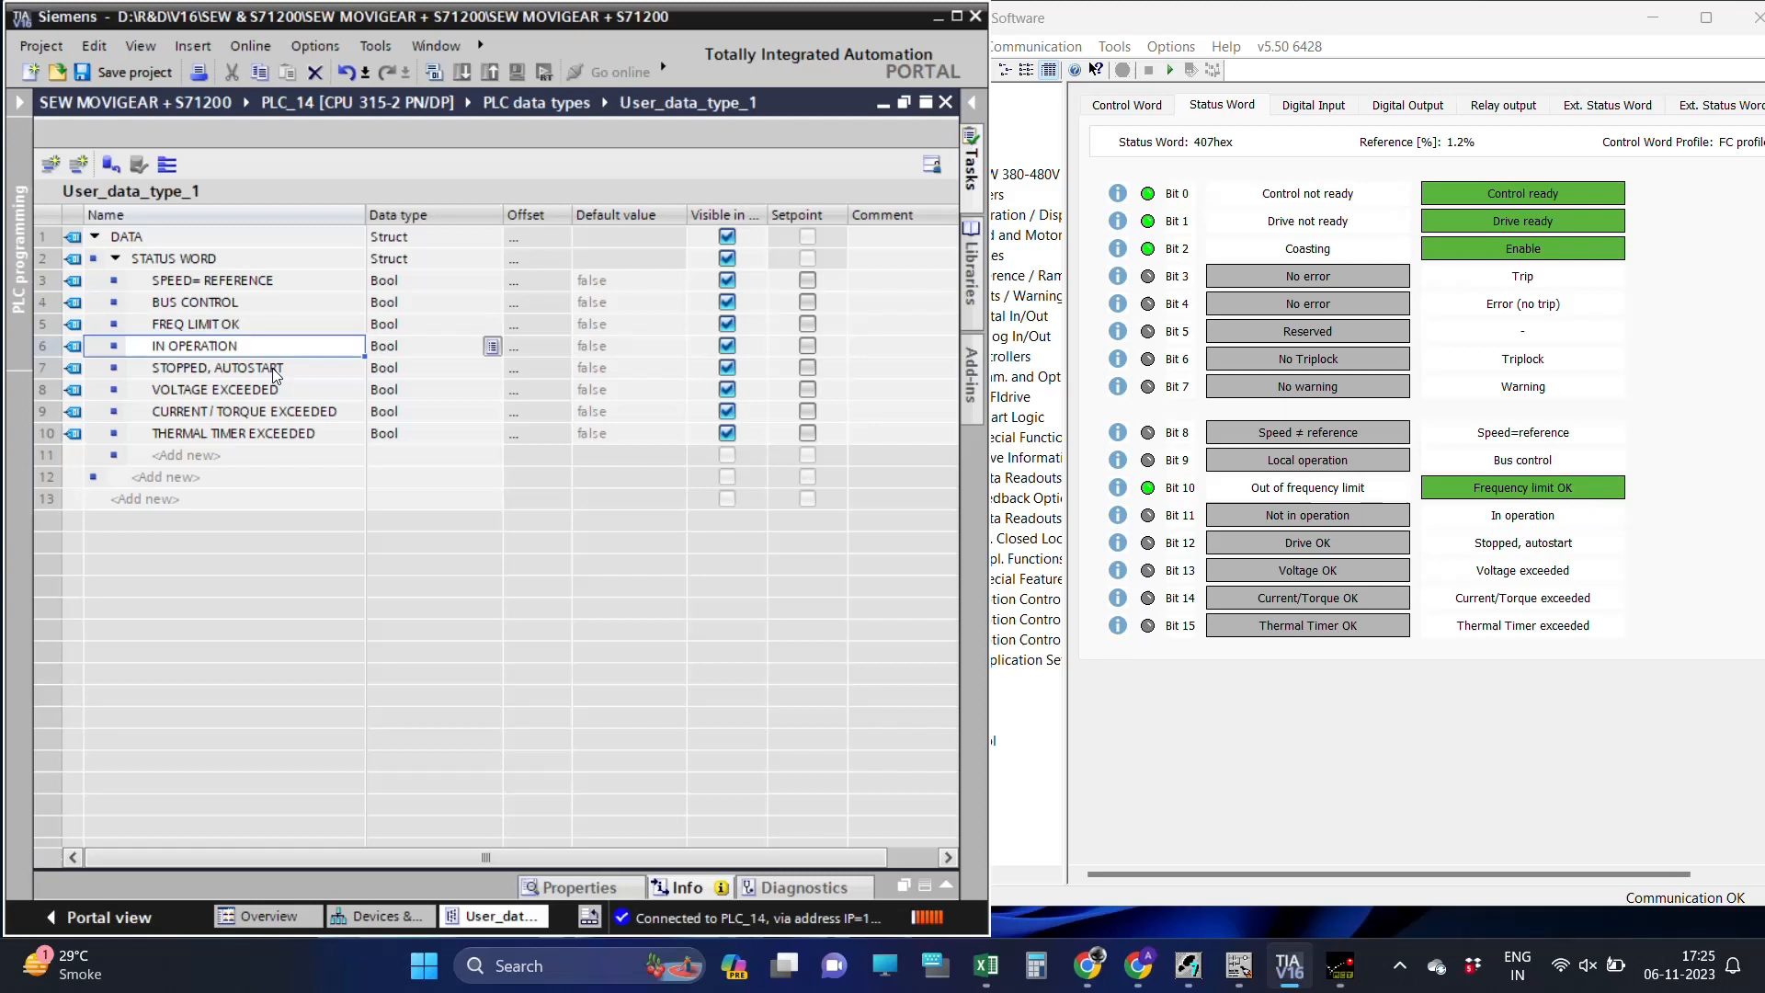
click(186, 454)
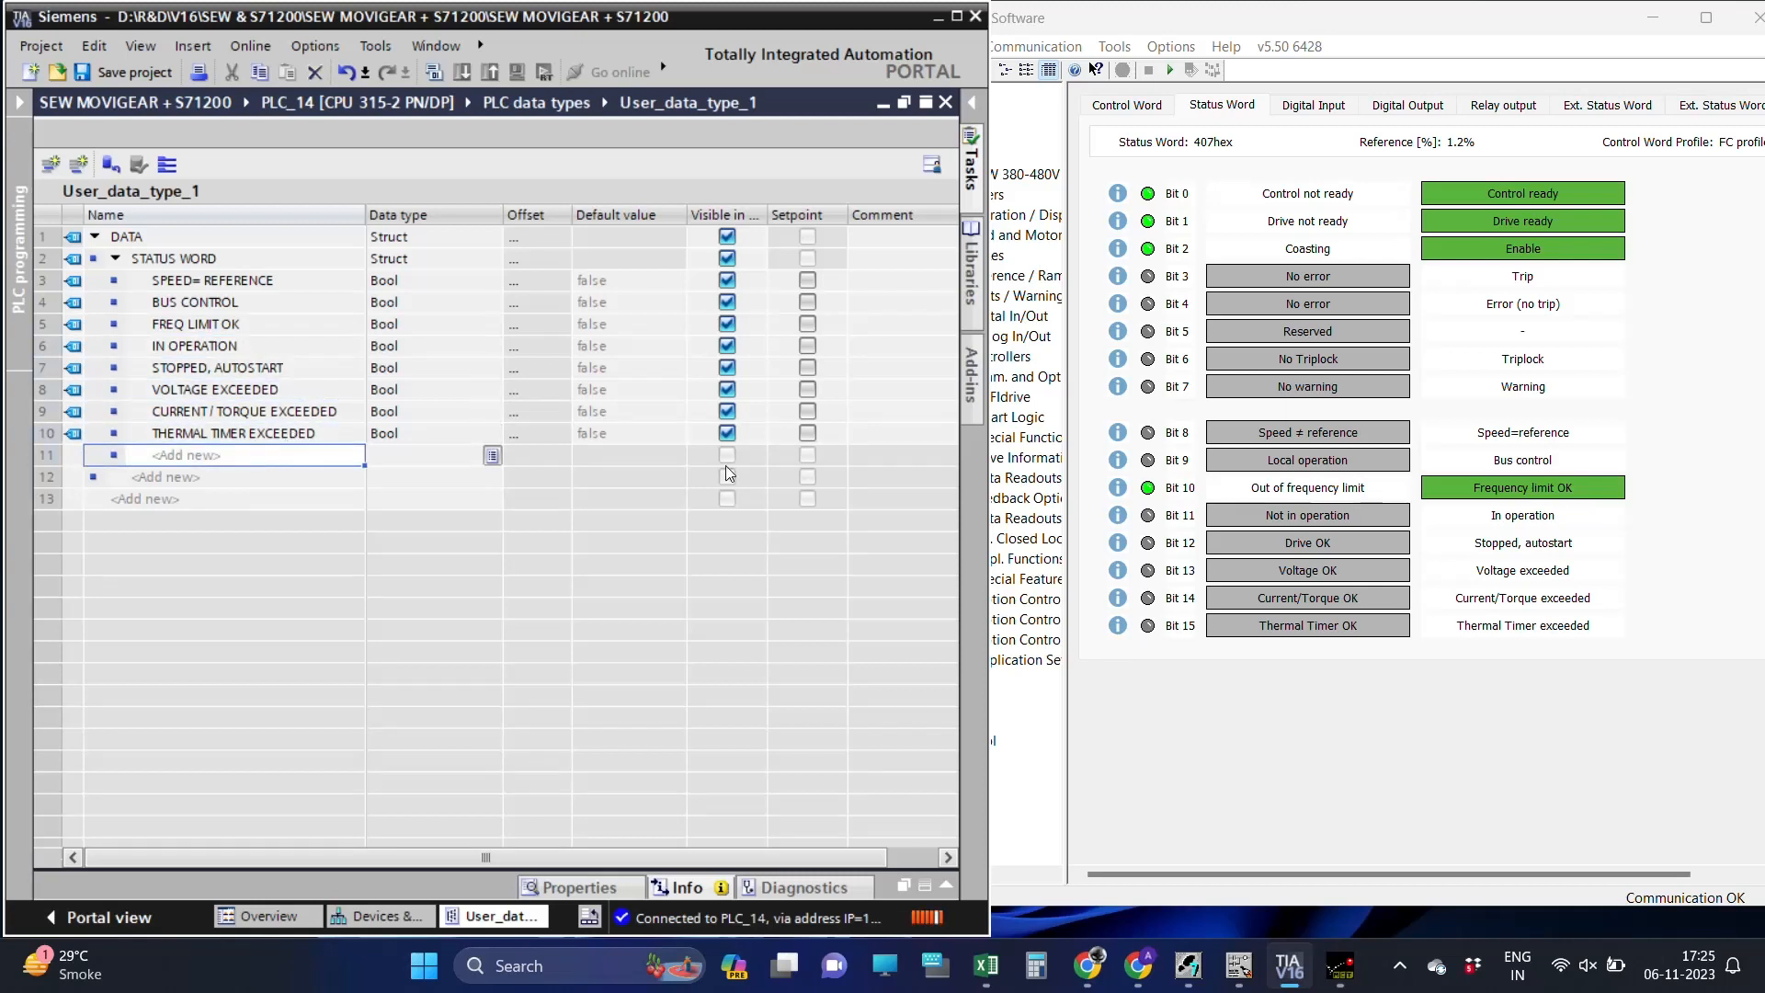
text(C)
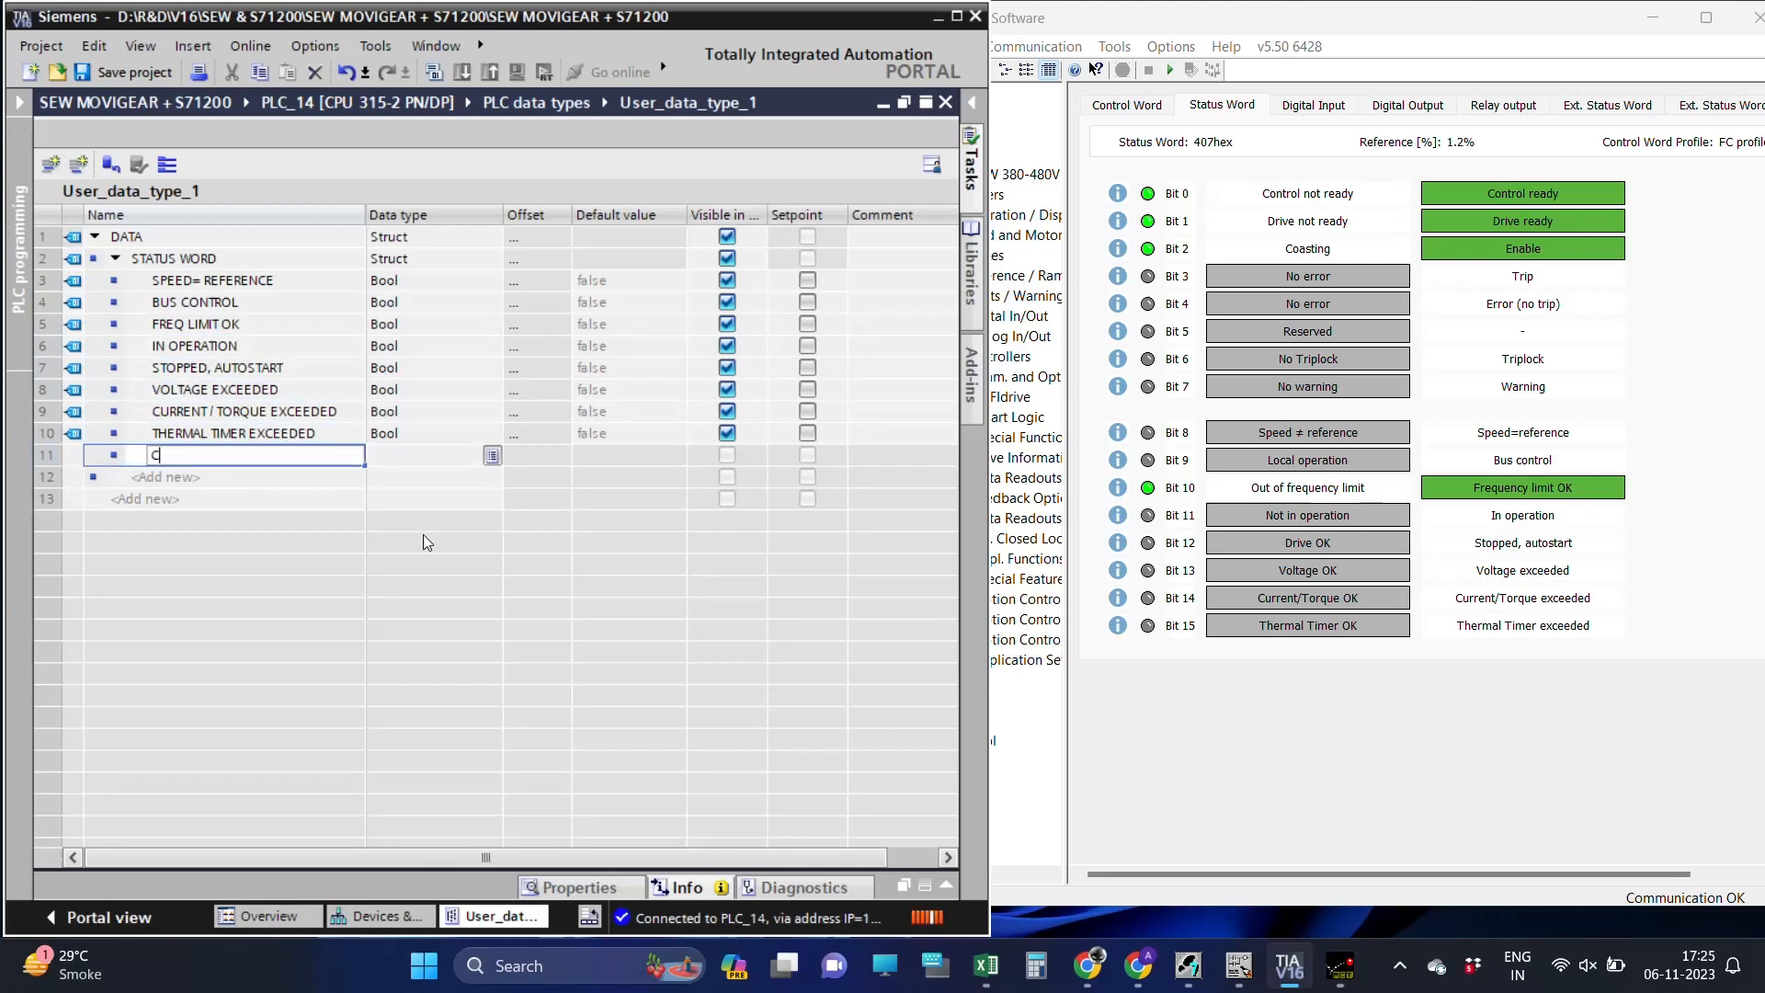
text(ONTO)
click(224, 476)
text(DRIVE READY)
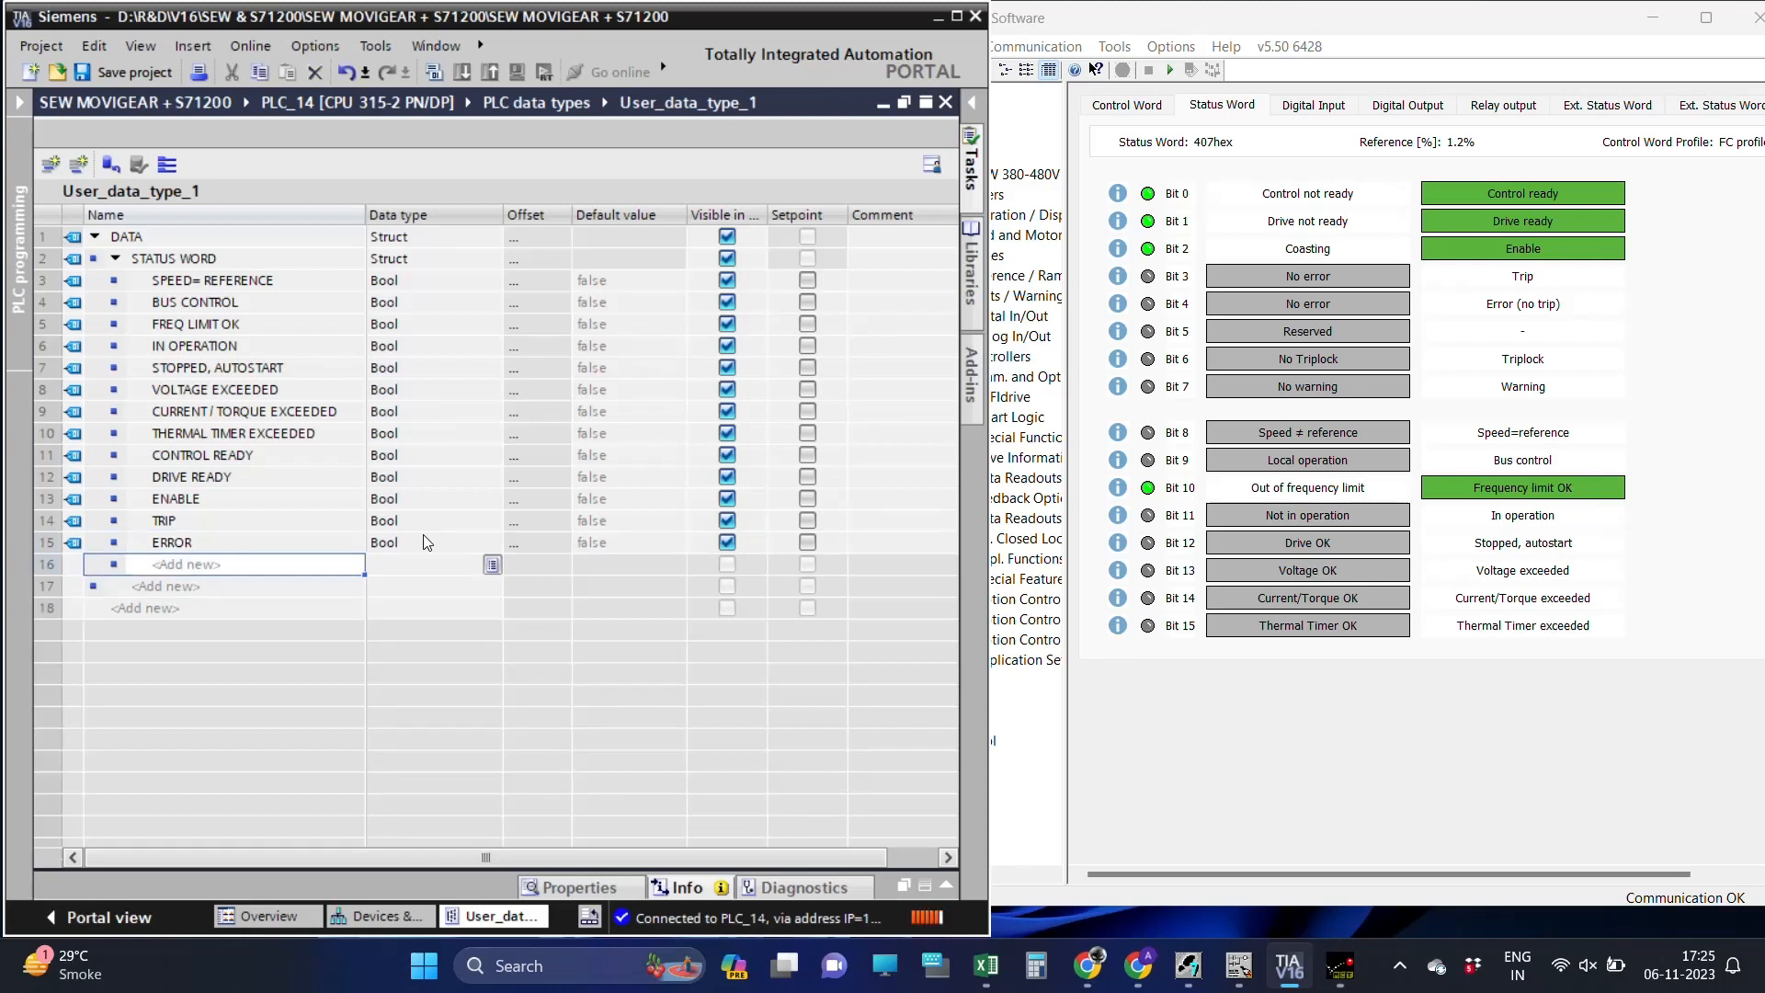
text(RESERVE)
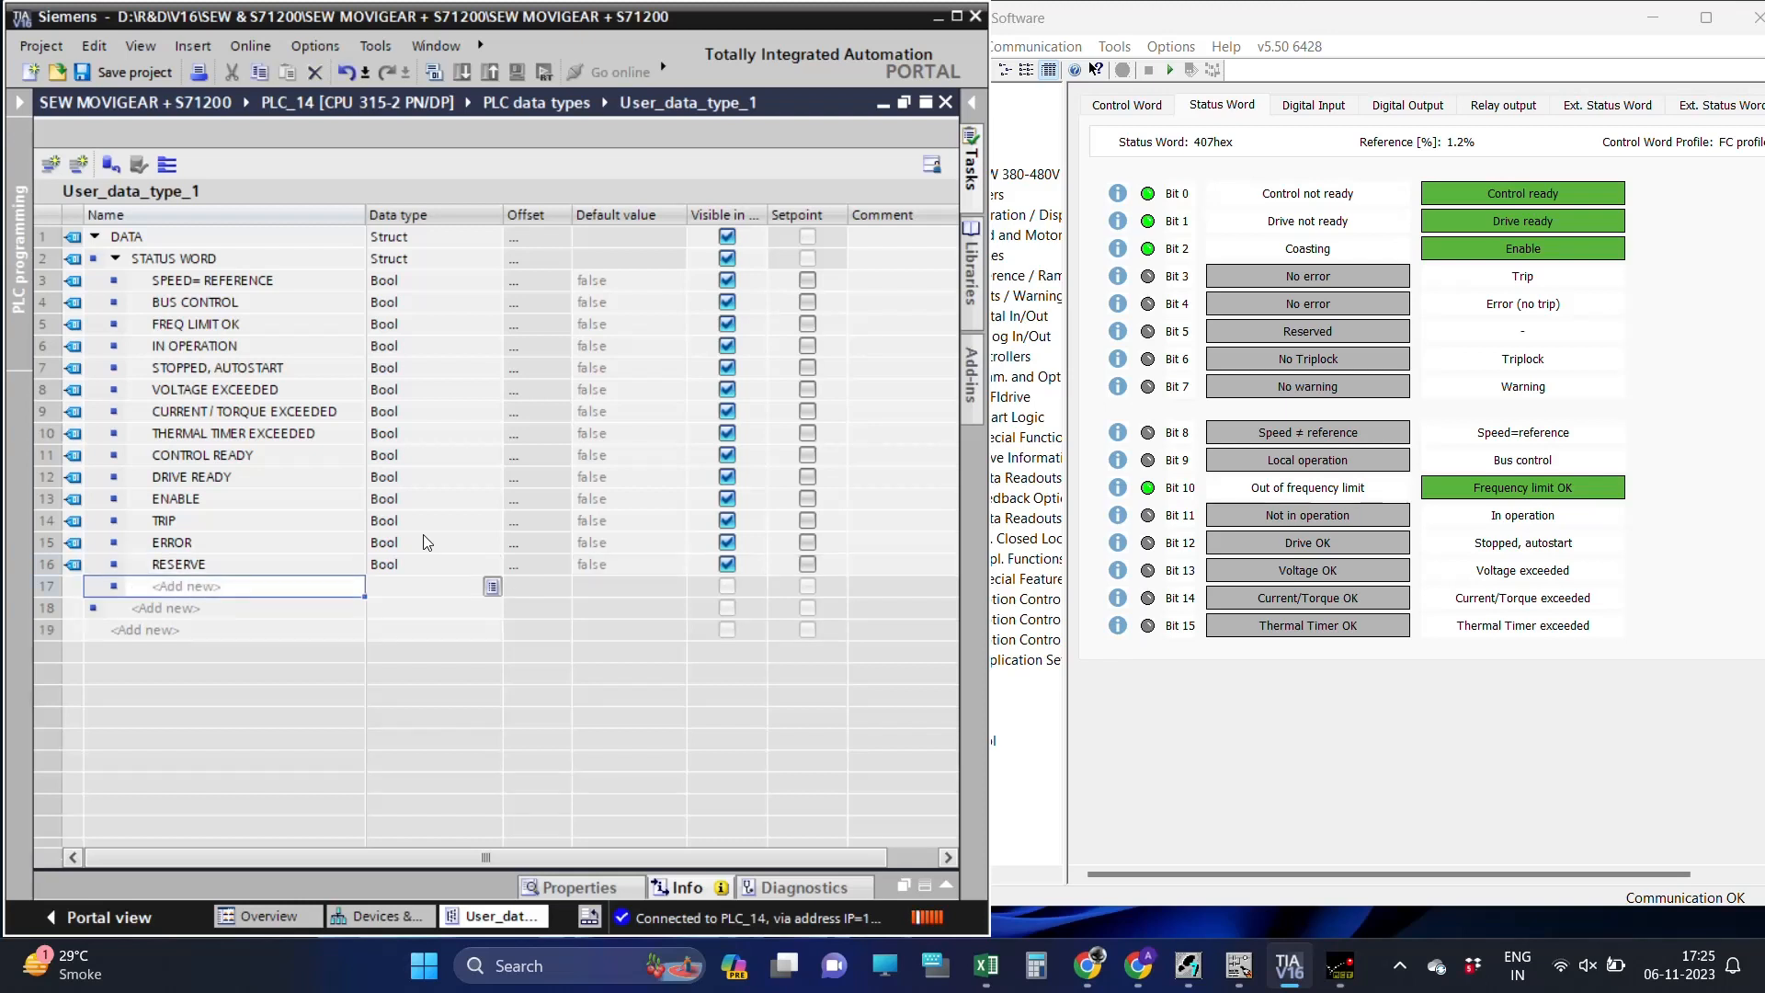
text(TRIPLOCK)
click(224, 609)
text(WARNIN)
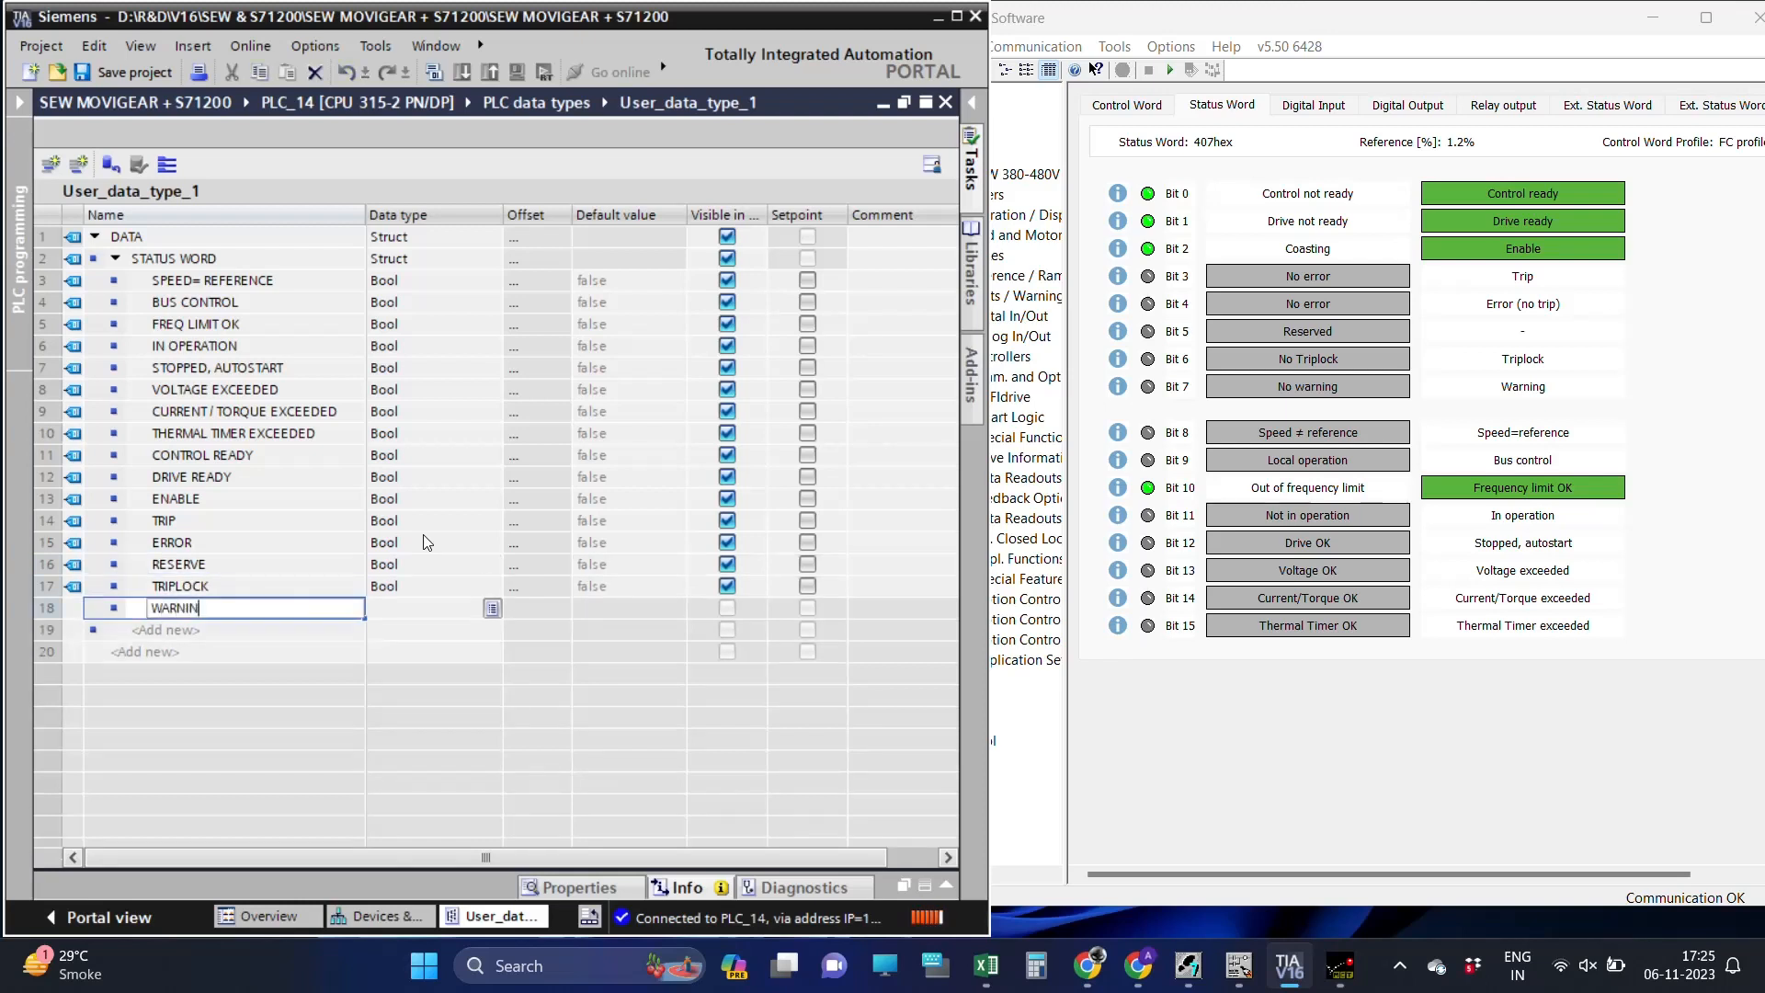
key(Return)
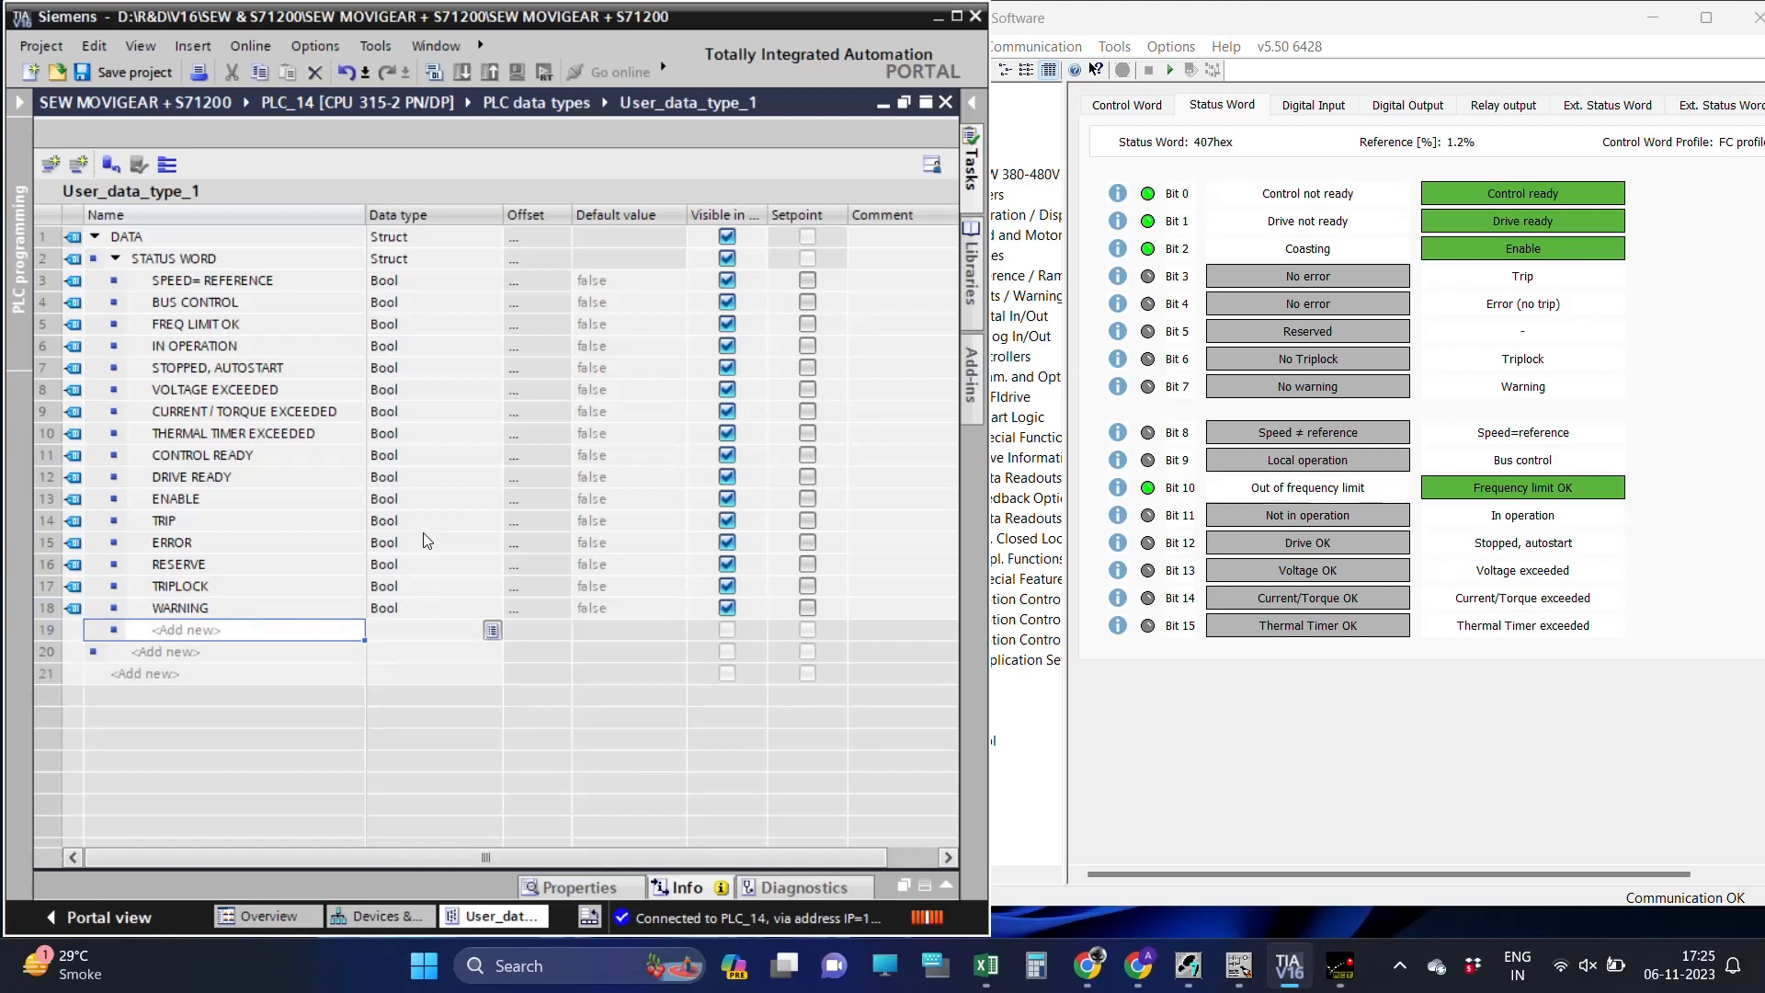
Review the new bits and start a SPEED REF member below WARNING.
click(203, 454)
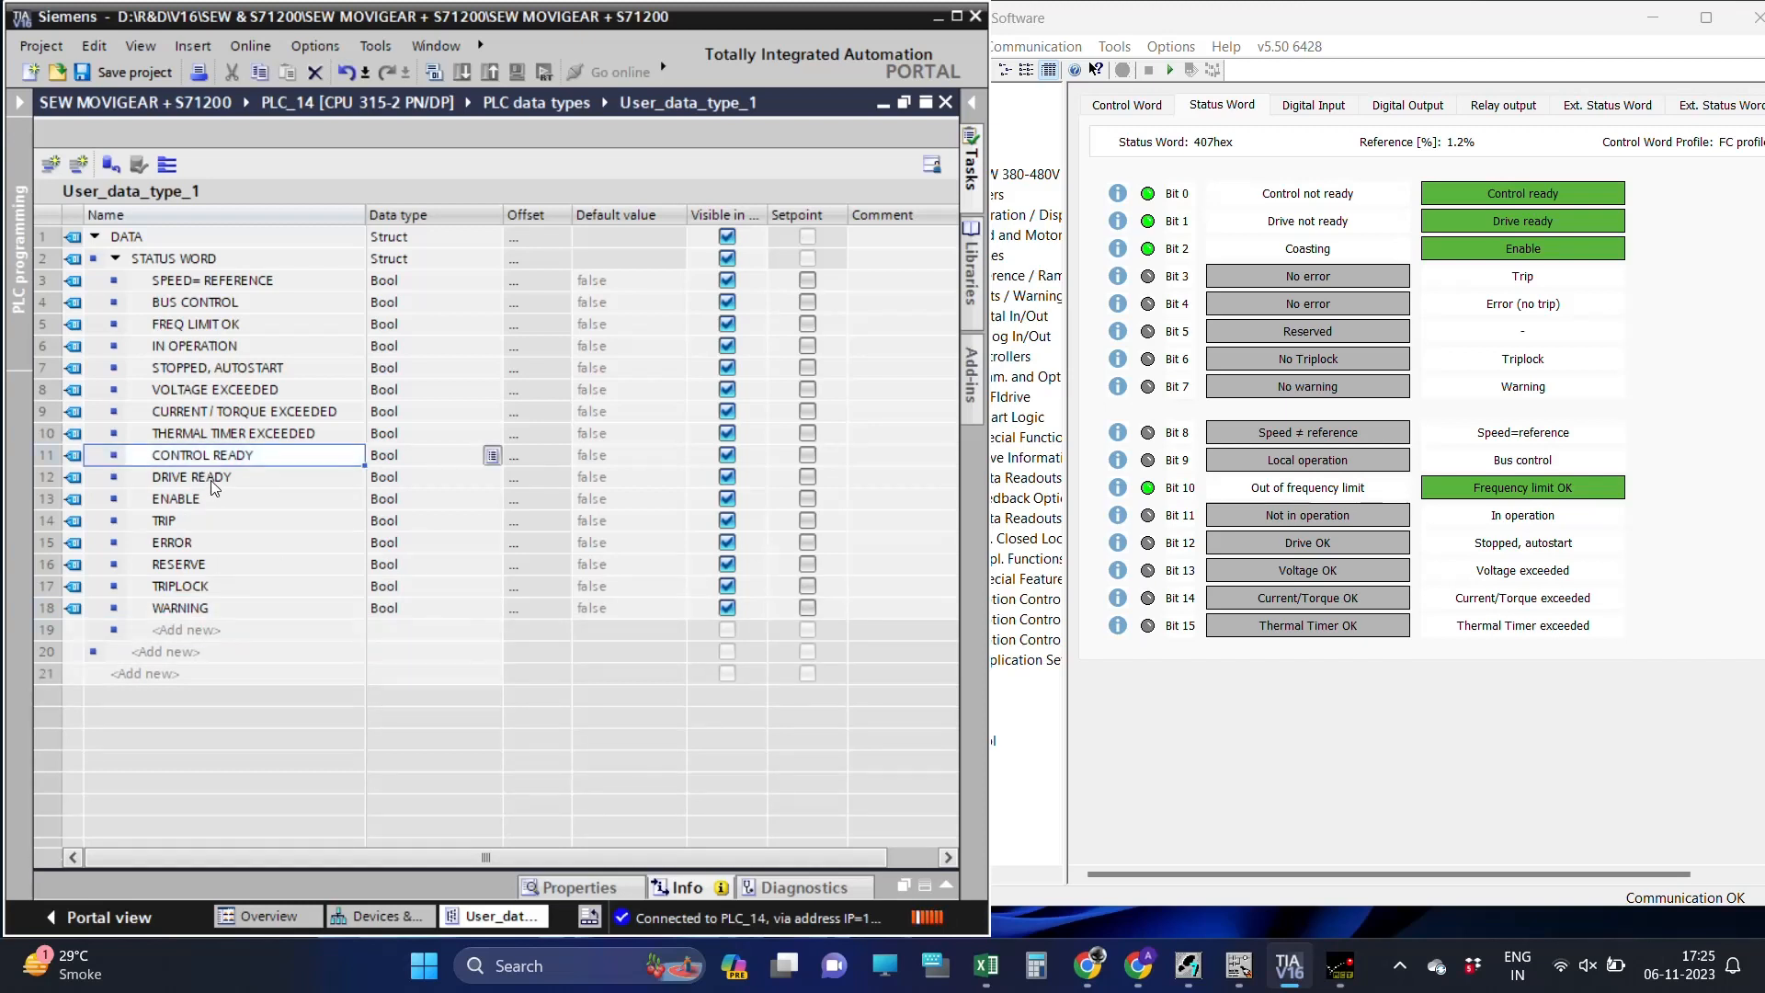
click(201, 521)
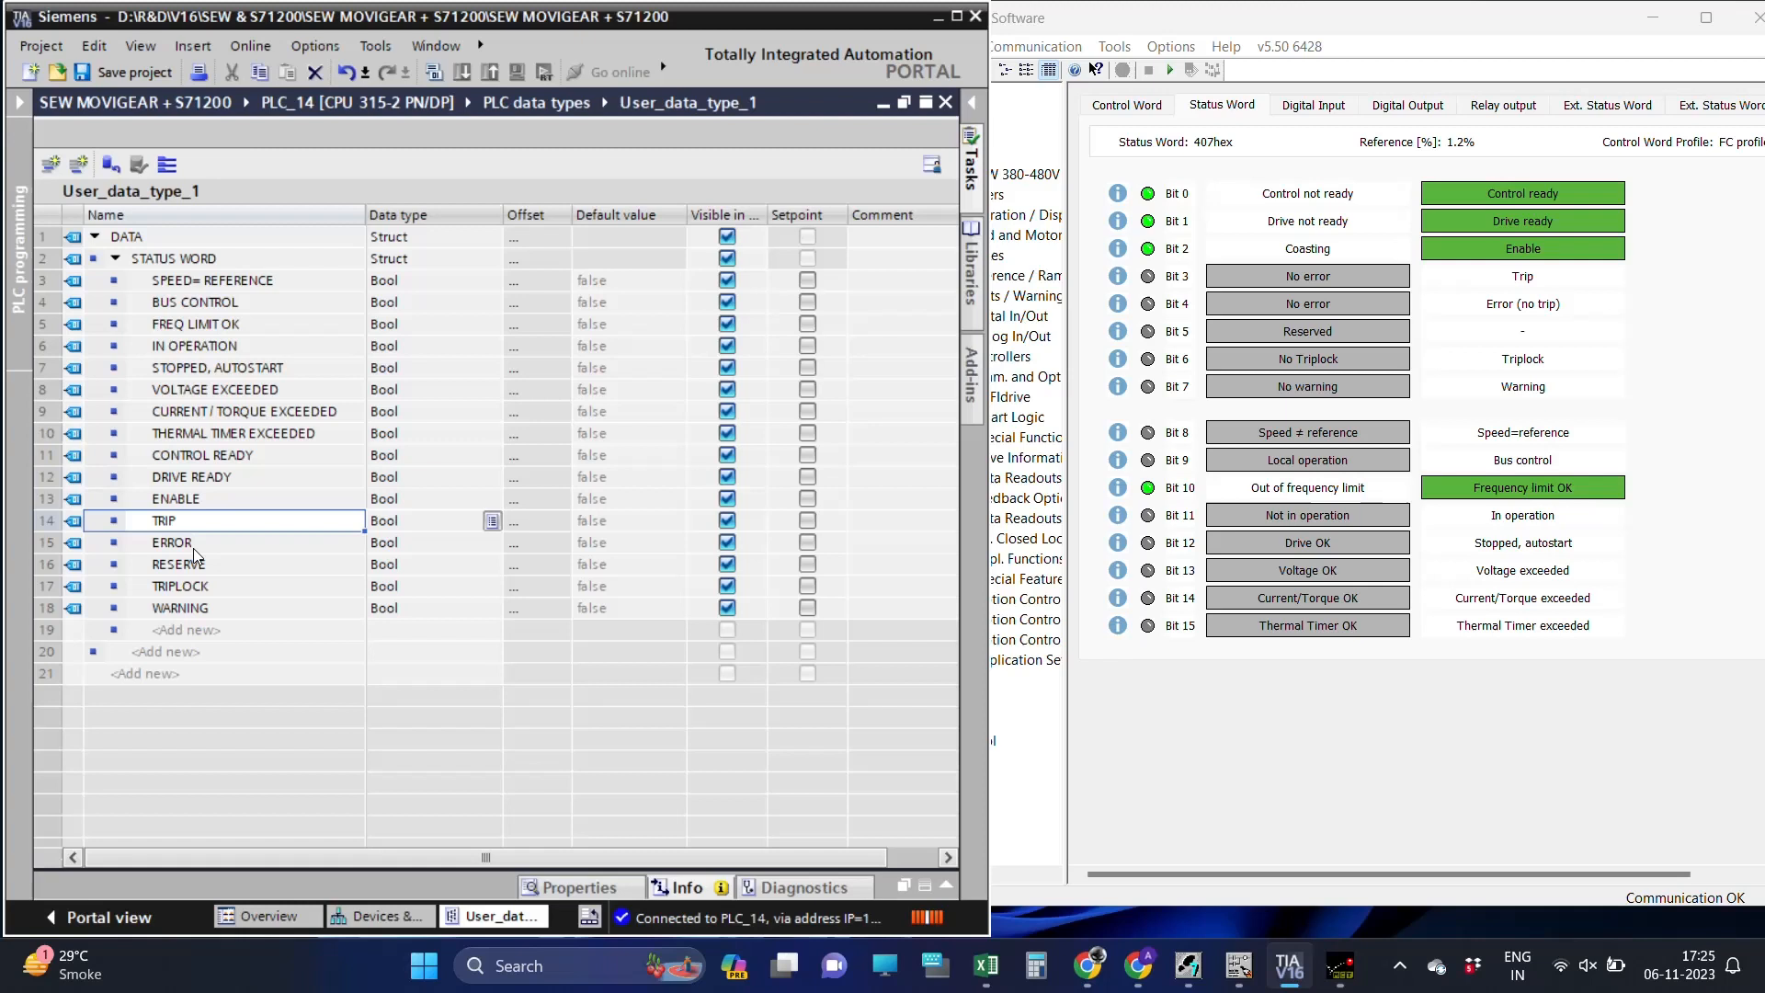
click(225, 608)
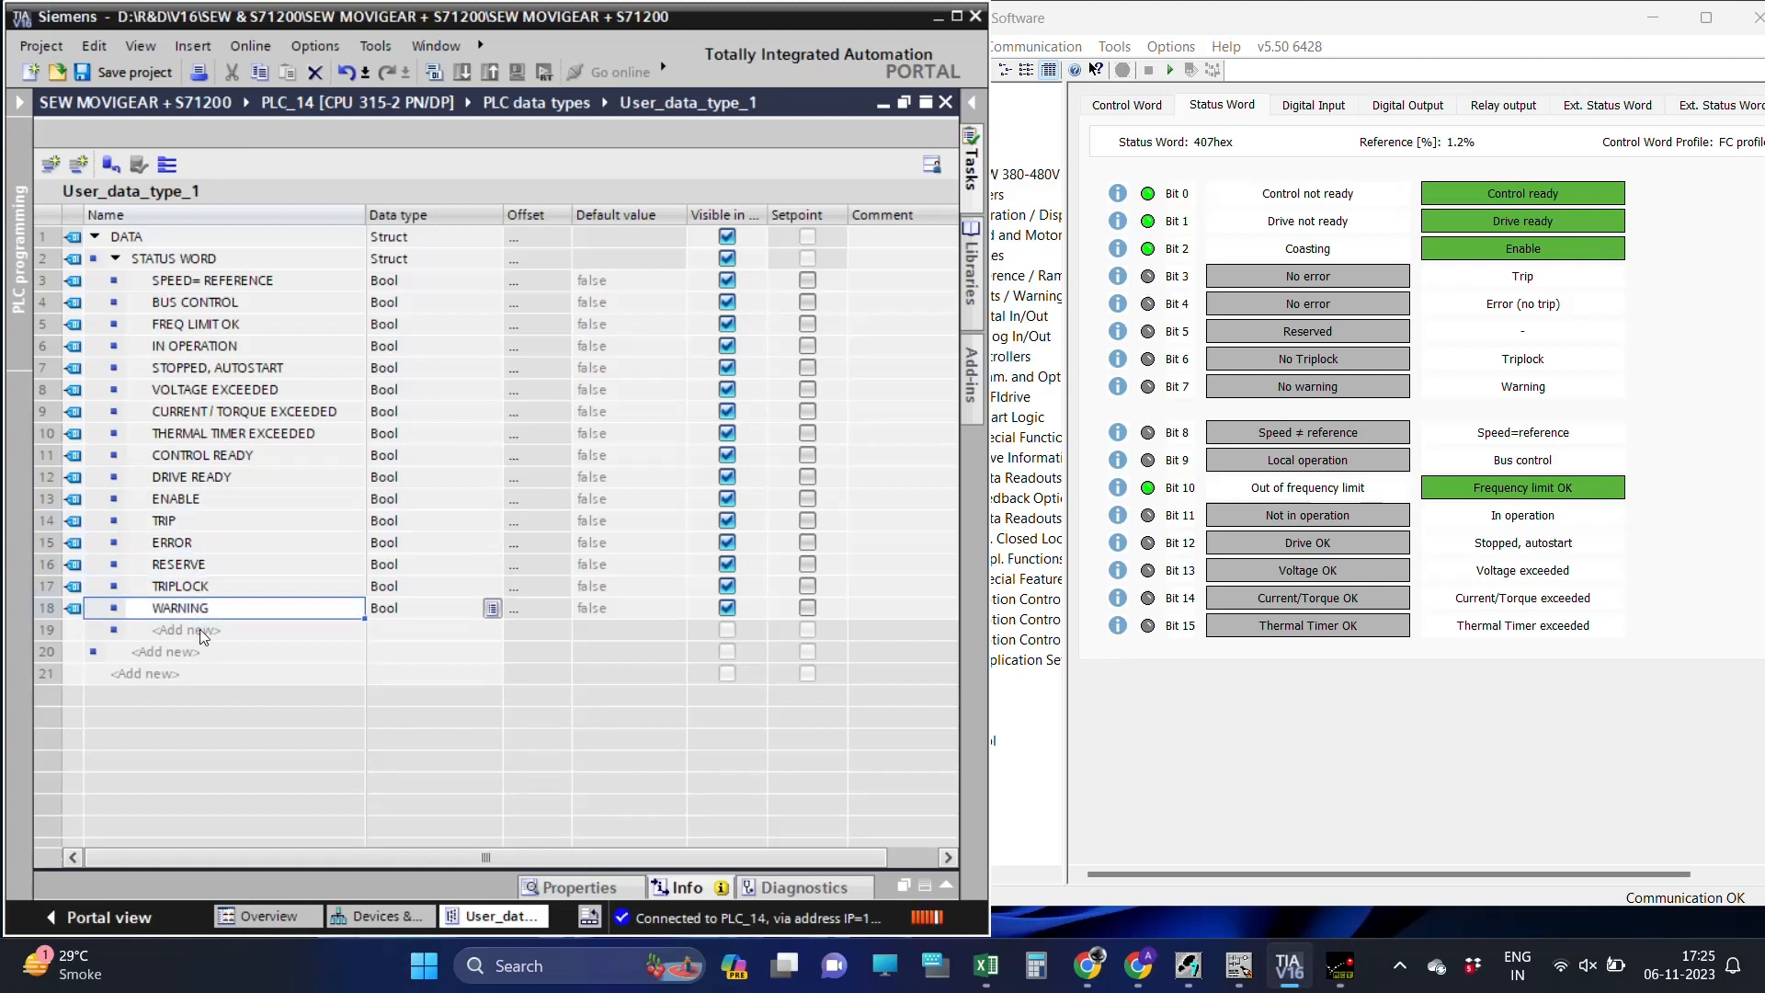
click(180, 629)
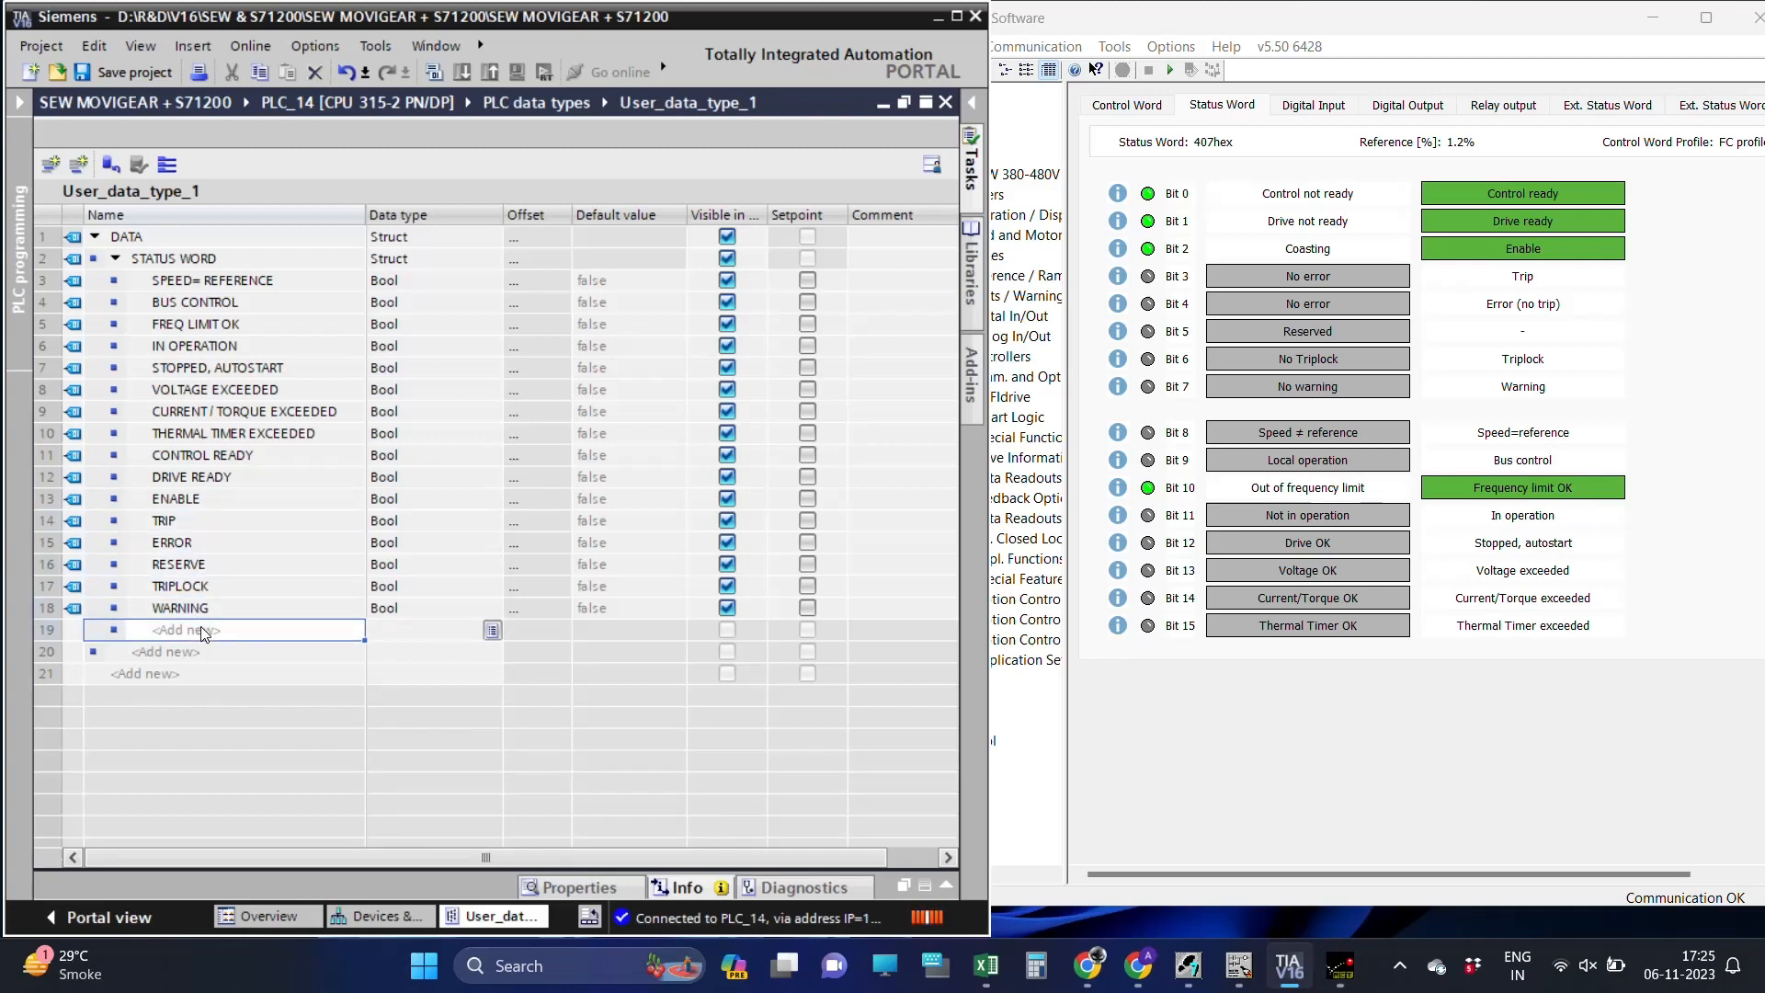
text(SPEED REF)
click(434, 628)
text(Word)
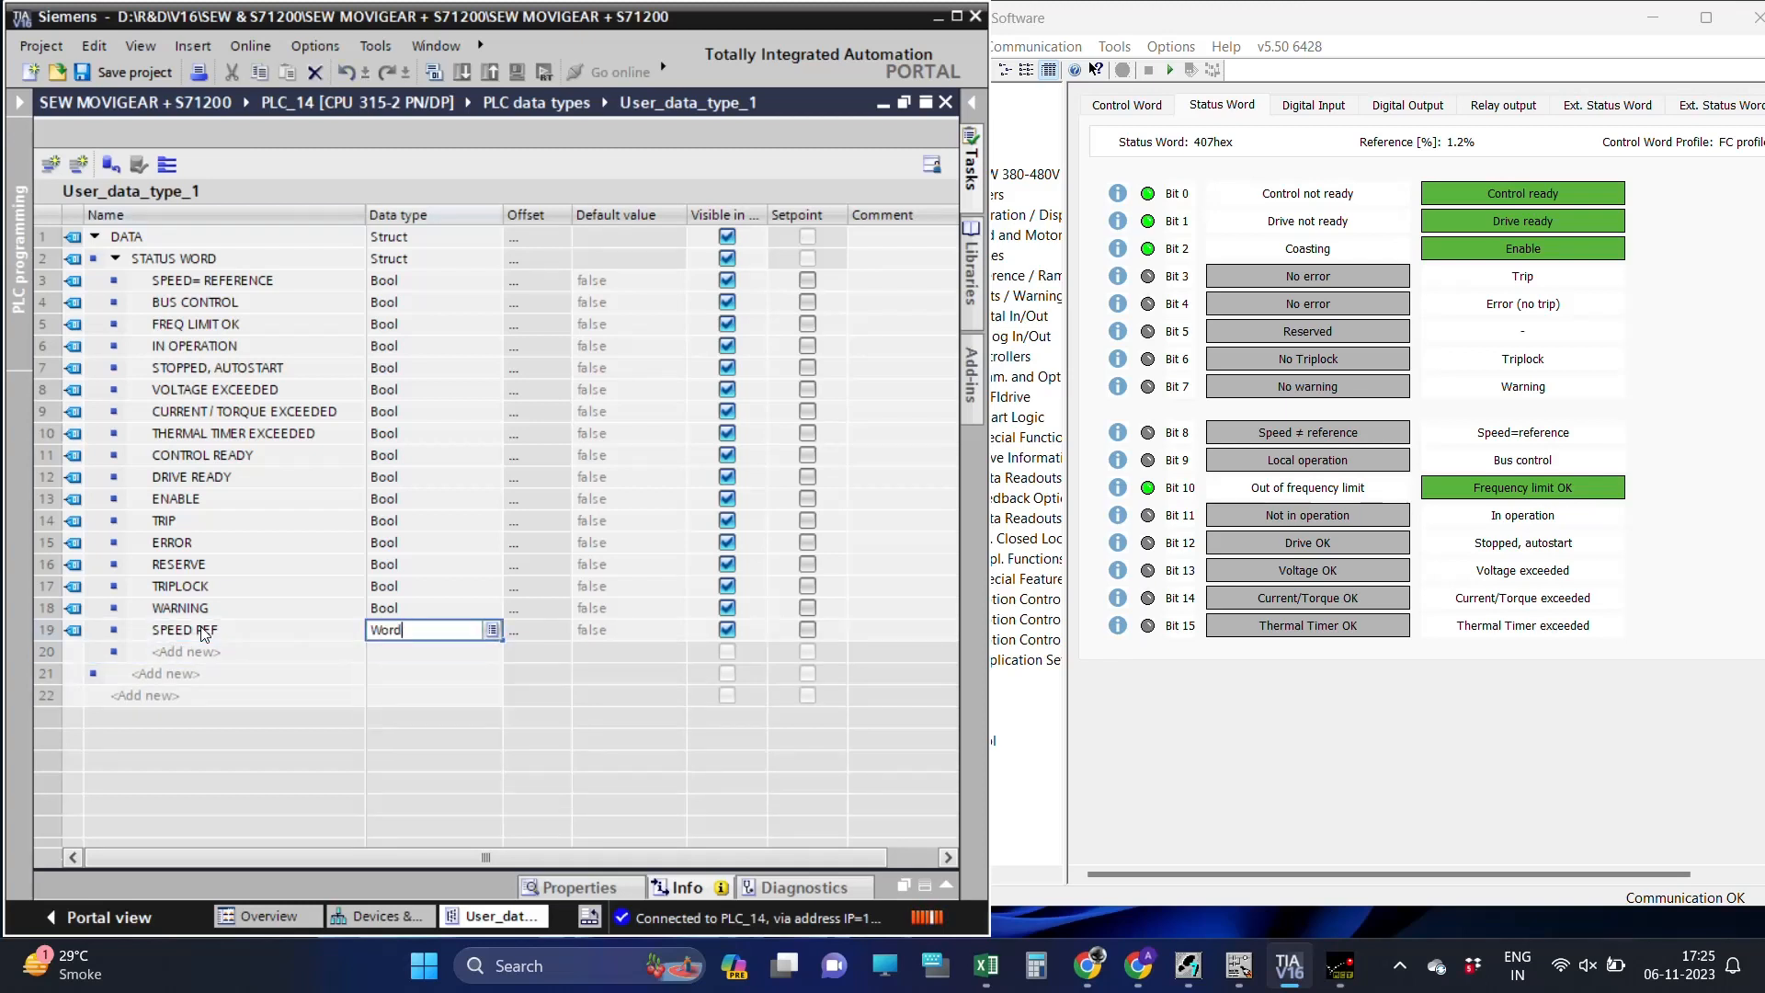
Add Word members WORD 3 through WORD 10 after SPEED REF and collapse the STATUS WORD struct.
key(Return)
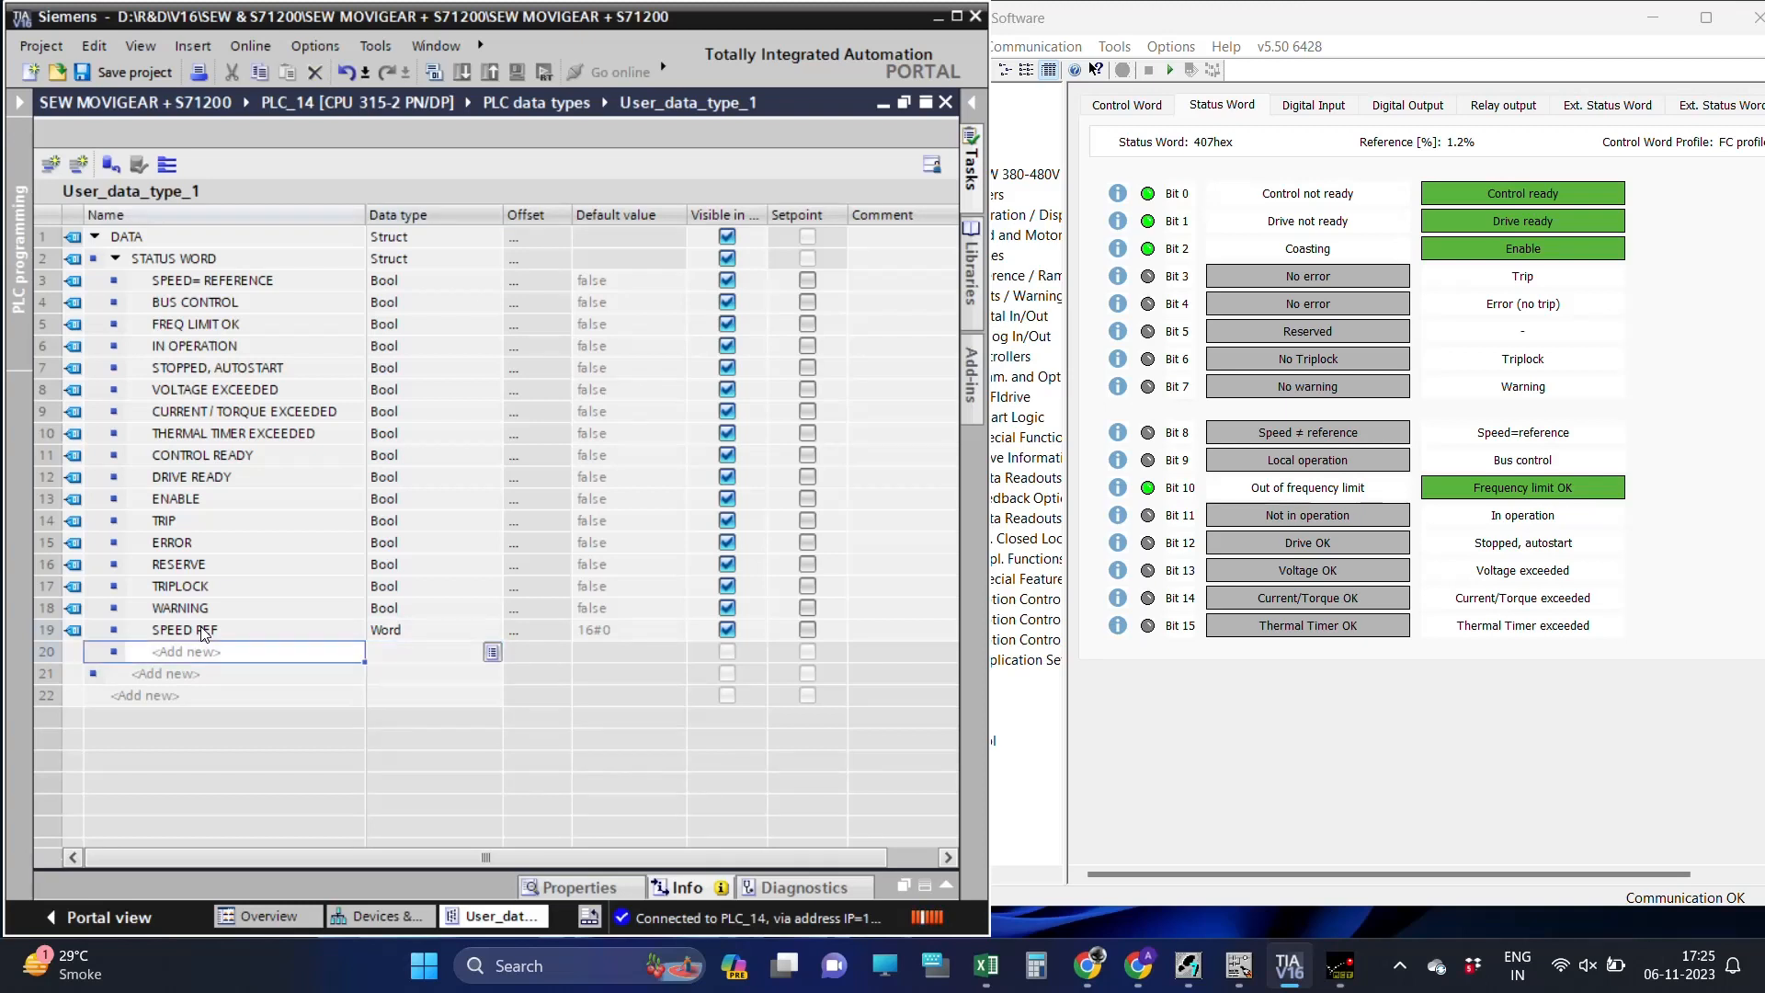
text(WORD)
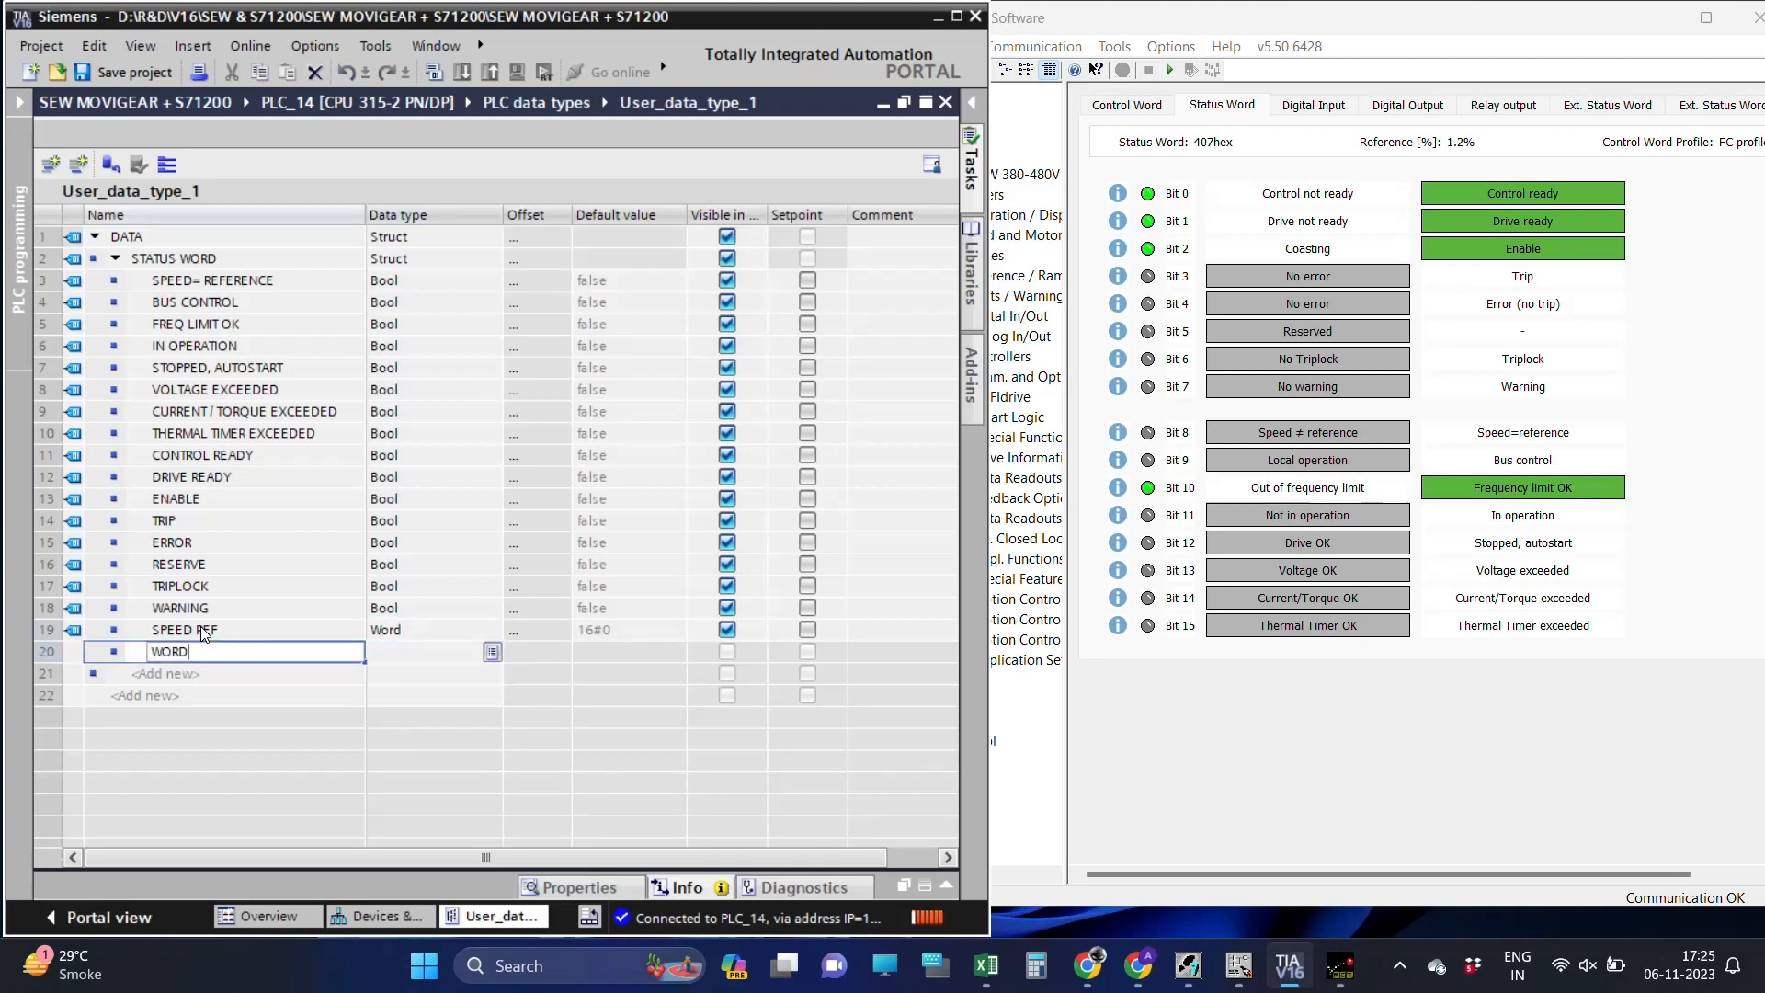
text(3)
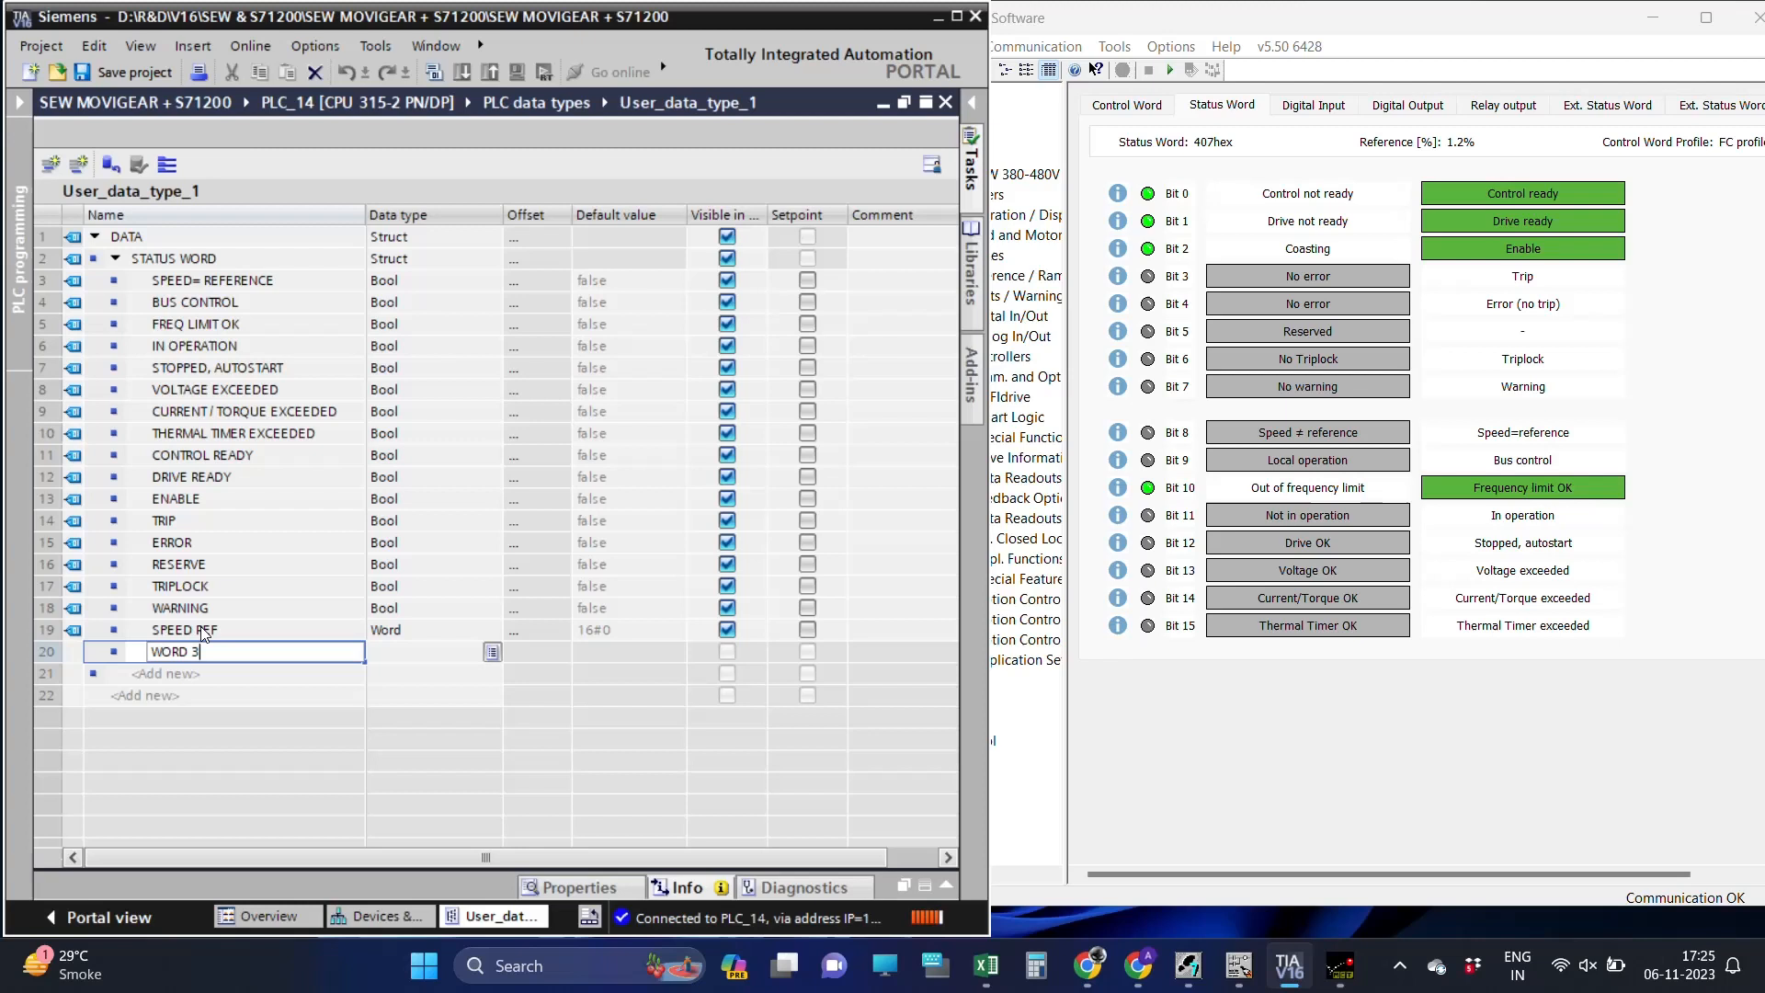
key(Return)
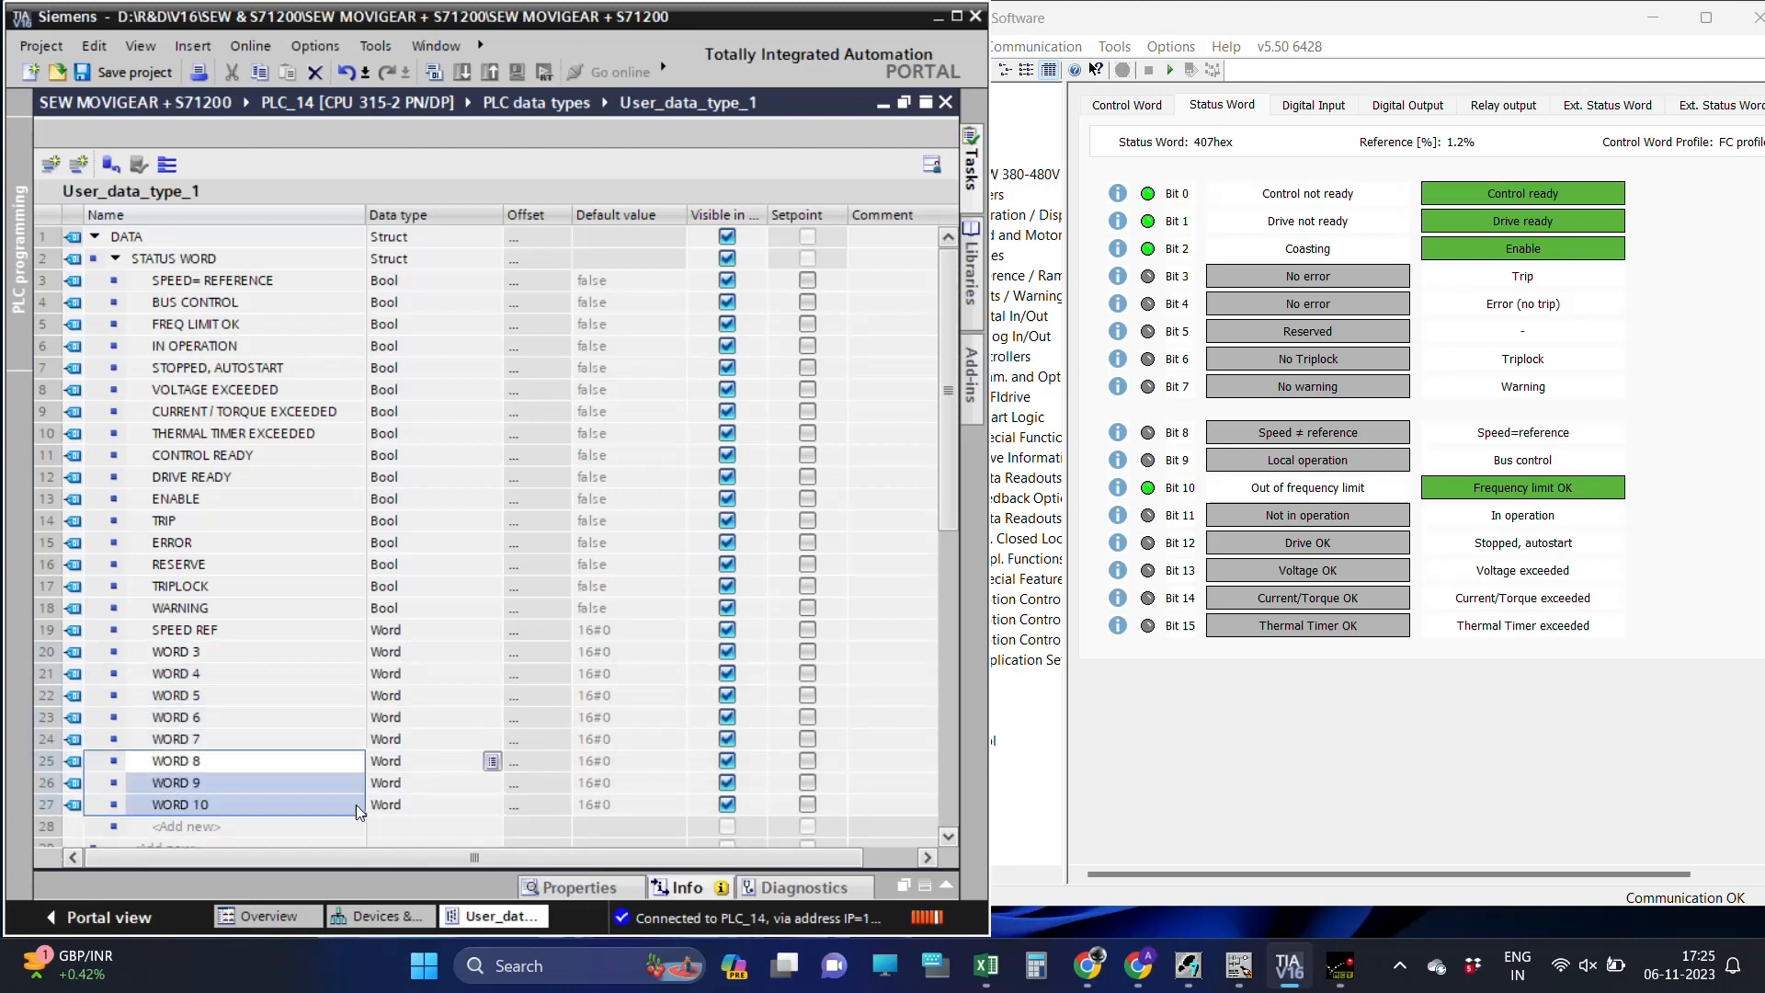
scroll(down, 3)
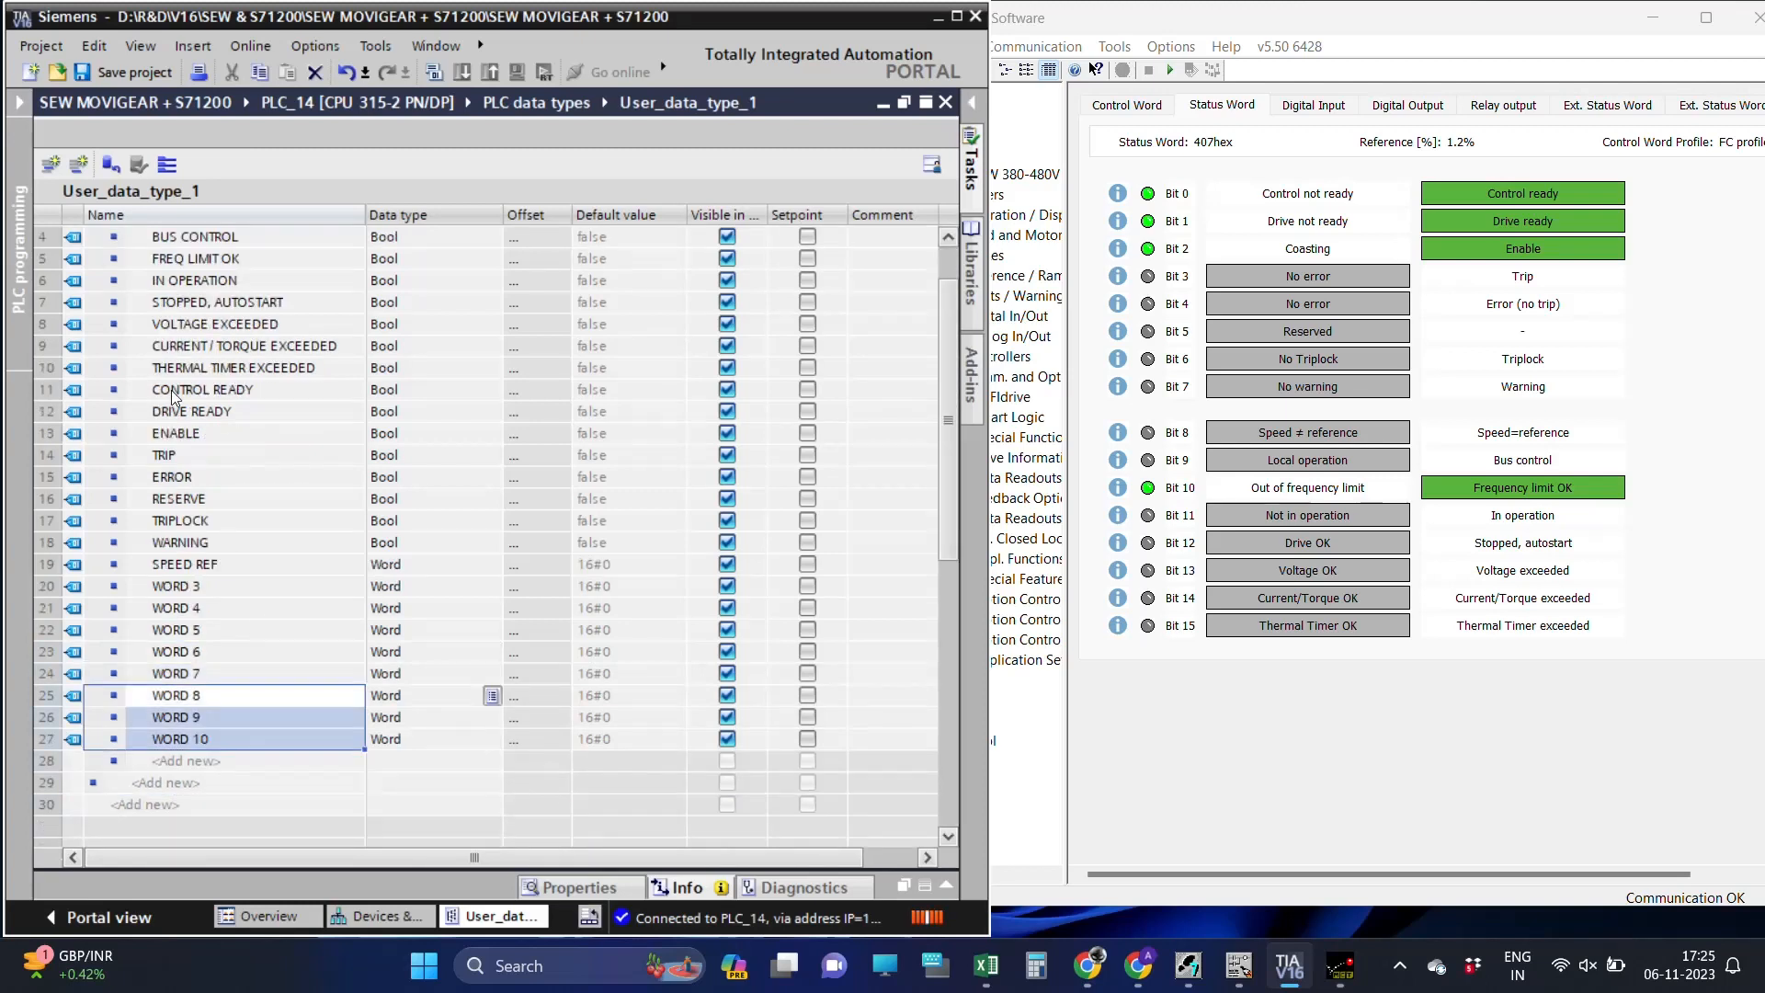
click(94, 237)
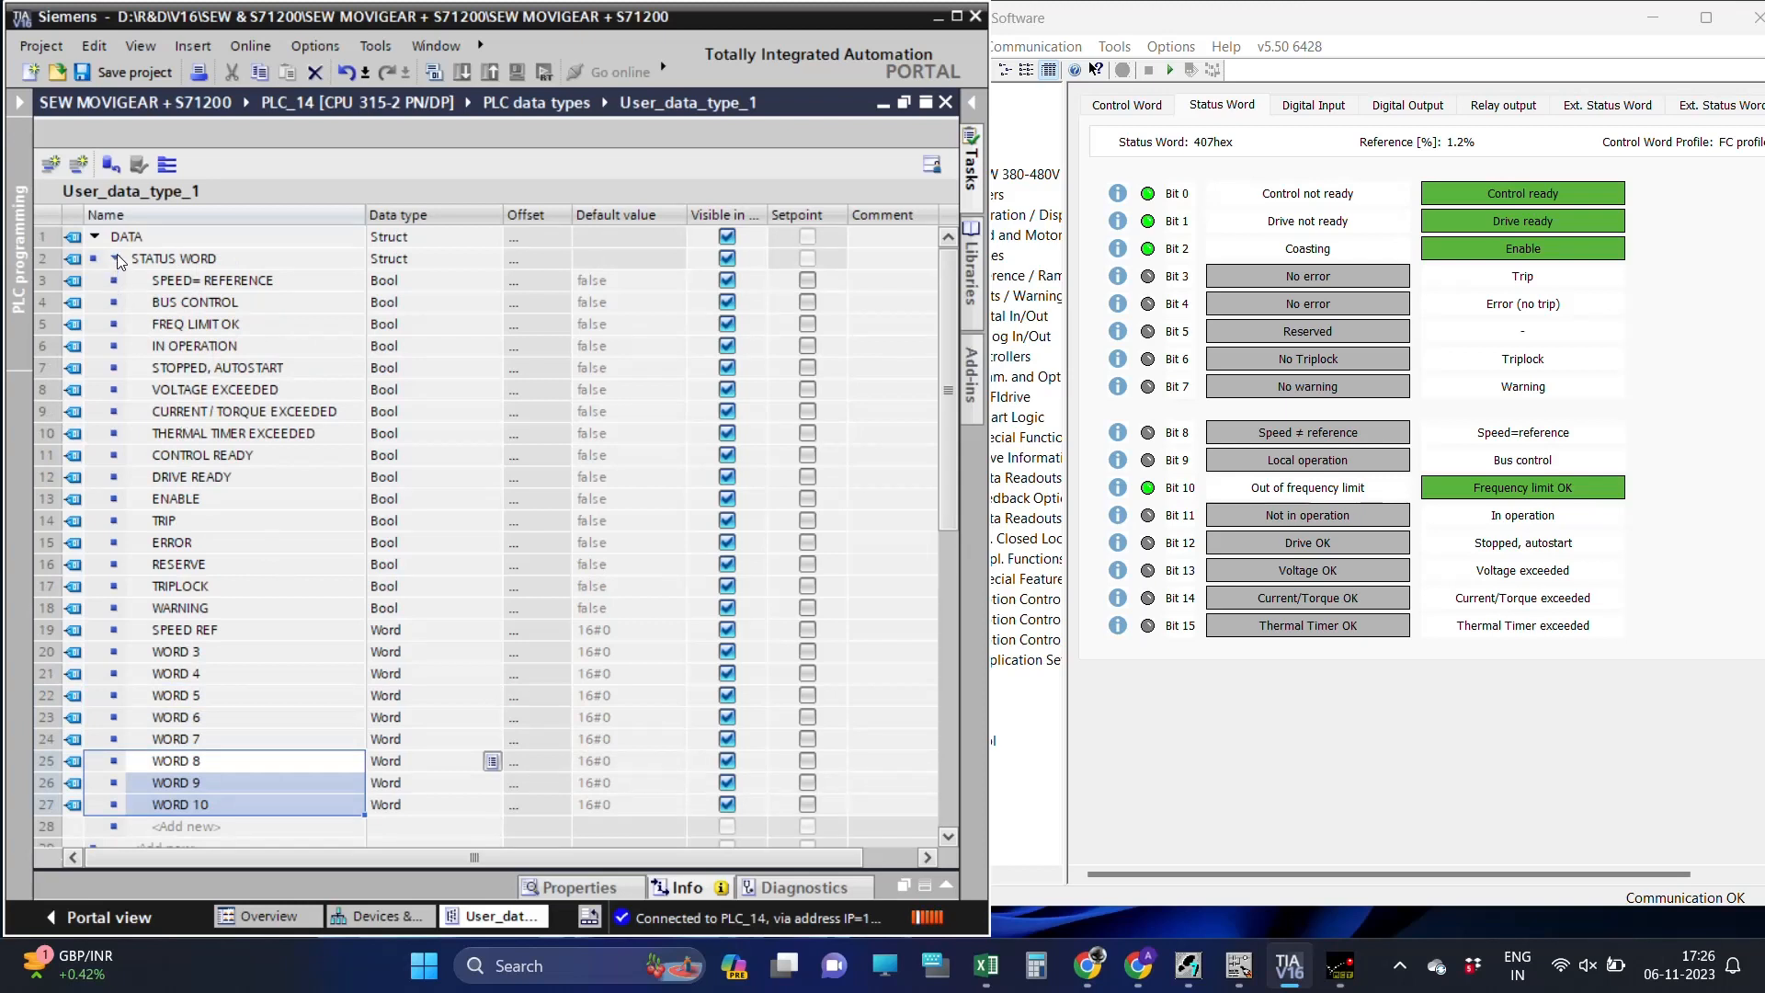
click(115, 257)
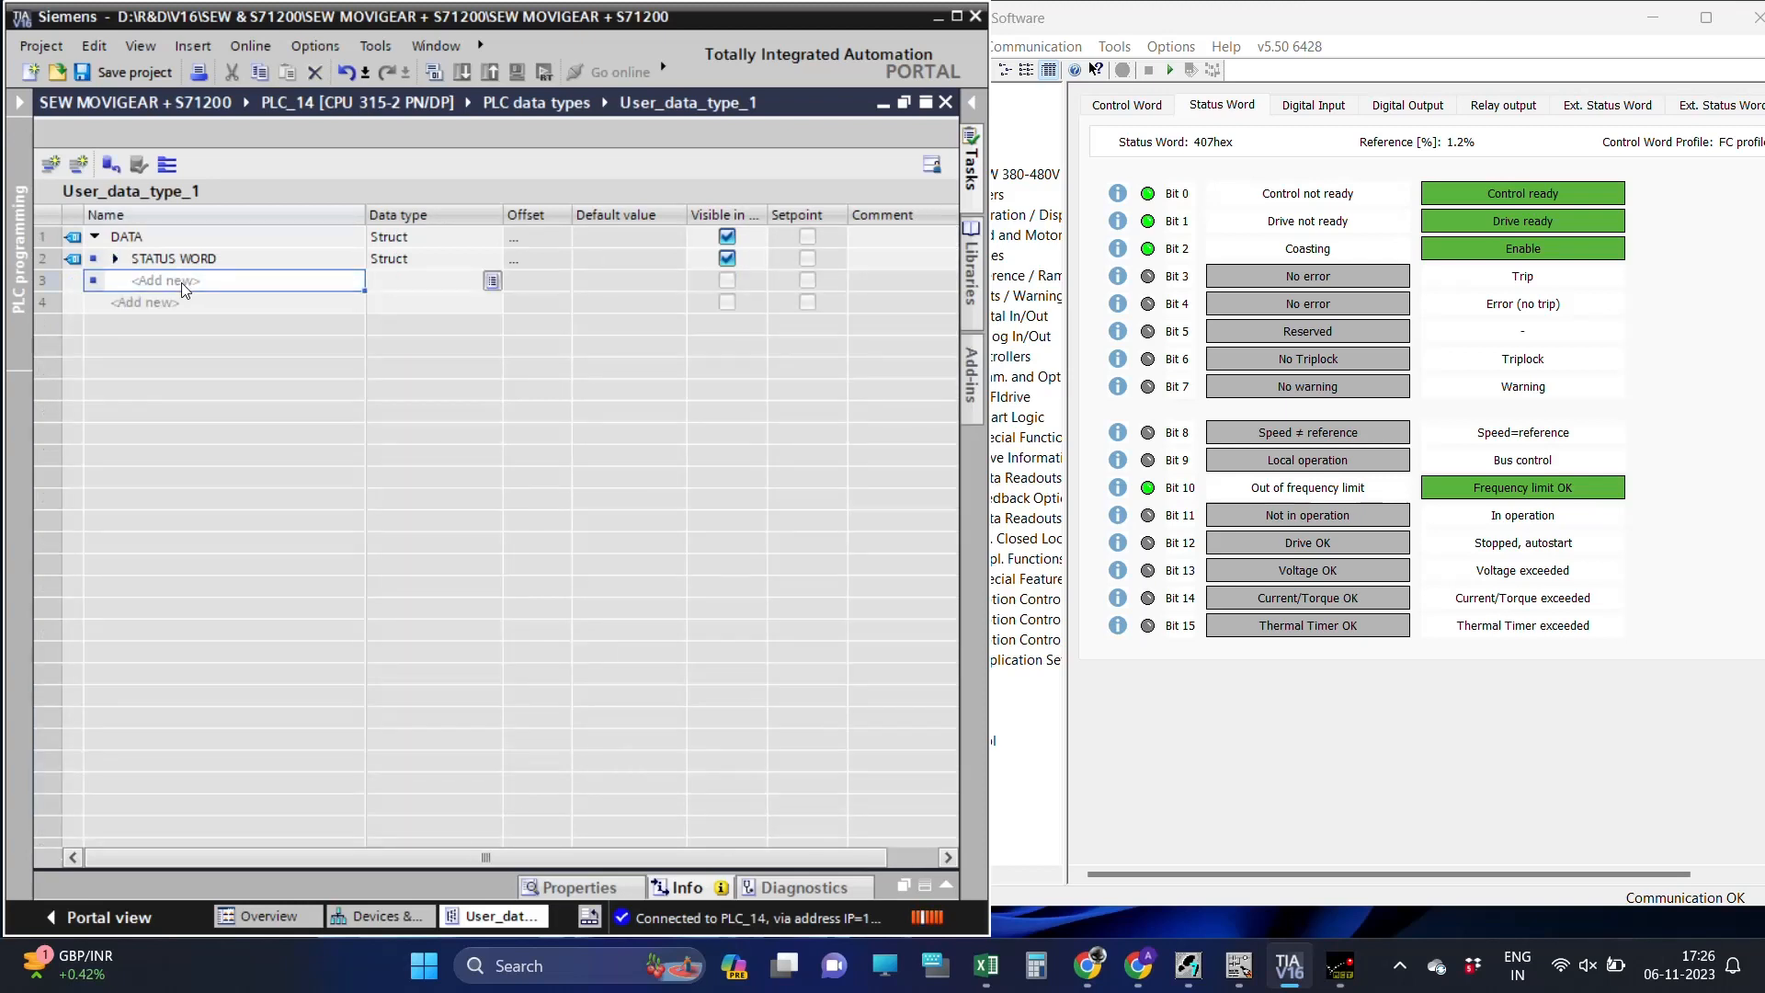
Add a CONTROL WORD struct with Bool bits for RELAY 1, RELAY 2, SELECTION LSB/MSB and REVERSE.
text(CONTROL WORD)
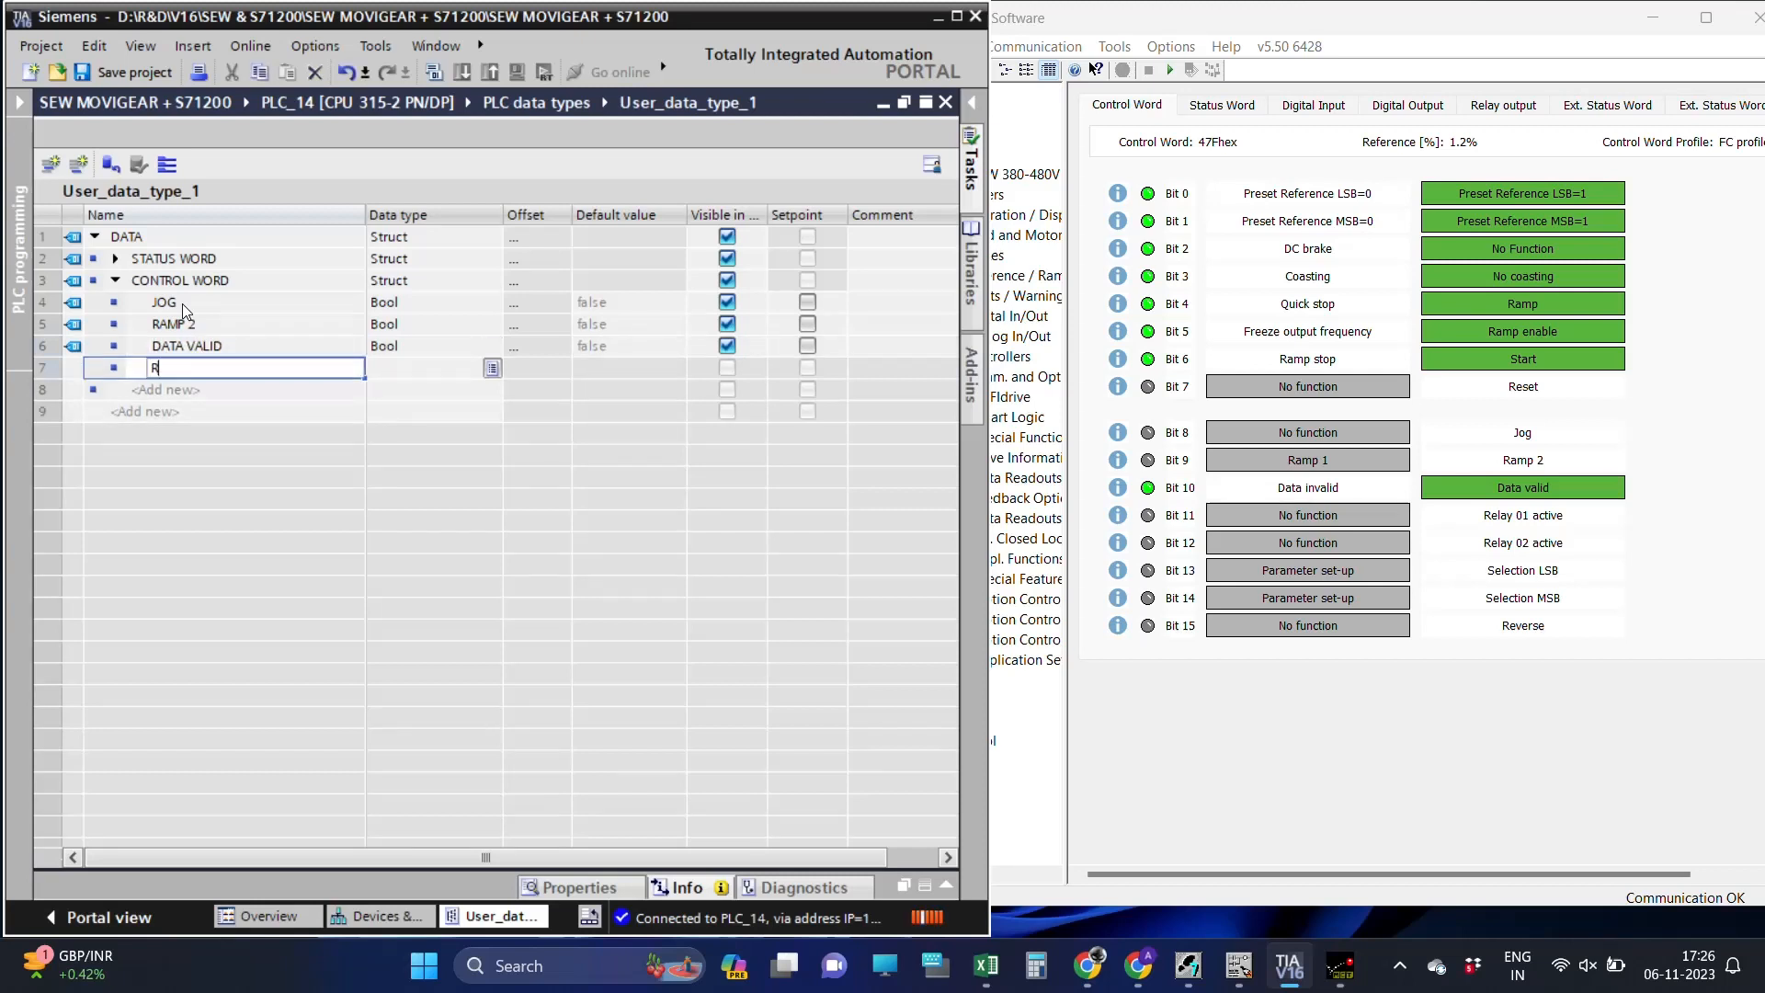
text(ELAY 1 ACTIVE)
click(224, 390)
text(RE)
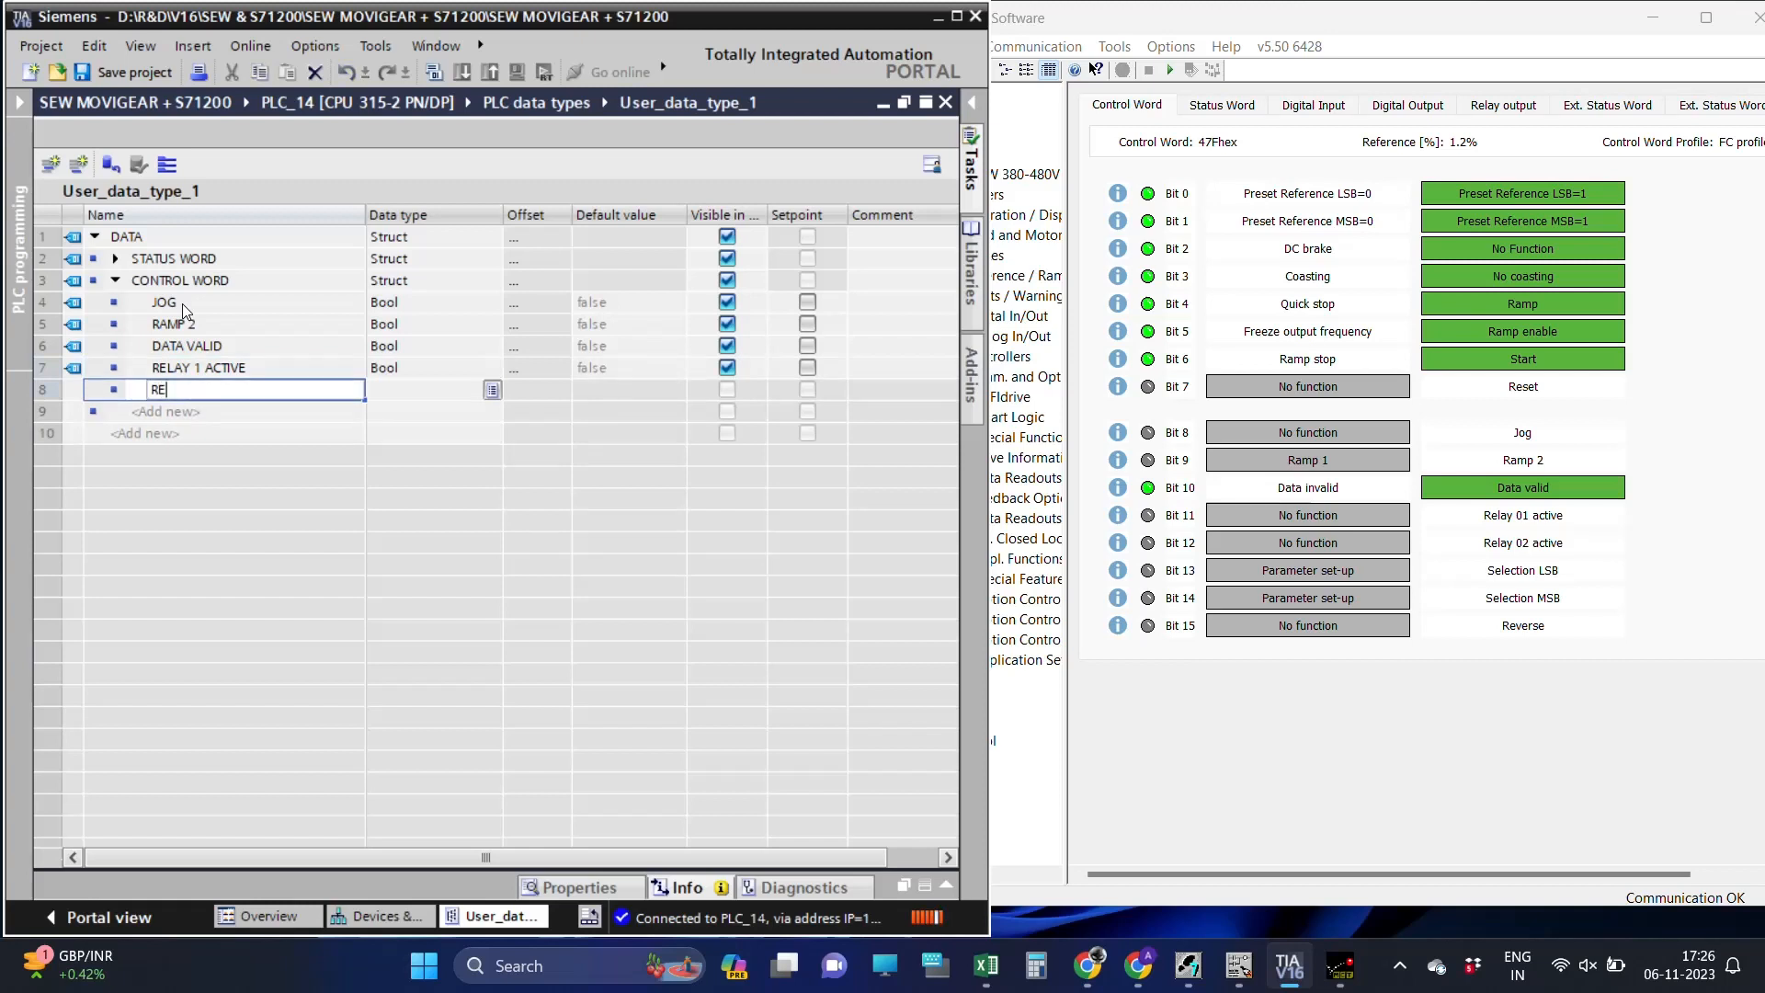
text(LAY 2 ACTIVE)
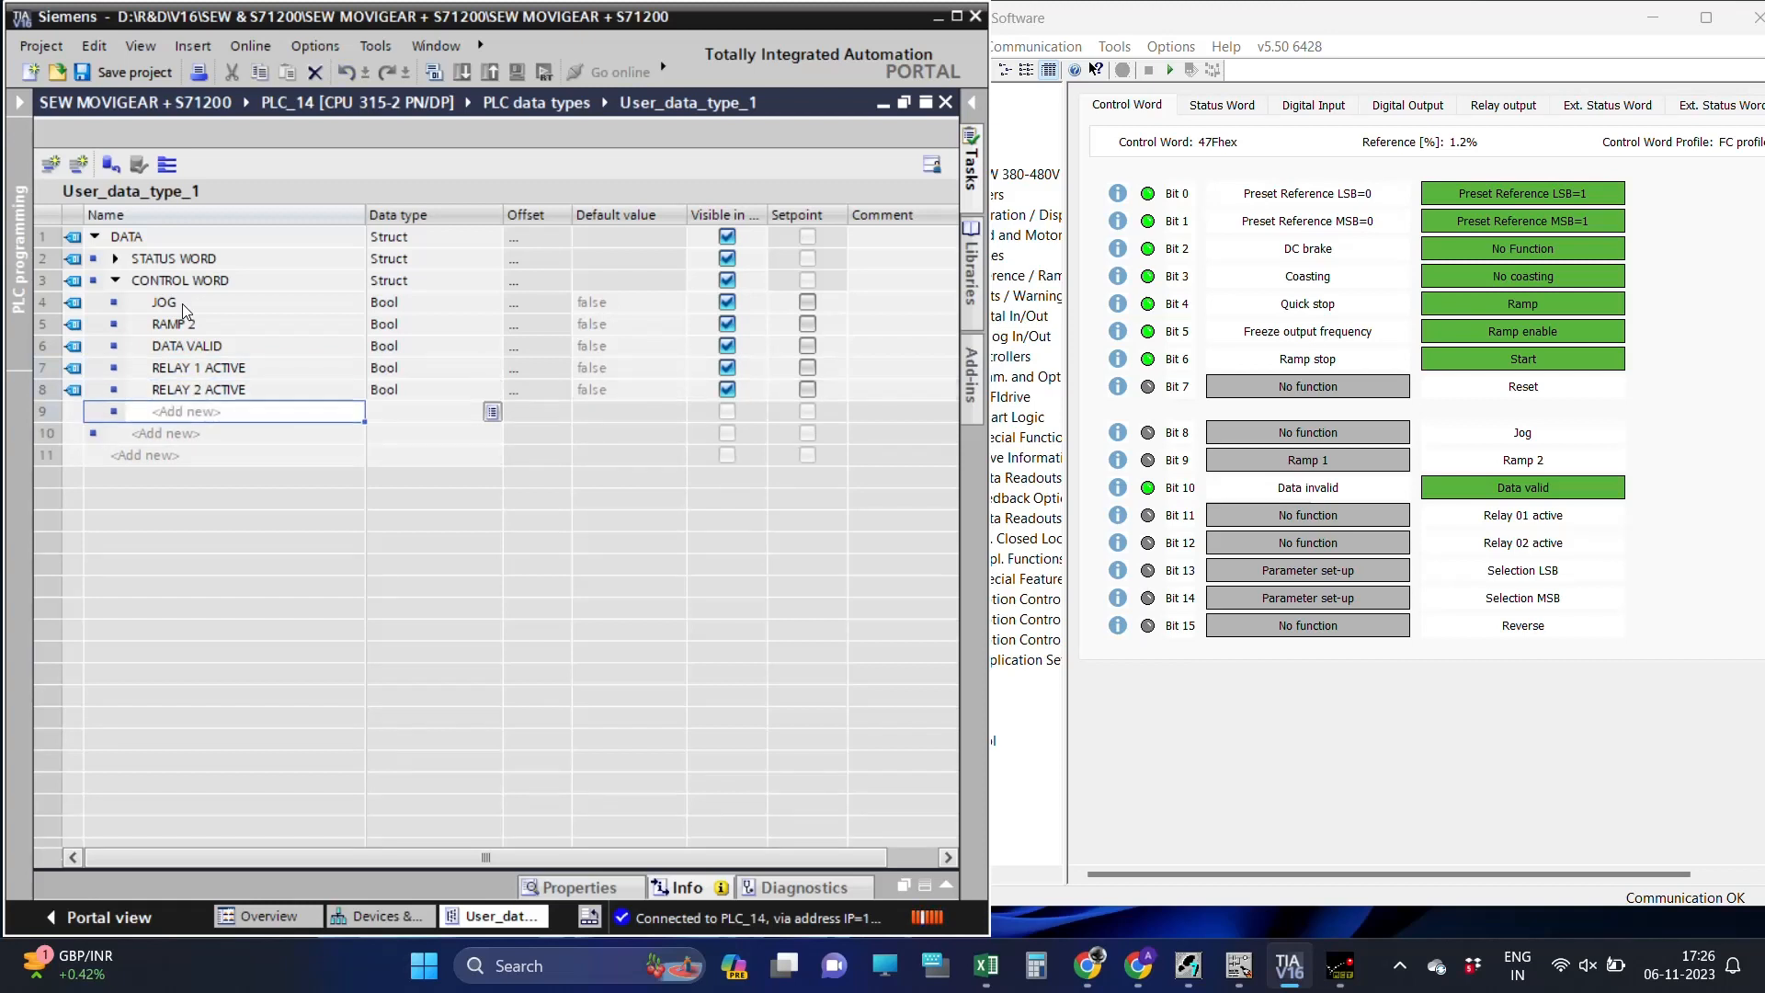
text(SELECTION LSB)
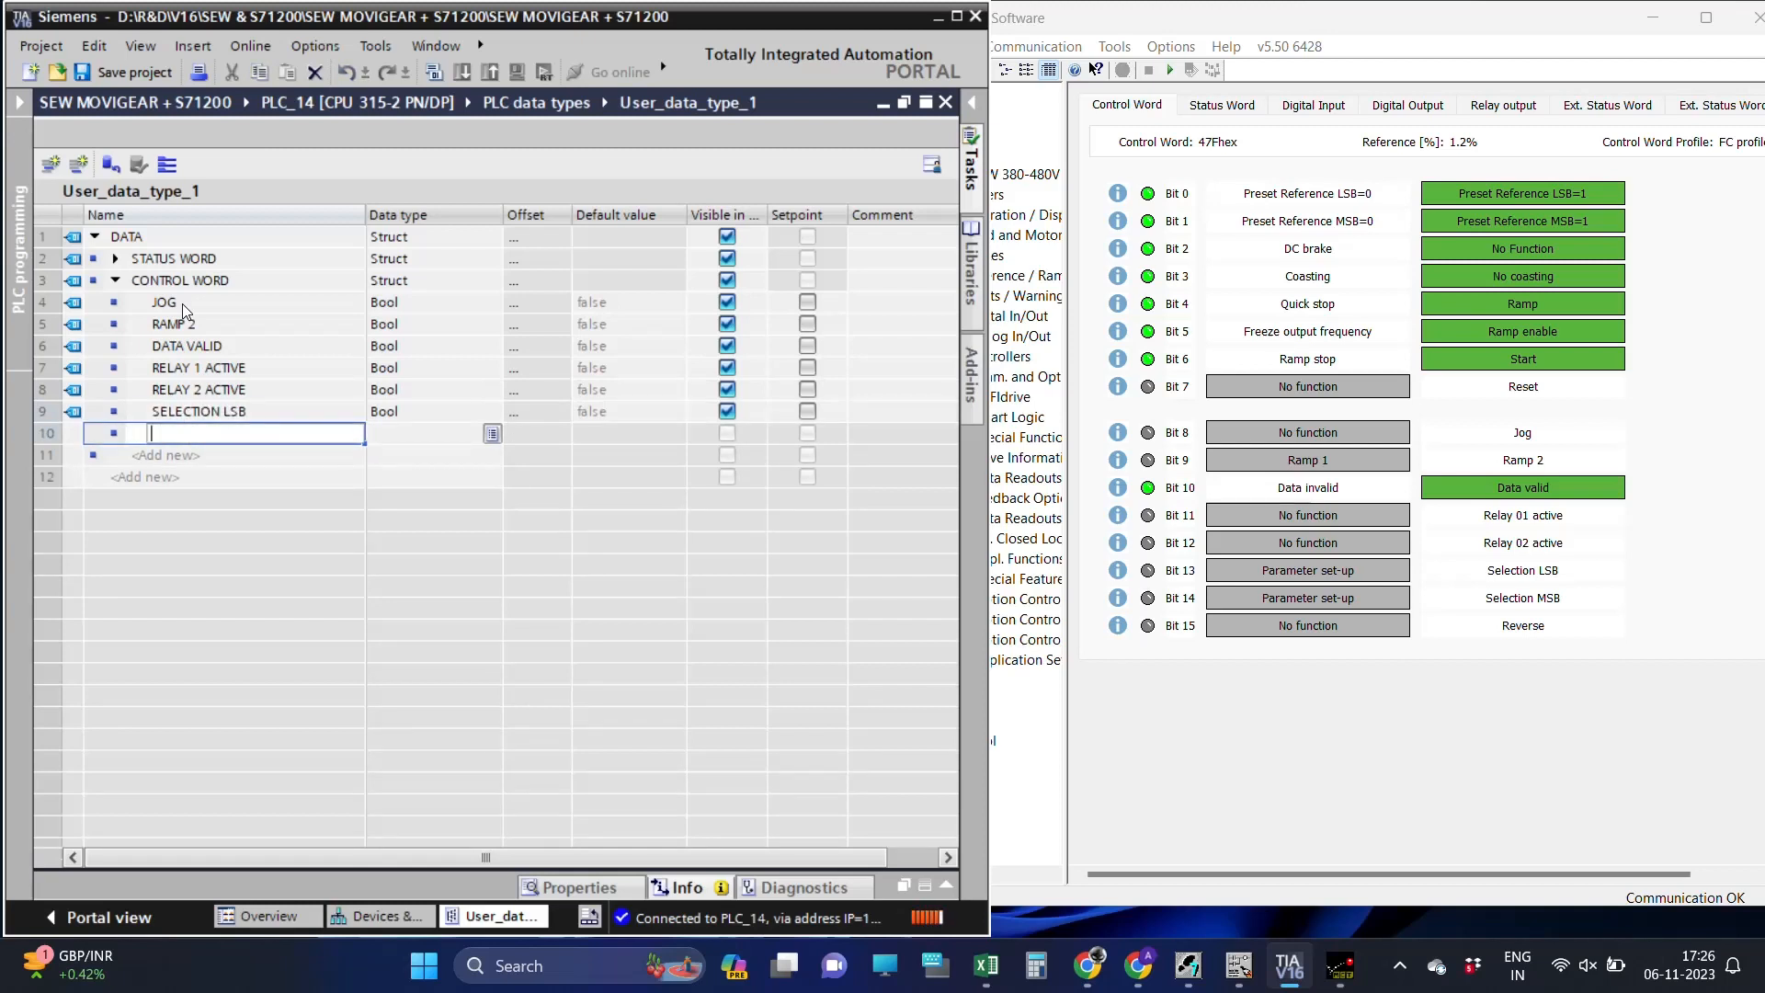
text(SELECTION MSB)
click(224, 456)
text(RE)
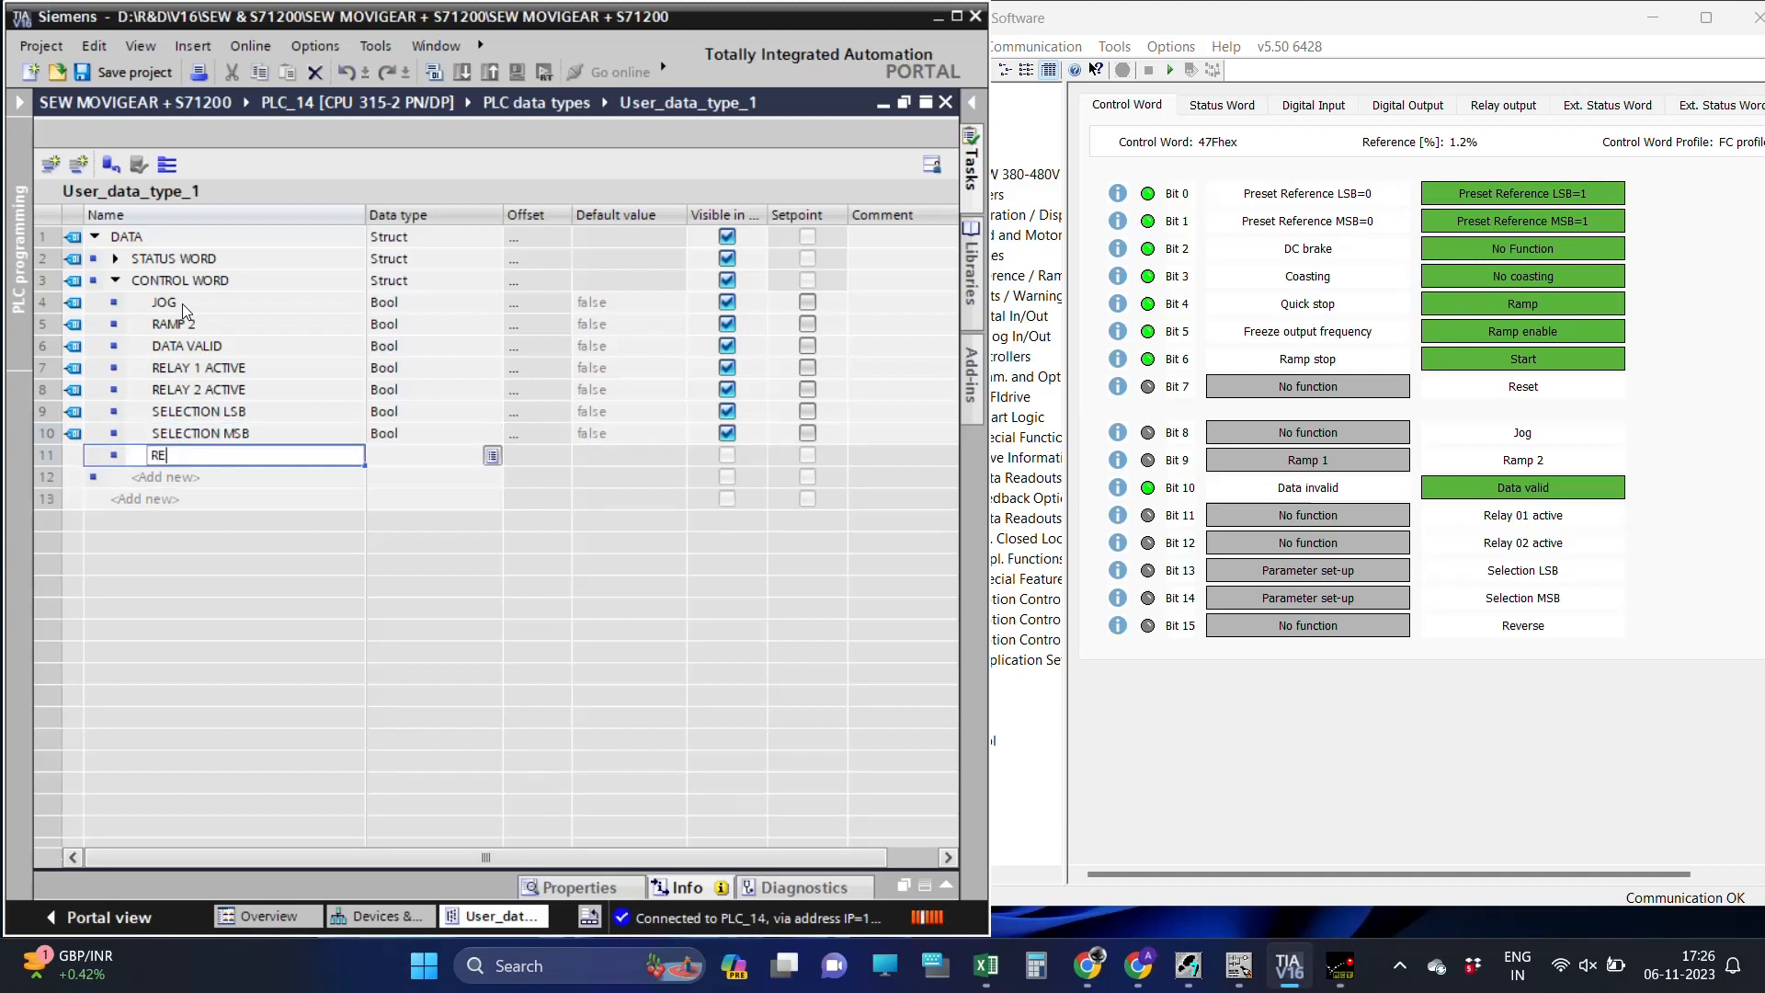
text(VERSE)
click(224, 476)
text(RE)
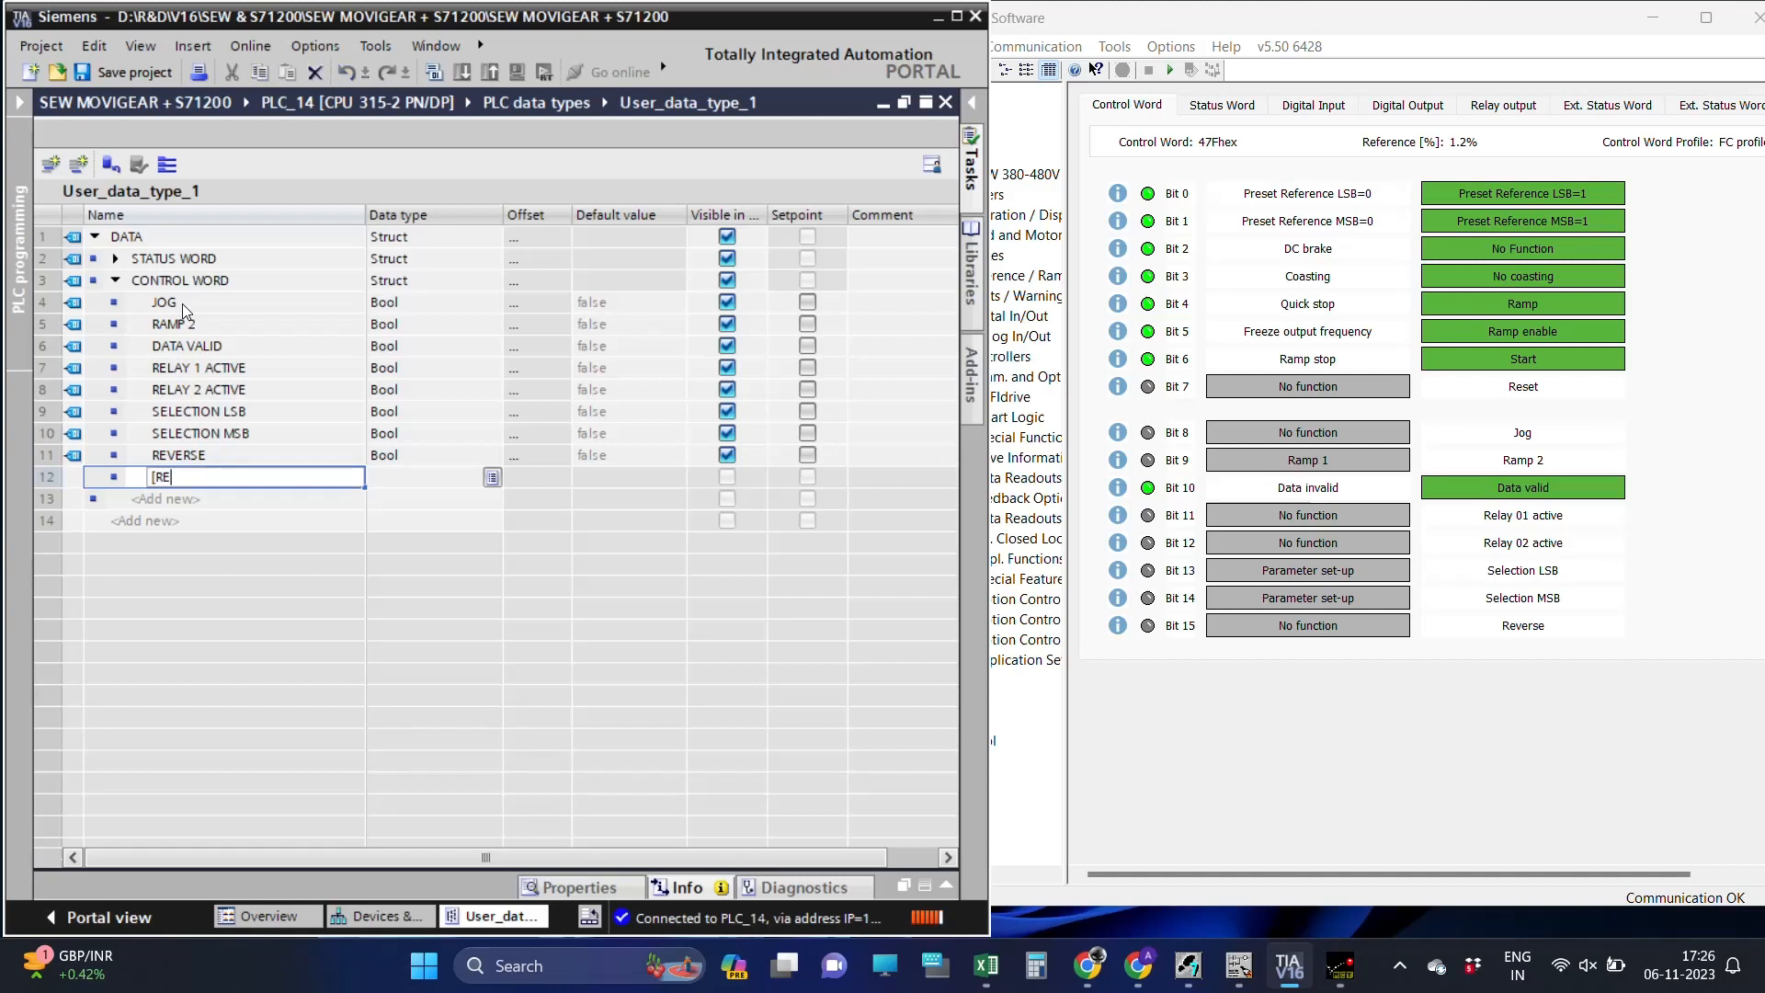
Add PRESET REF LSB=1, PRESET REF MSB=1, NO FUNCTION, NO COASTING and RAMP ENABLE bits.
text(PRESET REF)
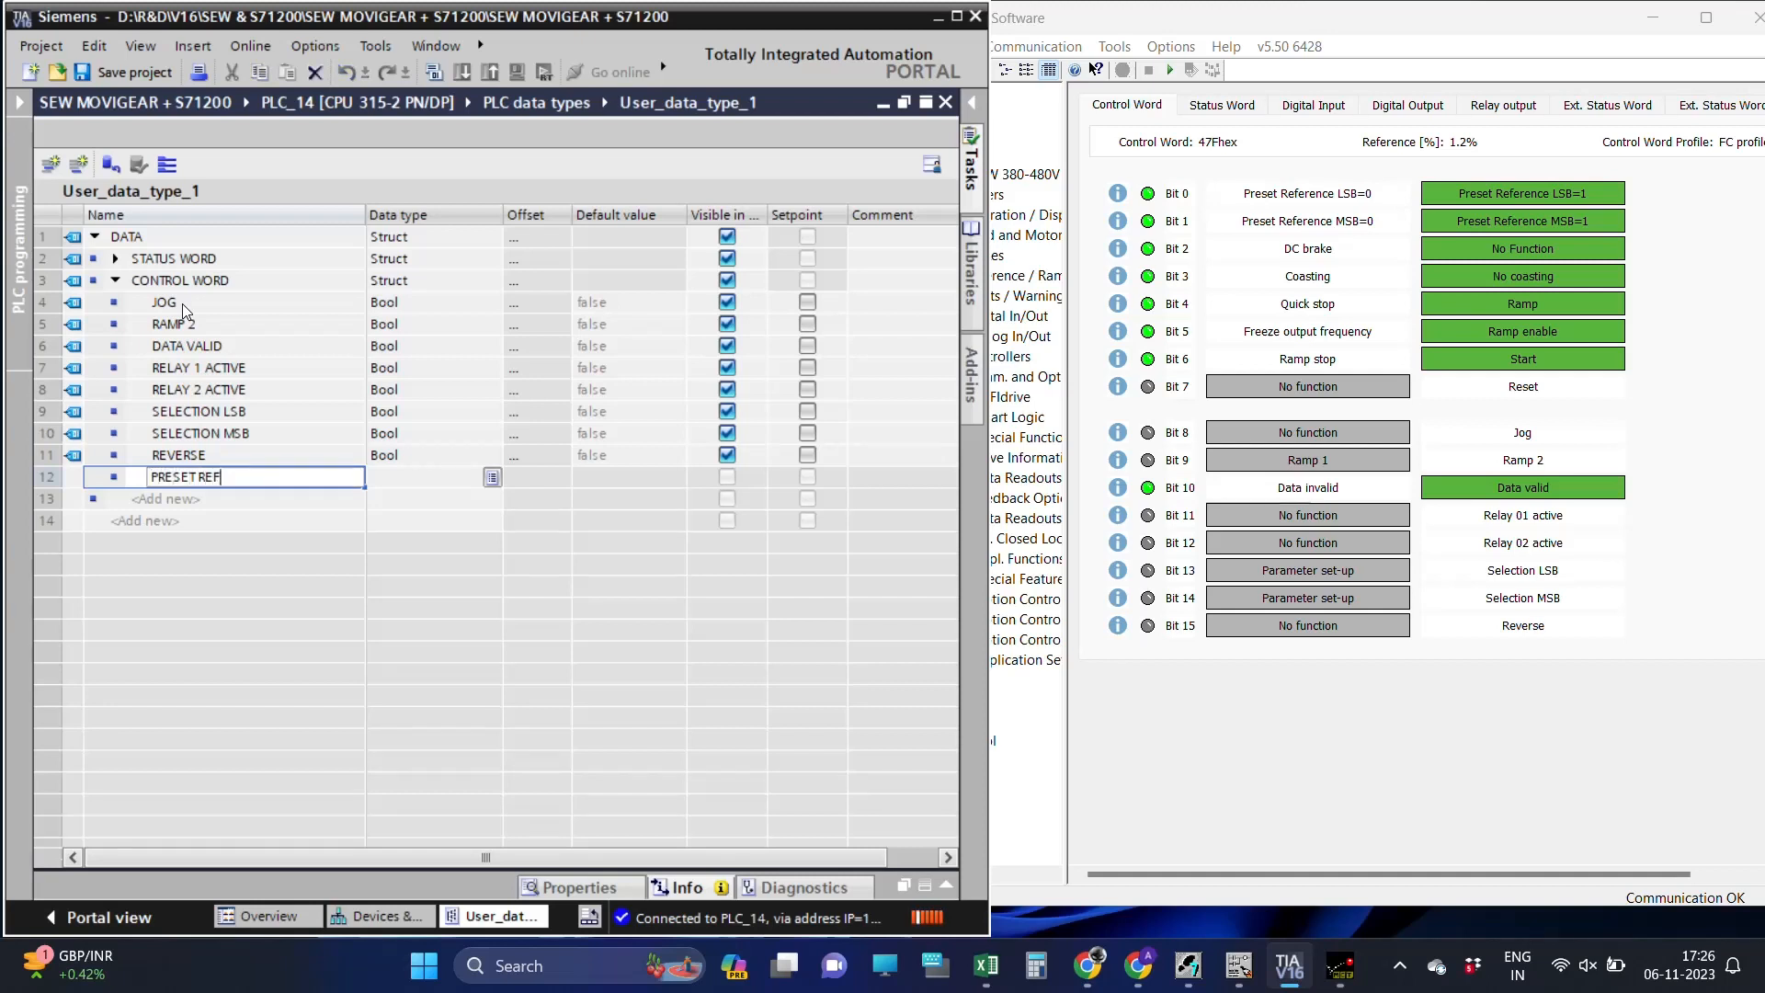
text(LSB)
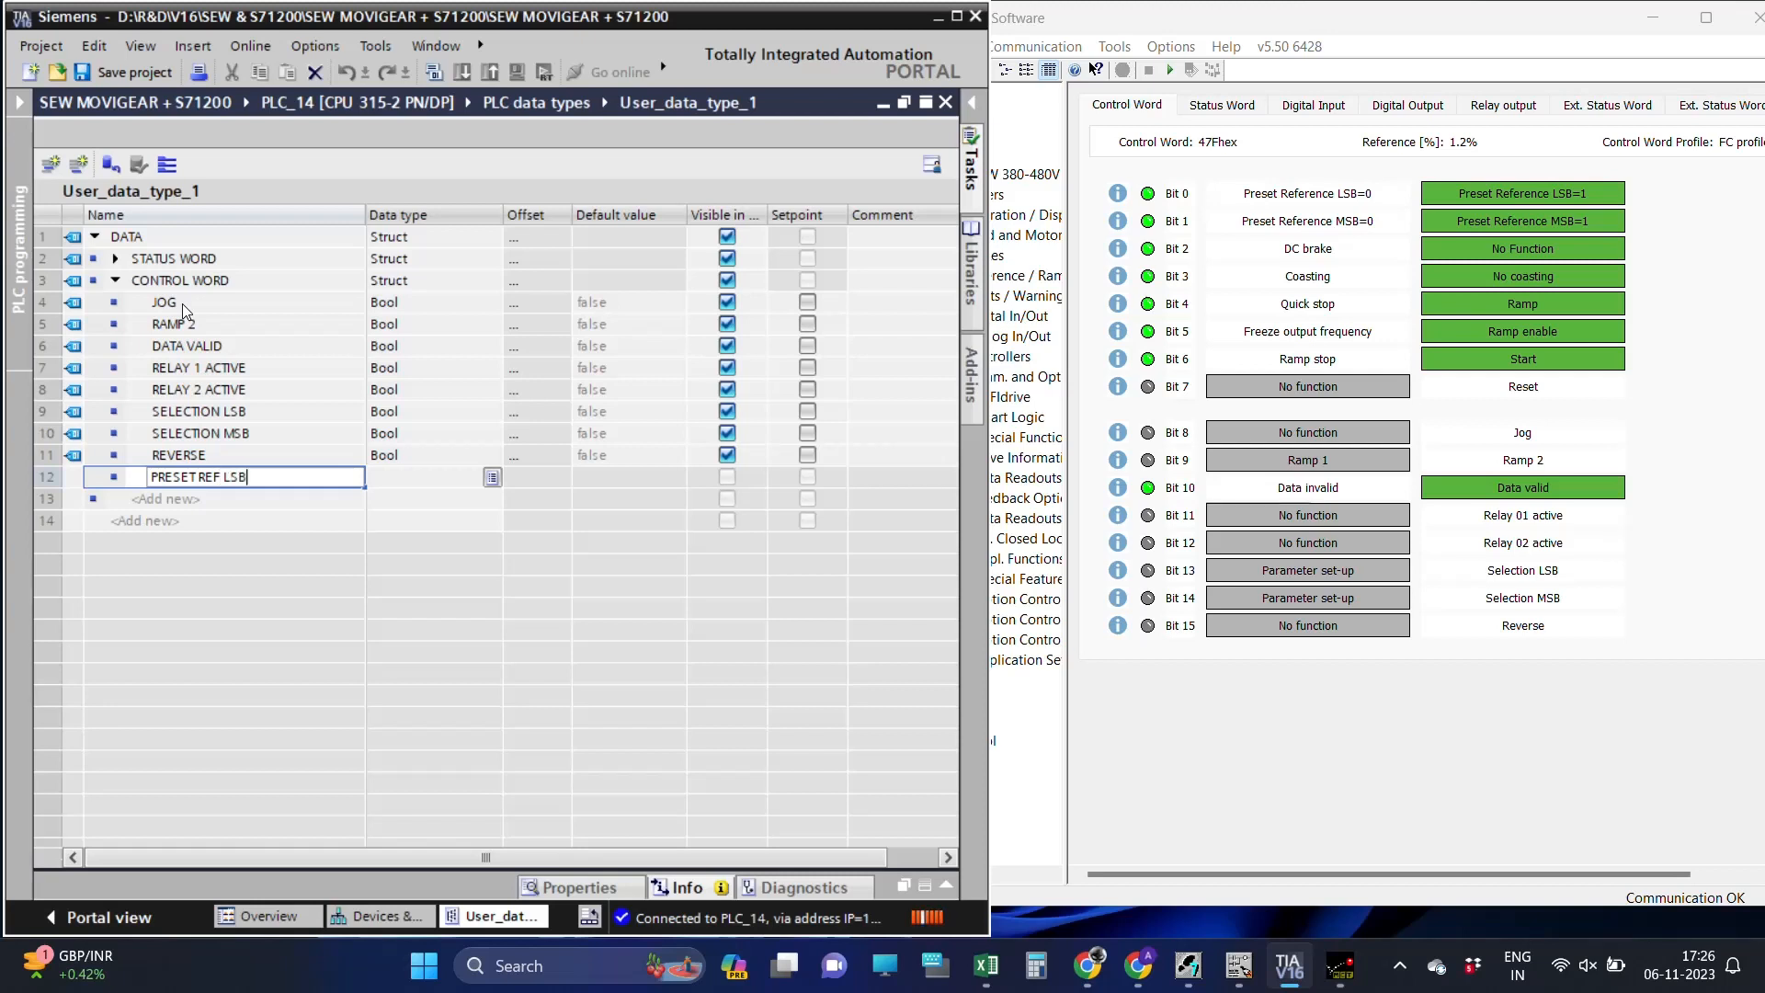
key(Return)
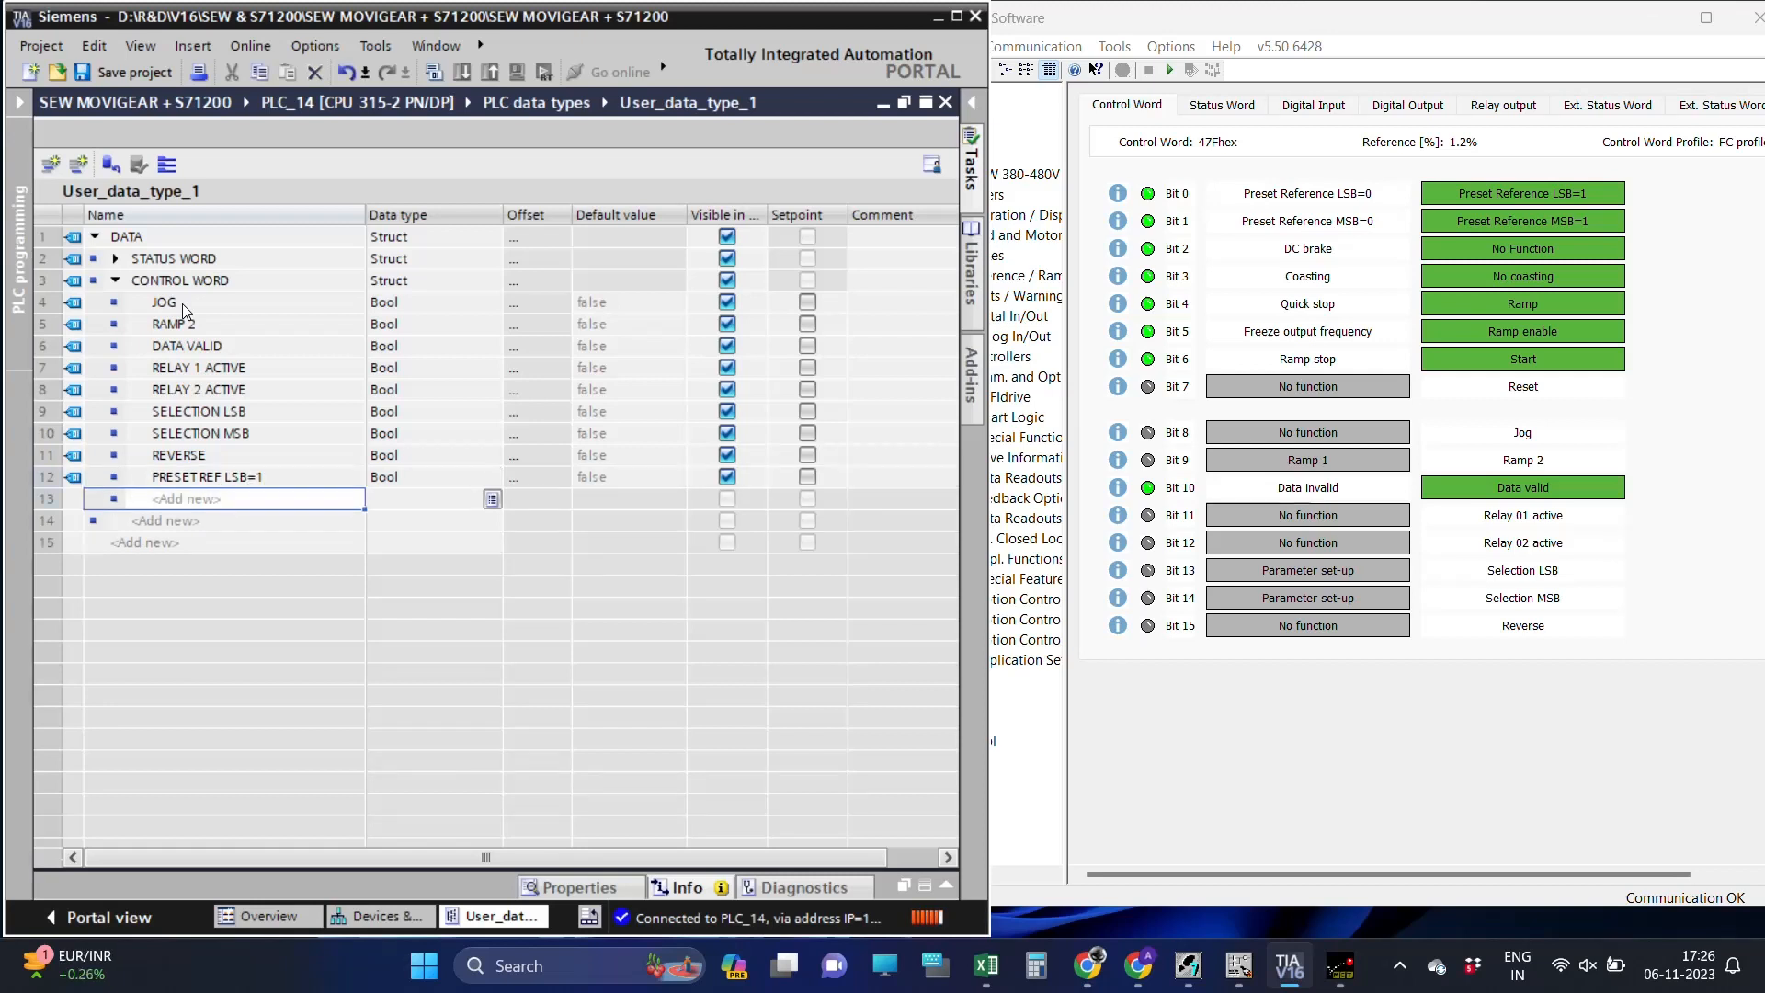
text(PRESET R)
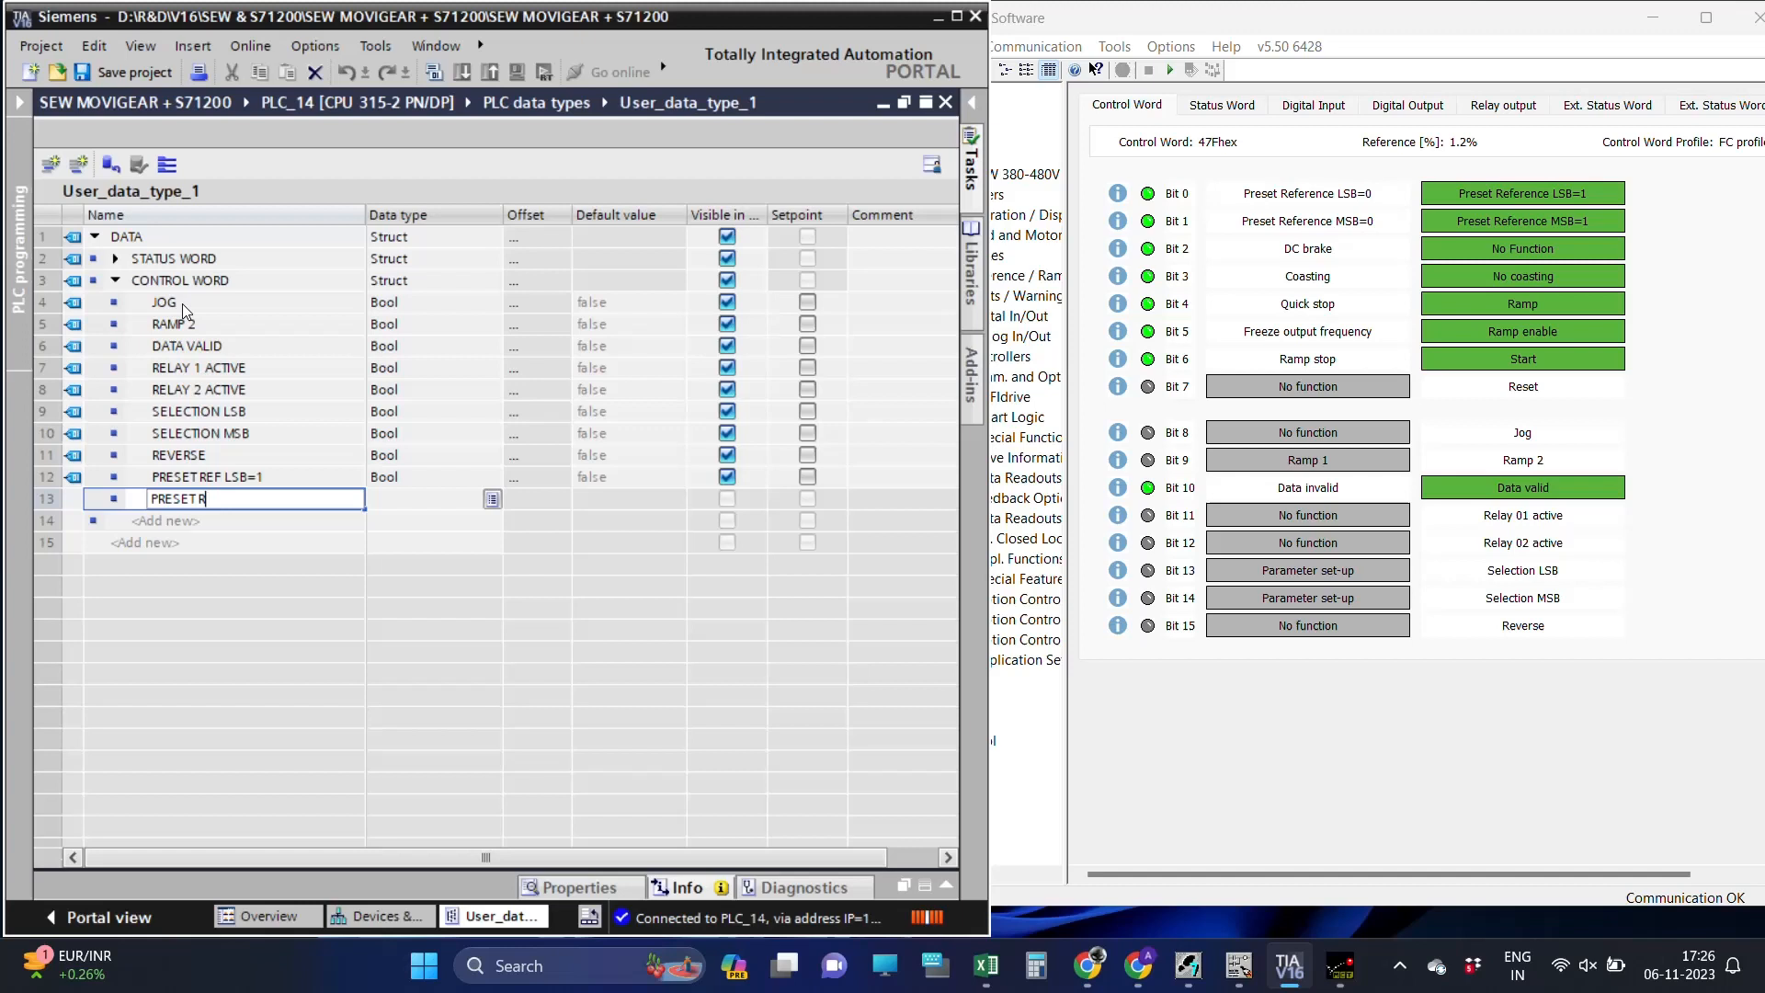
text(EF M)
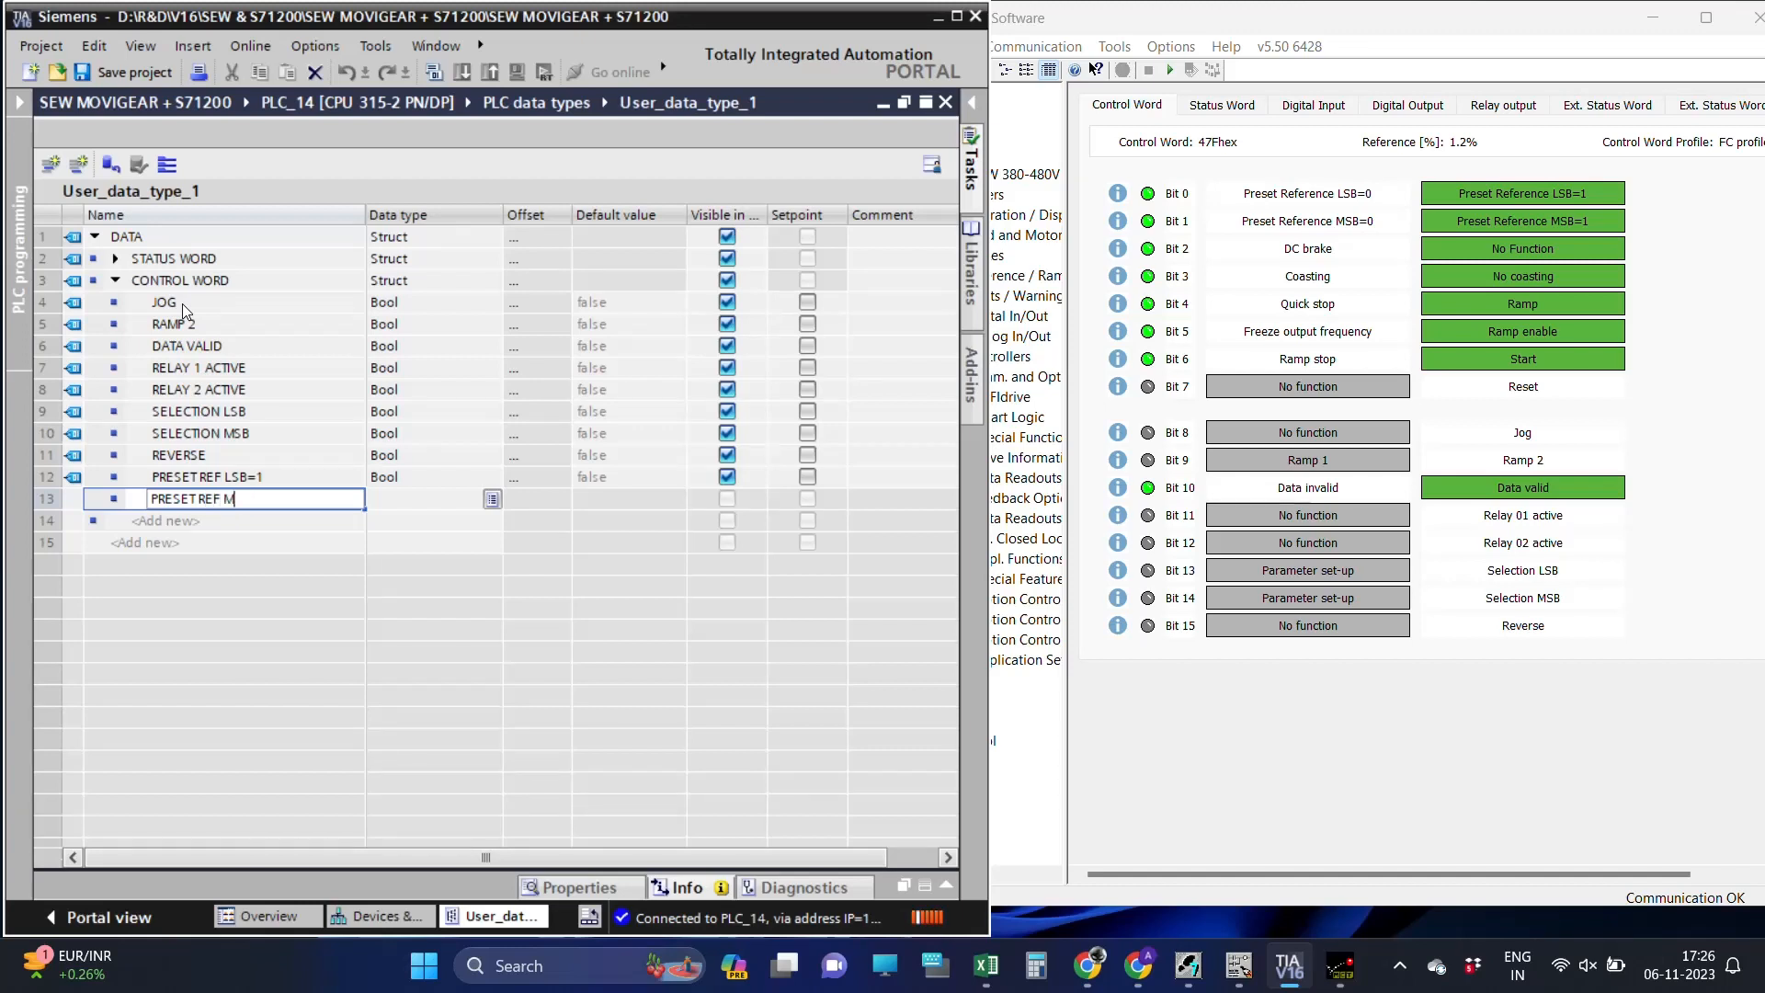
text(SB=1)
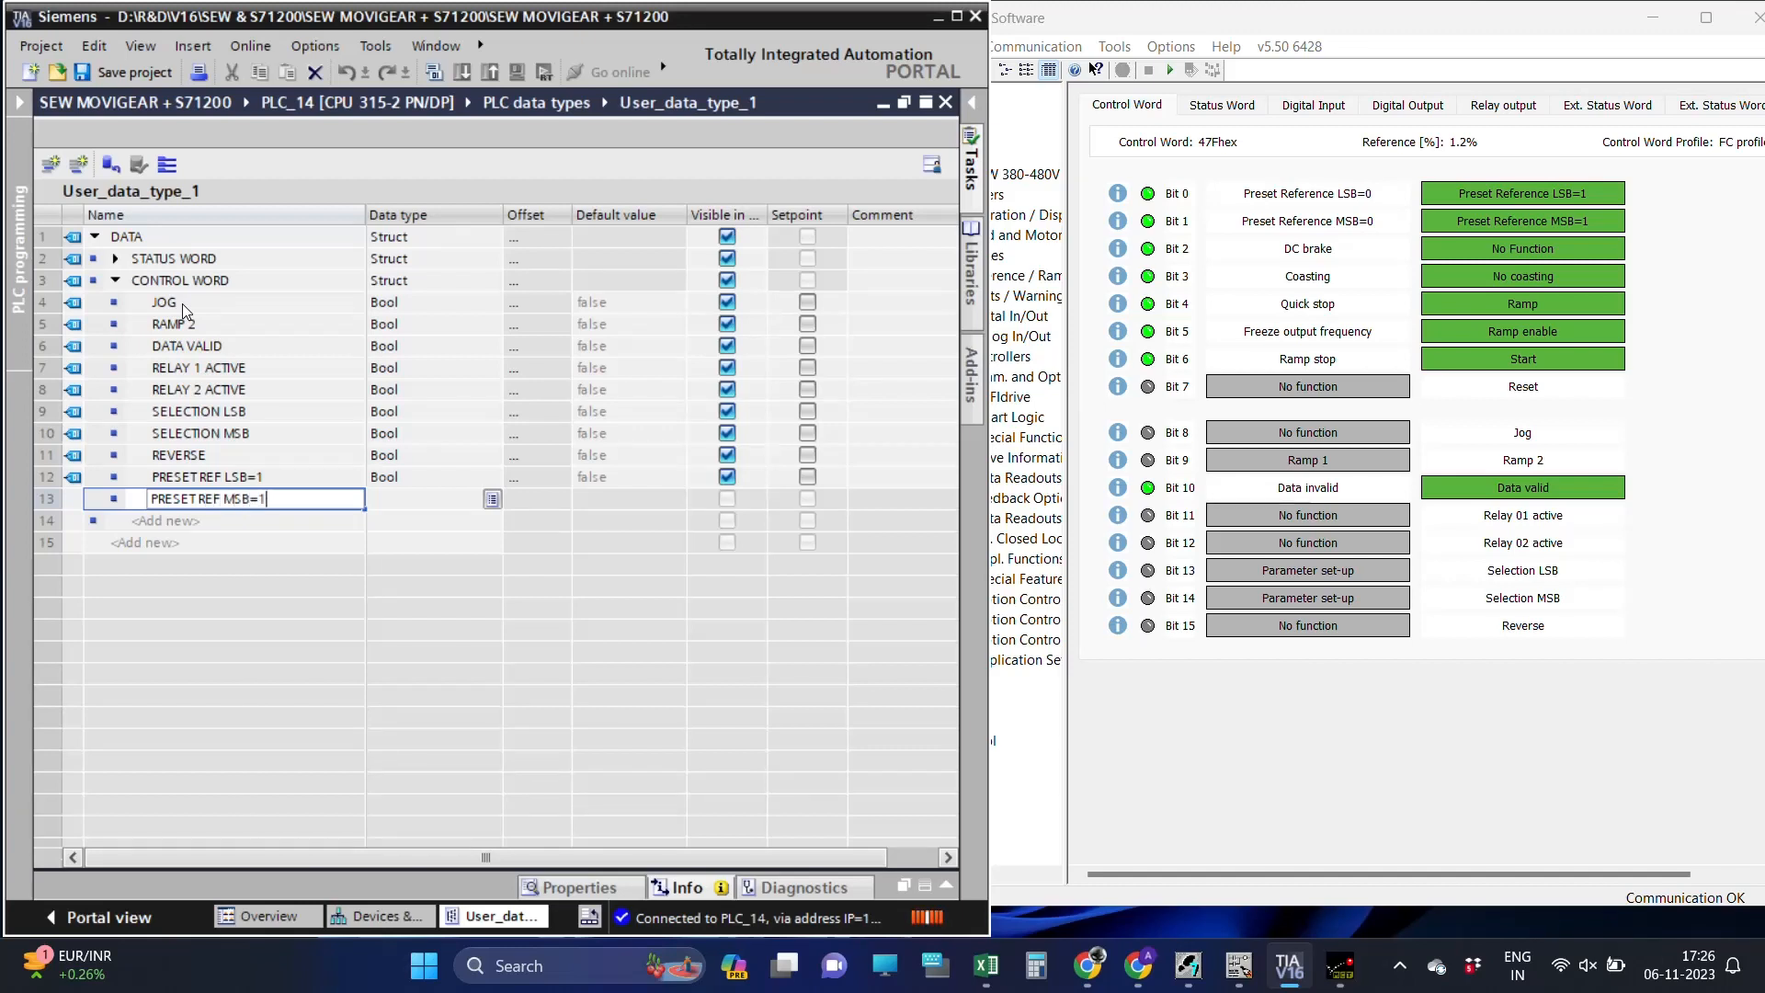
text(NO FUNCTIO)
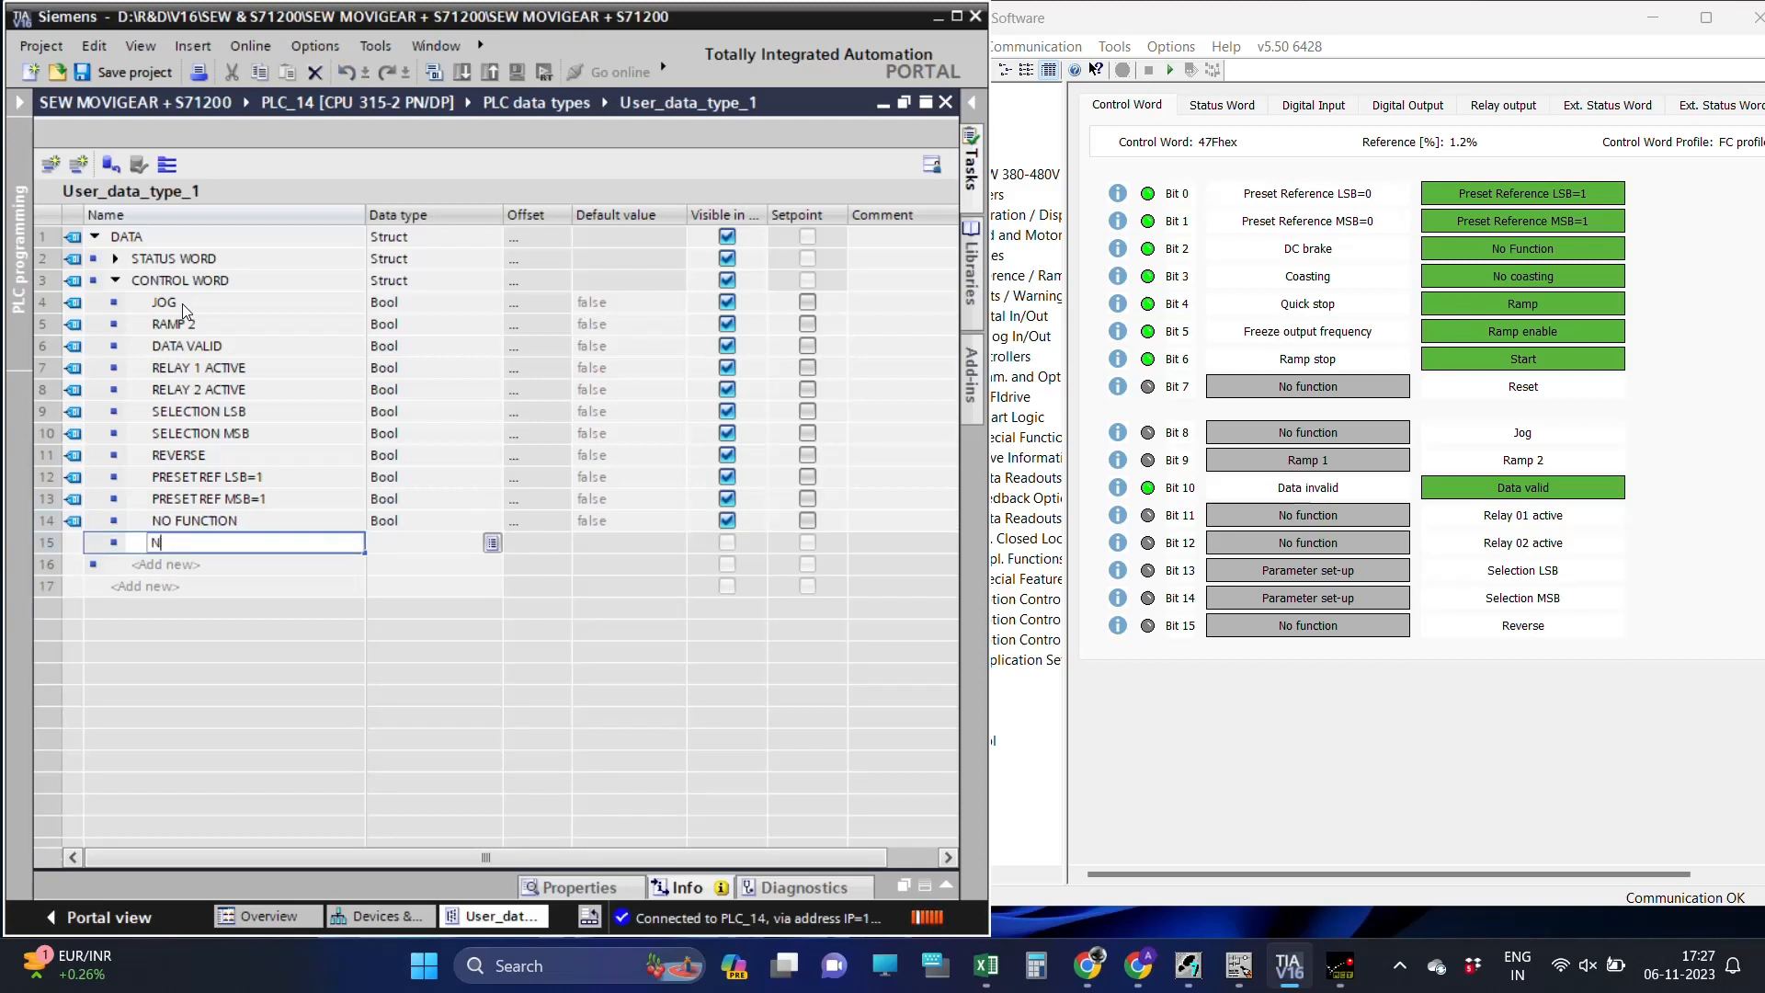
text(NO COASTN)
click(224, 565)
text(RA)
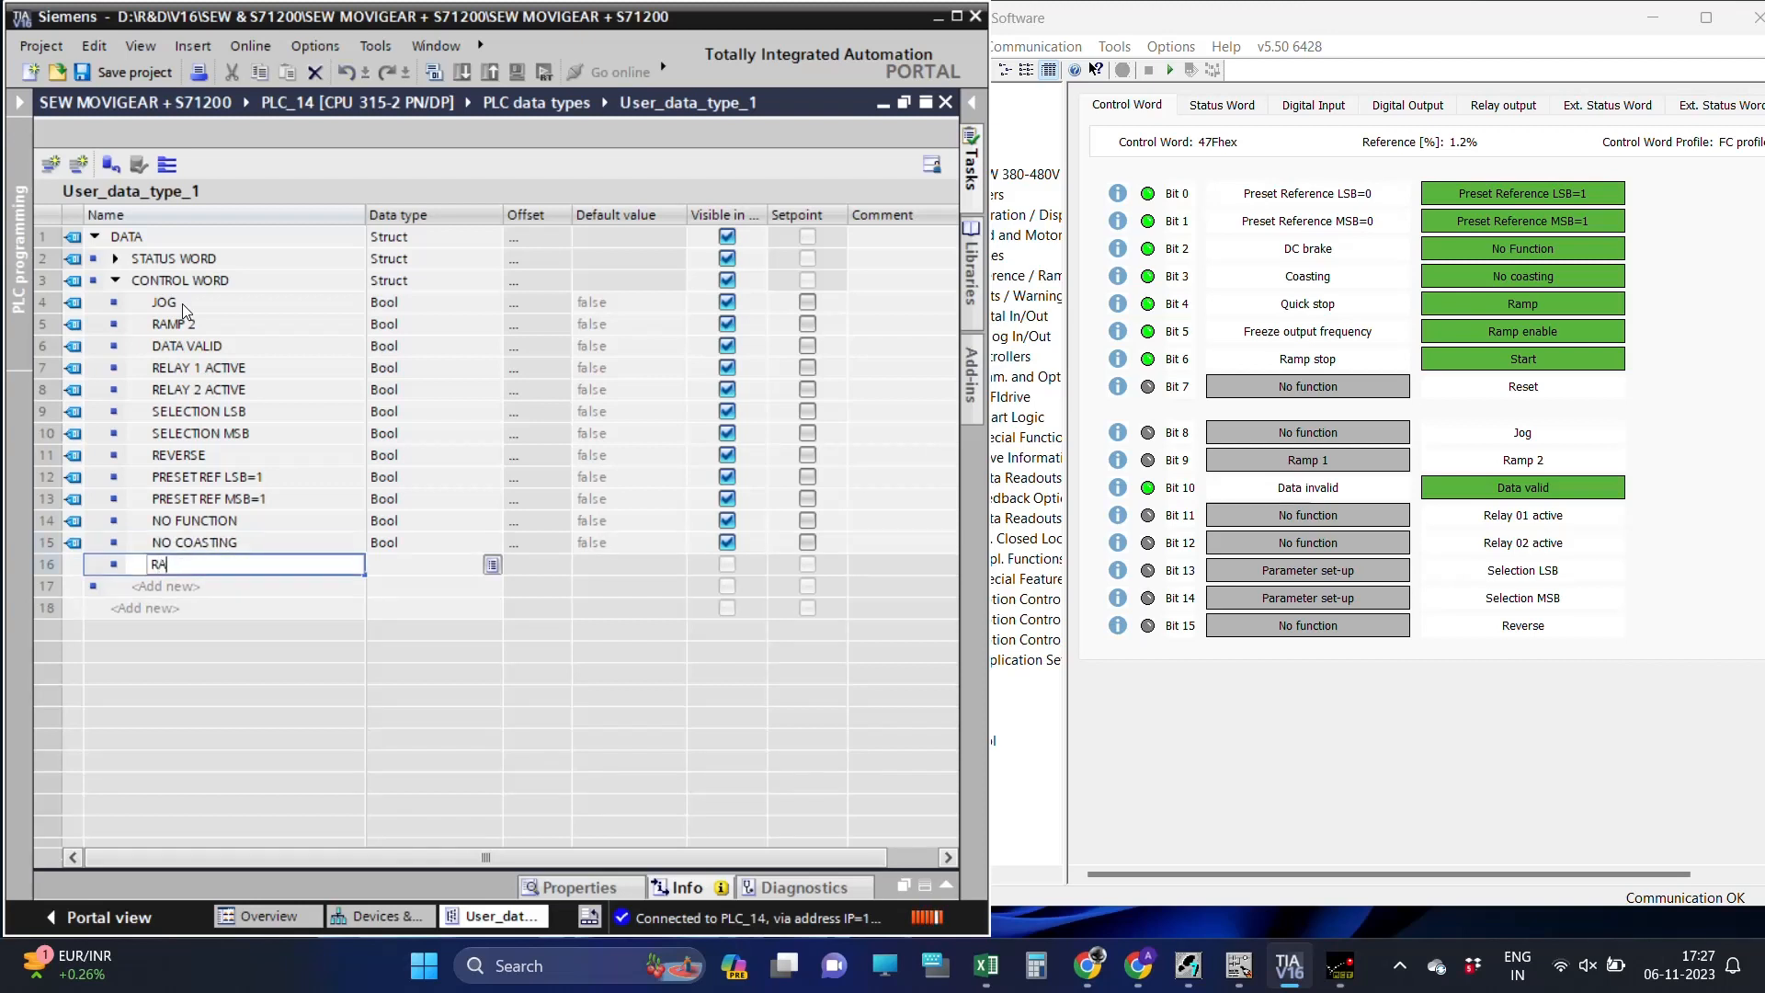
key(Return)
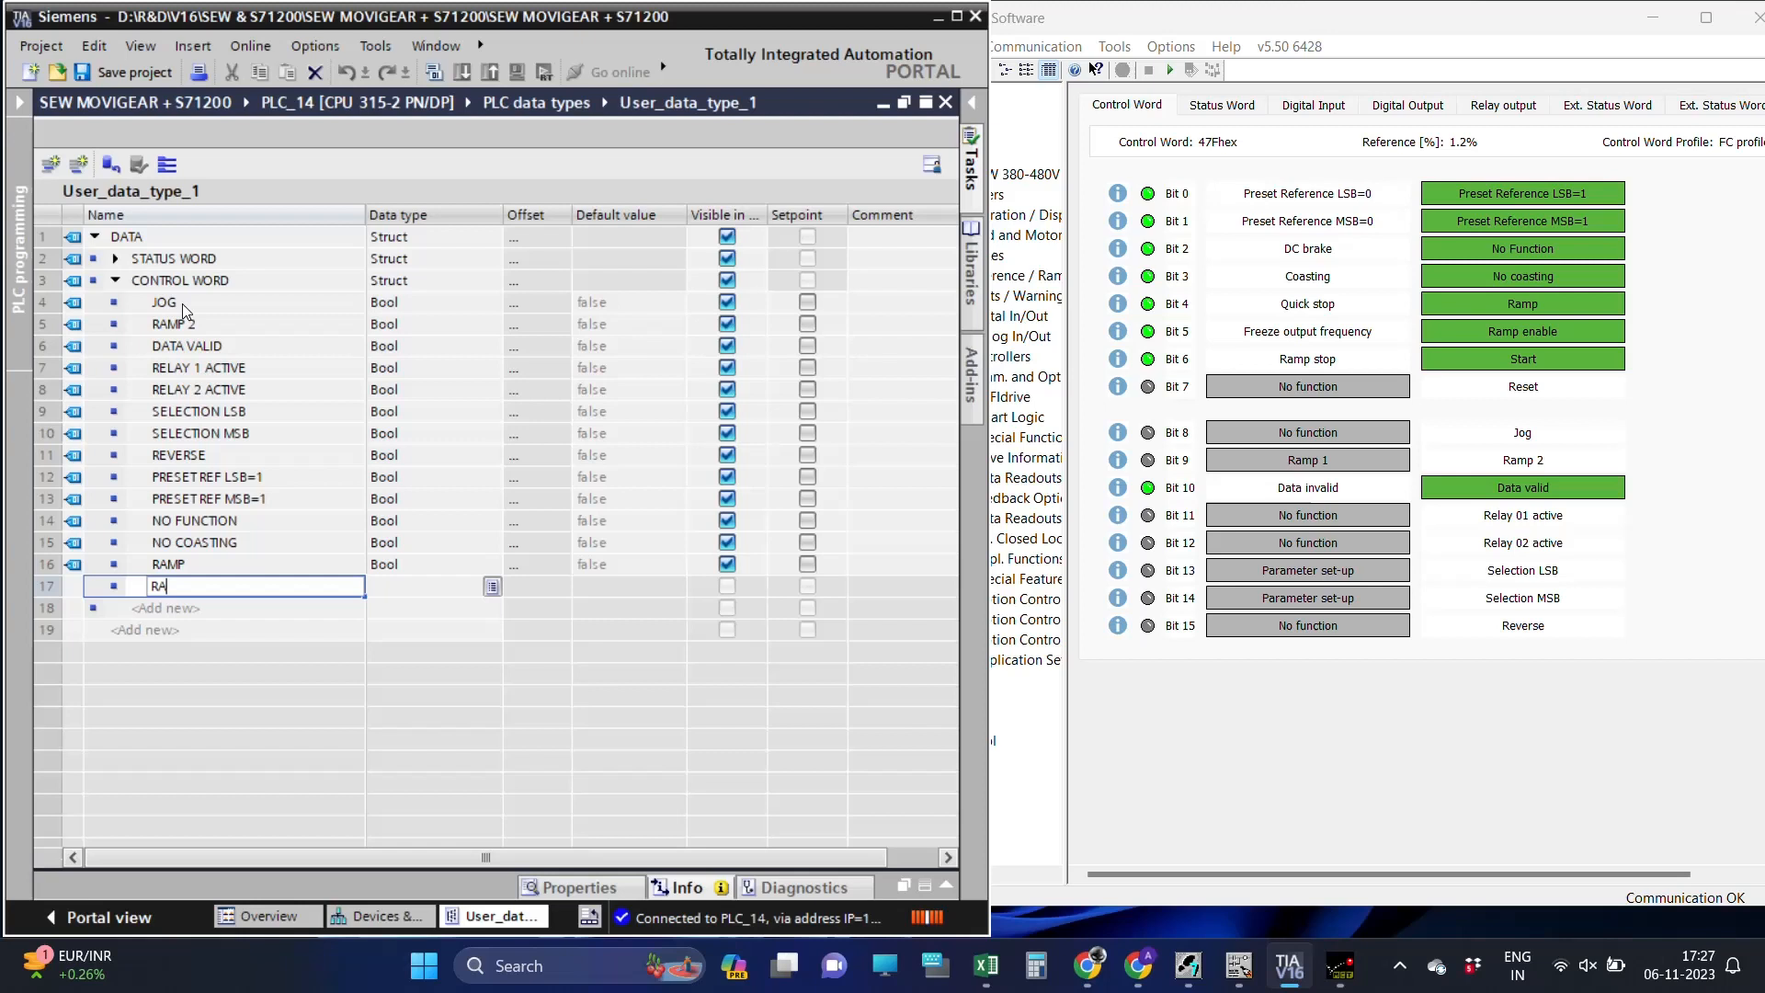
text(MP ENABLE)
click(225, 606)
text(START)
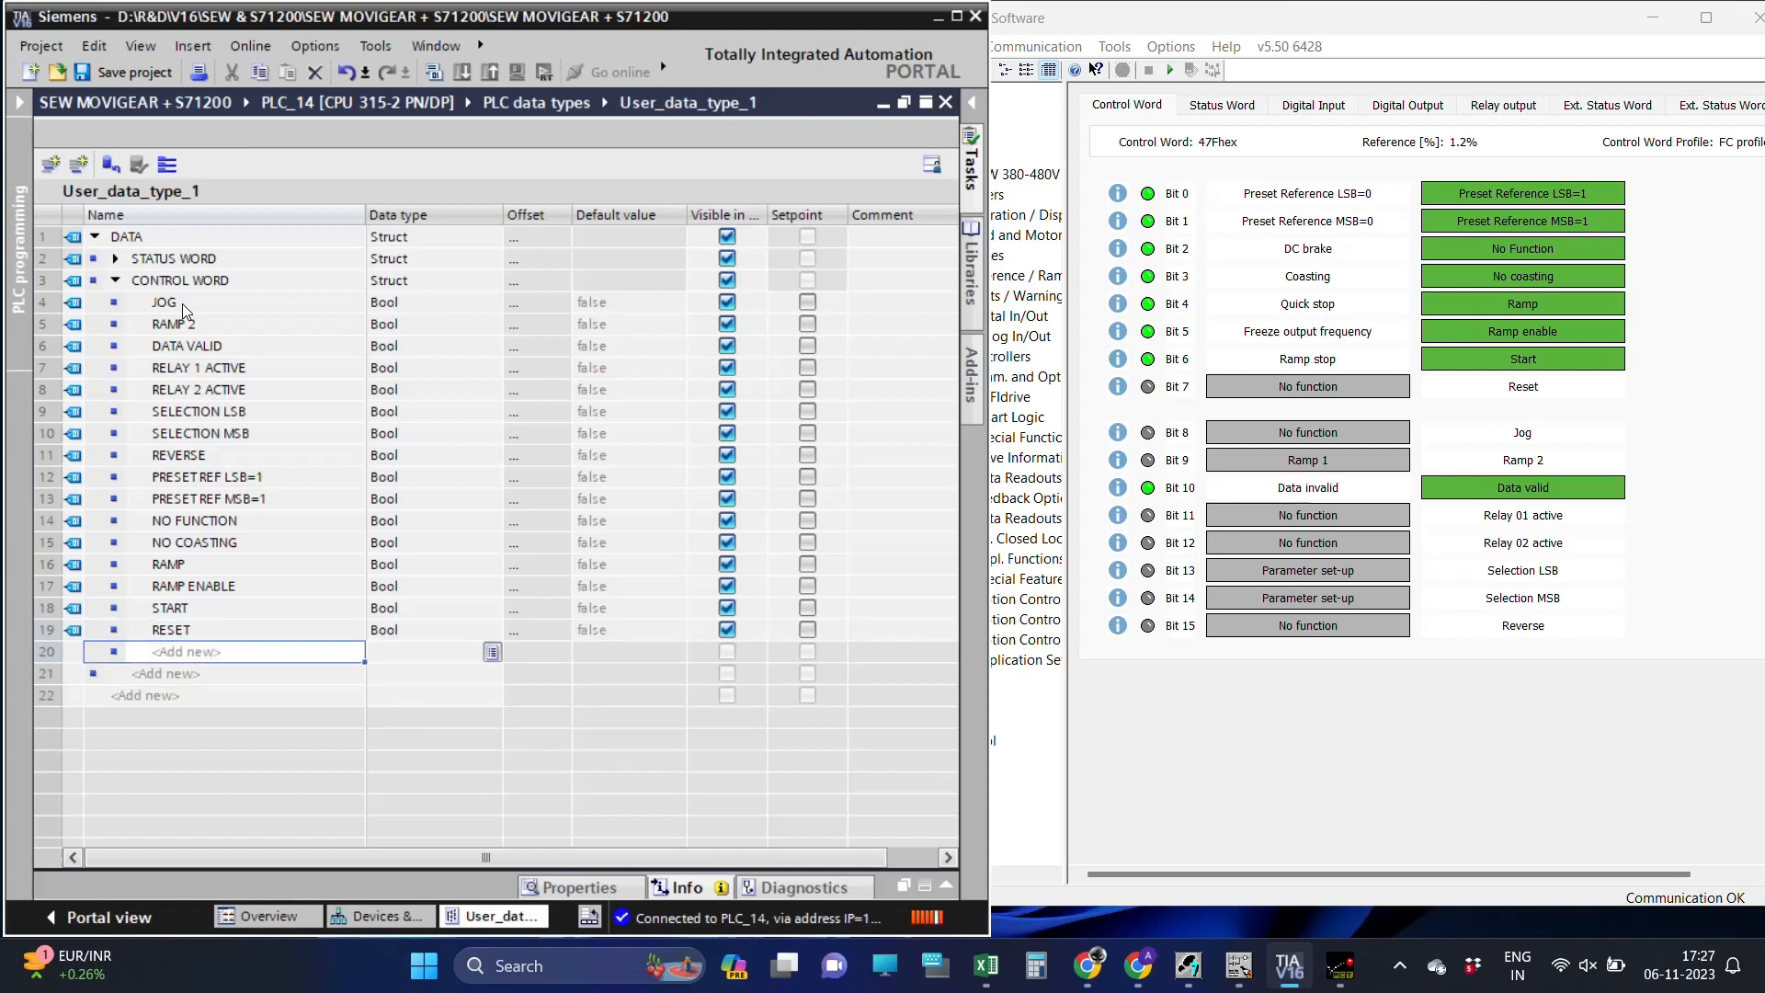
End CONTROL WORD with Word members SPEED REFERENCE and WORD 3 to WORD 8, then collapse it.
text(ACTUA)
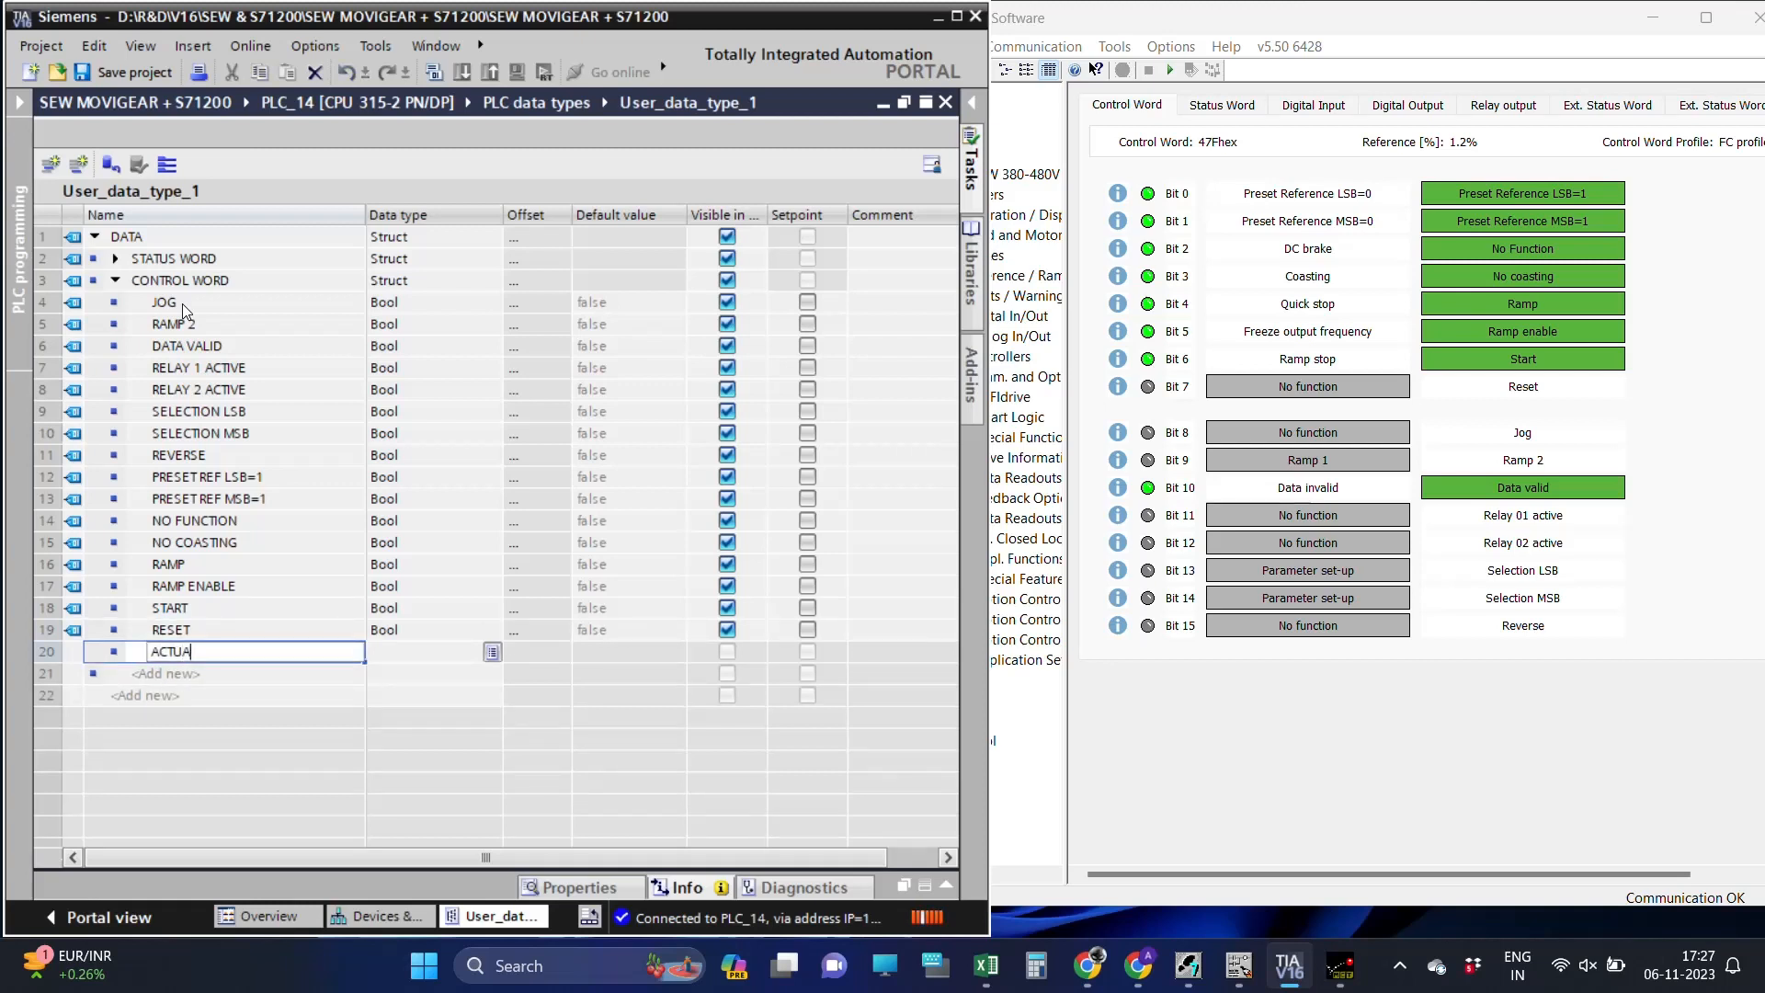
text(L SP)
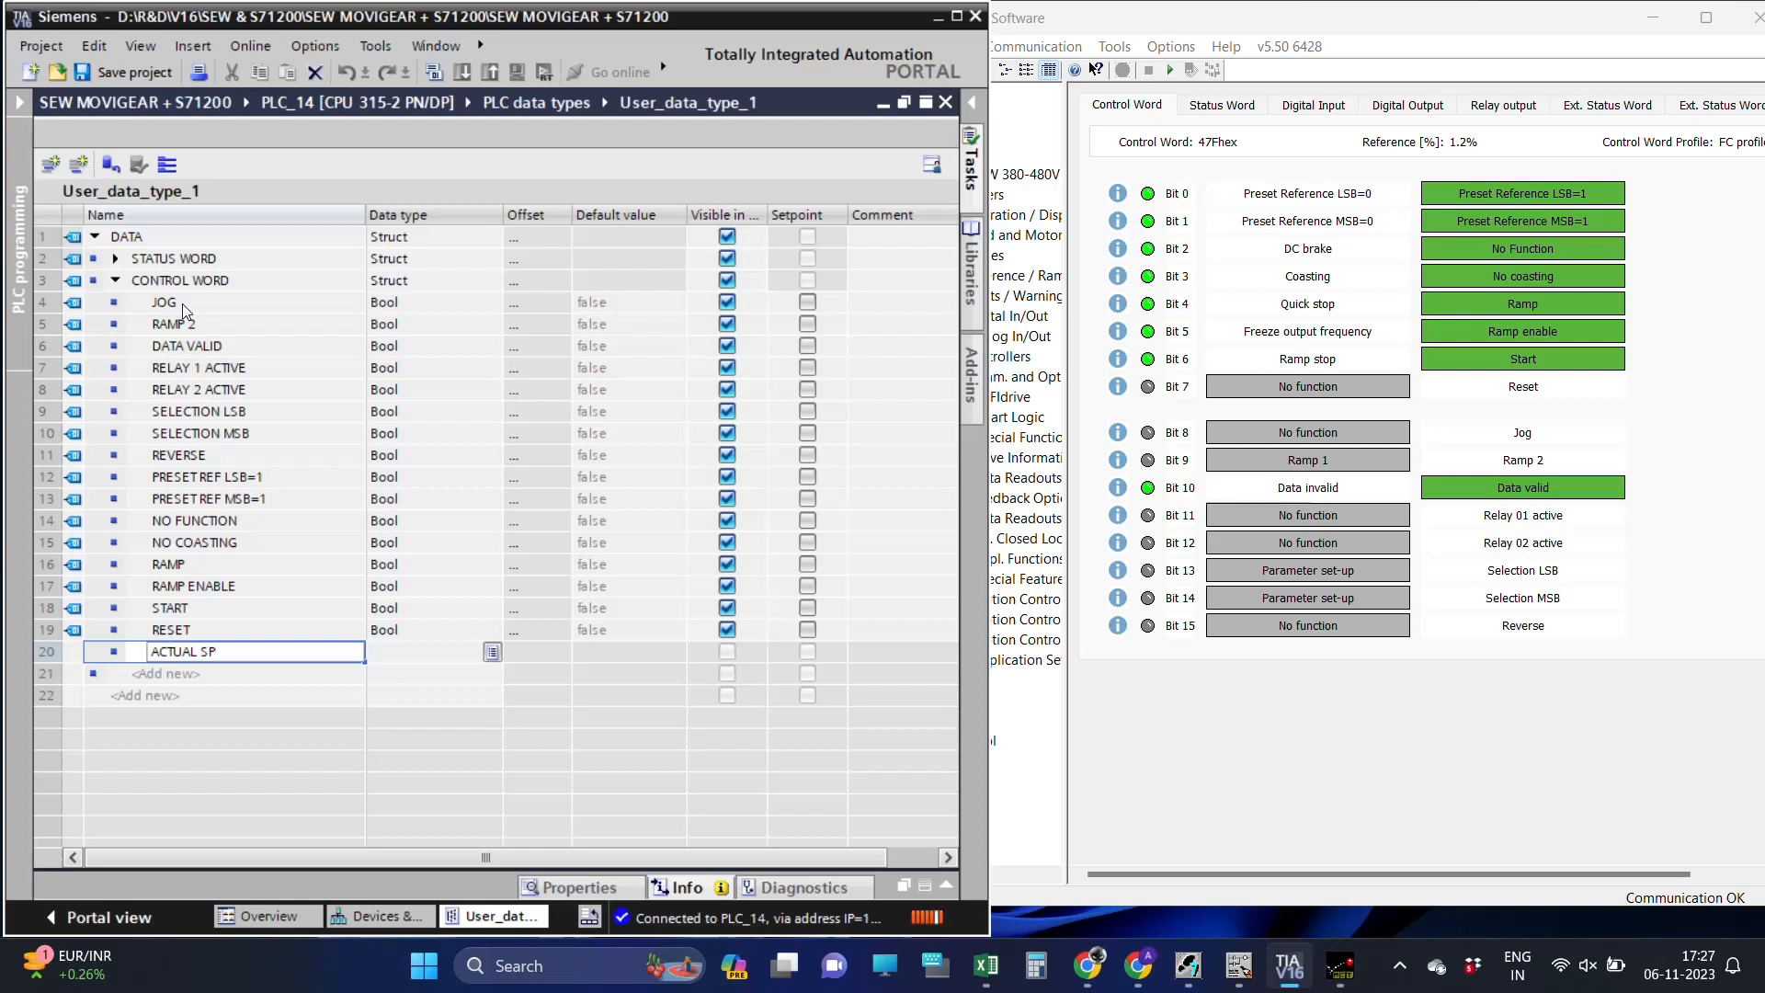
text(S)
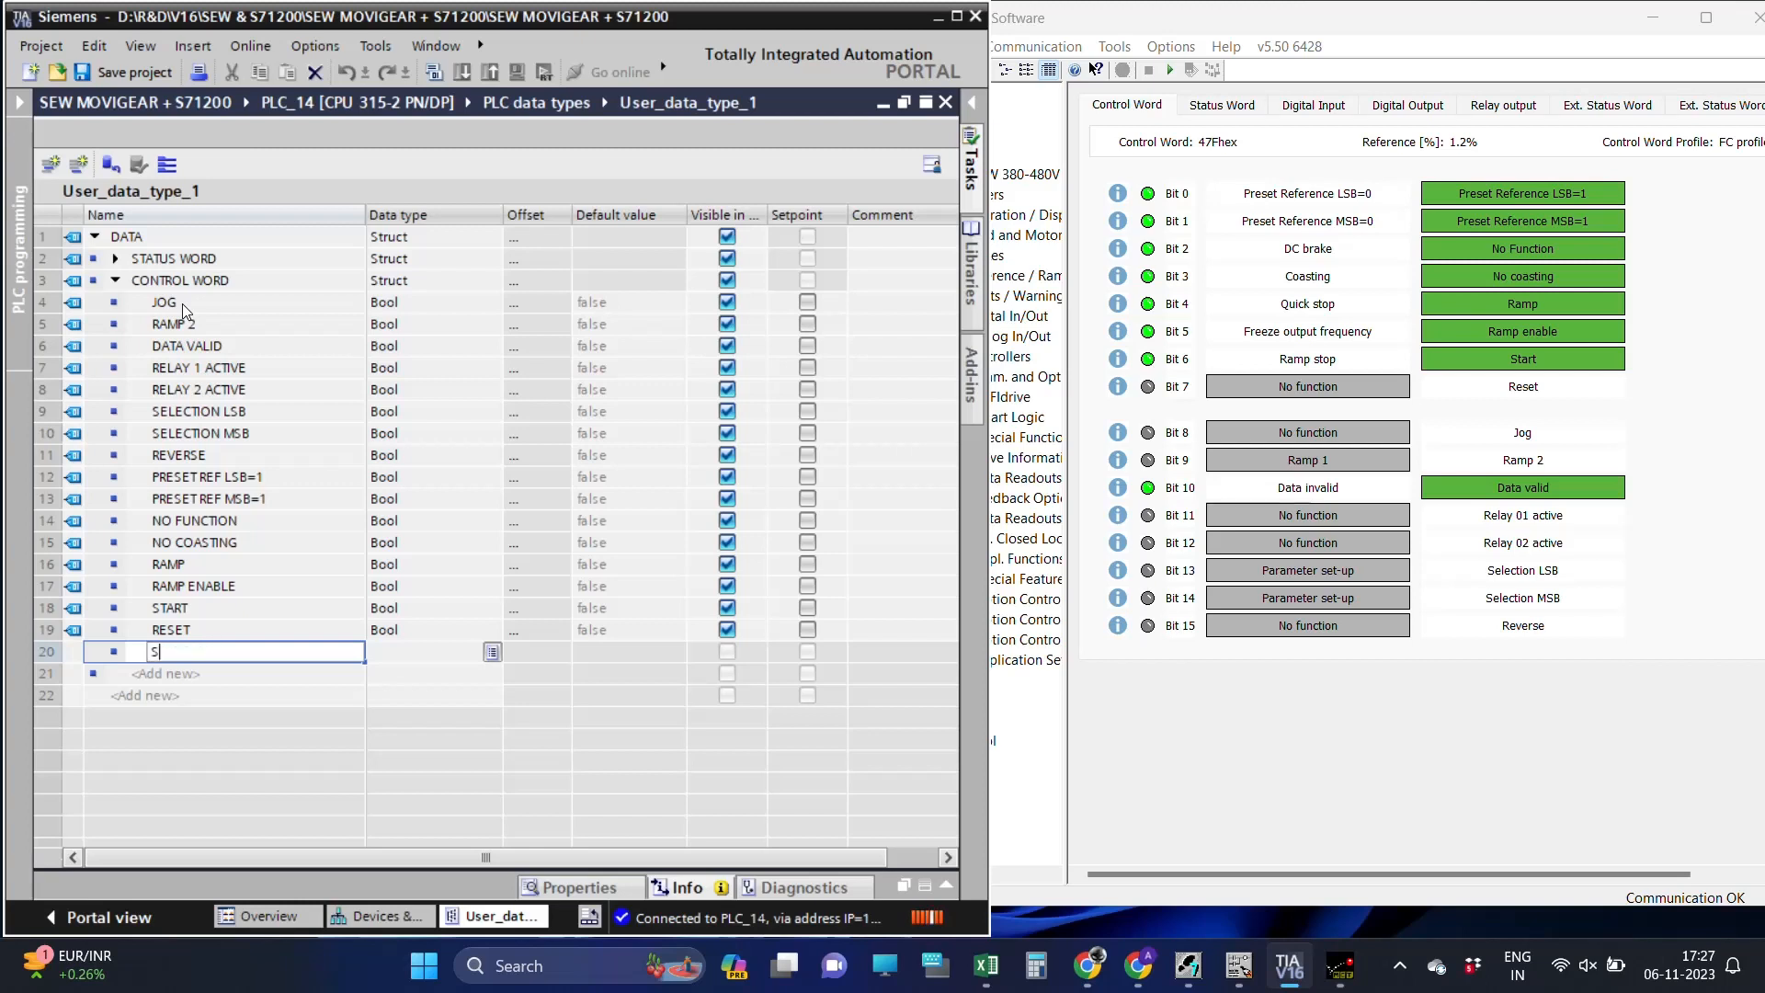
text(PEED REFER)
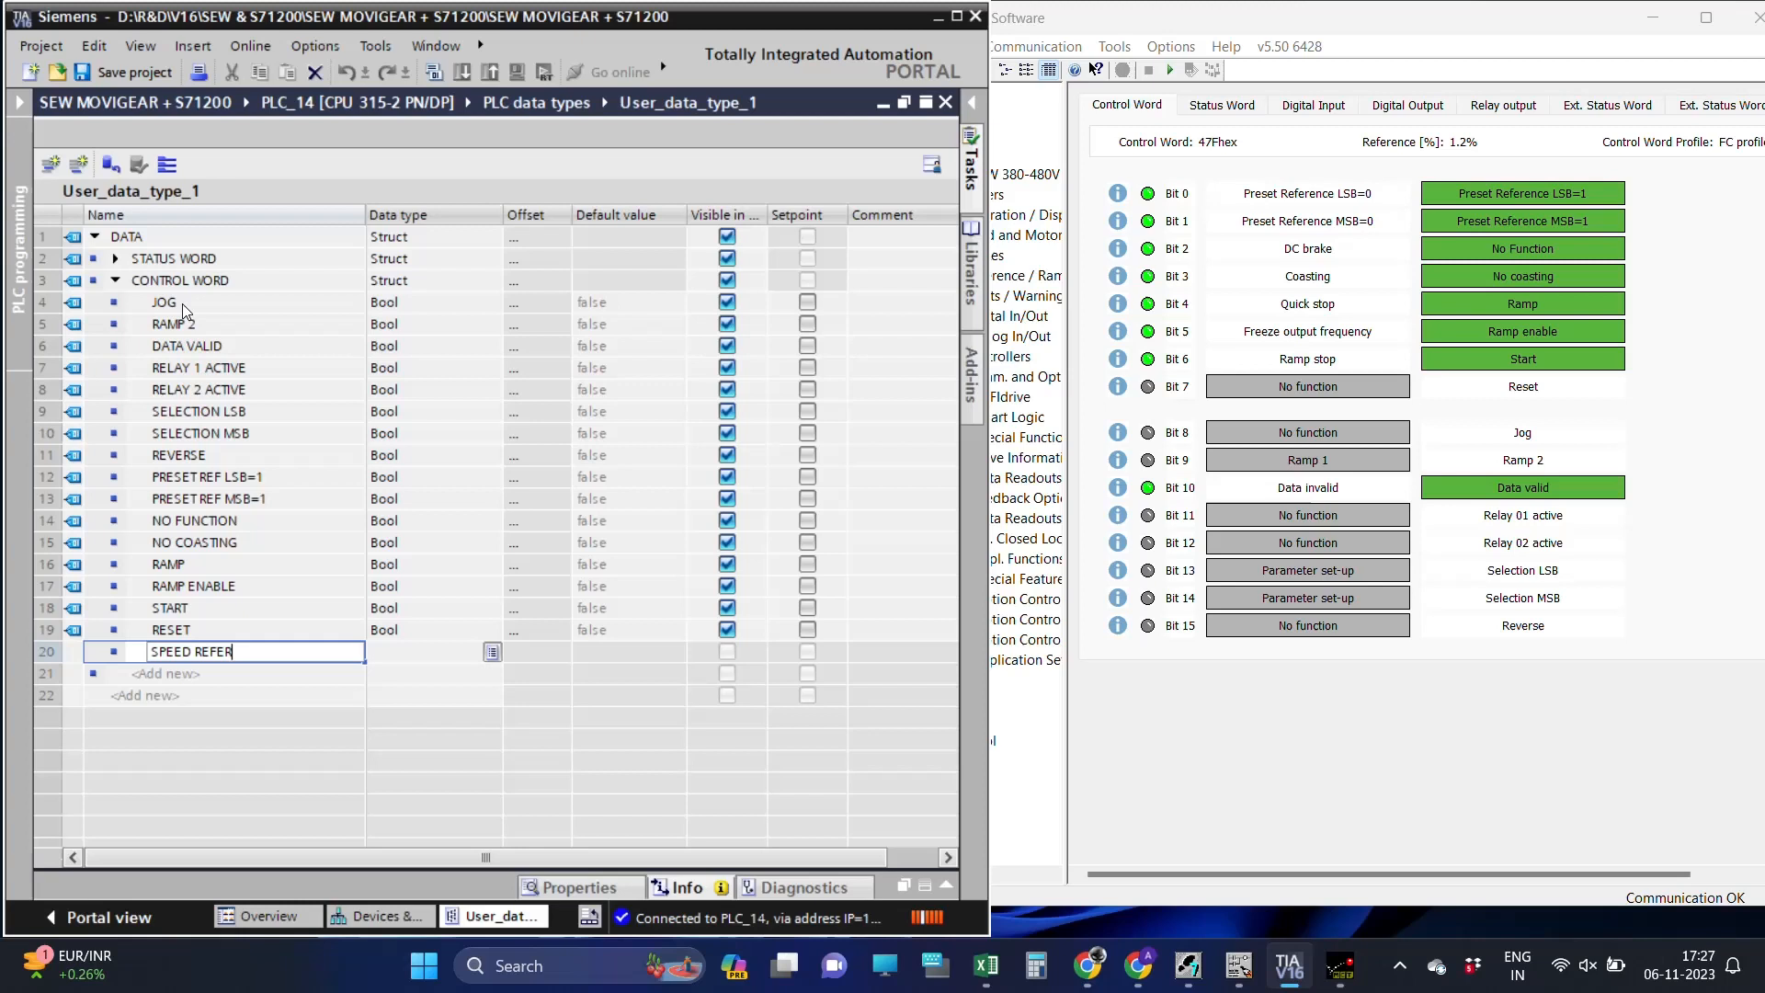
text(ENCE)
click(434, 651)
text(WO)
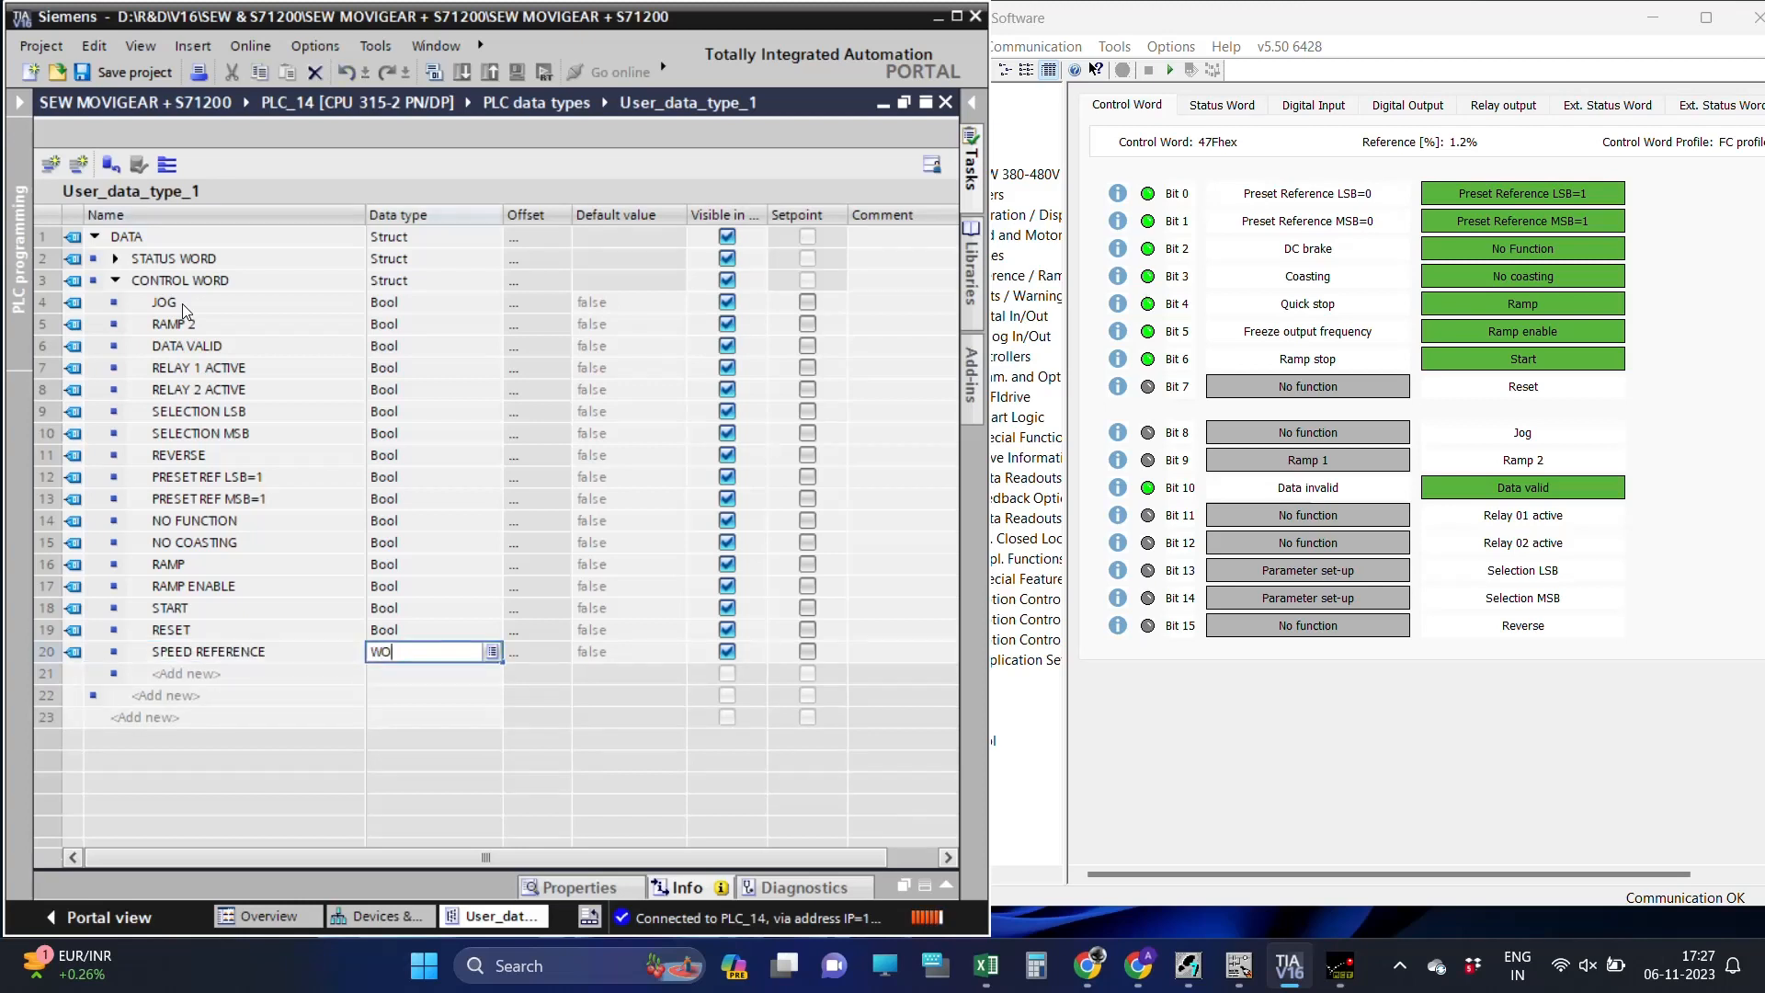
key(Return)
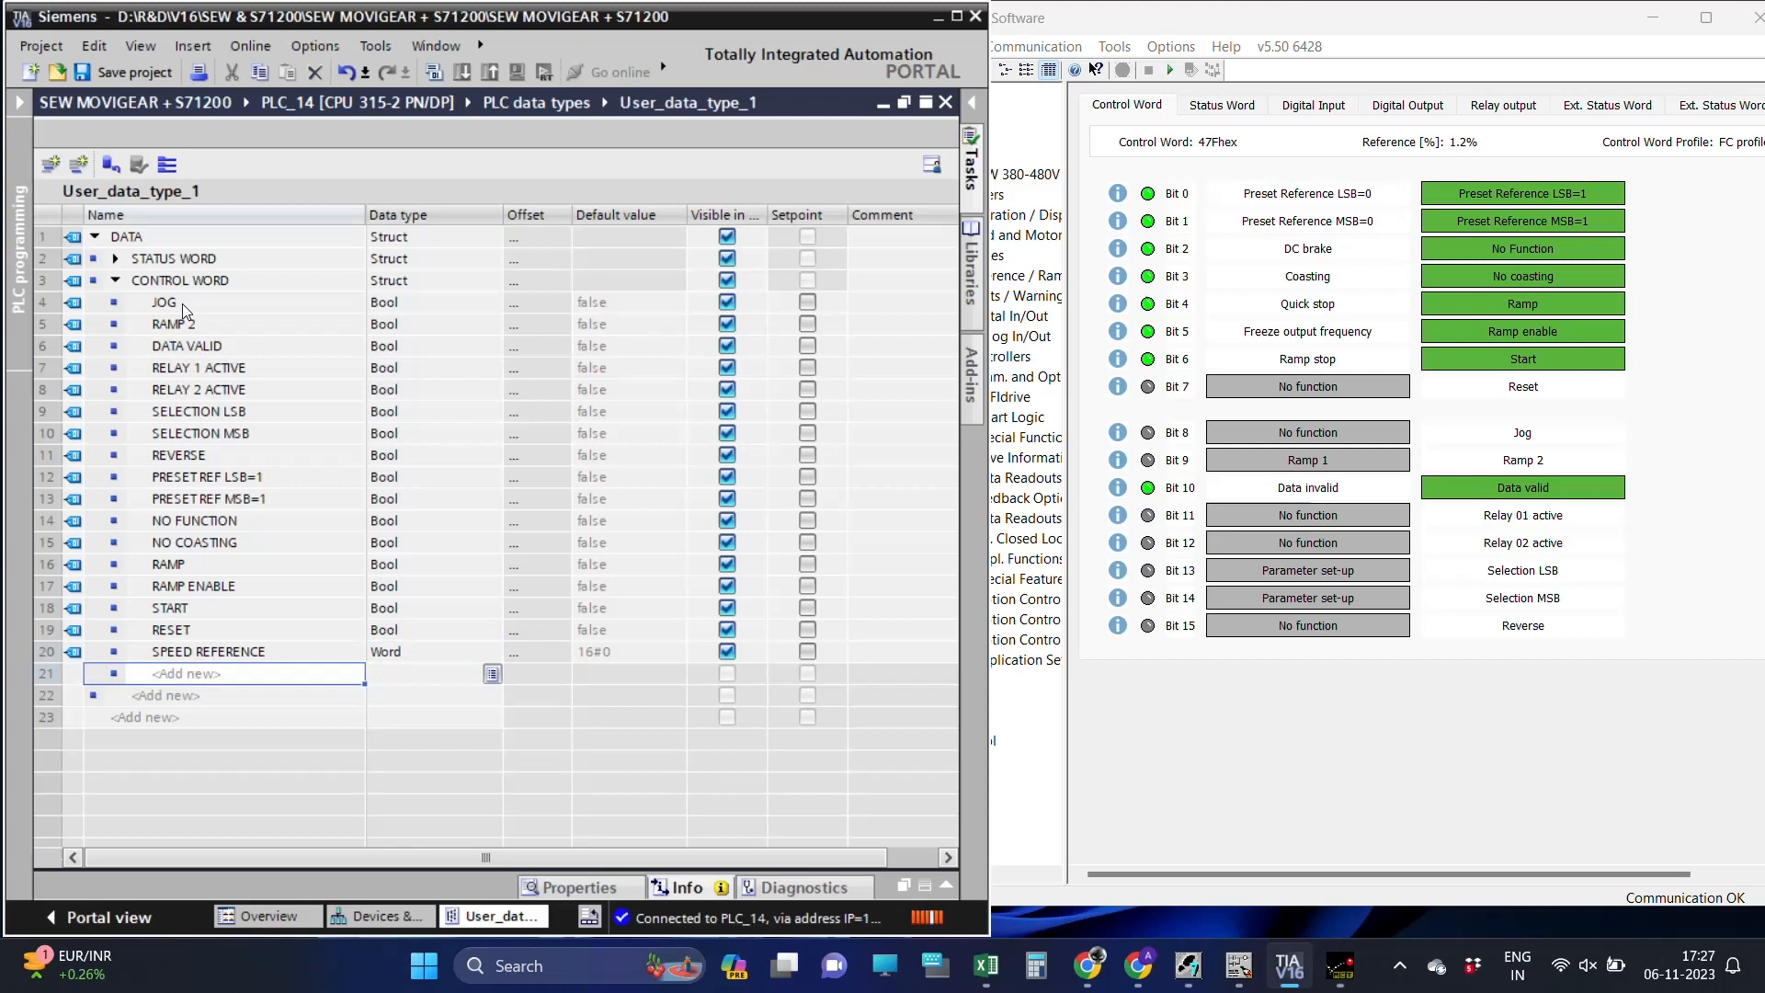
text(WORD 3)
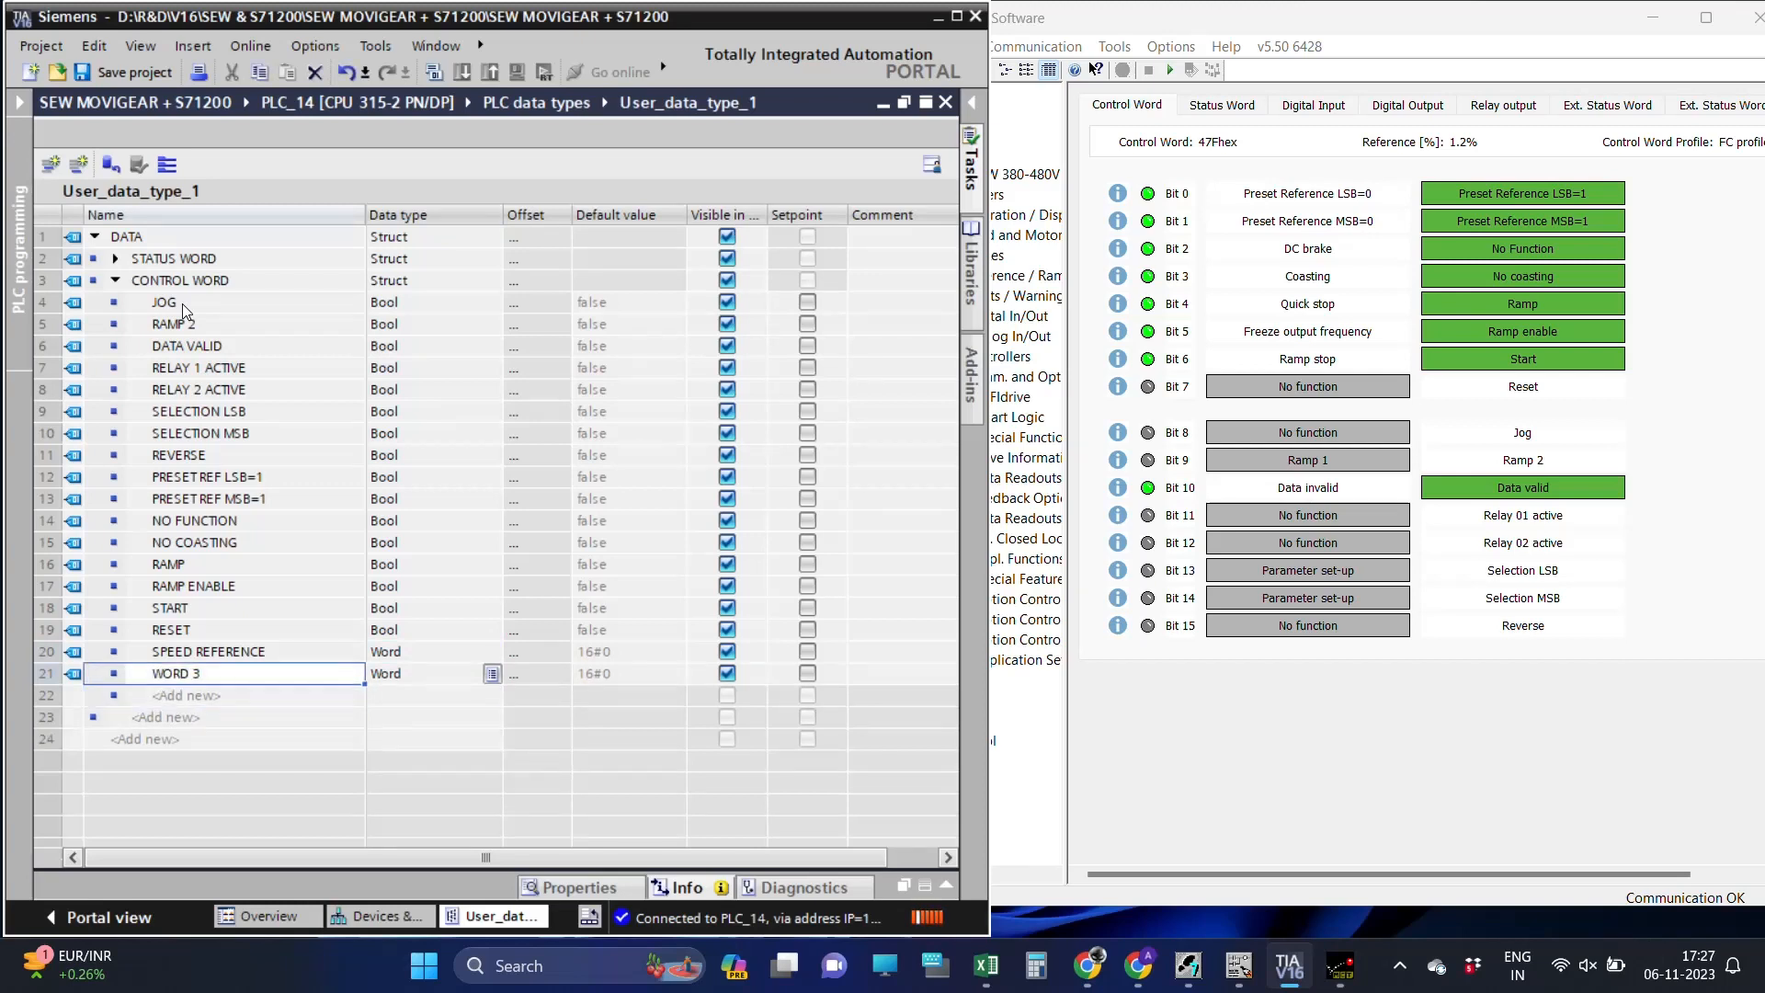
mouse_move(366, 684)
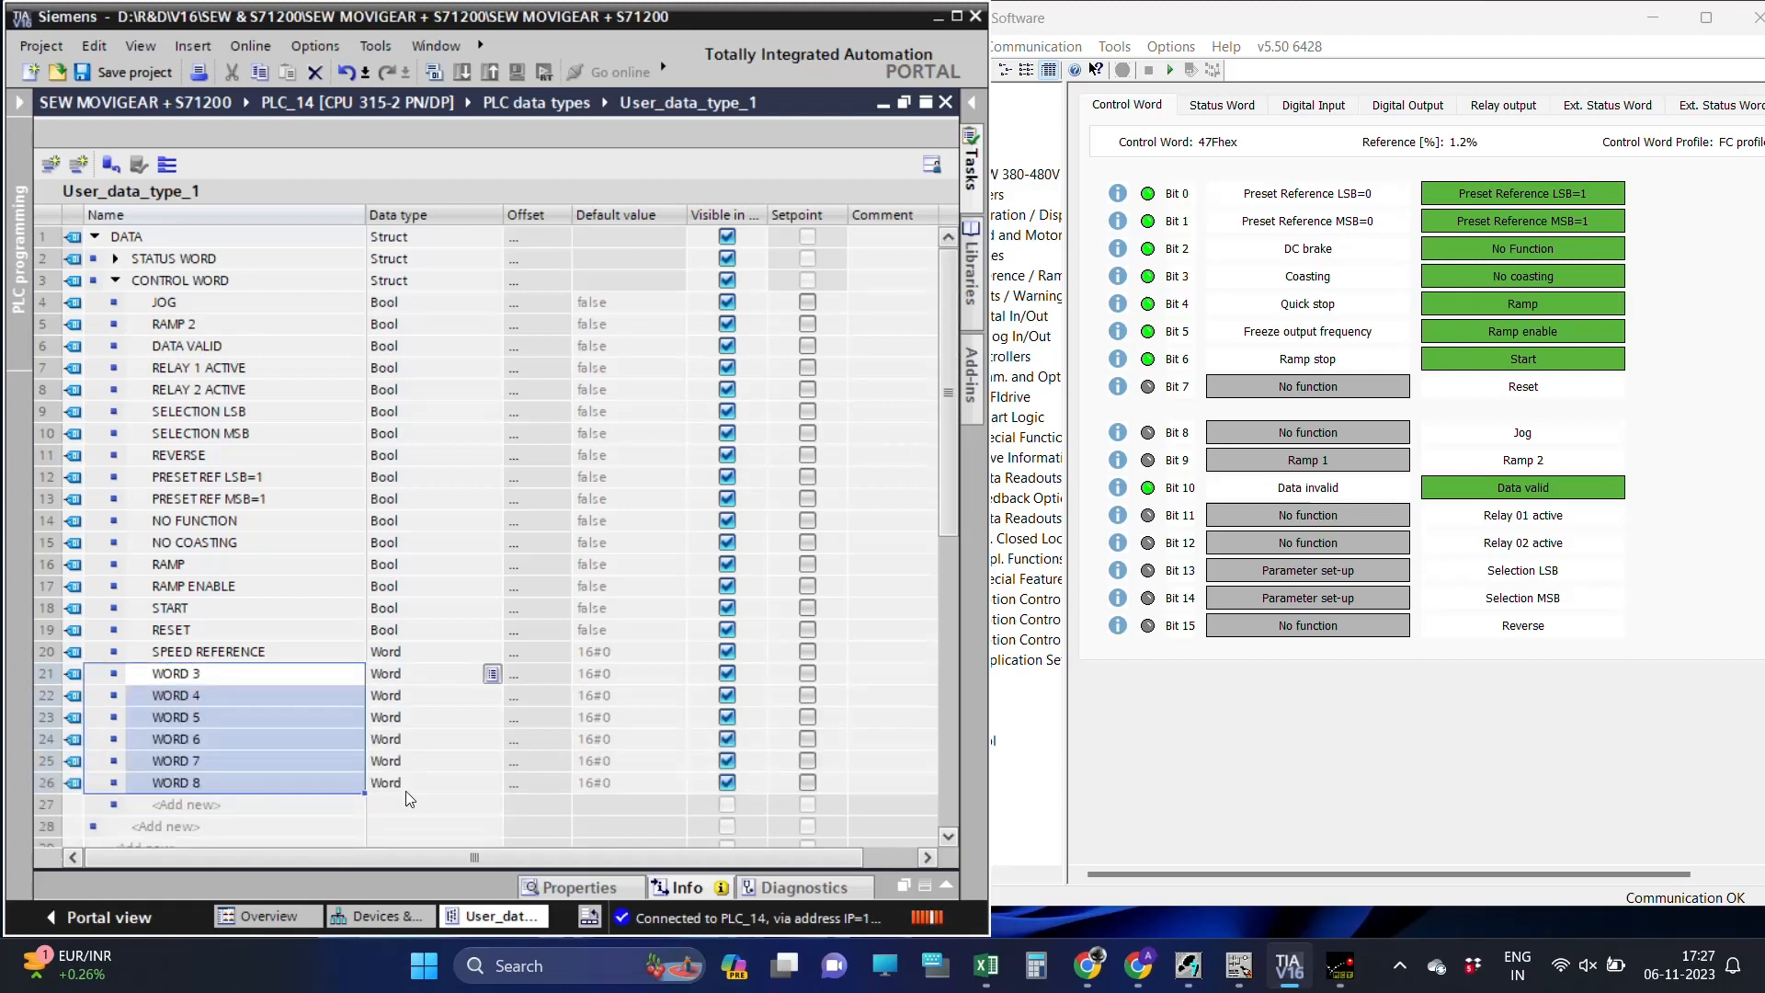
scroll(down, 3)
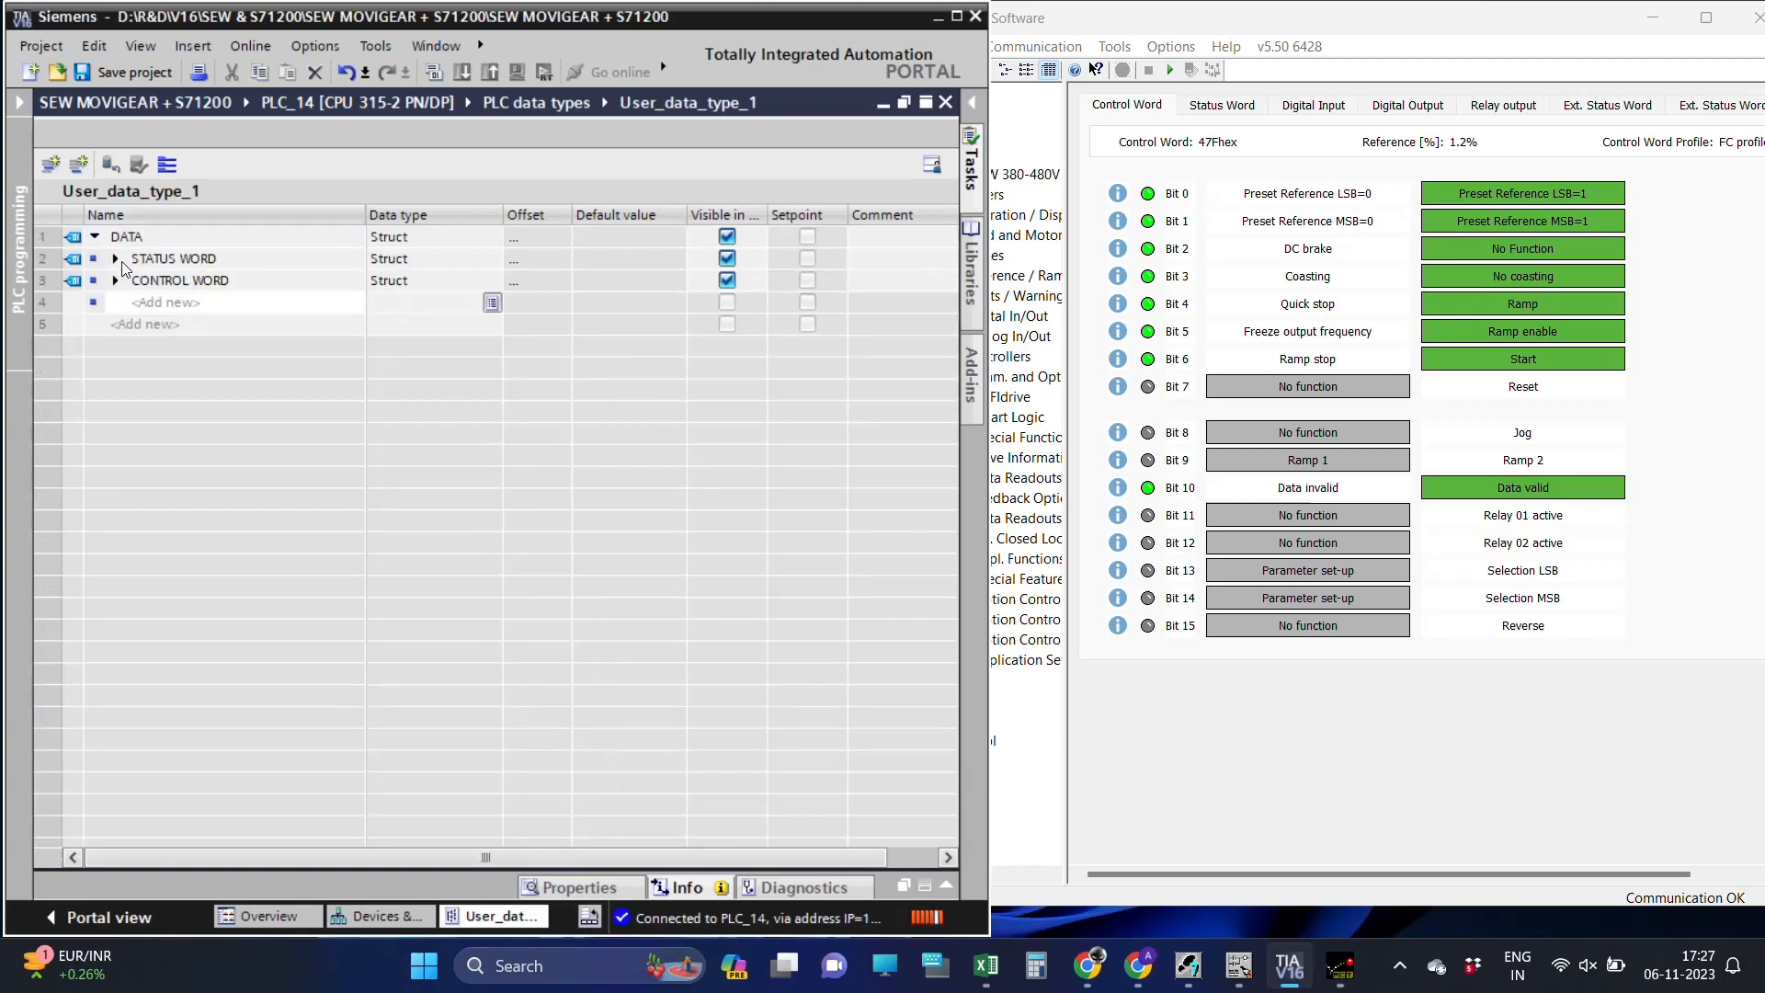
Rename the STATUS WORD's SPEED REF member to ACTUAL SPEED REF and collapse the struct.
click(114, 257)
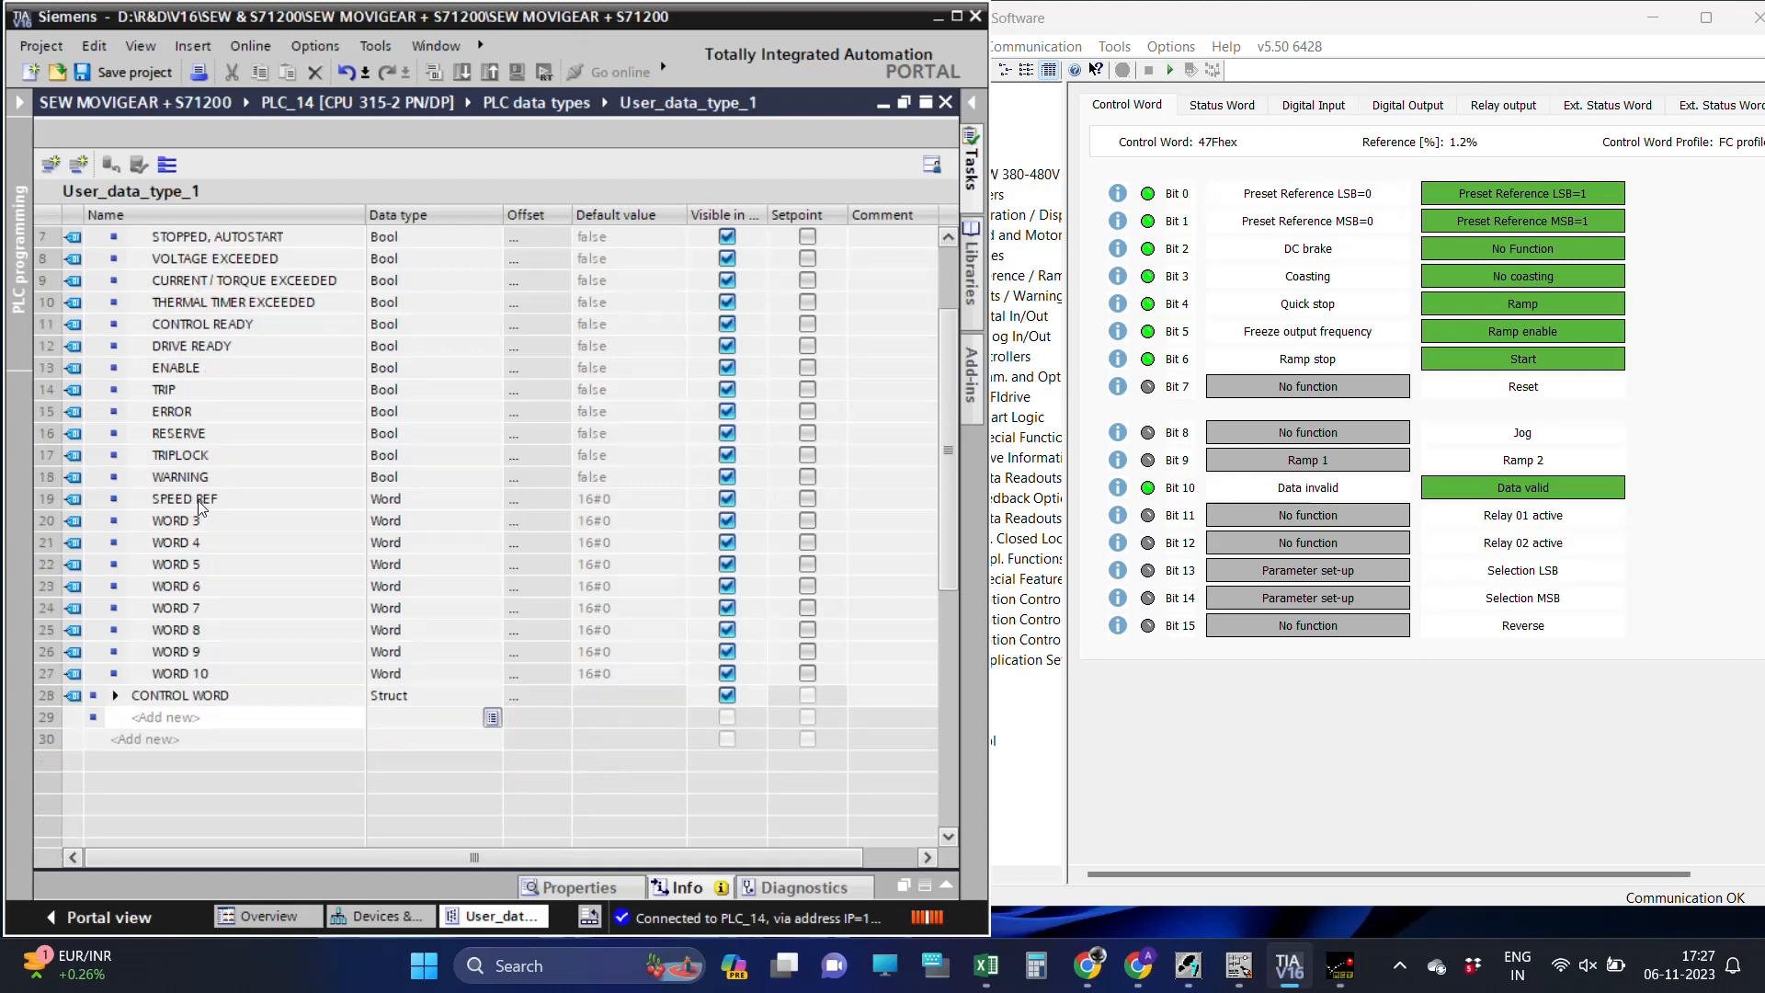
click(184, 499)
text(ACTUAL )
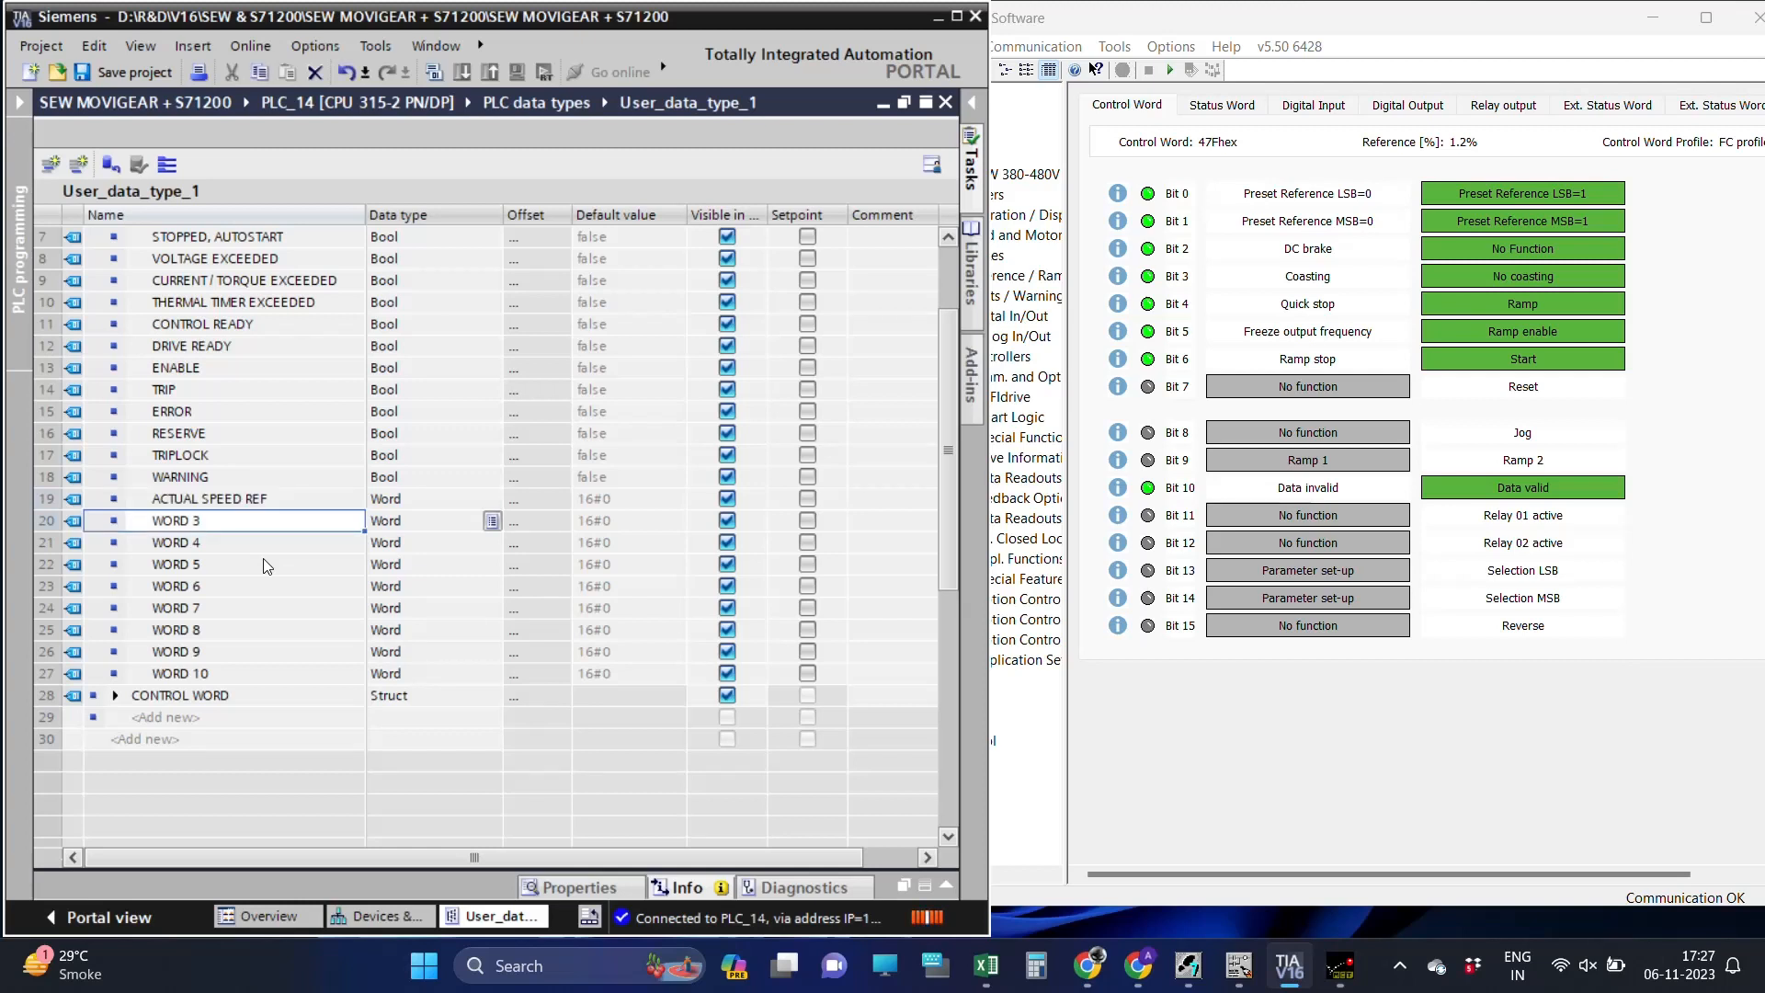
scroll(up, 3)
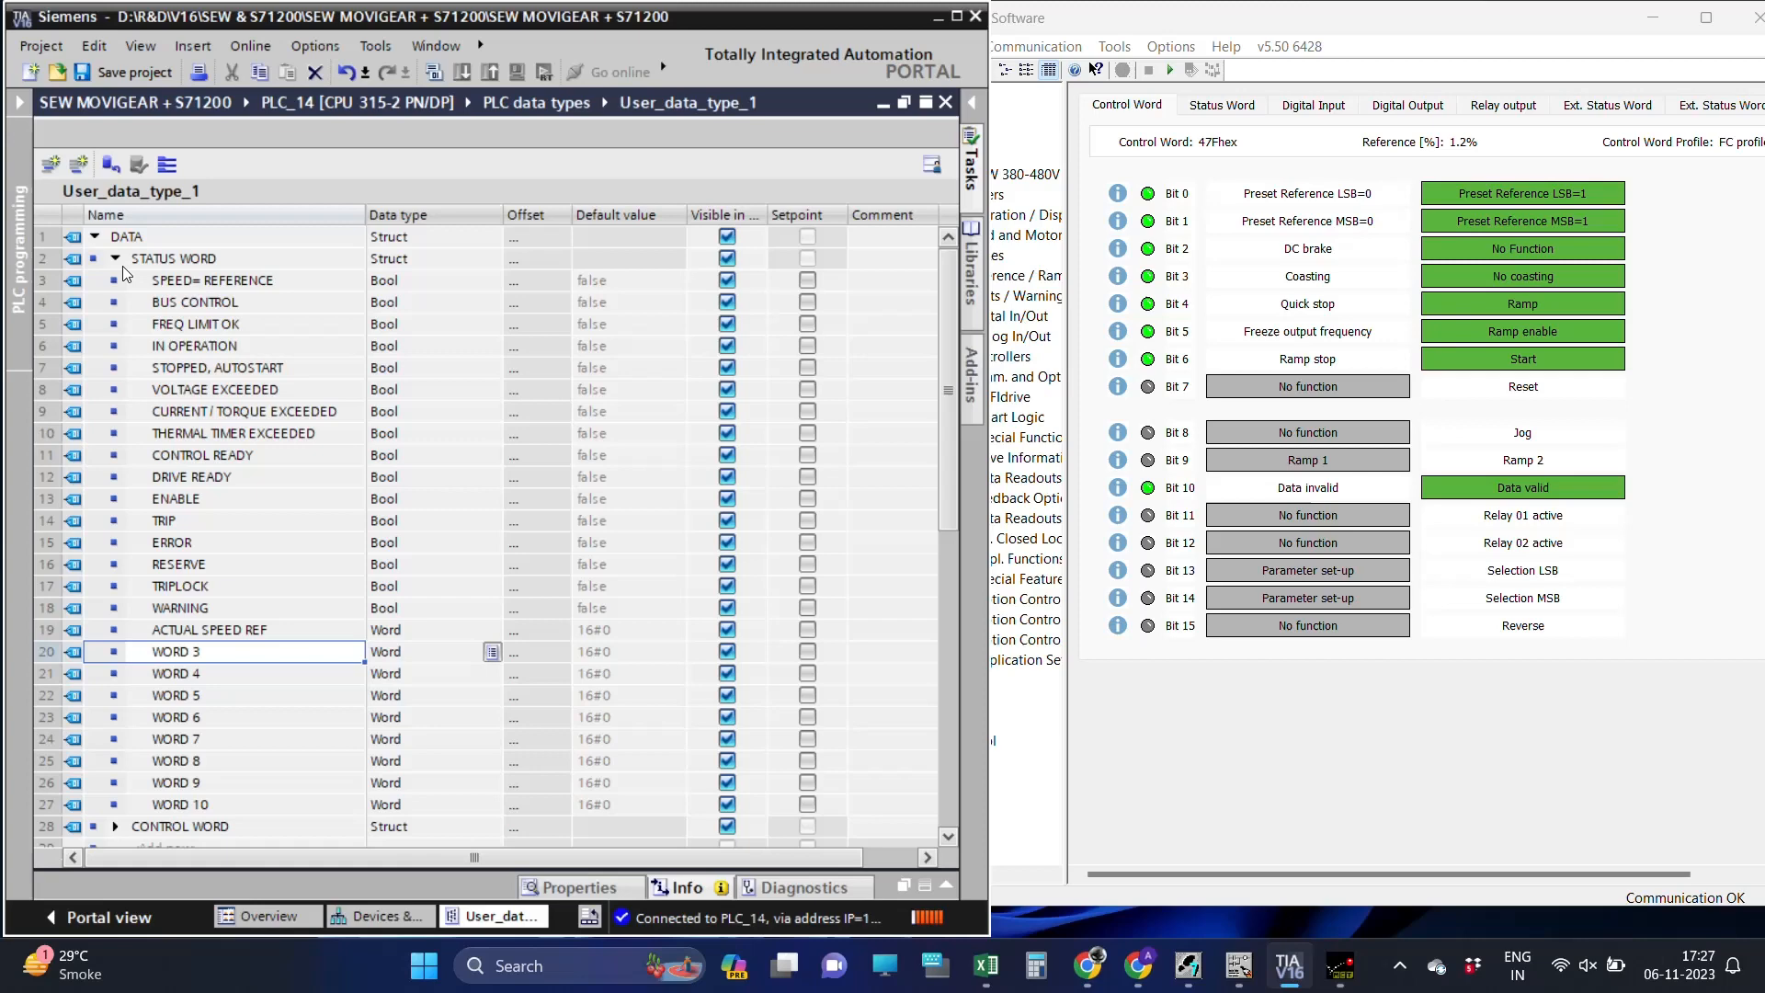
click(114, 258)
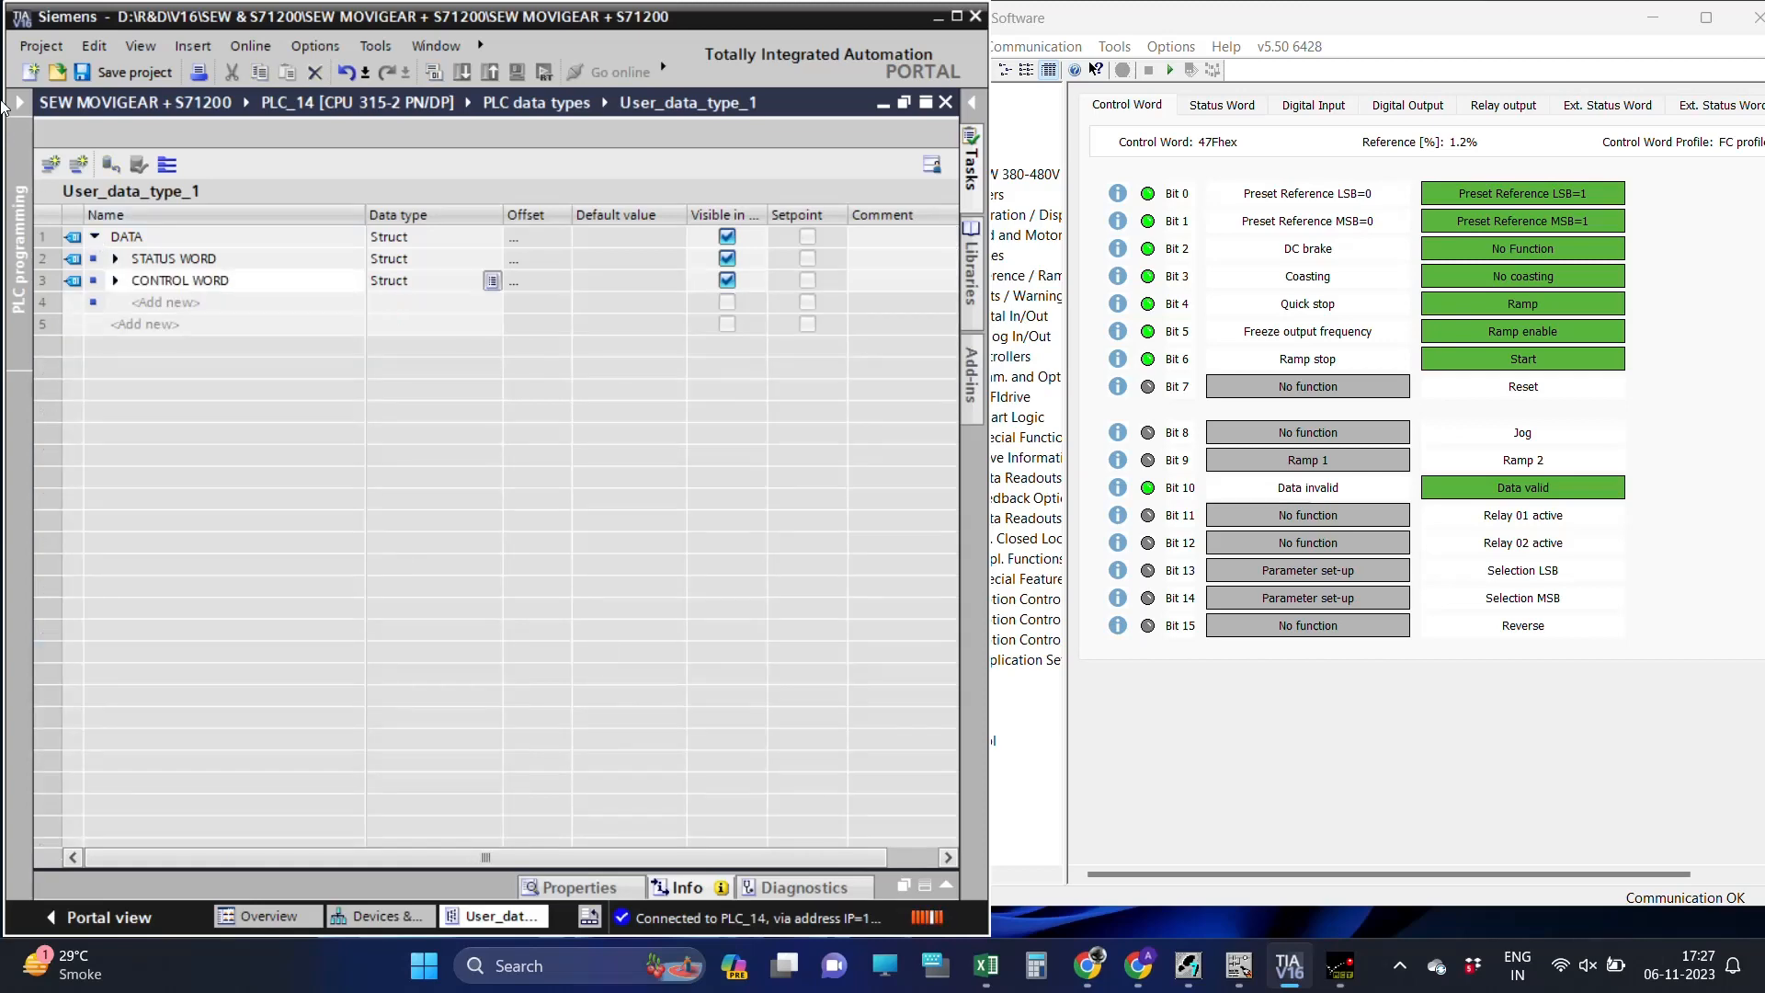
Show the project tree, maximize TIA Portal and go offline from PLC_14.
click(18, 103)
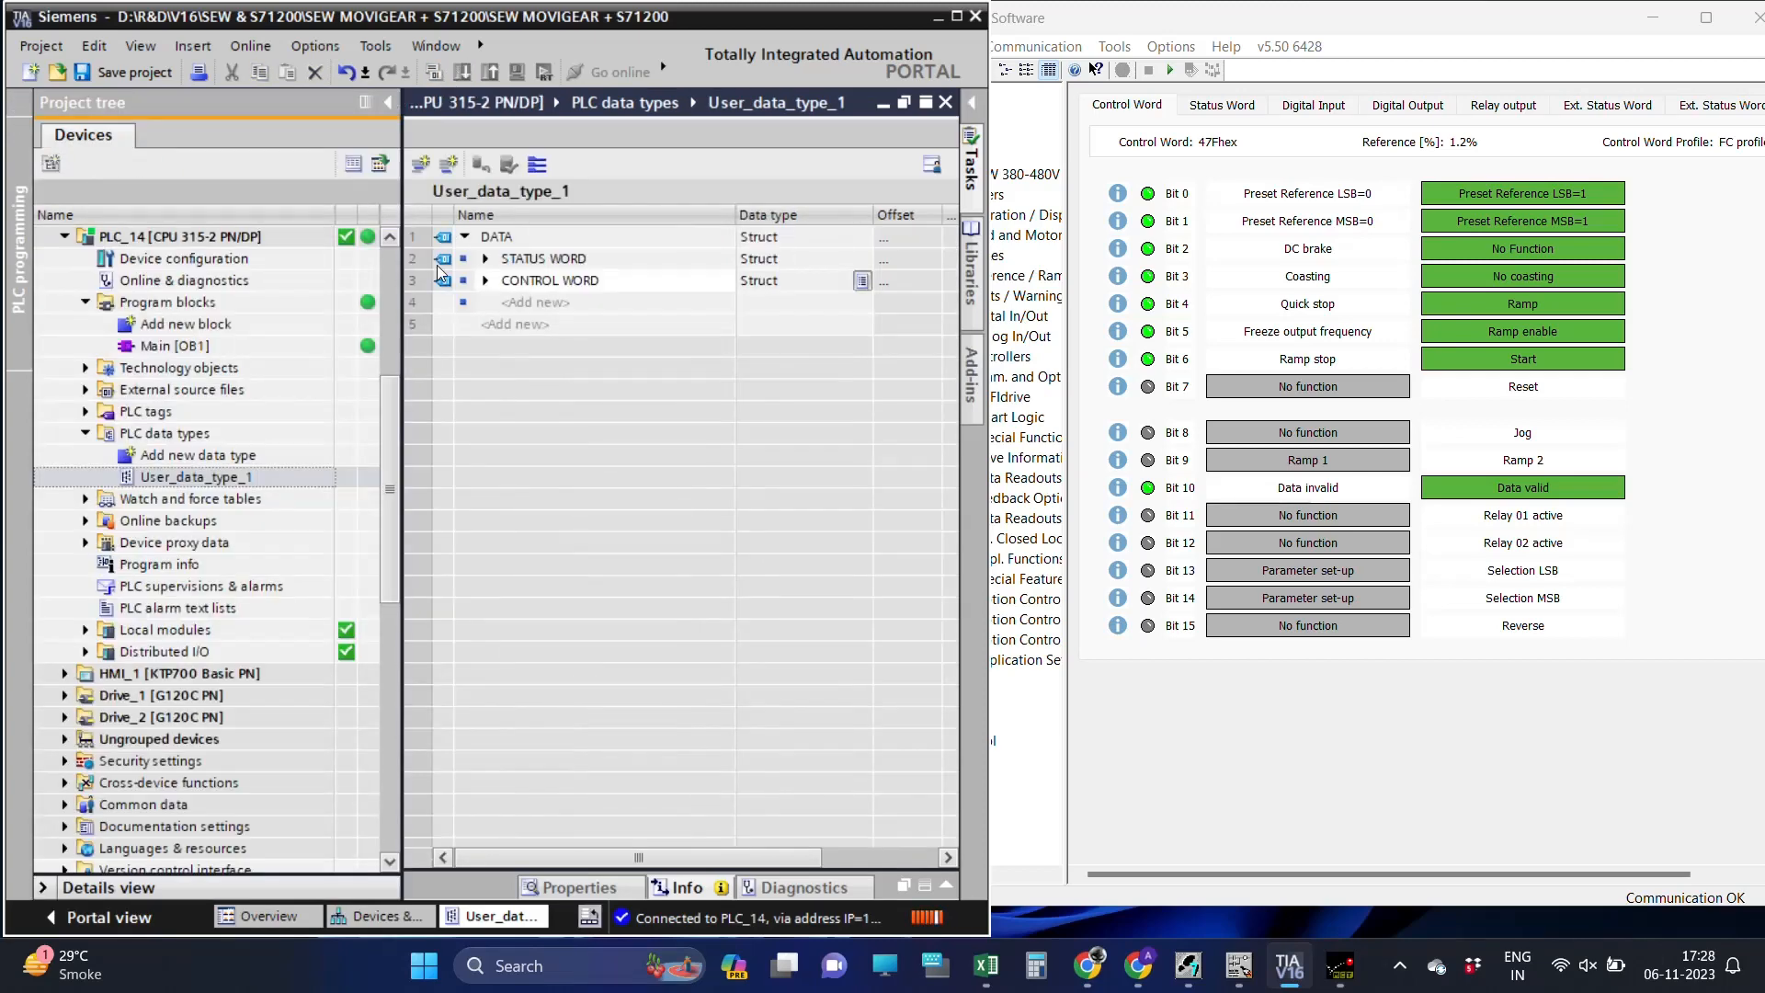
click(193, 476)
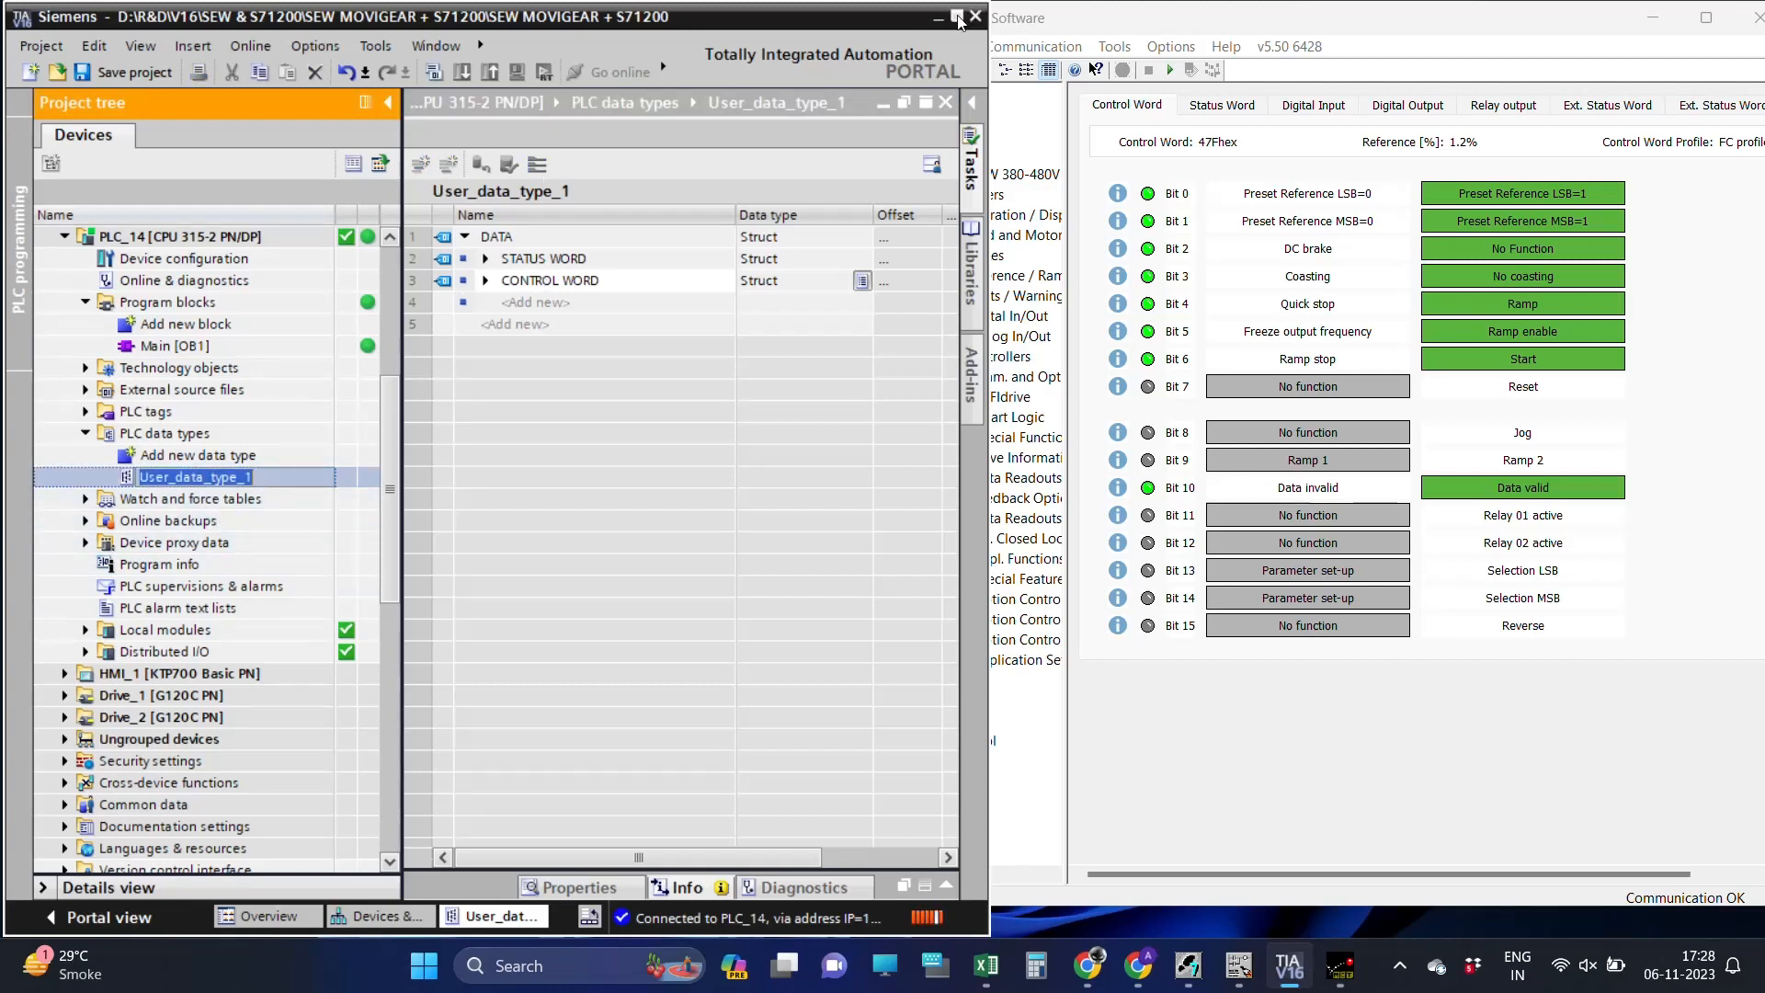
click(956, 17)
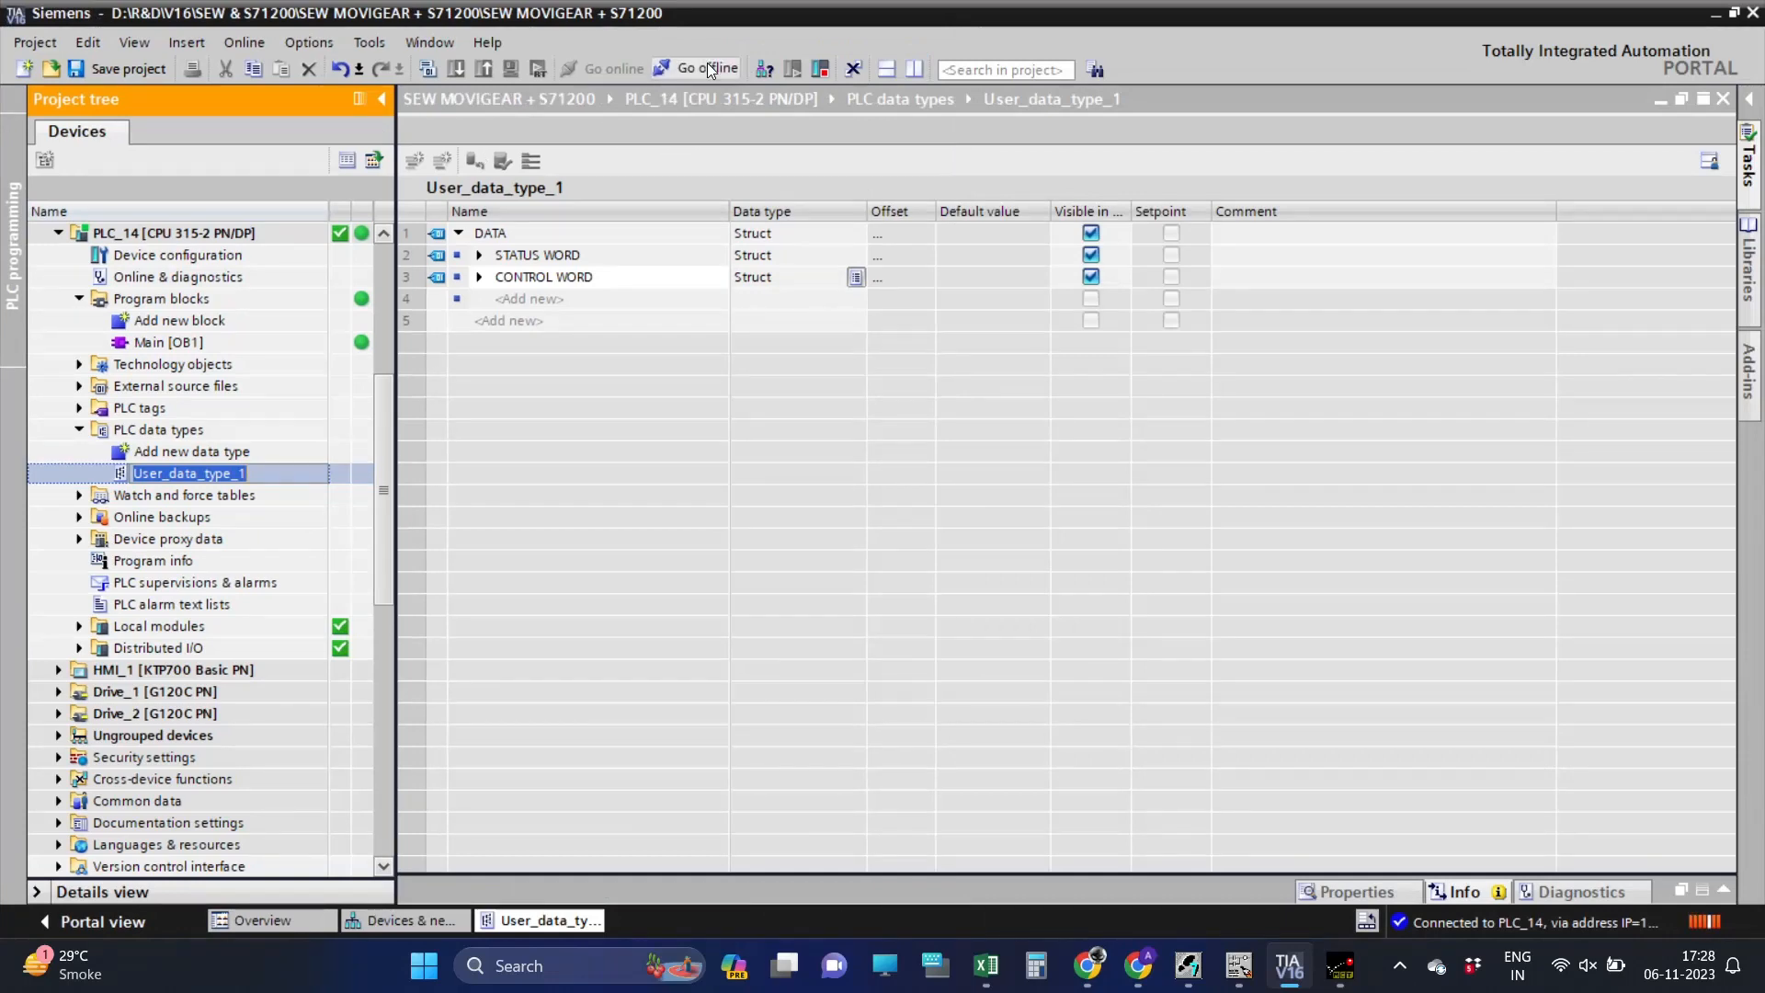
click(706, 68)
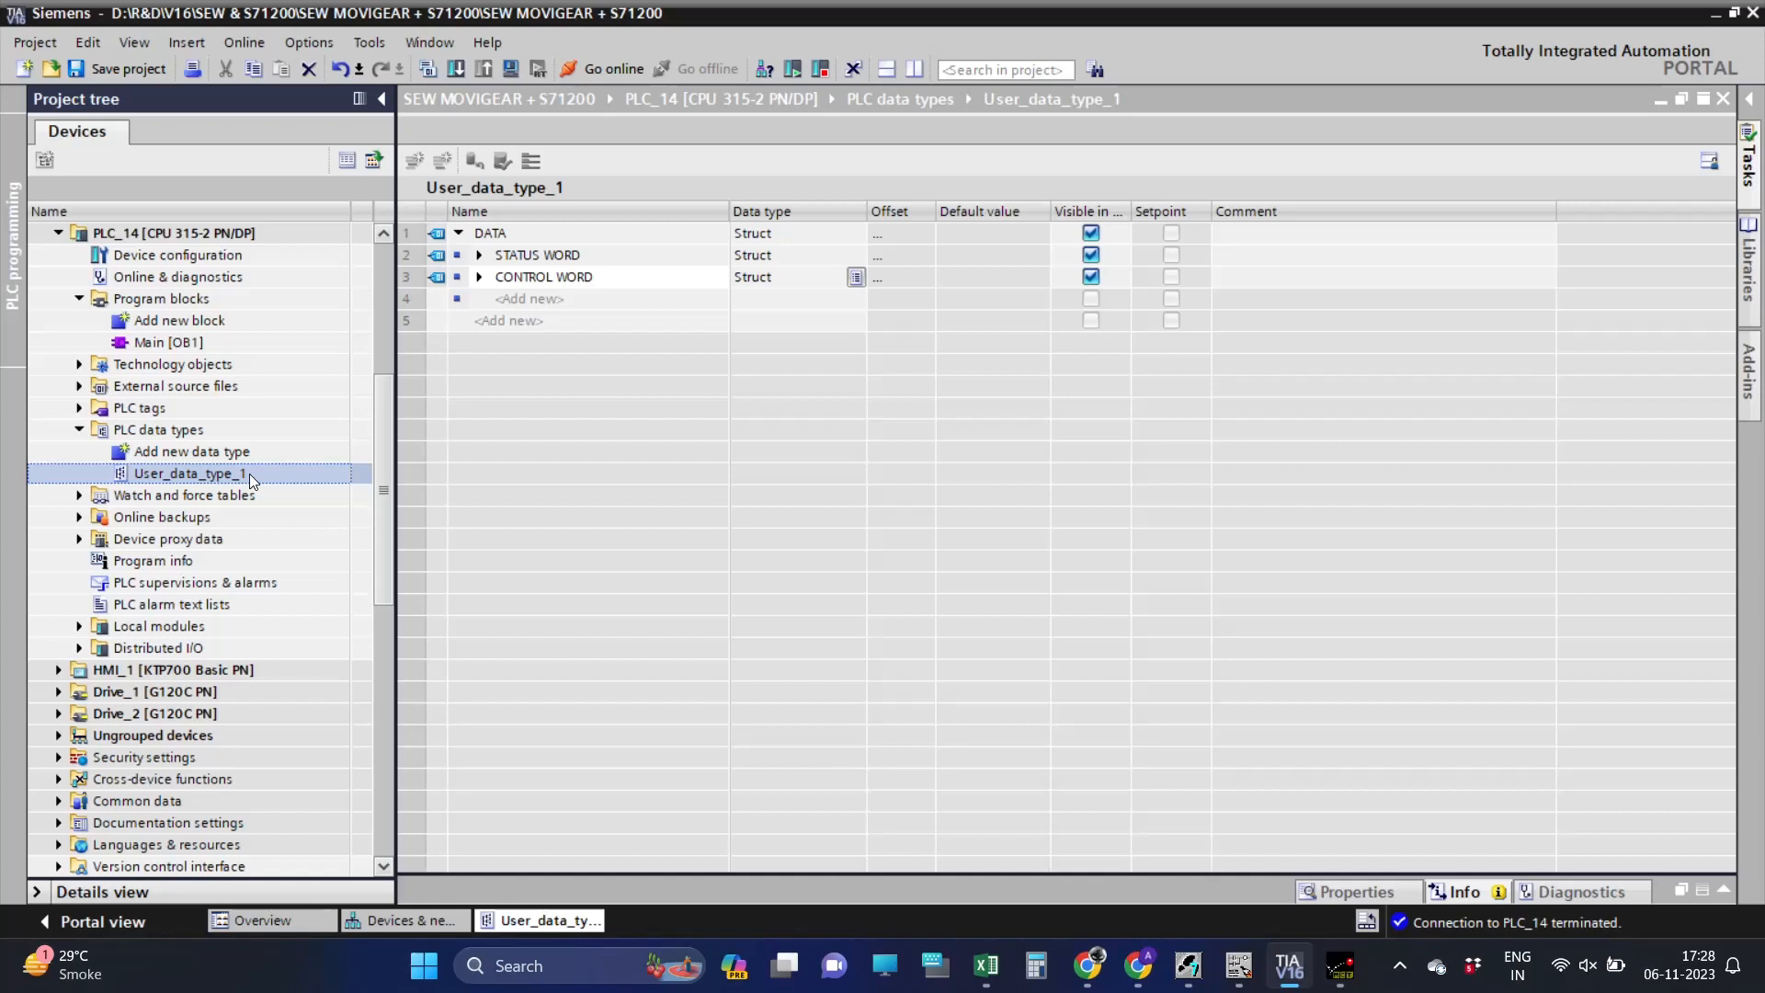
Rename User_data_type_1 to READ, WRITE DATA in the project tree.
double_click(188, 473)
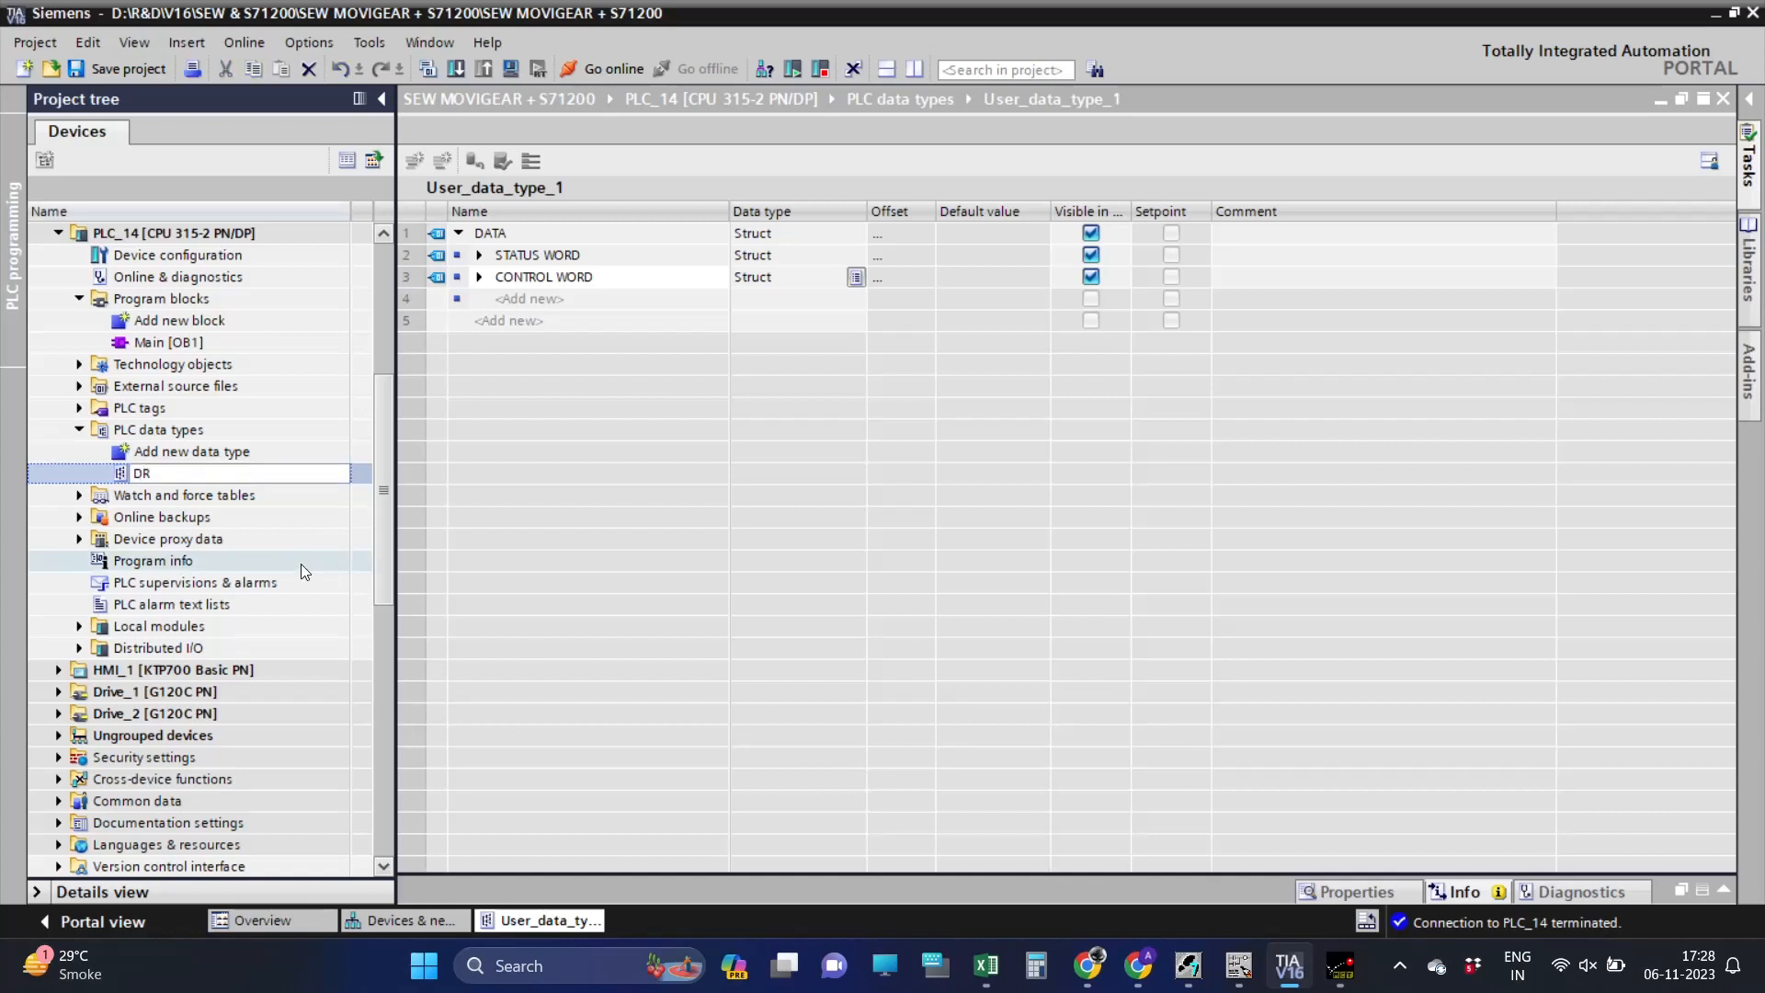
text(DRIVE)
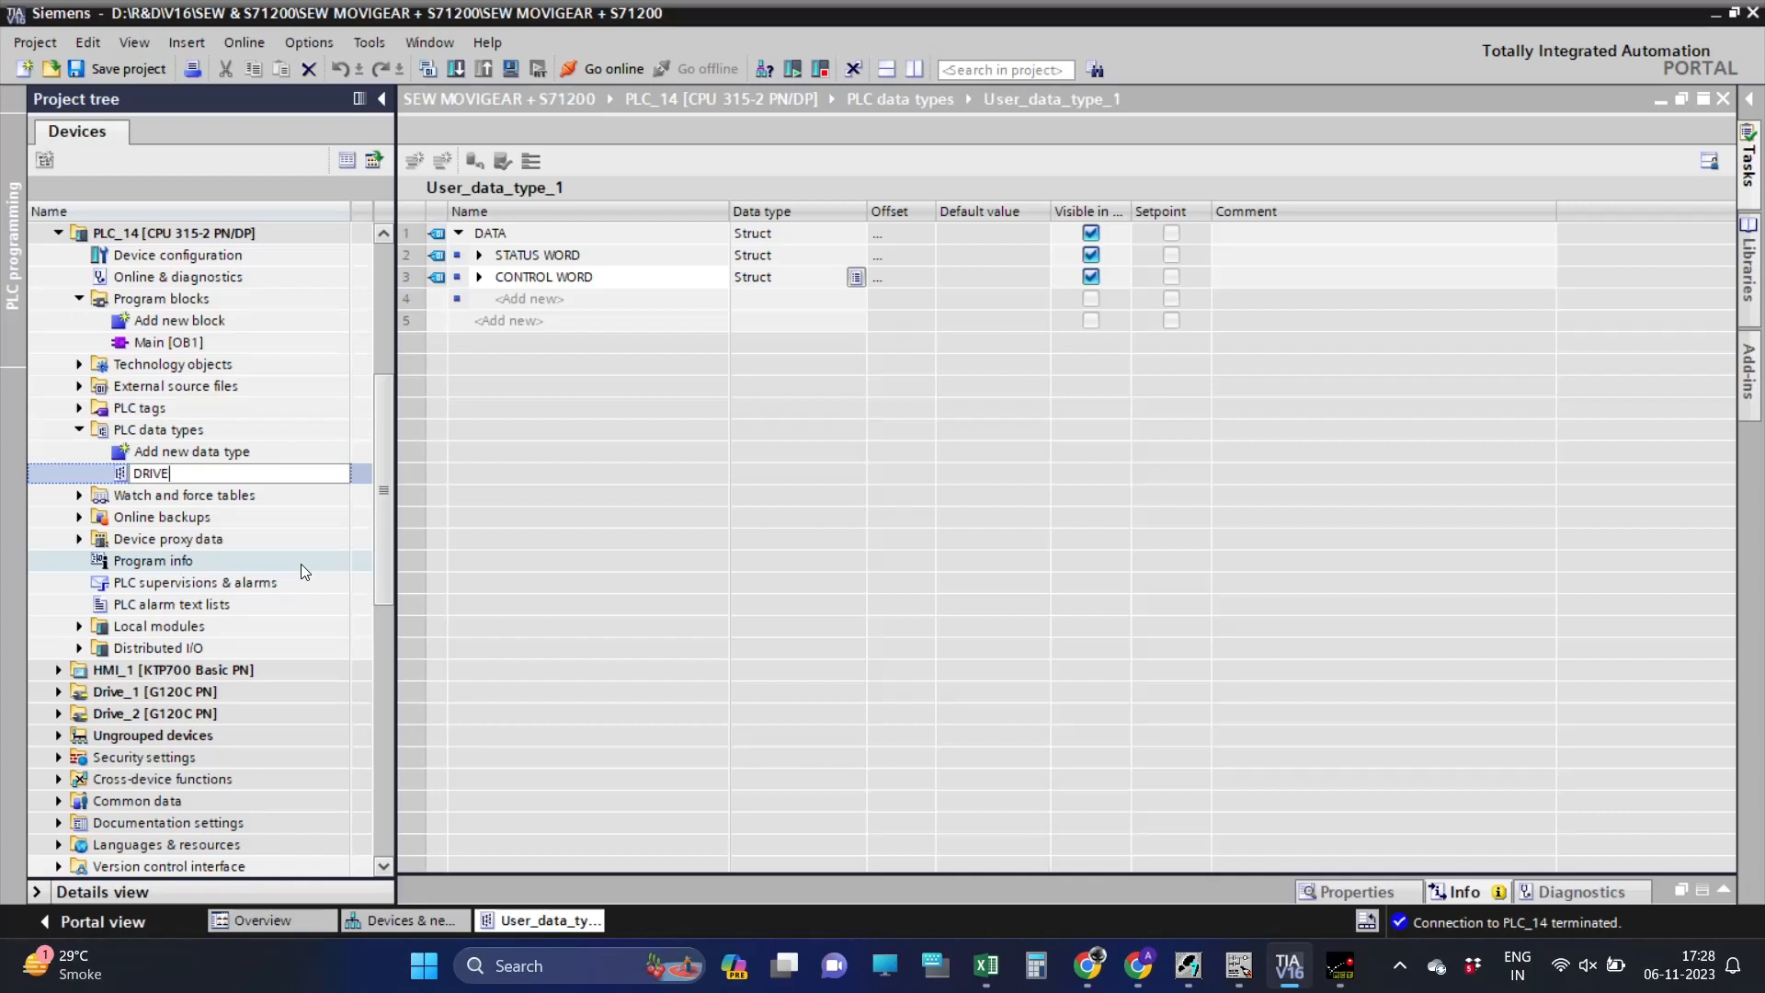
text(READ, WROT)
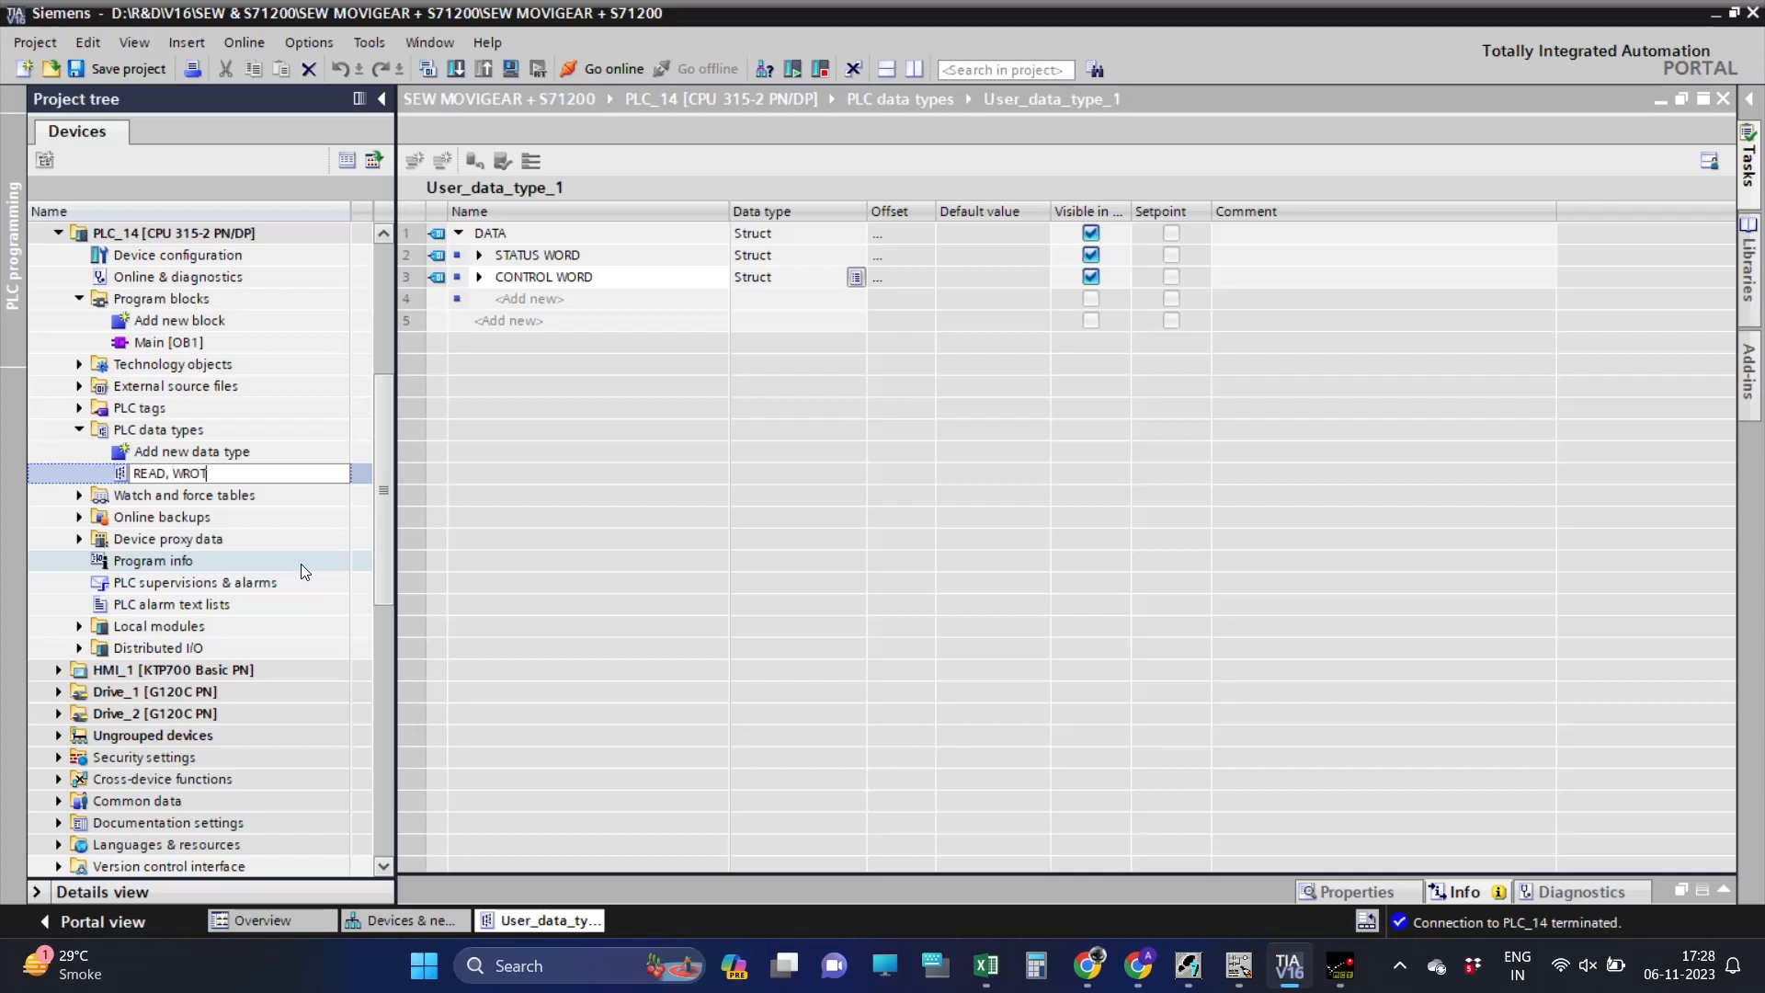
text(E)
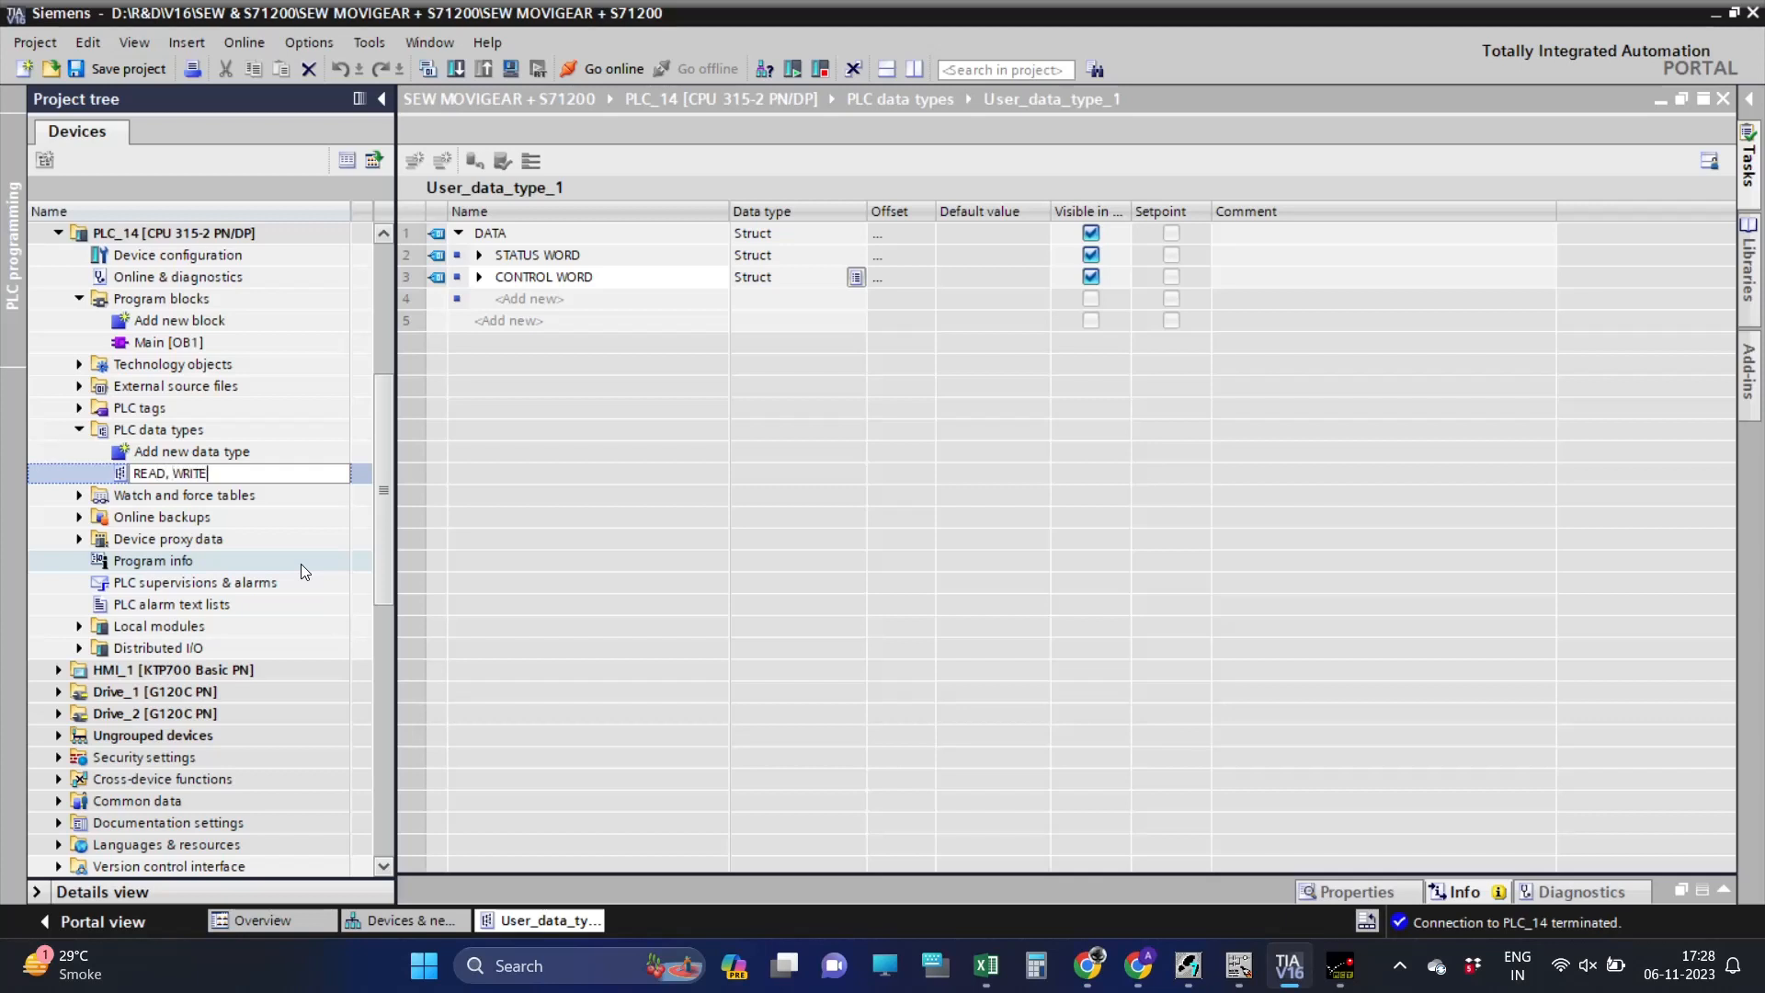
text(DATA)
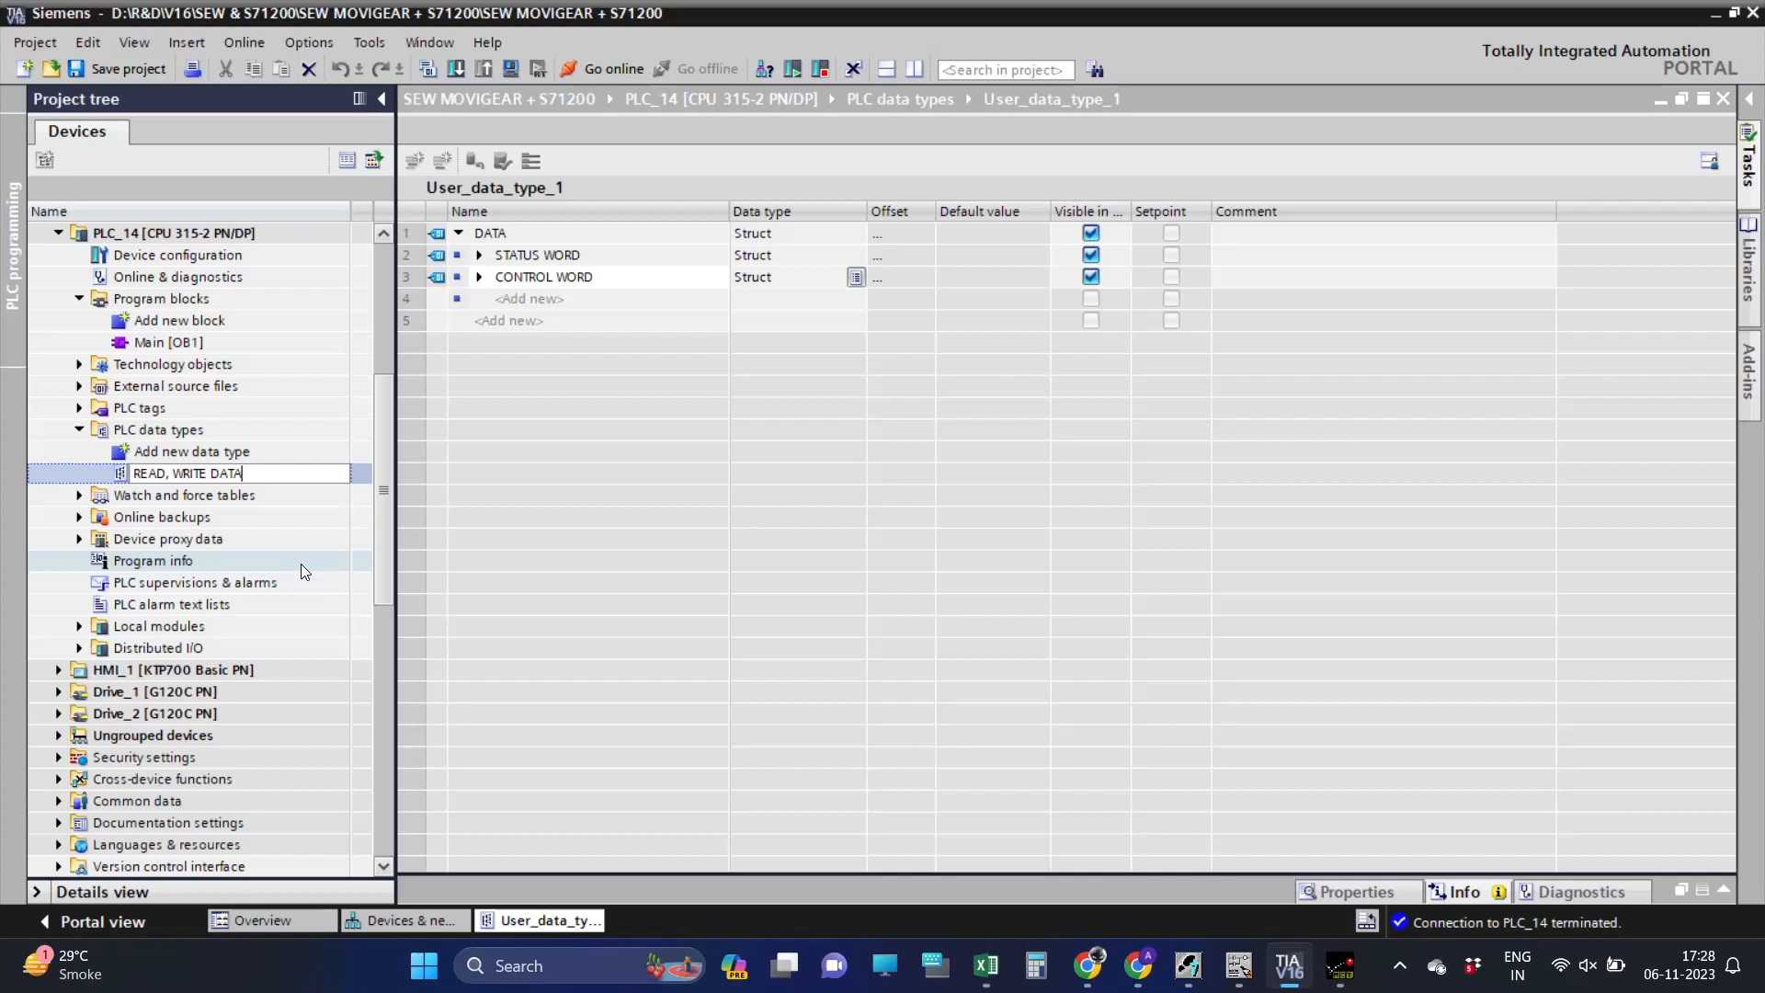
key(Return)
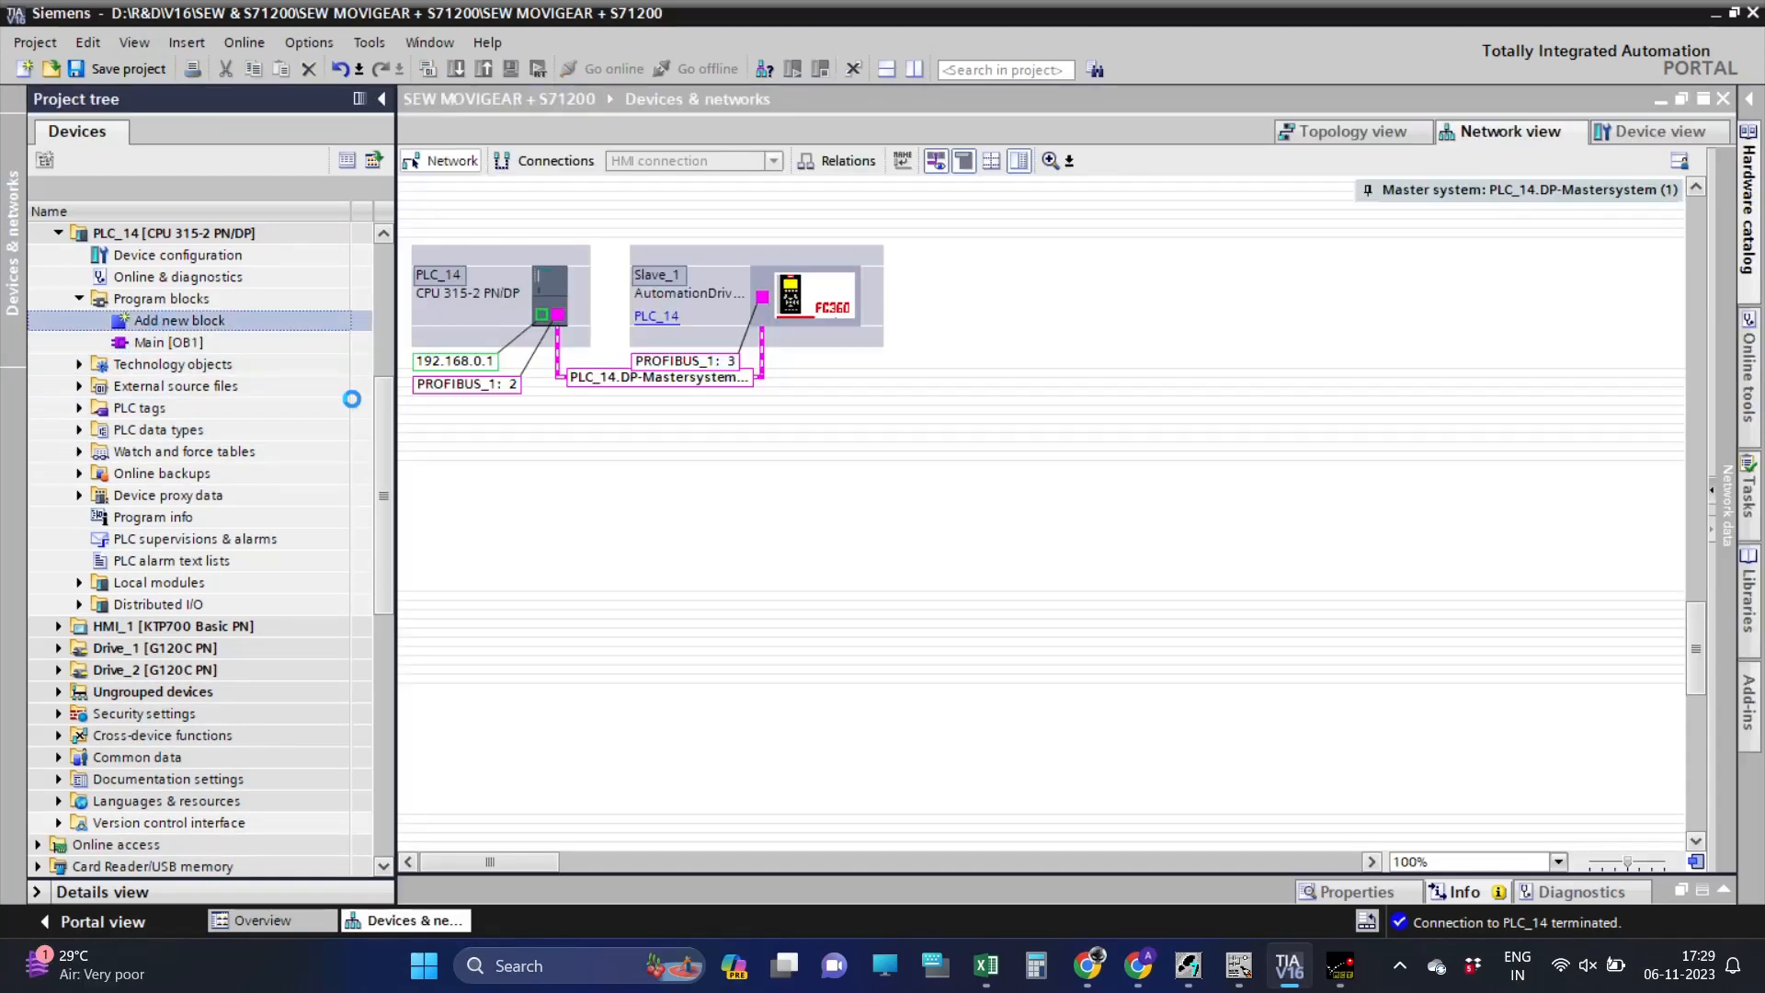
Add a new global data block Data_block_1 [DB1].
double_click(179, 320)
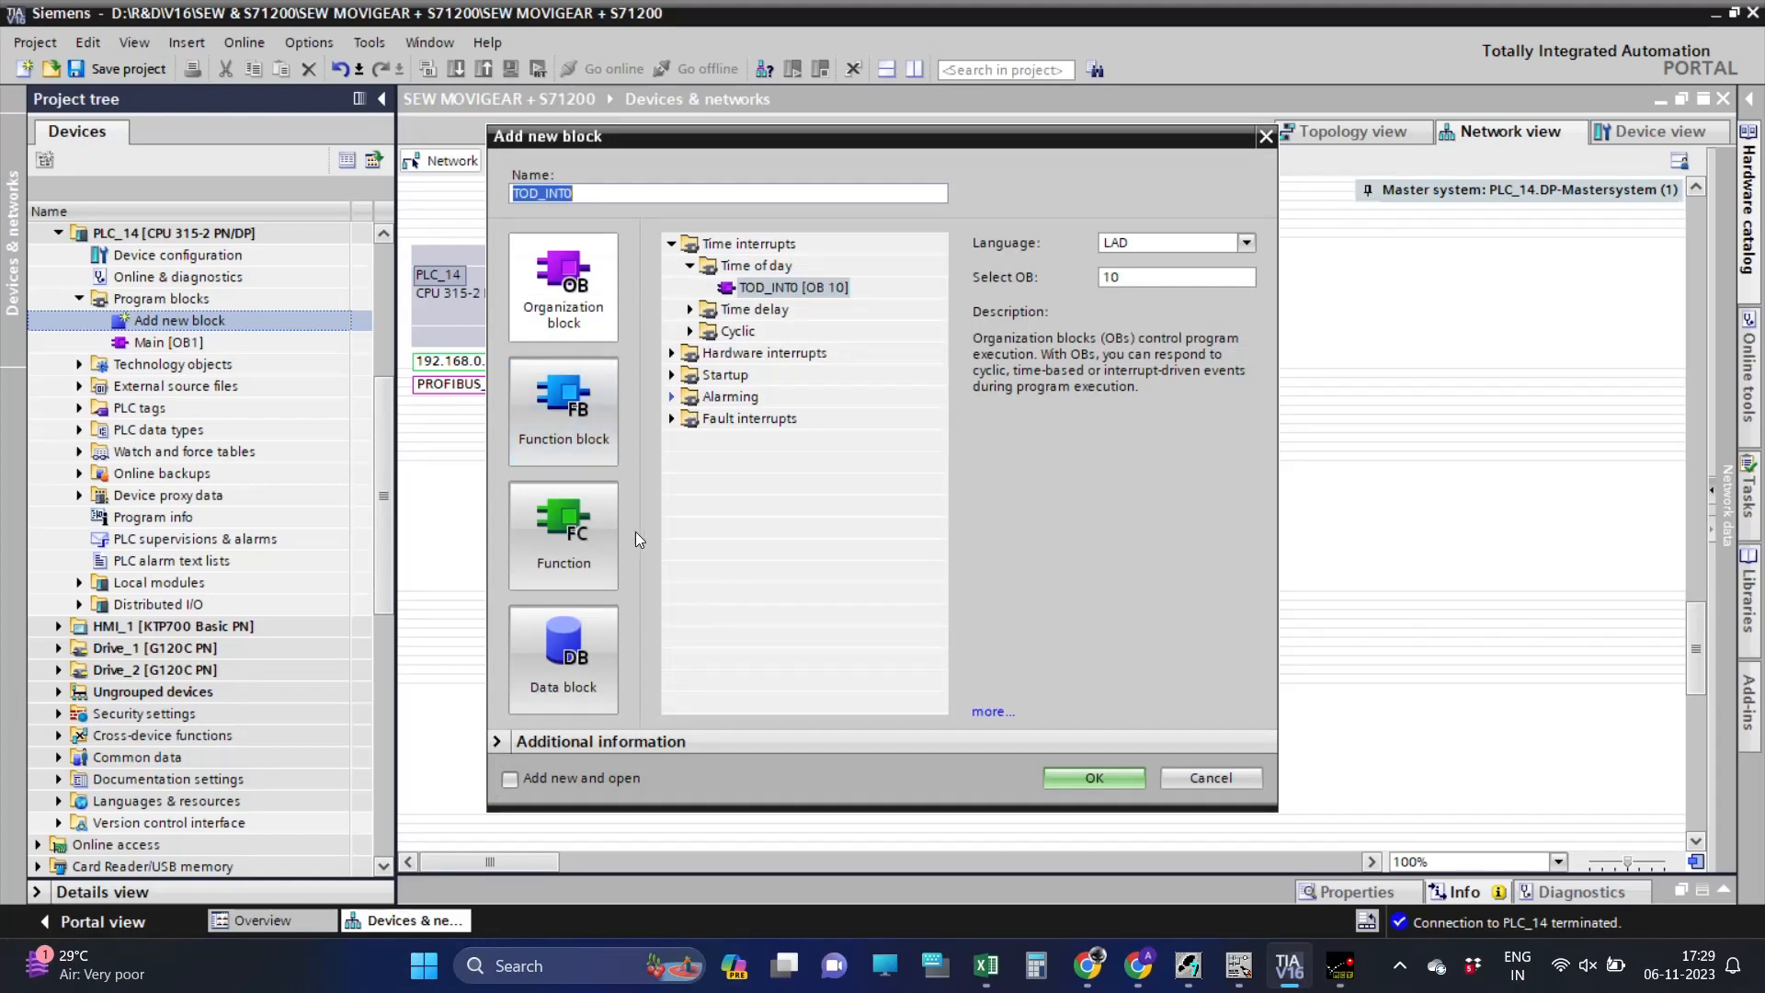
click(562, 658)
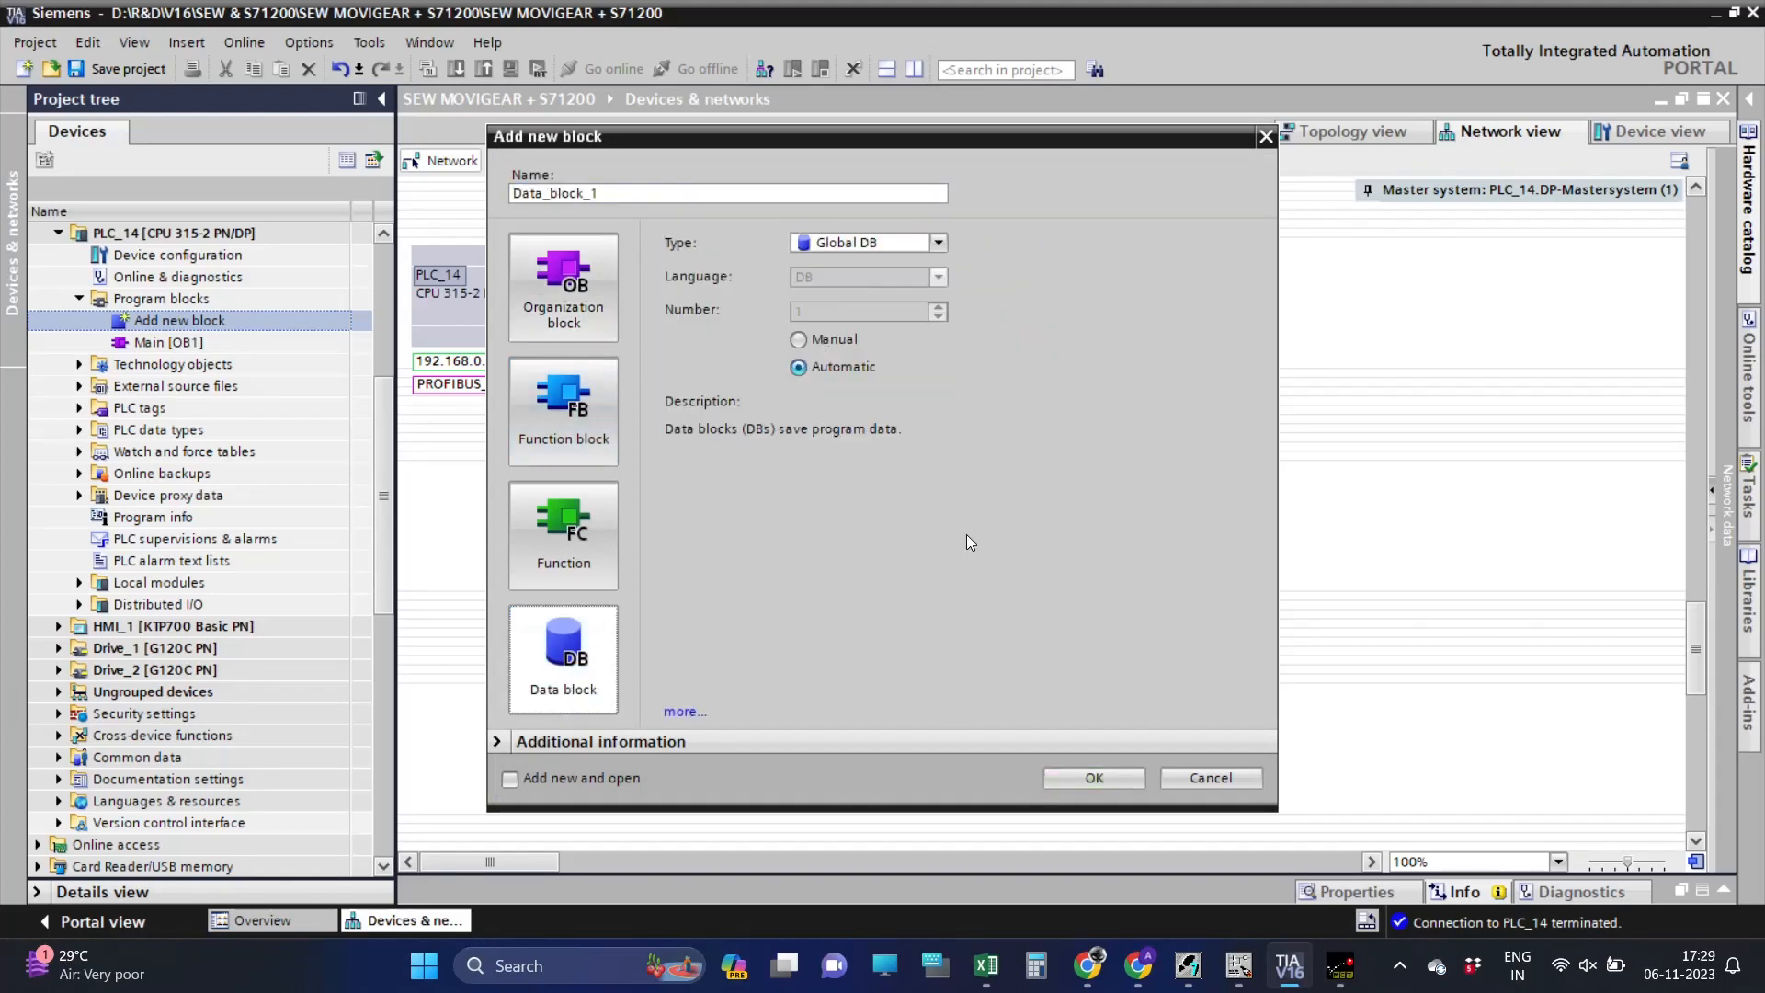
click(1091, 778)
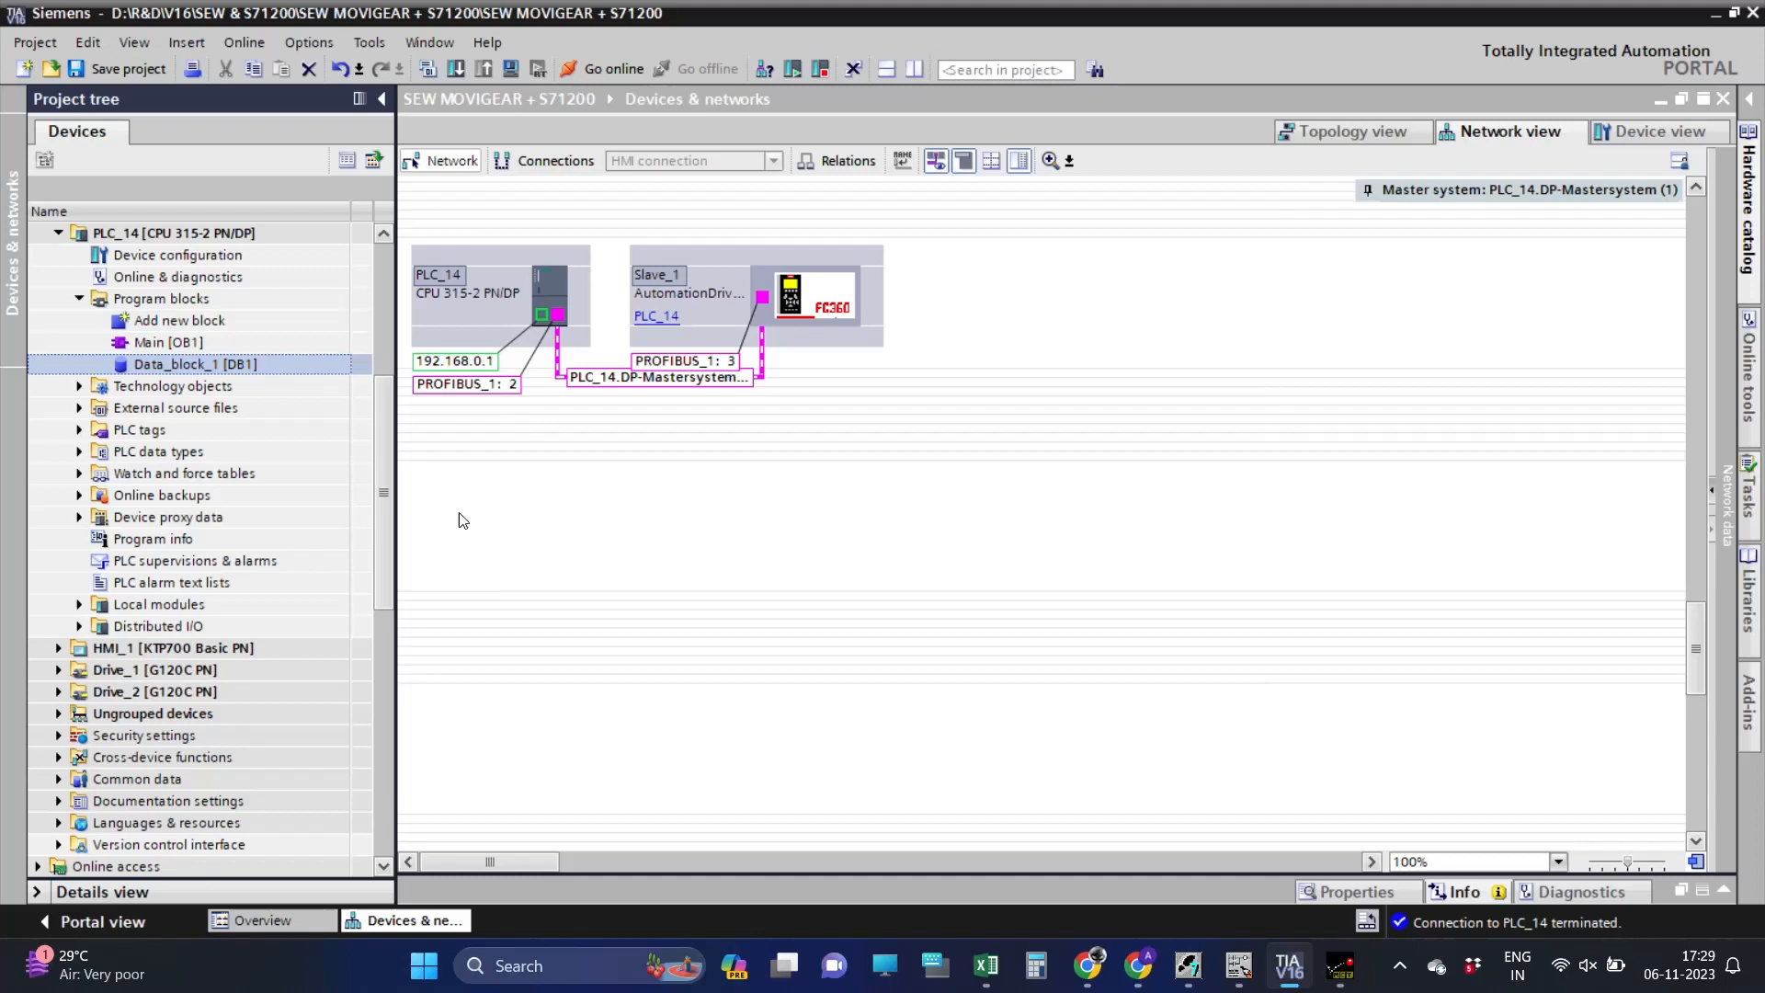
Give Data_block_1 a static DRIVE tag of type READ, WRITE DATA and compile it without errors.
double_click(197, 364)
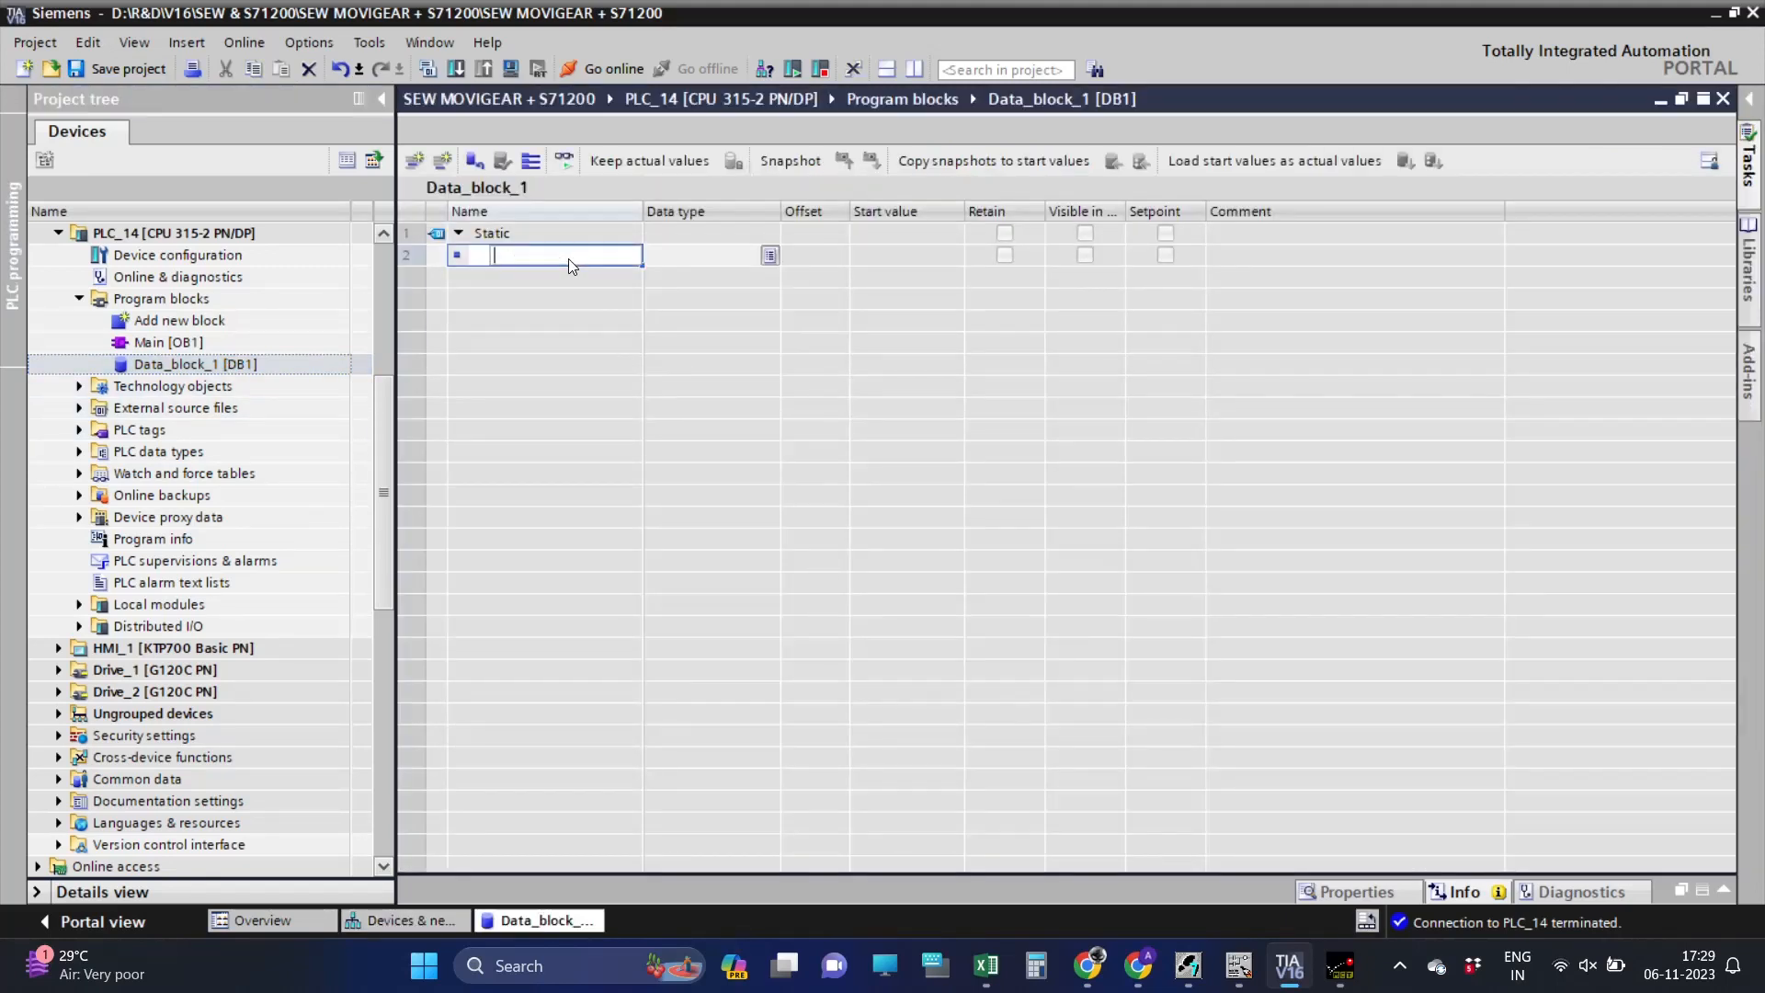
text(DRIVE)
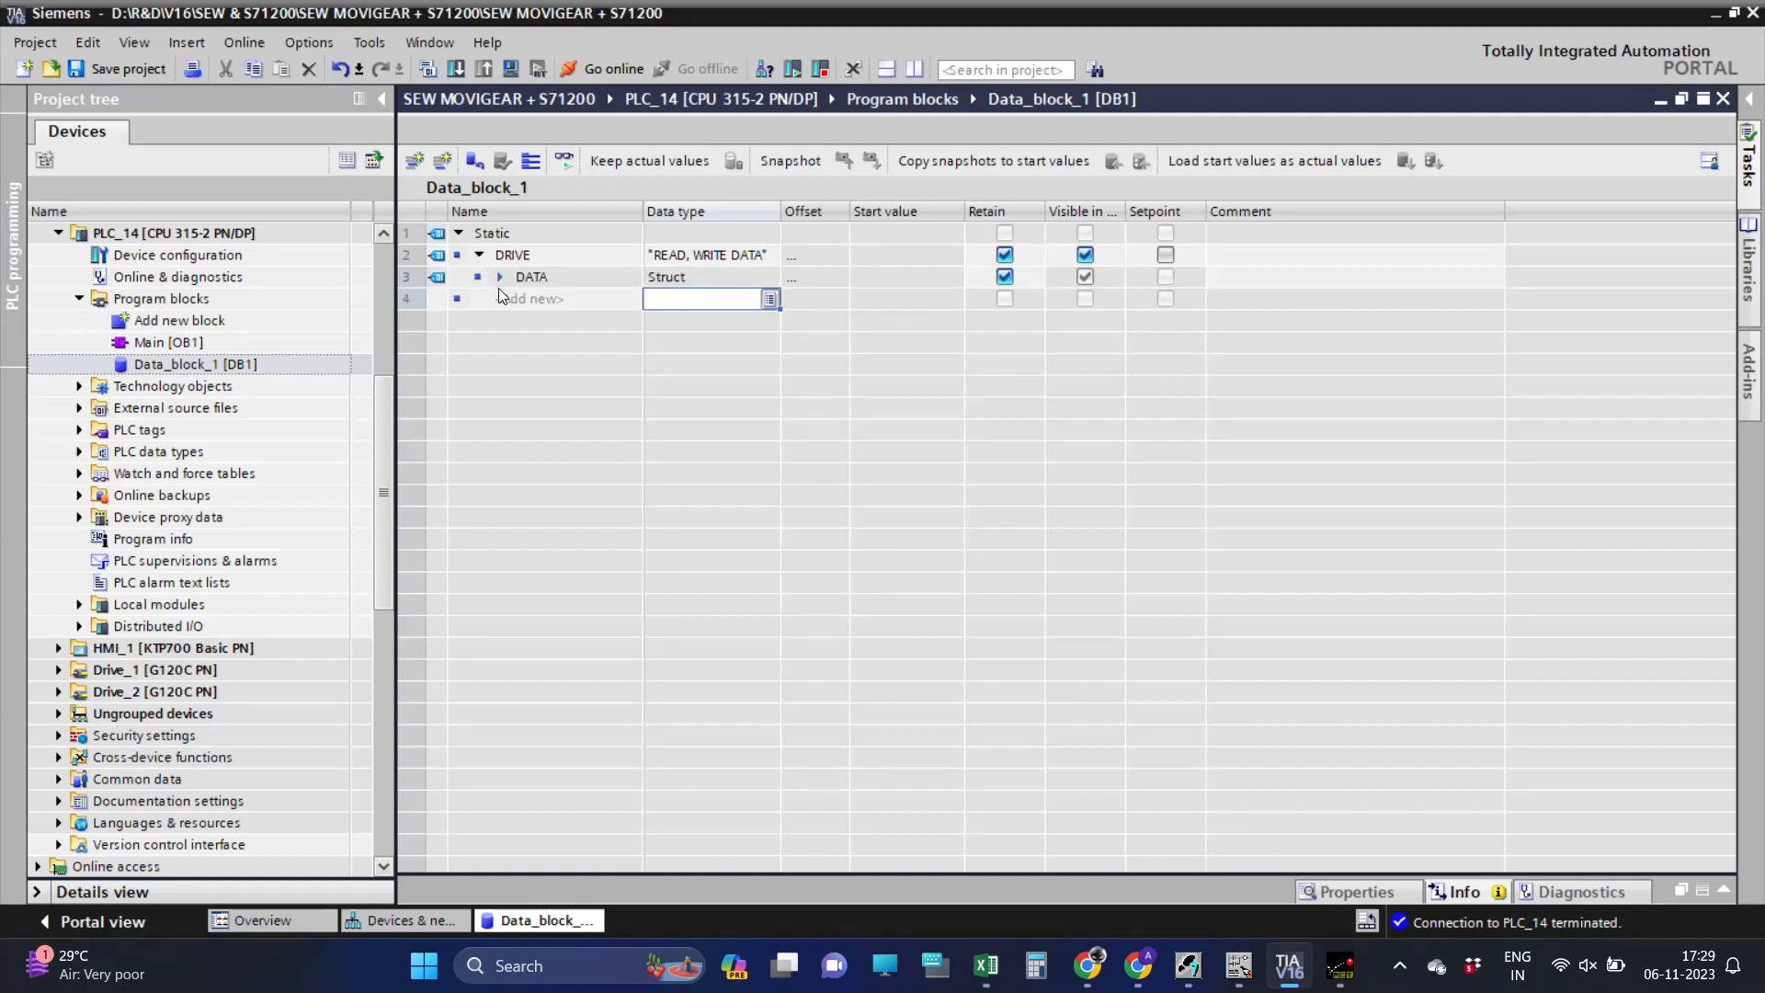
click(479, 254)
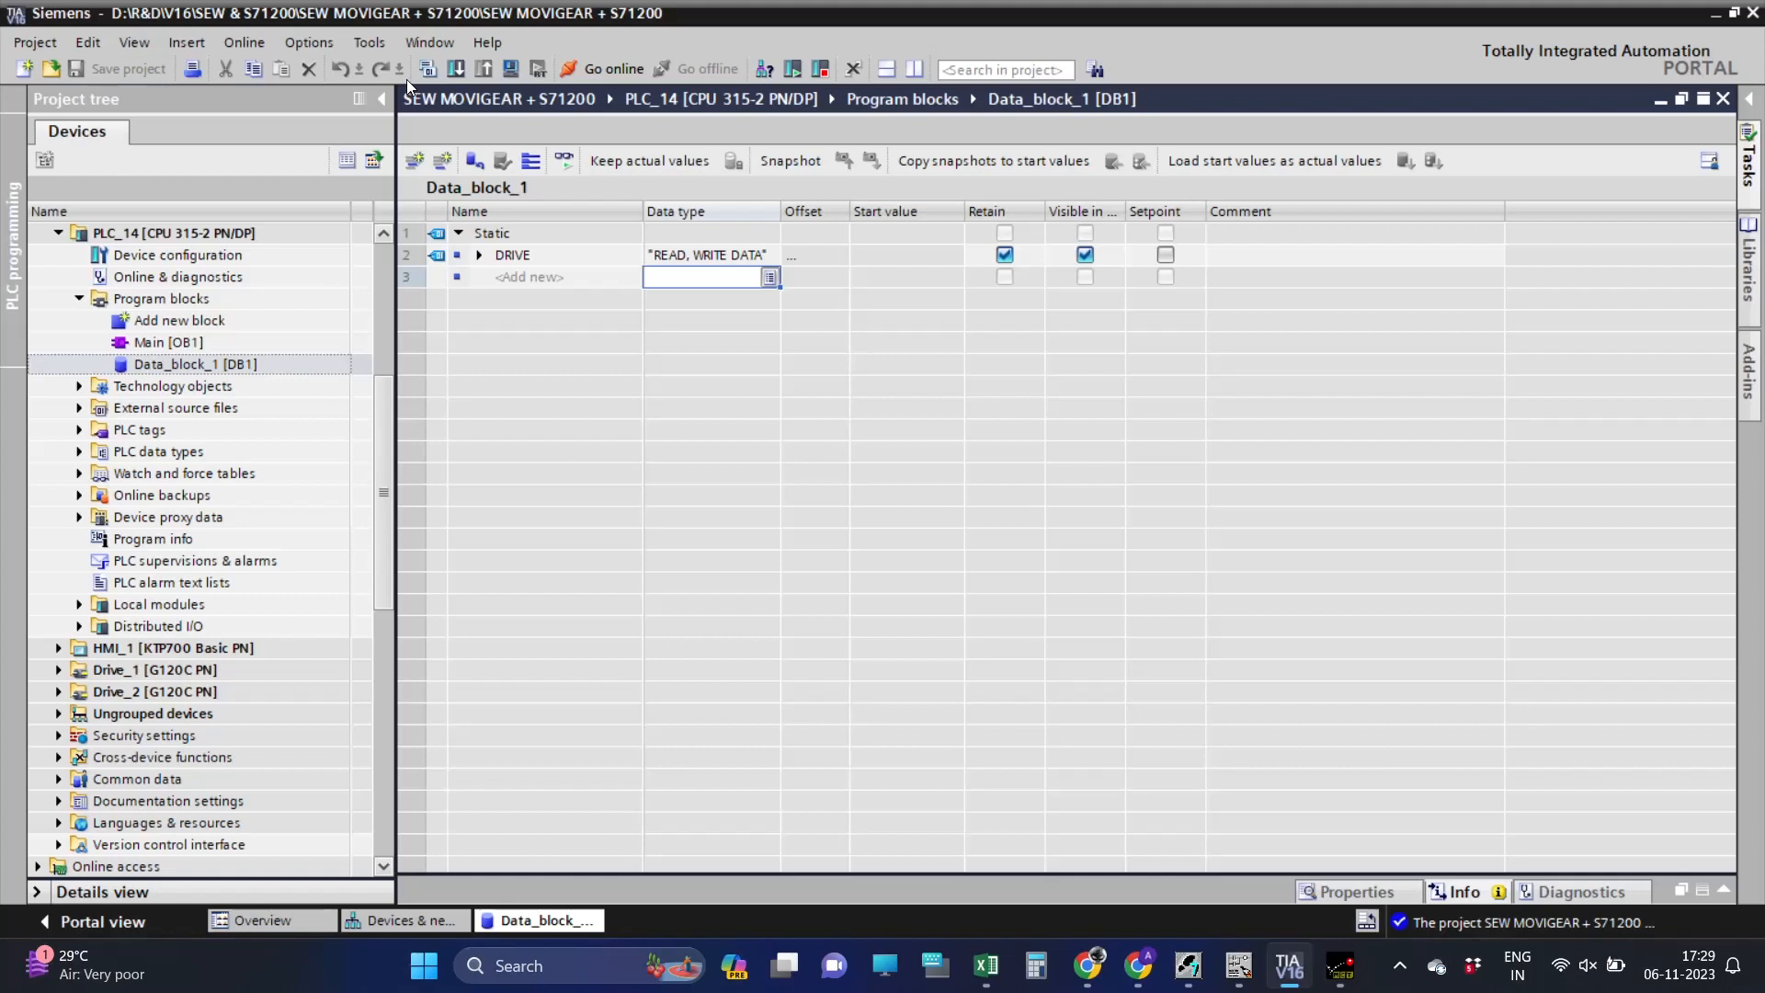
click(425, 68)
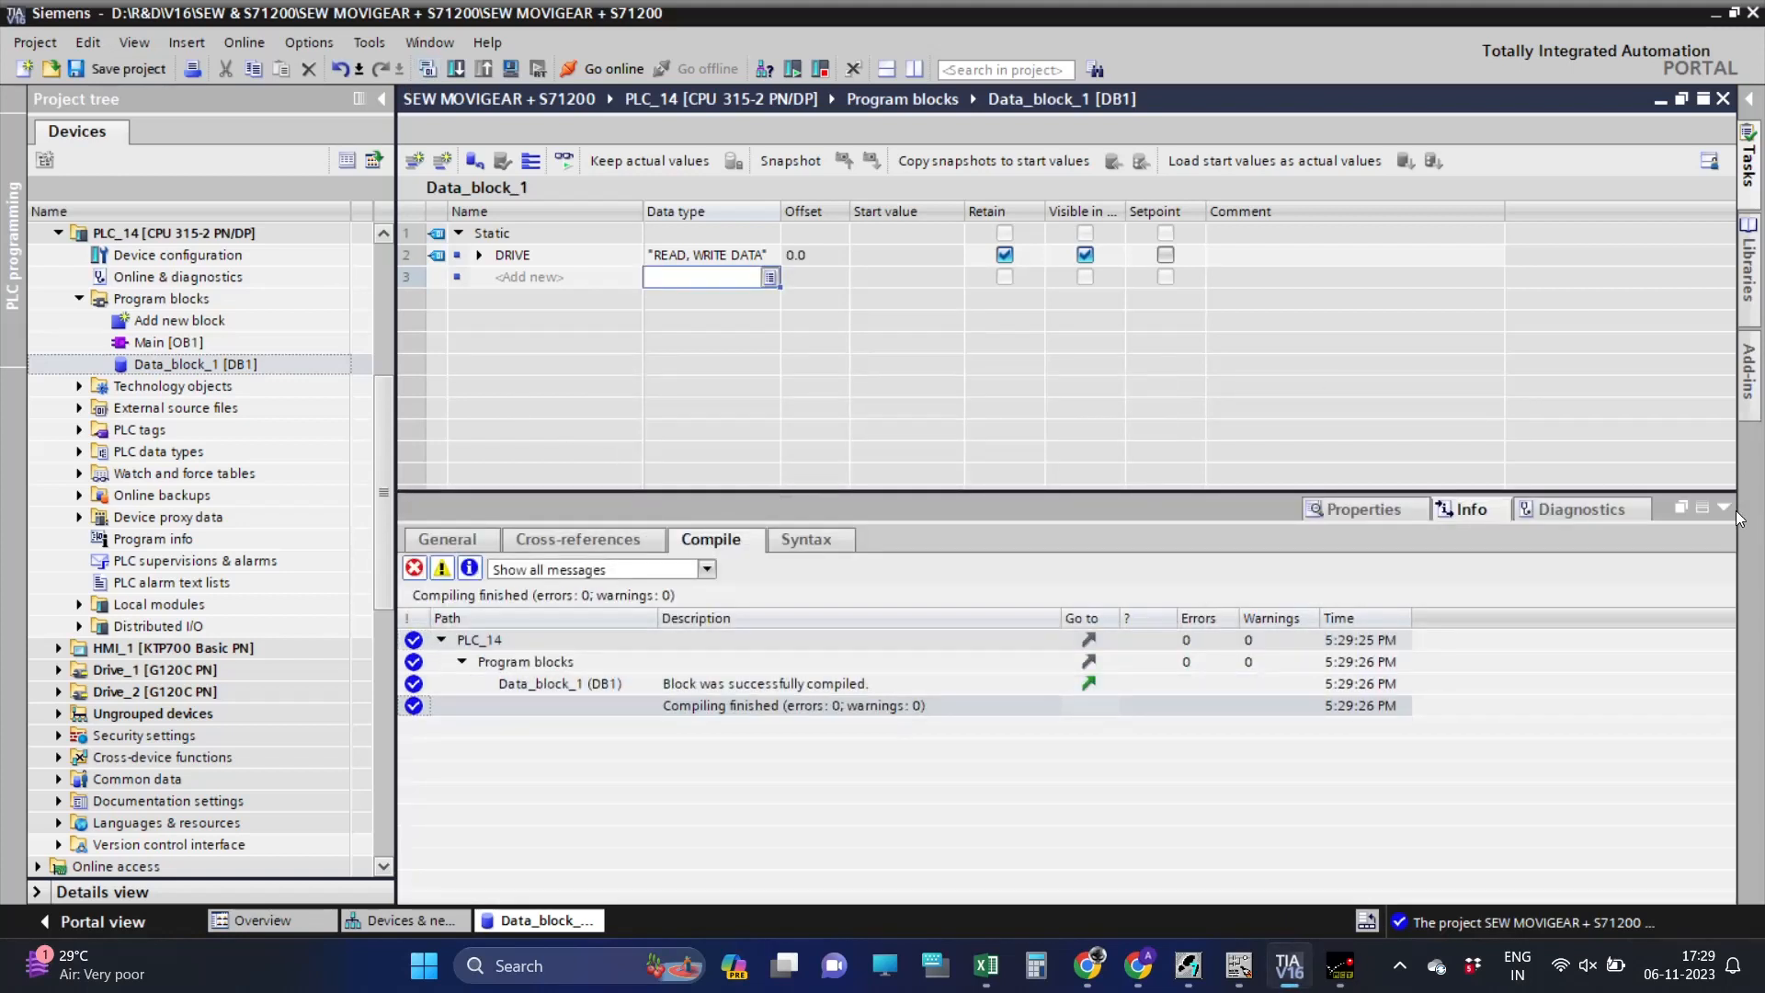
click(1721, 508)
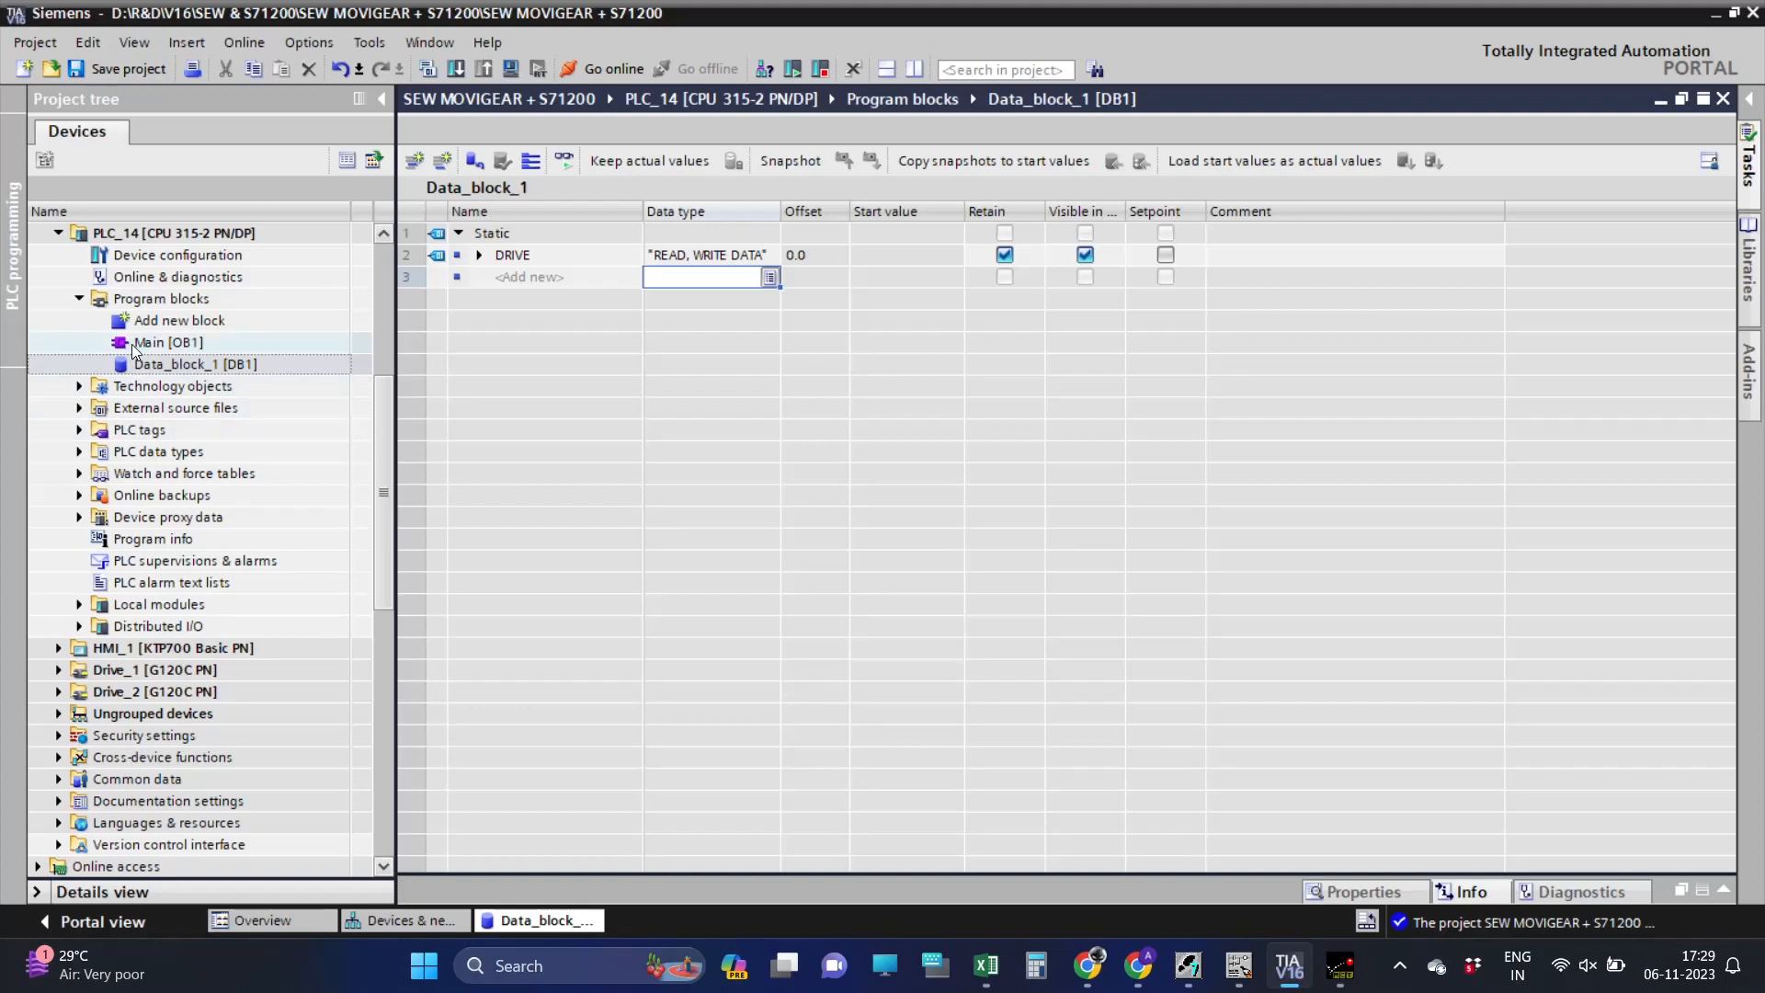
Open Main [OB1], then select the PPO module's output addresses 256–275 in Slave_1's device overview.
double_click(167, 342)
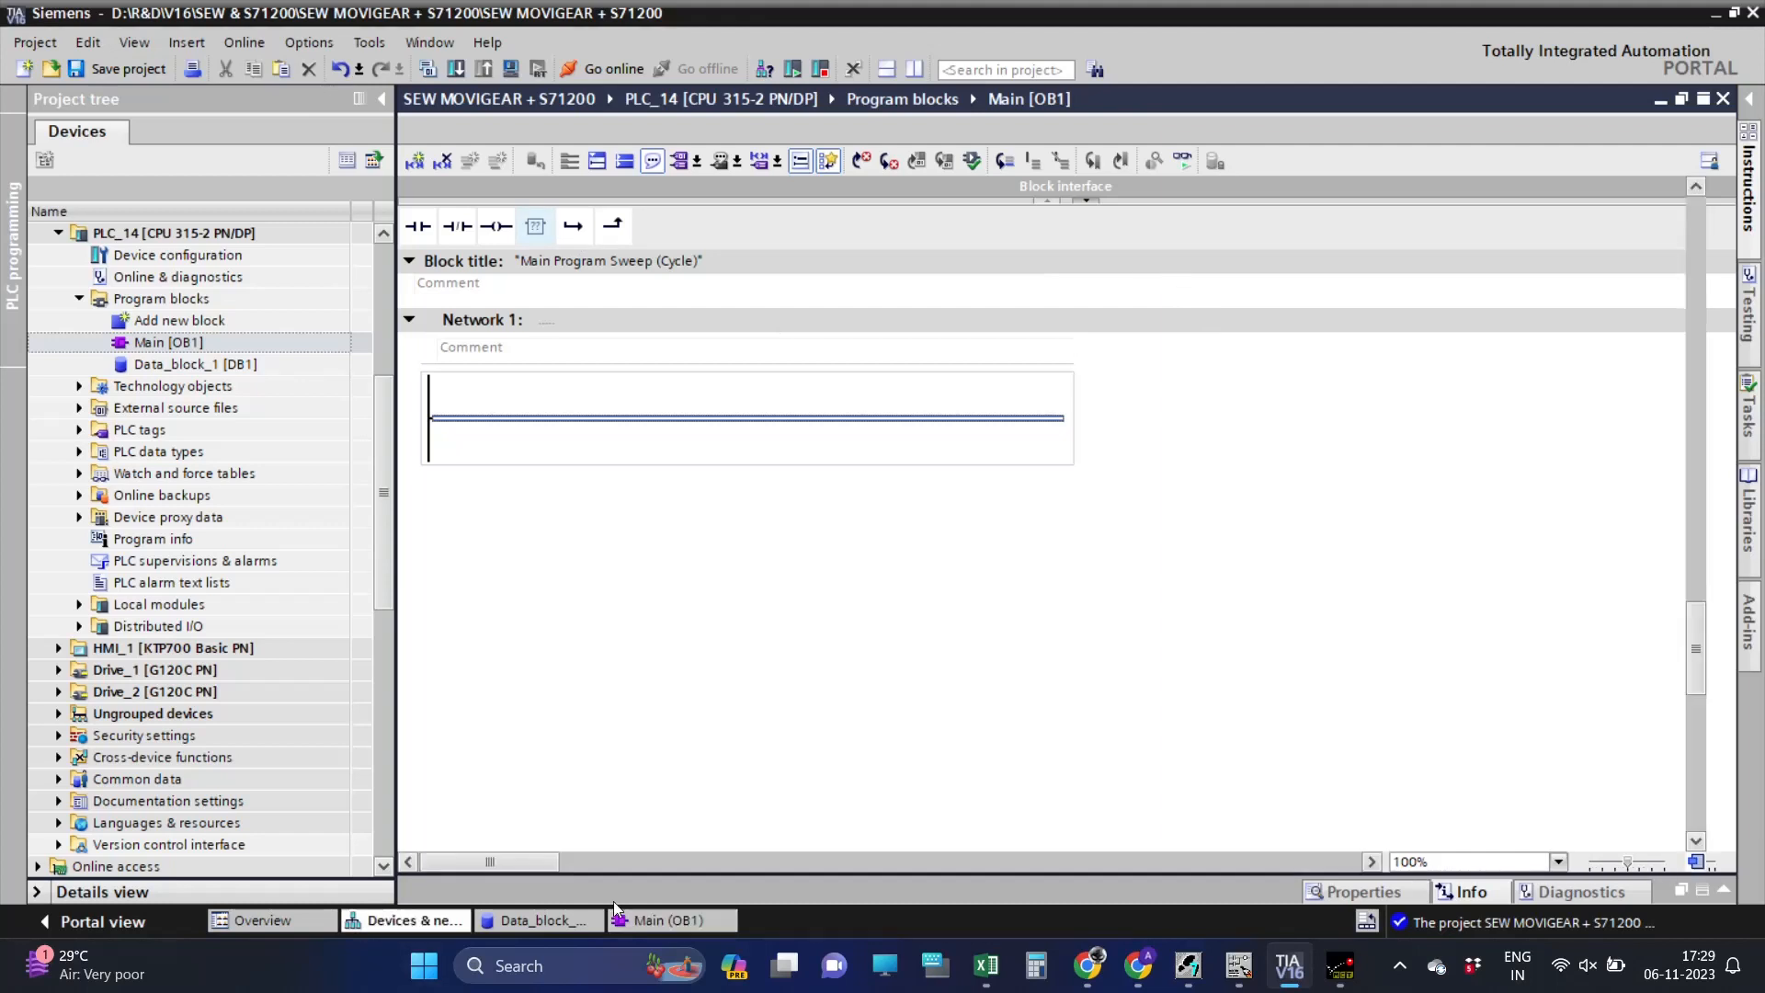
click(414, 919)
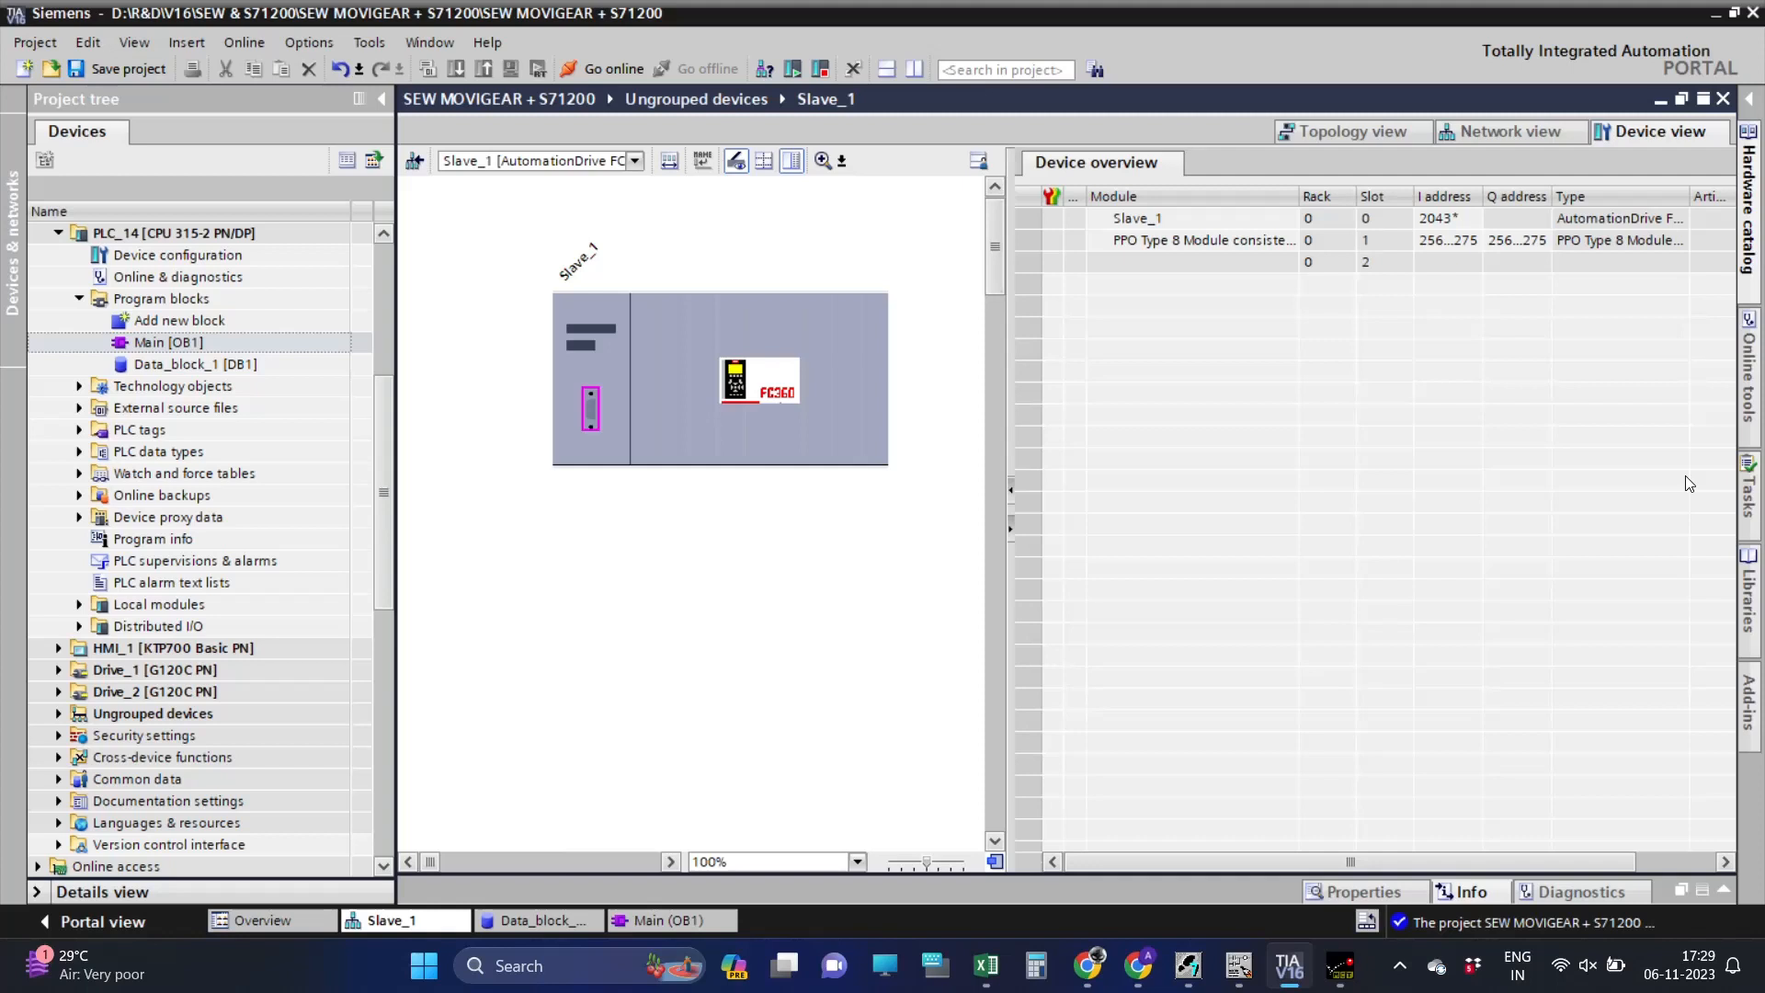
click(1517, 239)
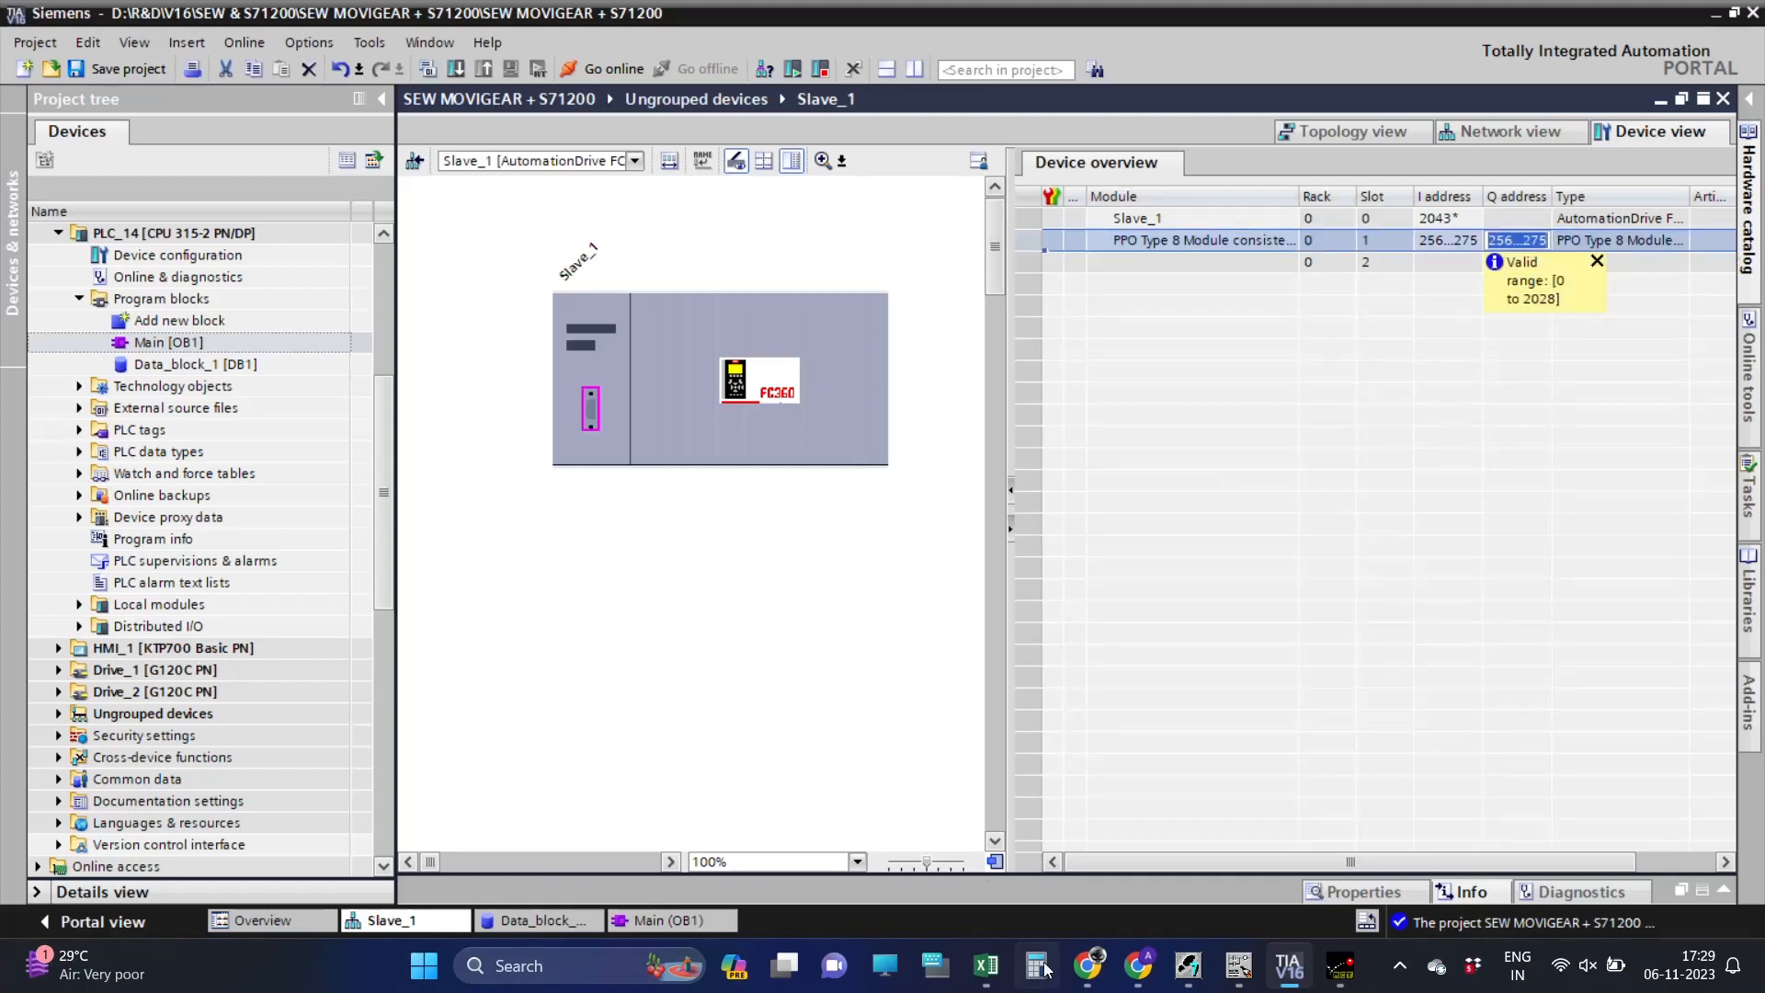
Convert hex 100 to decimal 256 in Calculator's Programmer mode, then close Calculator.
click(1035, 965)
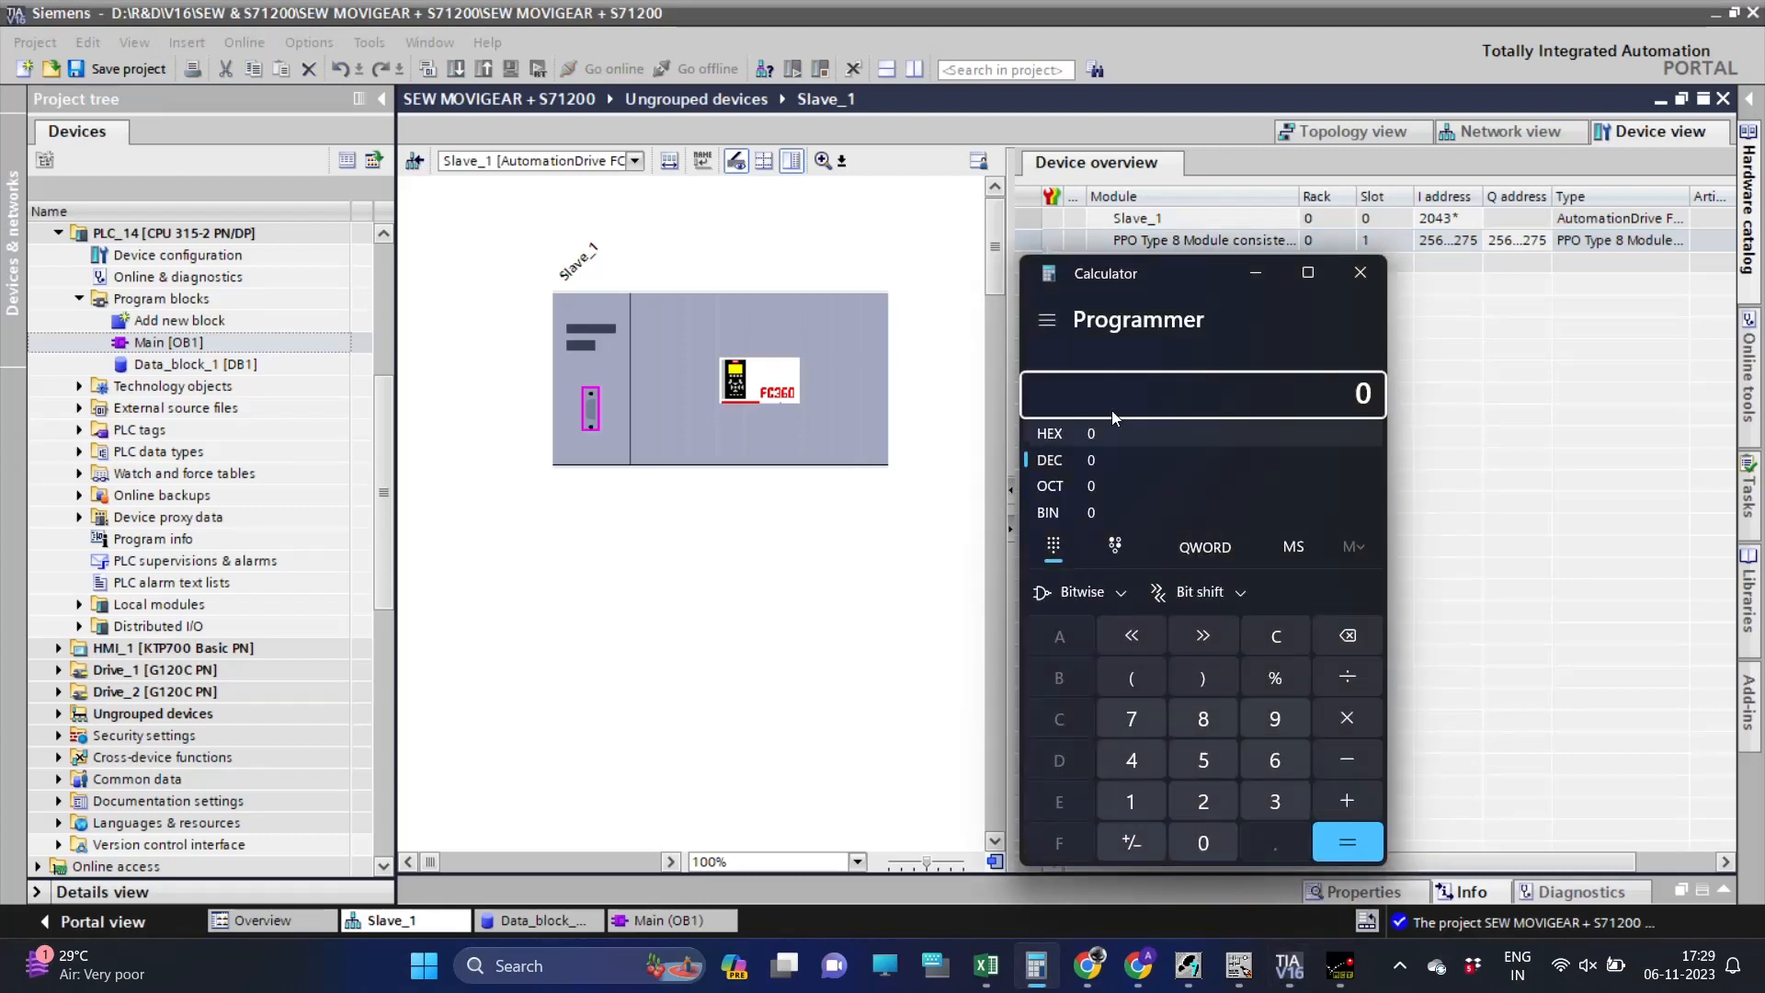
click(1046, 318)
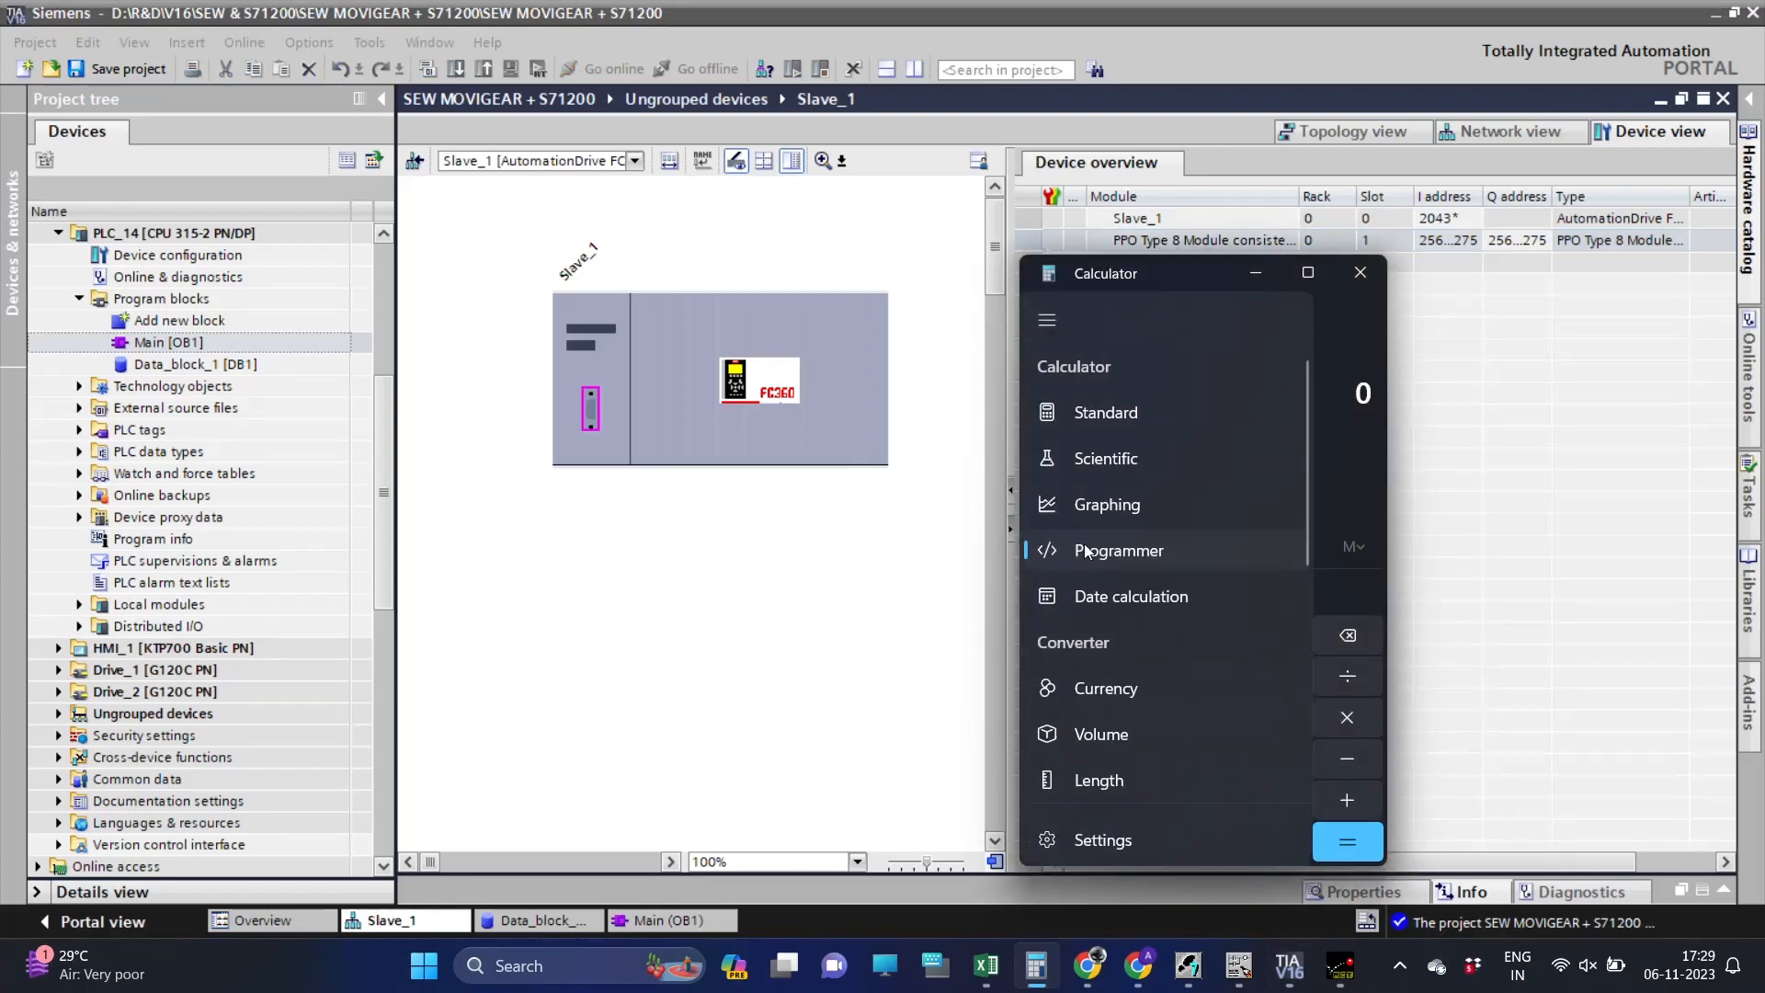
click(1118, 550)
text(25)
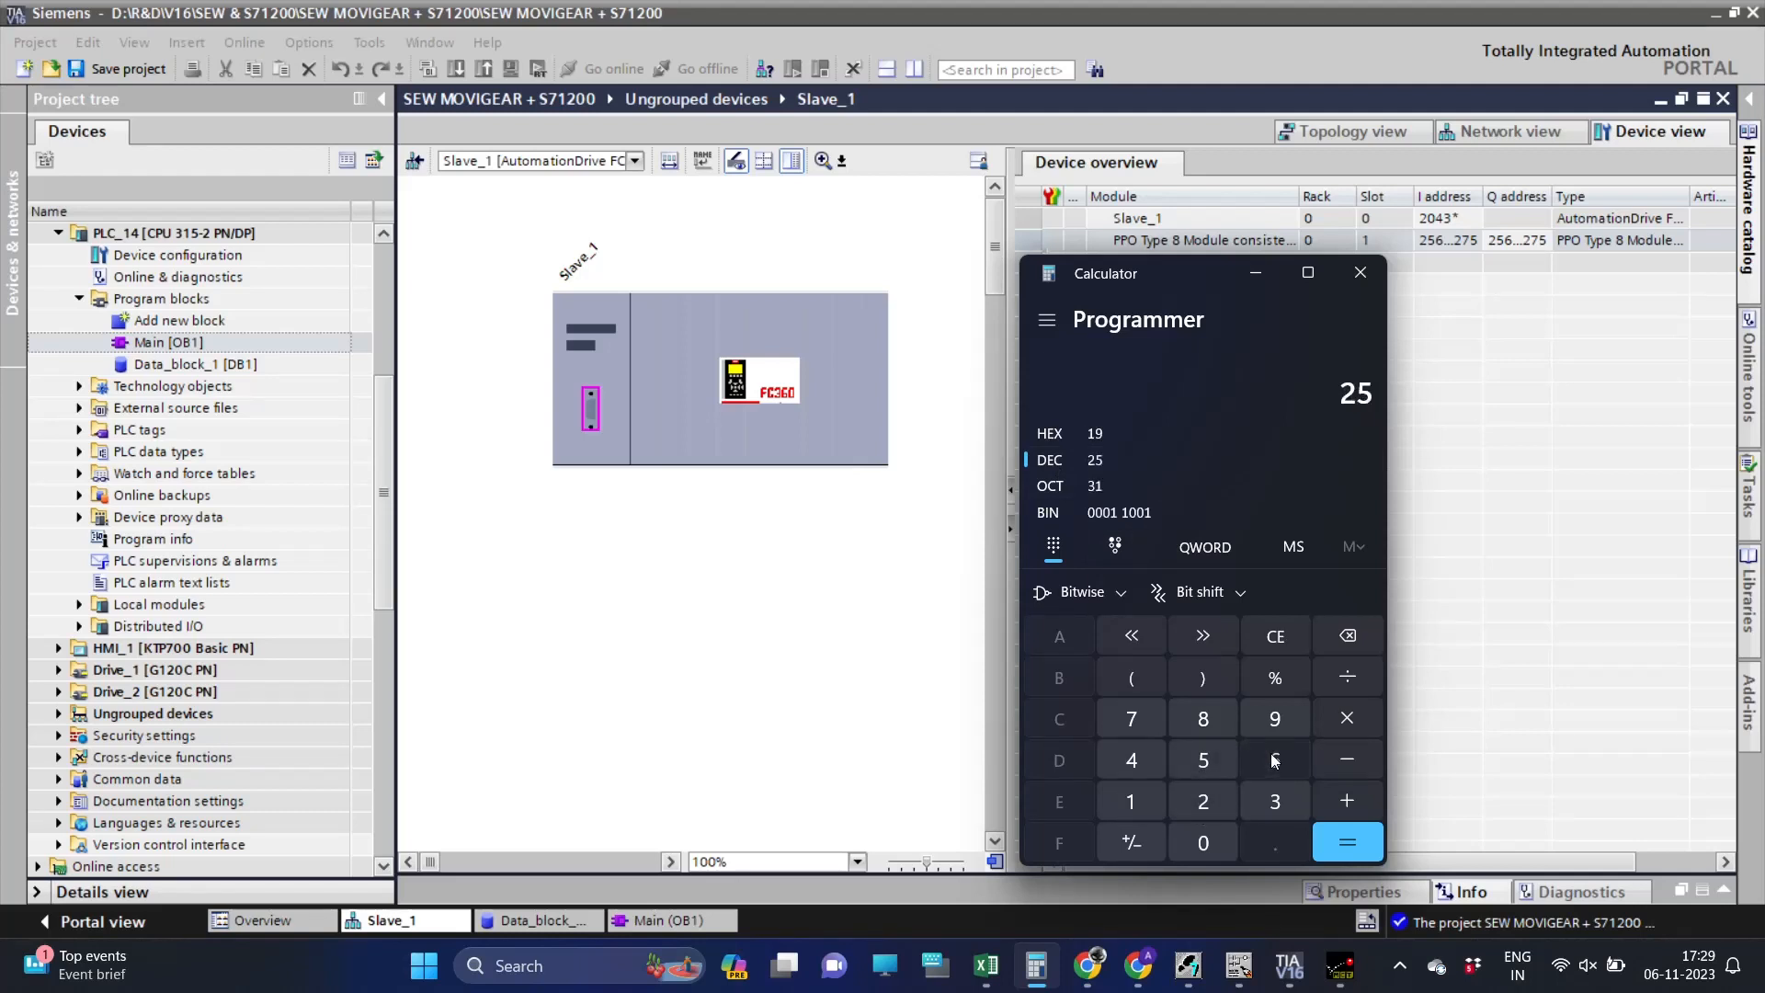
click(1274, 760)
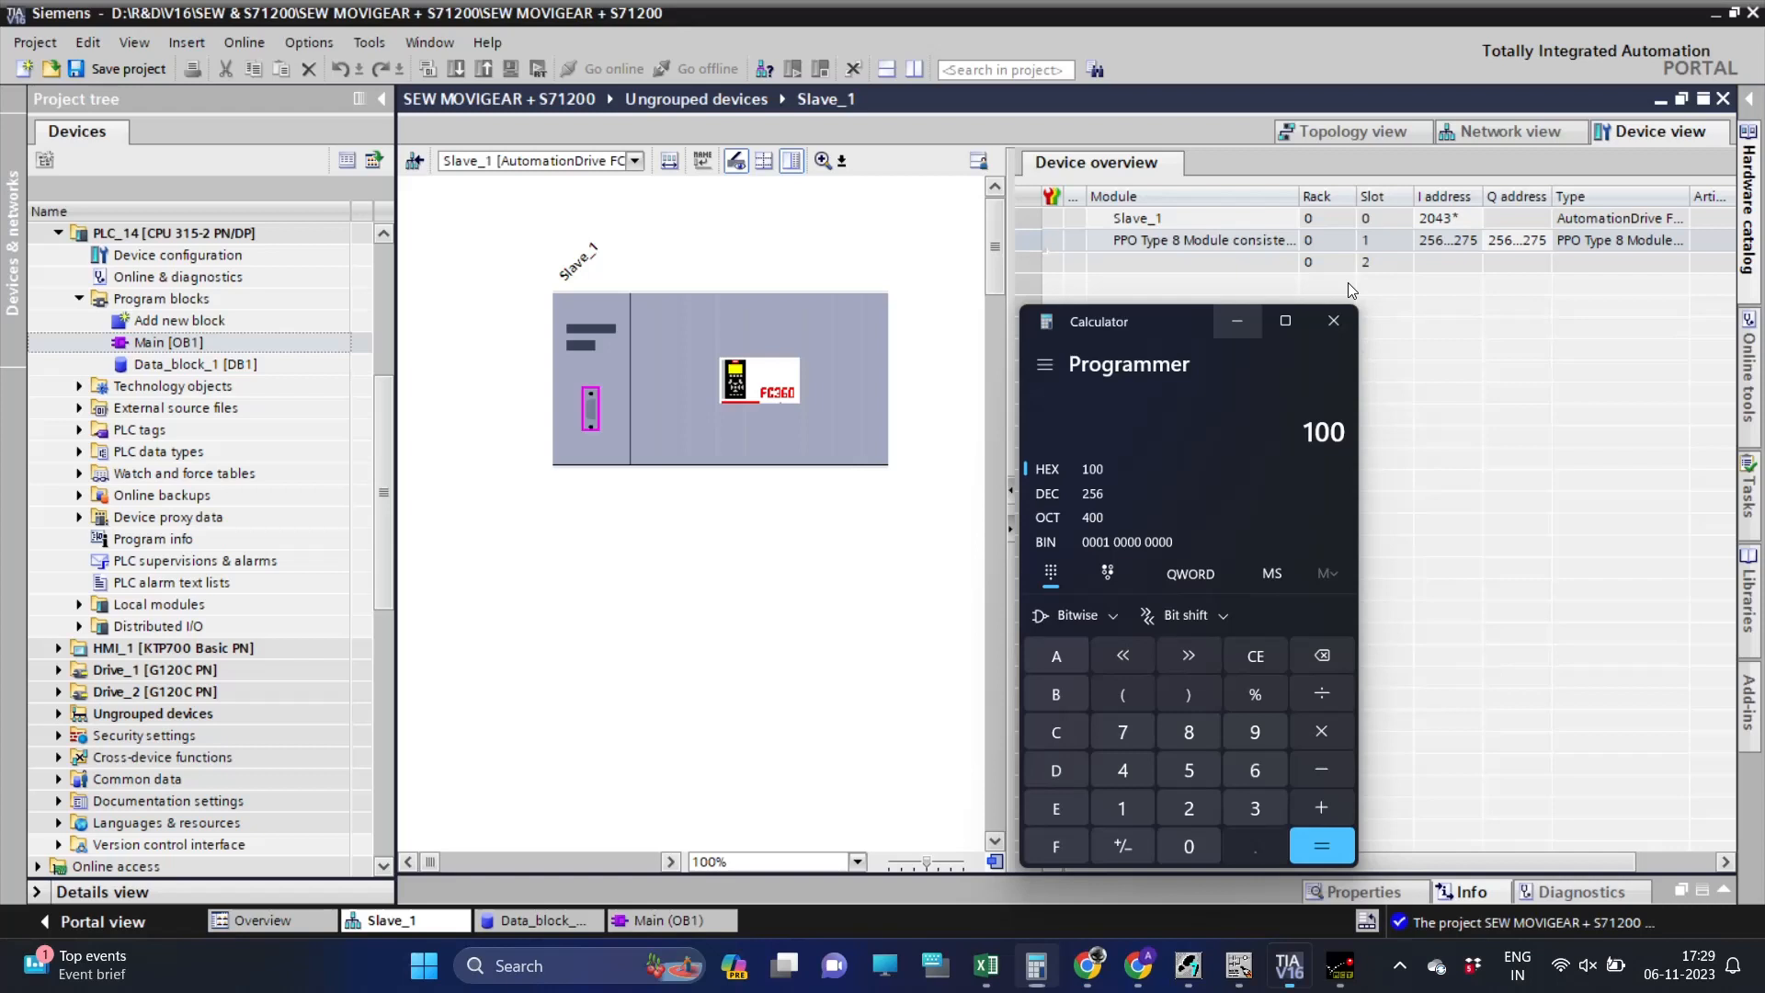
click(1333, 320)
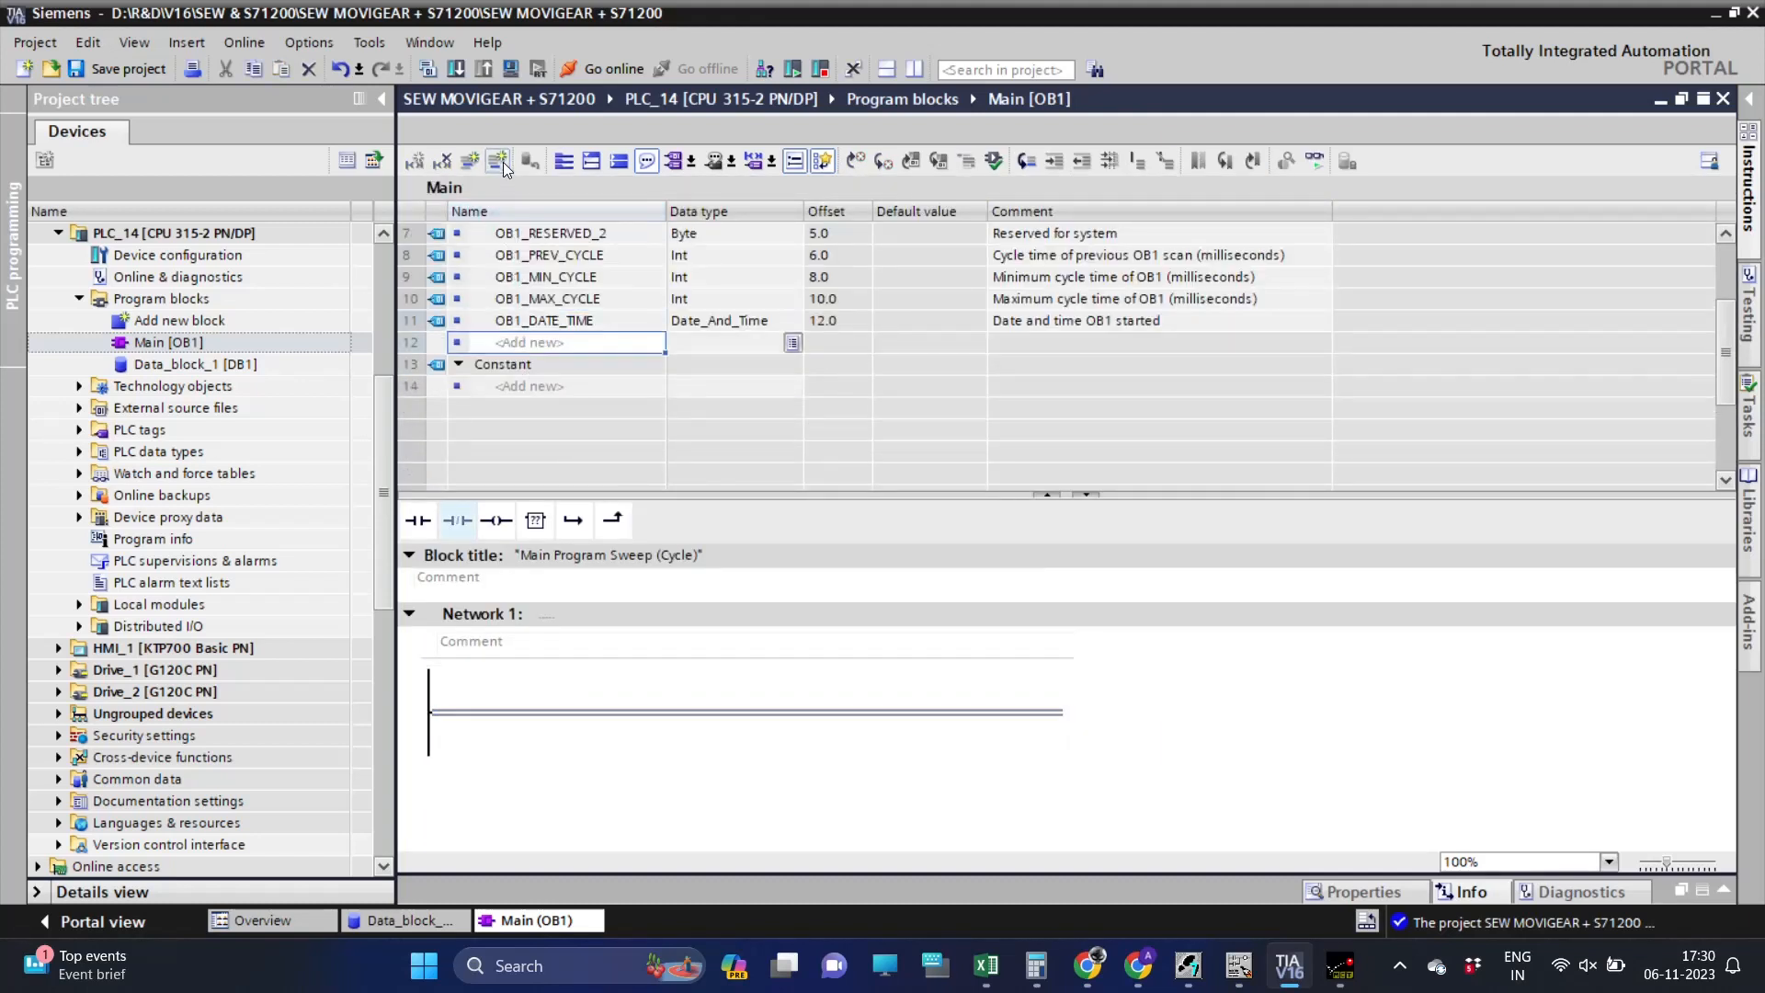
Add Temp Int variables RD_RET and WR_RET to the Main OB1 block interface.
click(497, 160)
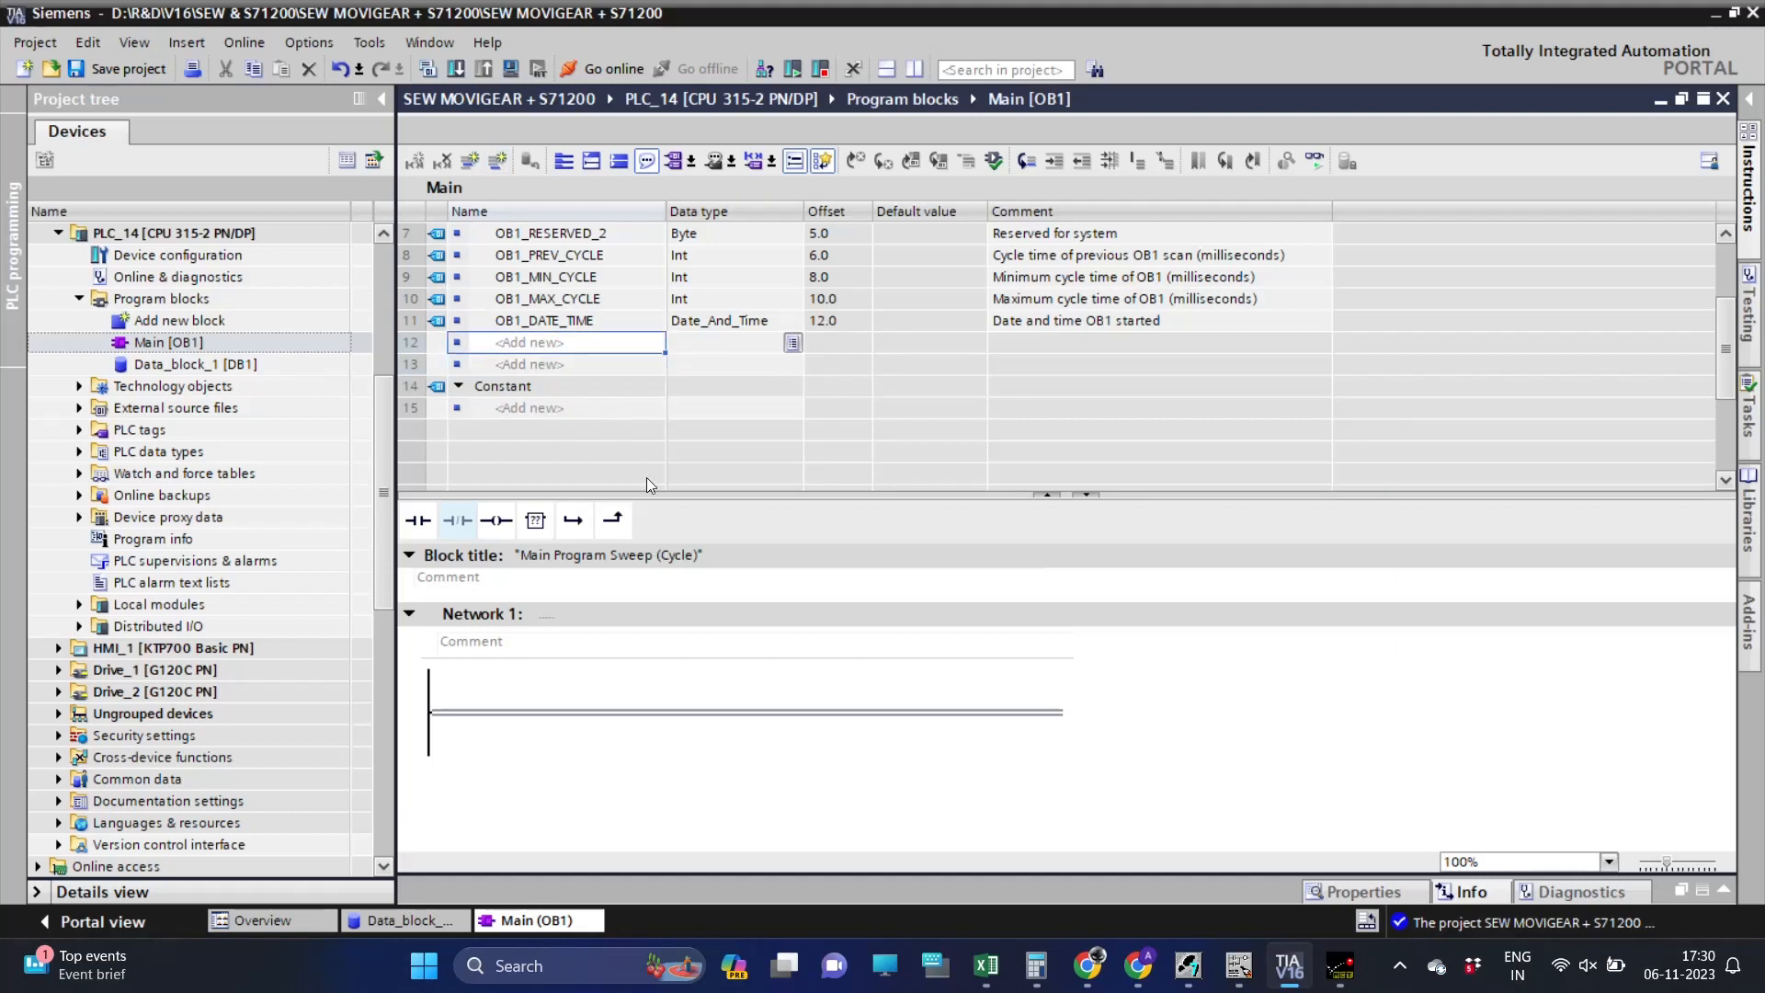
text(REA)
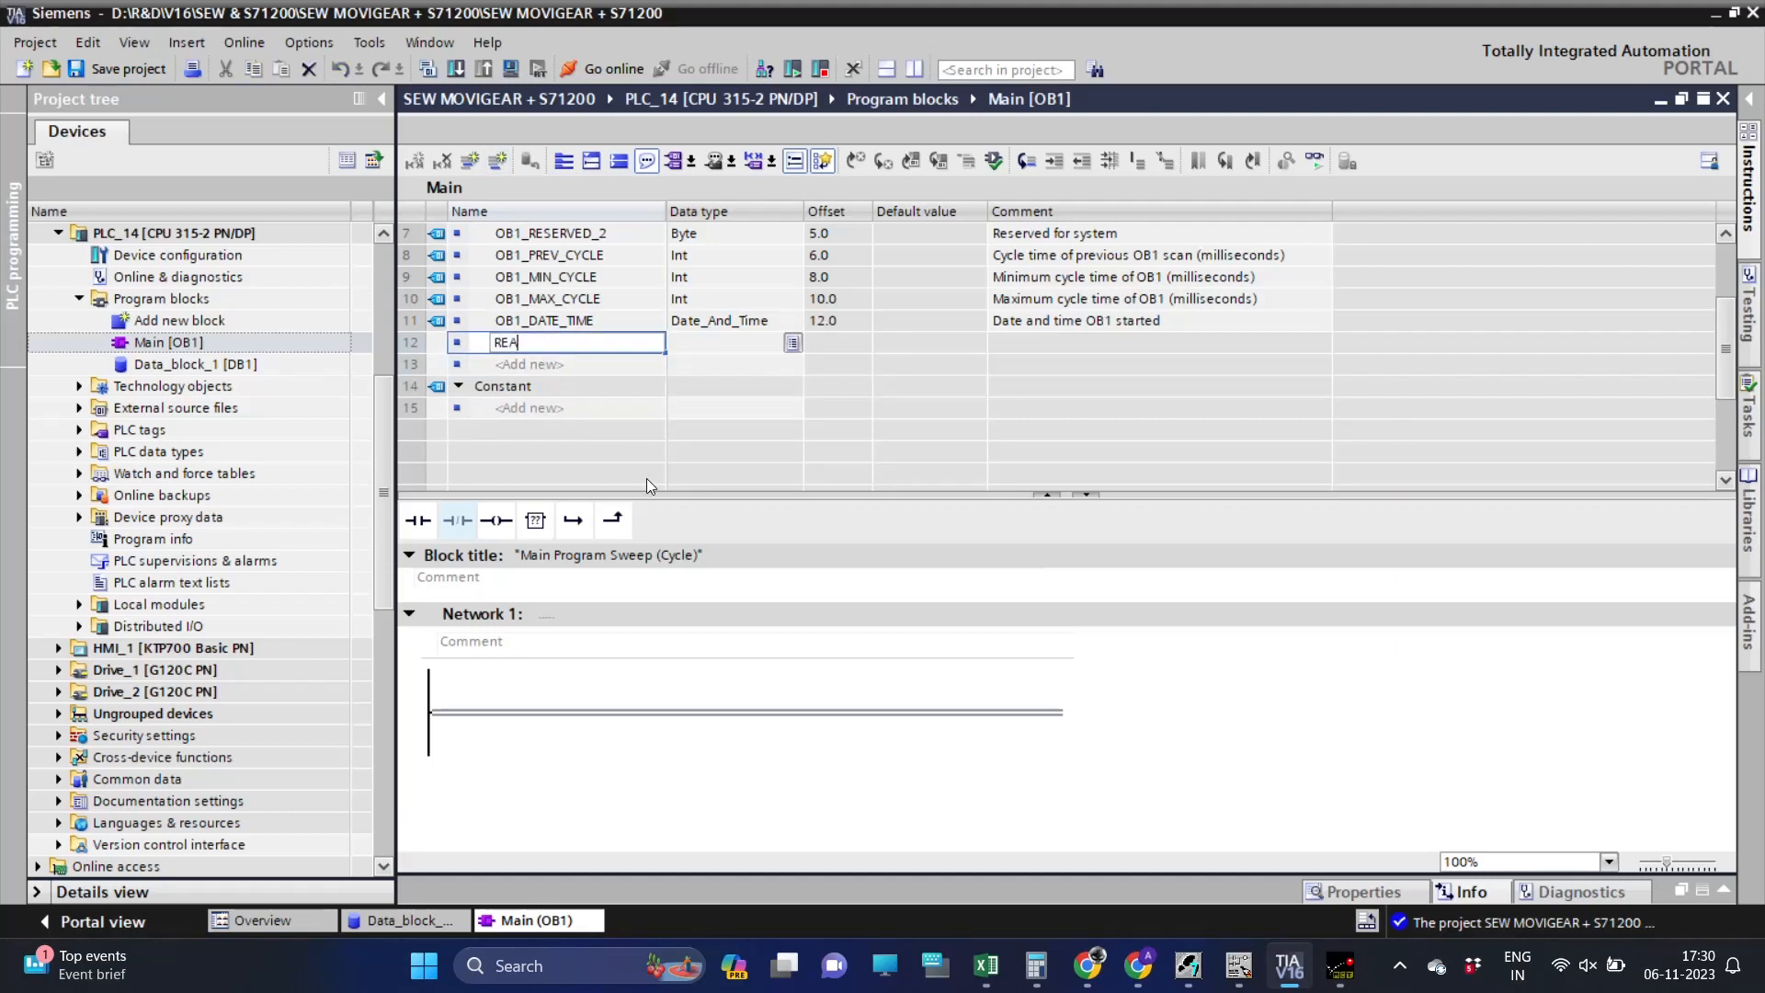
text(D)
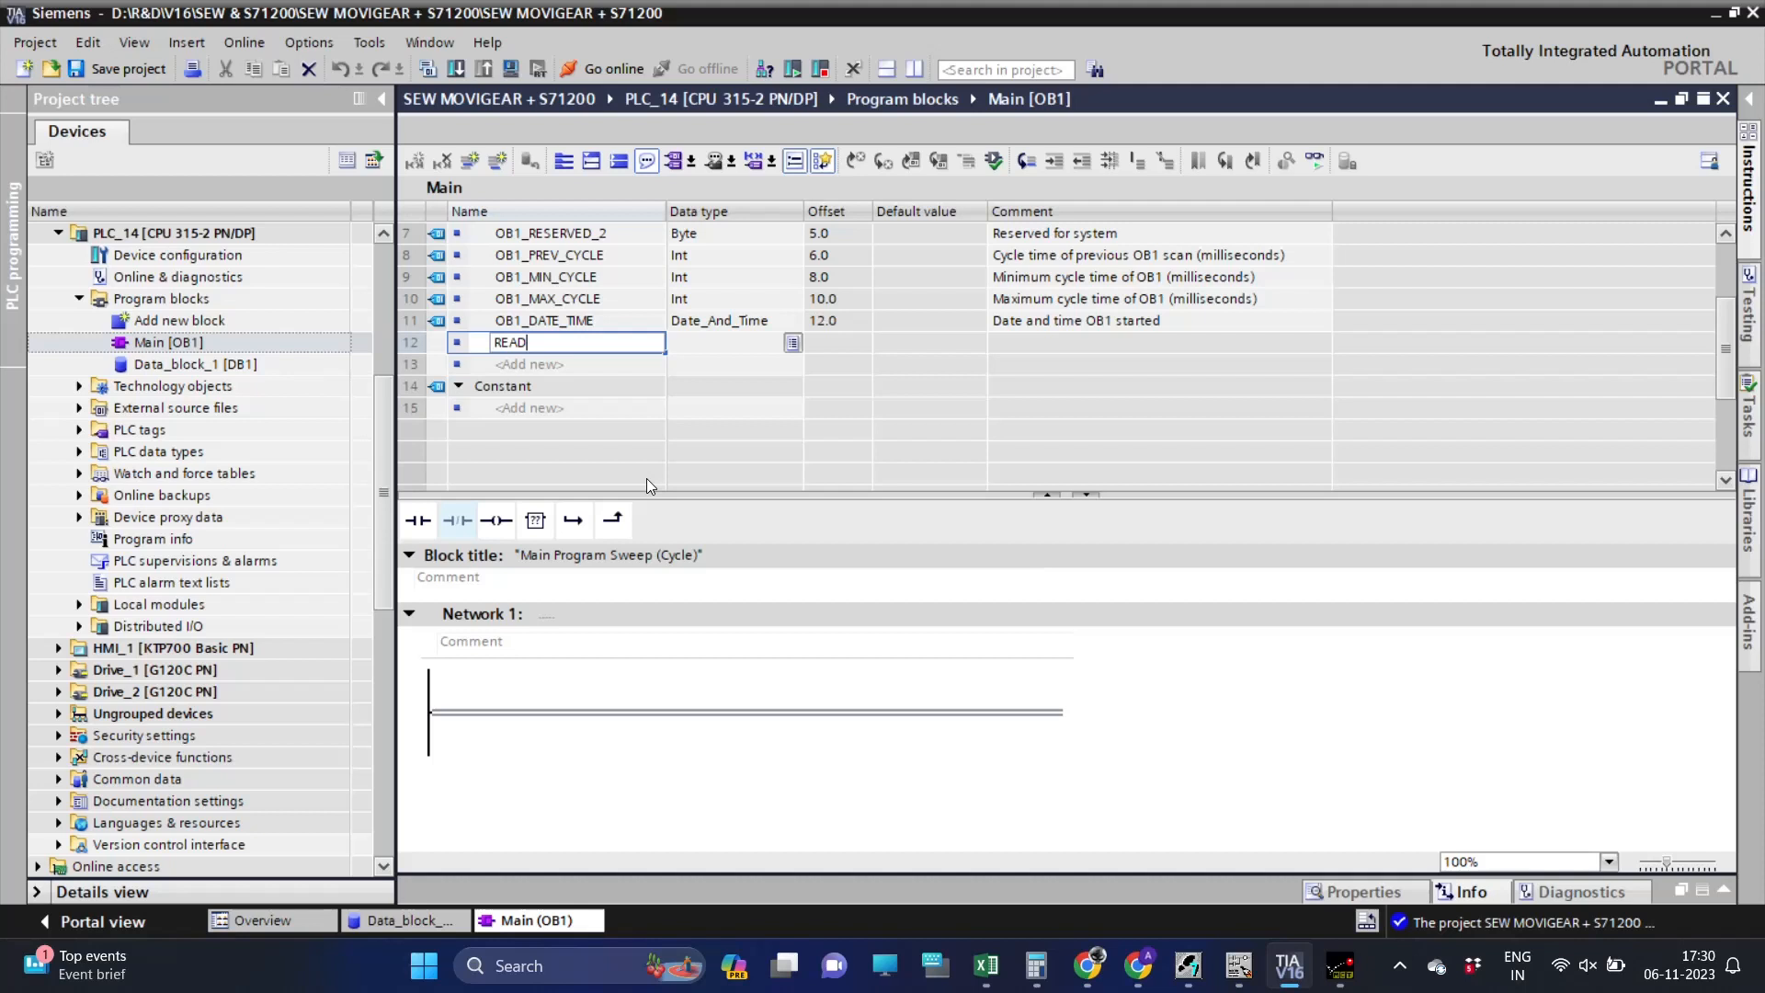
key(BackSpace)
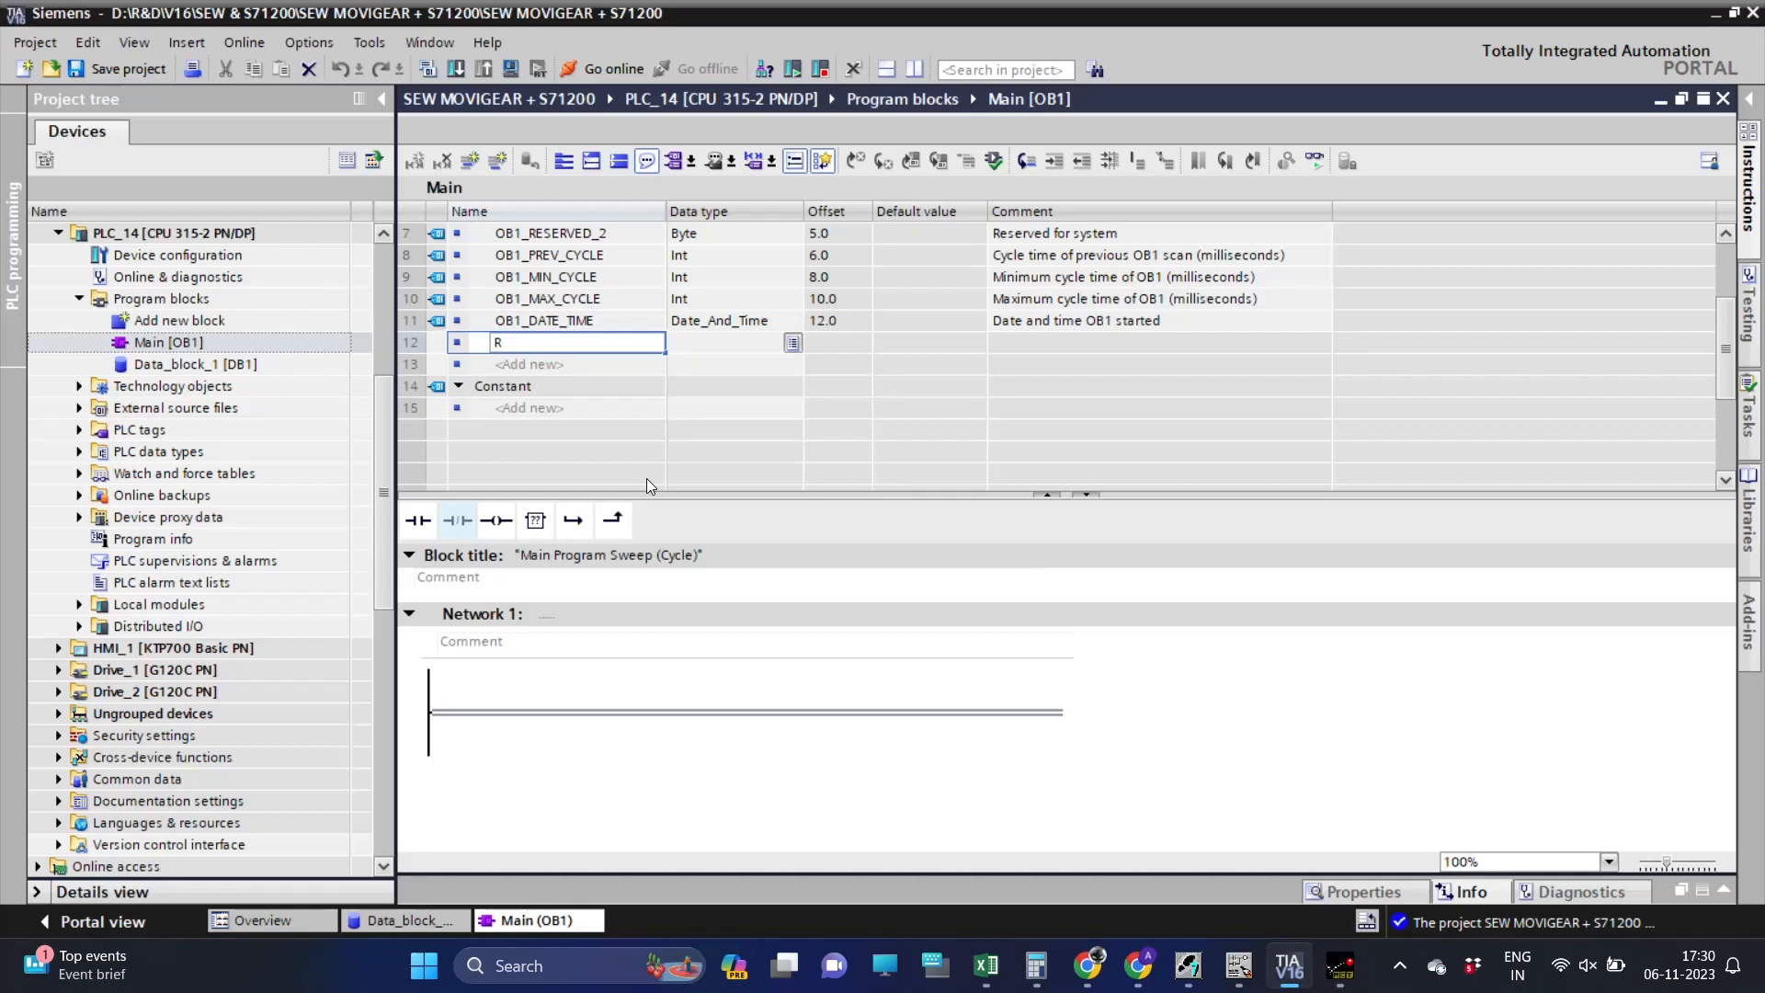
text(D_RET)
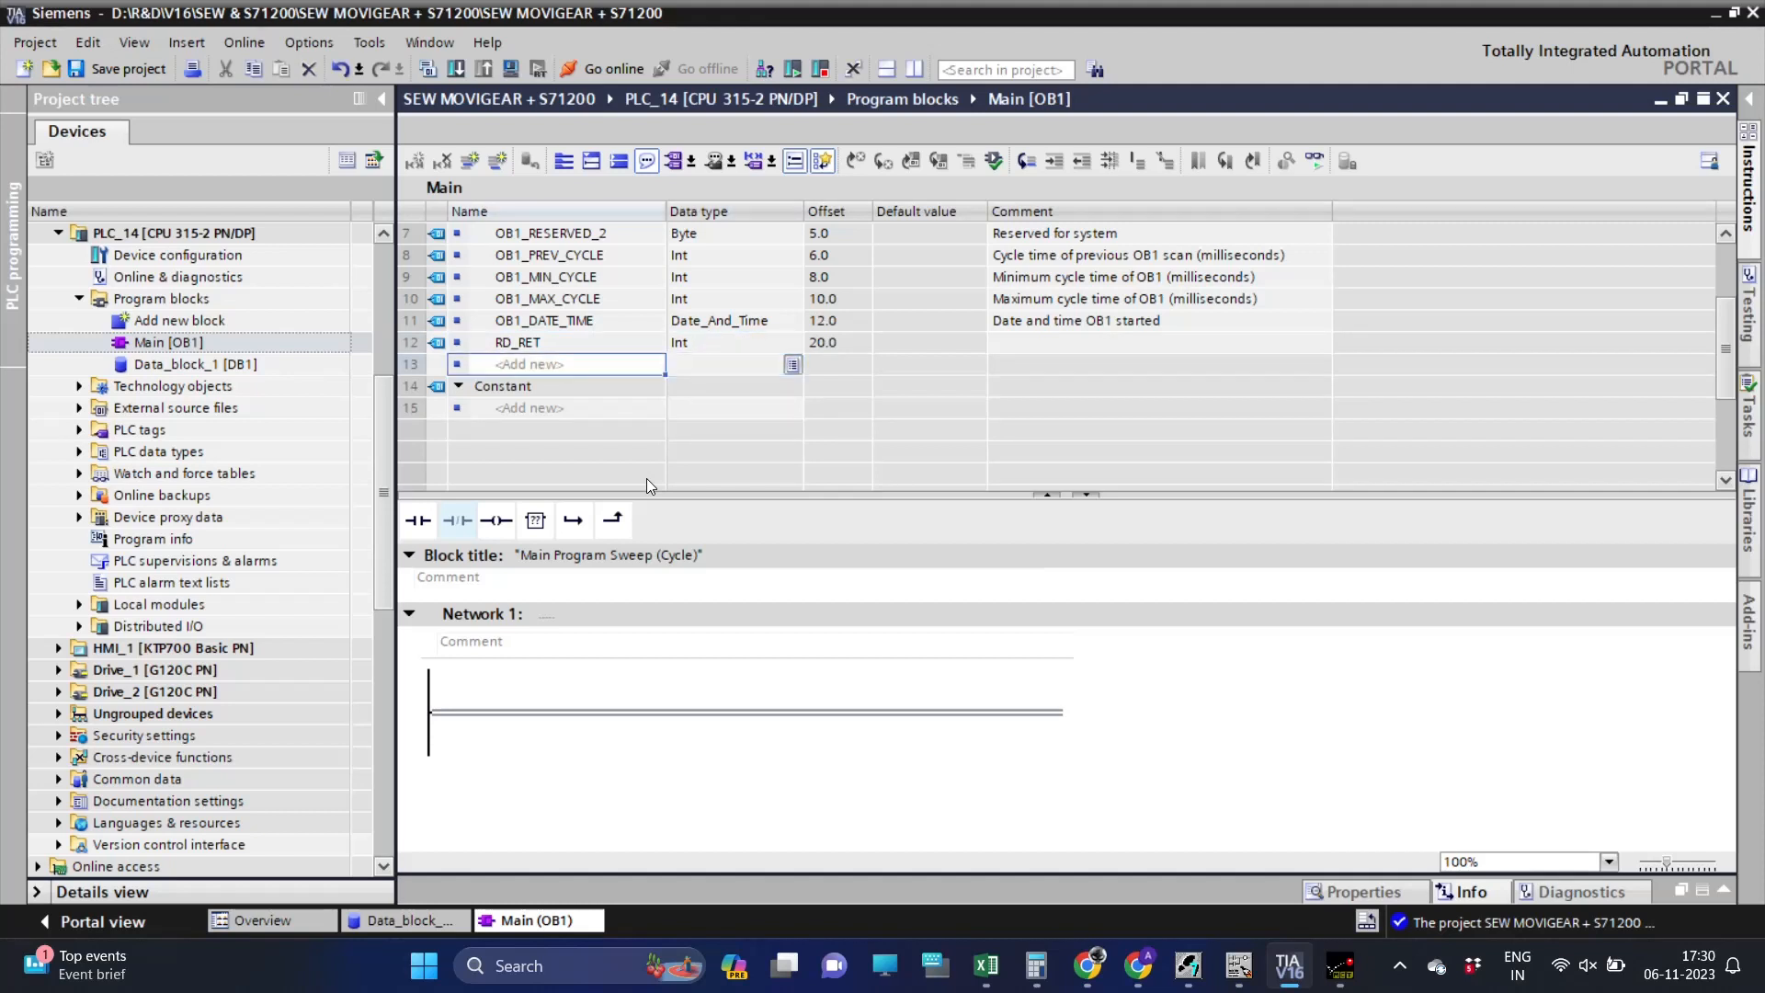
text(WR_R)
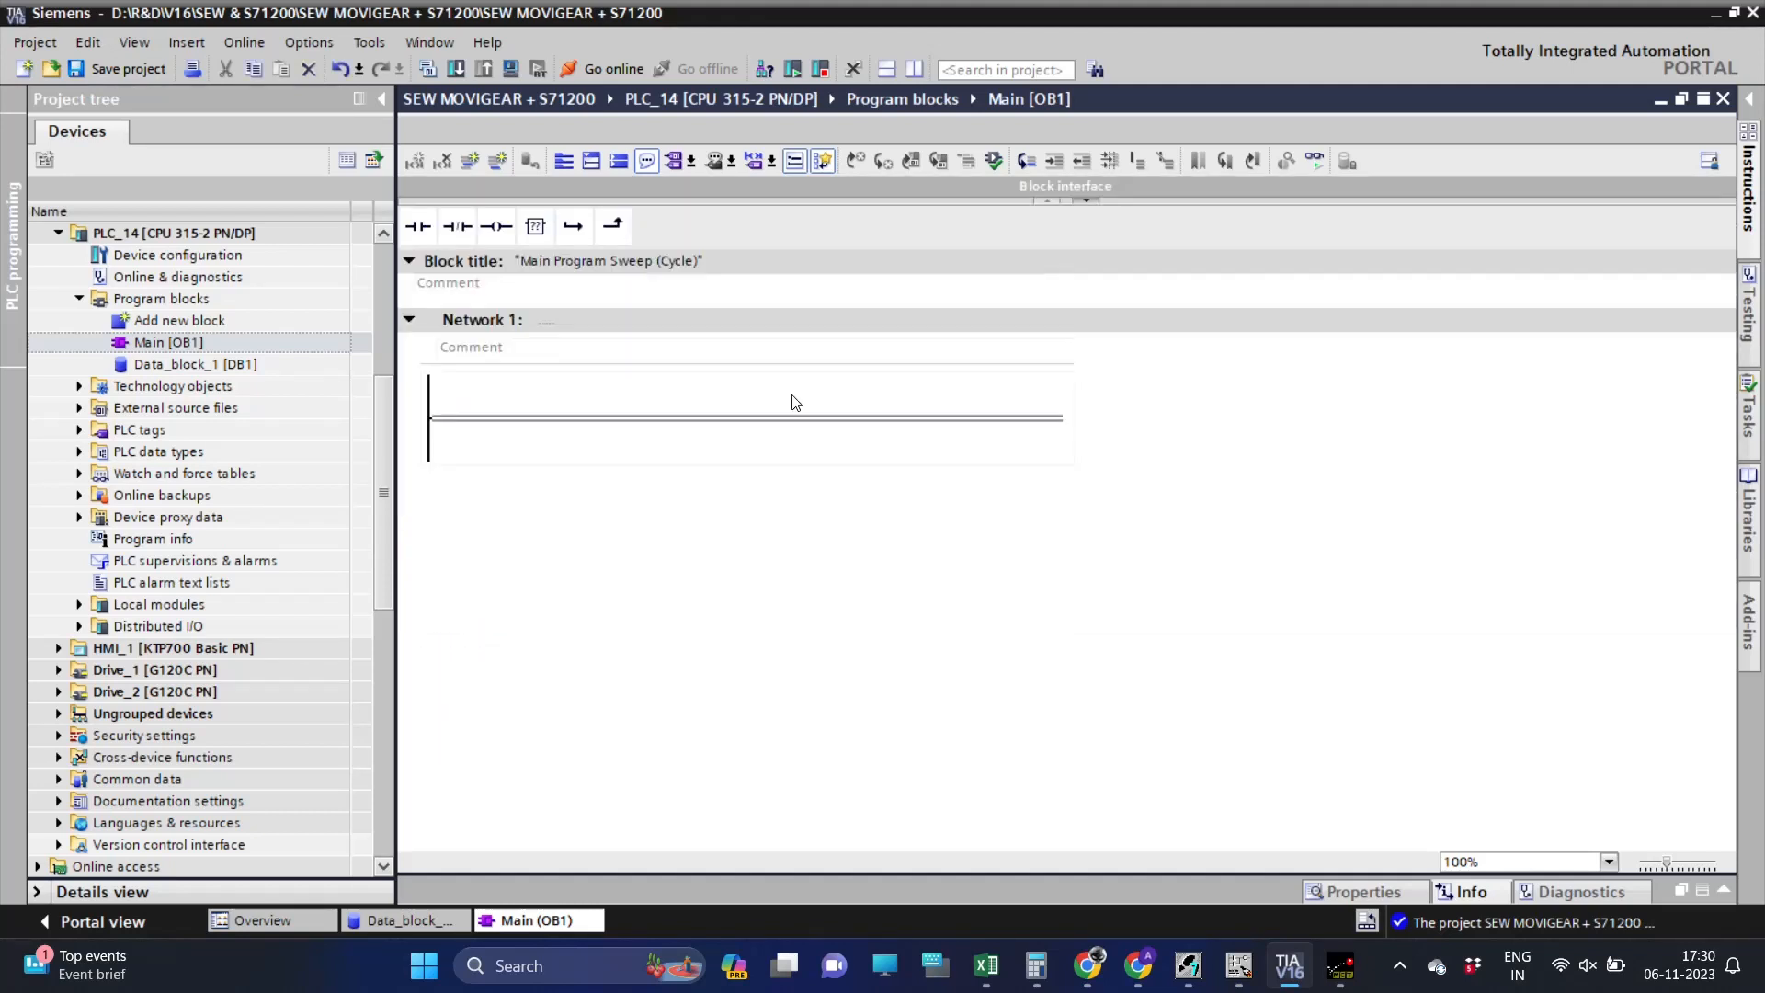
Insert DPRD_DAT in Network 1 with LADDR 100, RET_VAL #RD_RET and RECORD STATUS WORD.
click(534, 225)
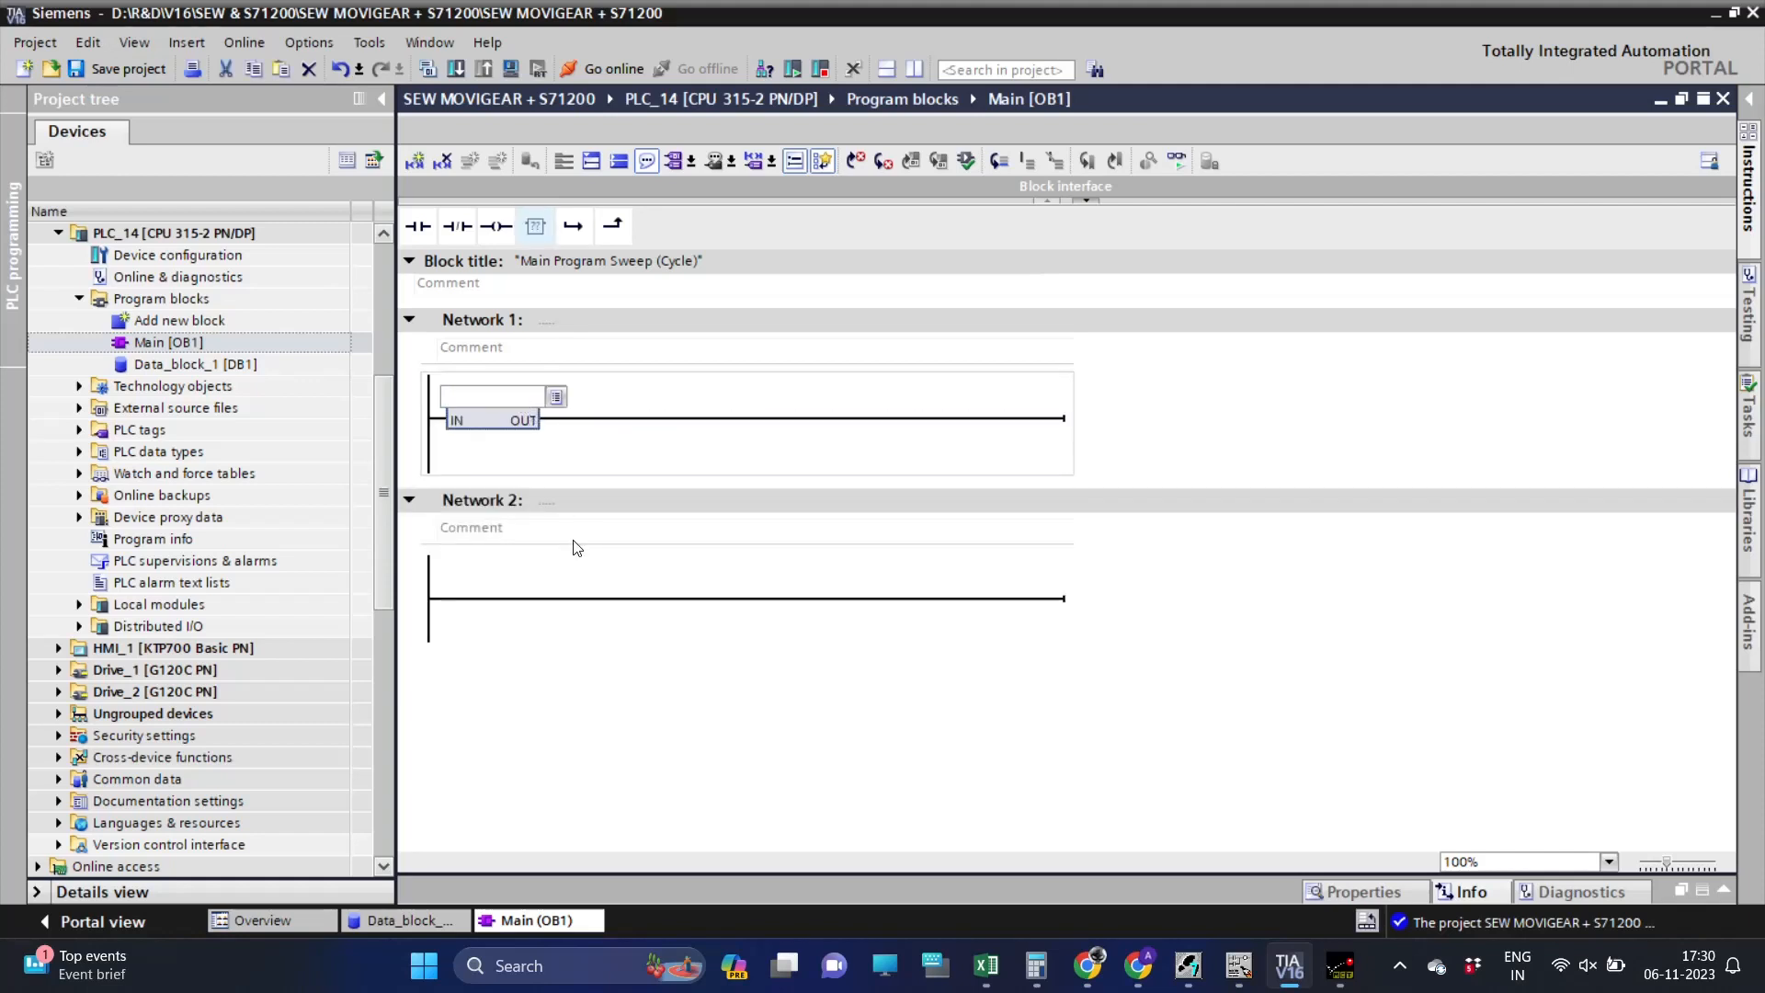
text(D)
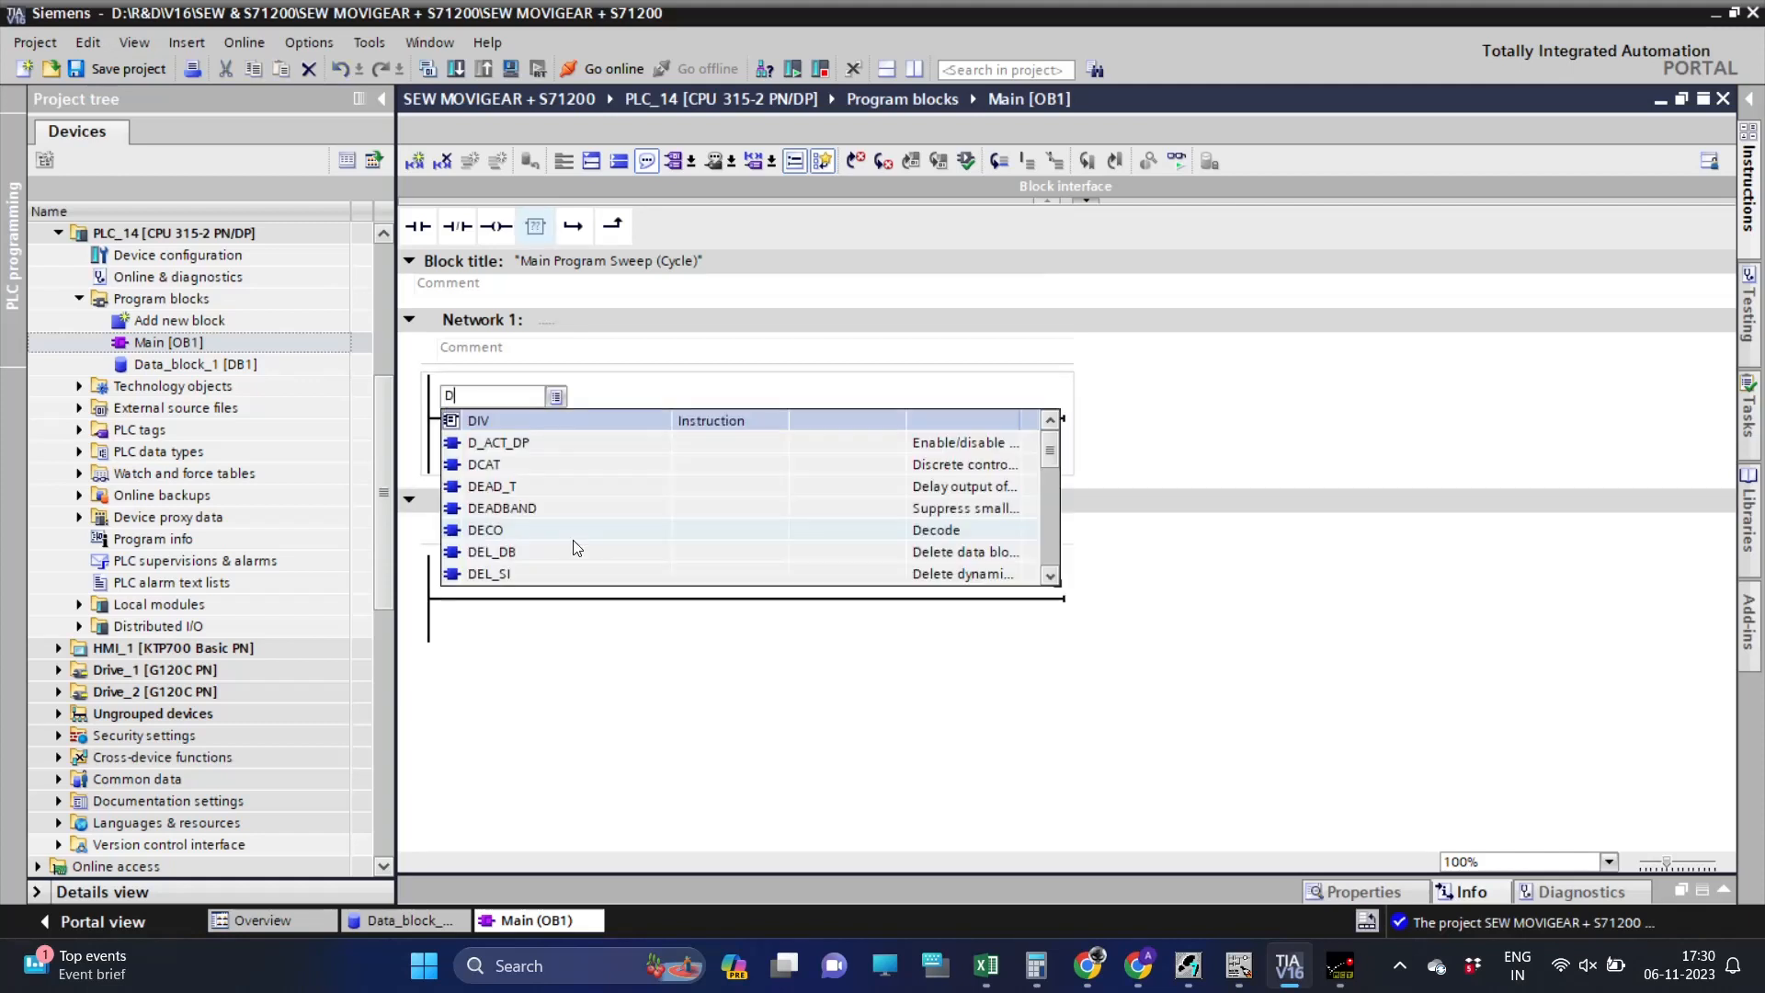
text(PRD_DAT)
text(100)
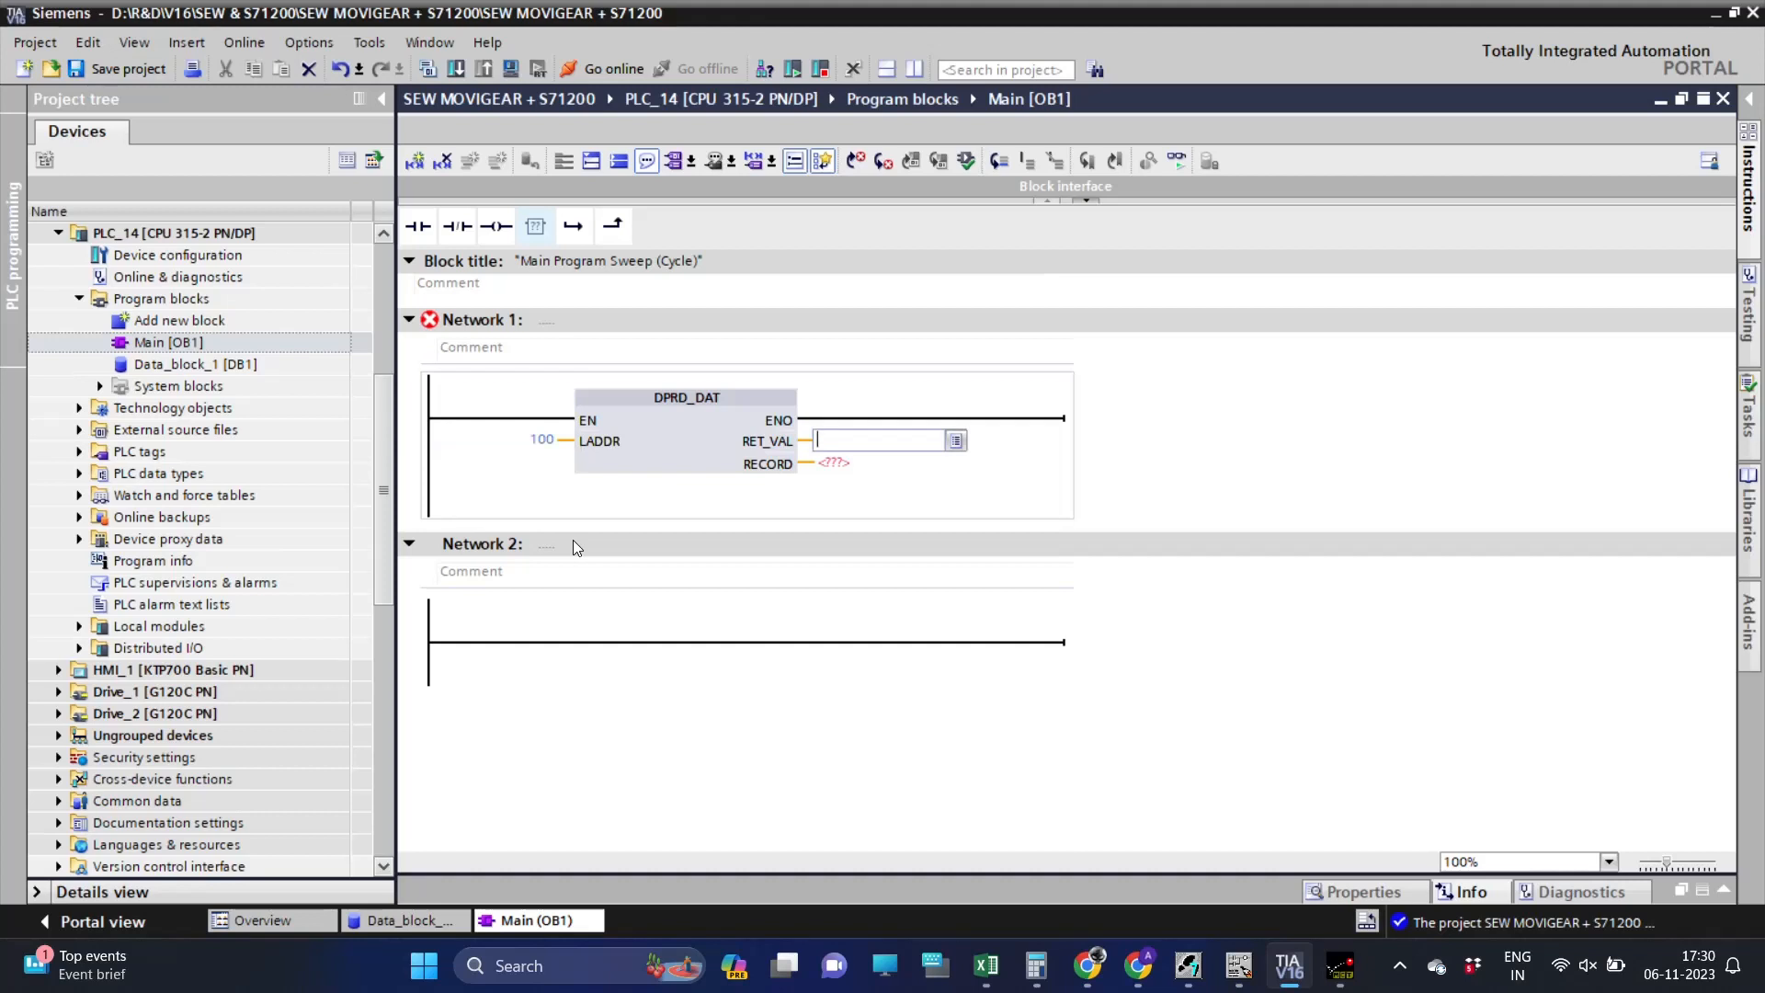
text(R)
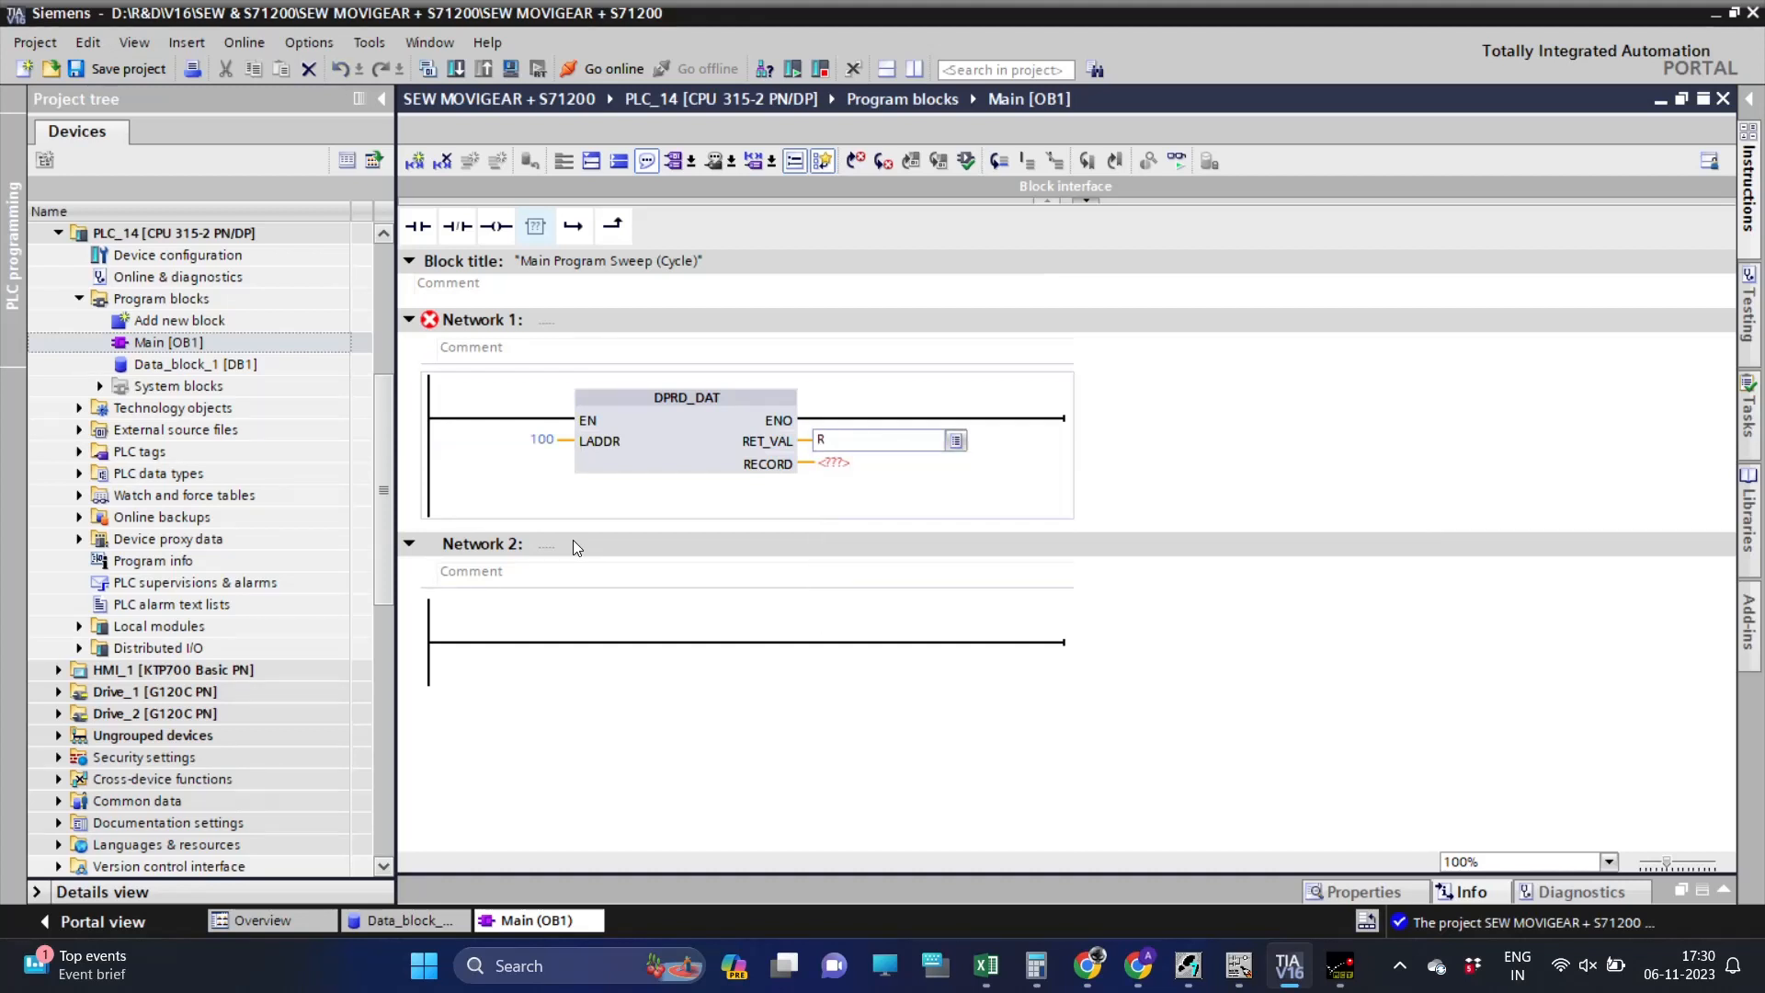
text(DATA."STATUS WORD)
click(877, 318)
text(READ T)
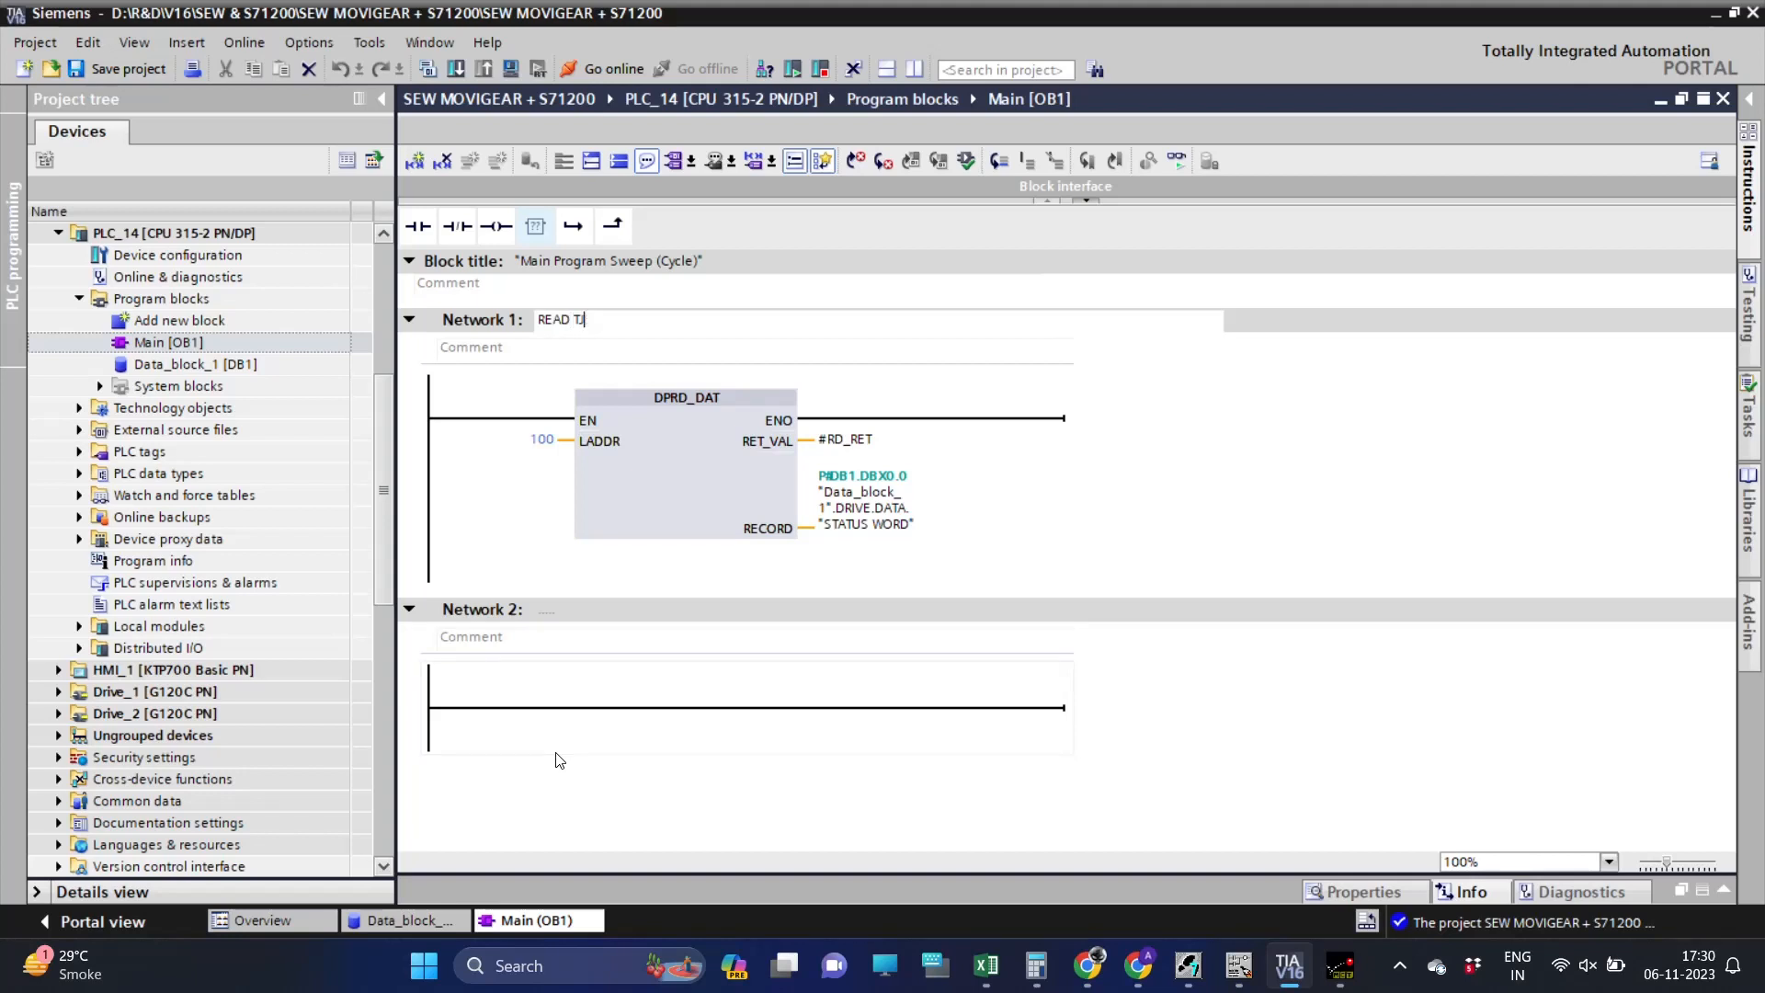
Title Network 1 READ THE STATUS OF THE DRIVE and start an empty box in Network 2.
text(HE STATUS OF T)
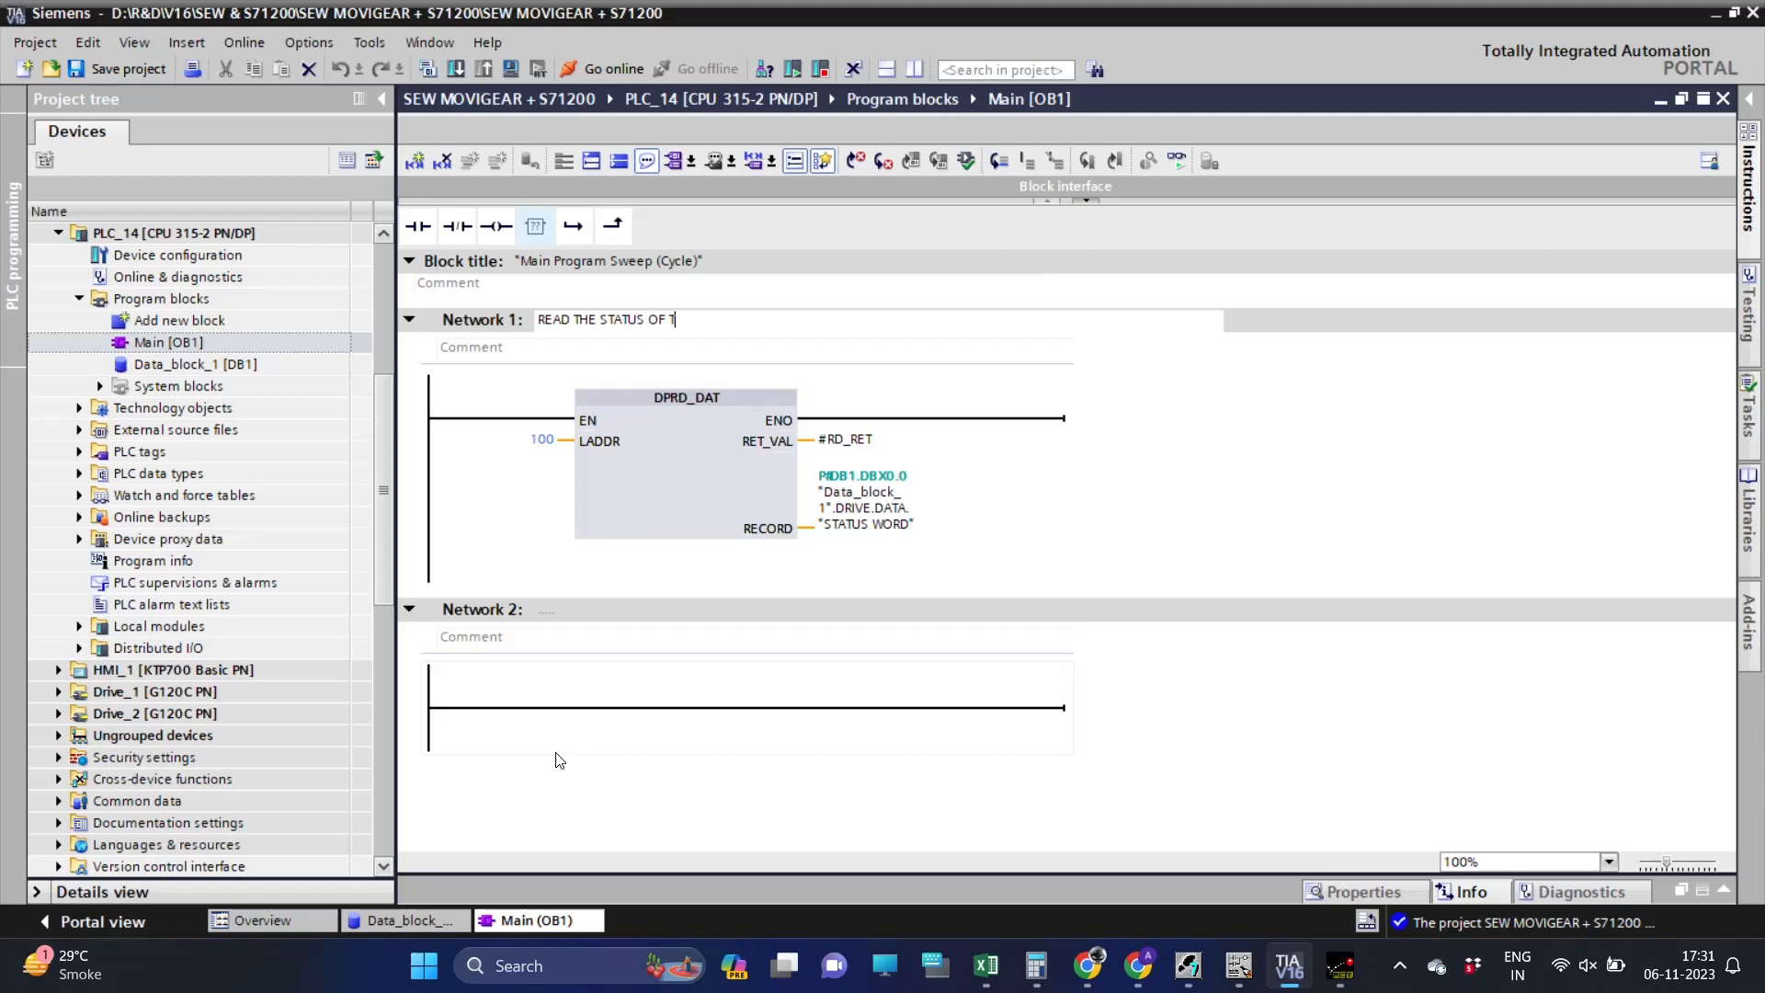
text(HE DRIVE)
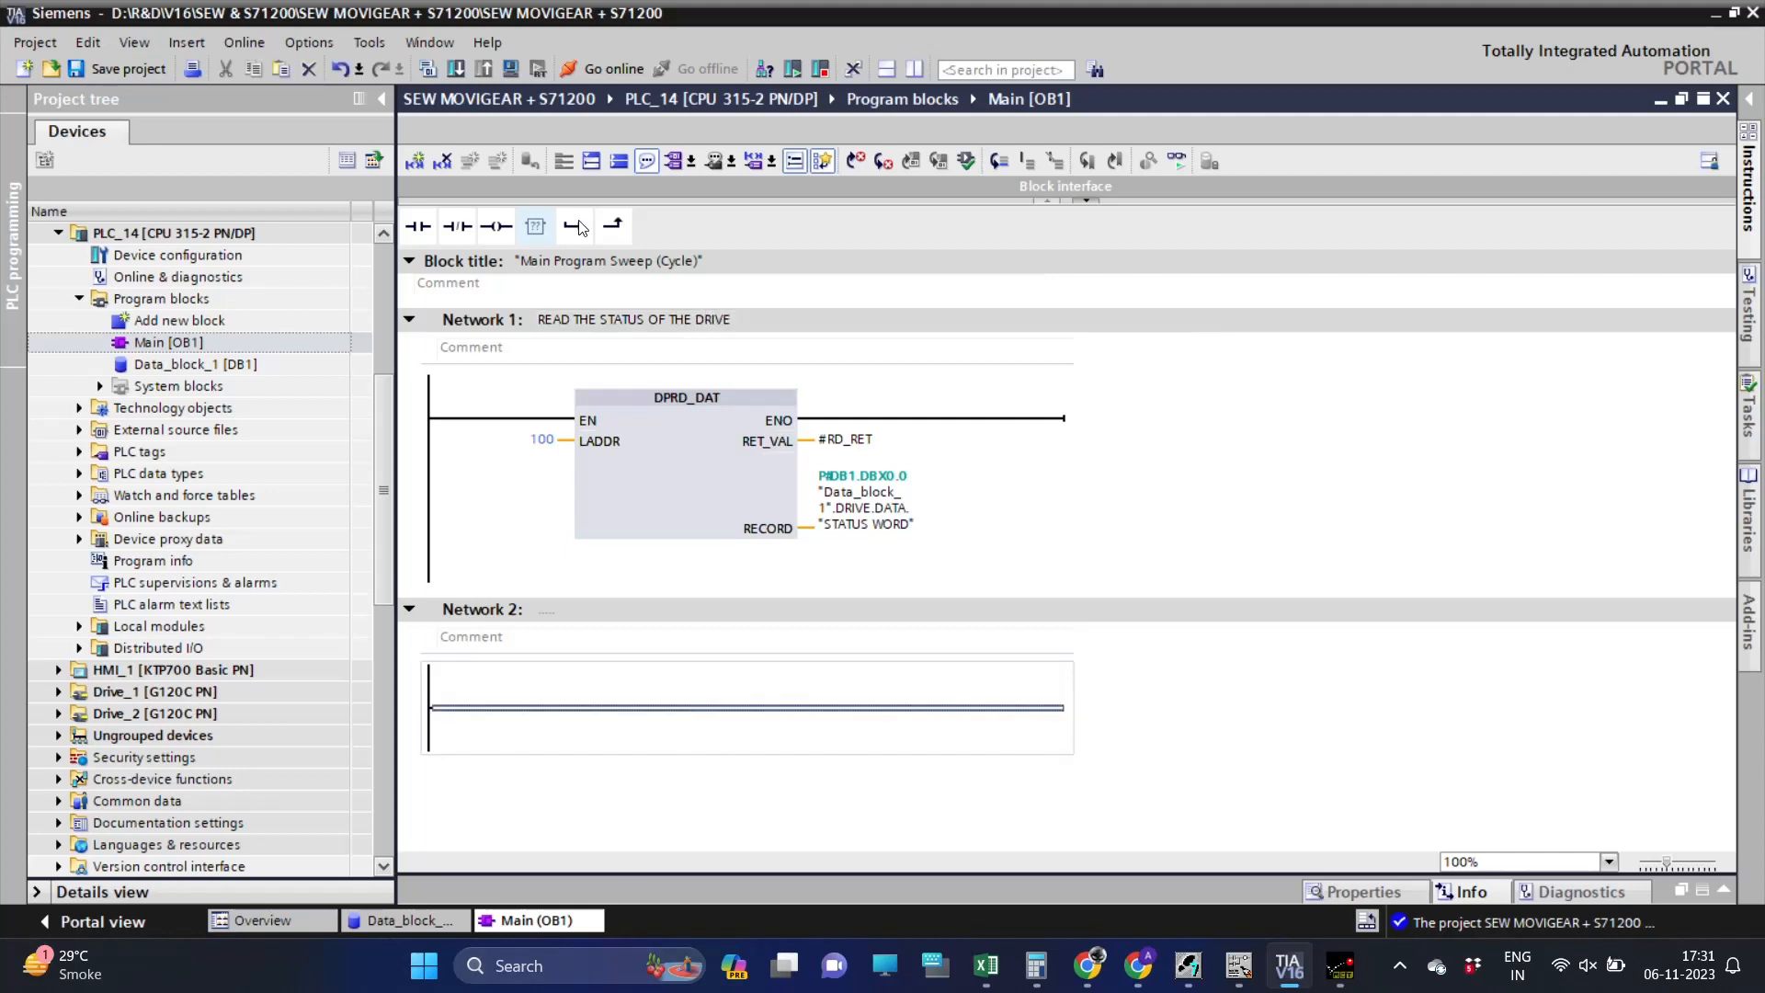
click(535, 225)
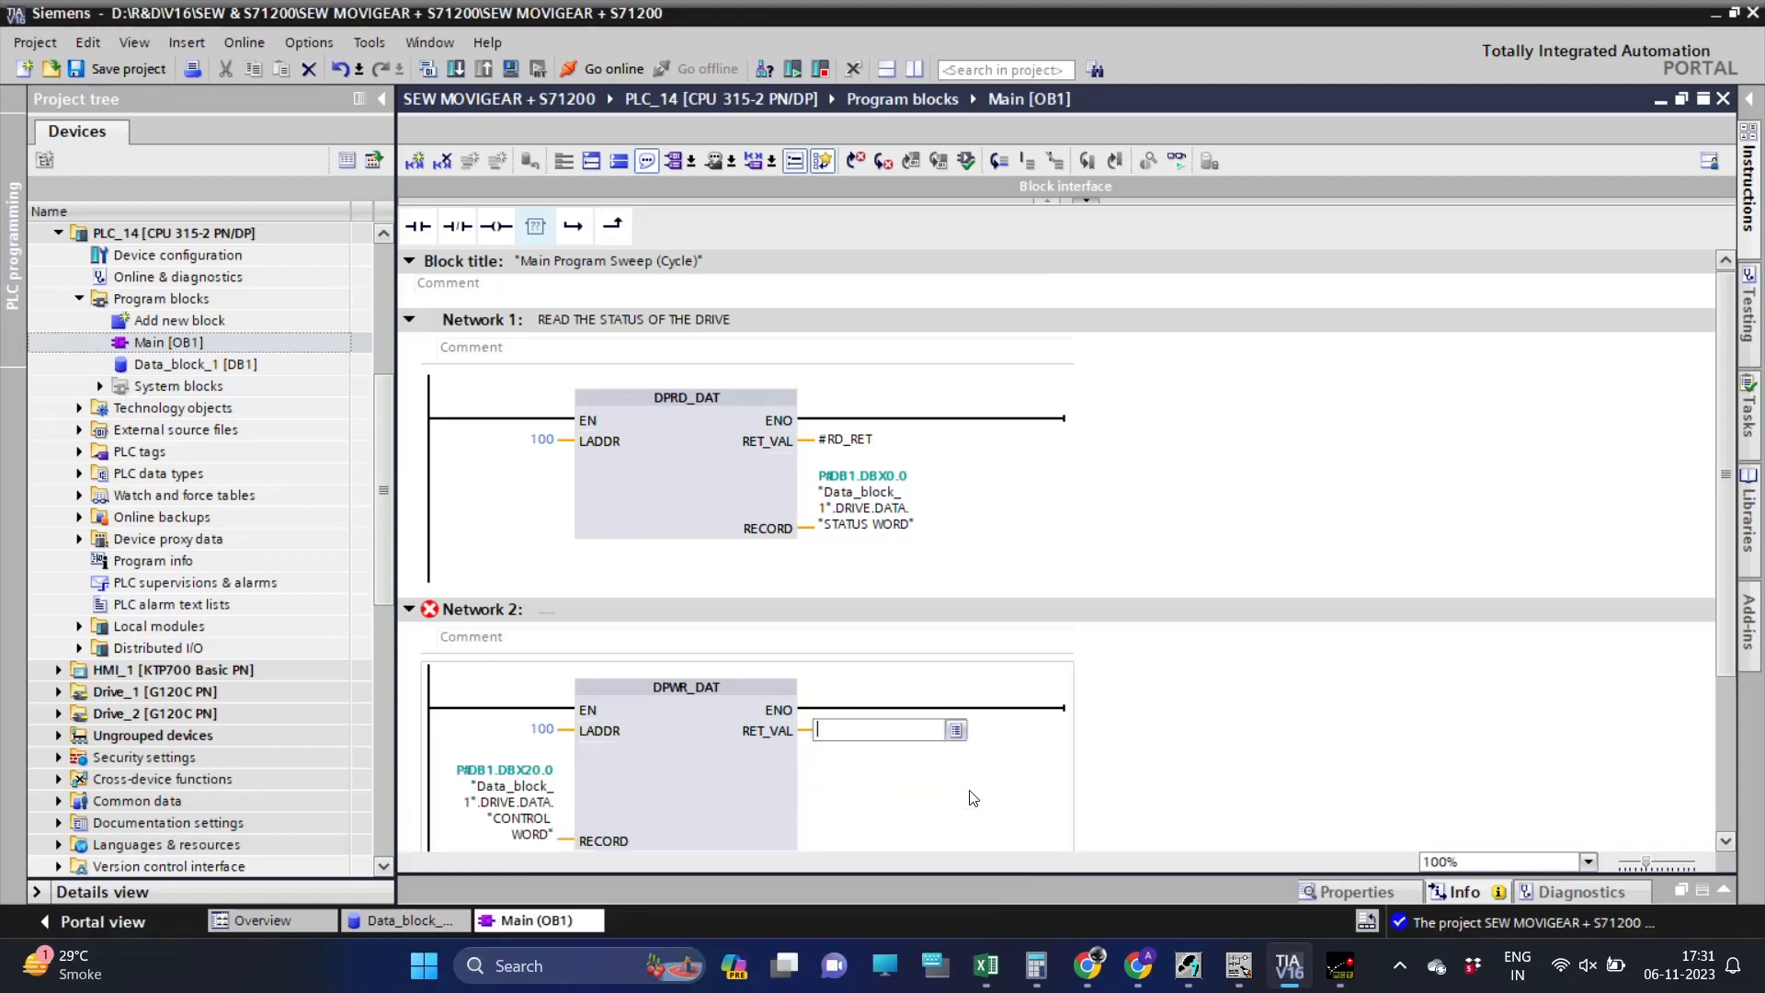
Make Network 2's box DPWR_DAT with LADDR 100, RET_VAL #WR_RET, RECORD CONTROL WORD, and download to device.
text(R)
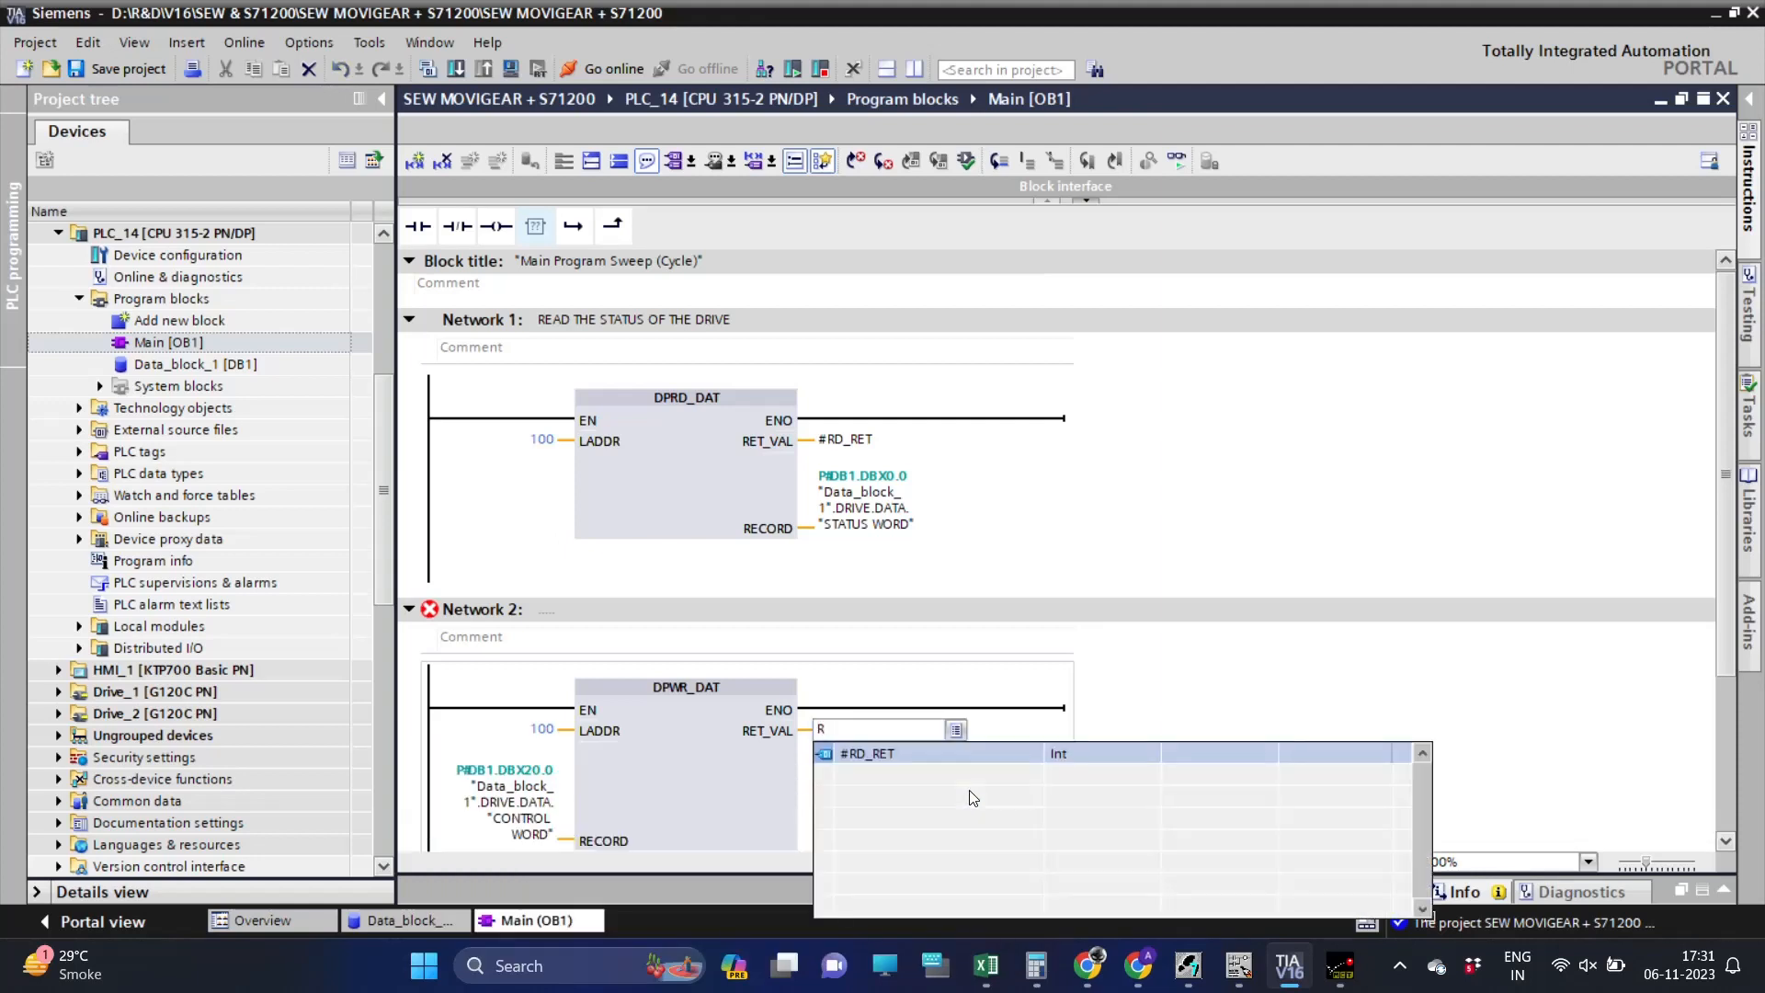
text(WR_RET)
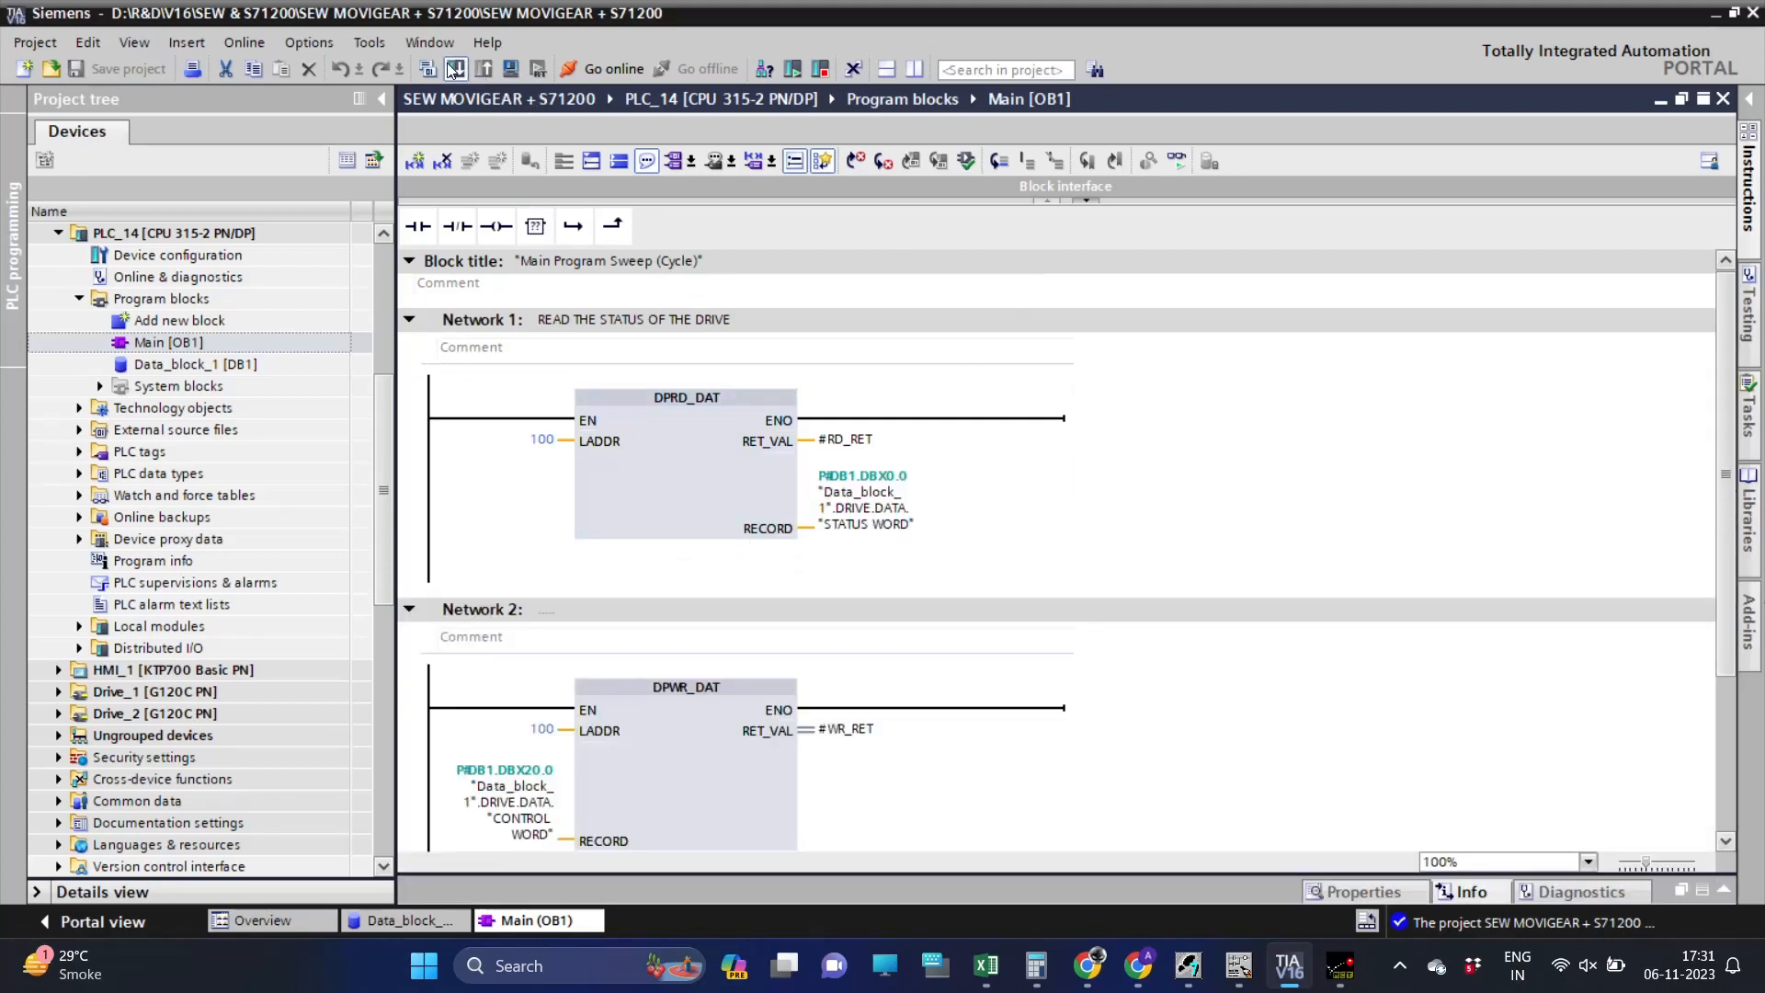
click(455, 70)
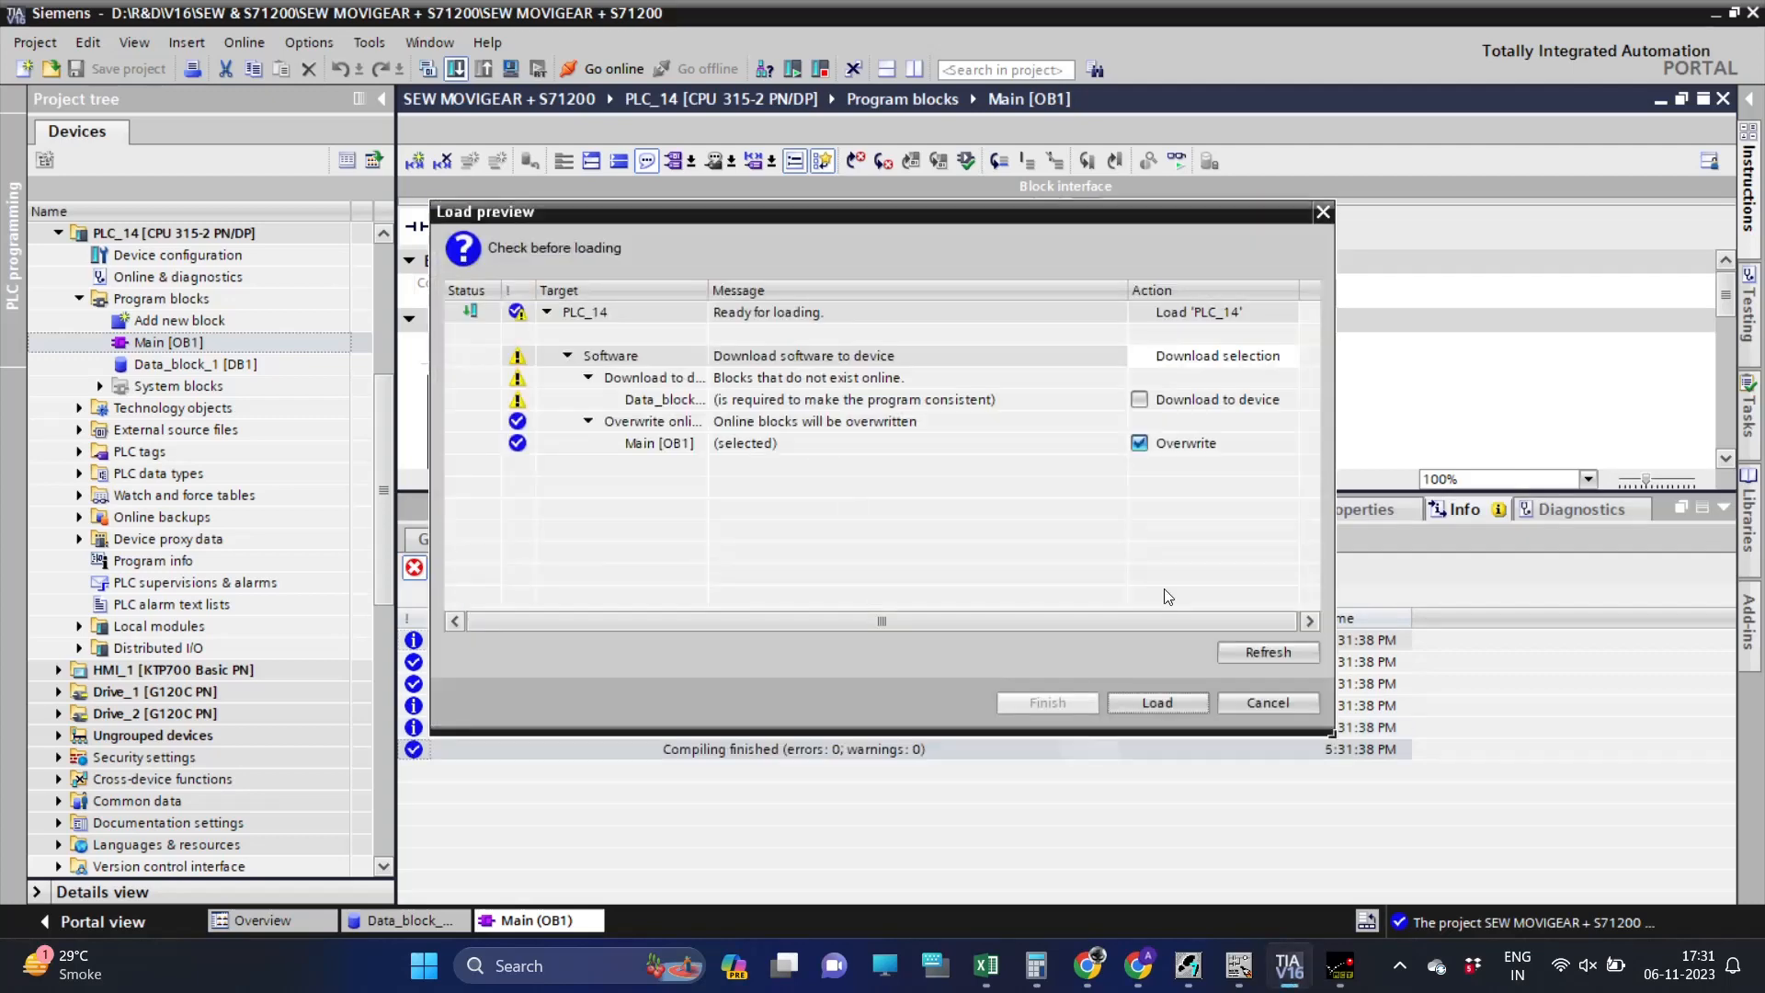
Tick Data_block_1 for download and load the program onto PLC_14.
click(1156, 702)
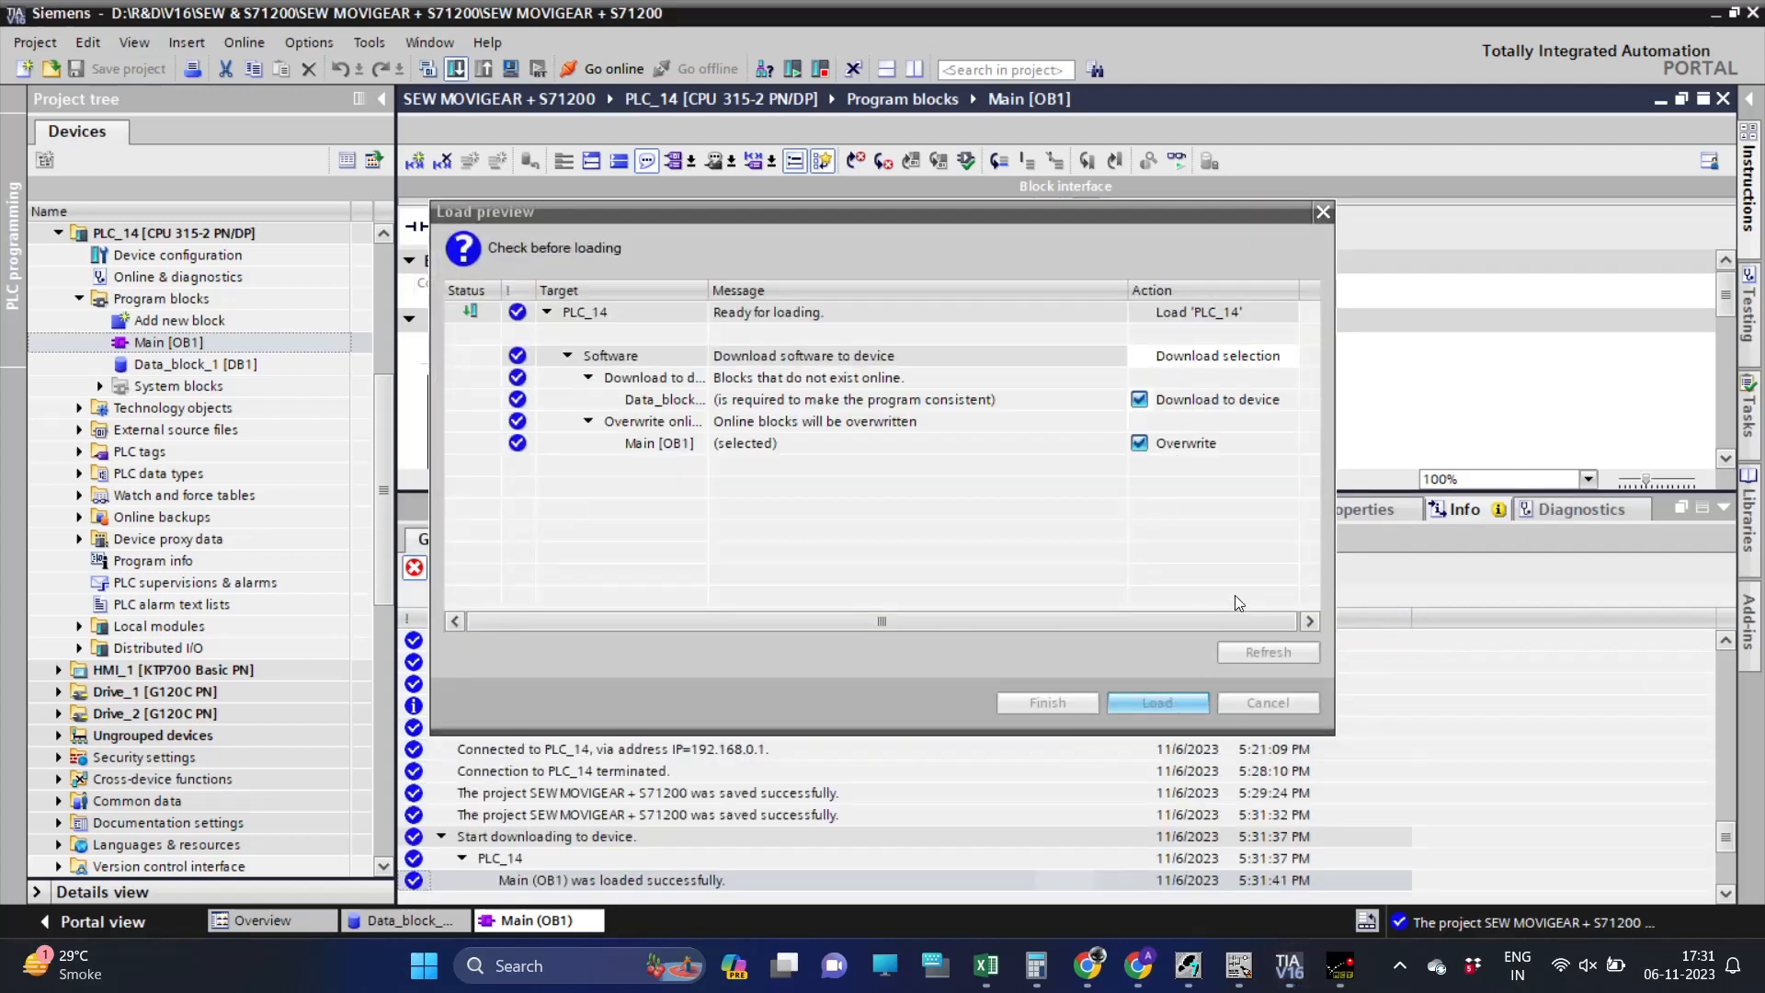
click(1157, 702)
text(W)
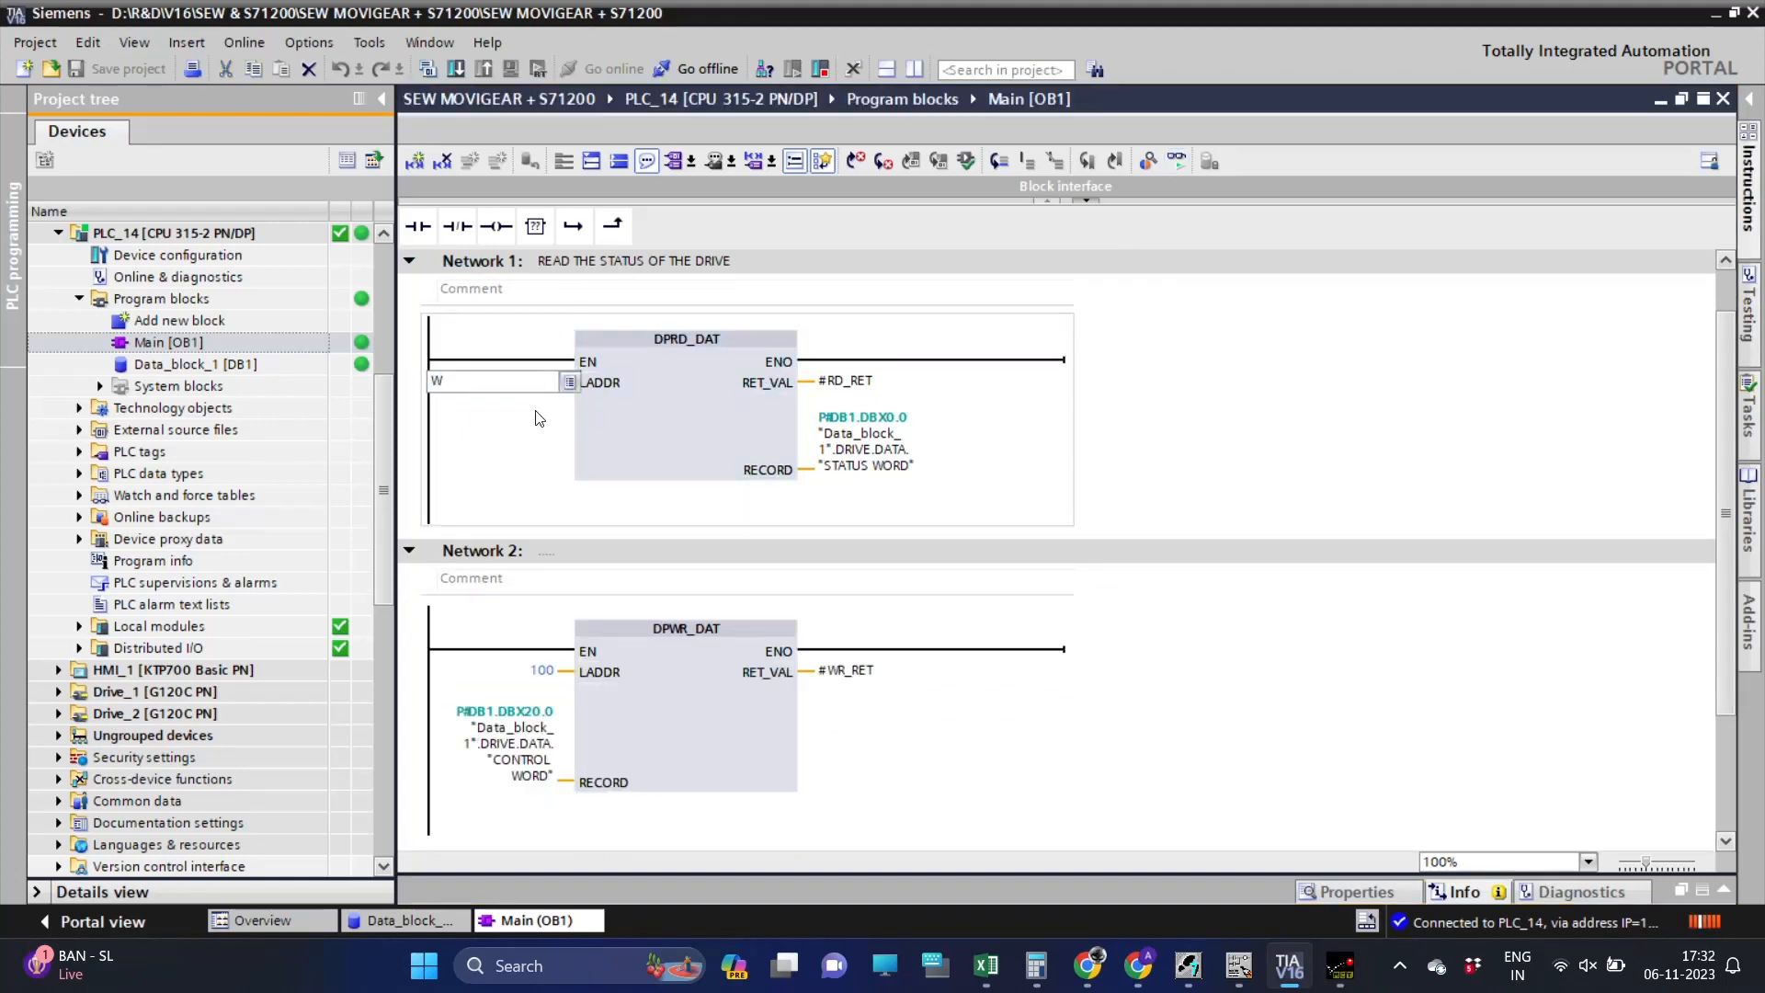
Set both blocks' LADDR to W#16#100, download and monitor online, then go to Data_block_1.
text(#16)
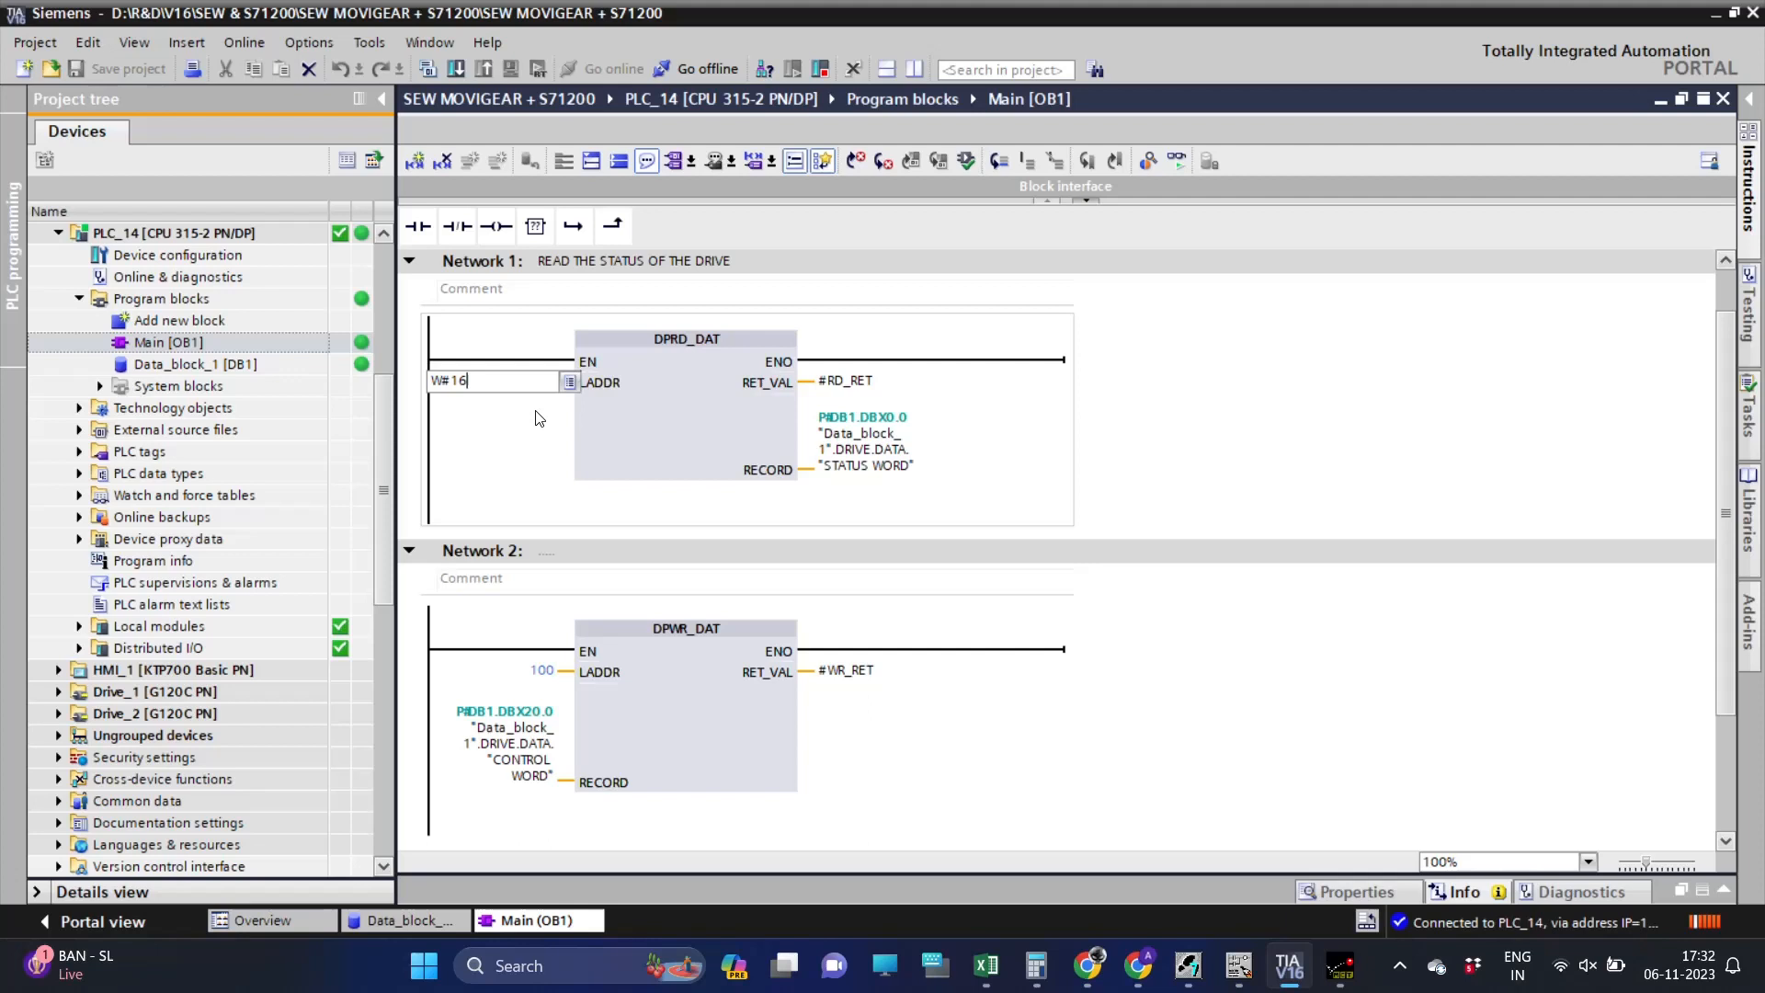
text(#100)
click(502, 669)
text(W)
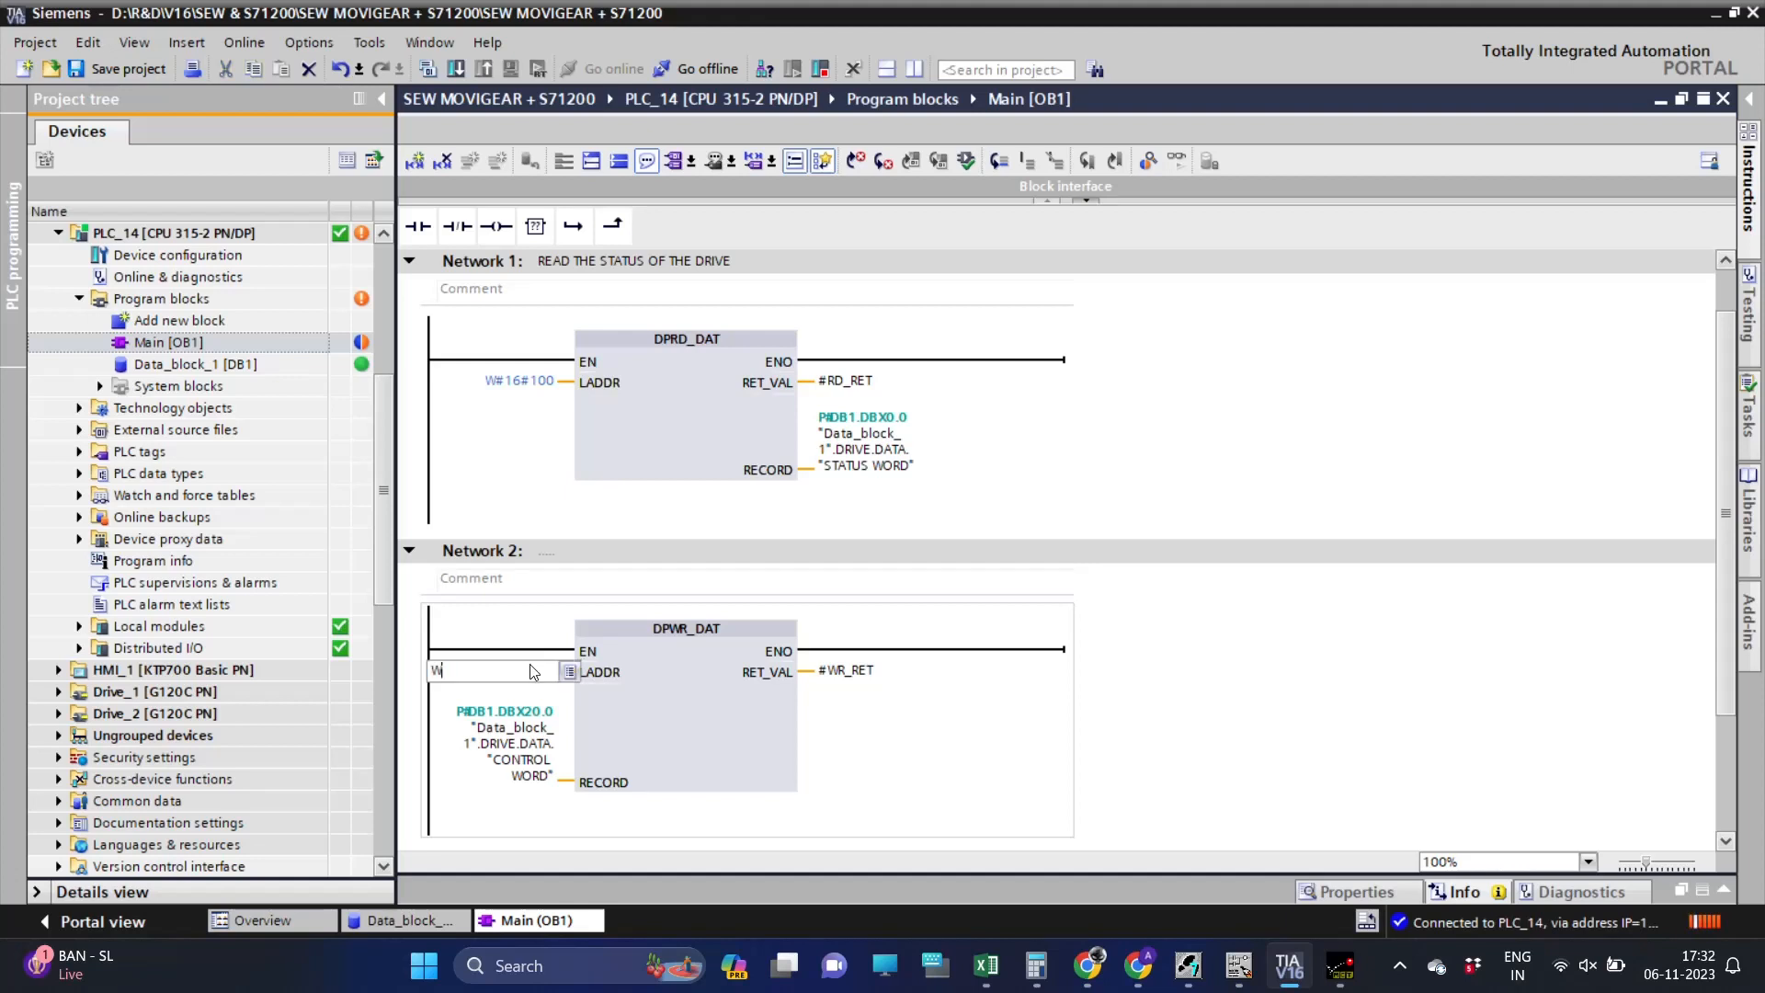
text(#10)
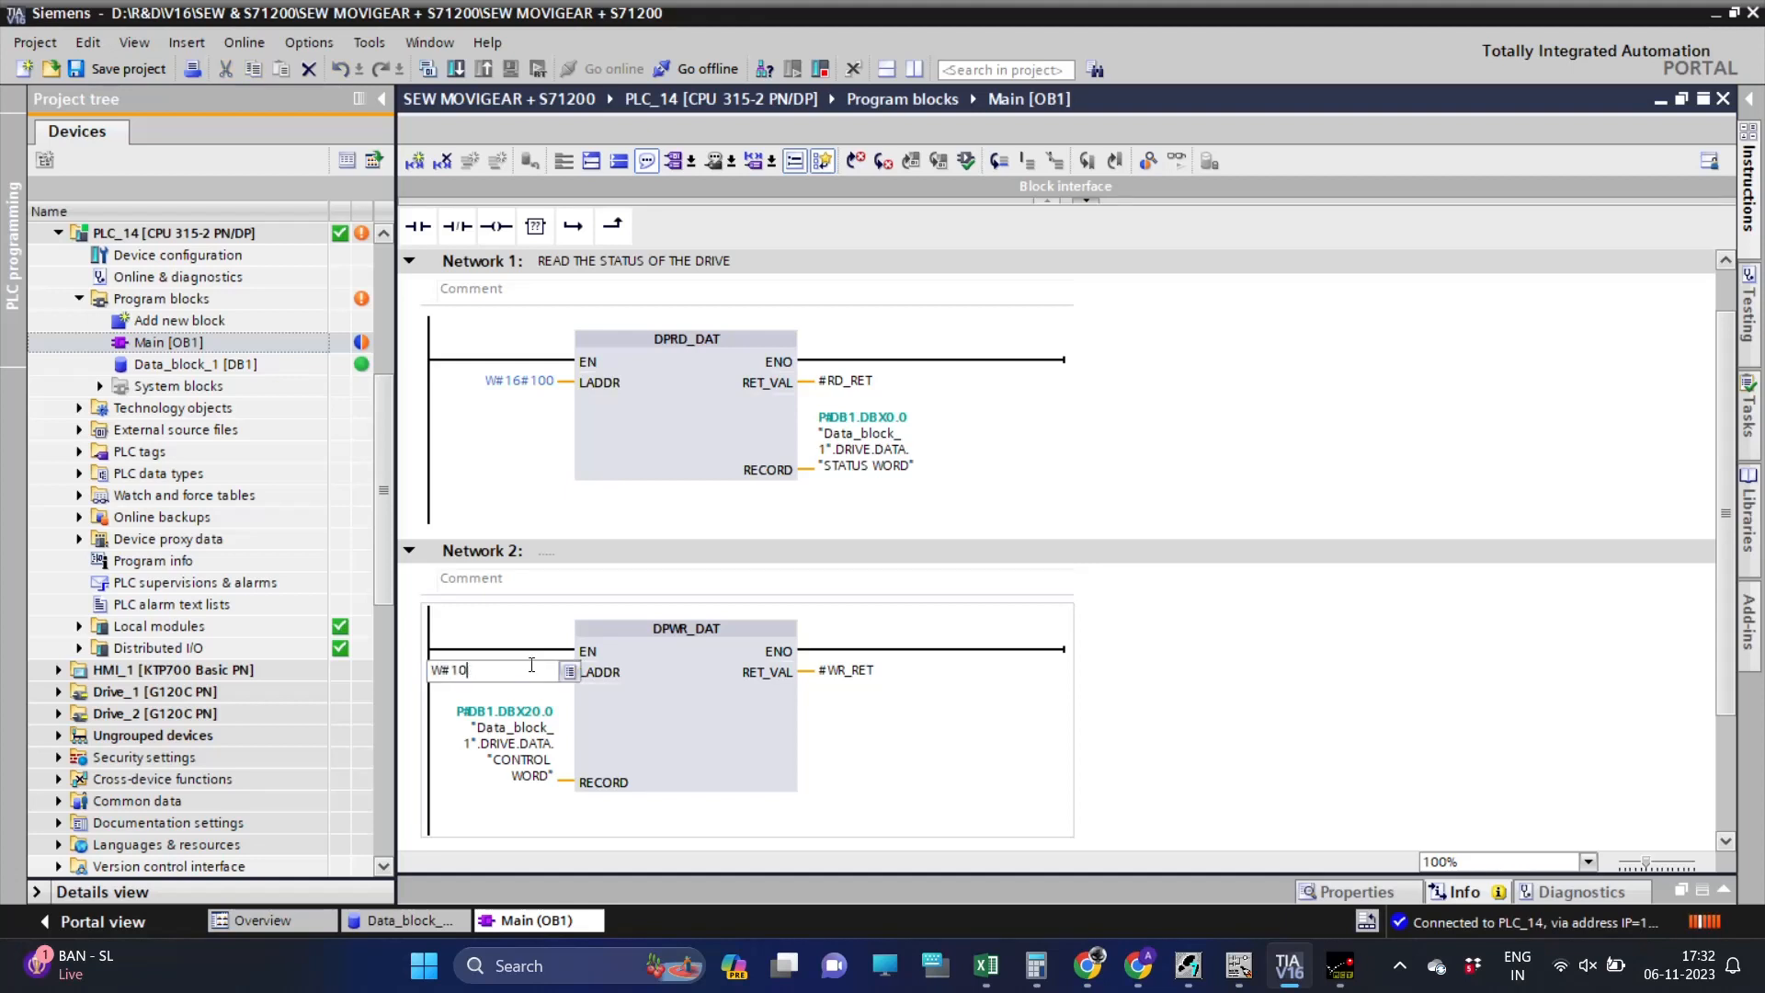
text(6#100)
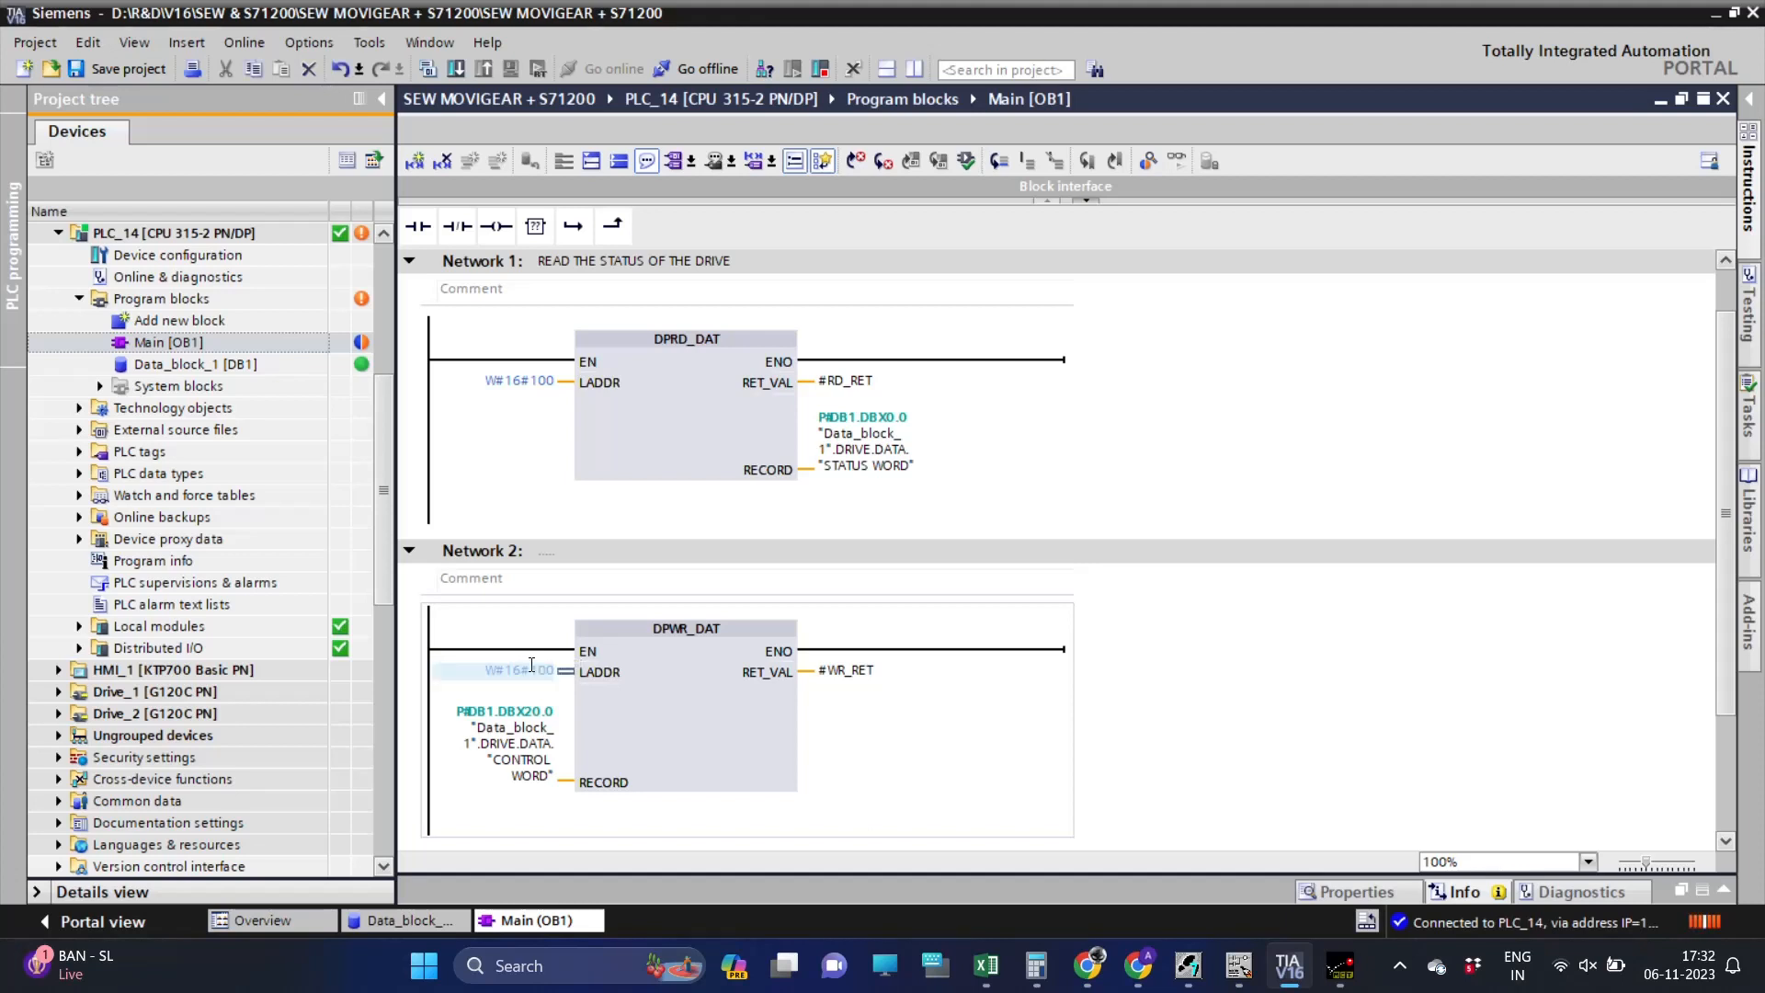
click(455, 68)
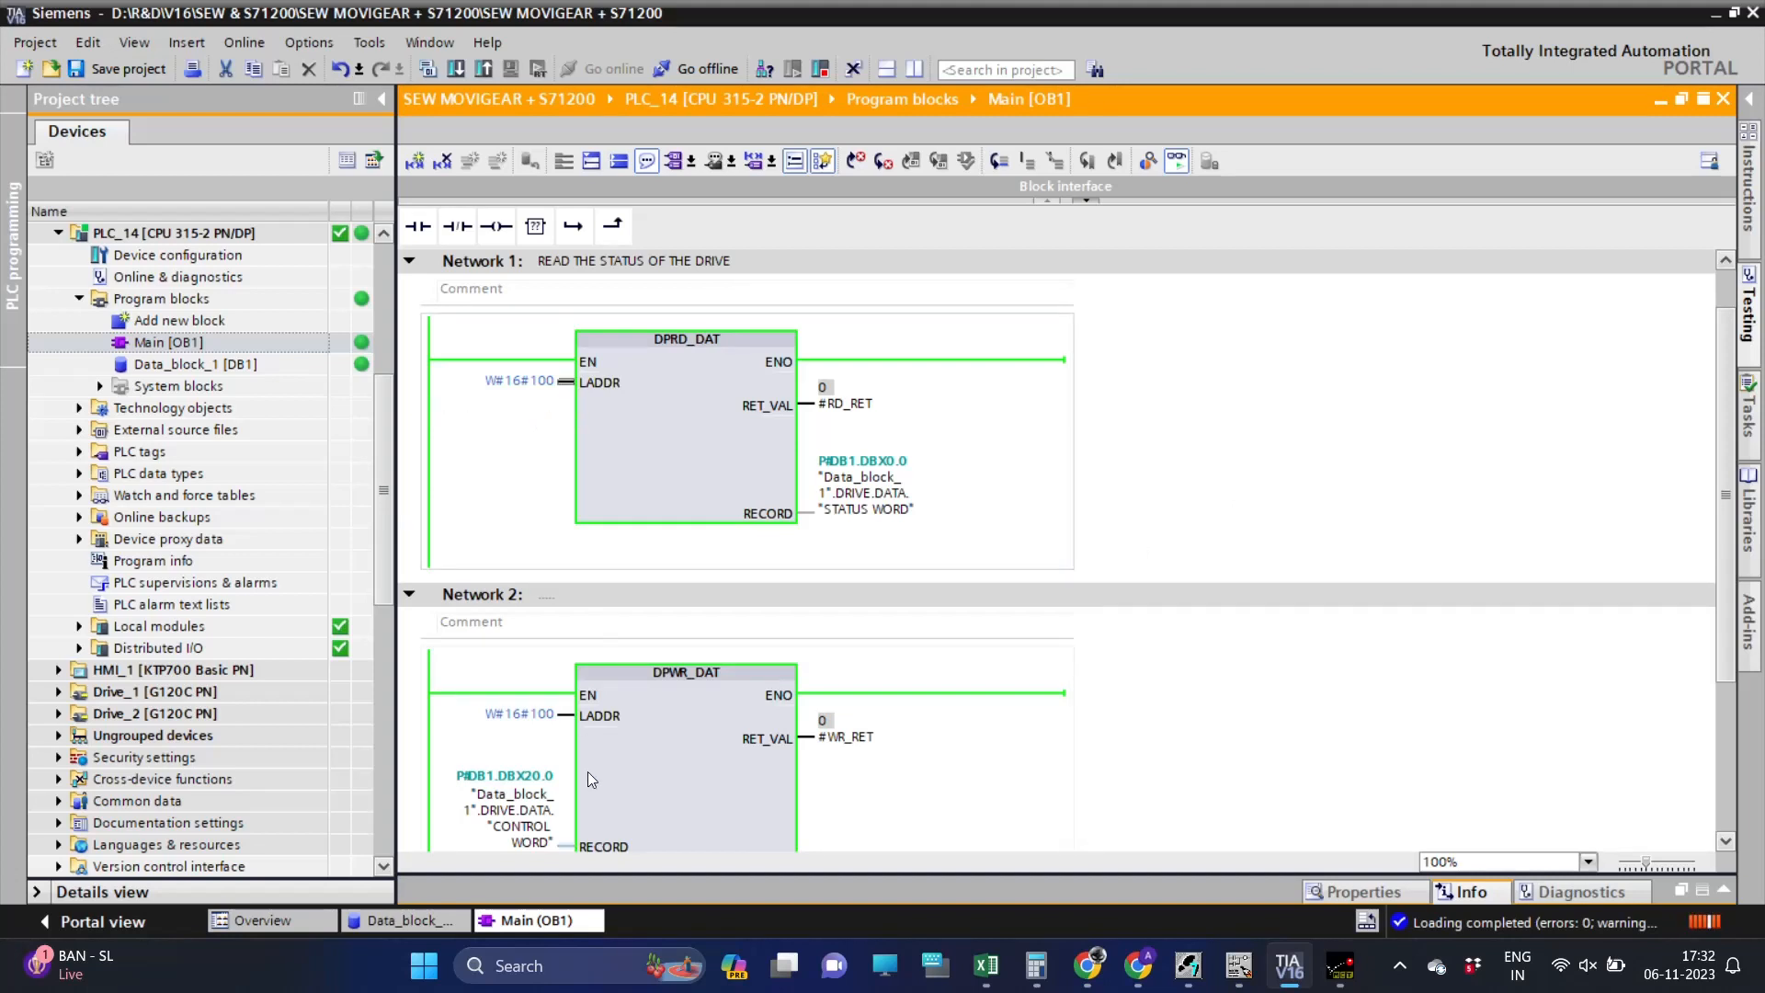
double_click(193, 364)
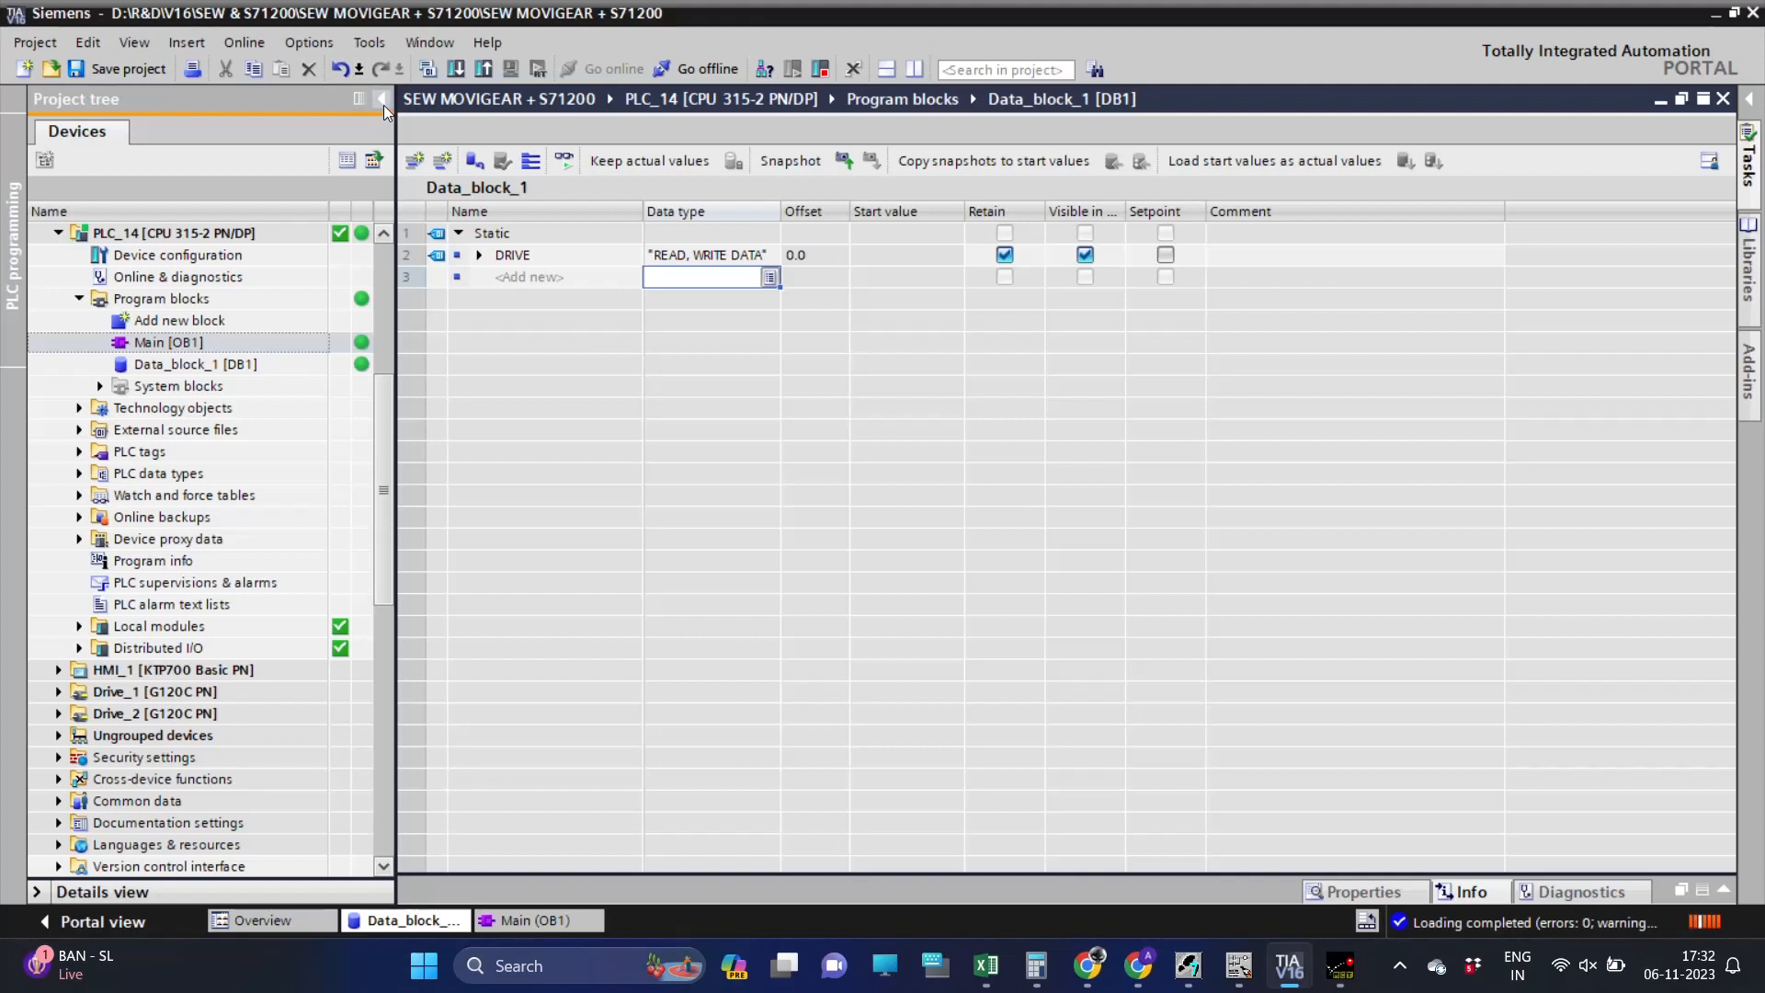
Hide the project tree, expand Data_block_1's STATUS WORD and monitor its live bit values.
click(382, 100)
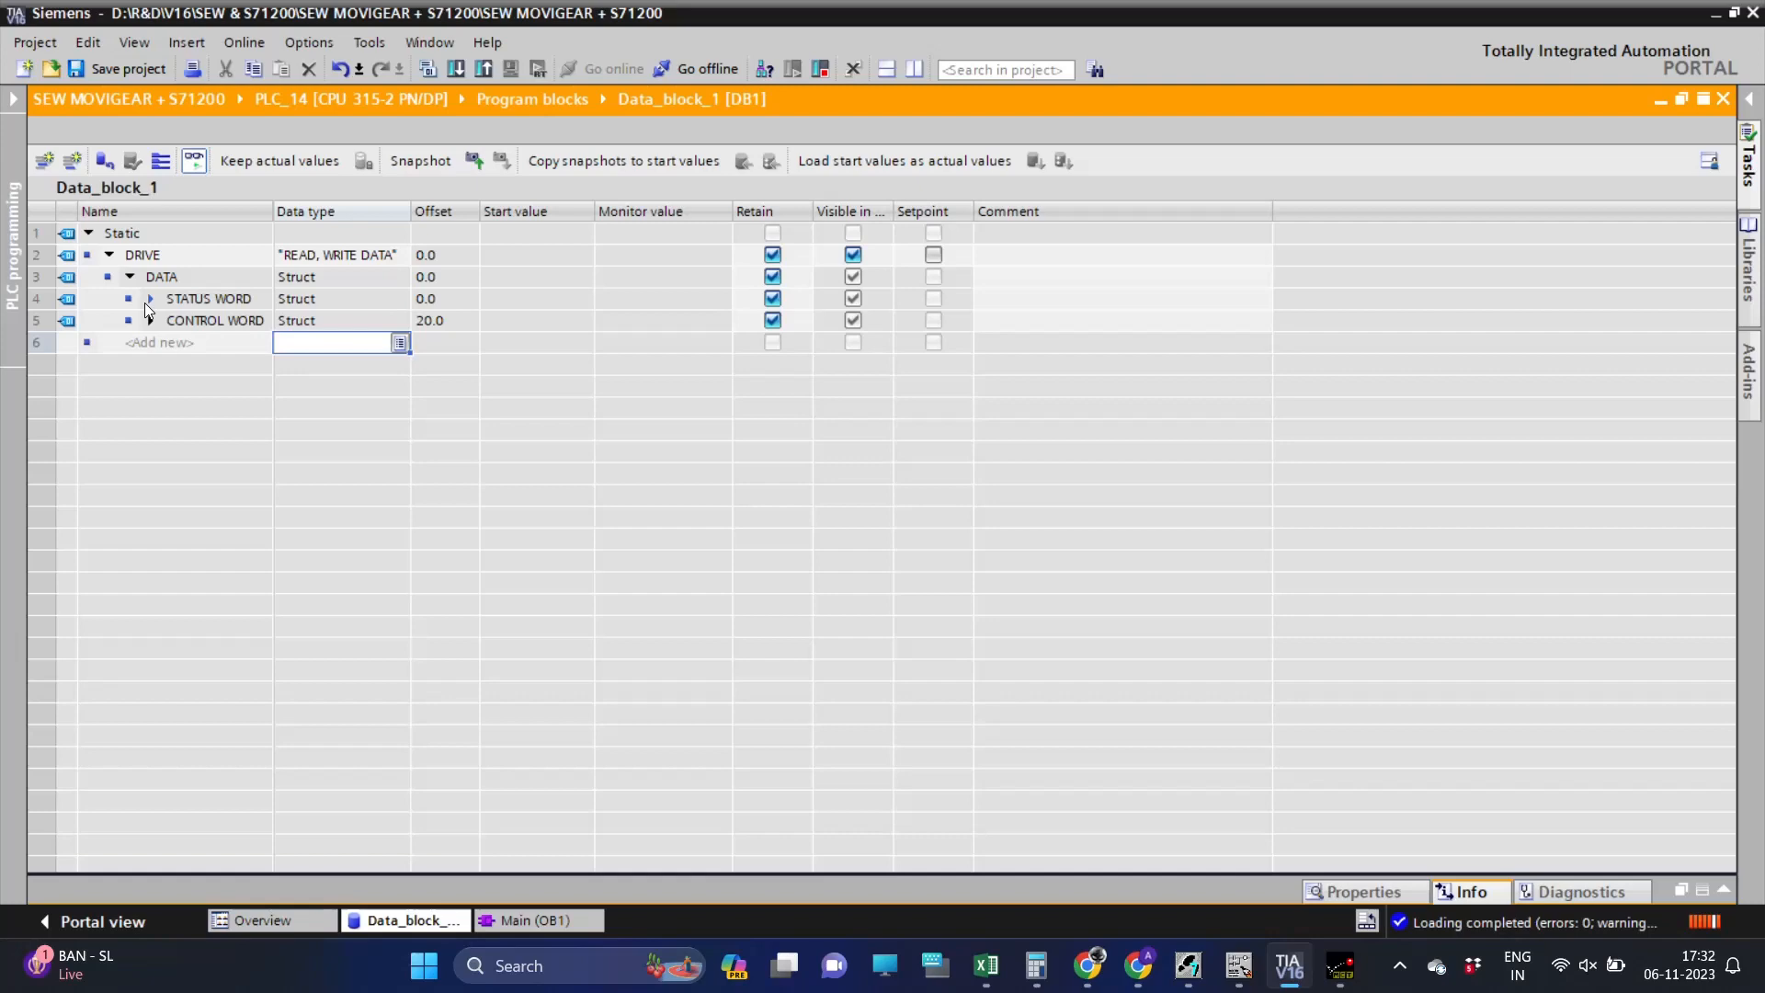
click(147, 298)
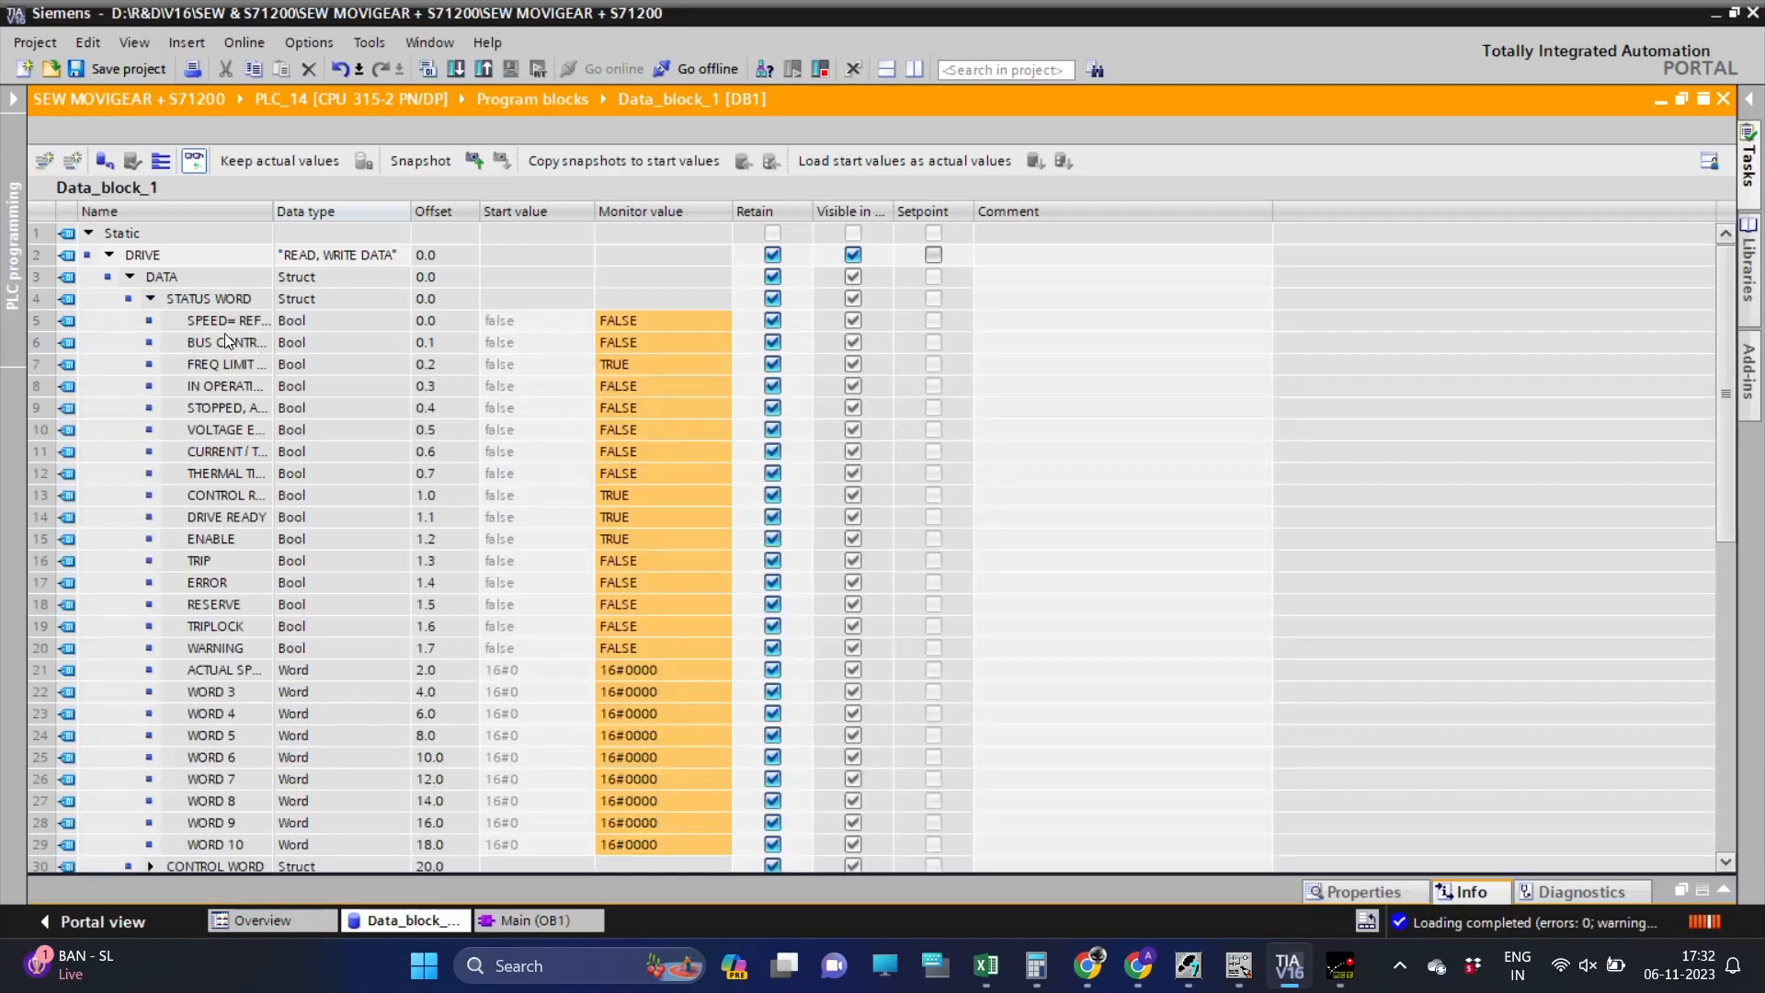
click(662, 364)
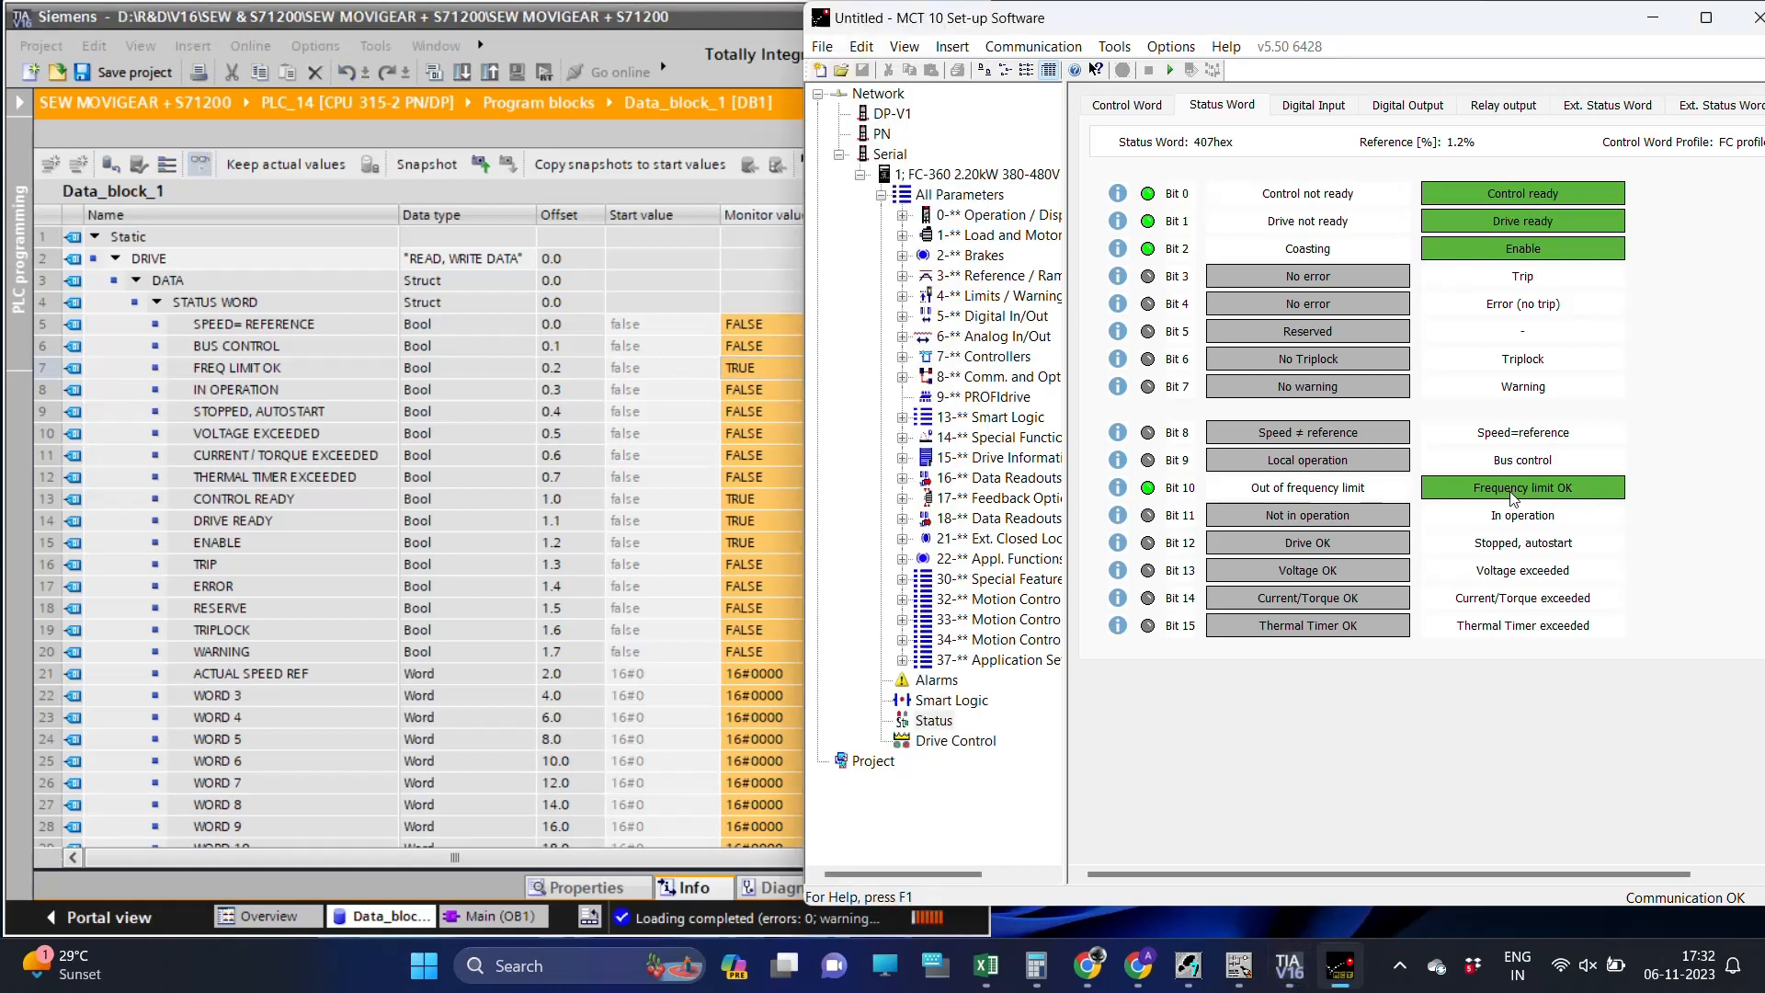
mouse_move(270, 518)
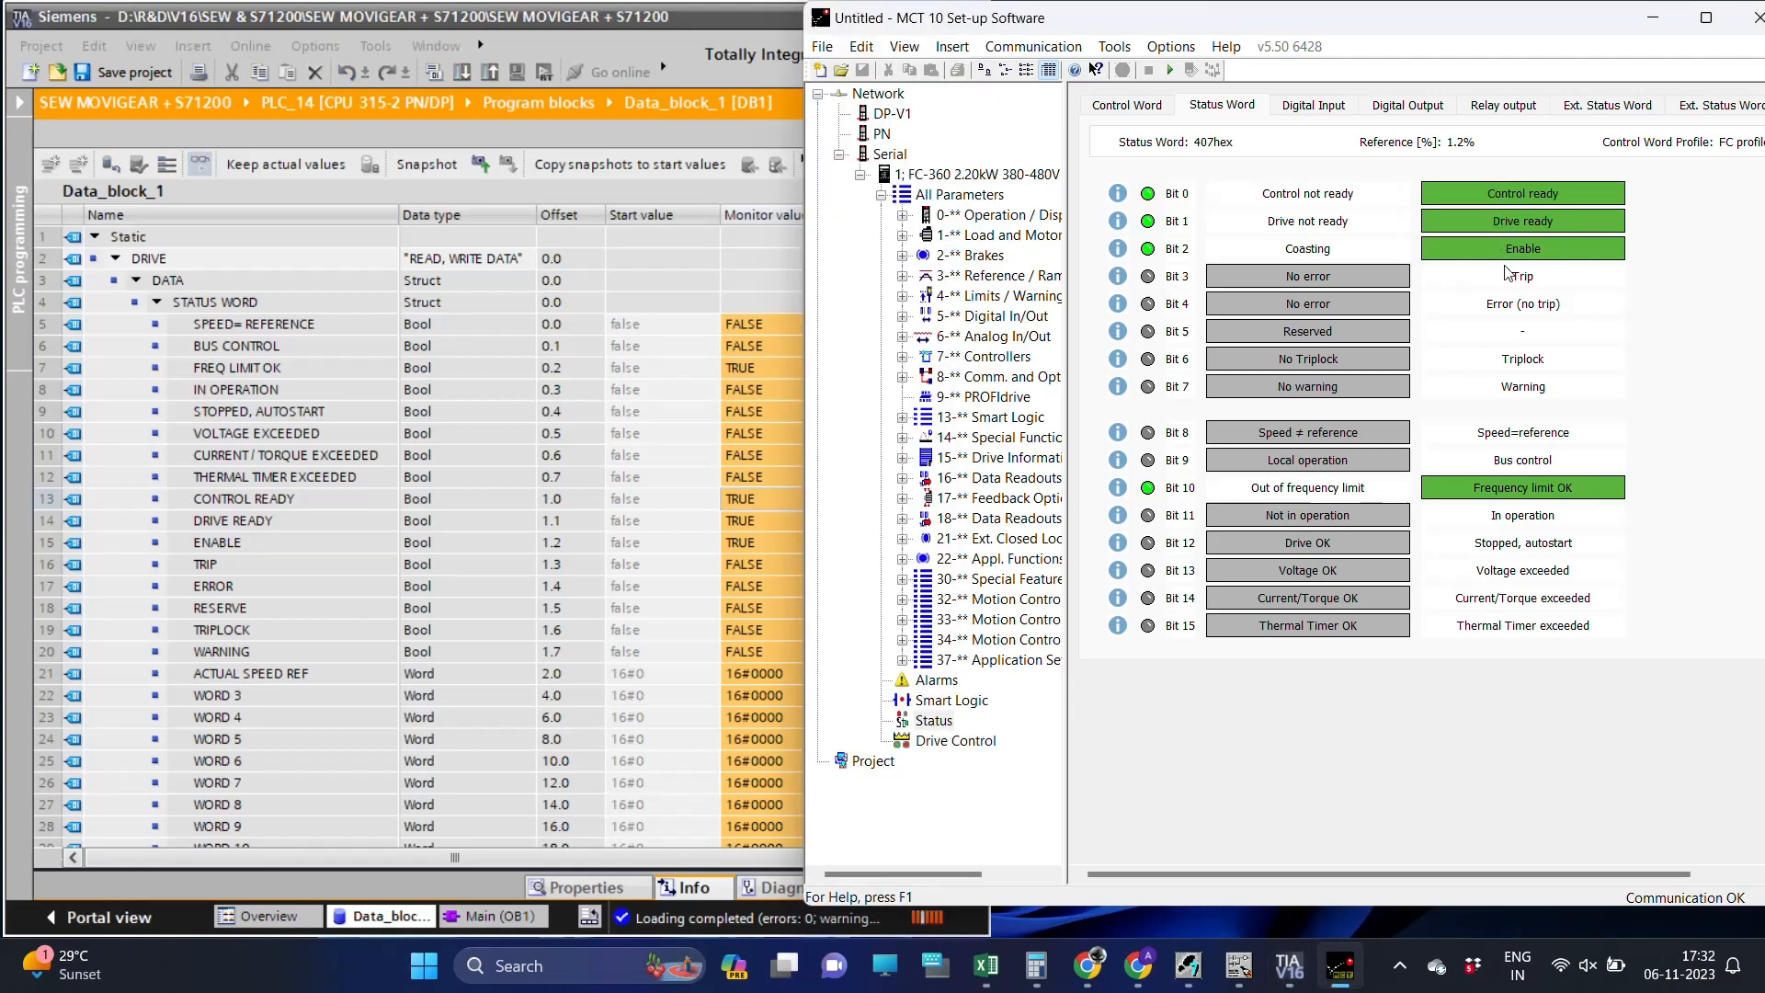
mouse_move(572, 138)
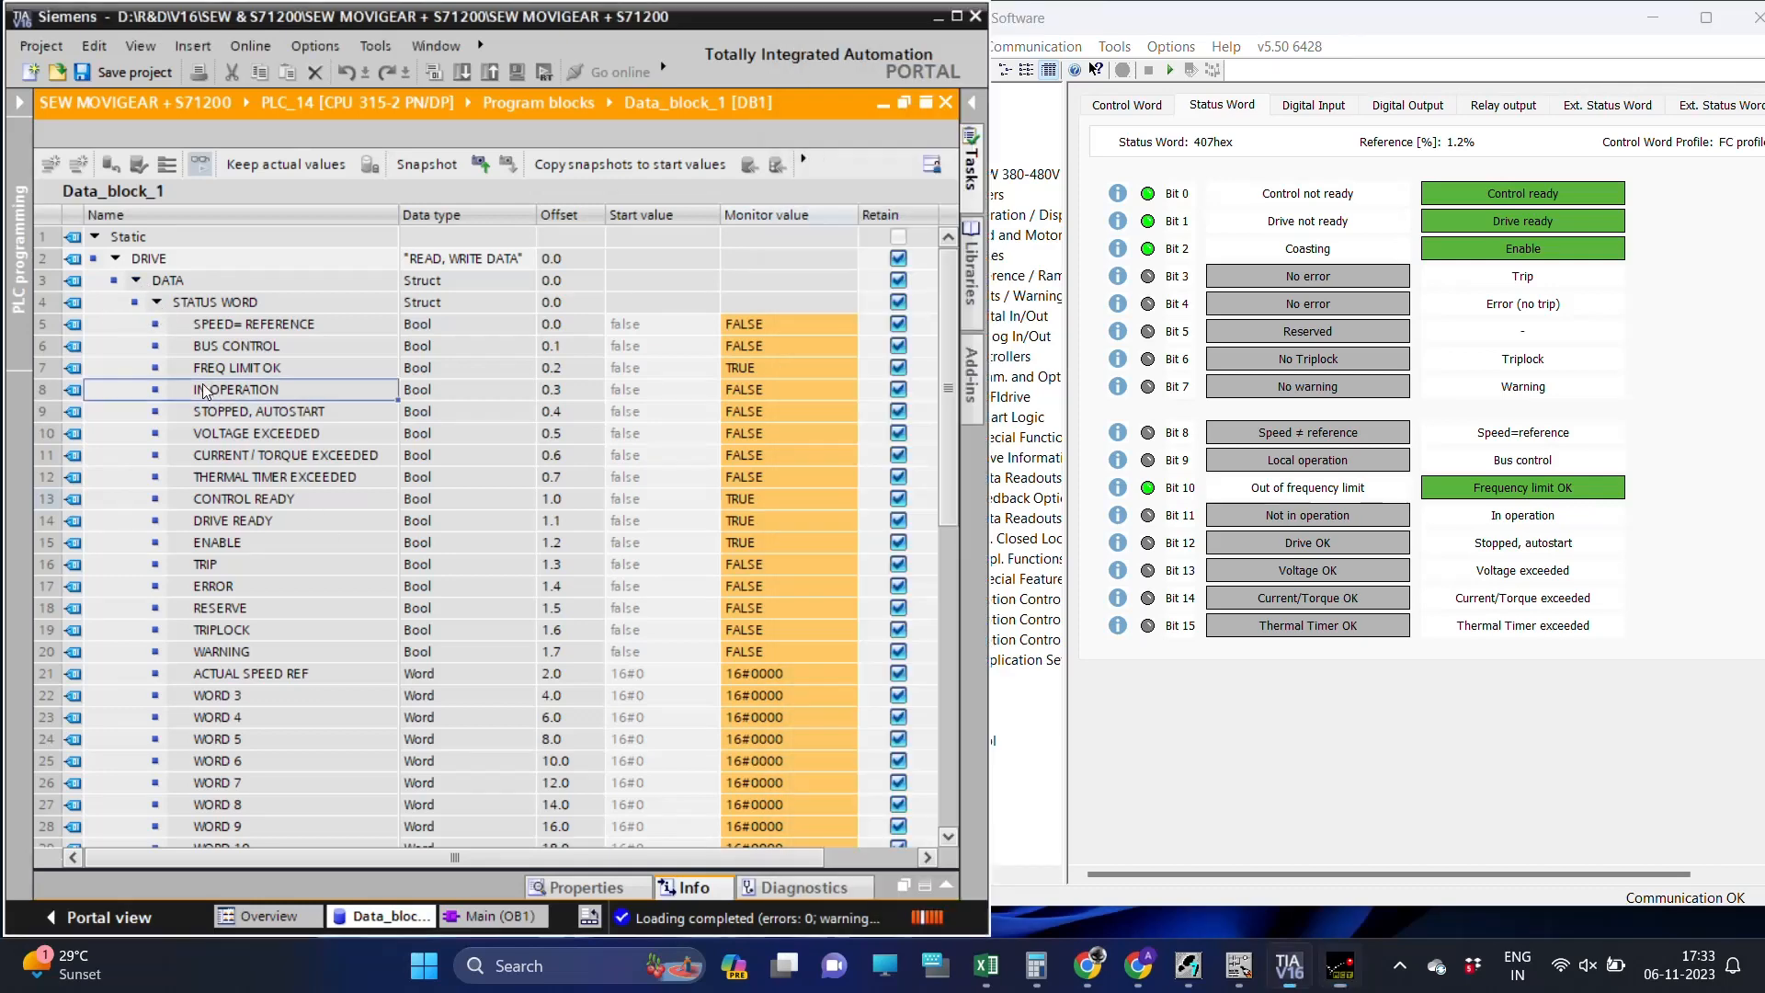
Scroll through Data_block_1's monitored values, then return to the Main OB1 editor.
scroll(down, 3)
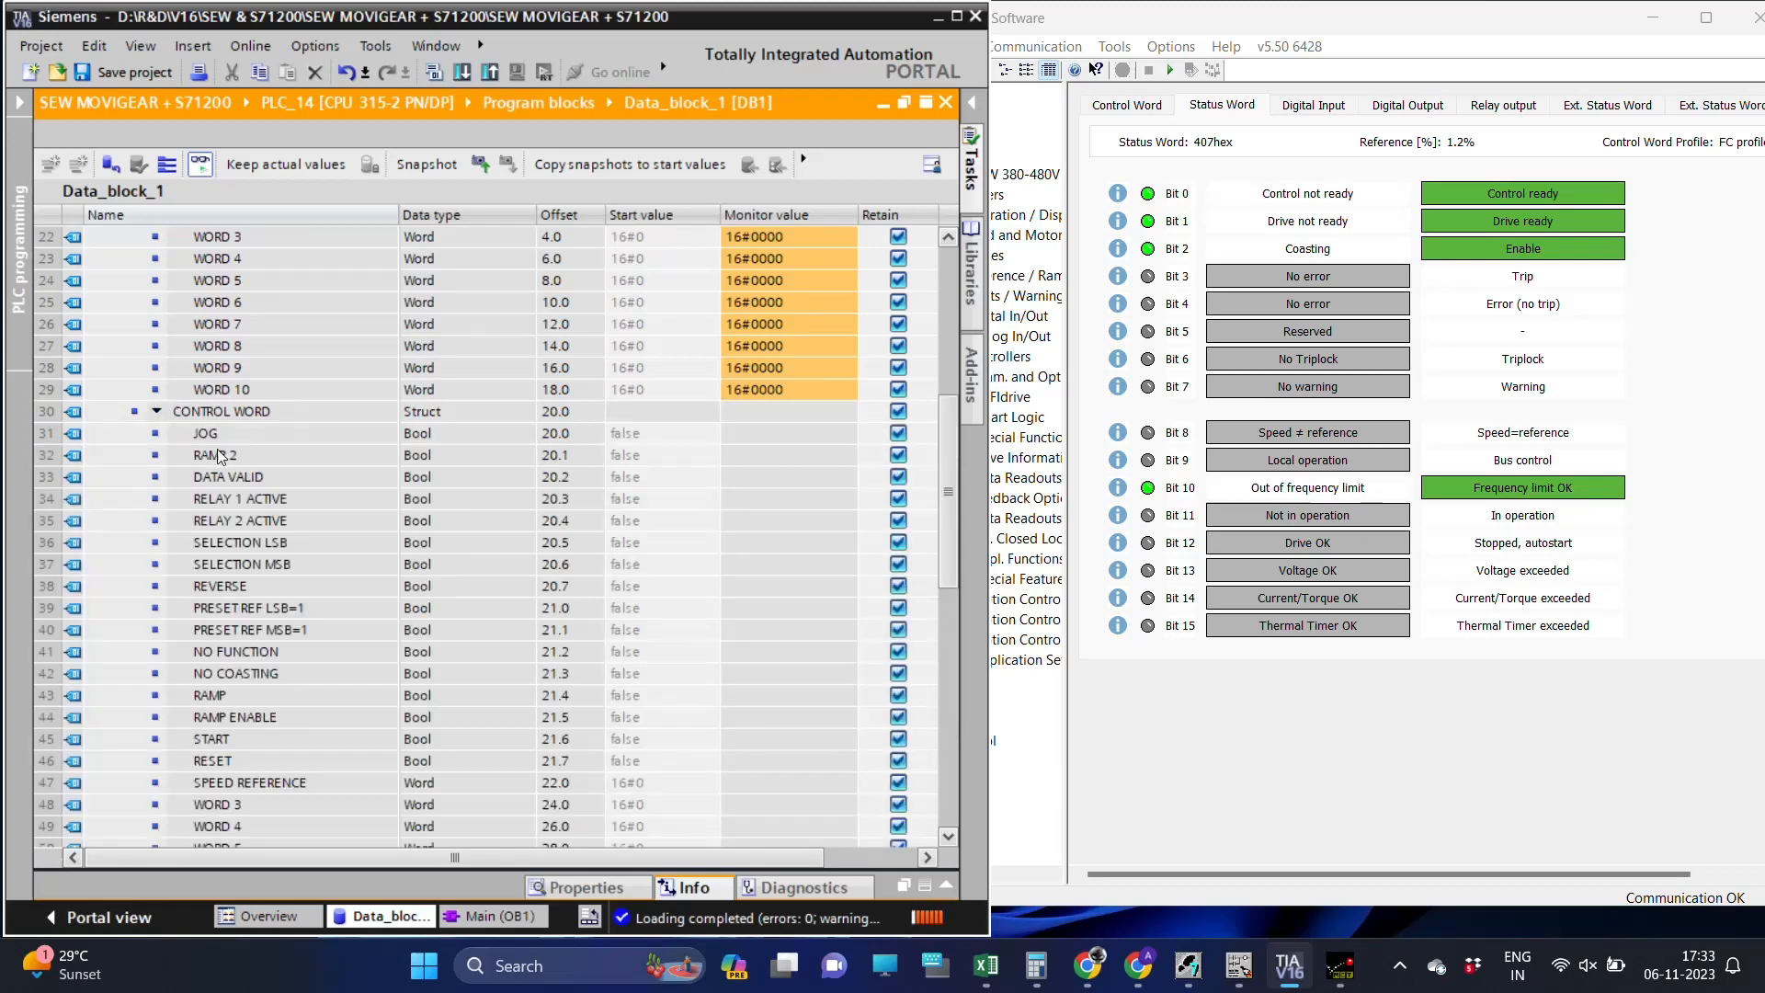
scroll(down, 3)
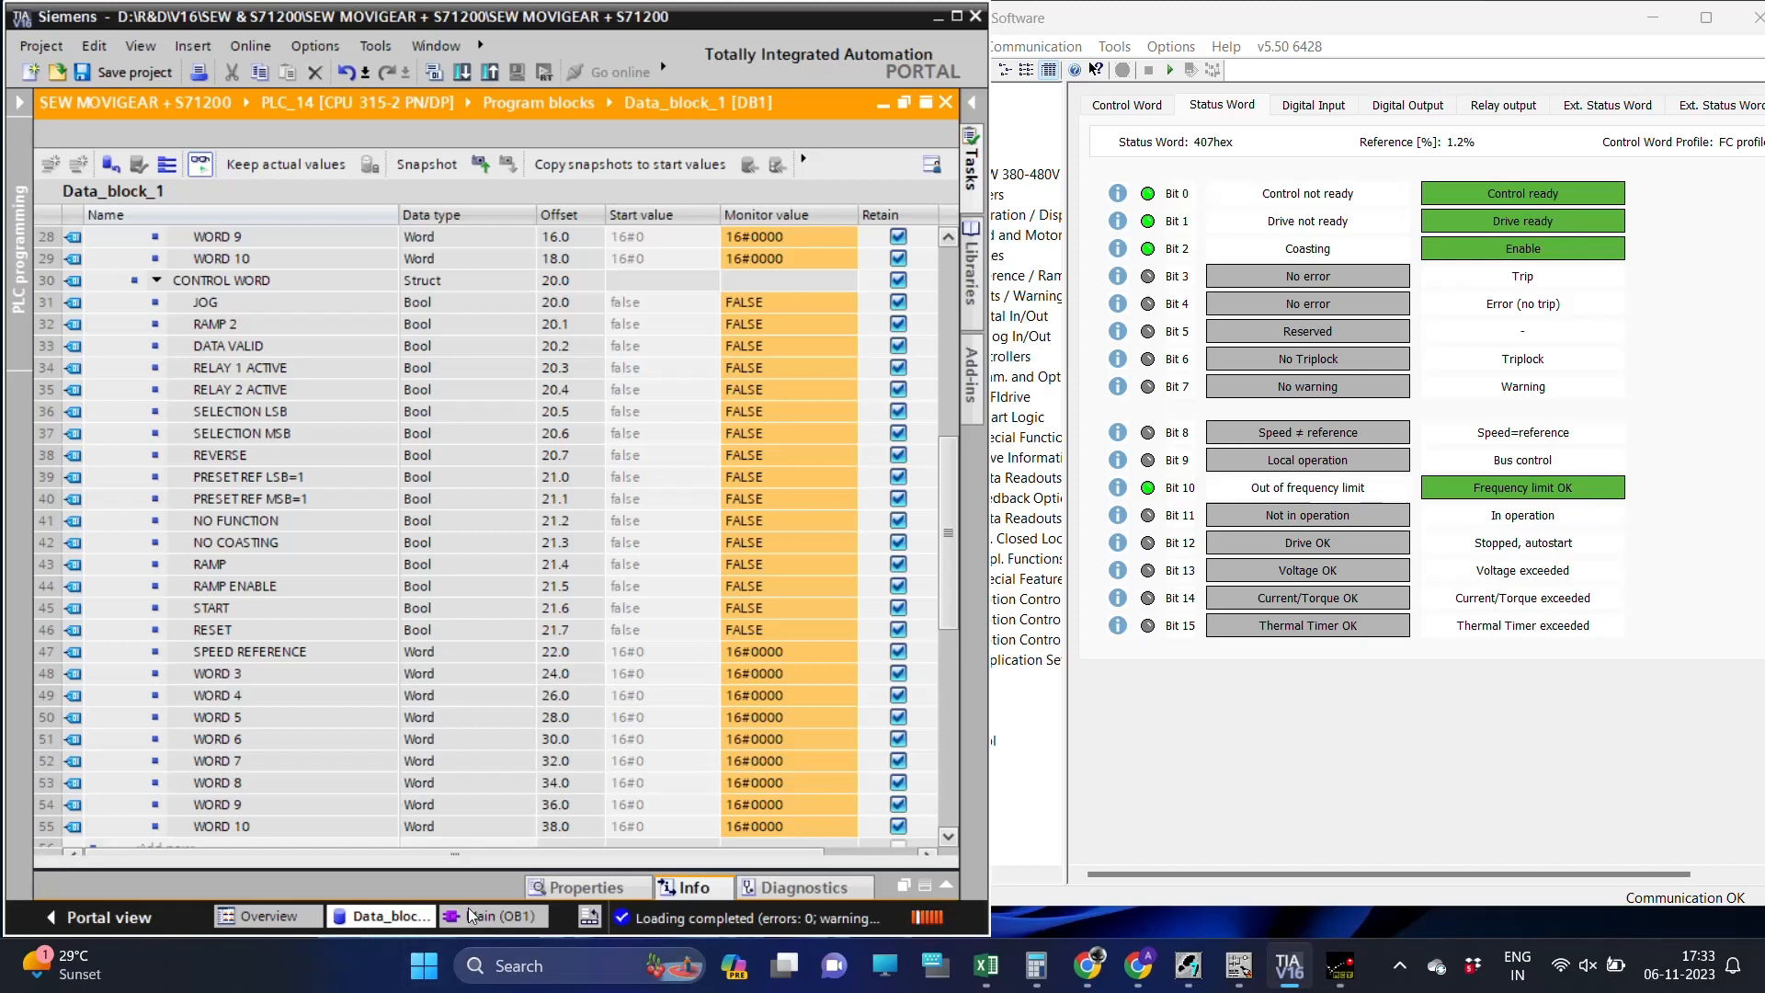
click(530, 919)
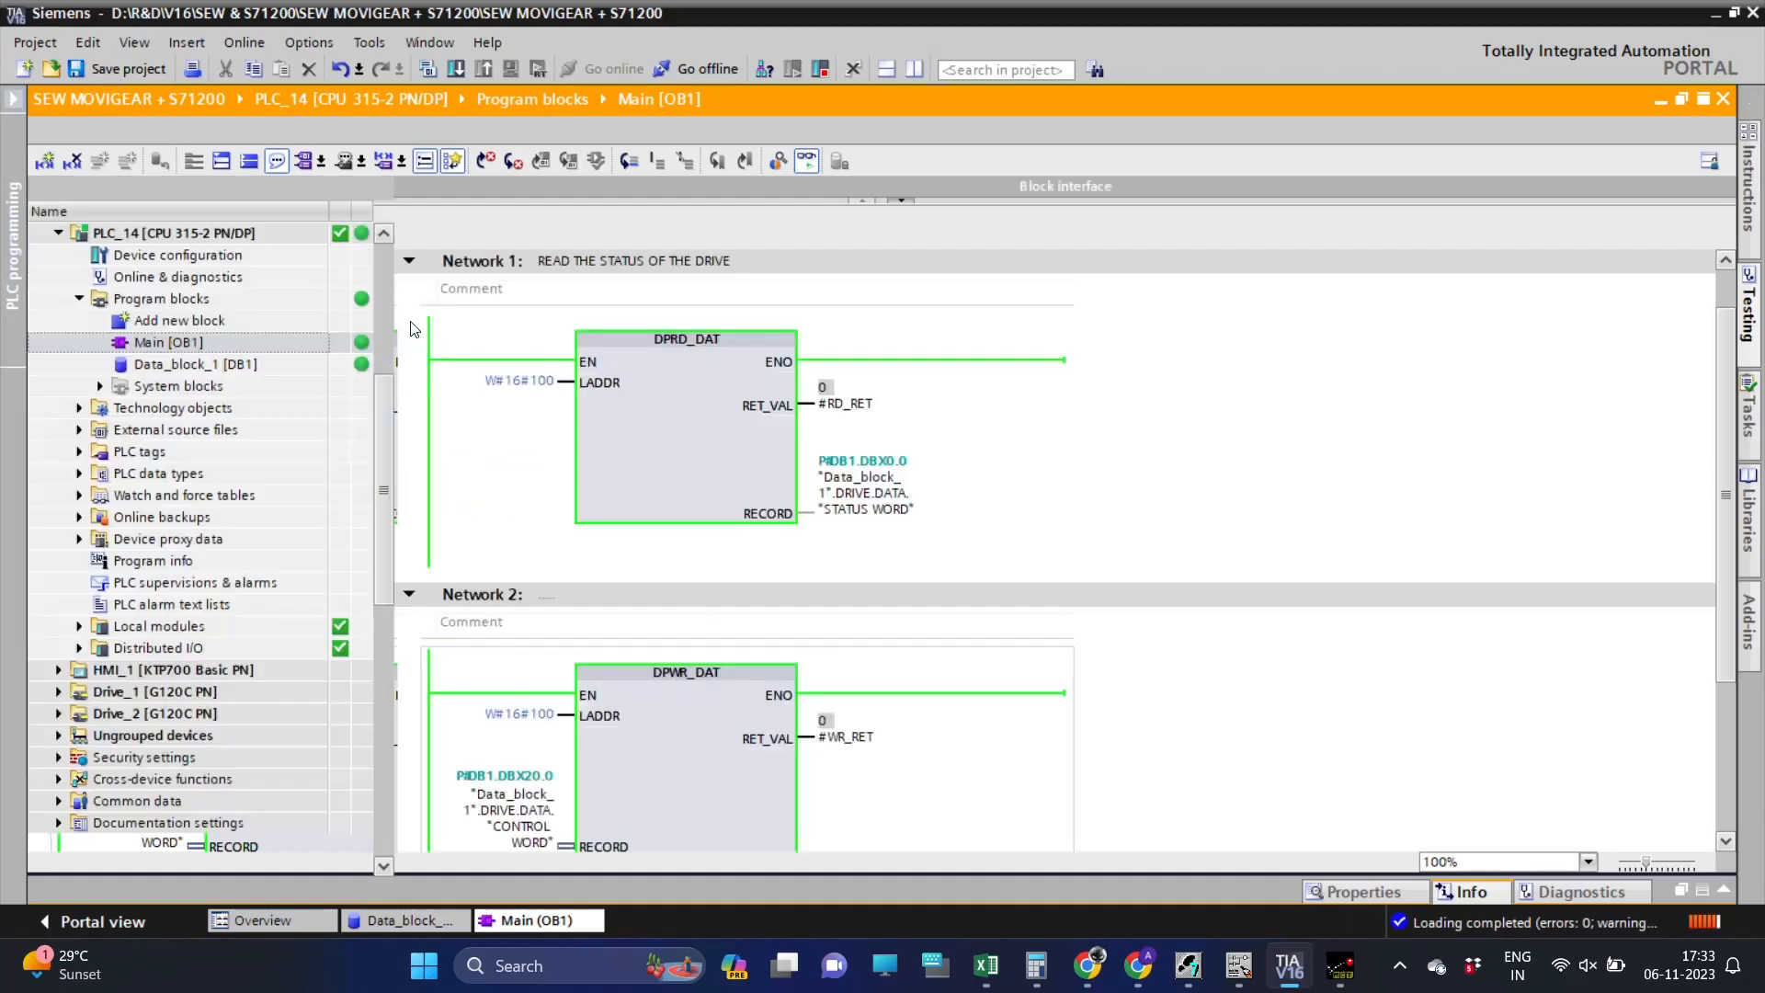
Build Network 3's Tag_1 rung with Set coils on parallel branches.
scroll(down, 3)
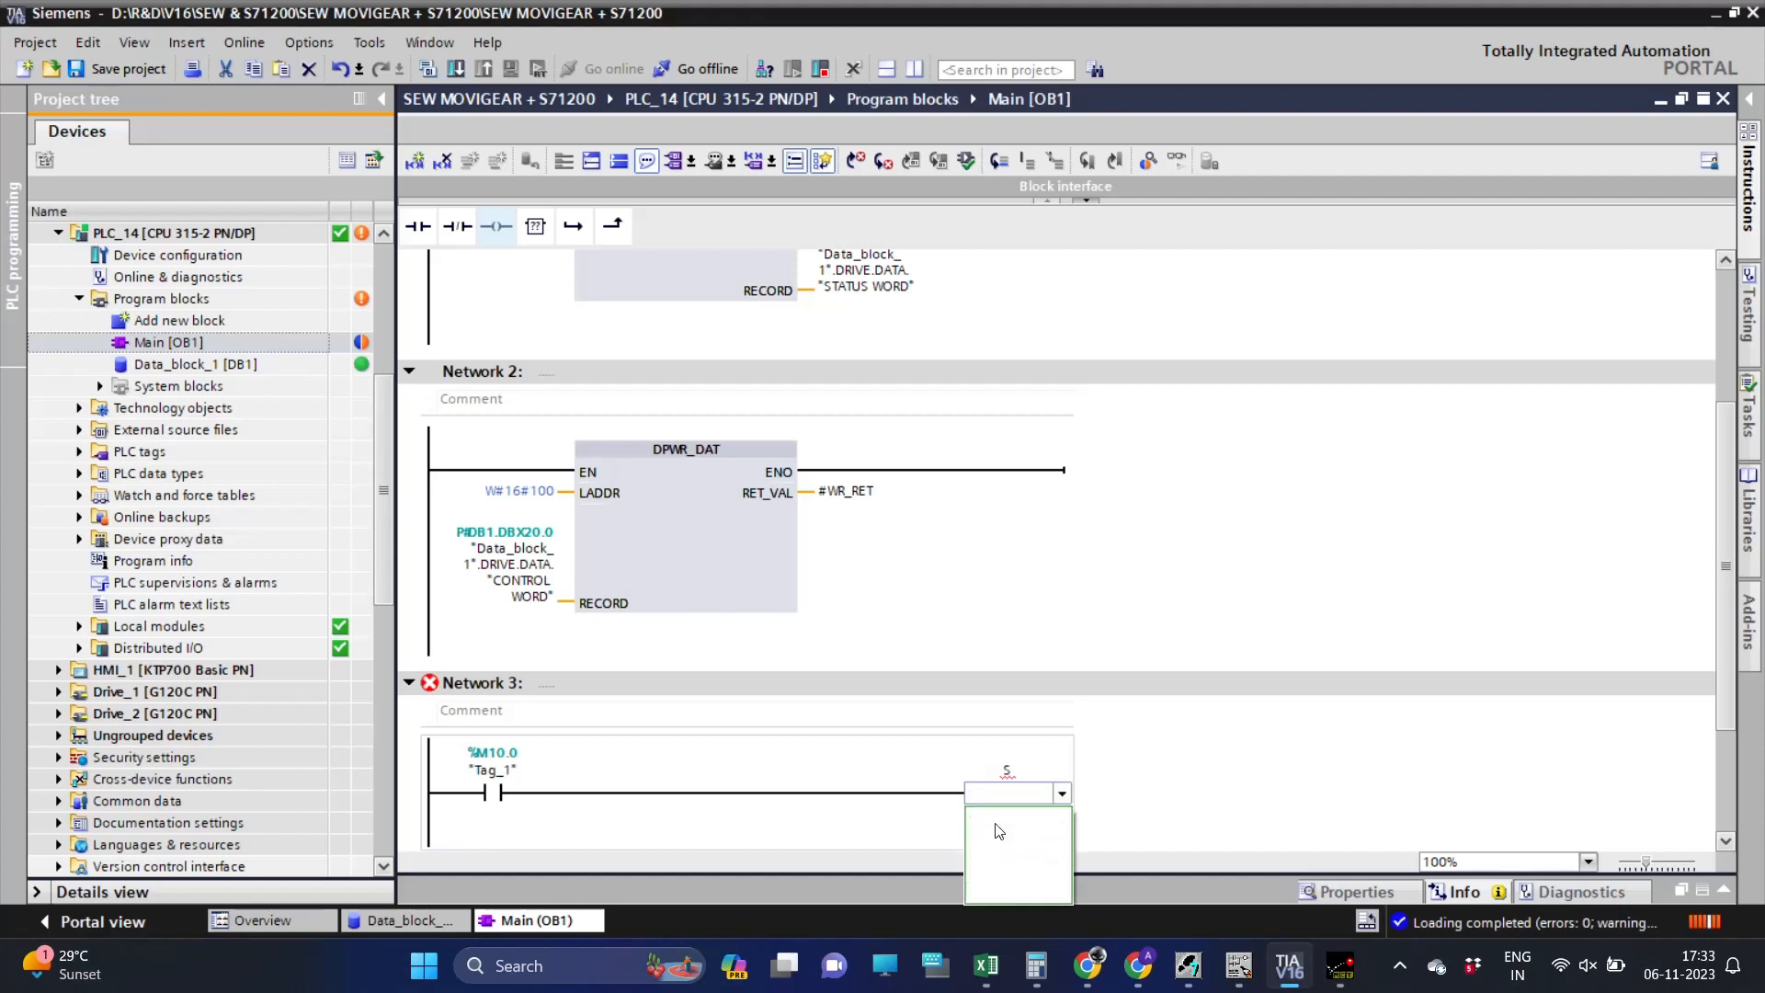
click(1059, 792)
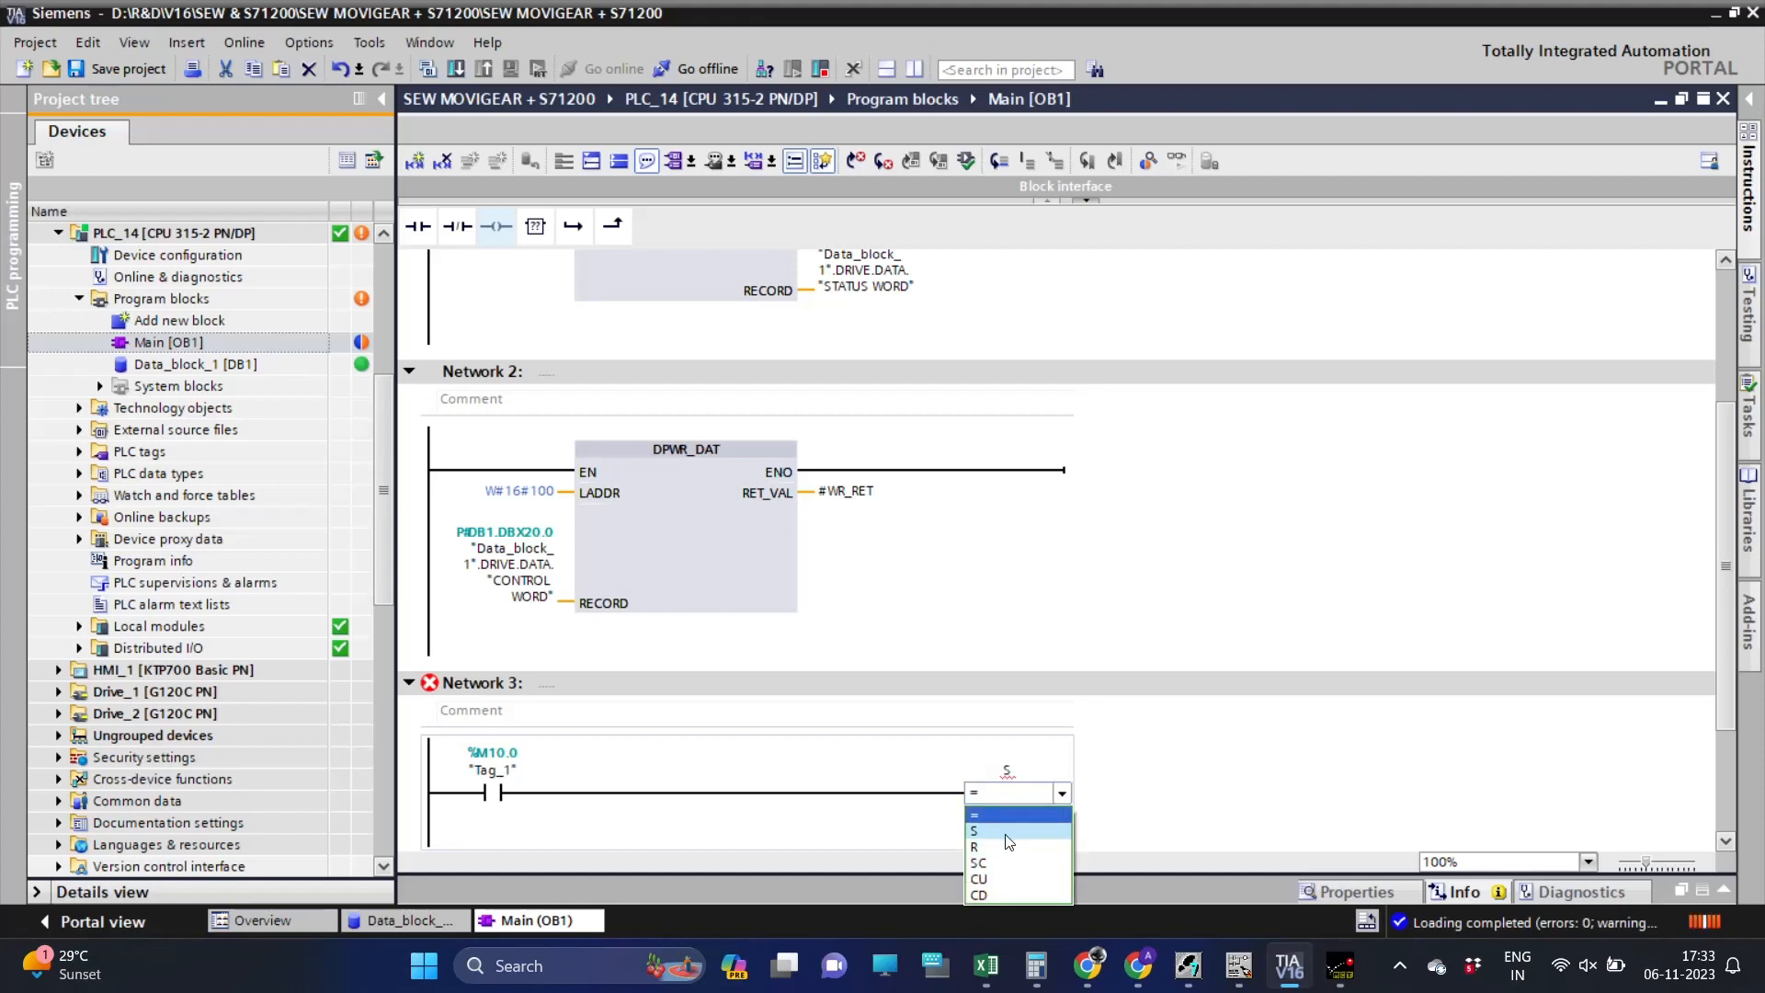
click(975, 831)
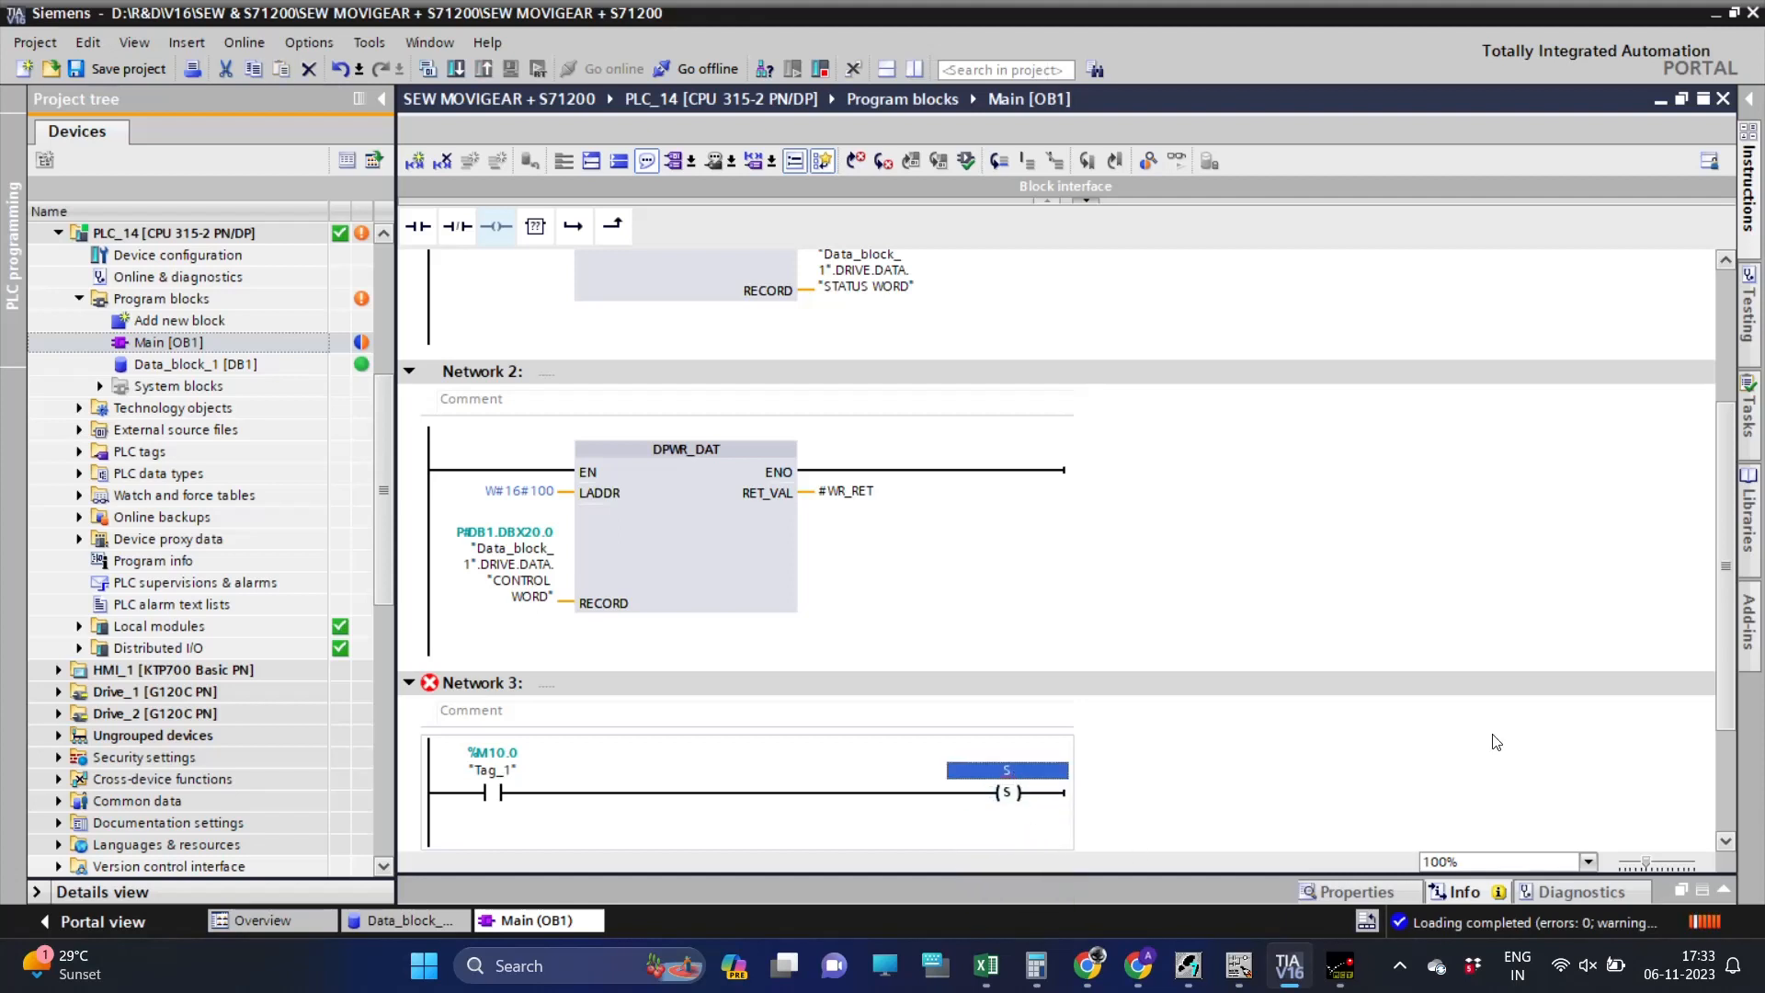
click(1006, 770)
text("Data_block_1".DRIVE.DATA."CONTROL WORD"."DATA VALID")
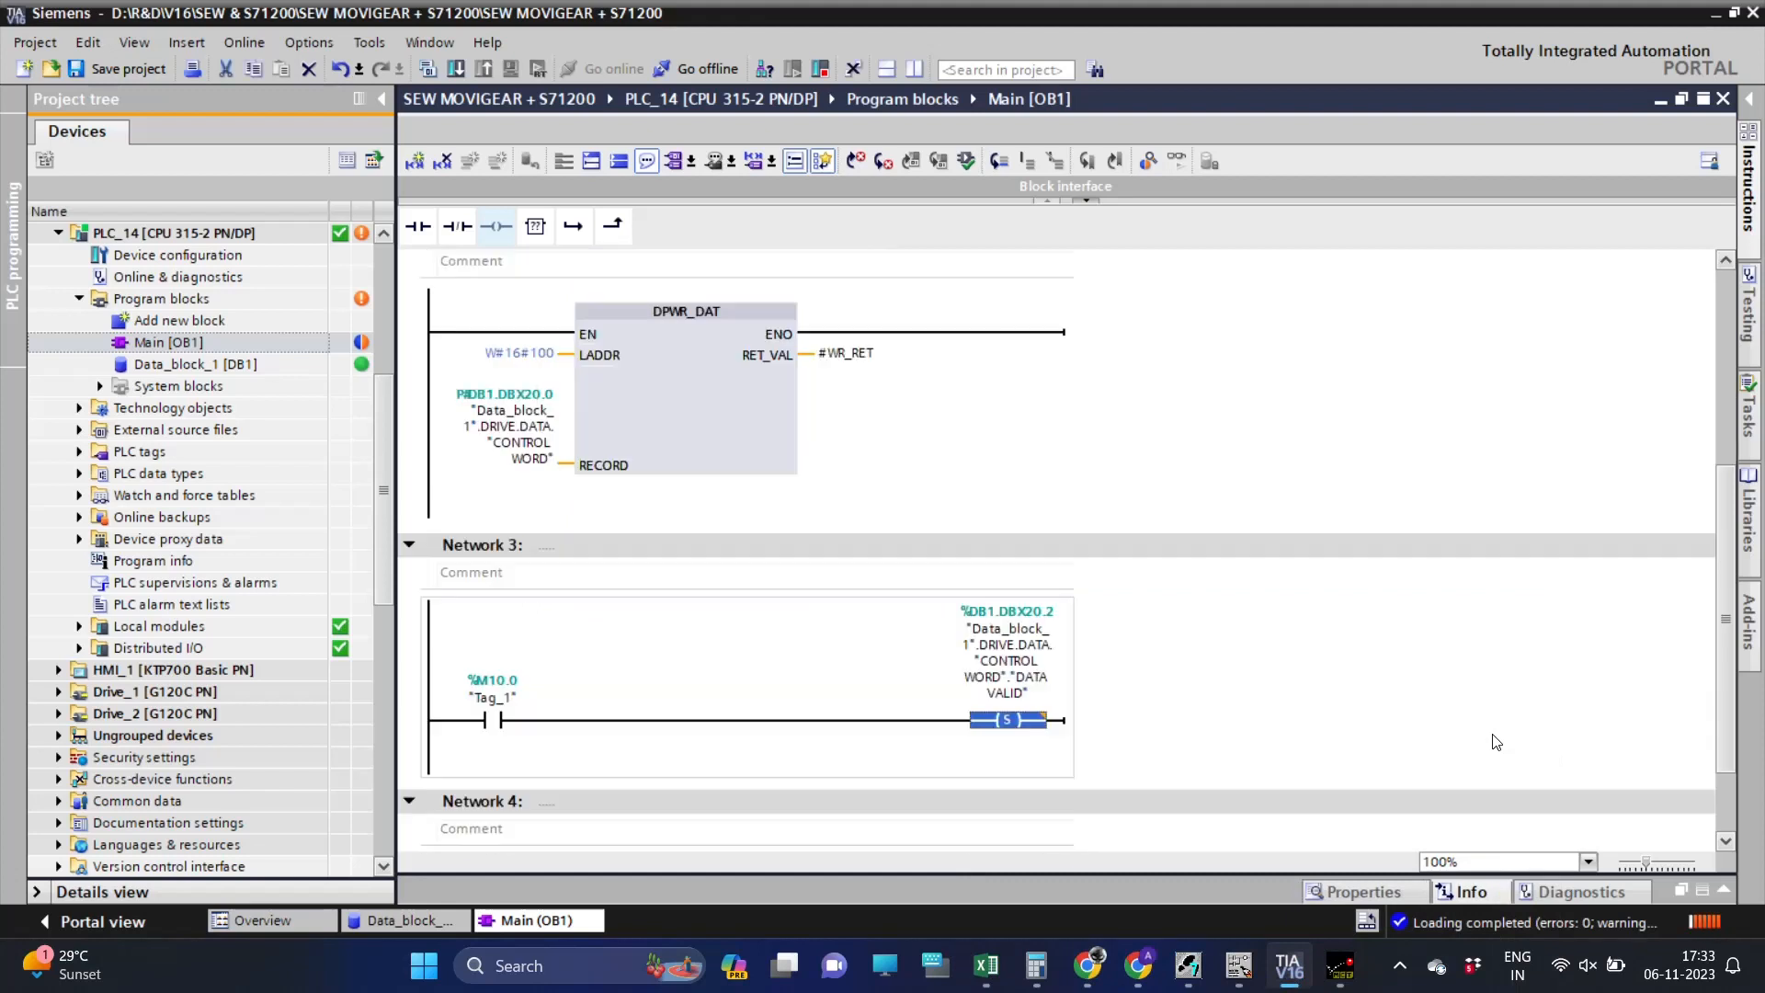
scroll(down, 3)
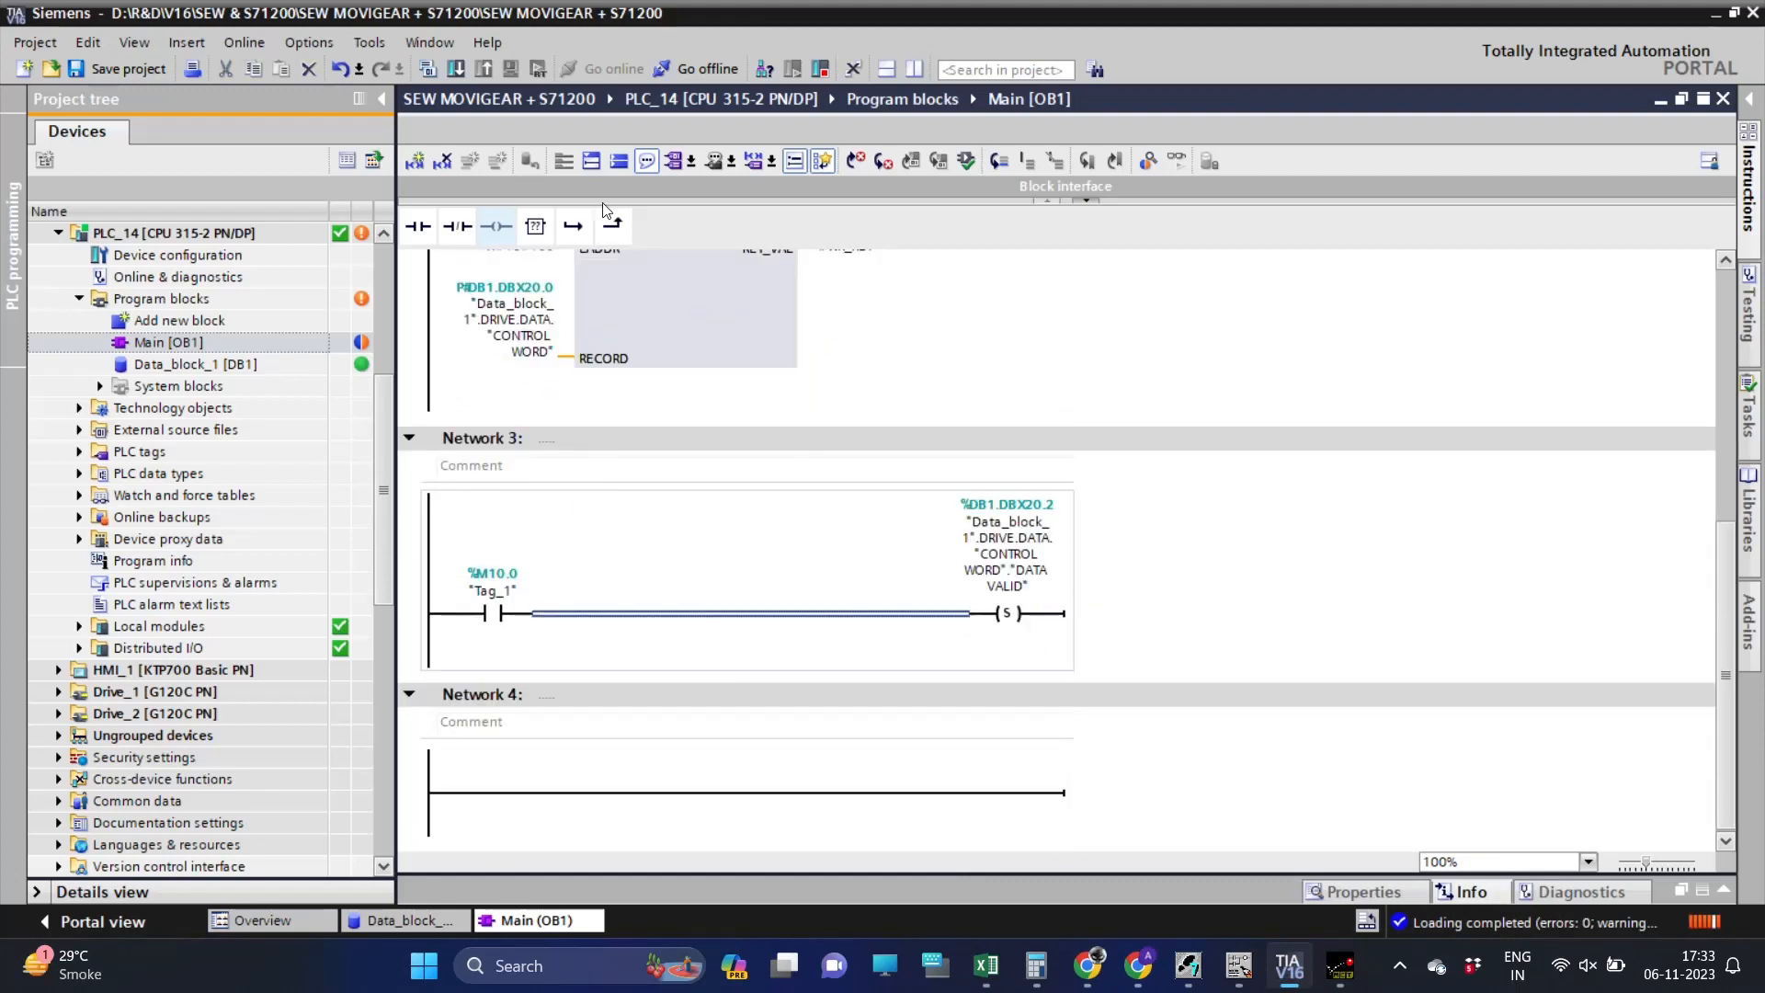
click(1007, 613)
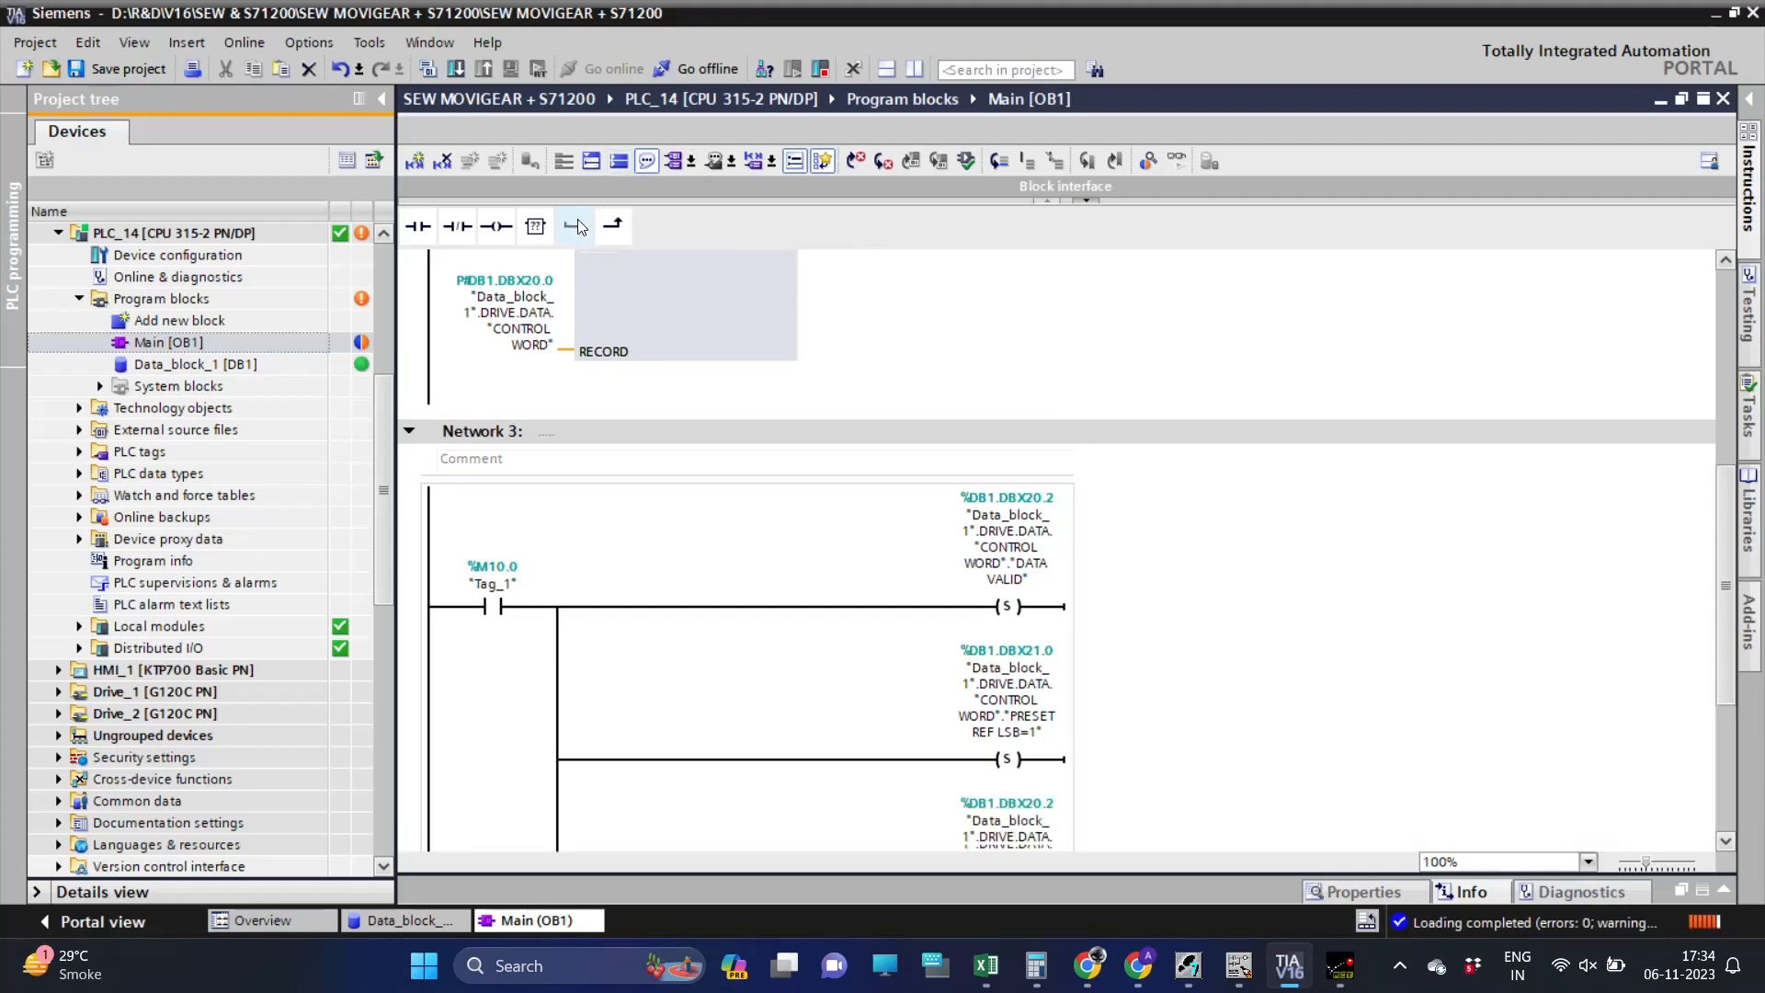
Assign the Set coil operands DB1.DBX20.2 and DBX21.0 through 21.5 for the control-word bits.
text(DB1.DBX21.)
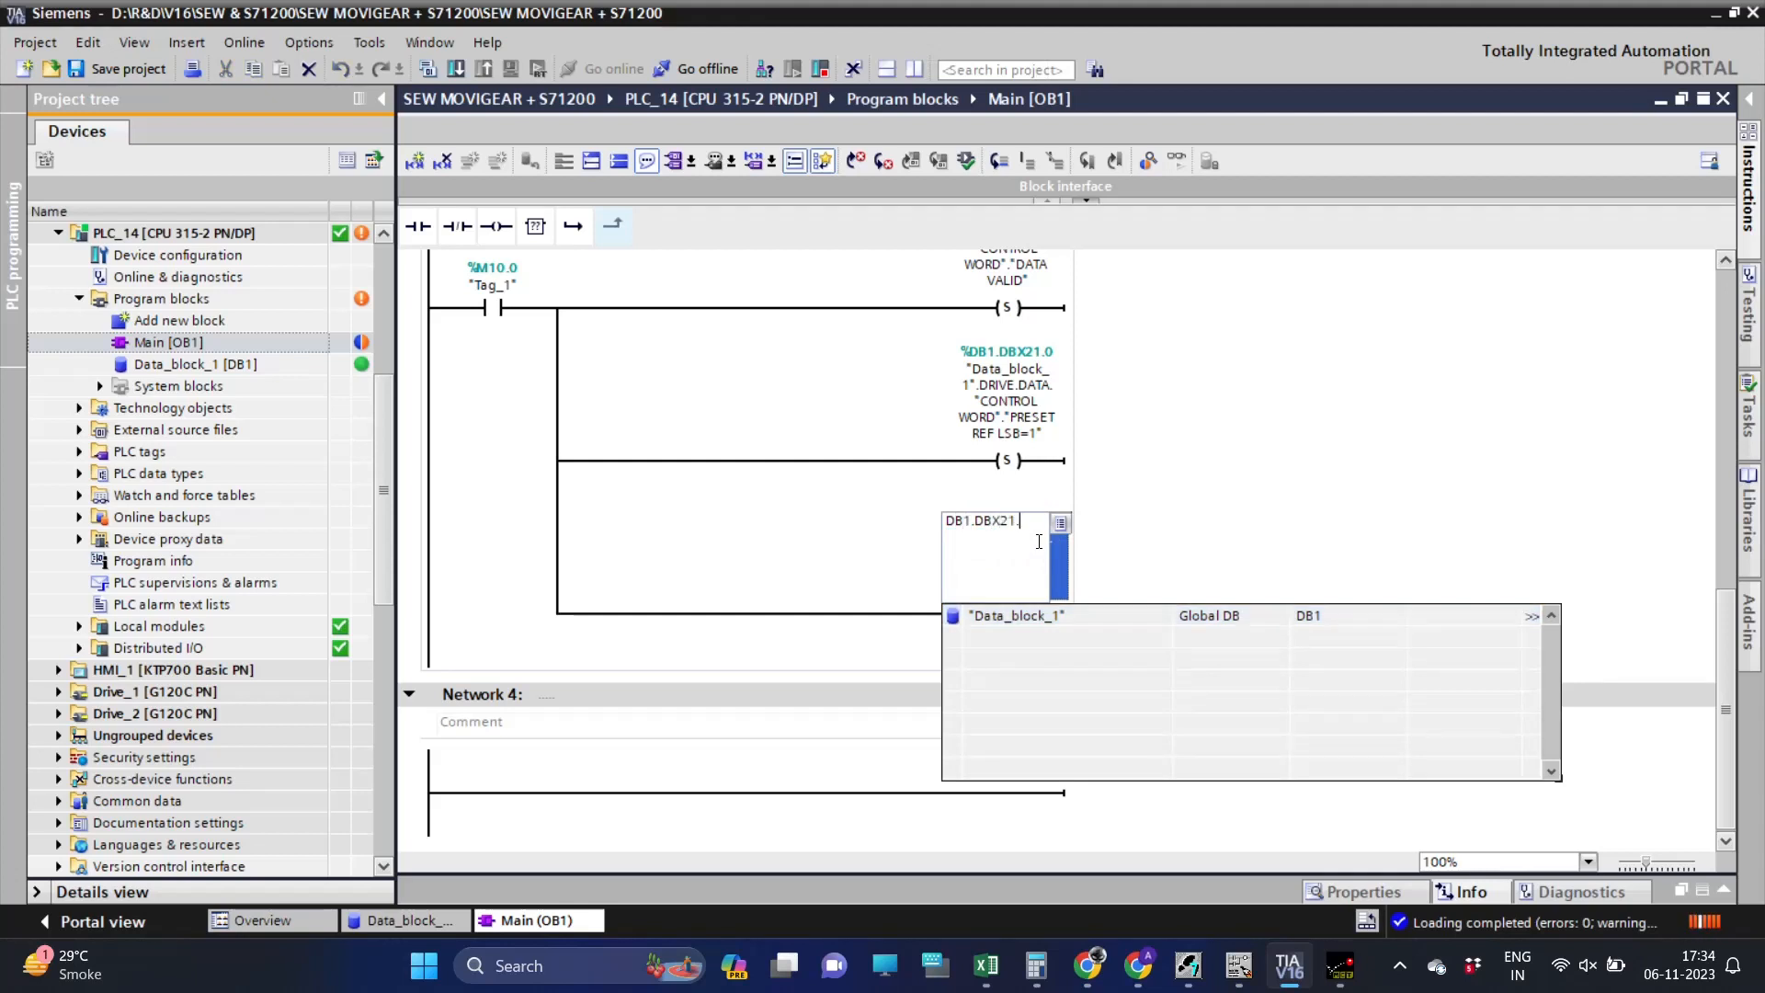
text(2)
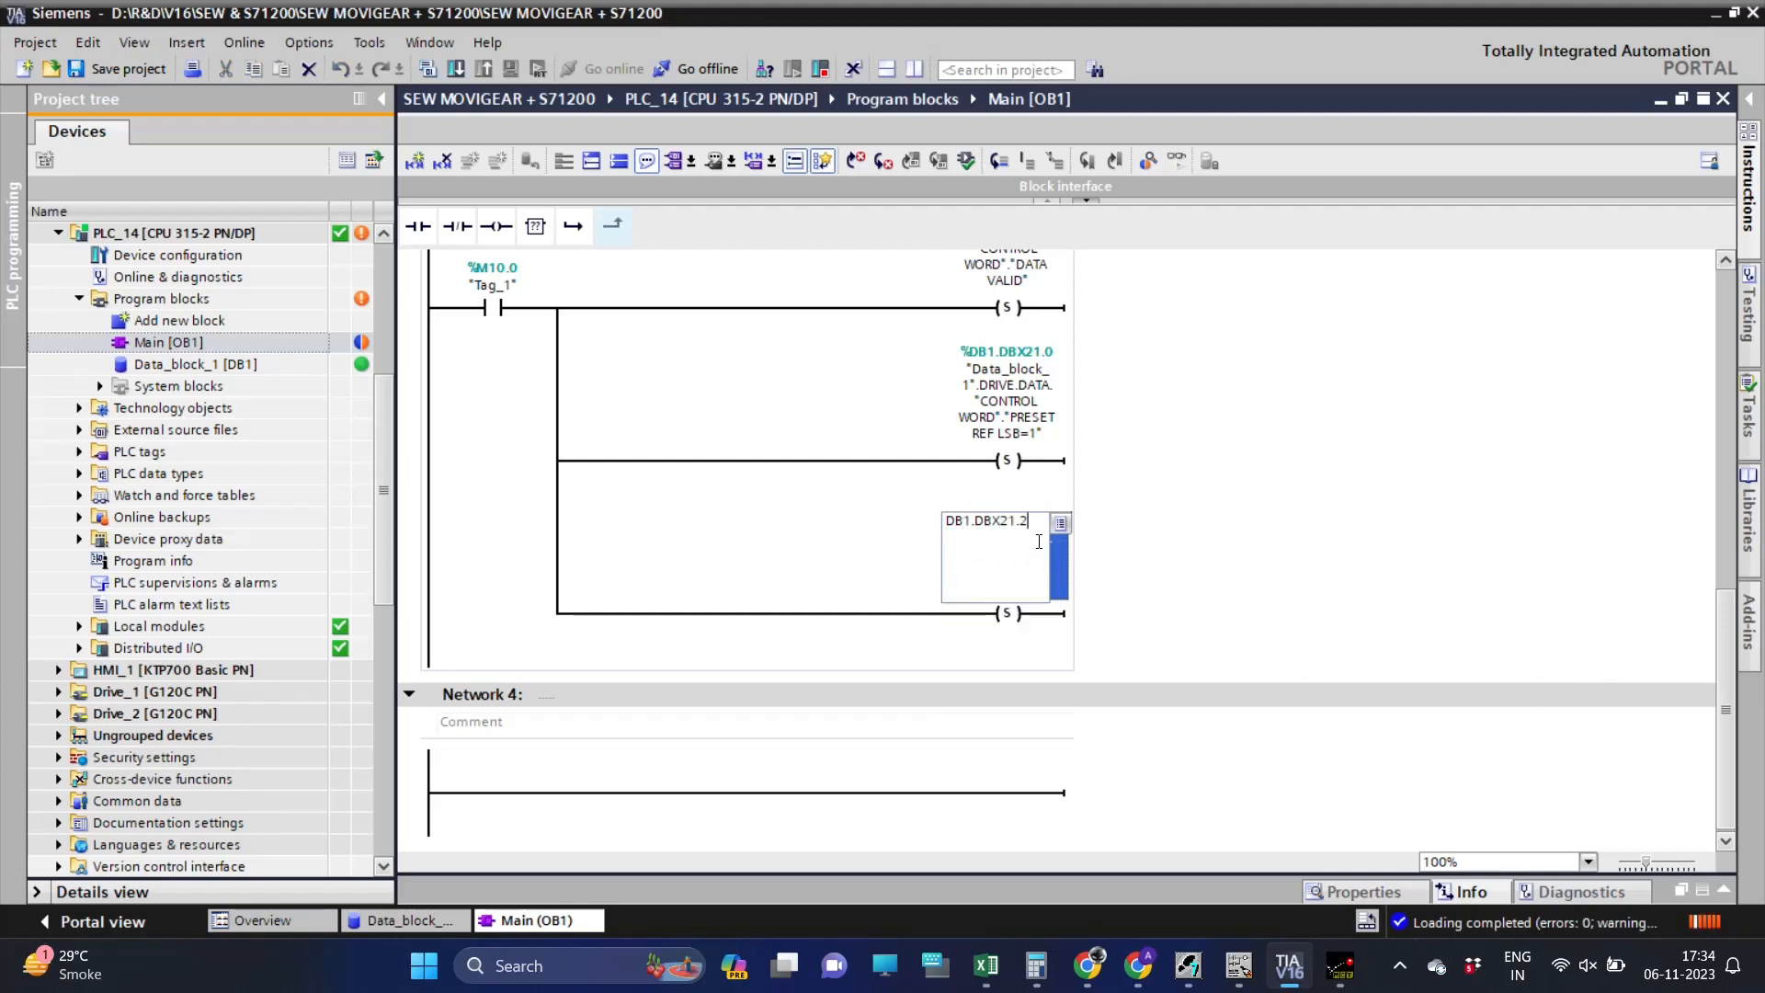
key(Return)
text(DB1.D)
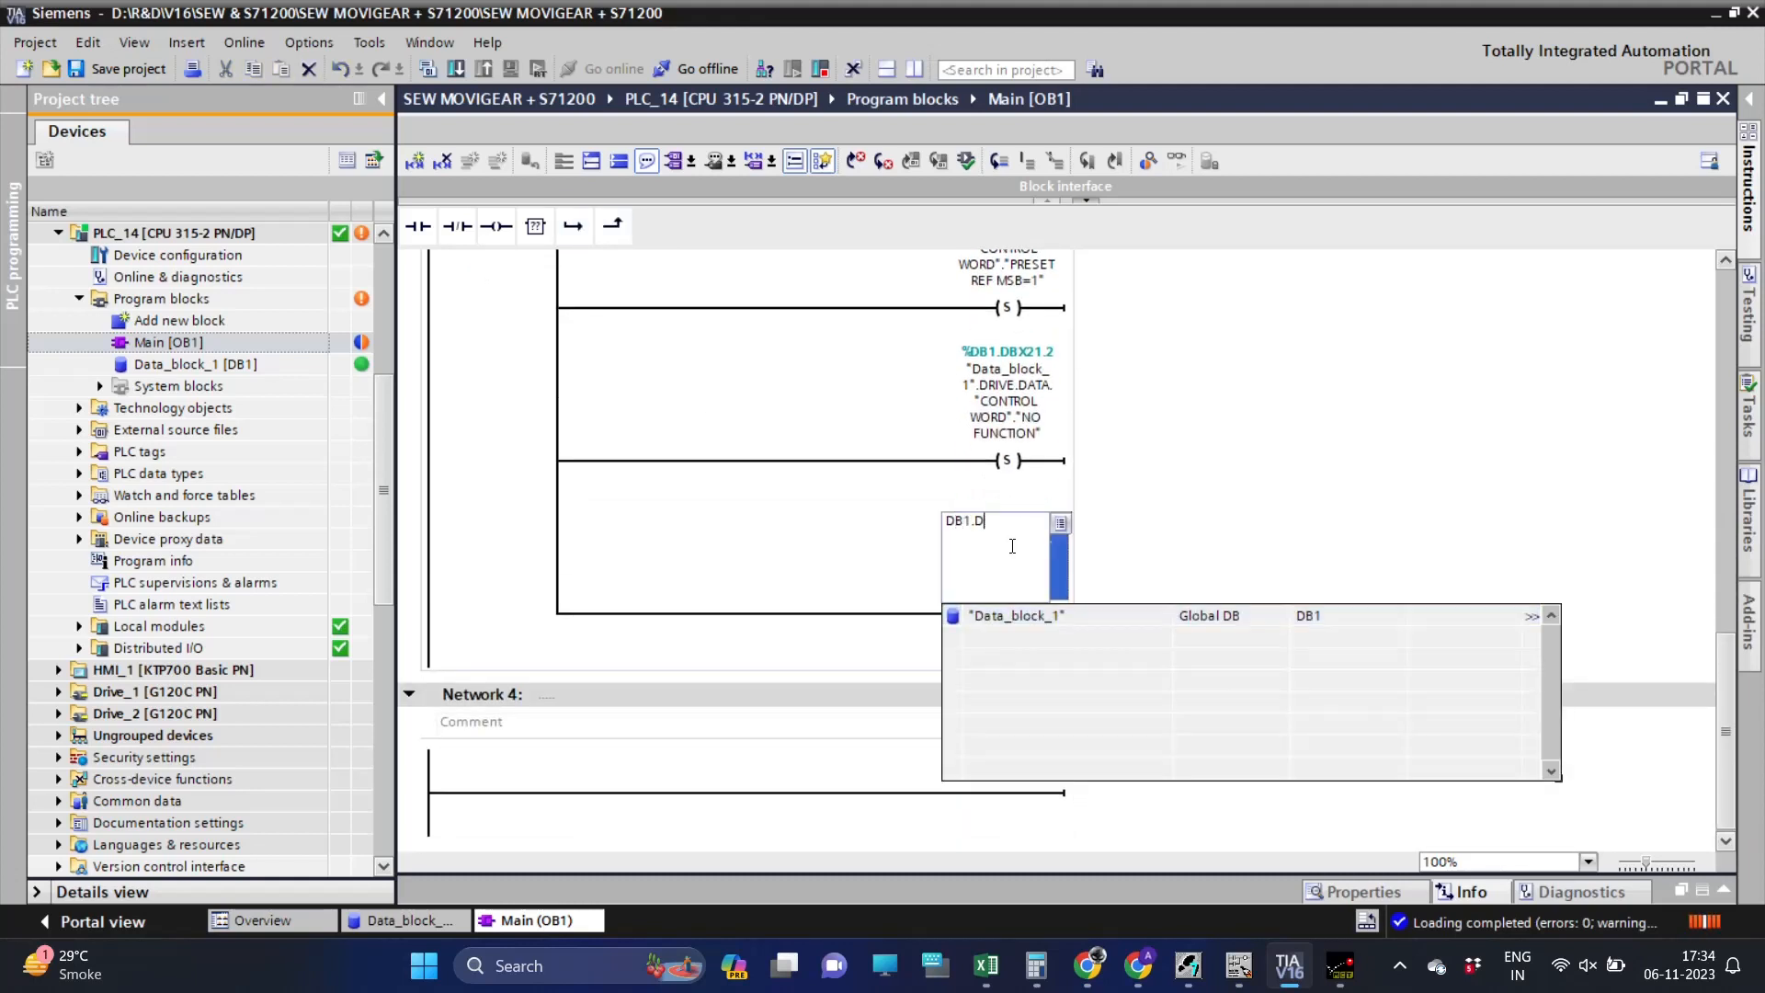
text(BX21.3)
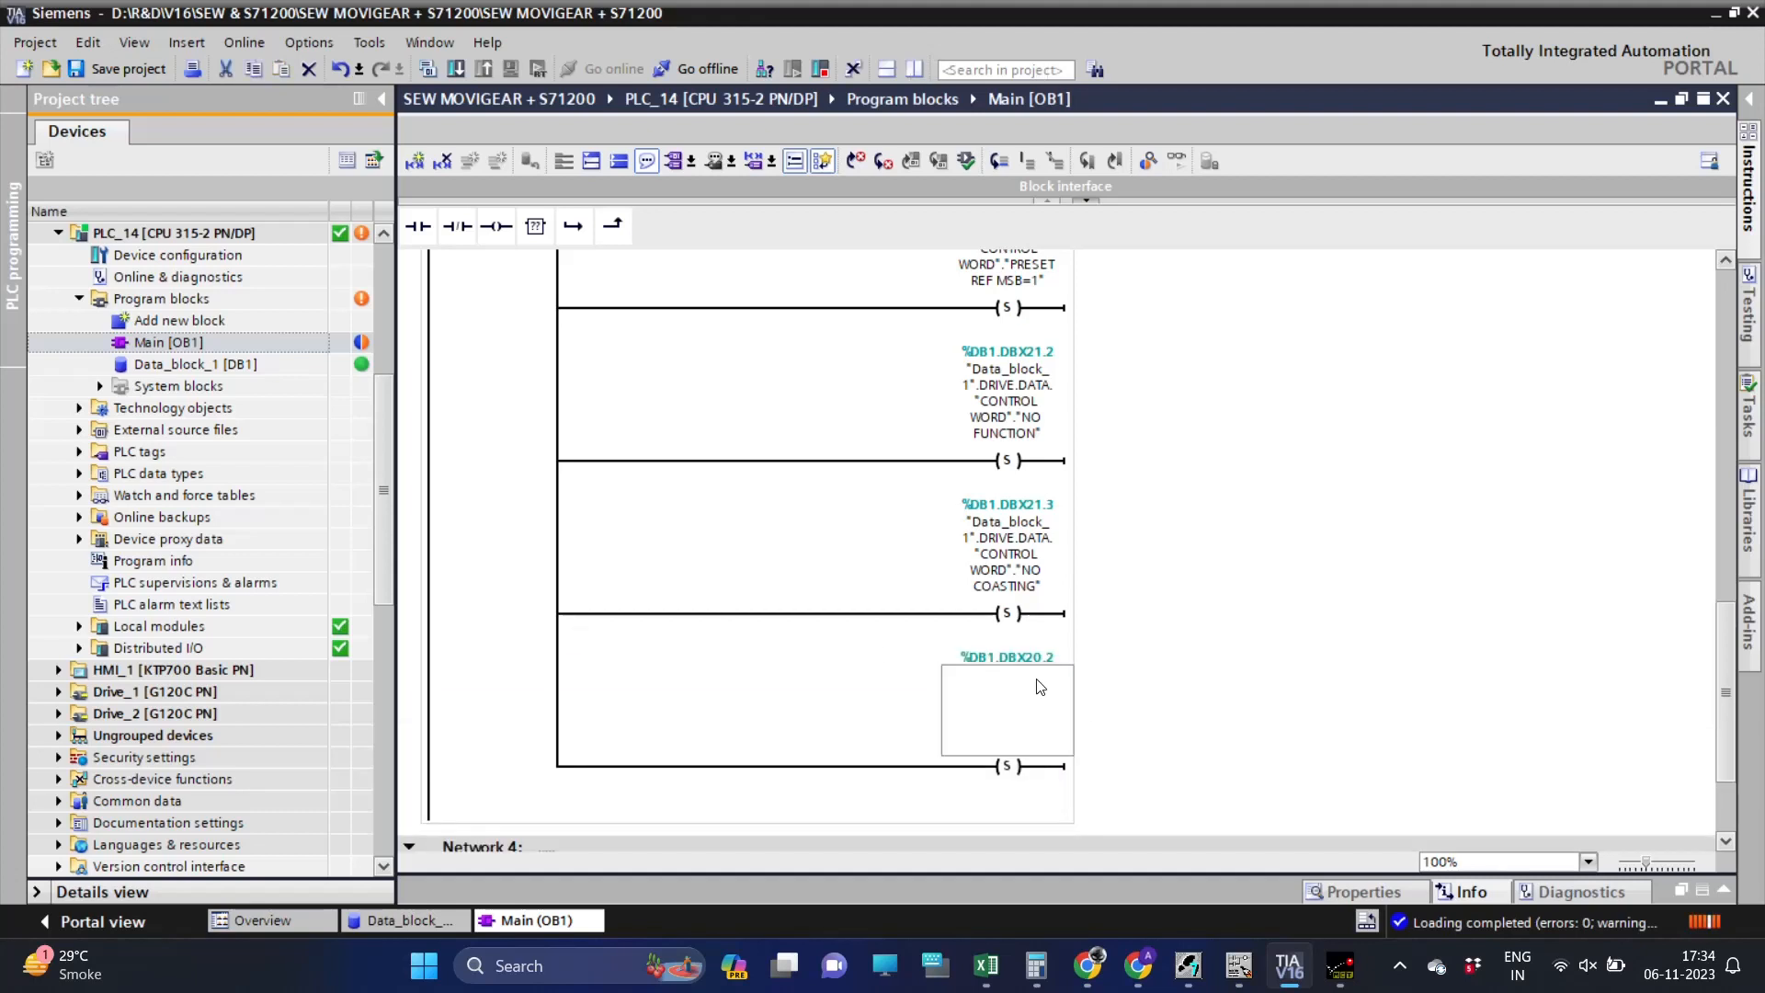
text(DB1.DBX)
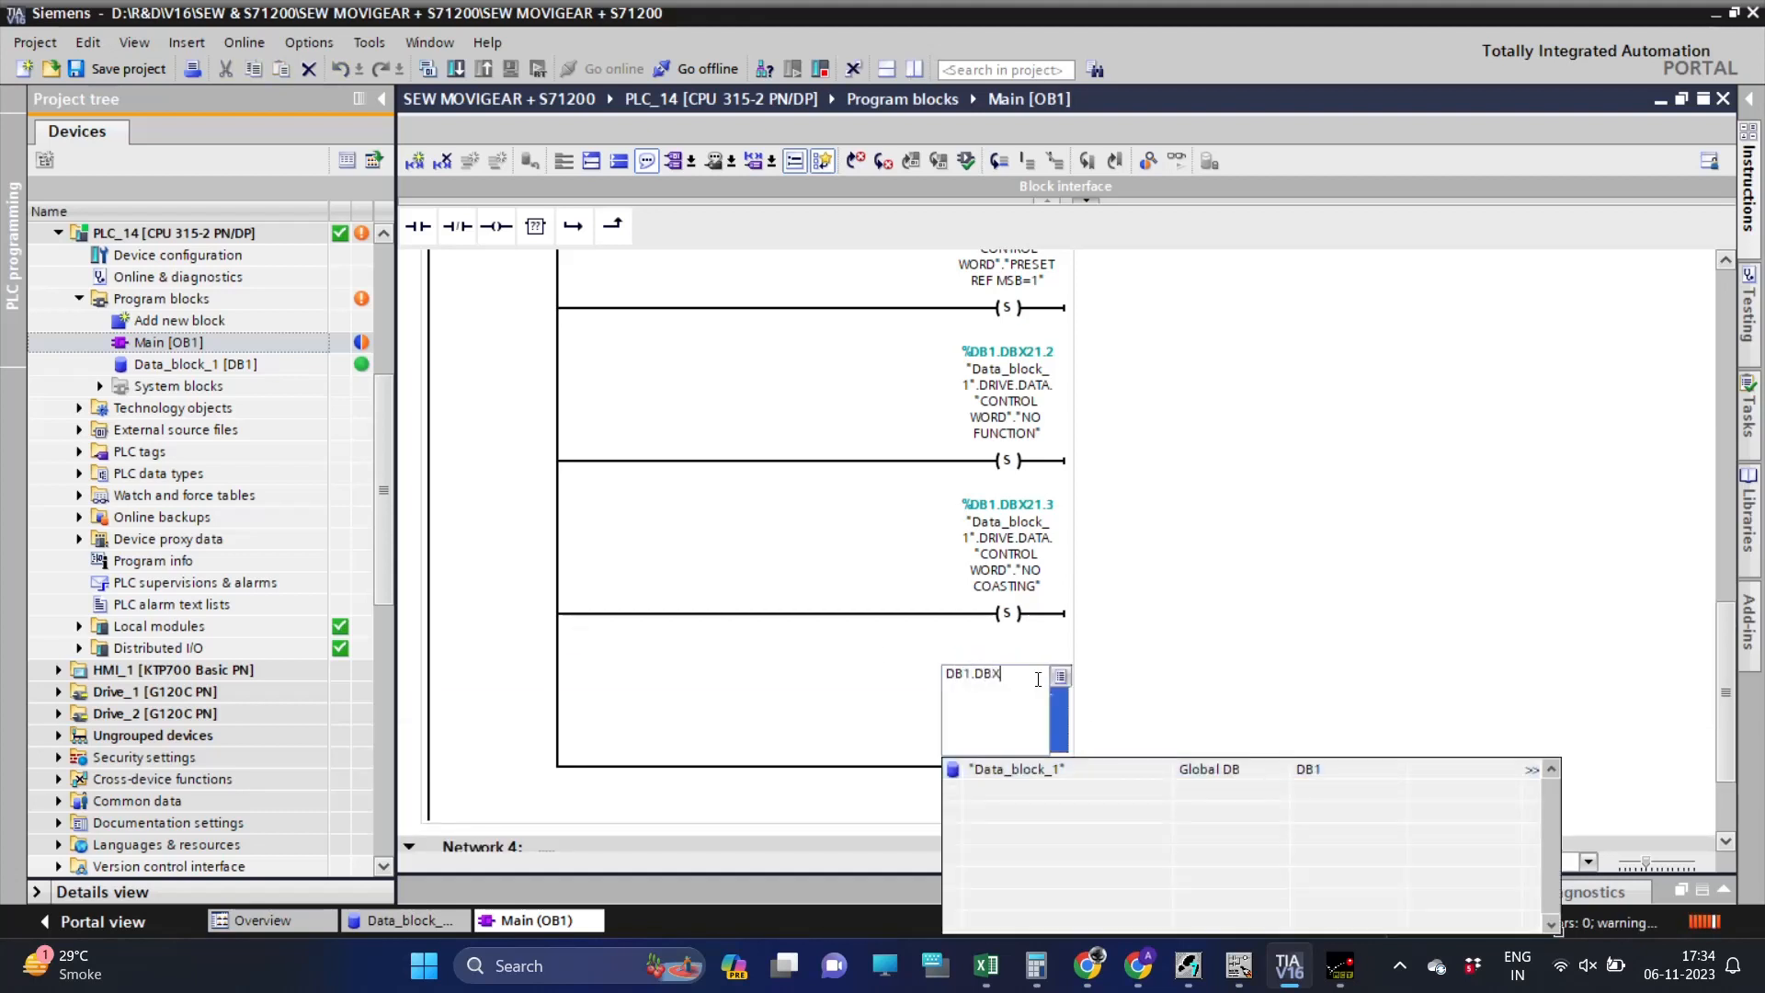
text(21.4)
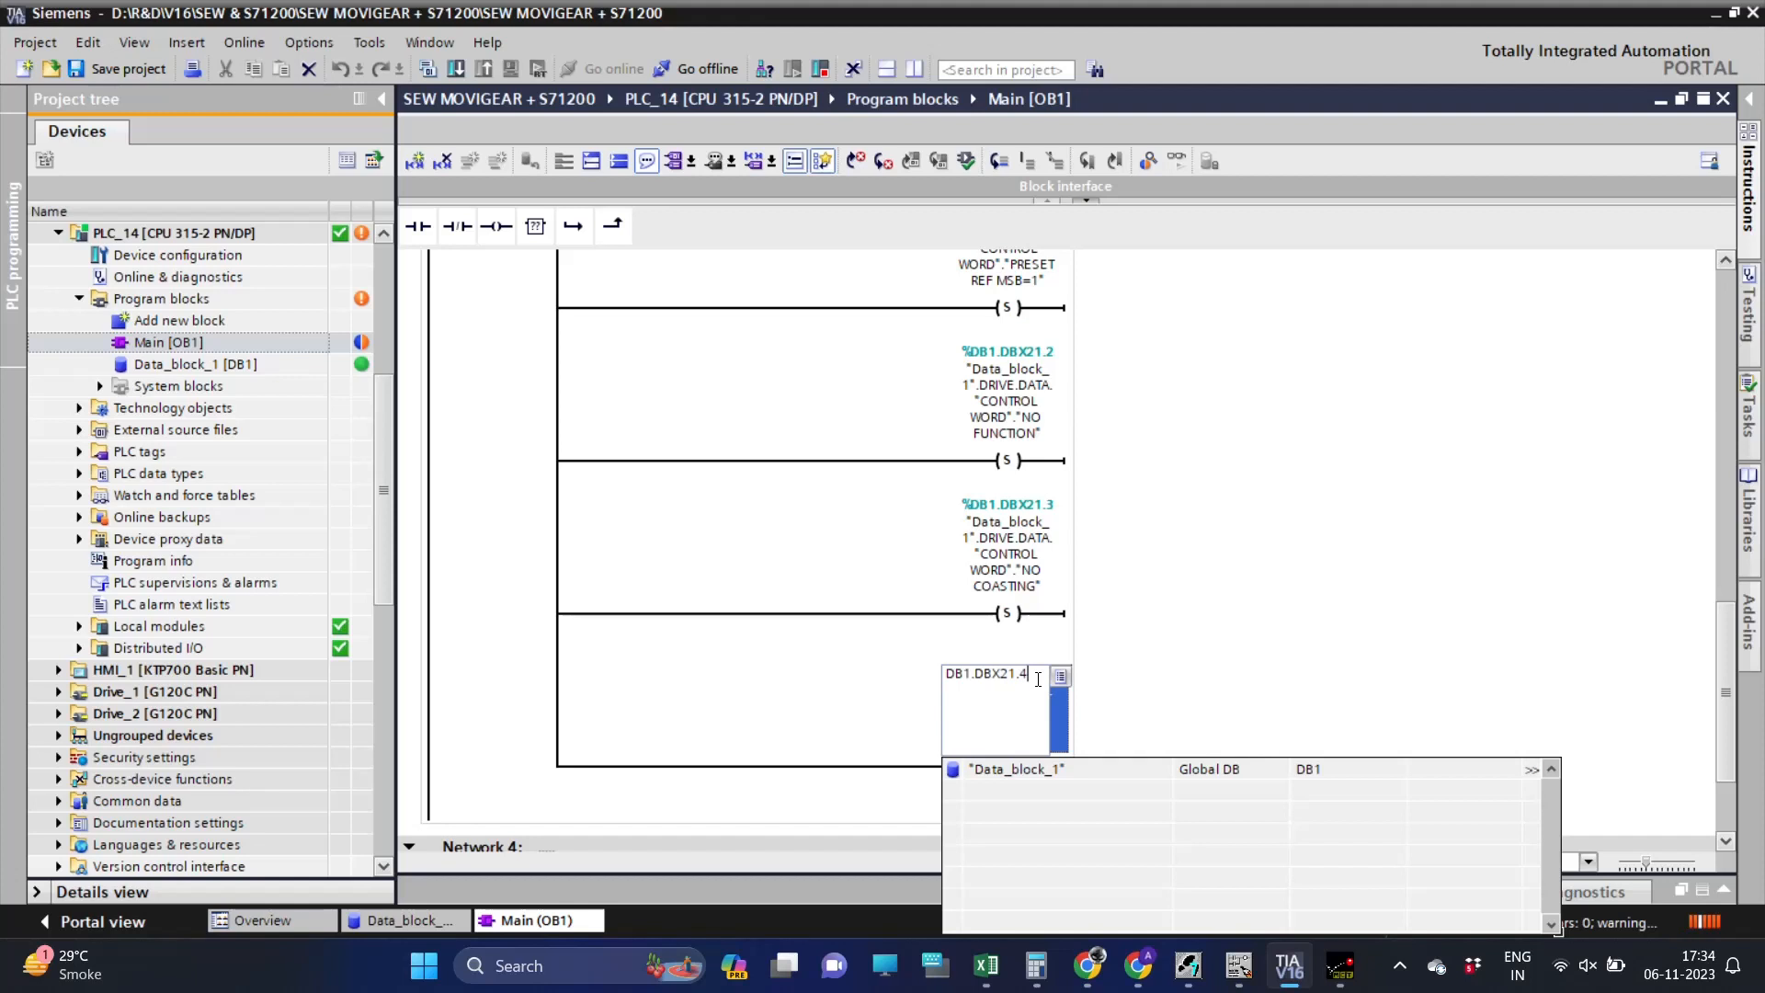
key(Return)
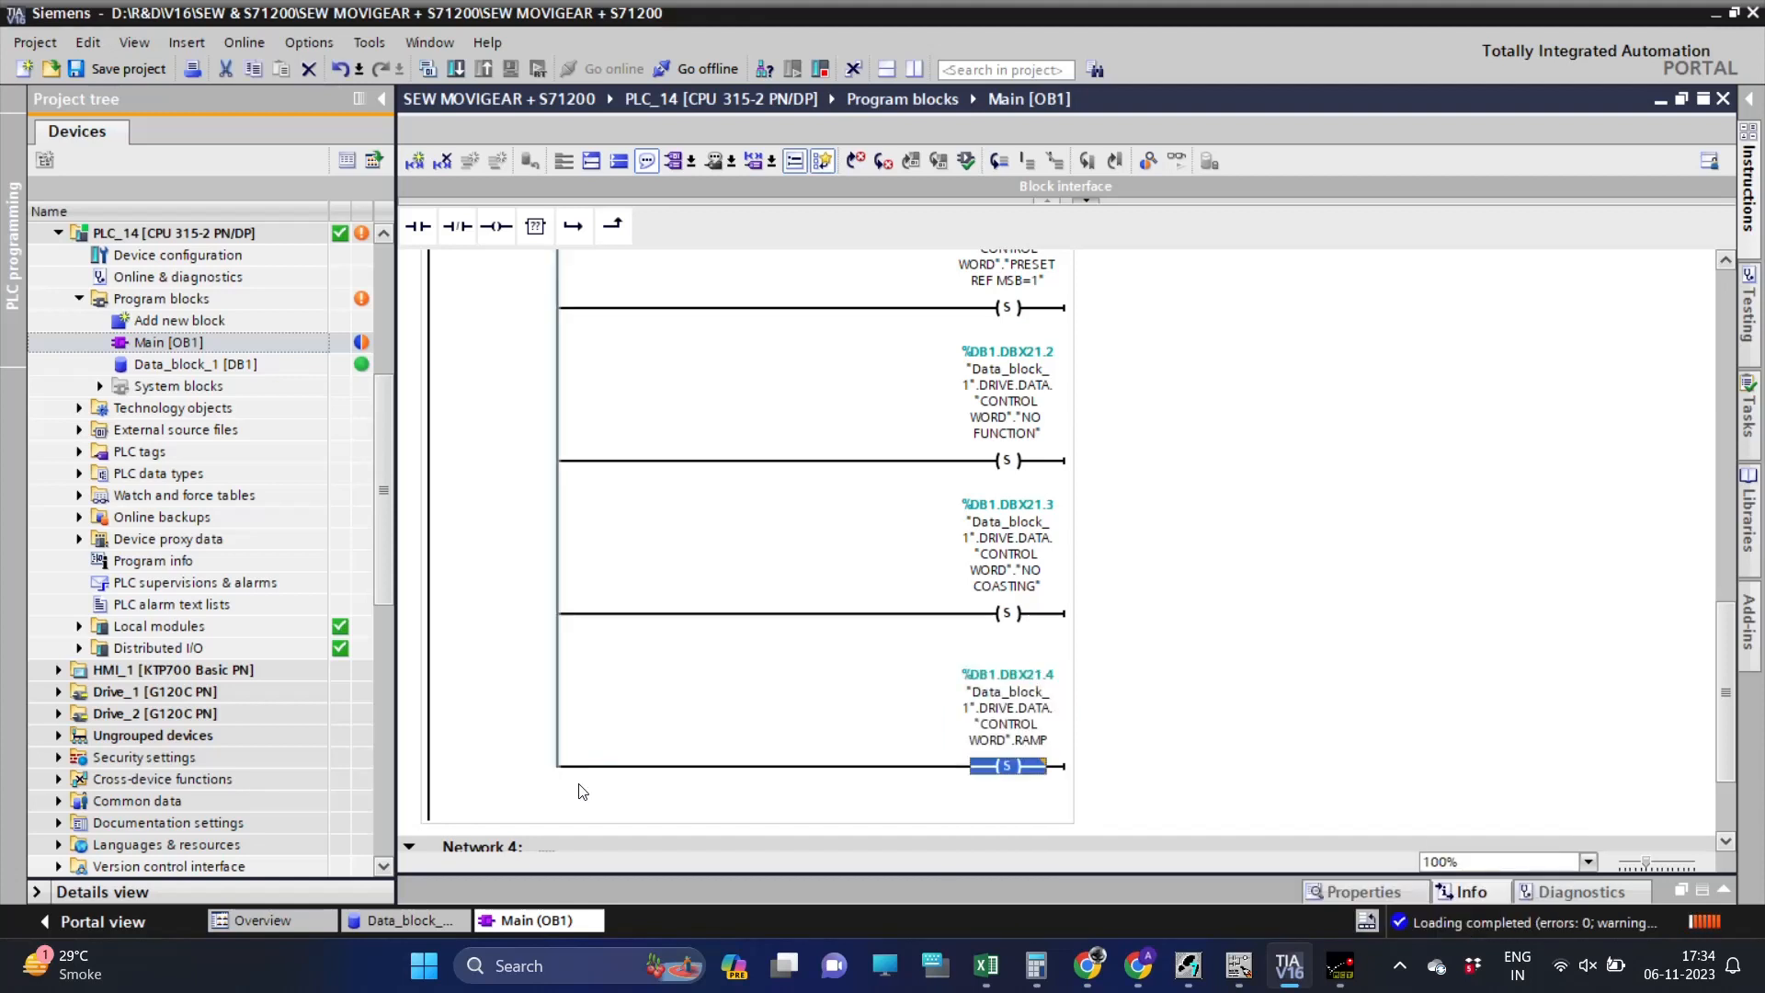
click(574, 224)
text(DB1)
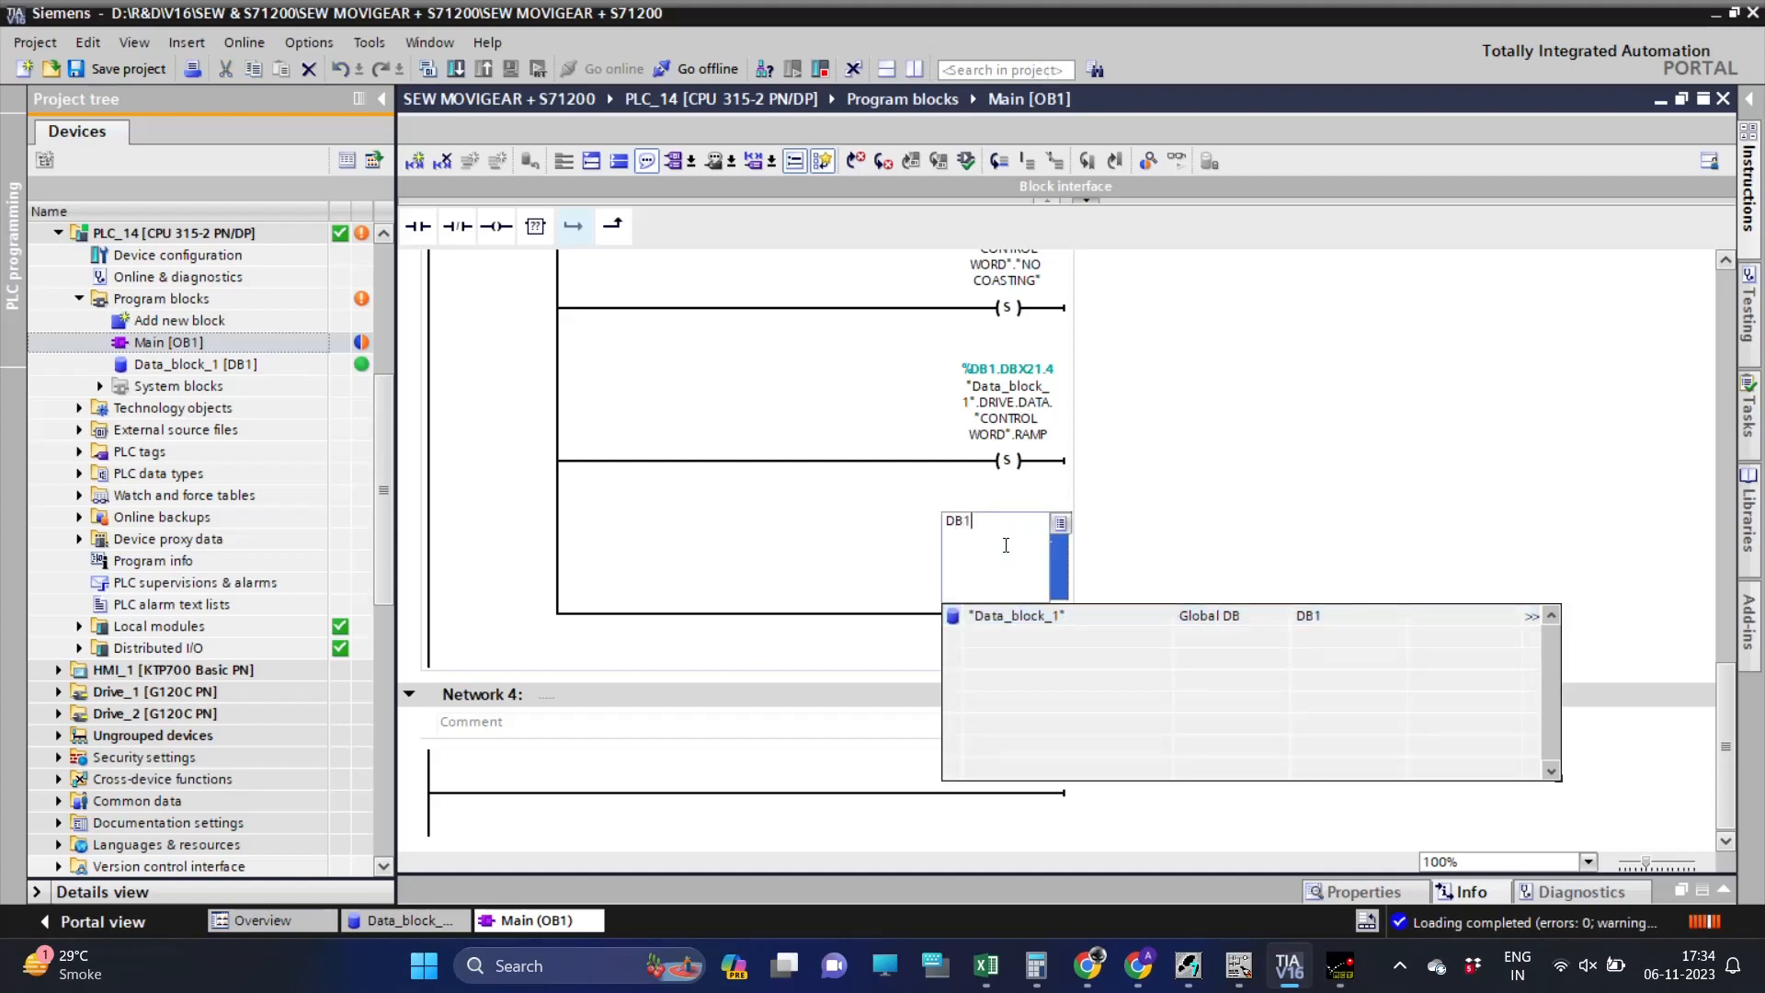
text(.DBX21.5)
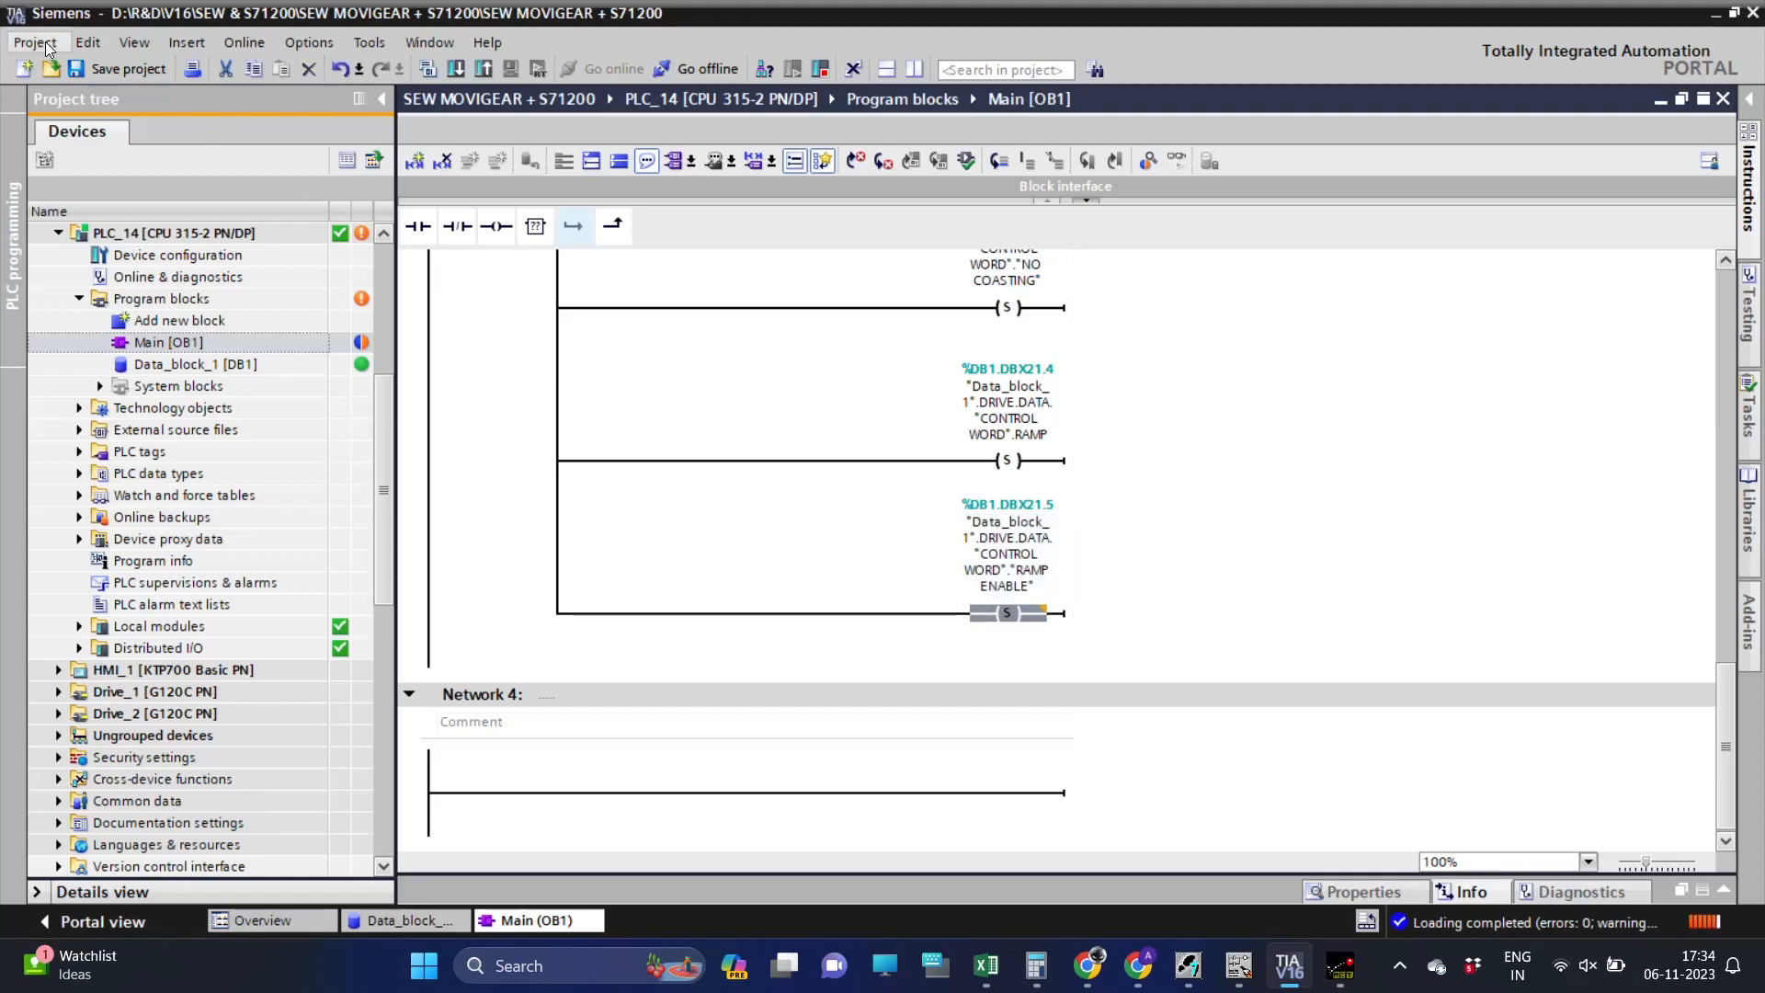
Title Network 3 MENDATORY BITS TO BE TRUE.
scroll(up, 3)
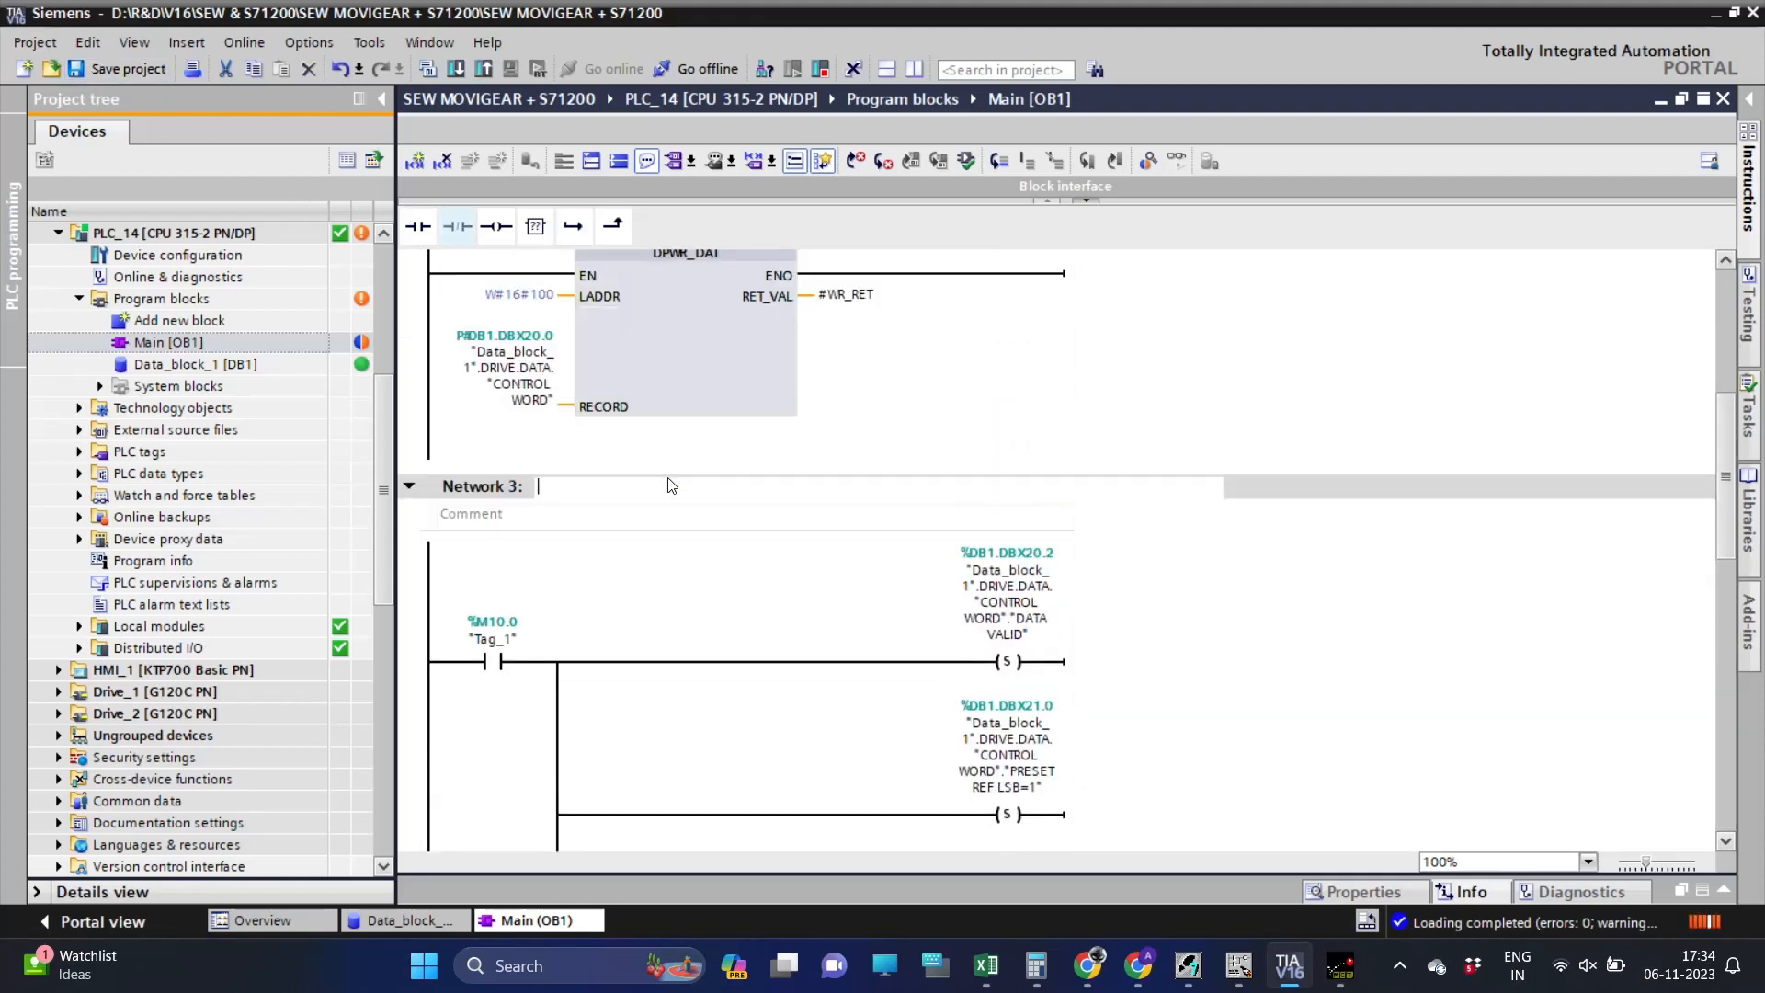
text(MENDATORY BITS)
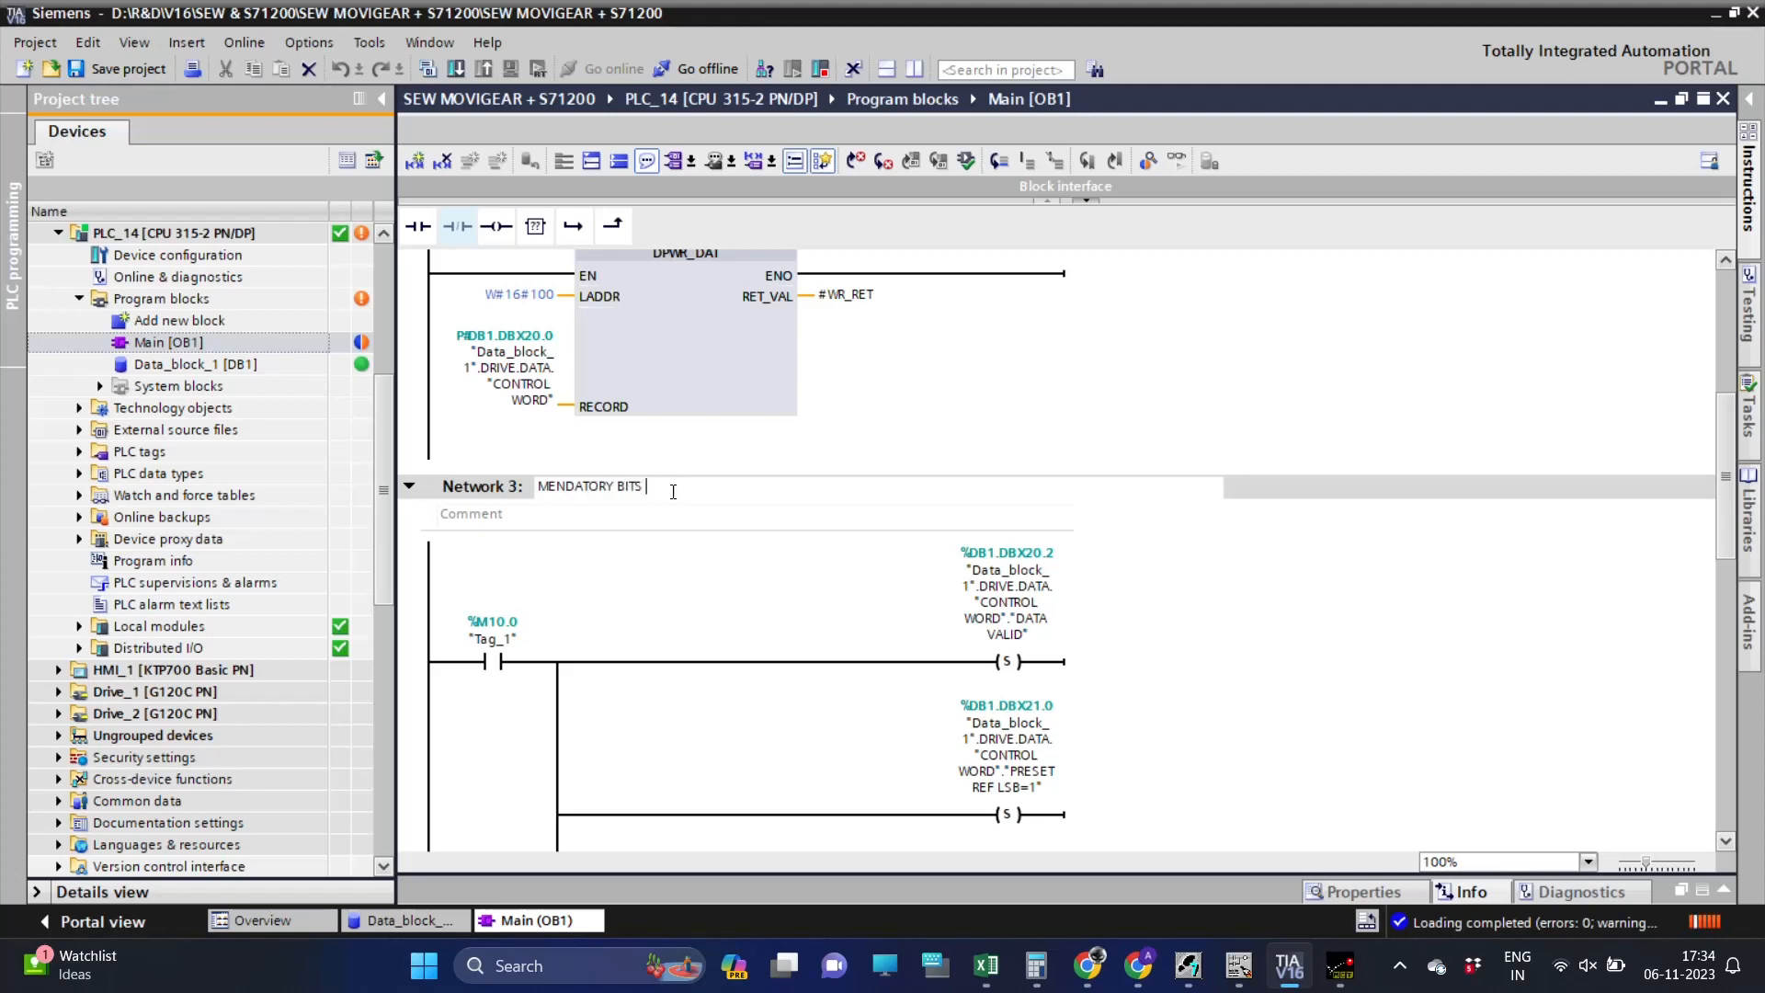
text(TO BE TRUE)
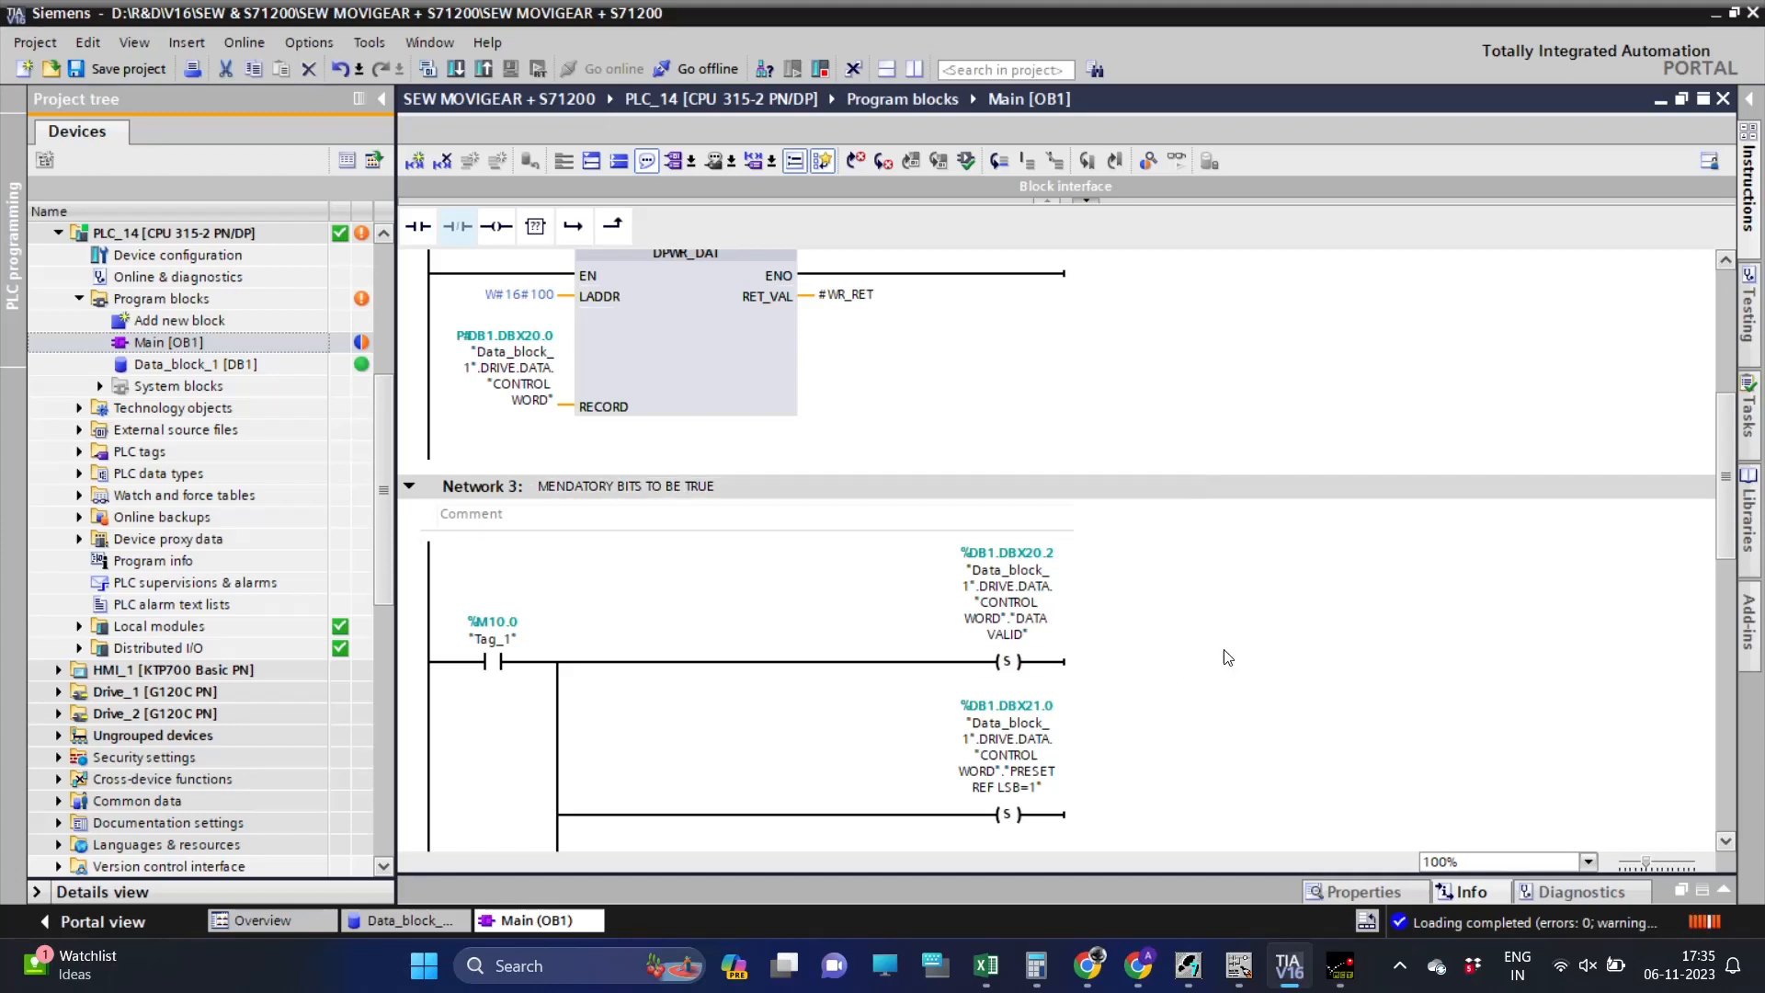
Title Network 2 WRITE THE DATA IN TO THE DRIVE.
scroll(up, 3)
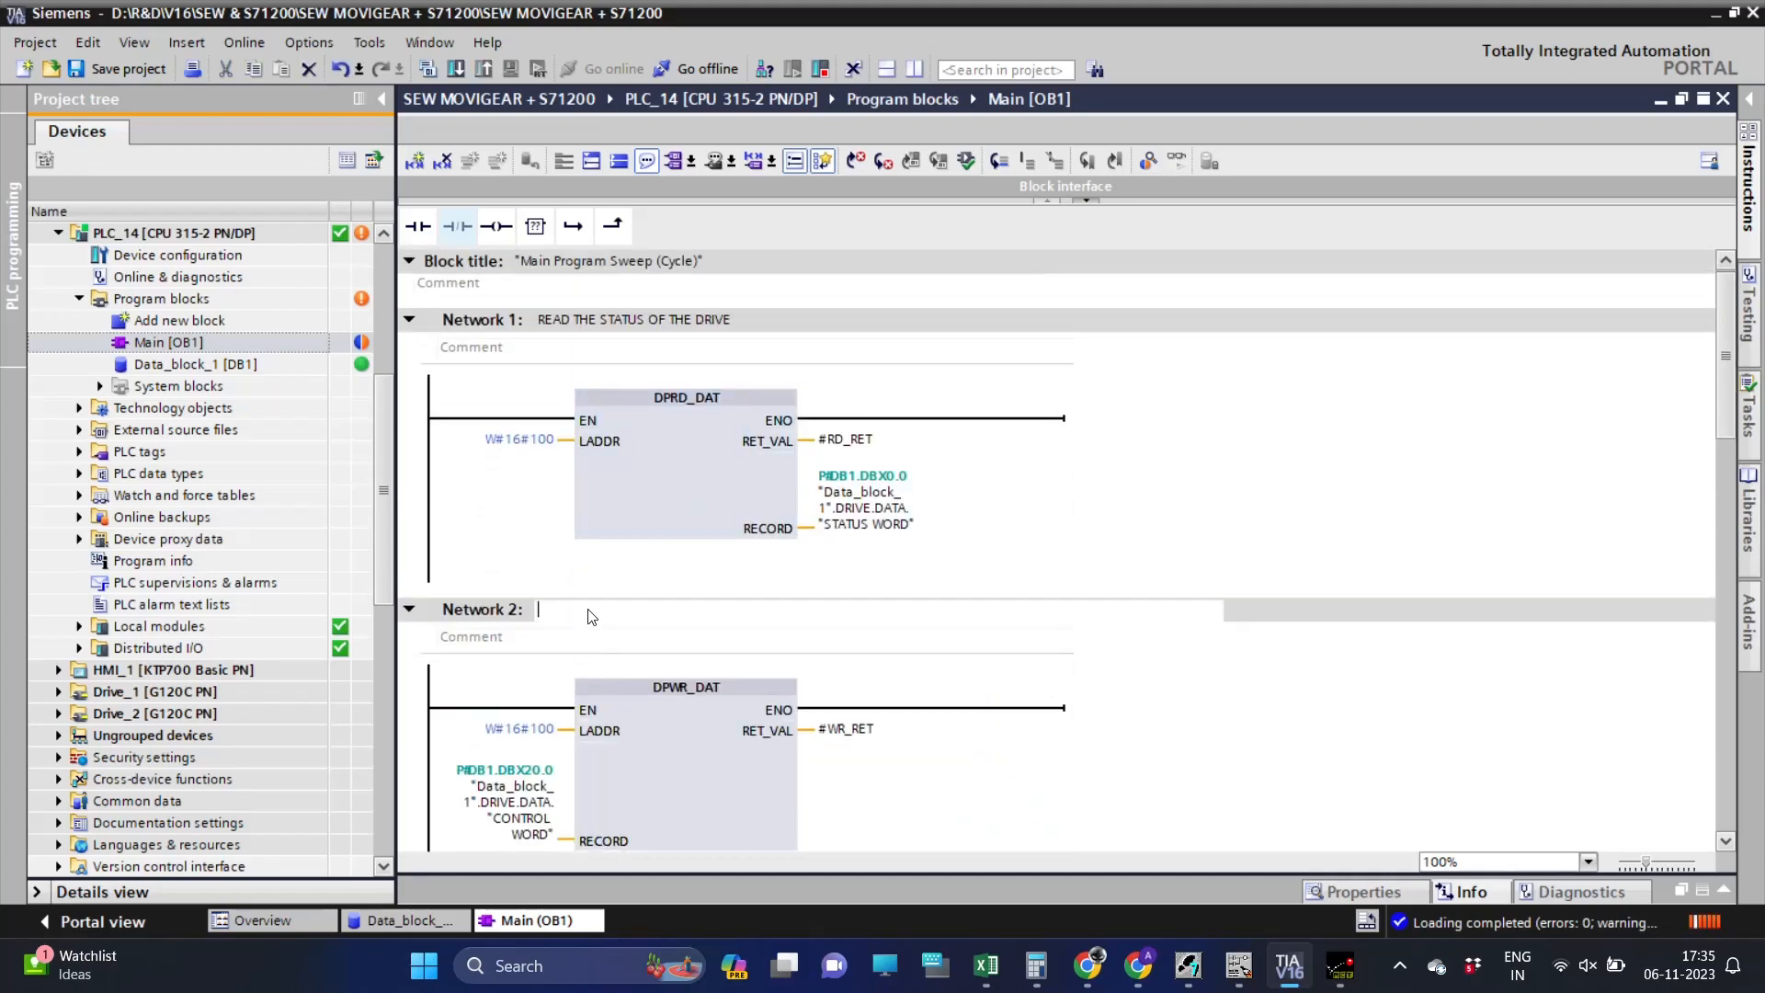
text(CO)
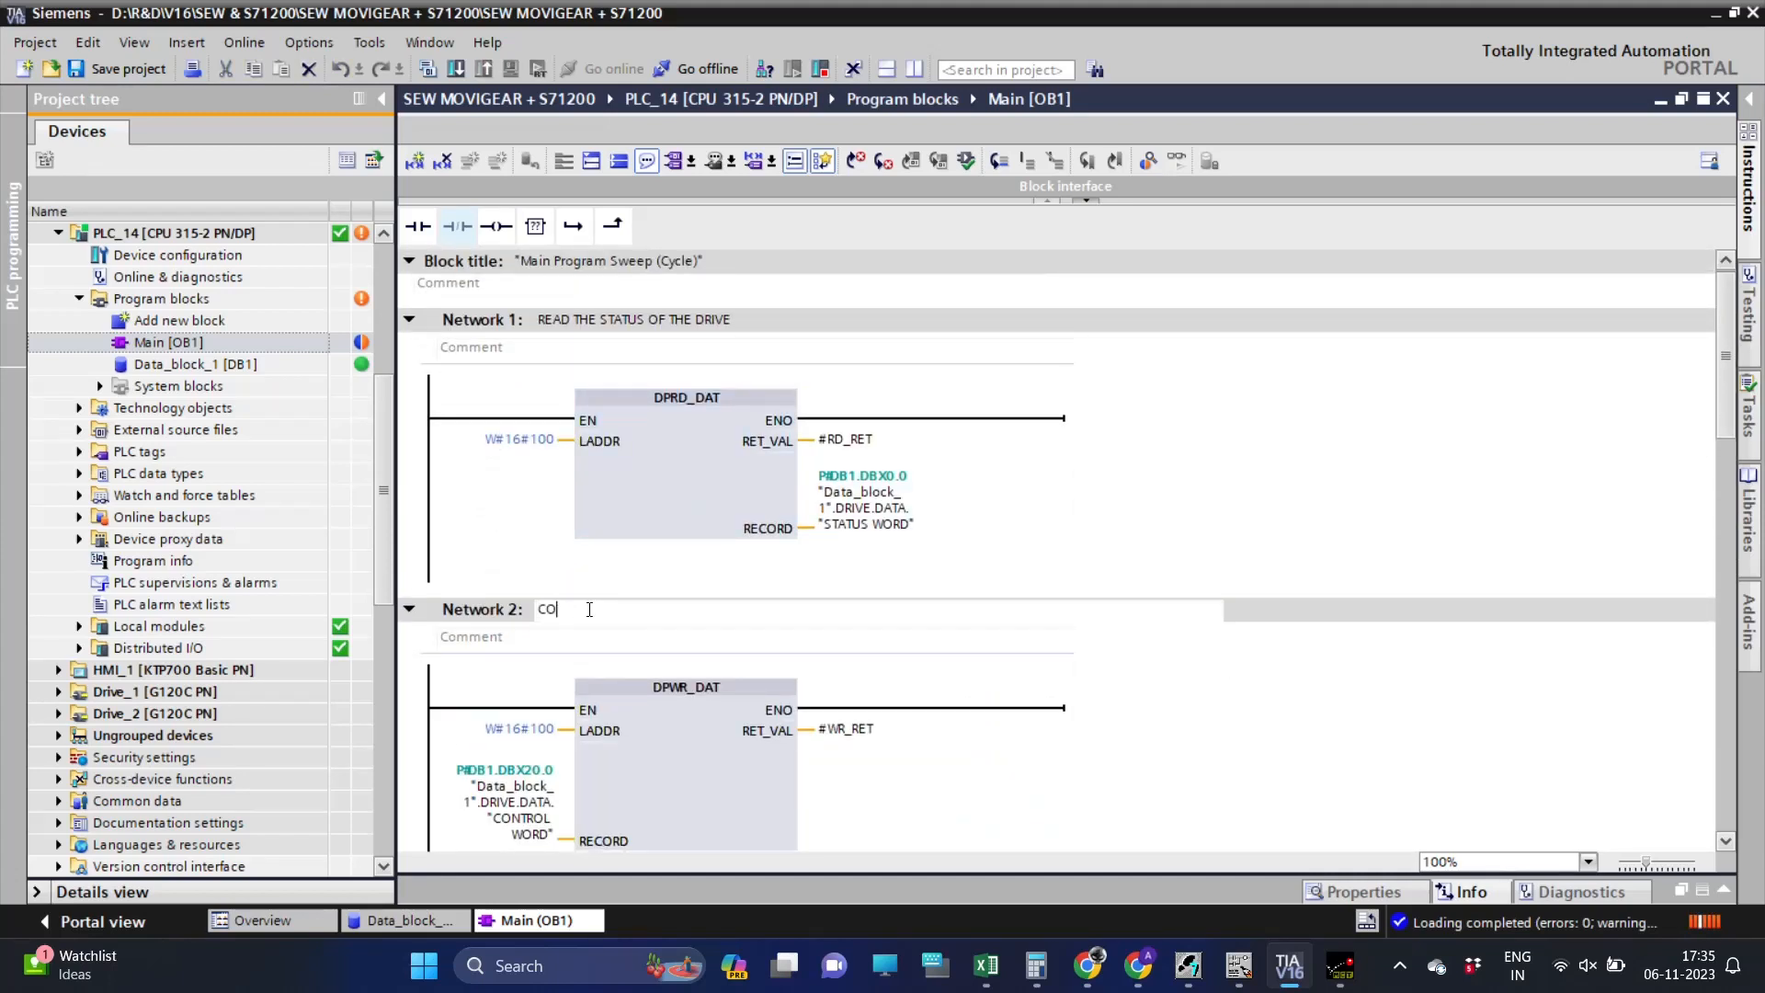
text(W)
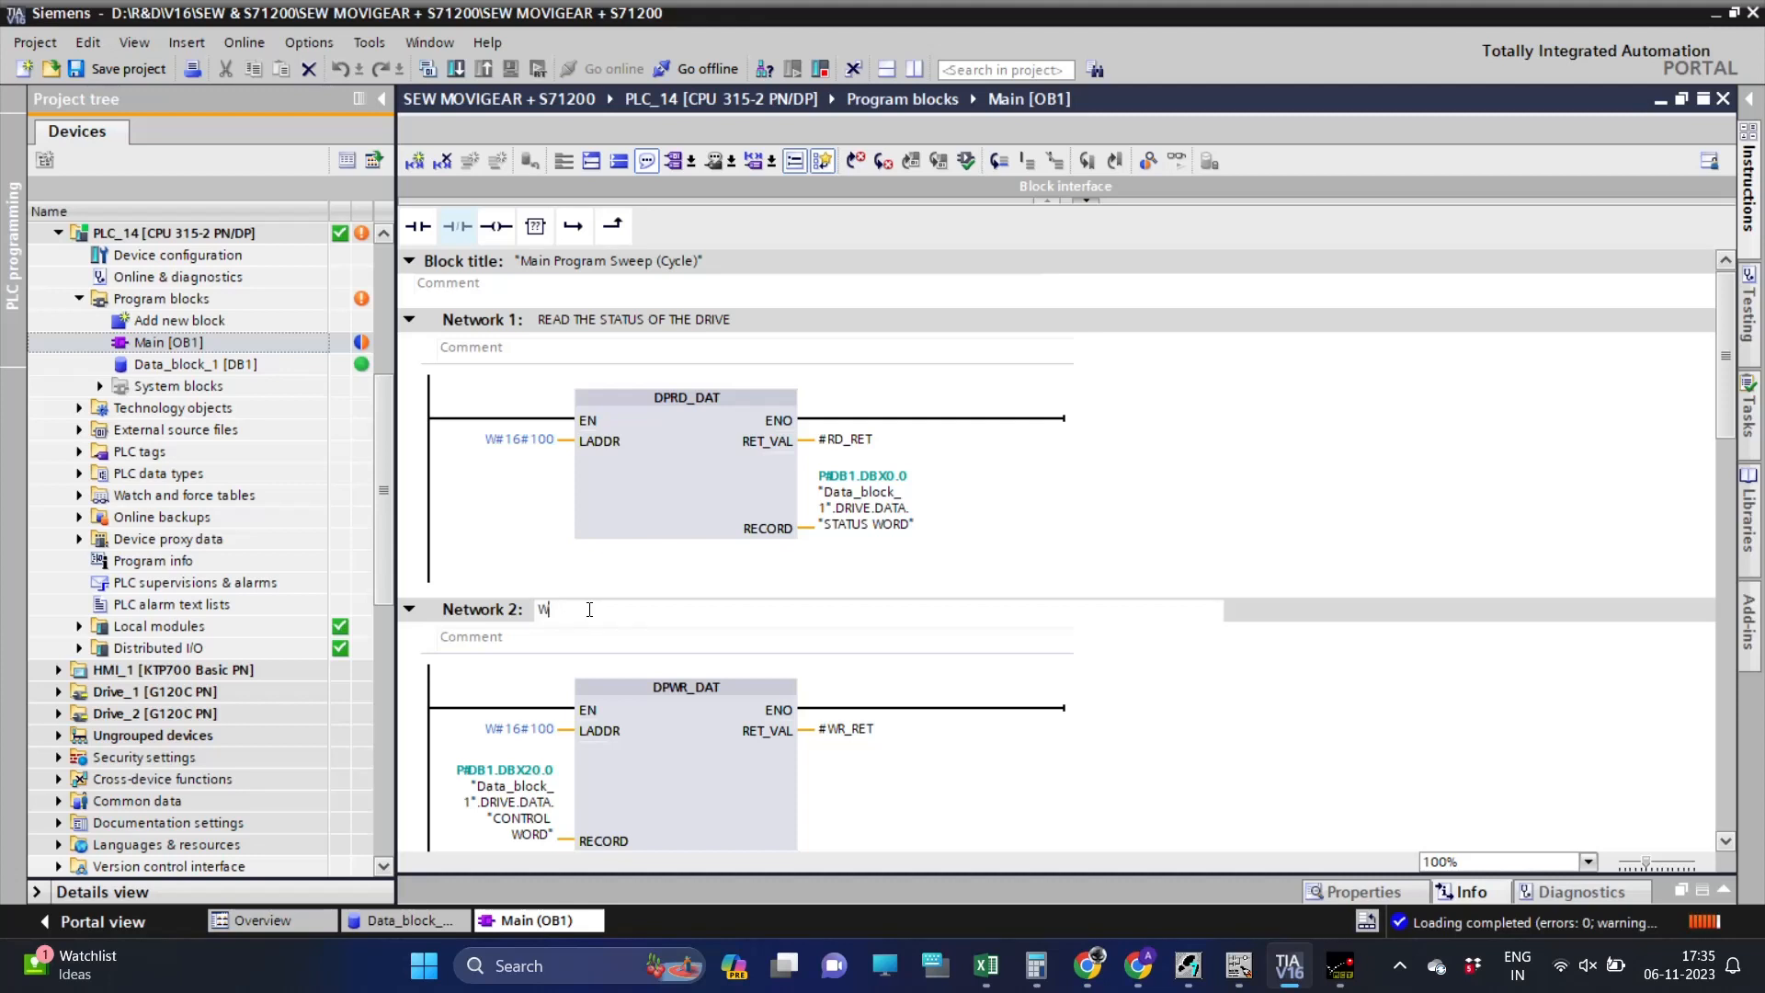
text(RITE THE)
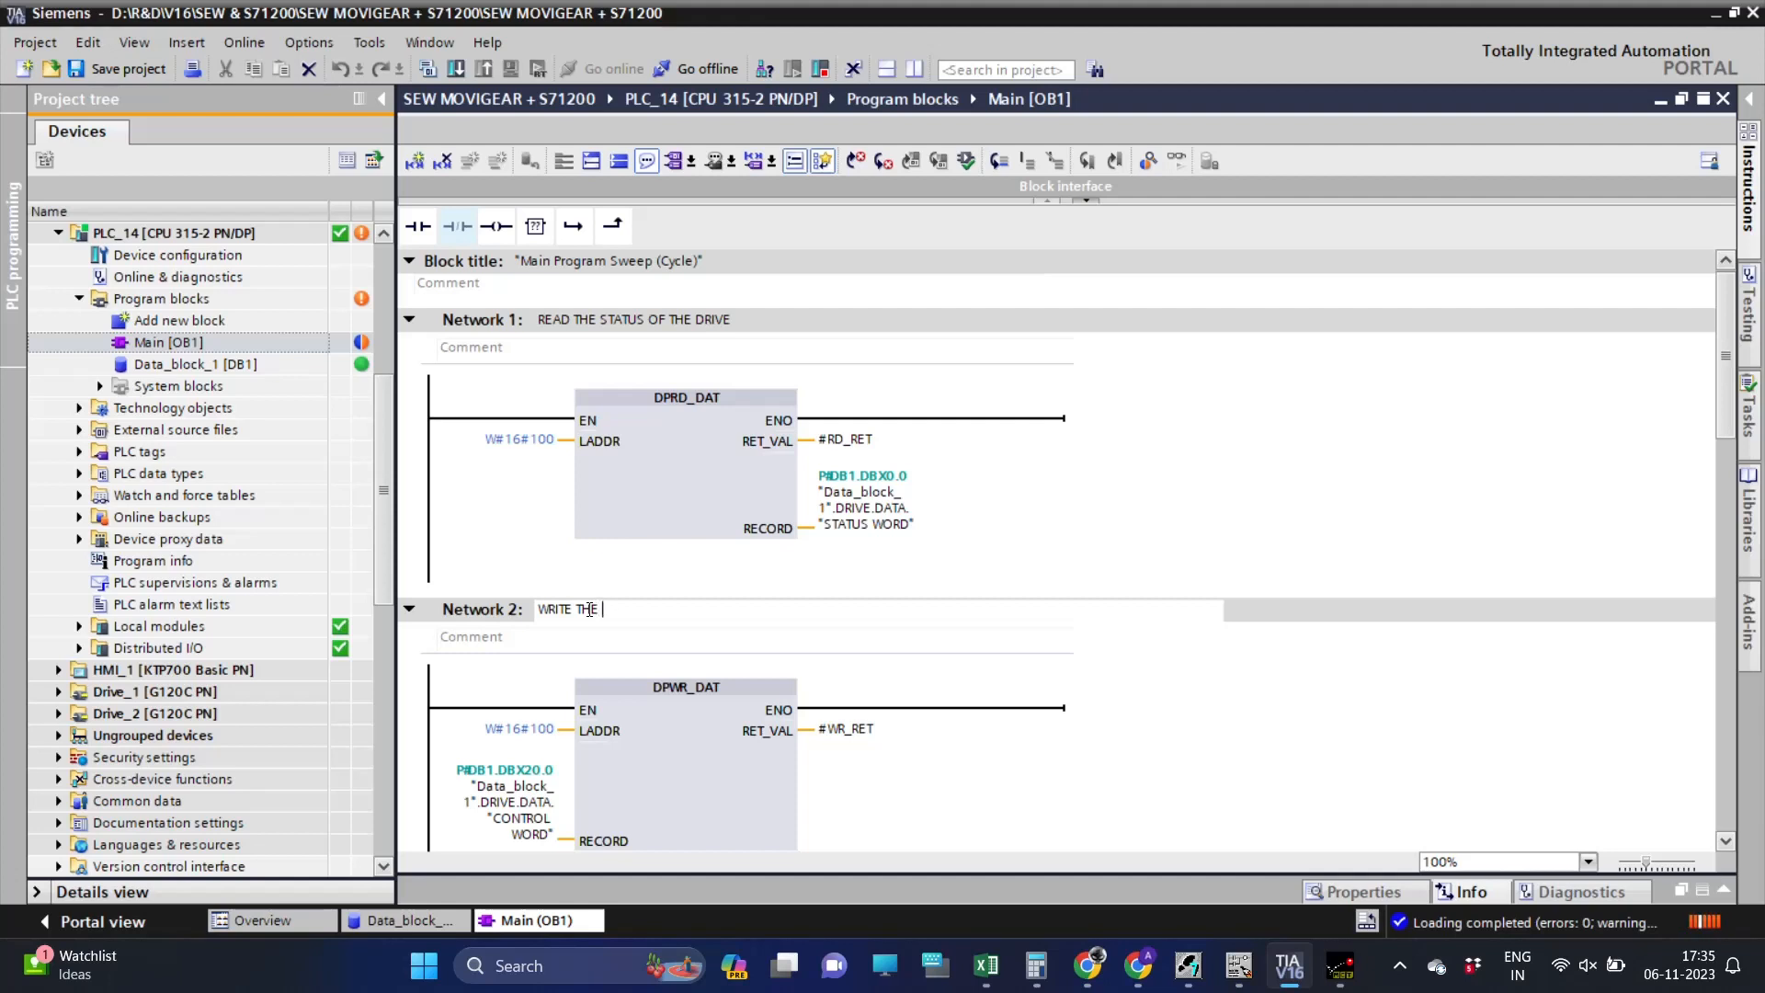
text(DATA IN TO T)
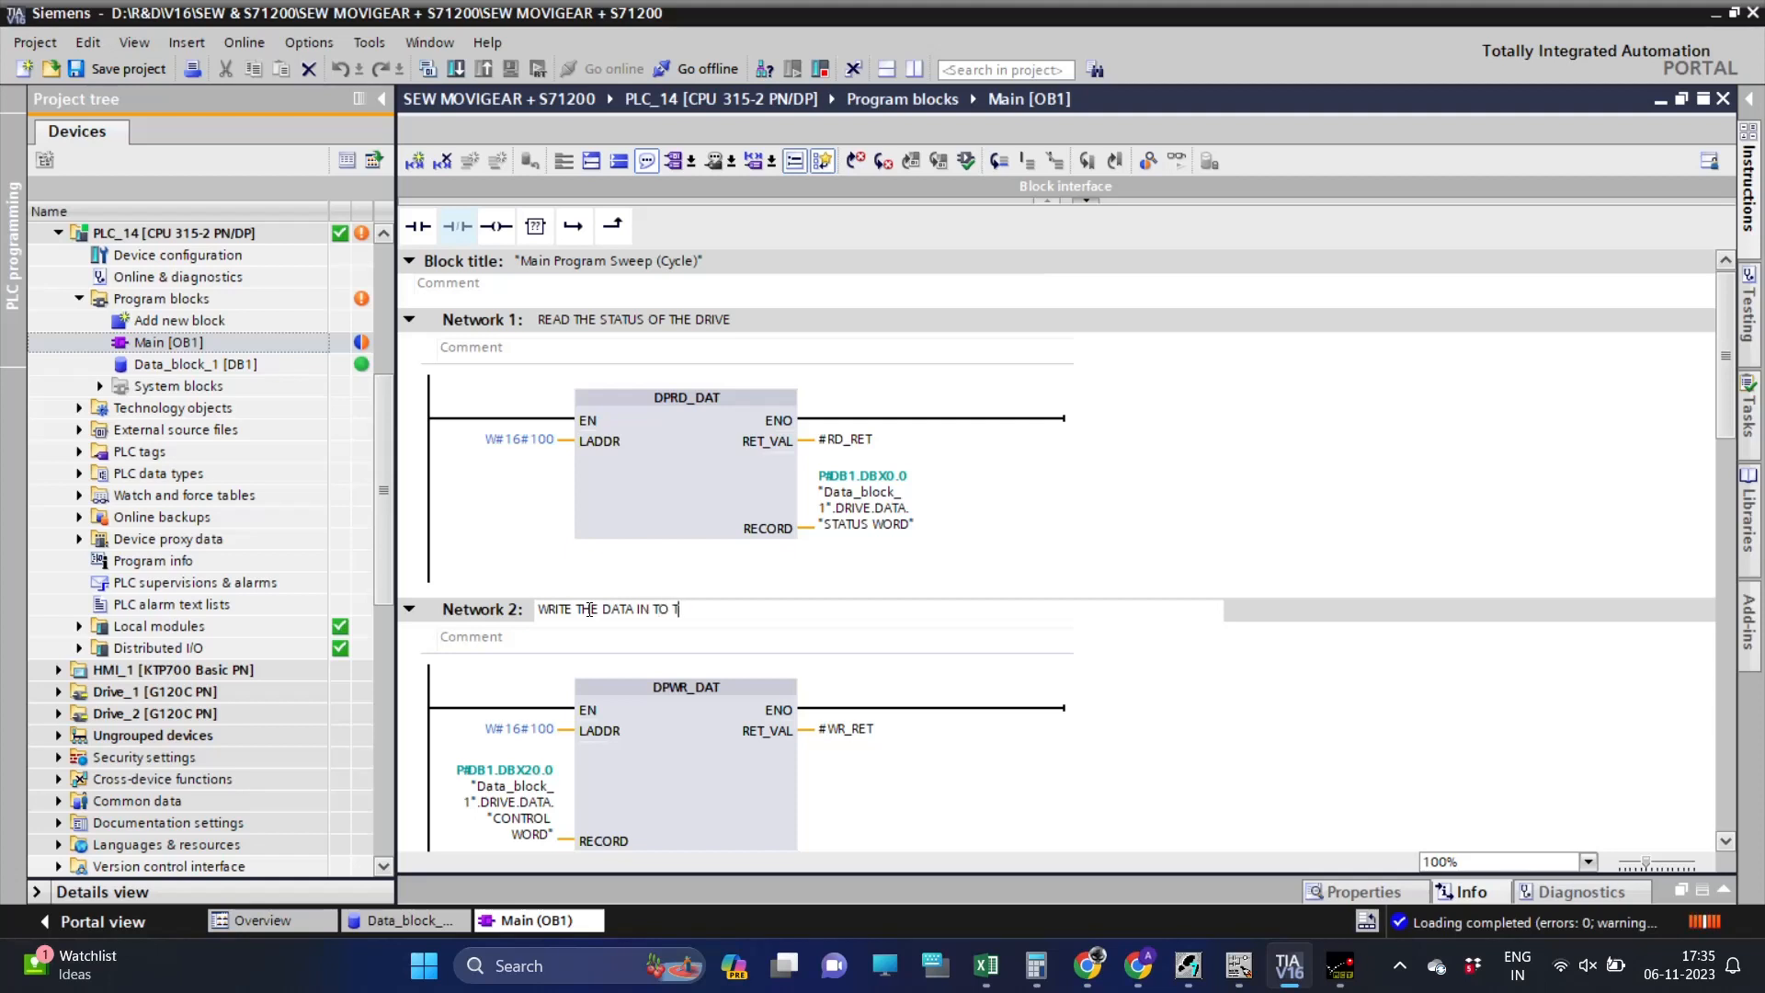
text(HE DRIVE)
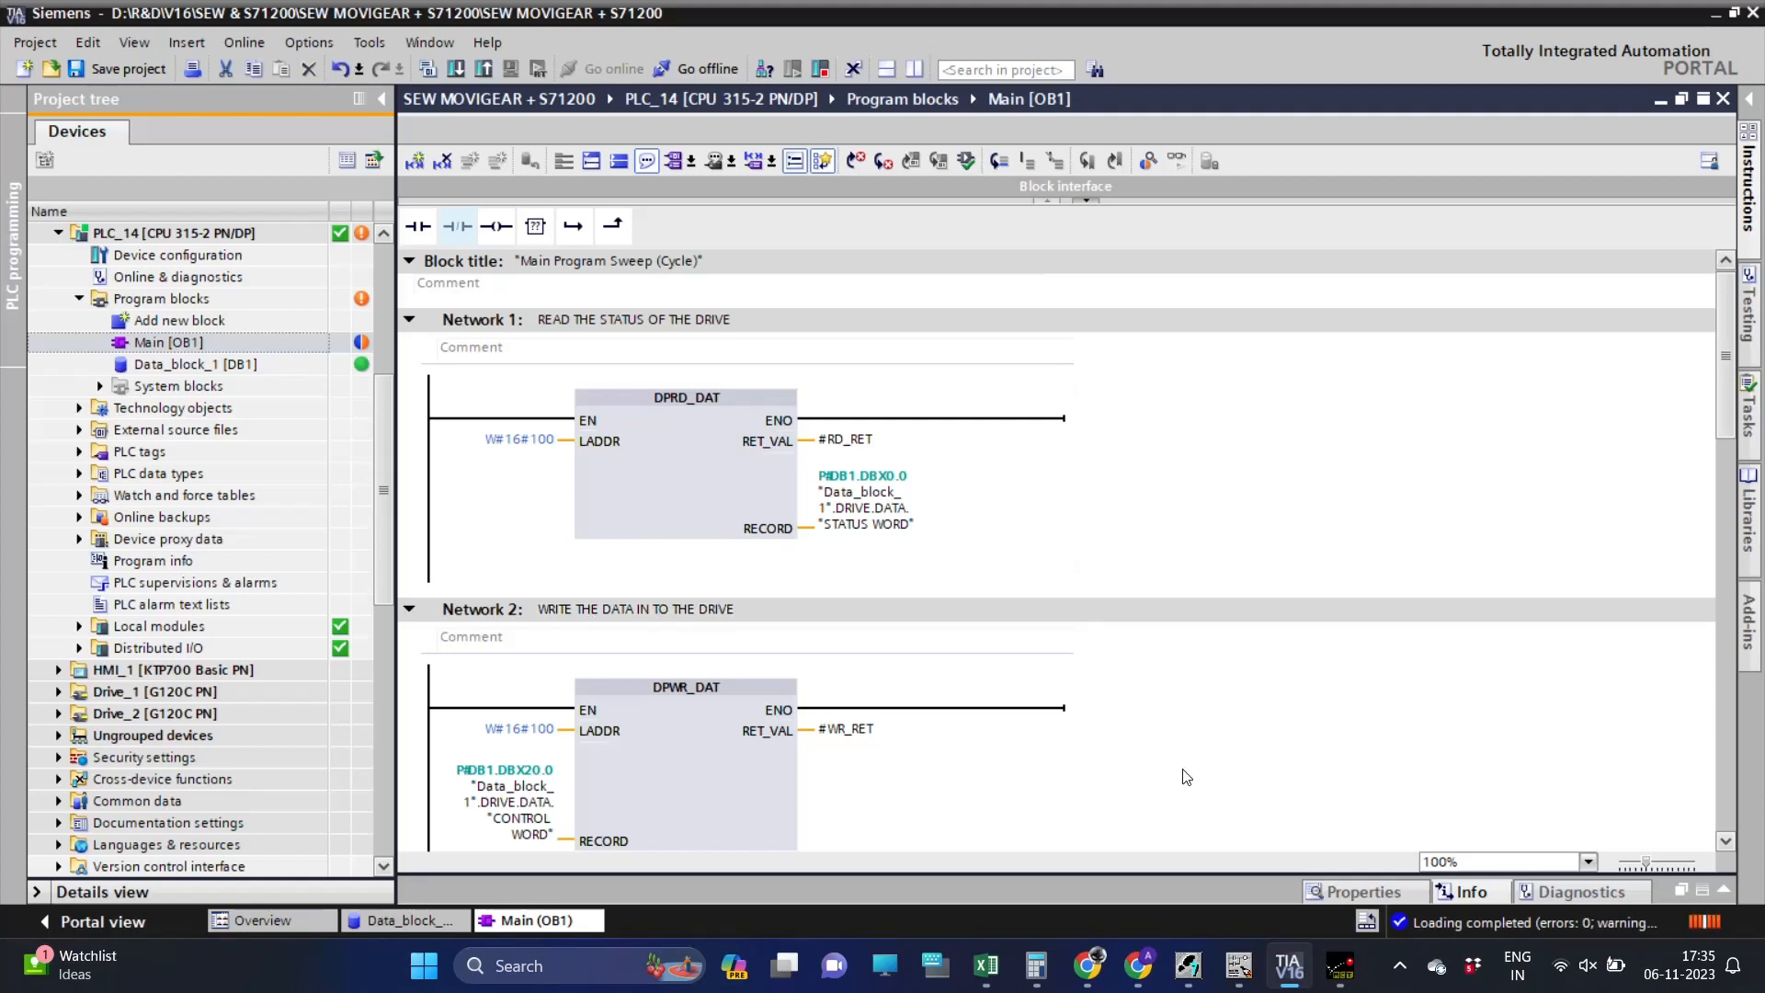
scroll(down, 3)
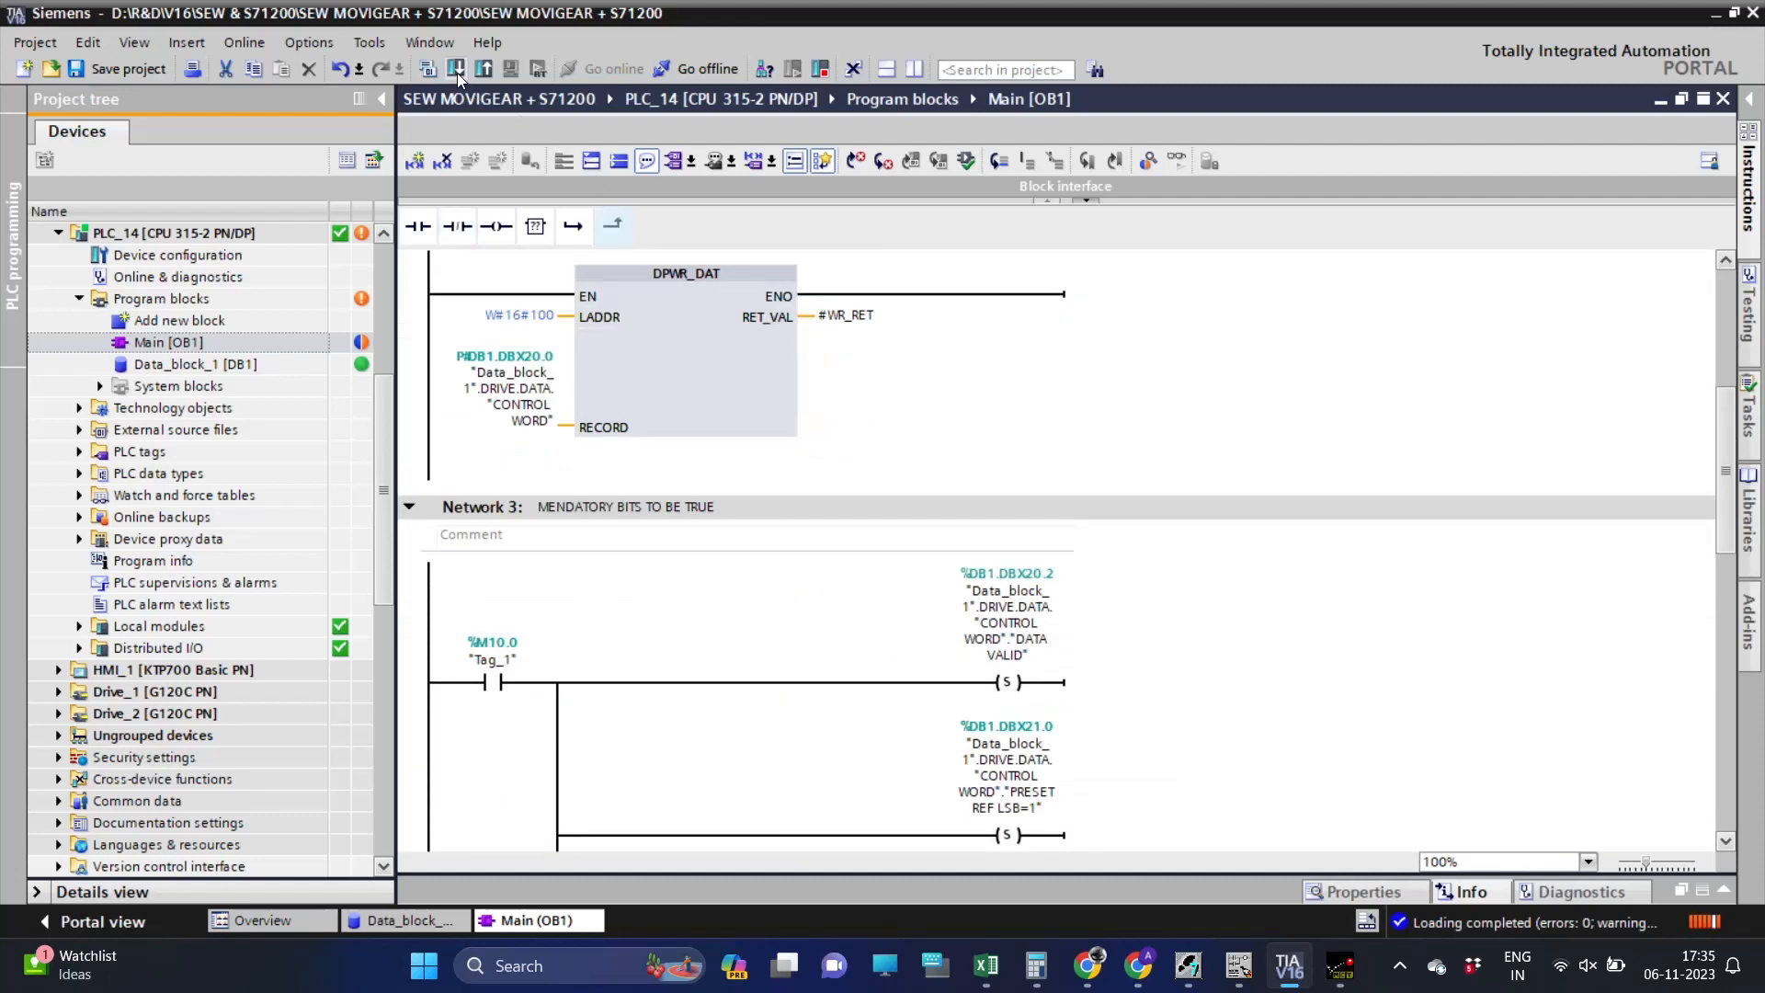
Download the changed Main [OB1] to PLC_14, confirming the overwrite of the existing block.
click(456, 69)
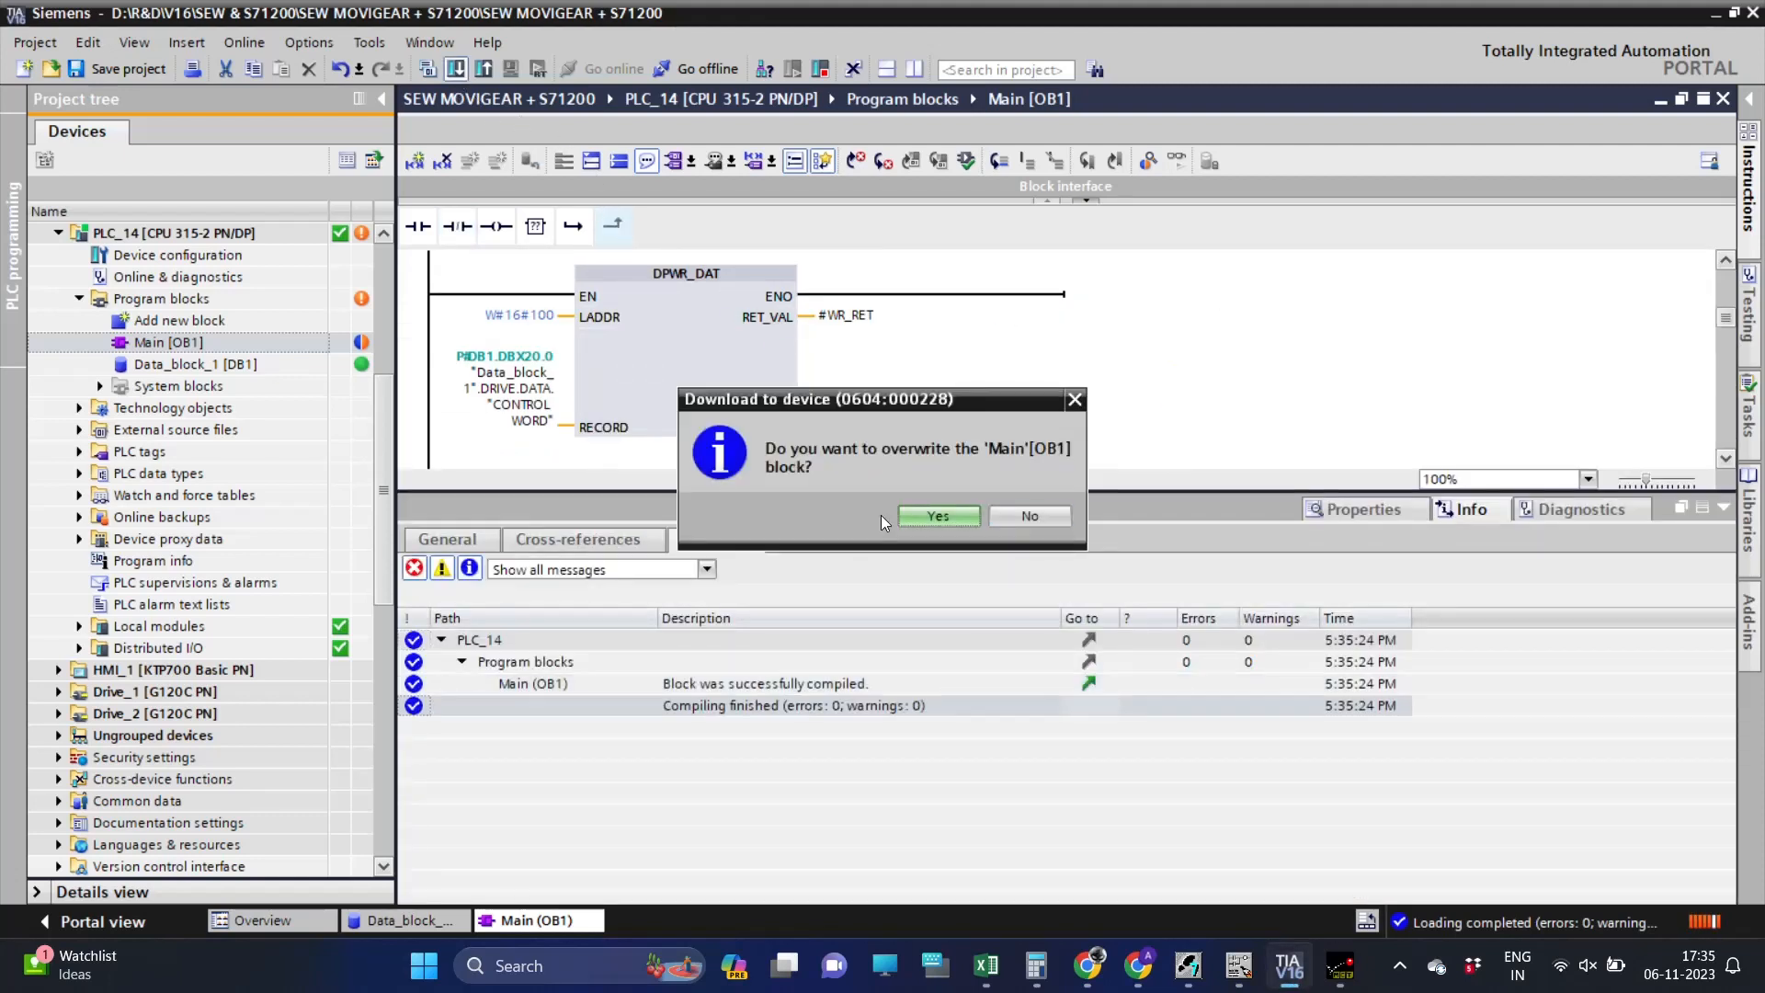
click(938, 515)
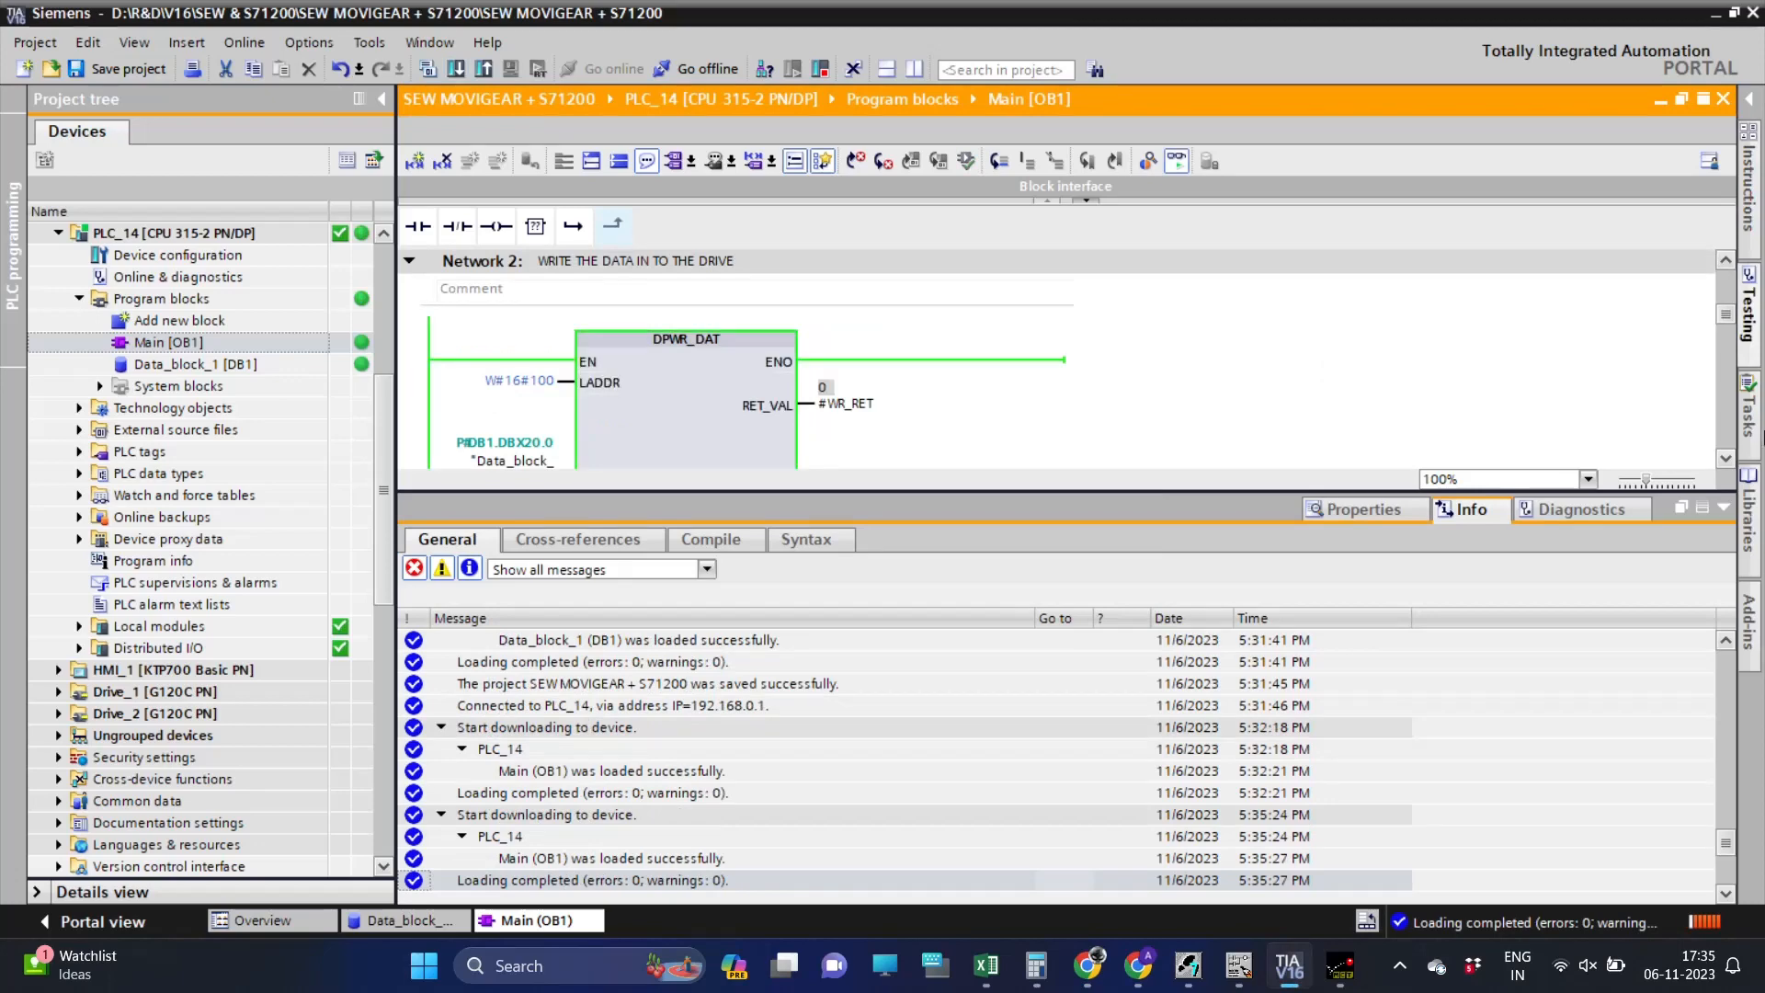
scroll(down, 3)
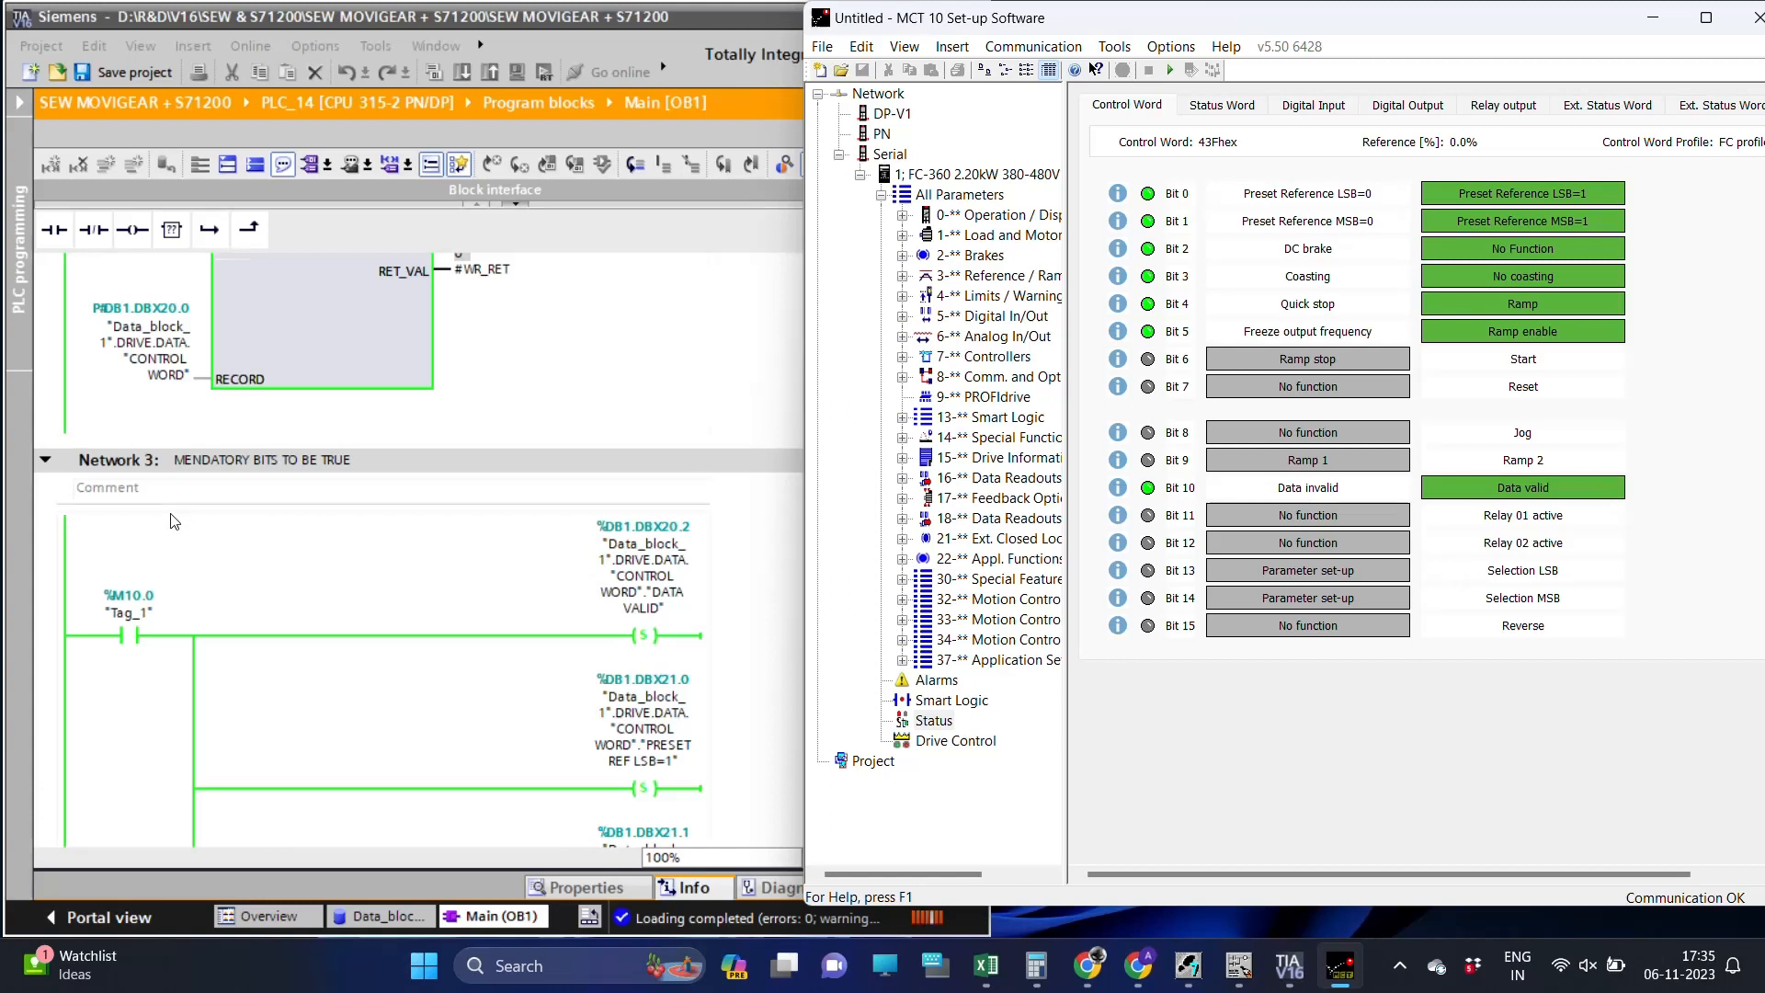
Build Network 4: NO contact DB1 STATUS WORD CONTROL READY driving the CONTROL WORD START coil.
scroll(down, 3)
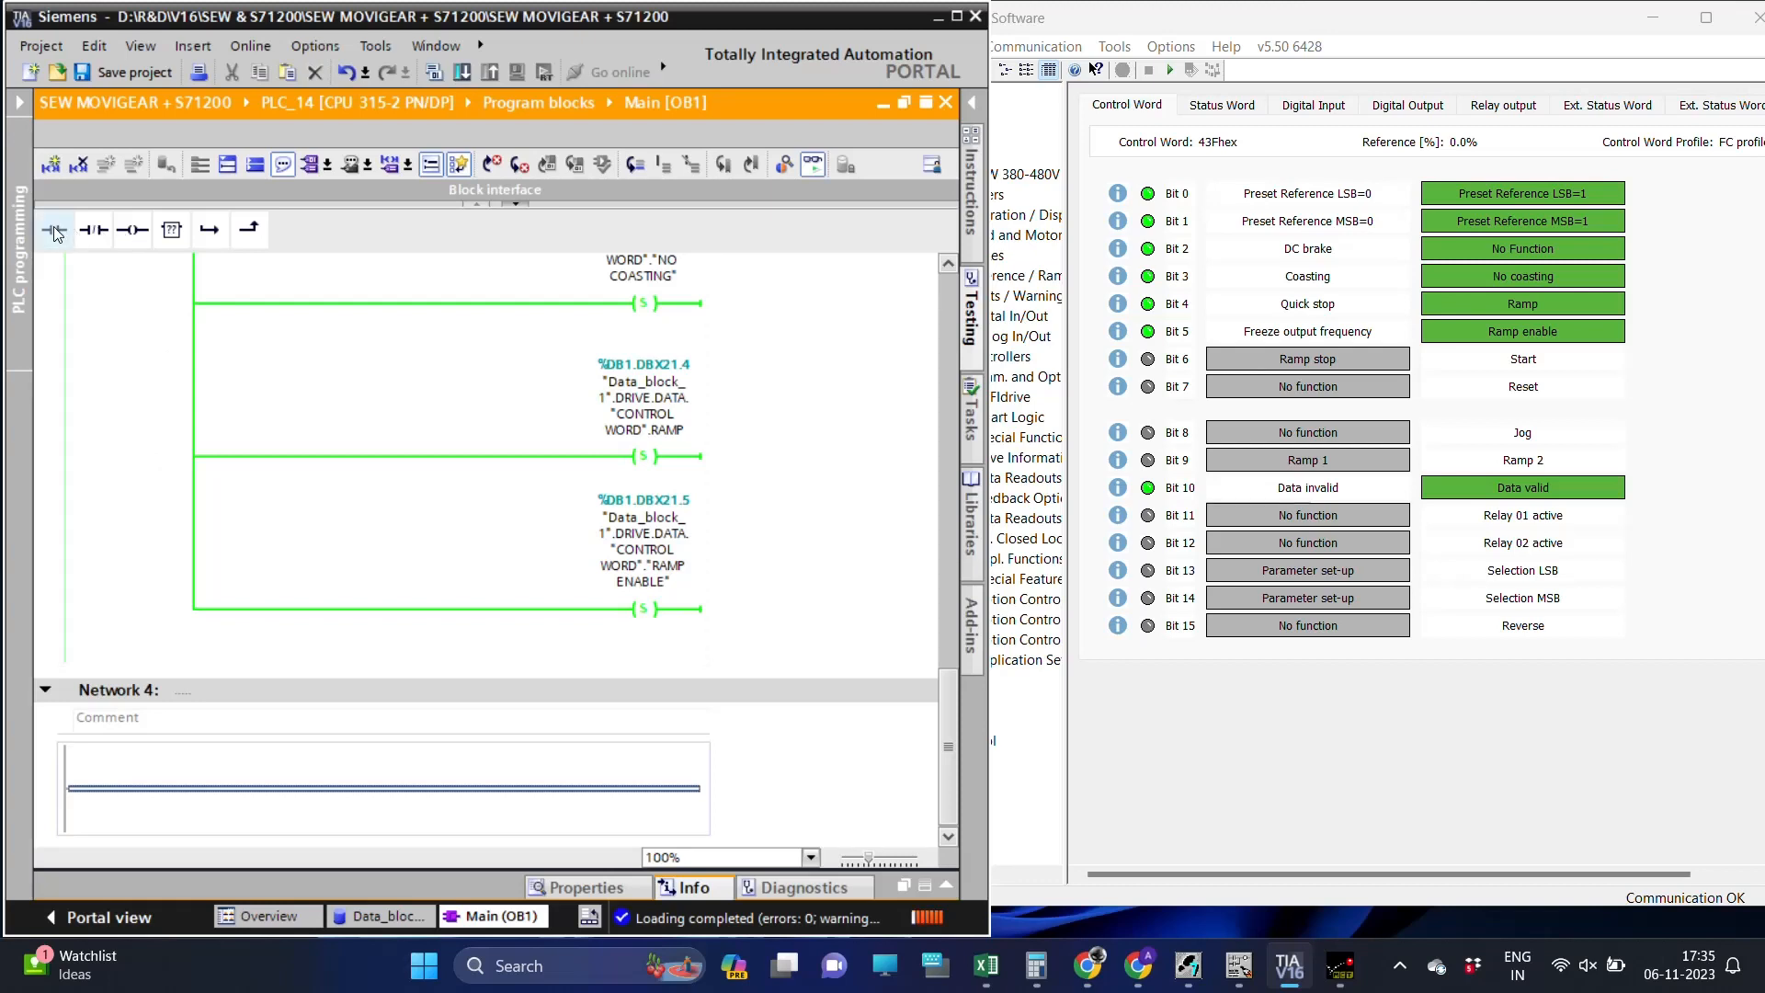
click(54, 230)
text("Data_block_1".DRIVE.DATA."CO)
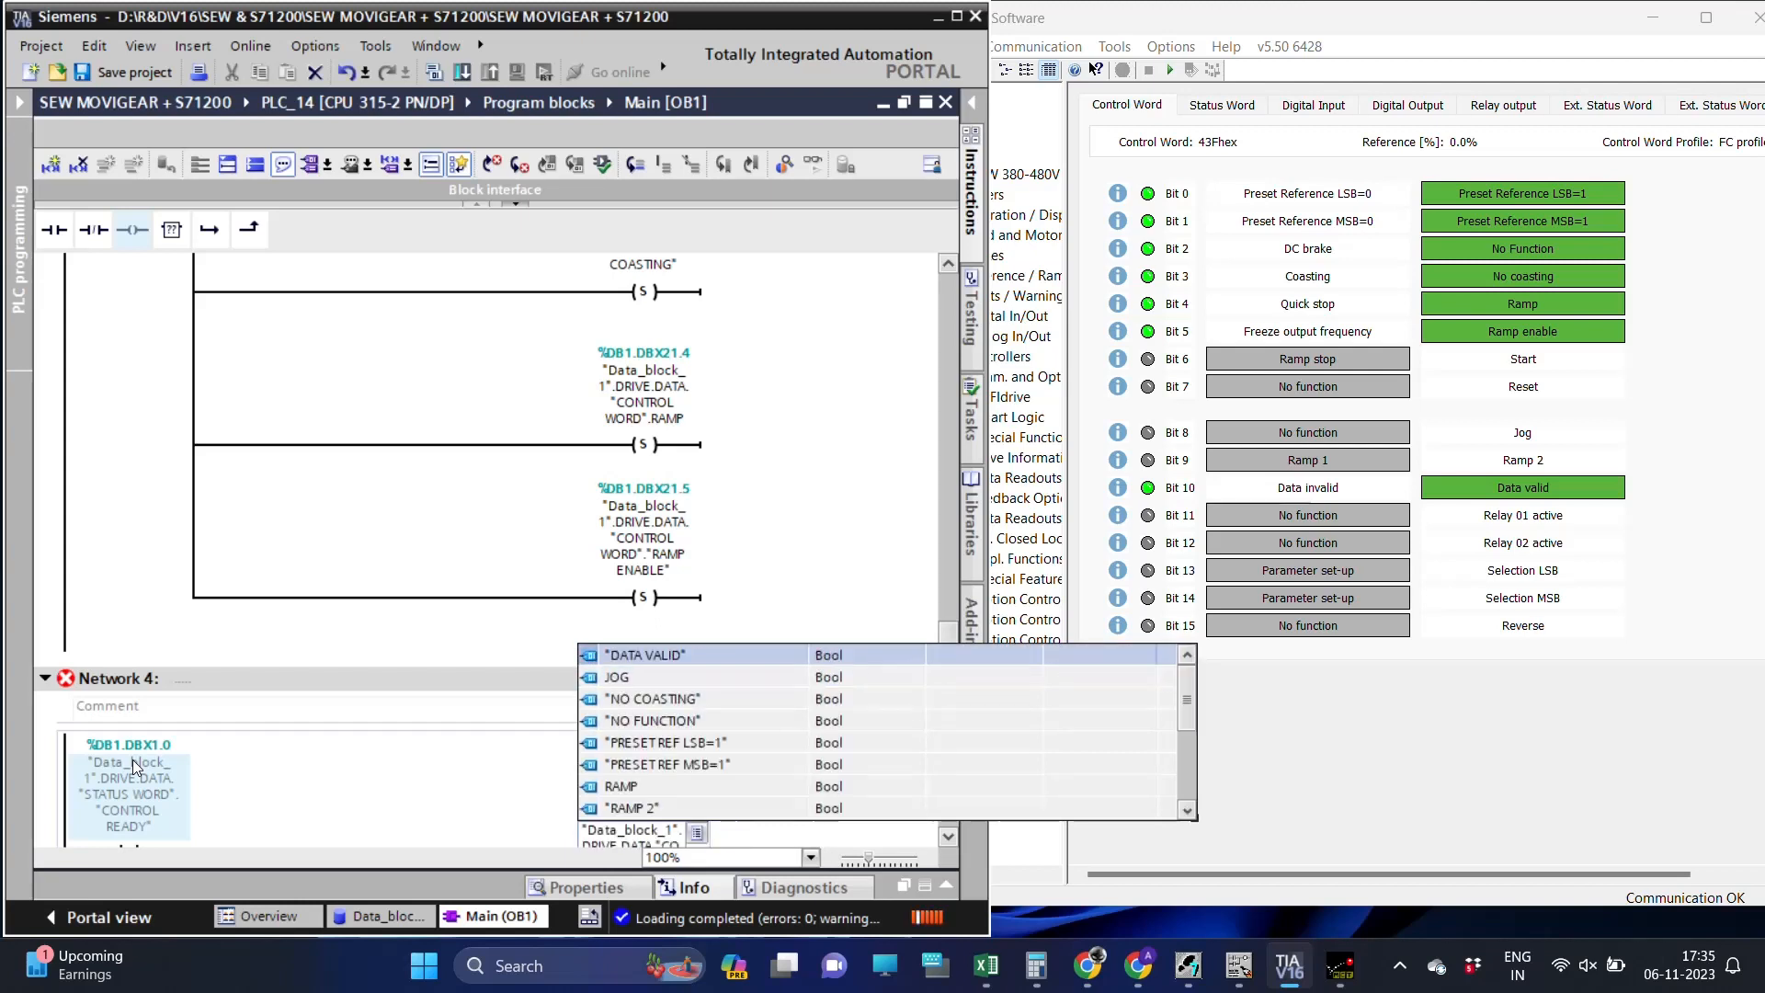
click(664, 741)
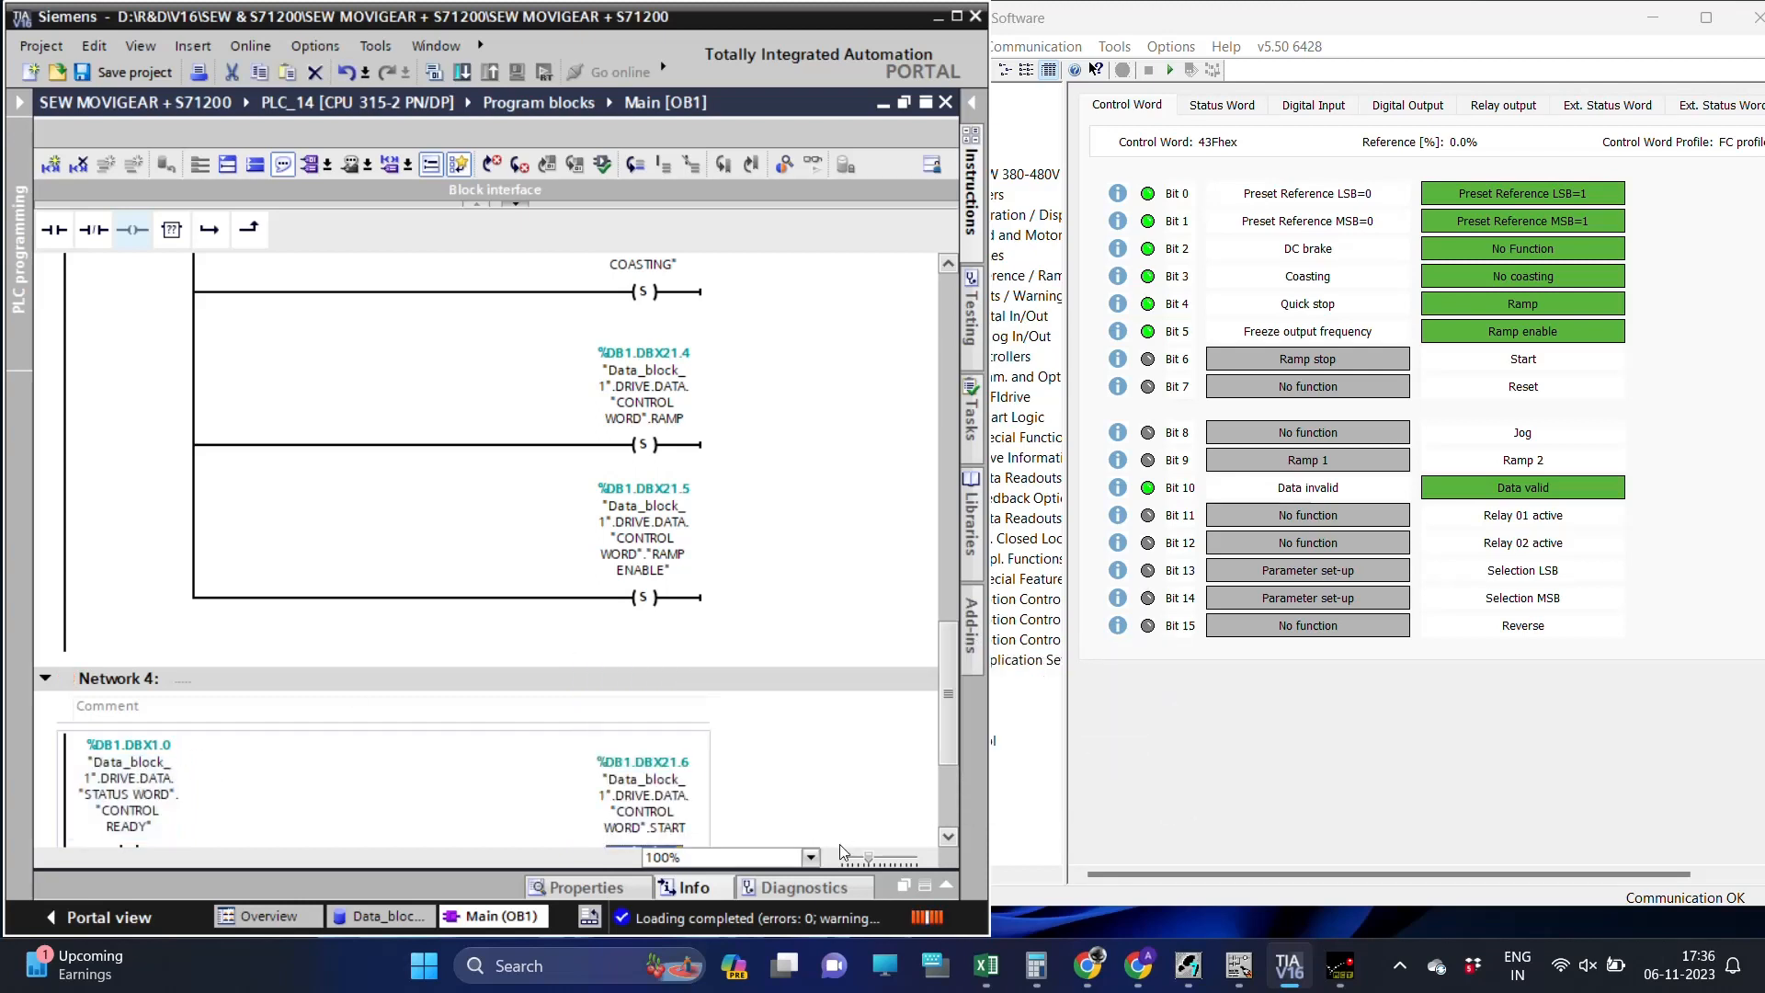
scroll(down, 3)
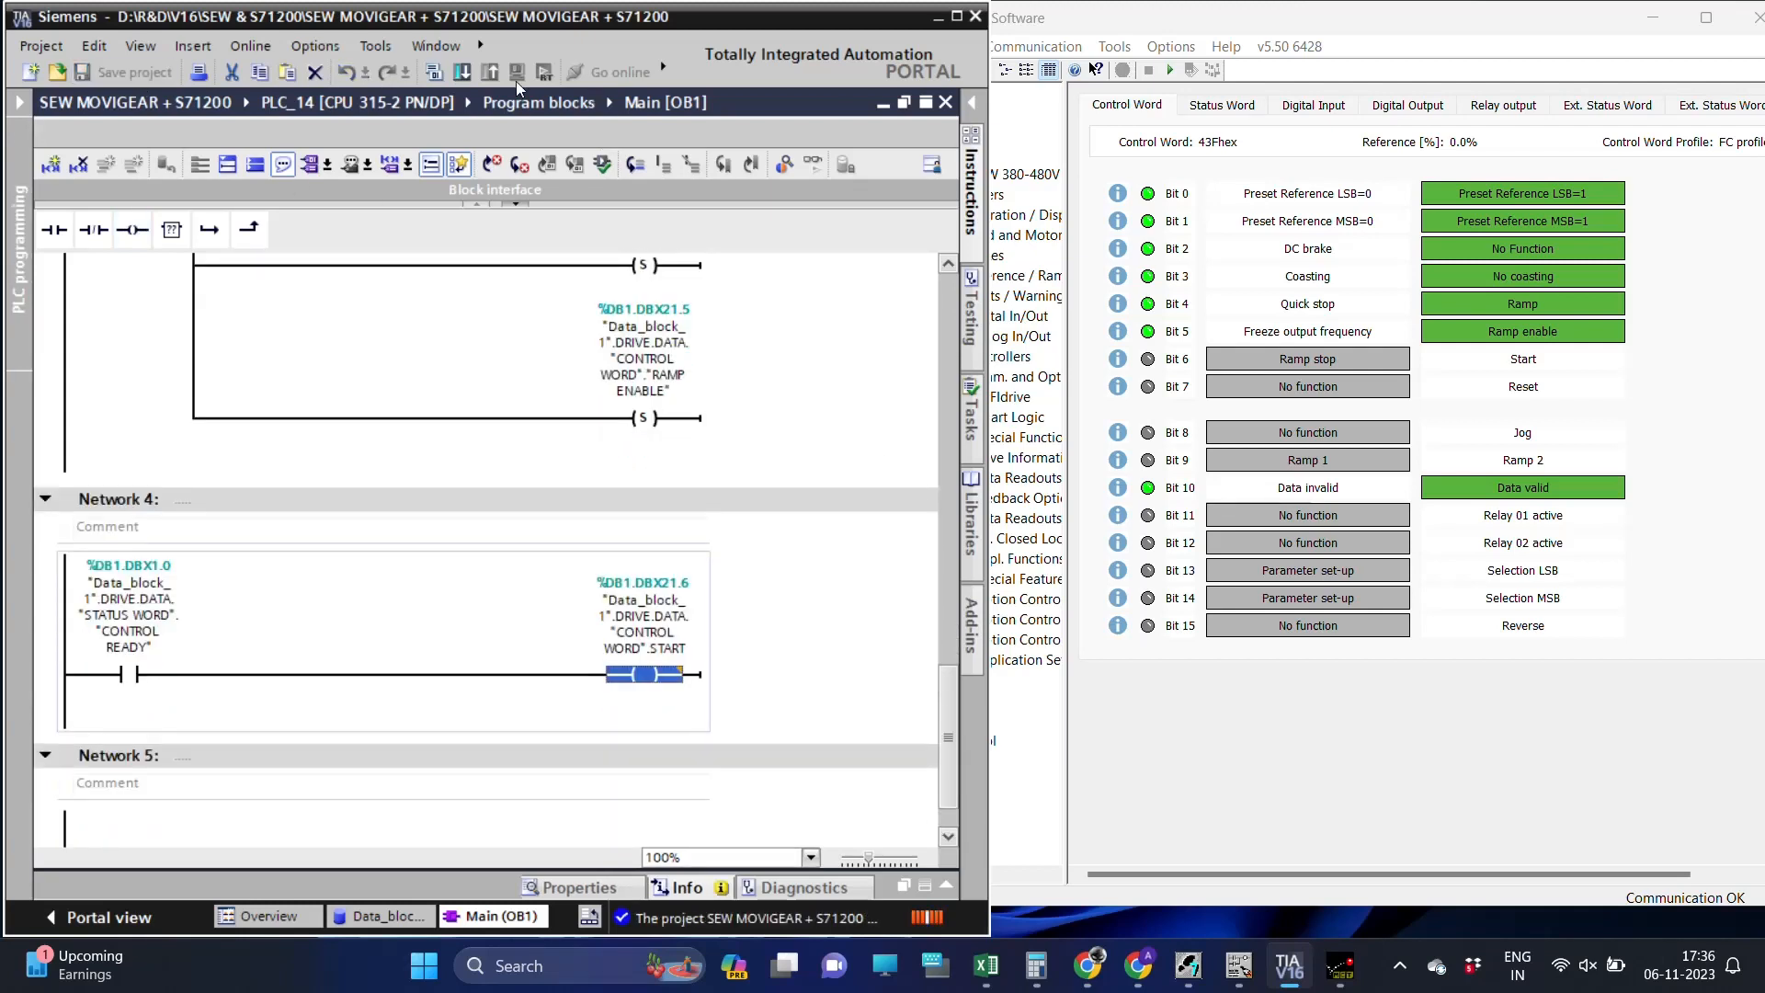
Download the START network to PLC_14, overwriting Main [OB1], and close the message panel.
click(461, 72)
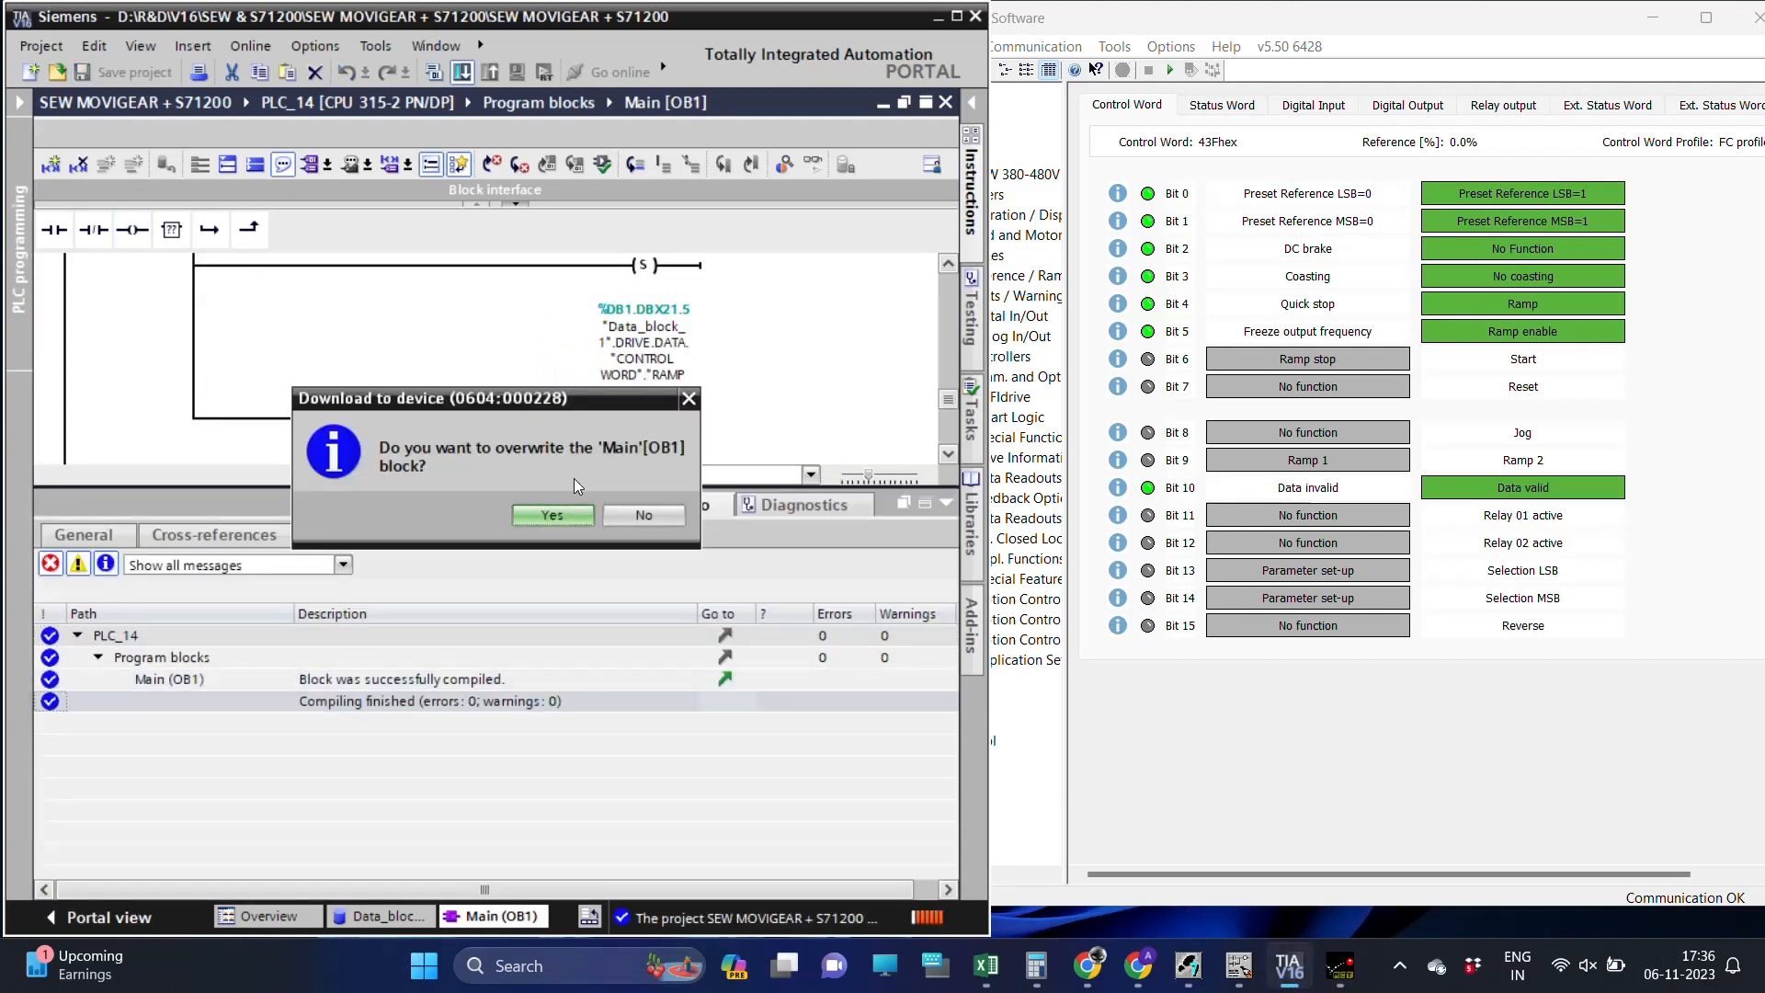
click(548, 515)
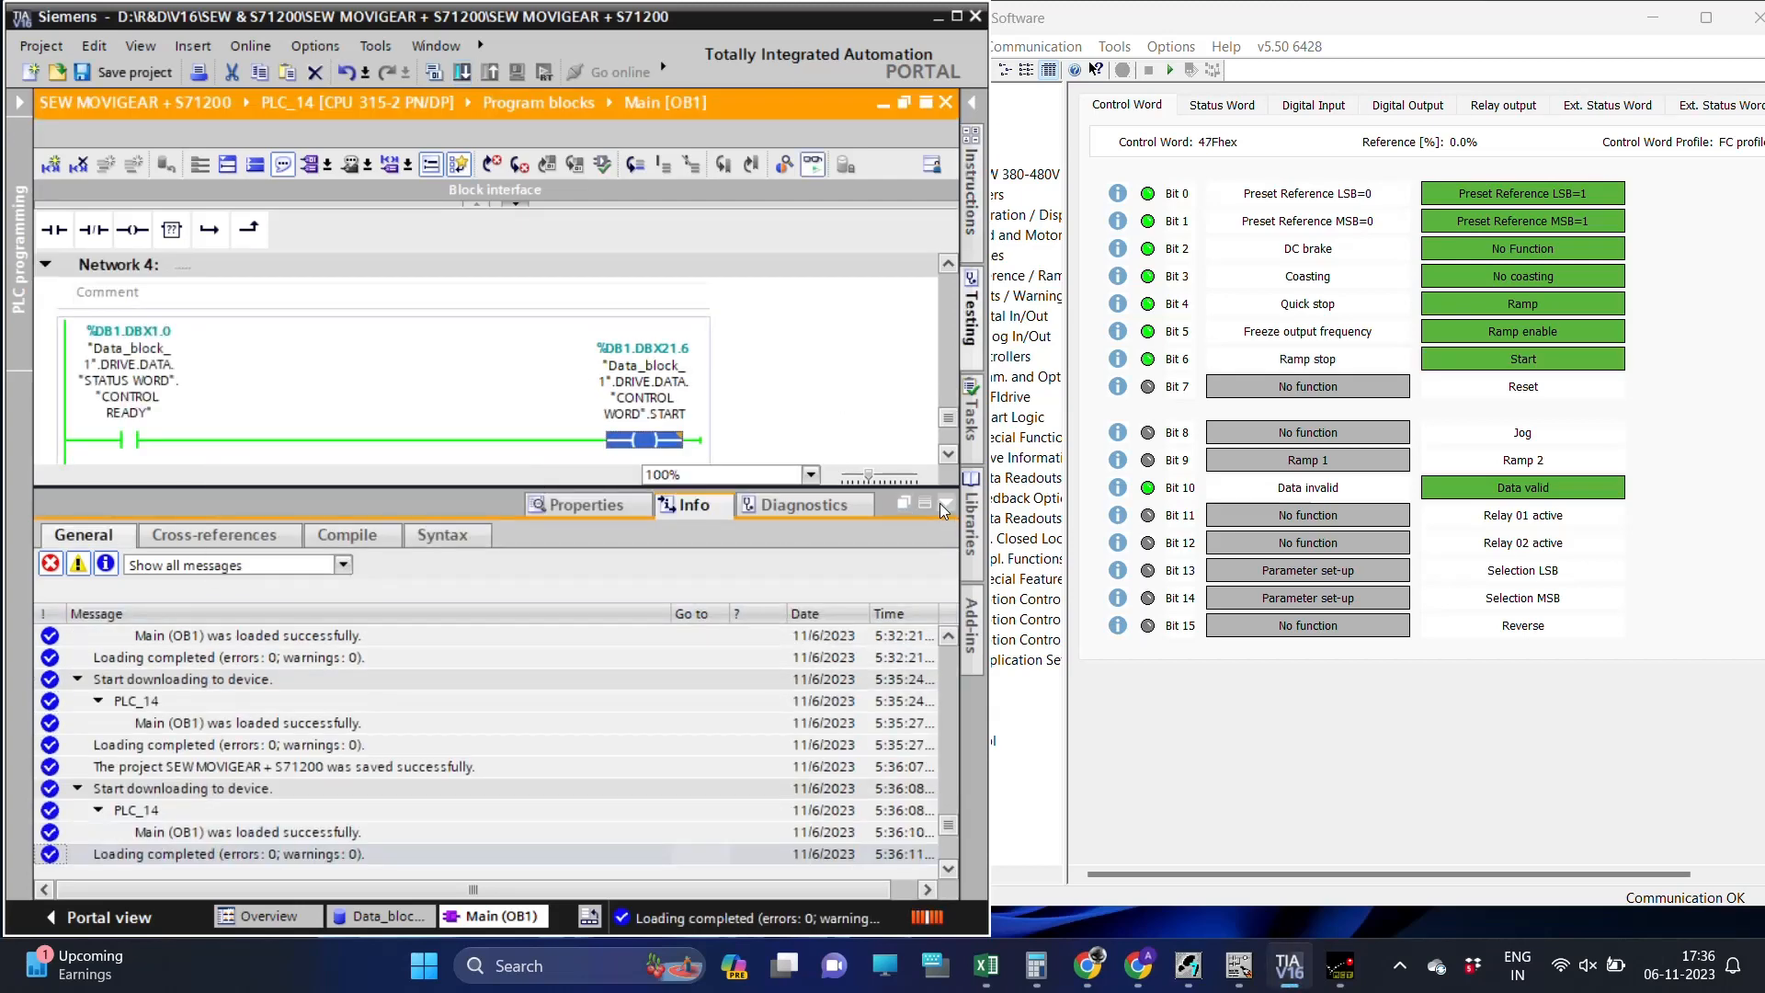
click(945, 504)
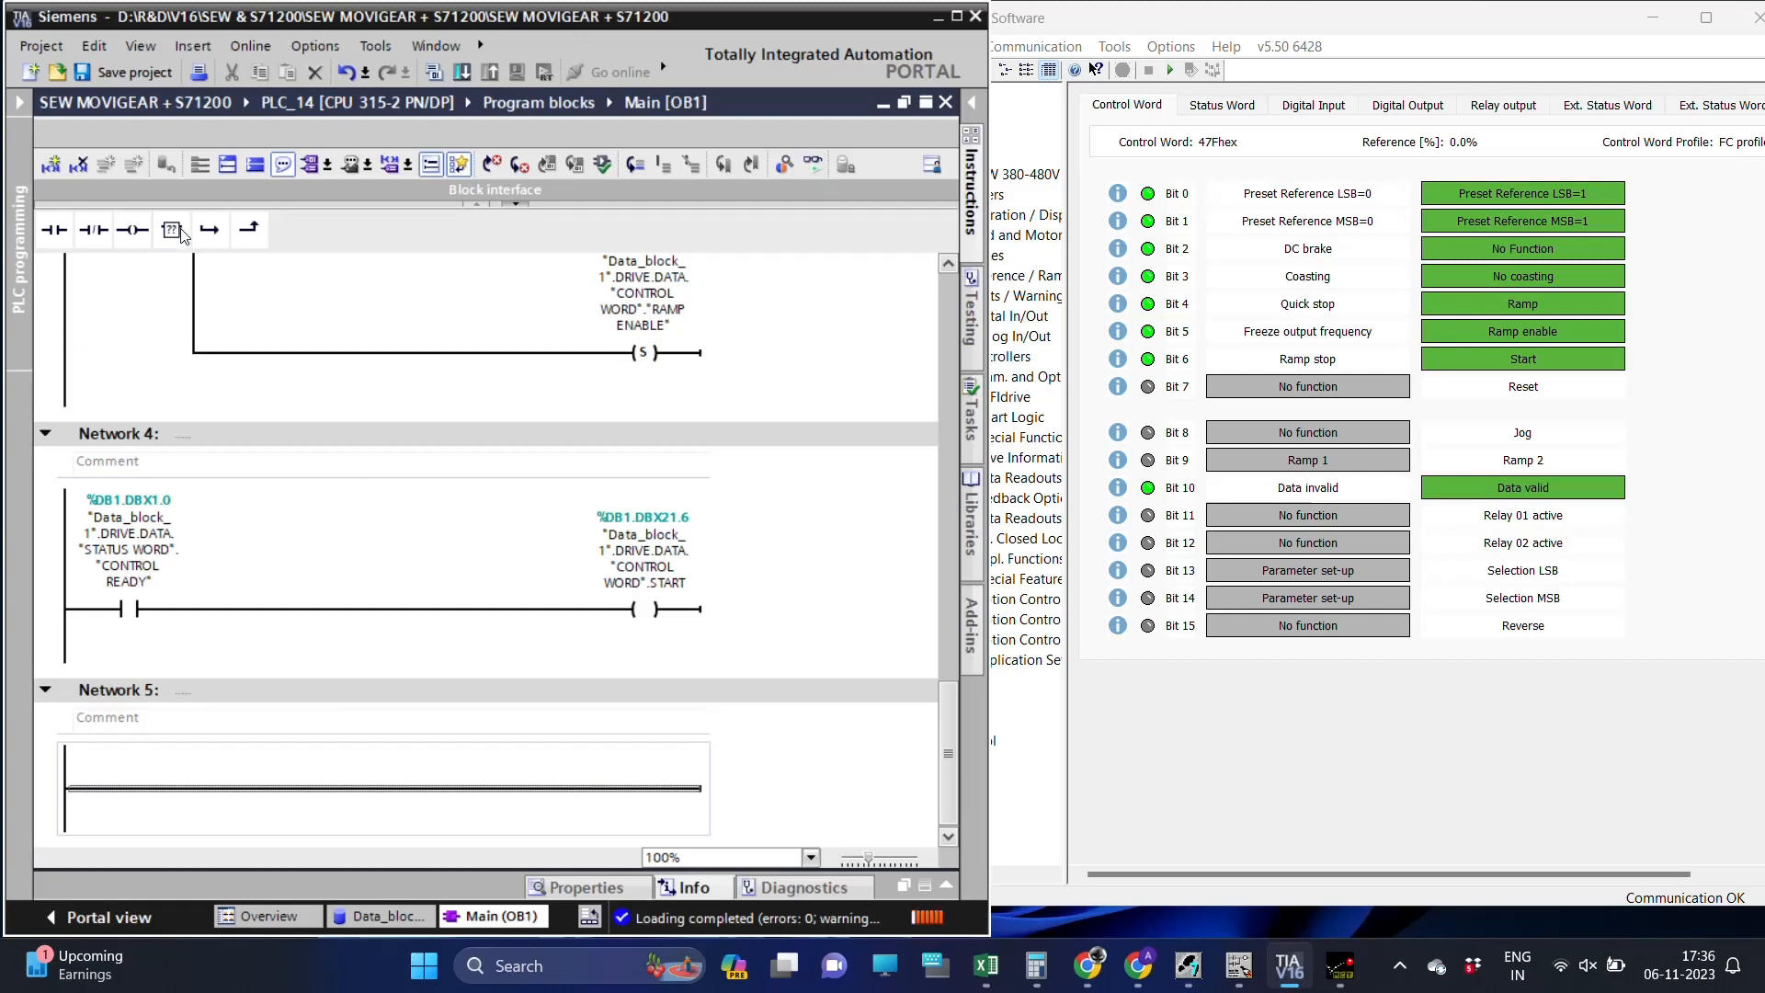
Show the project tree and open Data_block_1 [DB1].
click(171, 229)
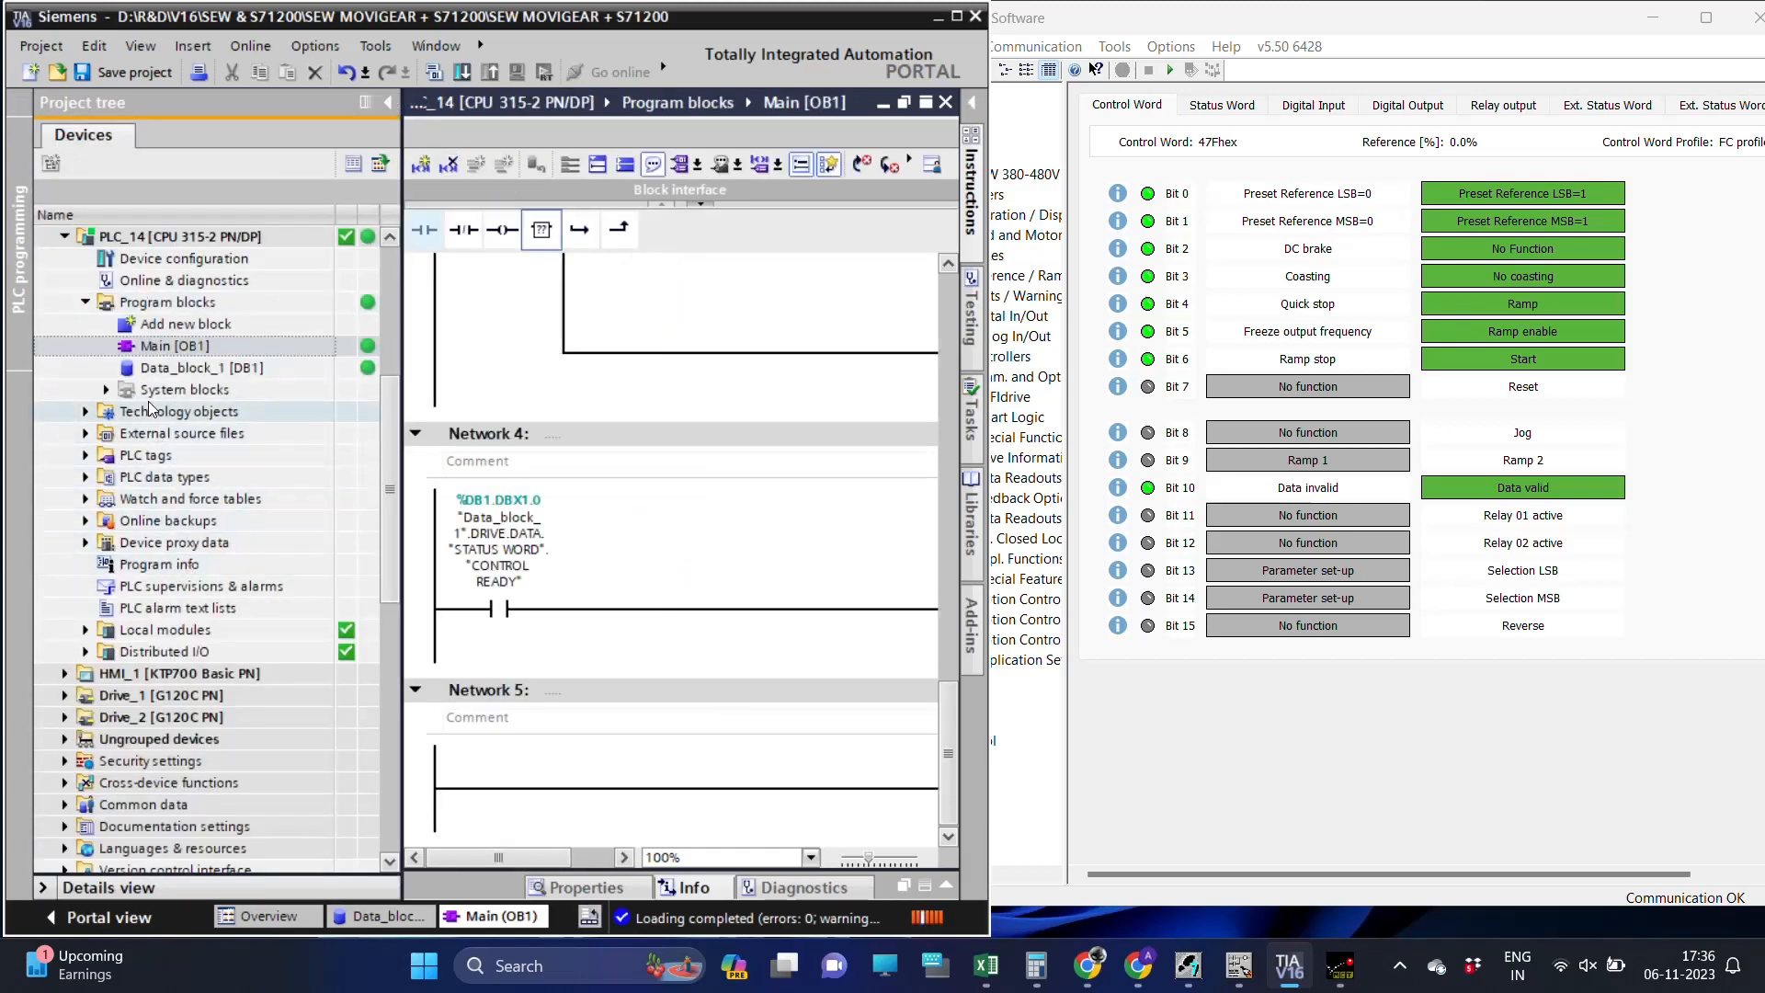
double_click(204, 368)
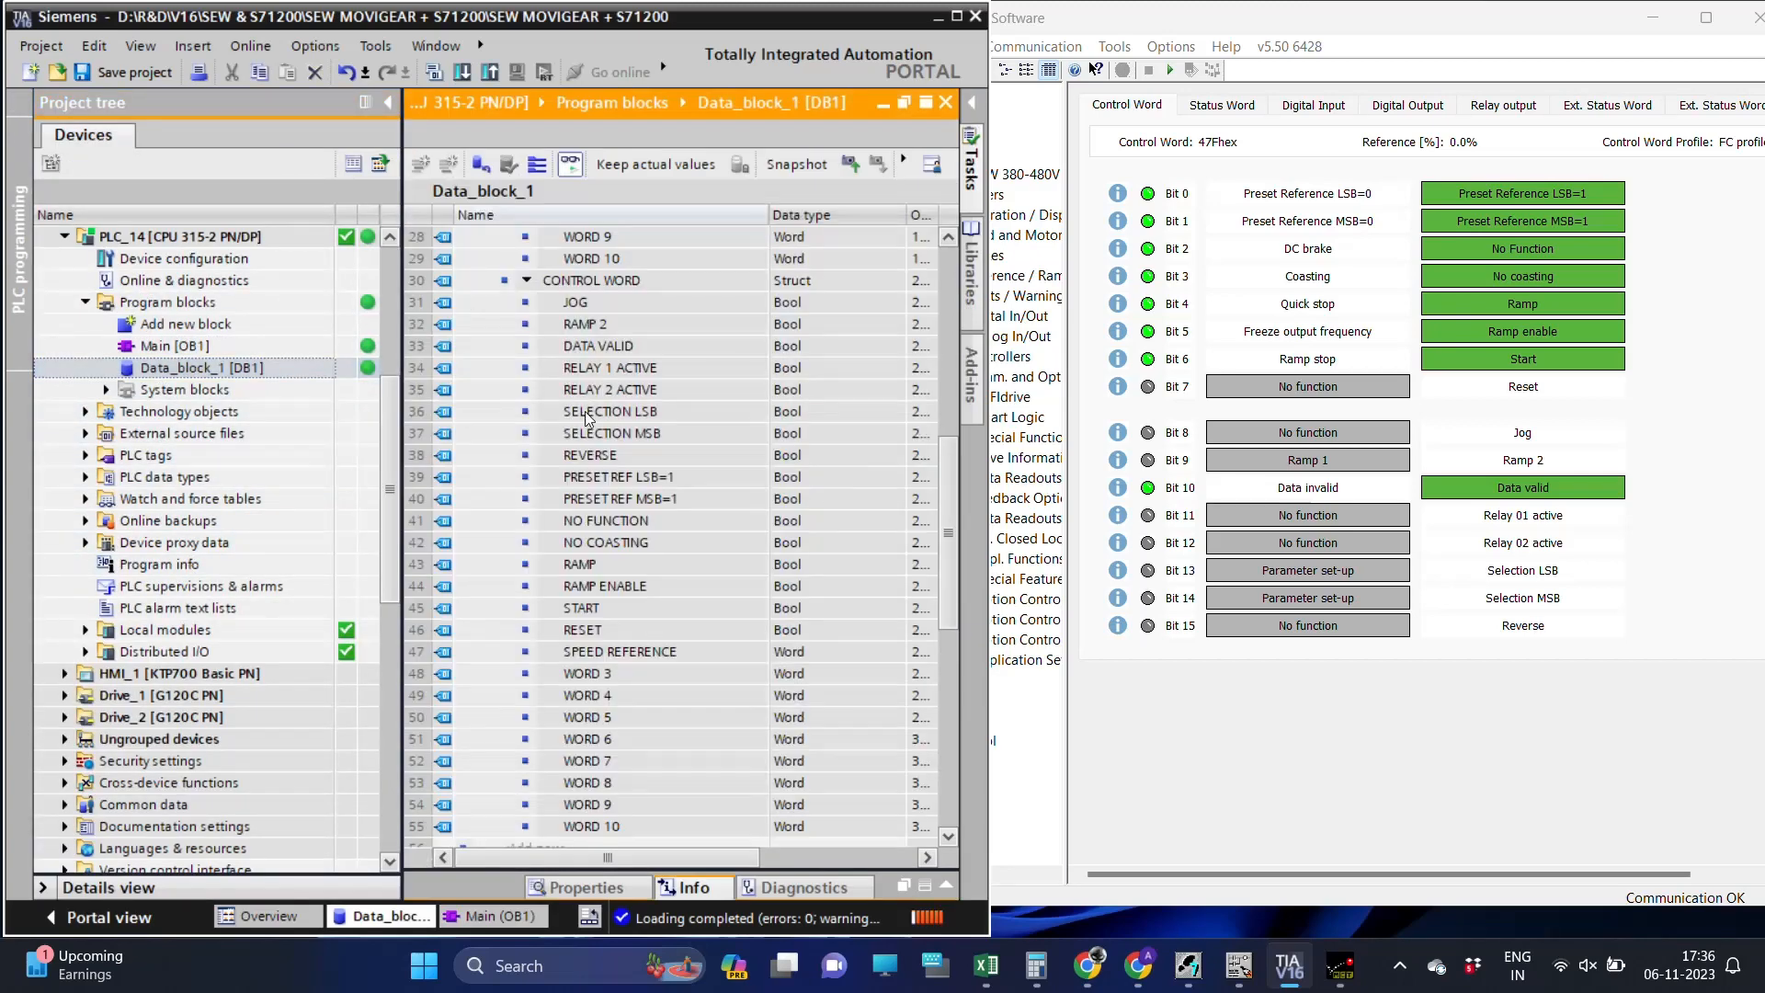
Collapse DRIVE and add a new static member SPEED of data type Word to Data_block_1.
scroll(up, 3)
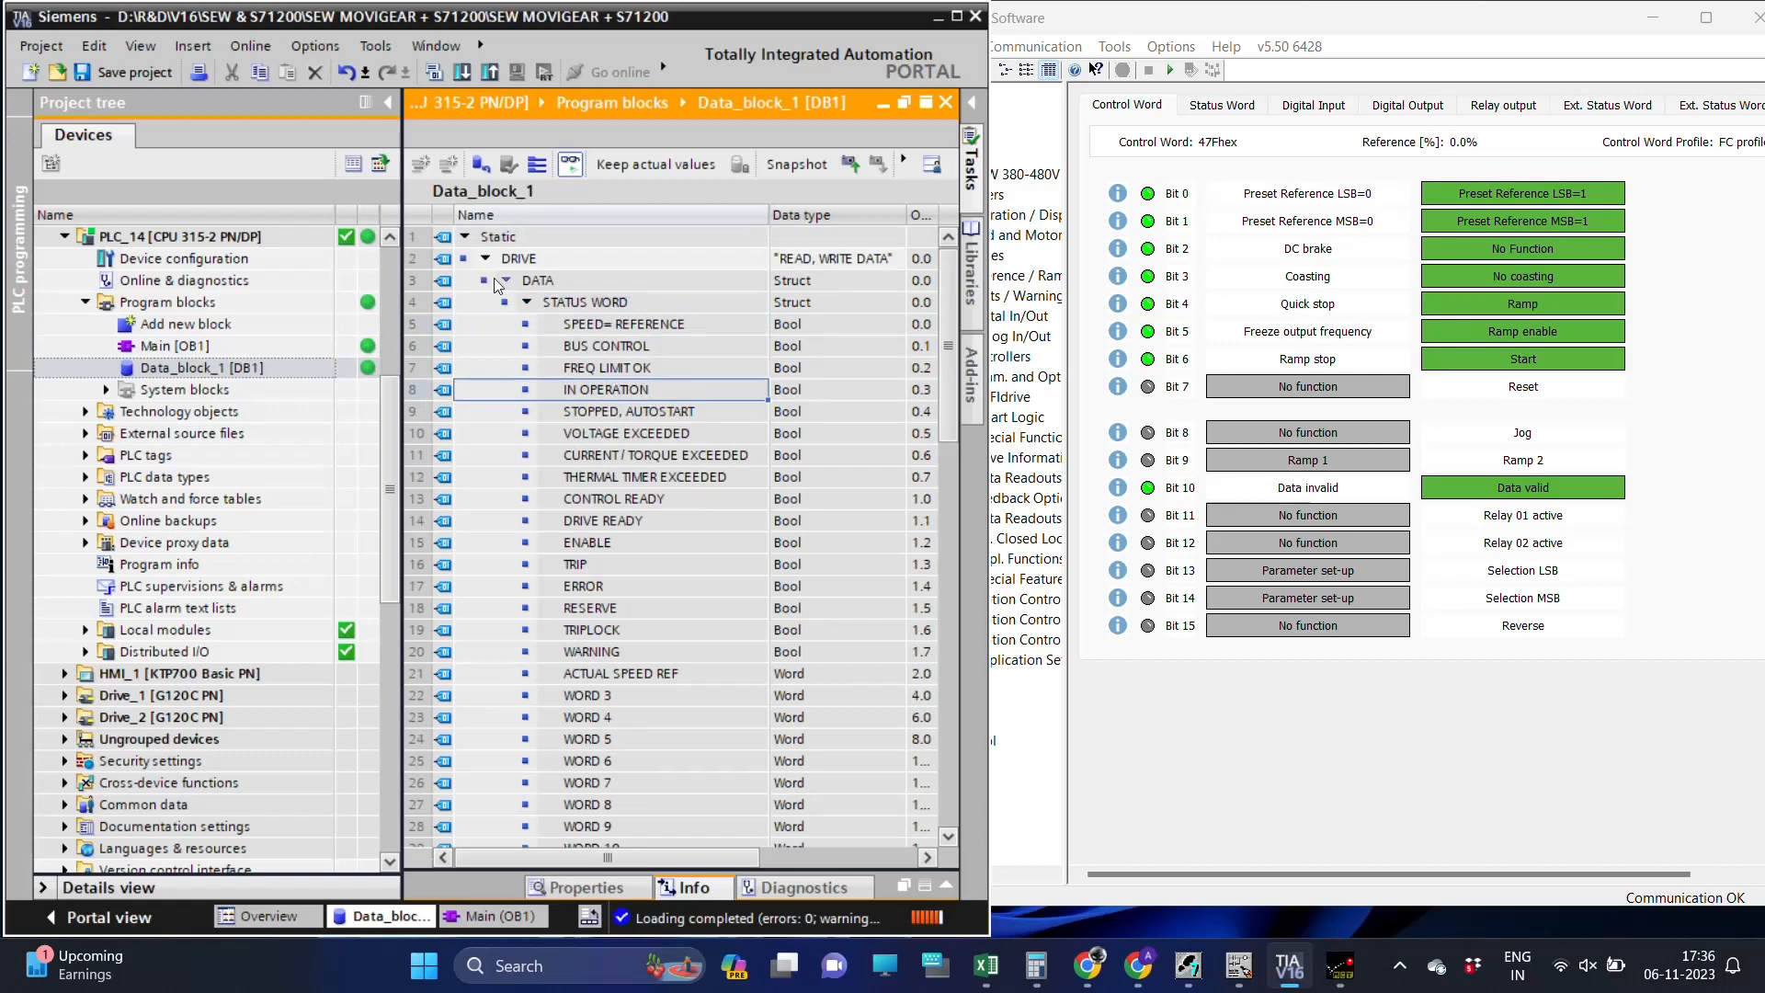
click(484, 257)
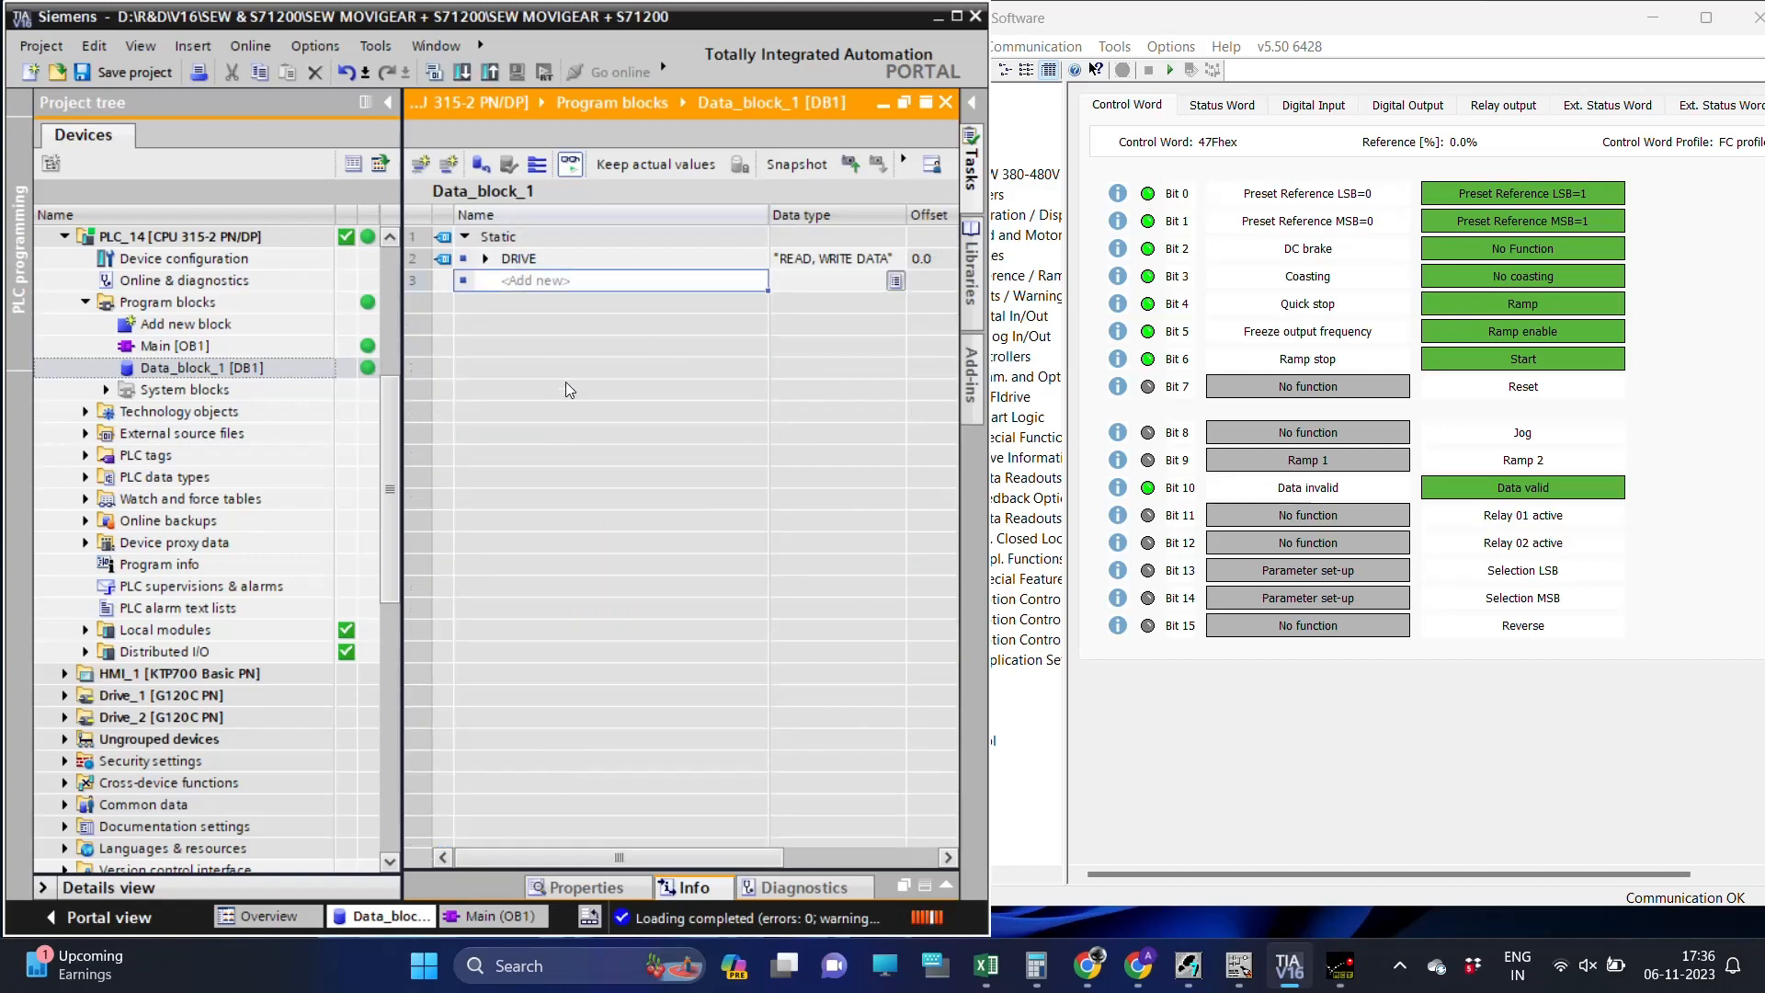
text(SPEED)
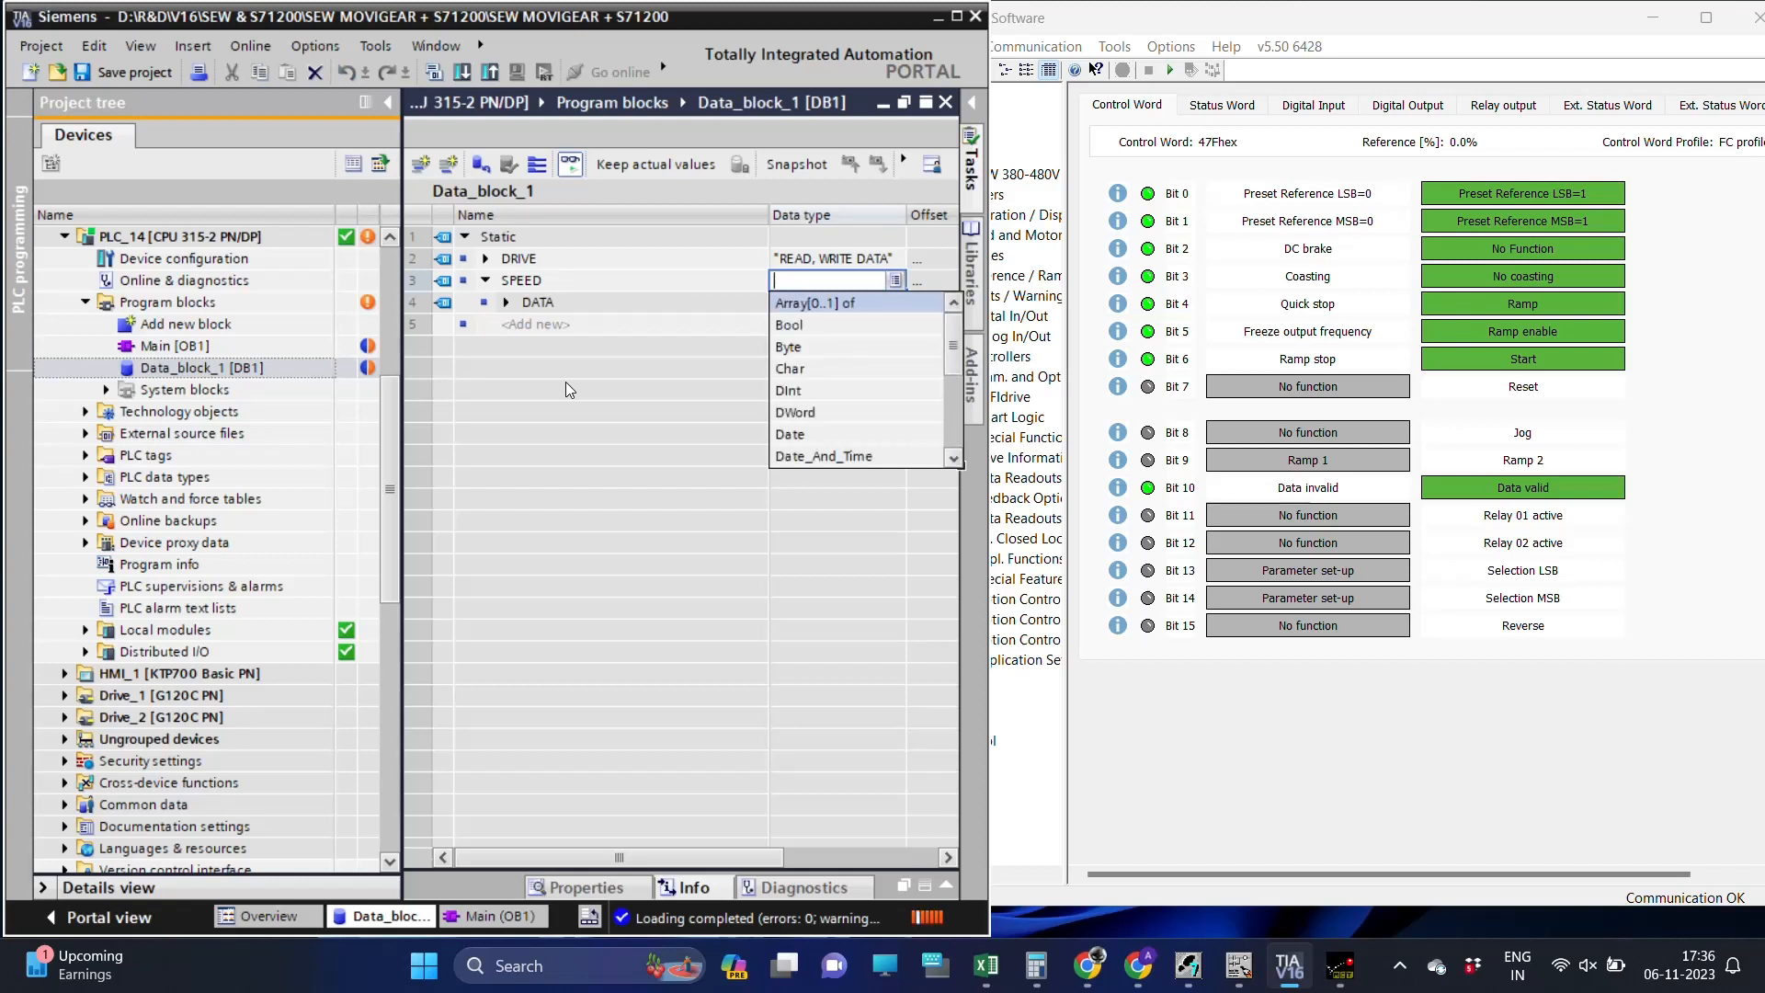
text(W)
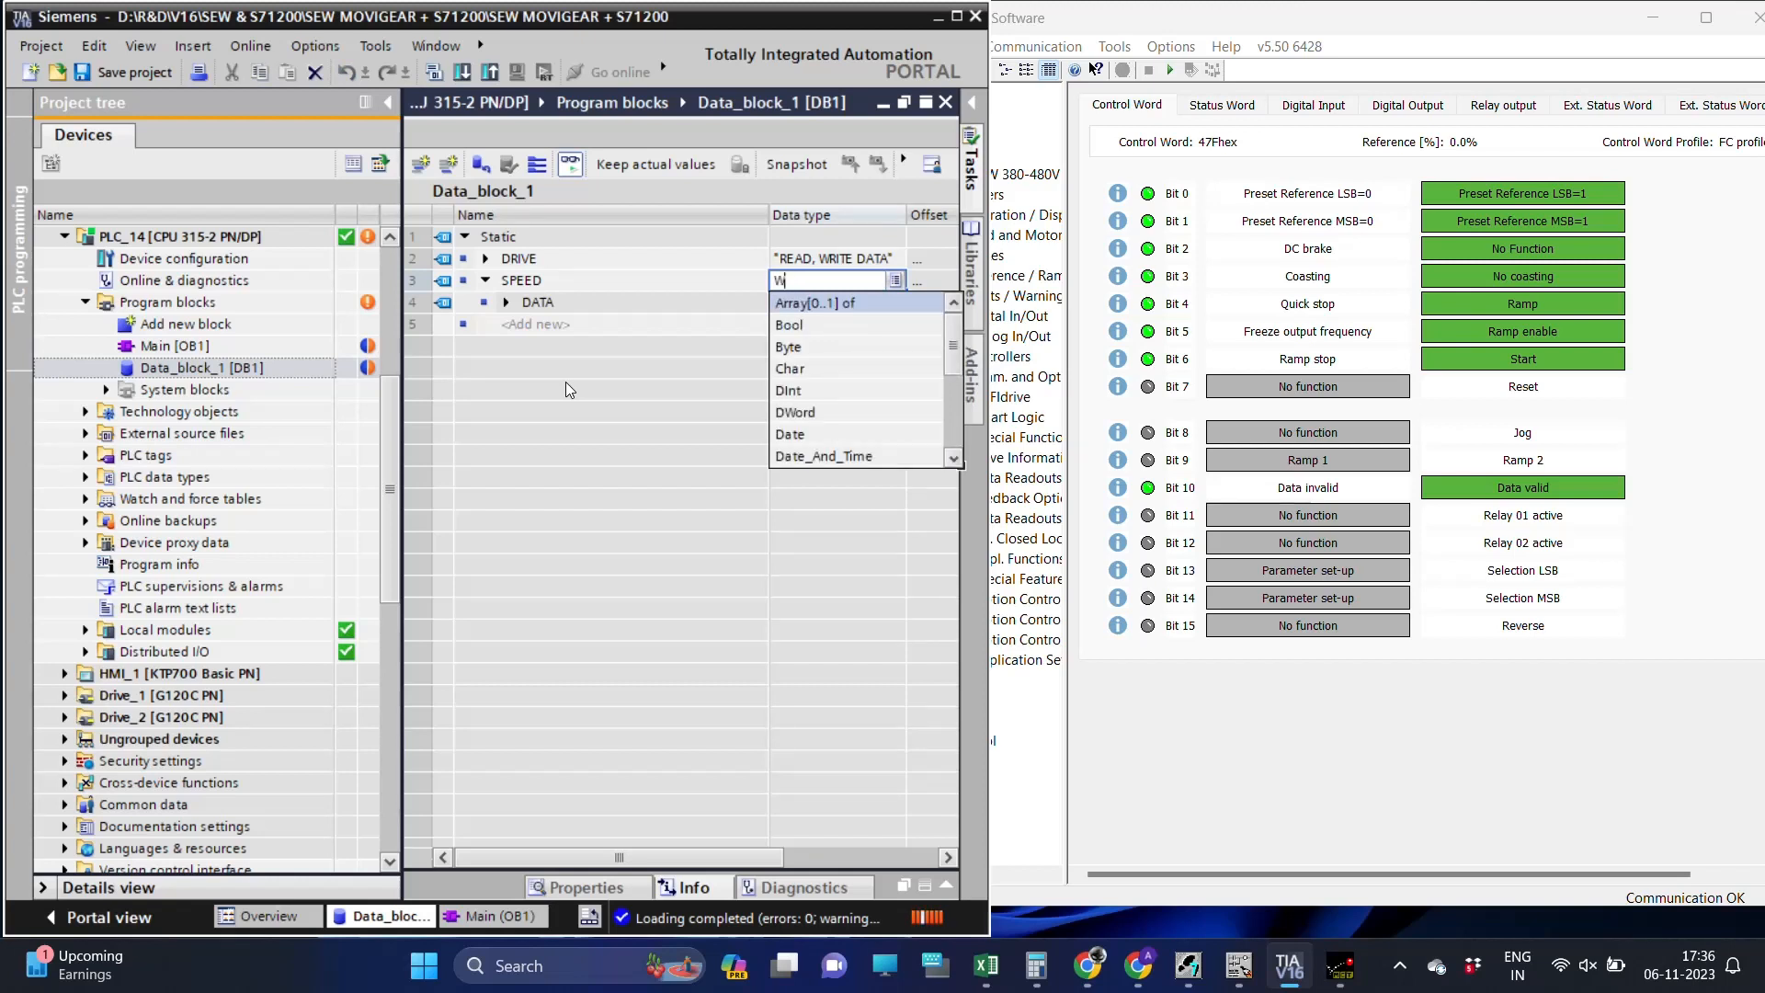
text(ORD)
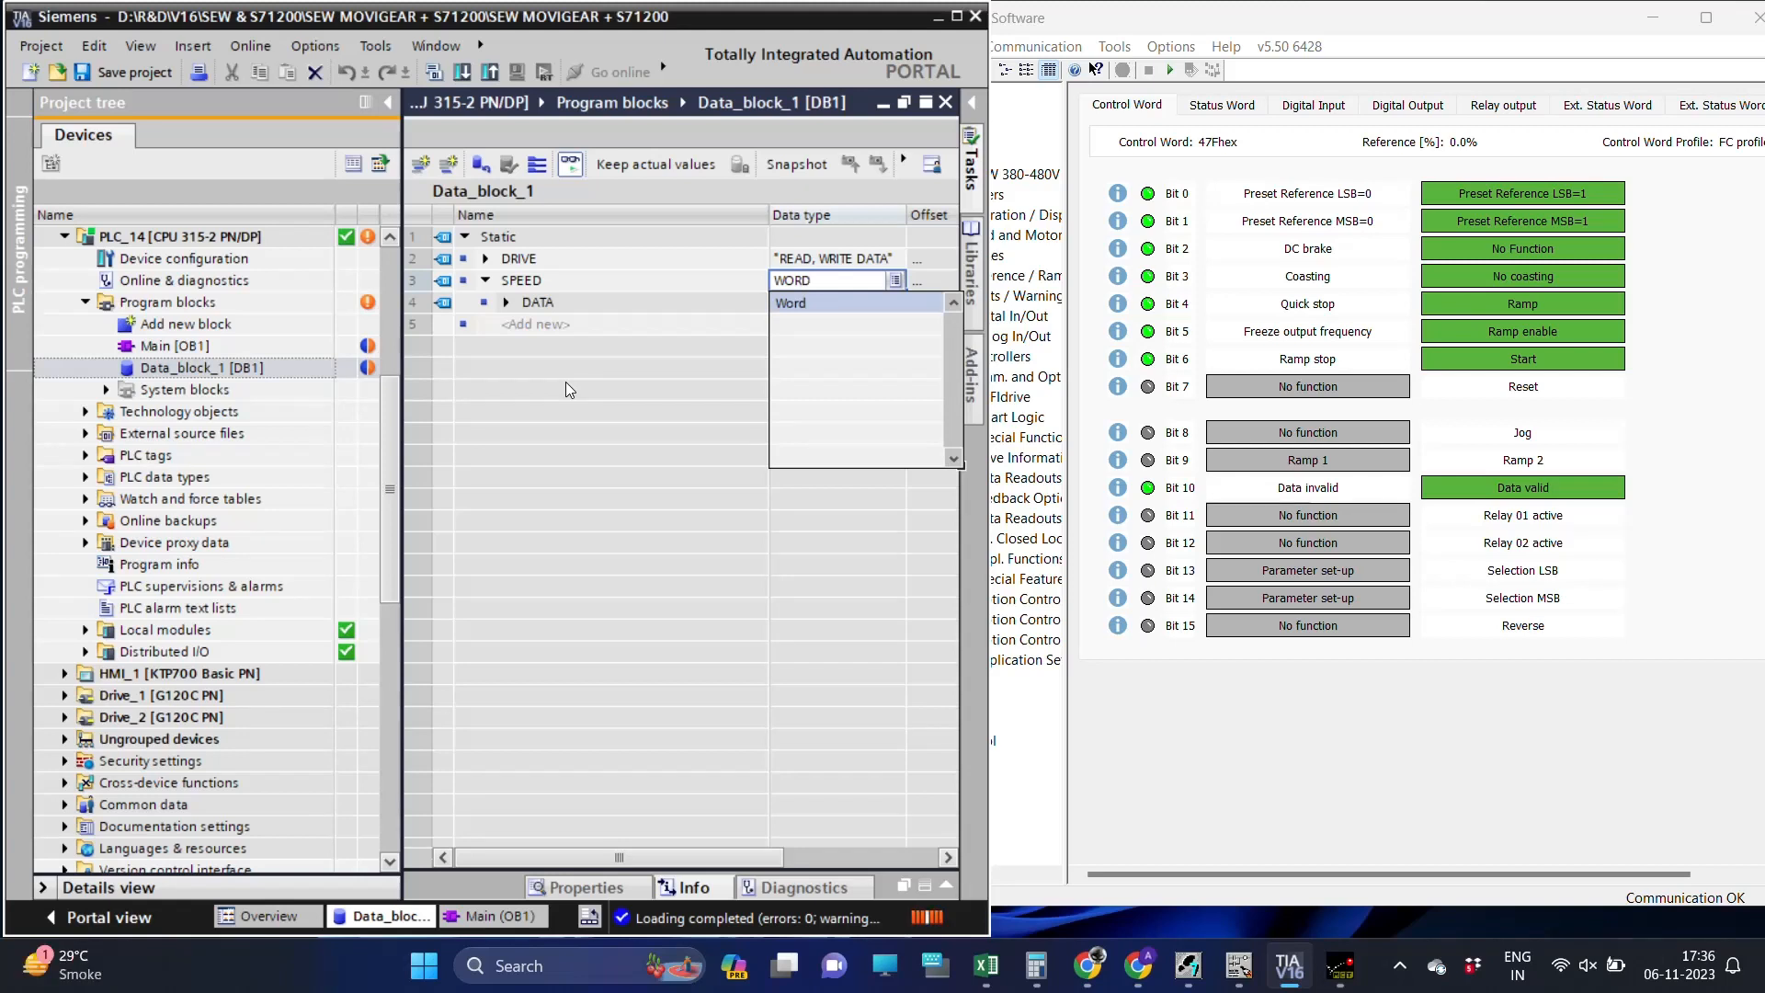
click(790, 301)
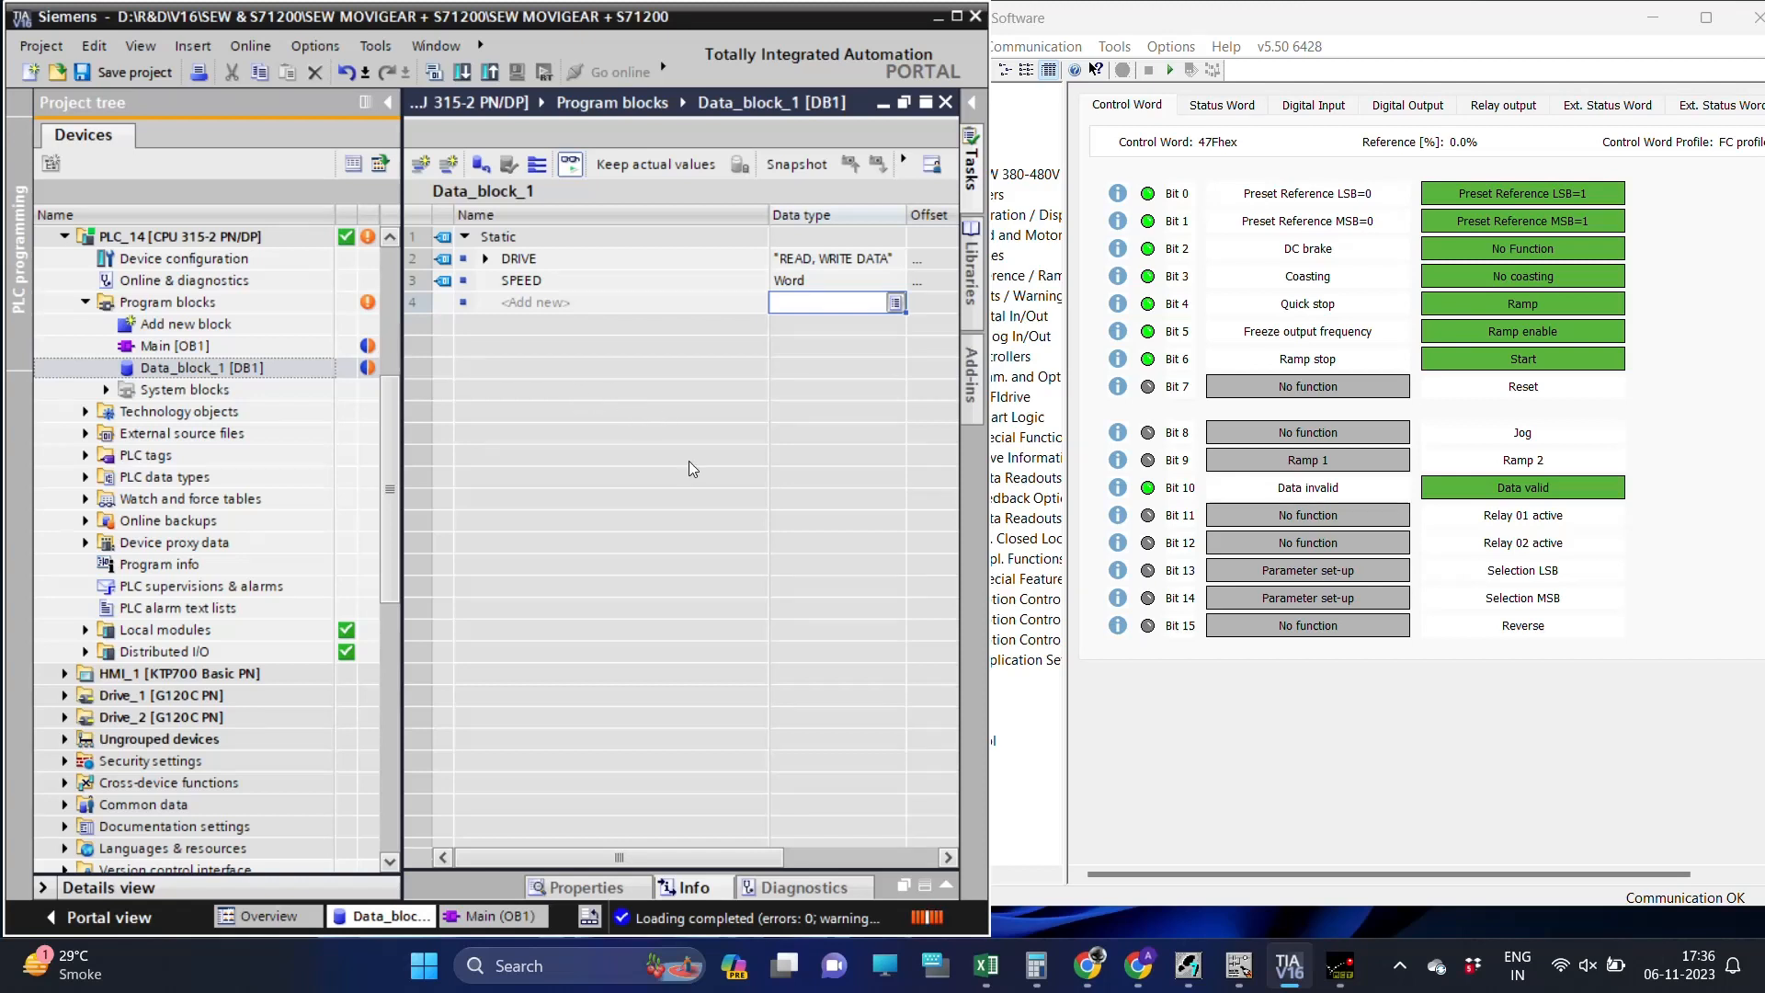
mouse_move(748, 395)
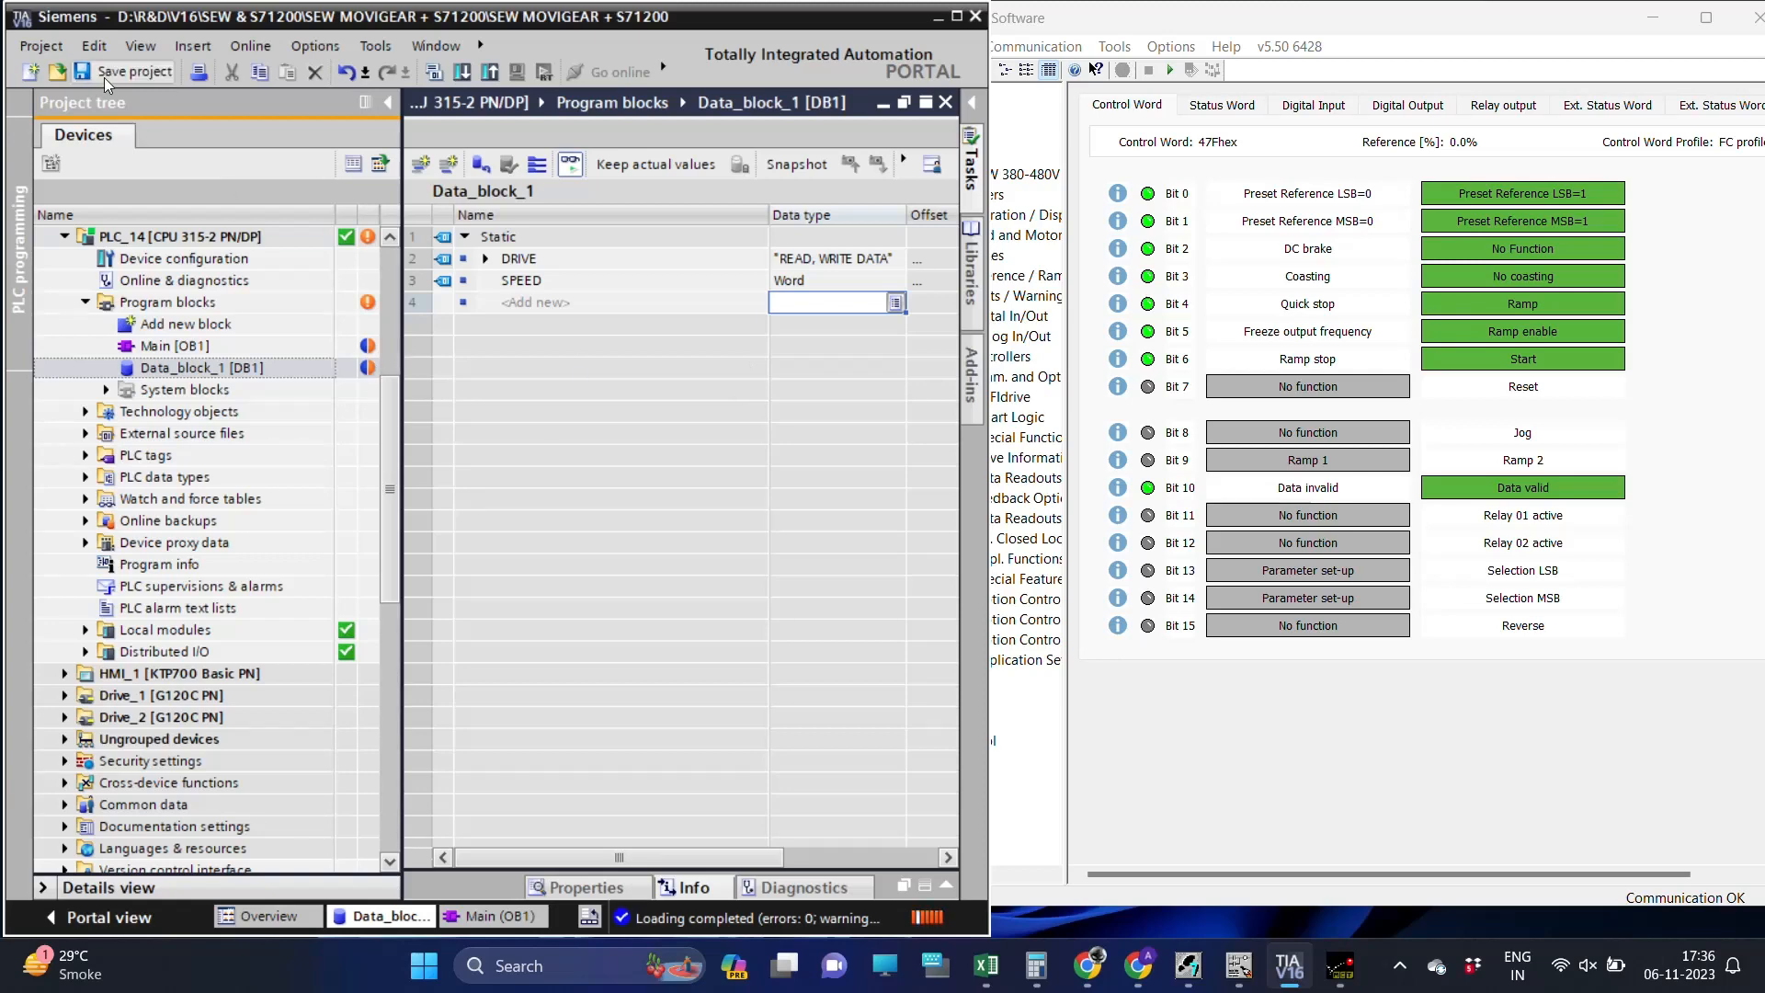
Save the project, cancel the download at the Load preview, and return to Main [OB1].
click(132, 72)
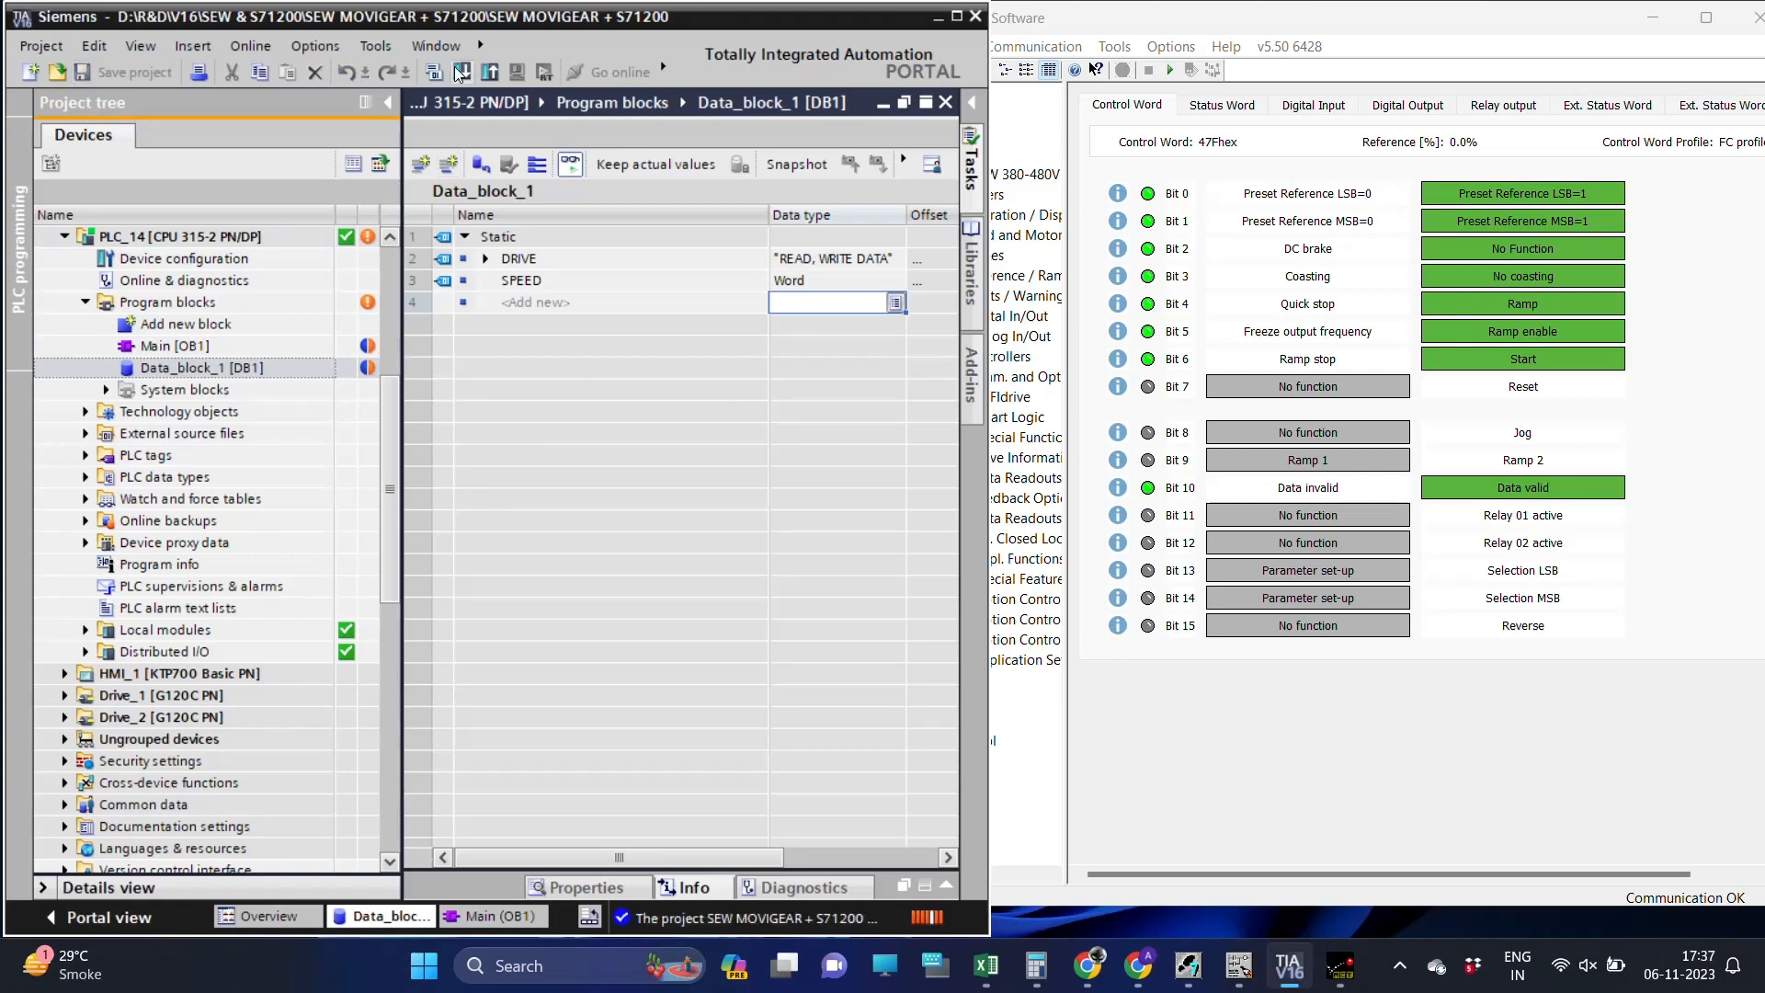
click(489, 72)
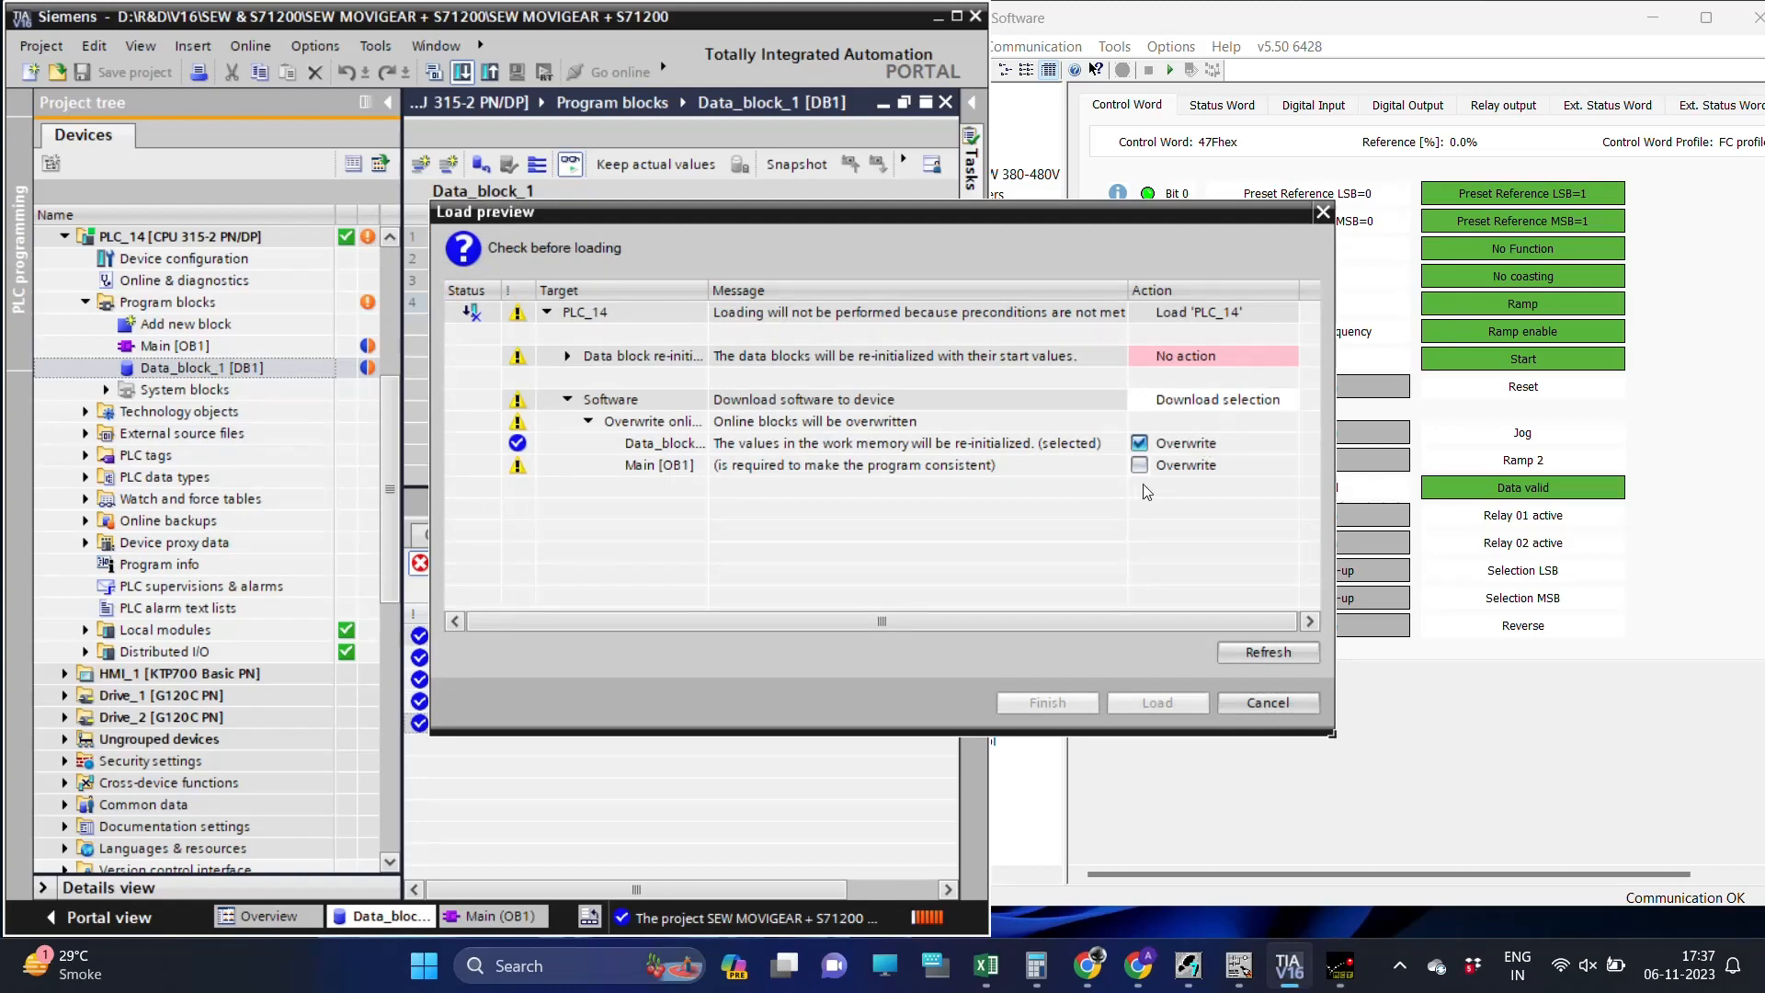
click(1265, 701)
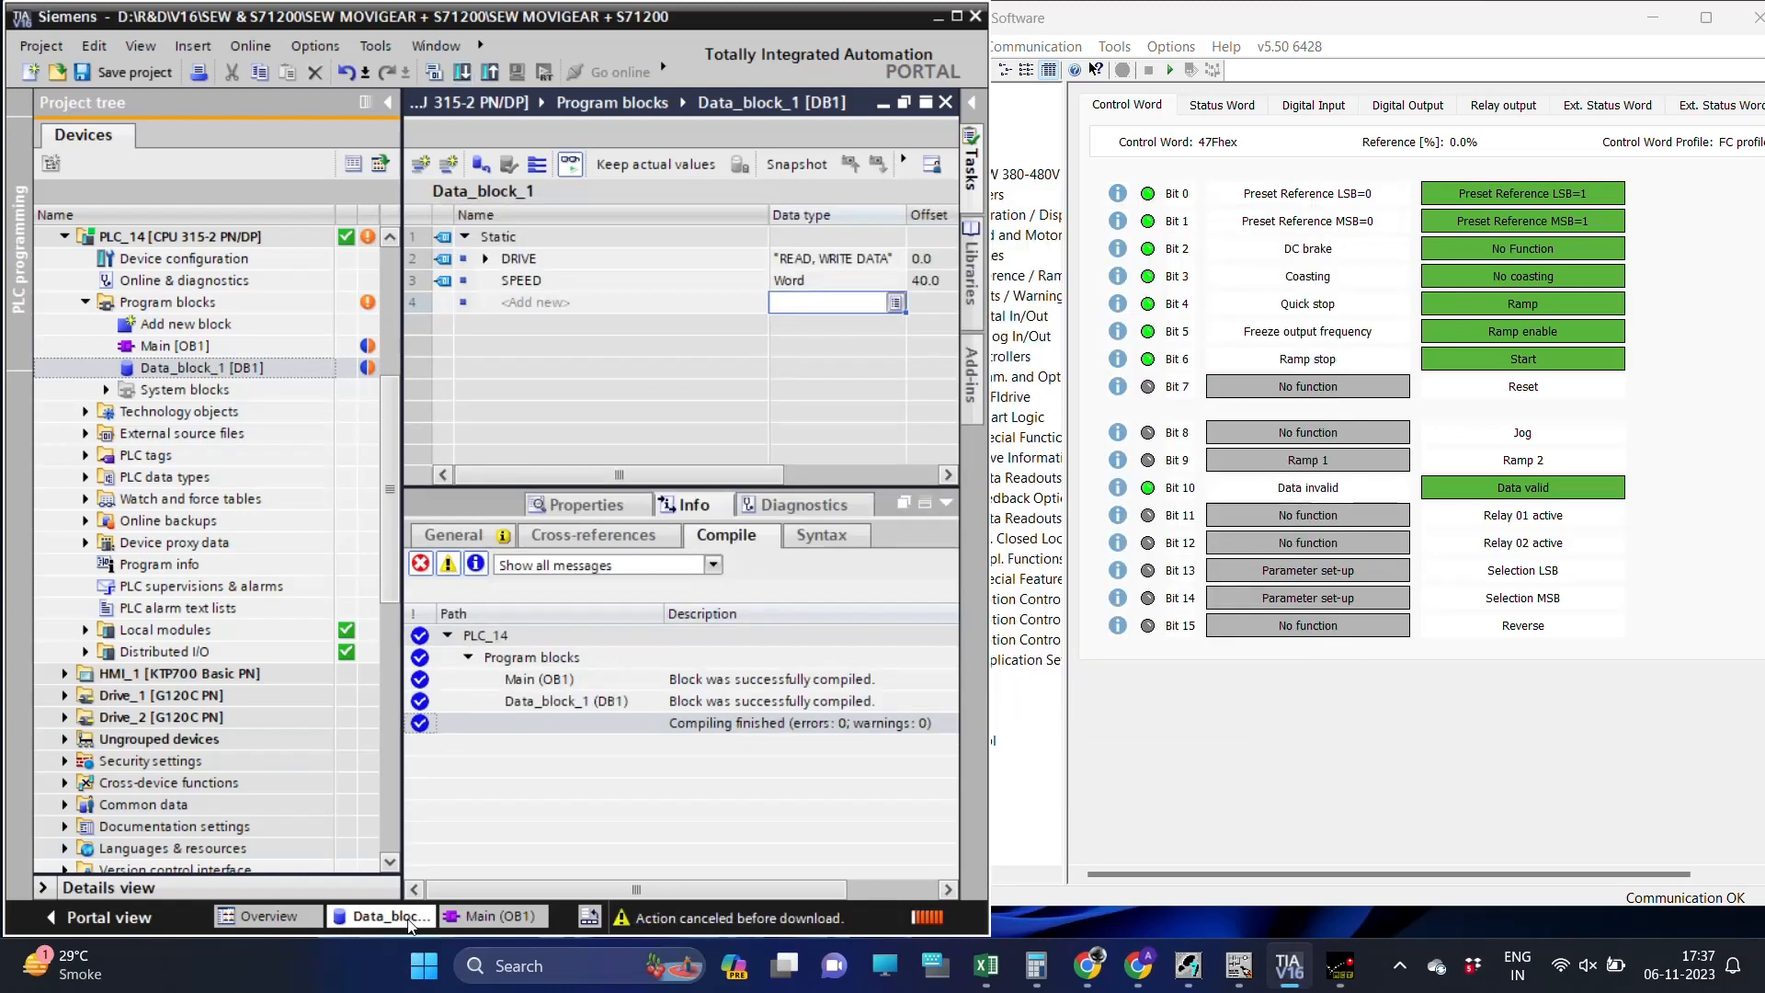
click(498, 916)
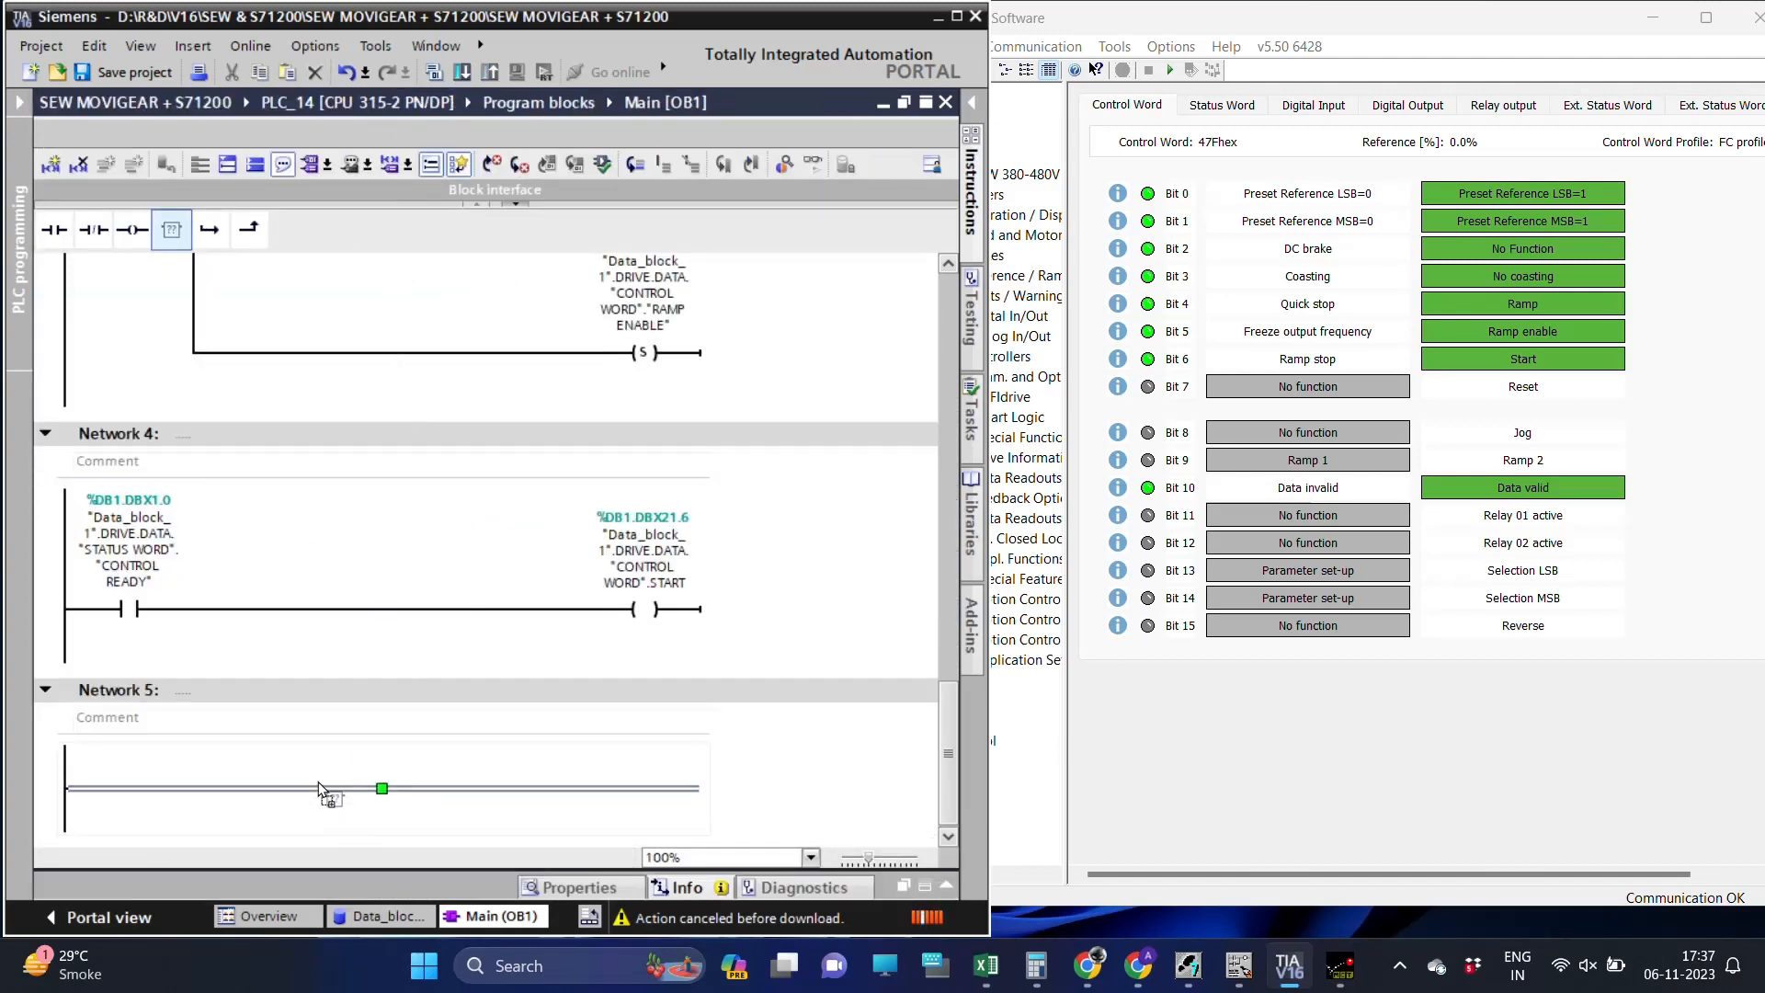
Add a MOVE in Network 5 from Data_block_1.SPEED to CONTROL WORD SPEED REFERENCE and start the download.
click(171, 230)
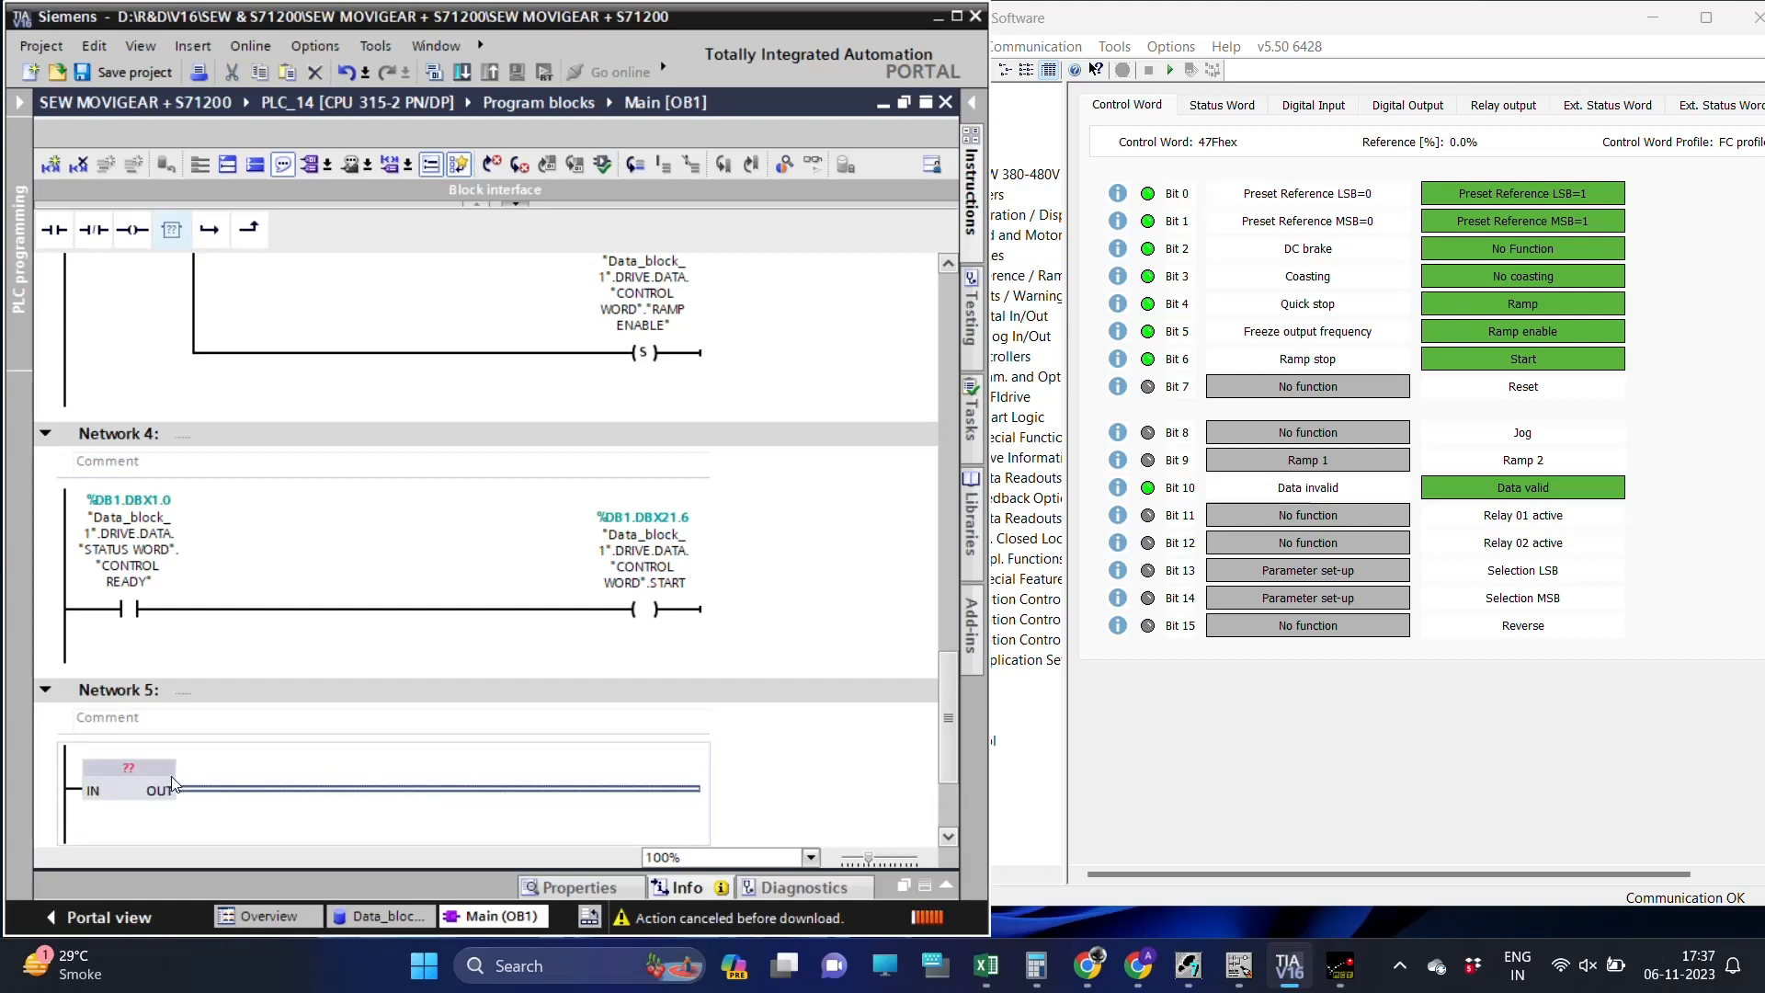
text(MOVE)
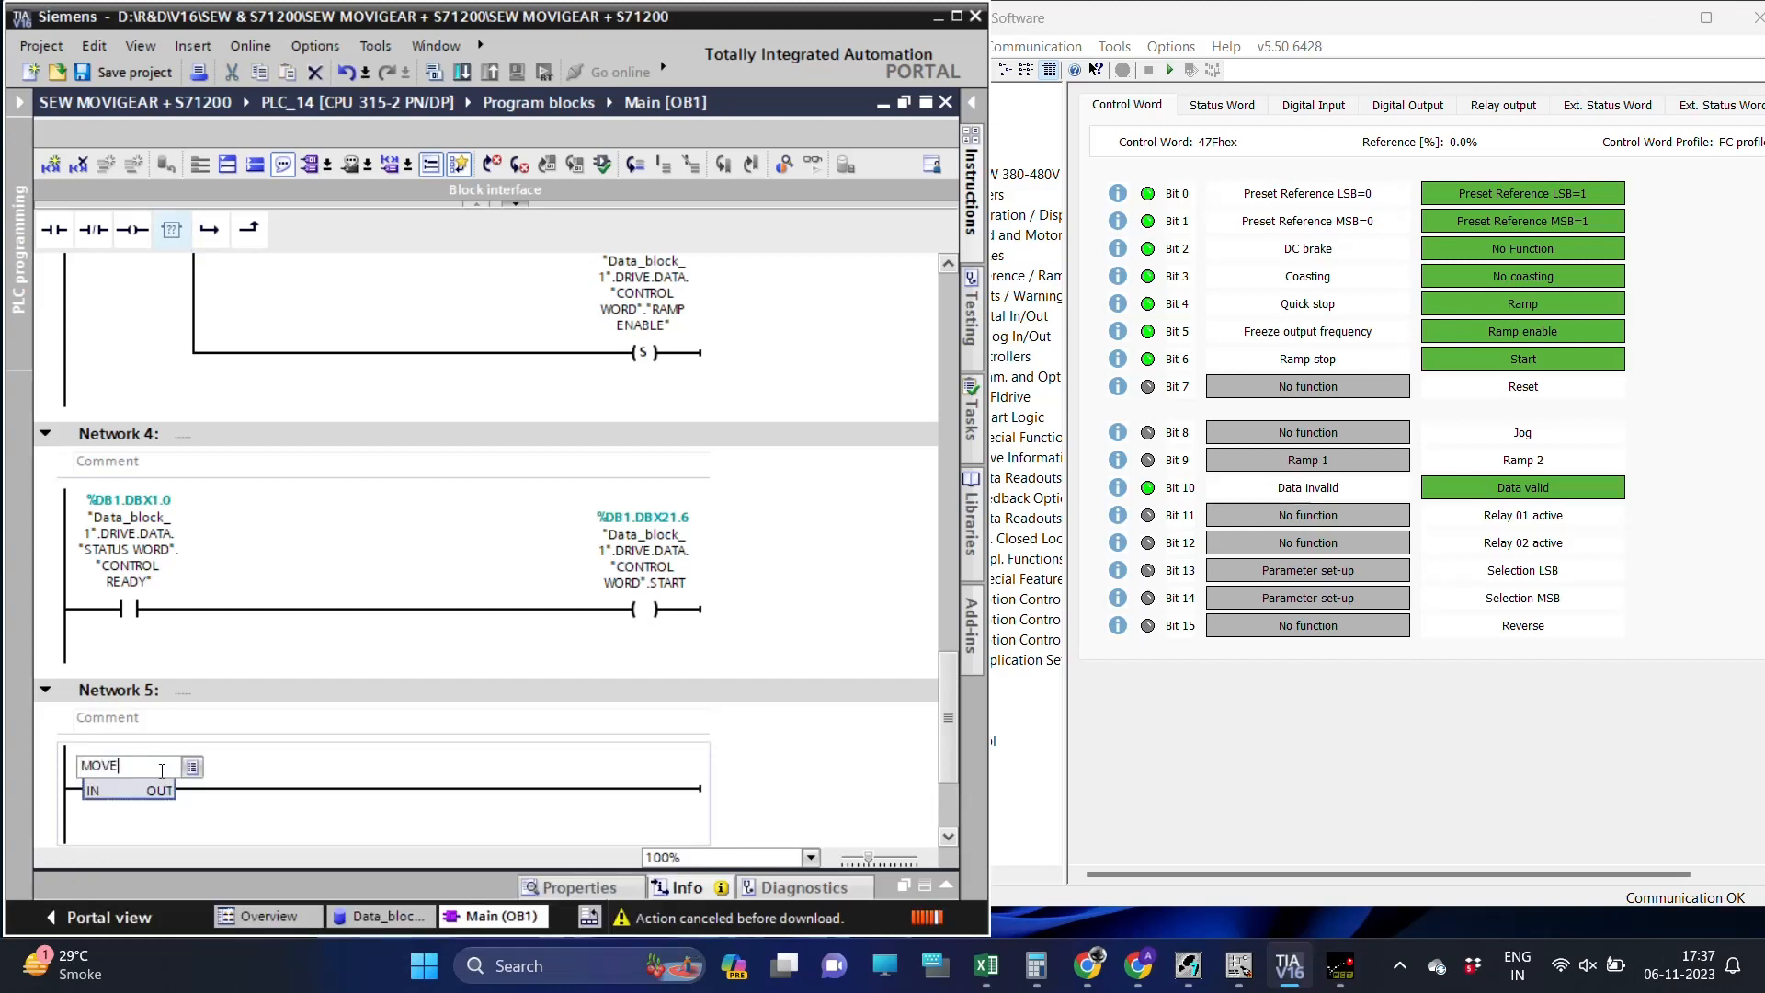
key(Return)
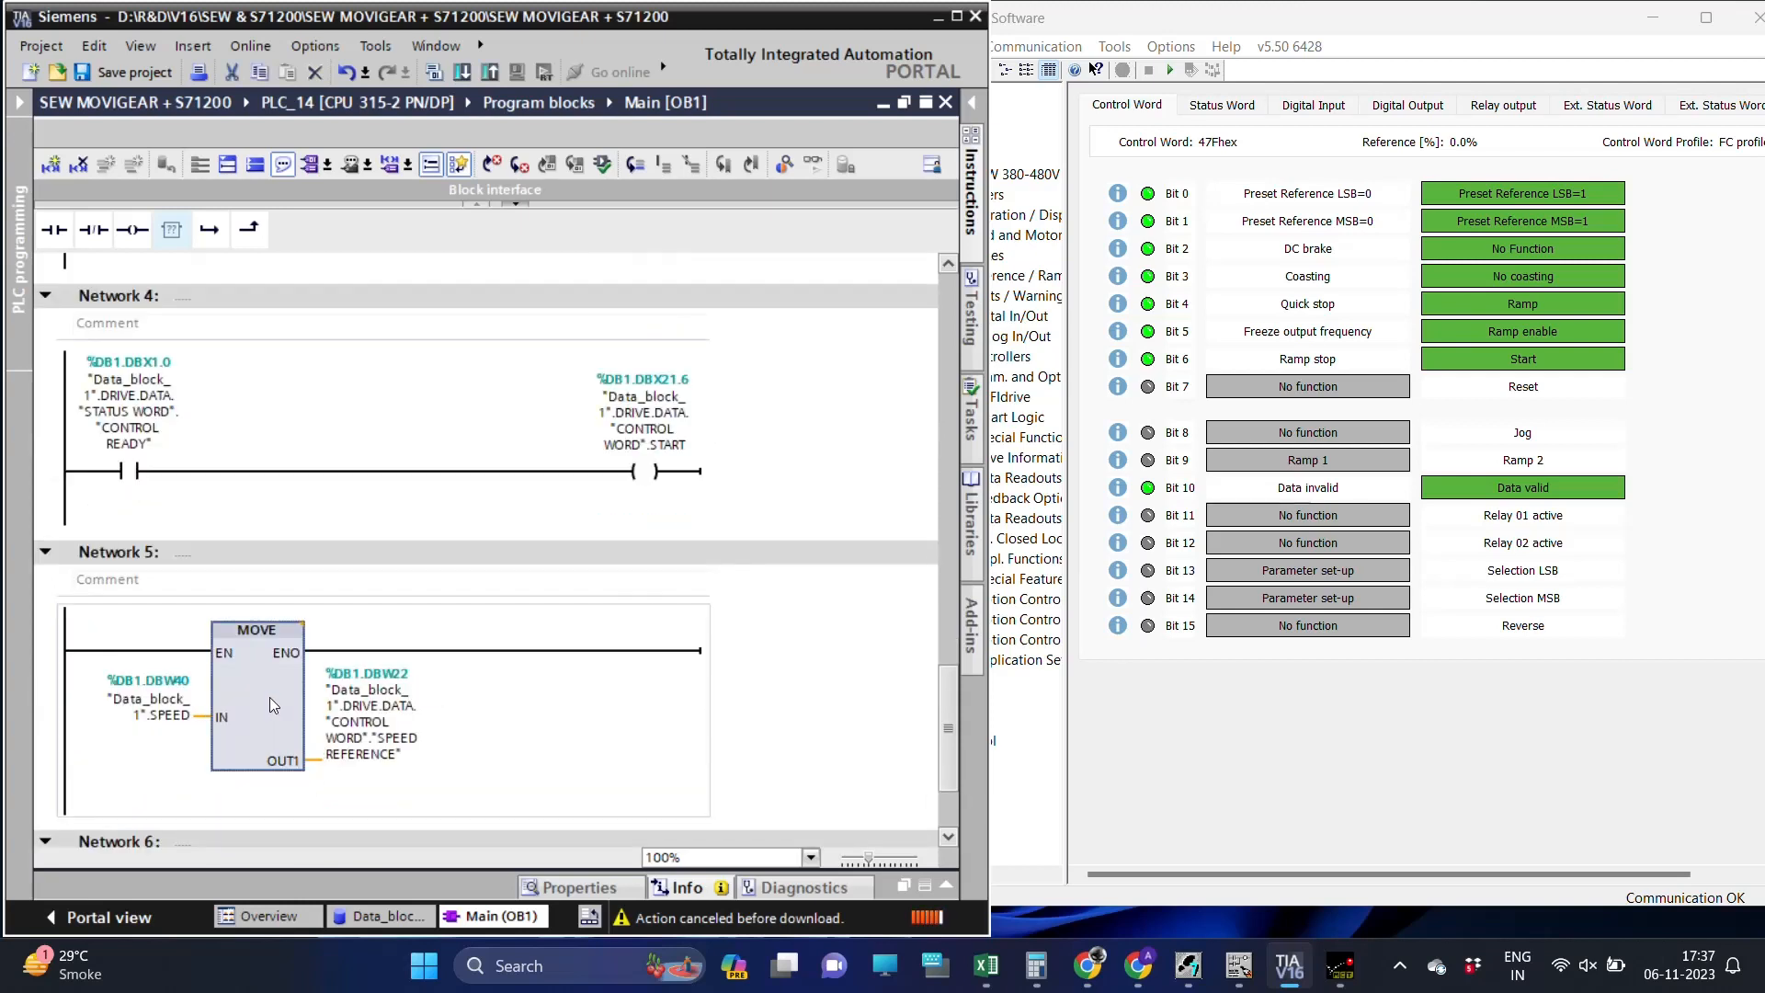
click(462, 72)
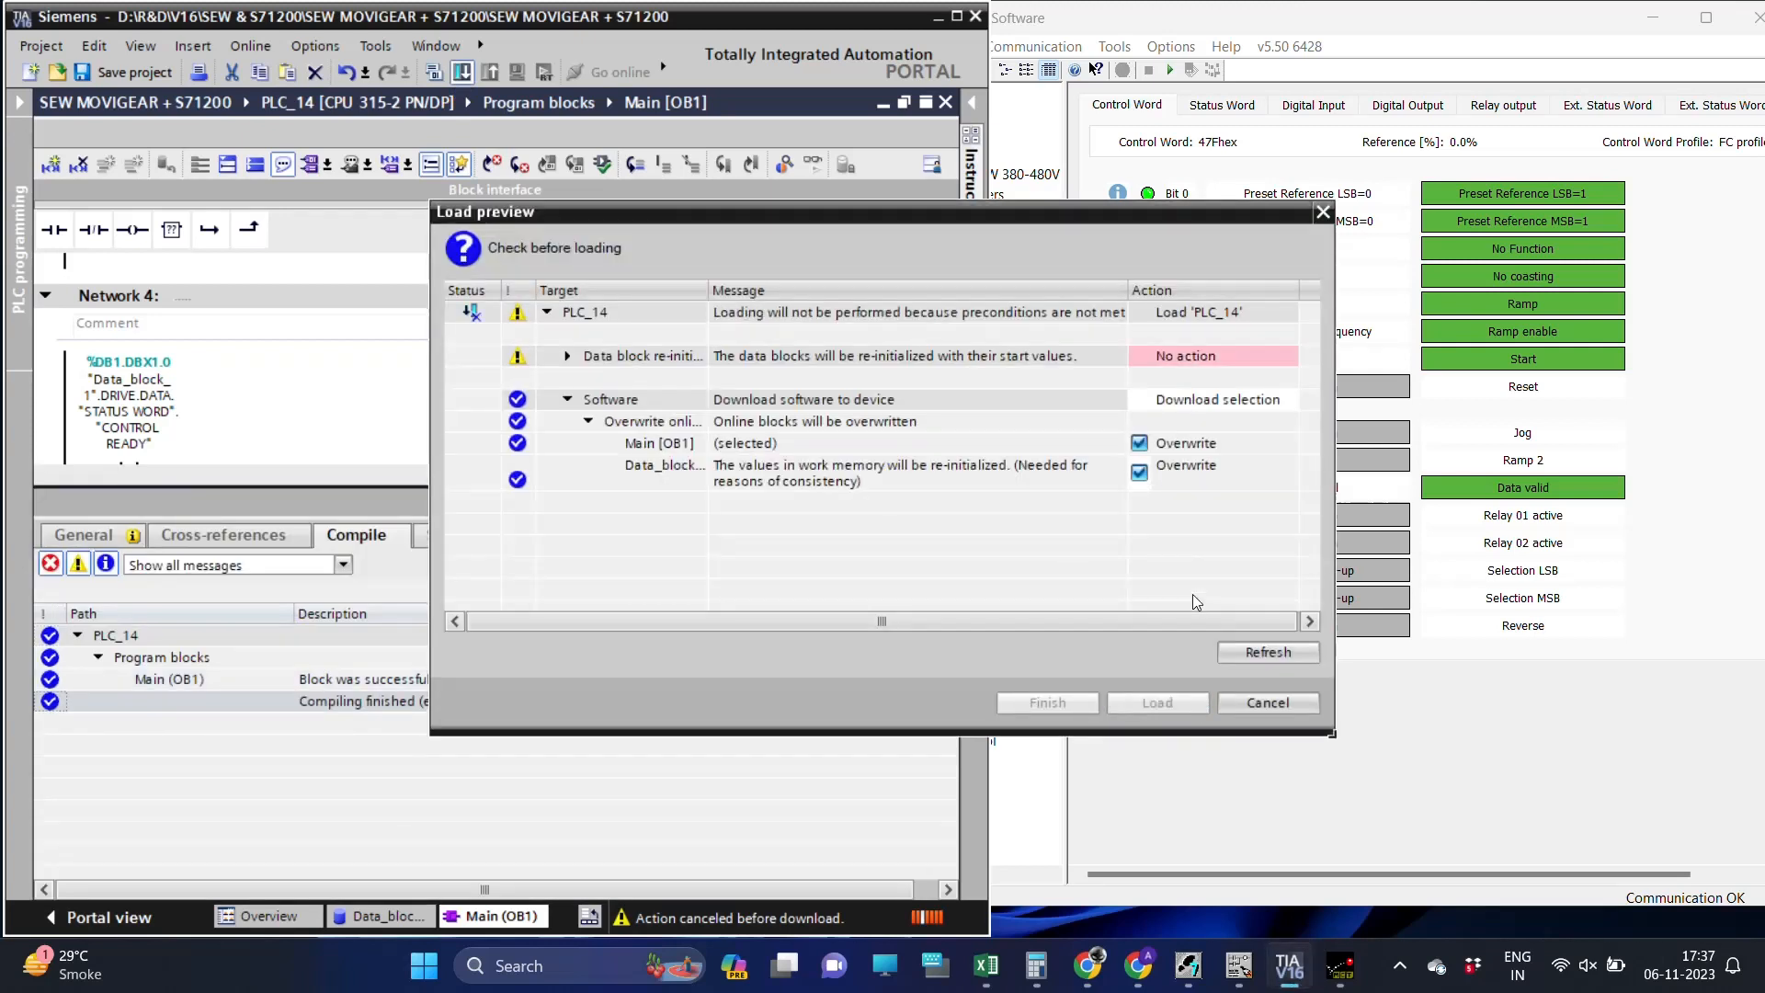
Load the MOVE network onto PLC_14, save the project, and bring MCT 10 to the front.
click(1287, 355)
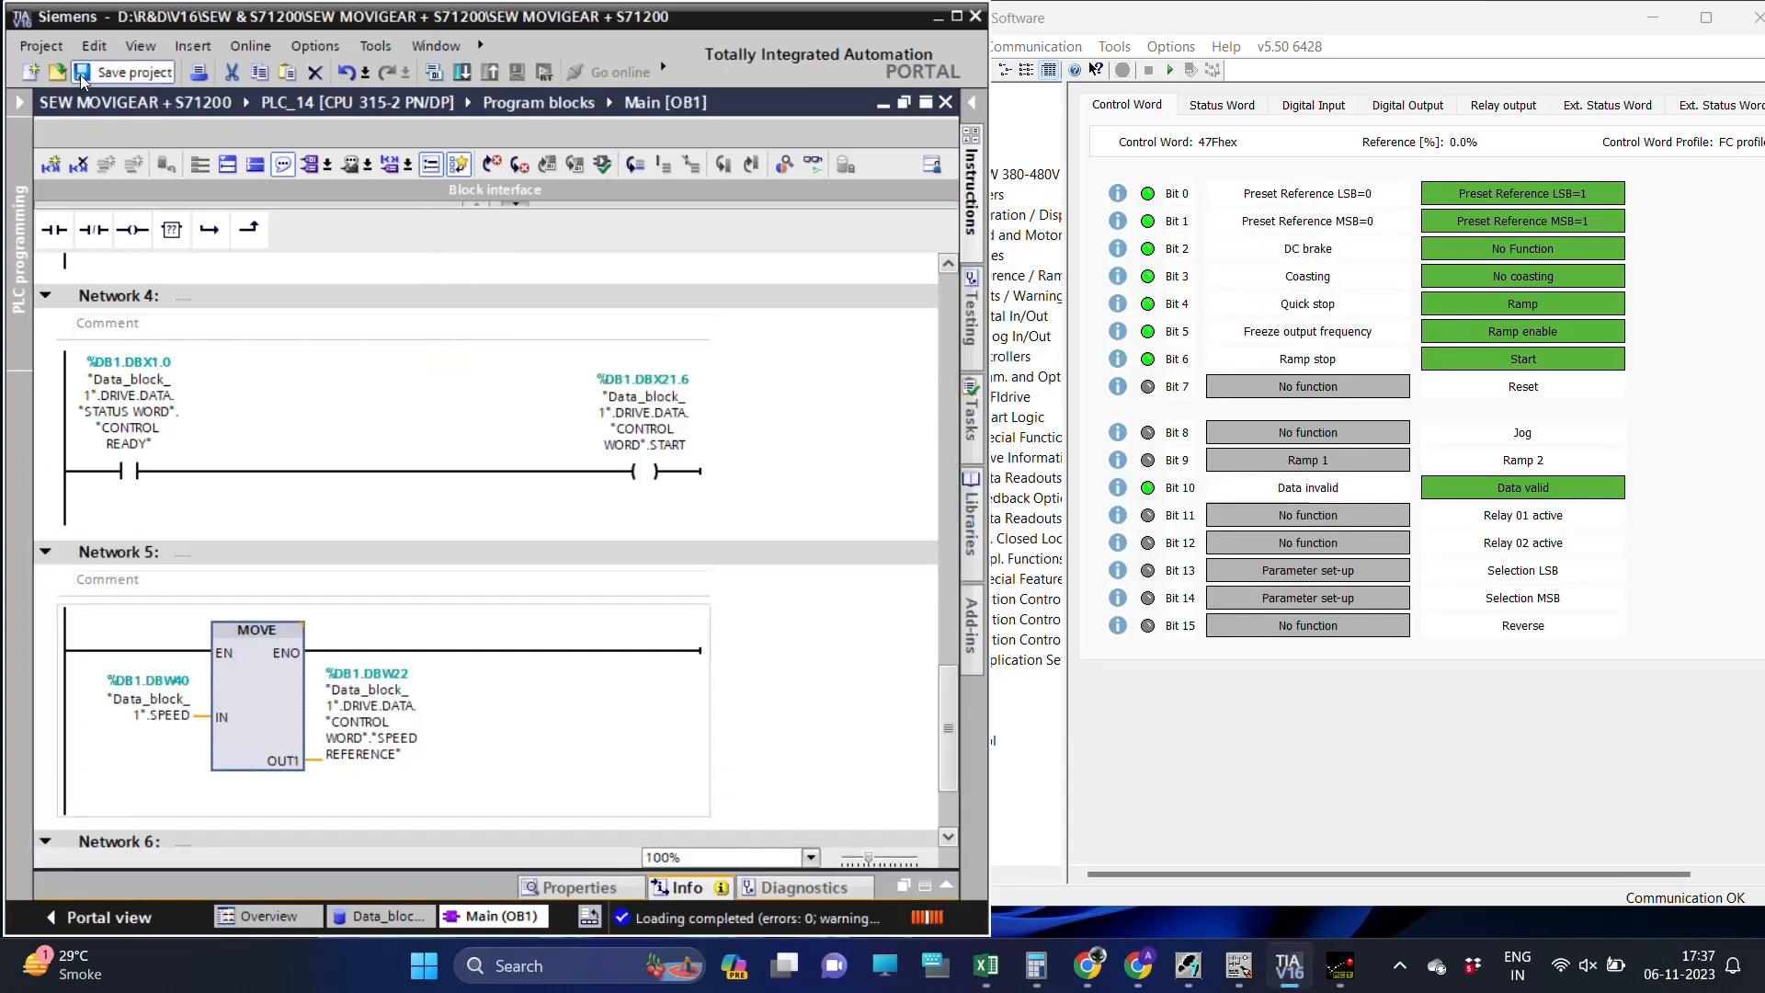
click(123, 72)
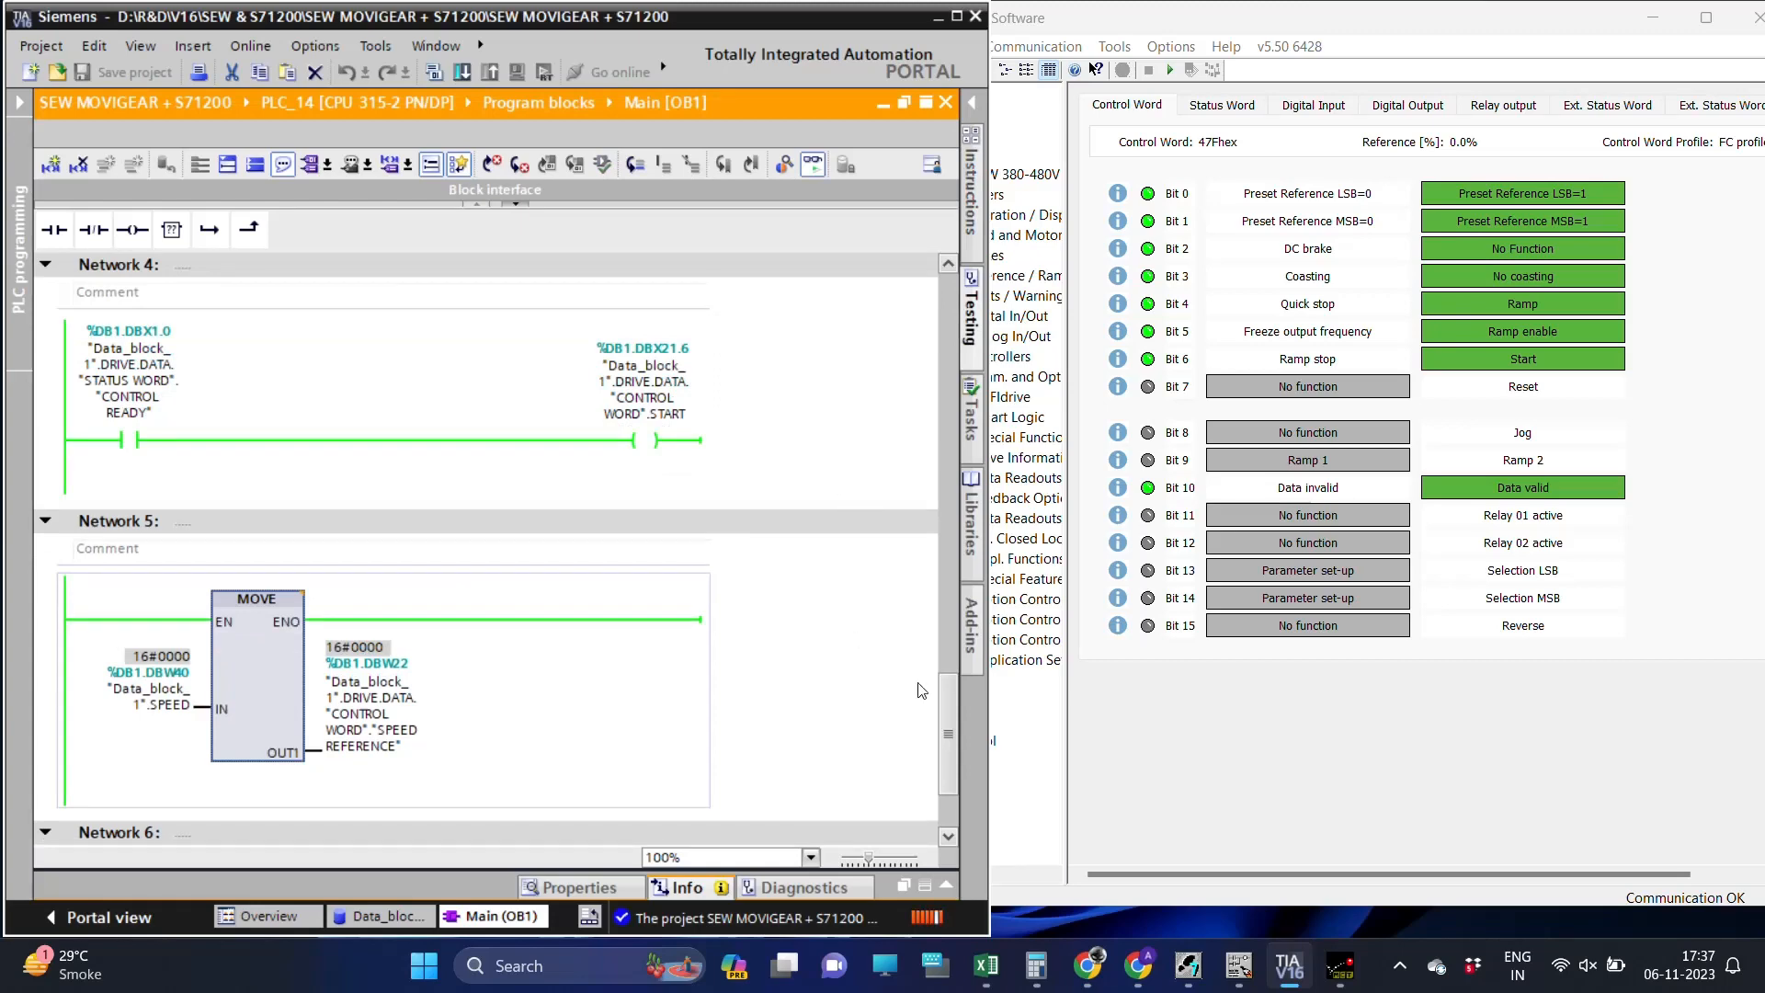
click(1221, 105)
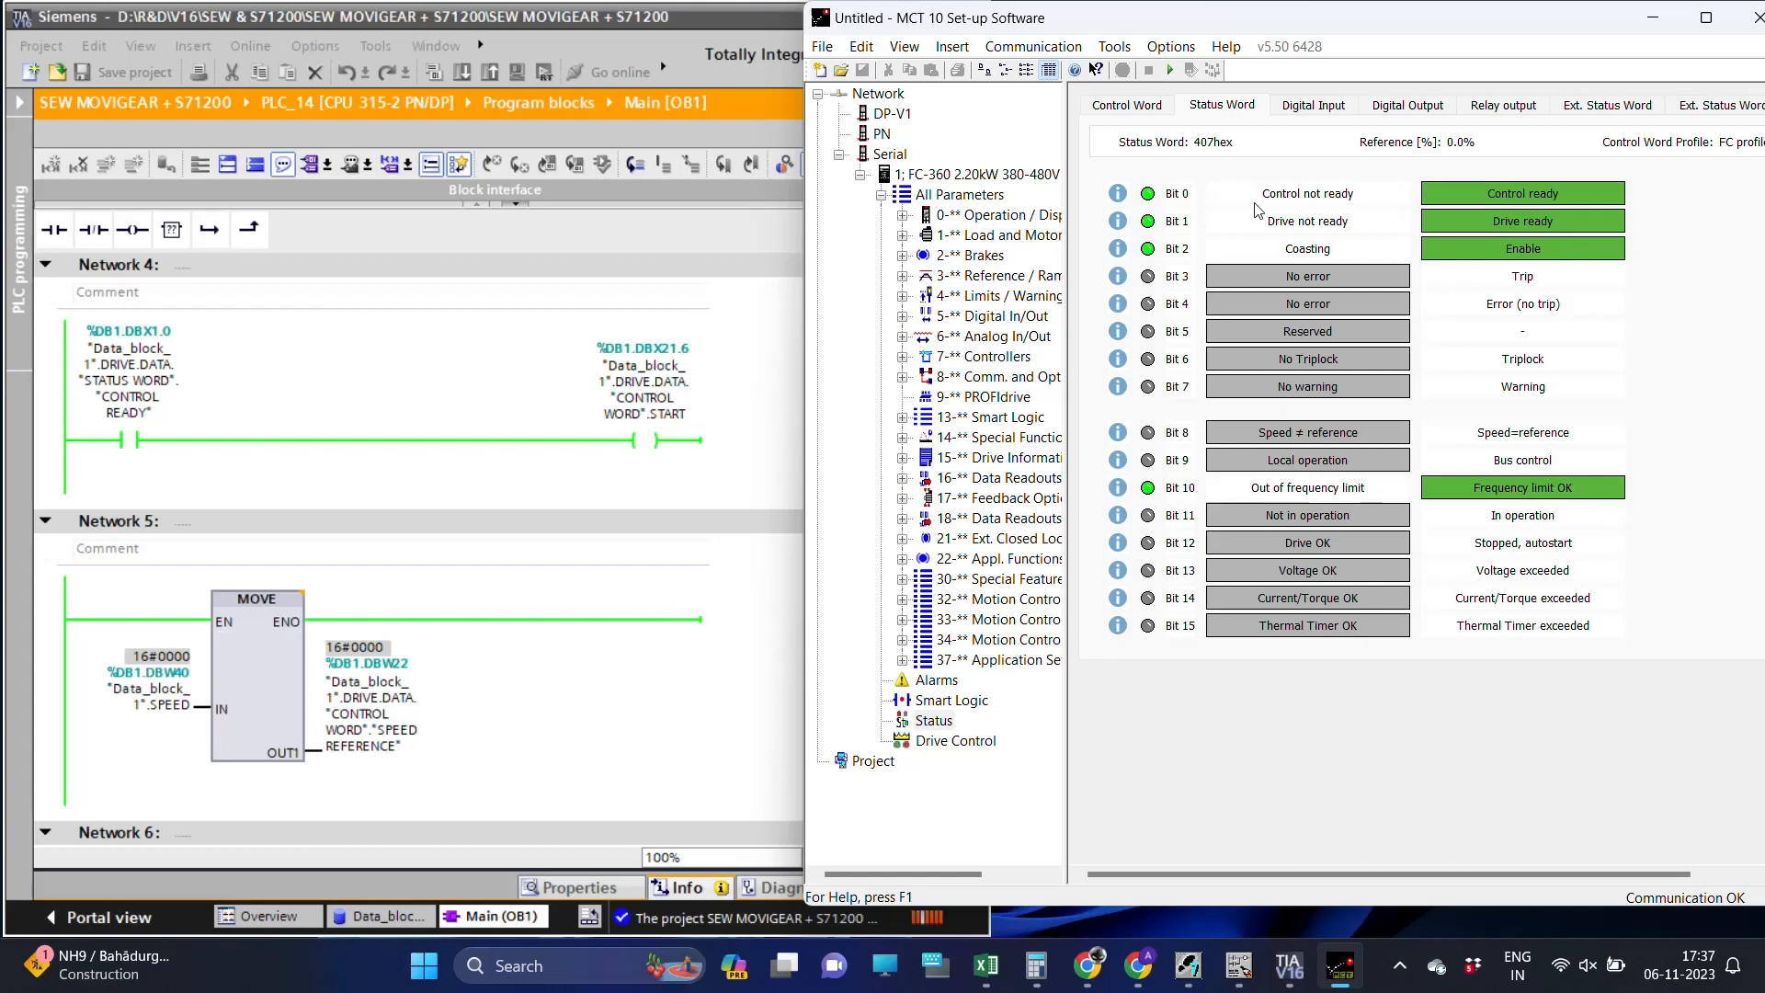
mouse_move(1168, 143)
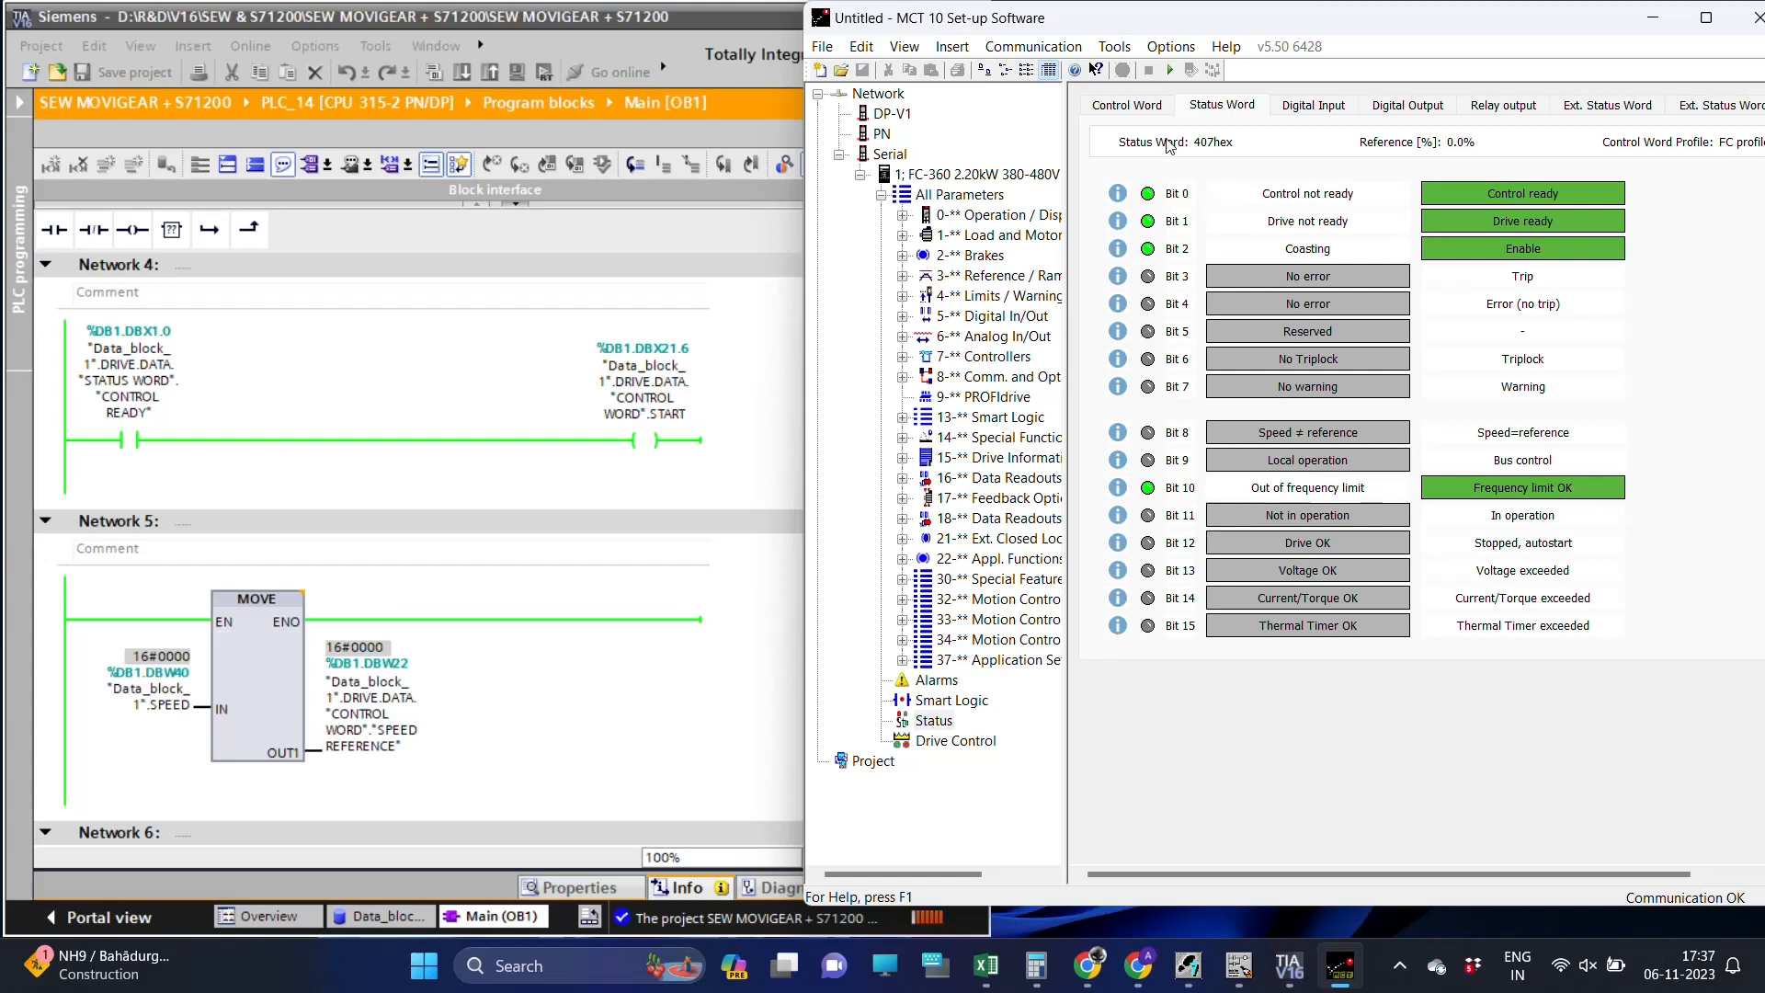
Show the control word bits and modify SPEED online to 16#0100.
click(1125, 105)
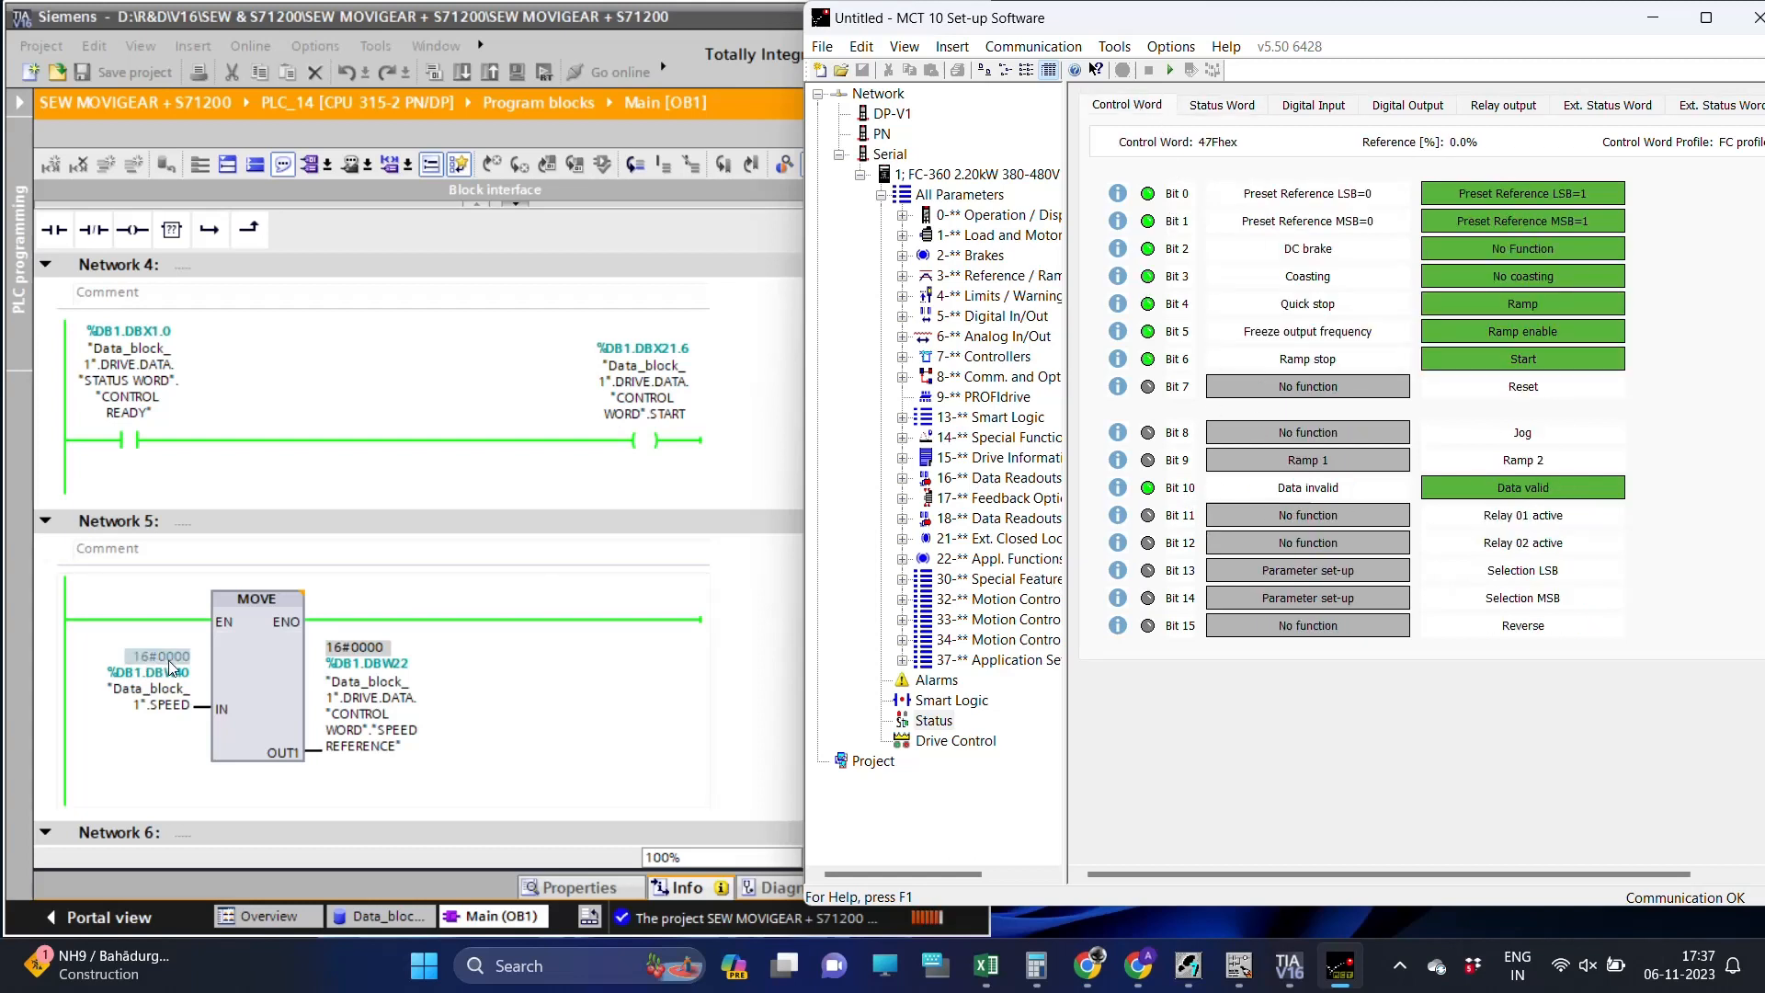
right_click(164, 657)
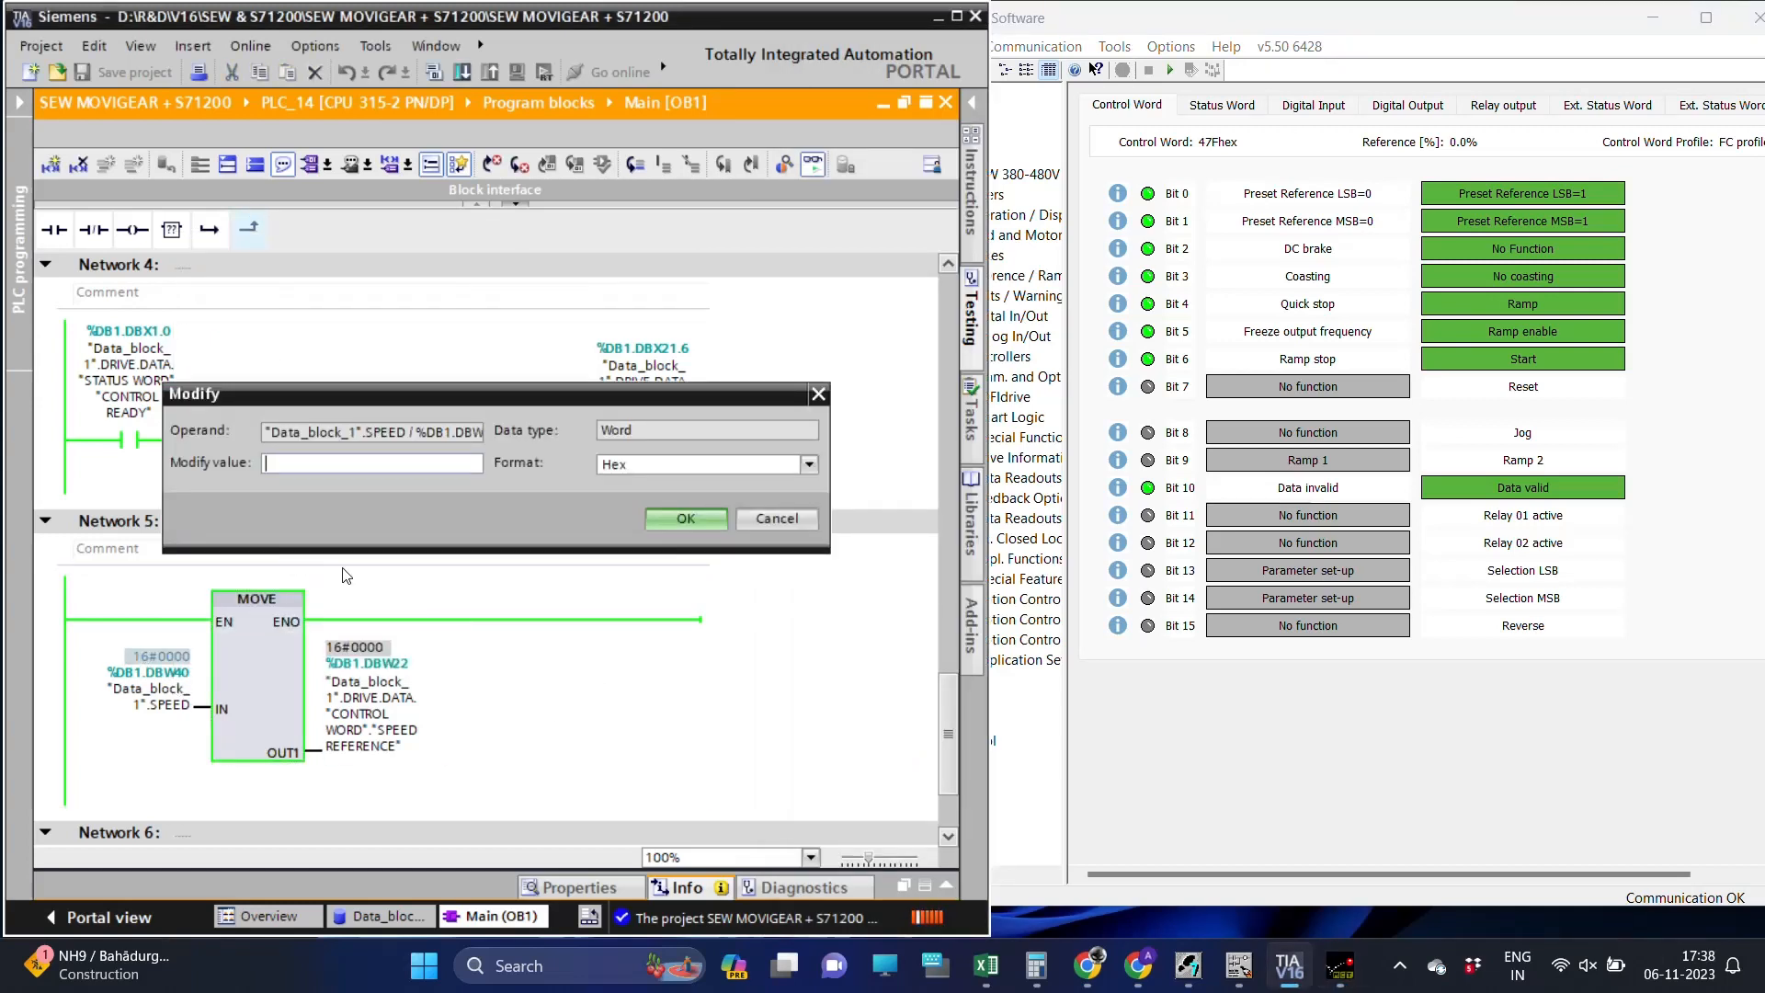
click(686, 518)
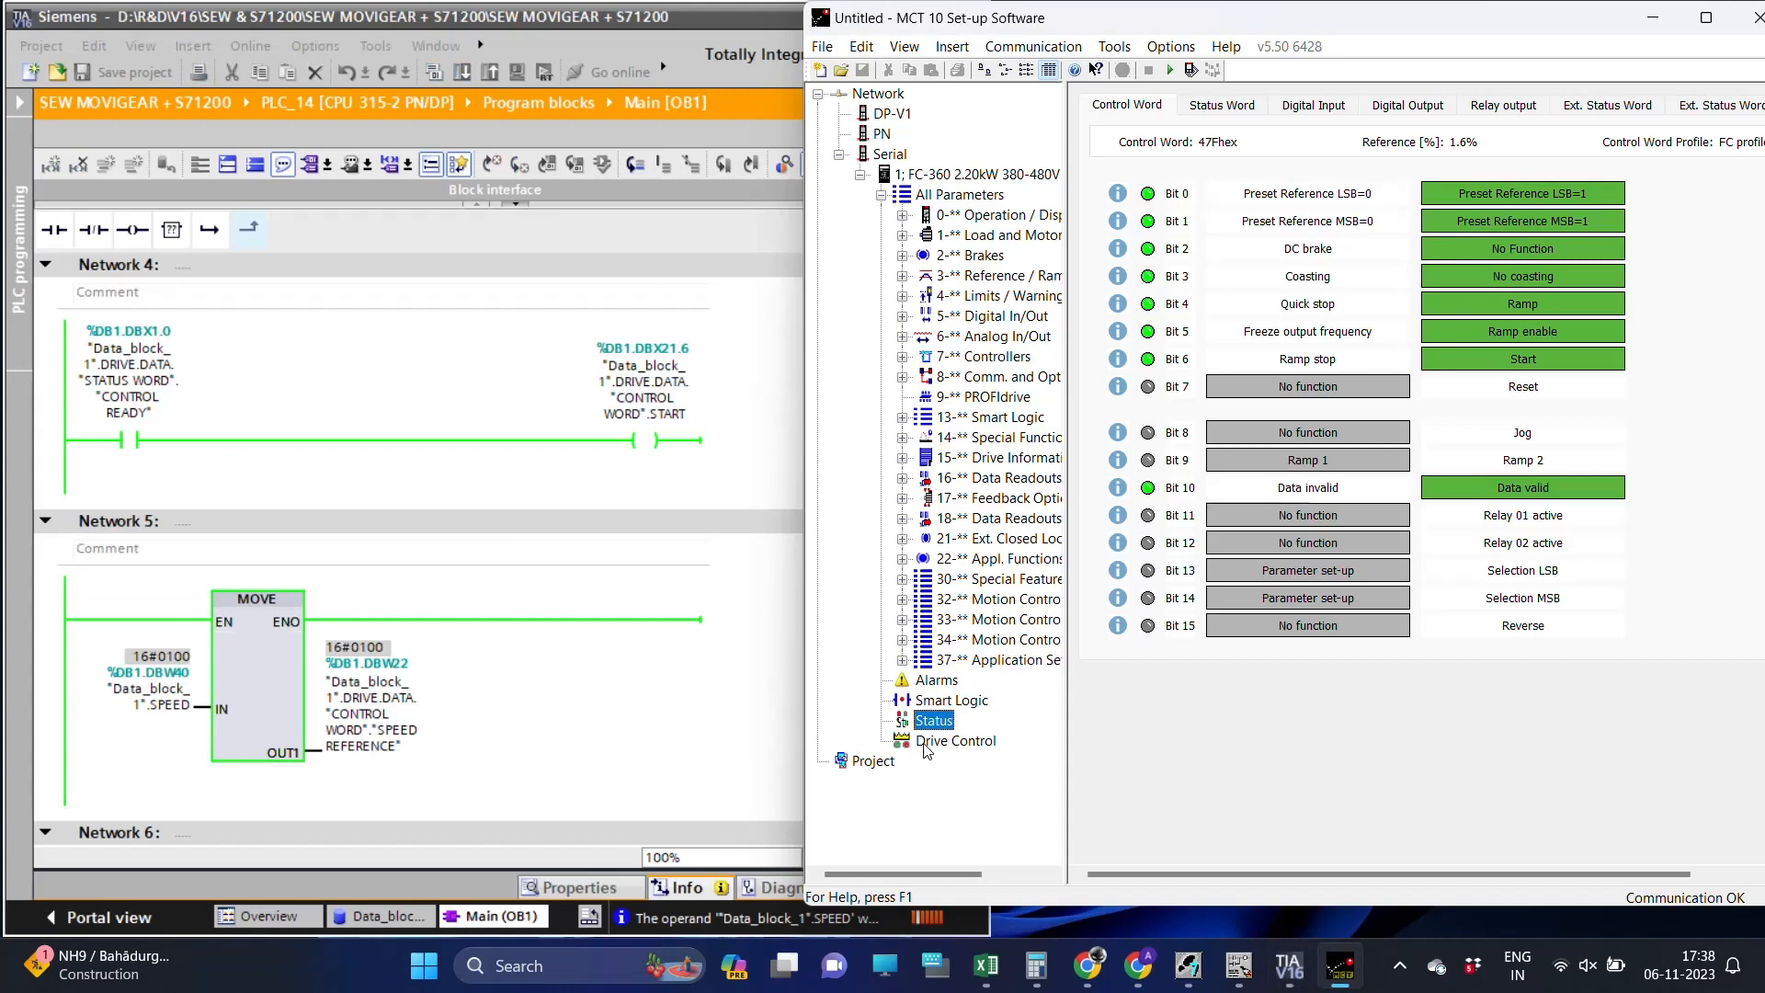
Bring up the MCT 10 Drive Control parameters showing the 1.6% reference with the motor running.
click(954, 739)
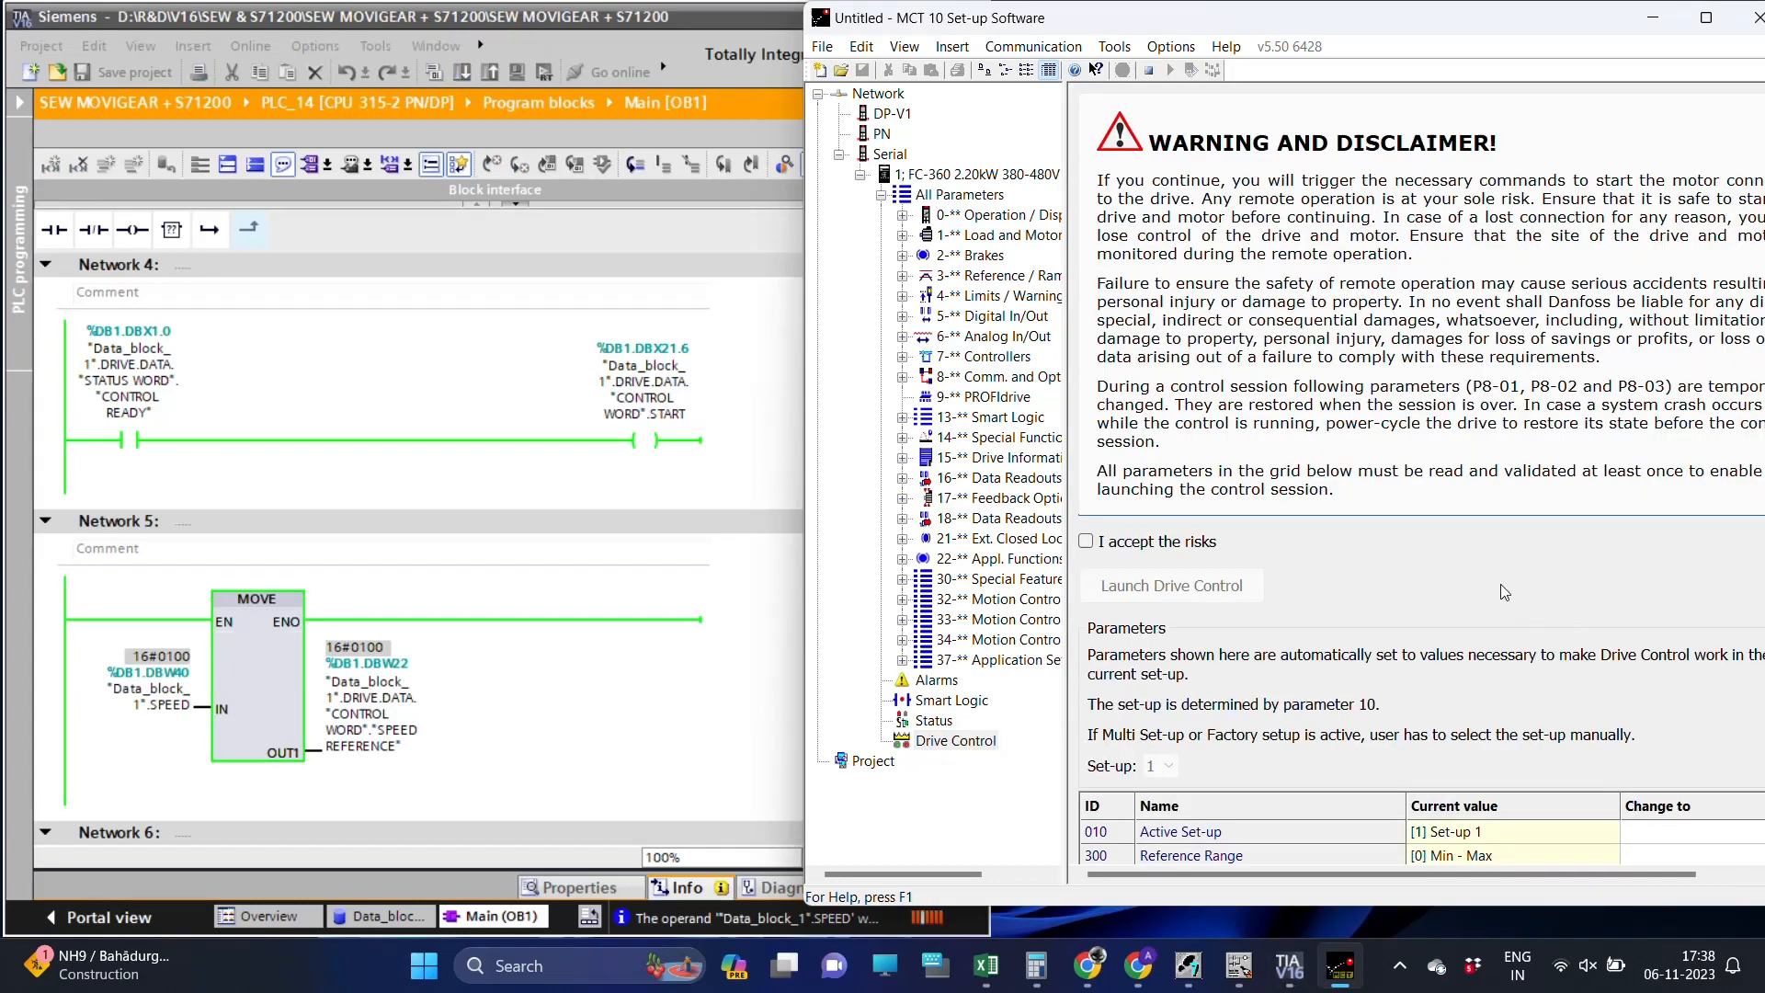
scroll(down, 3)
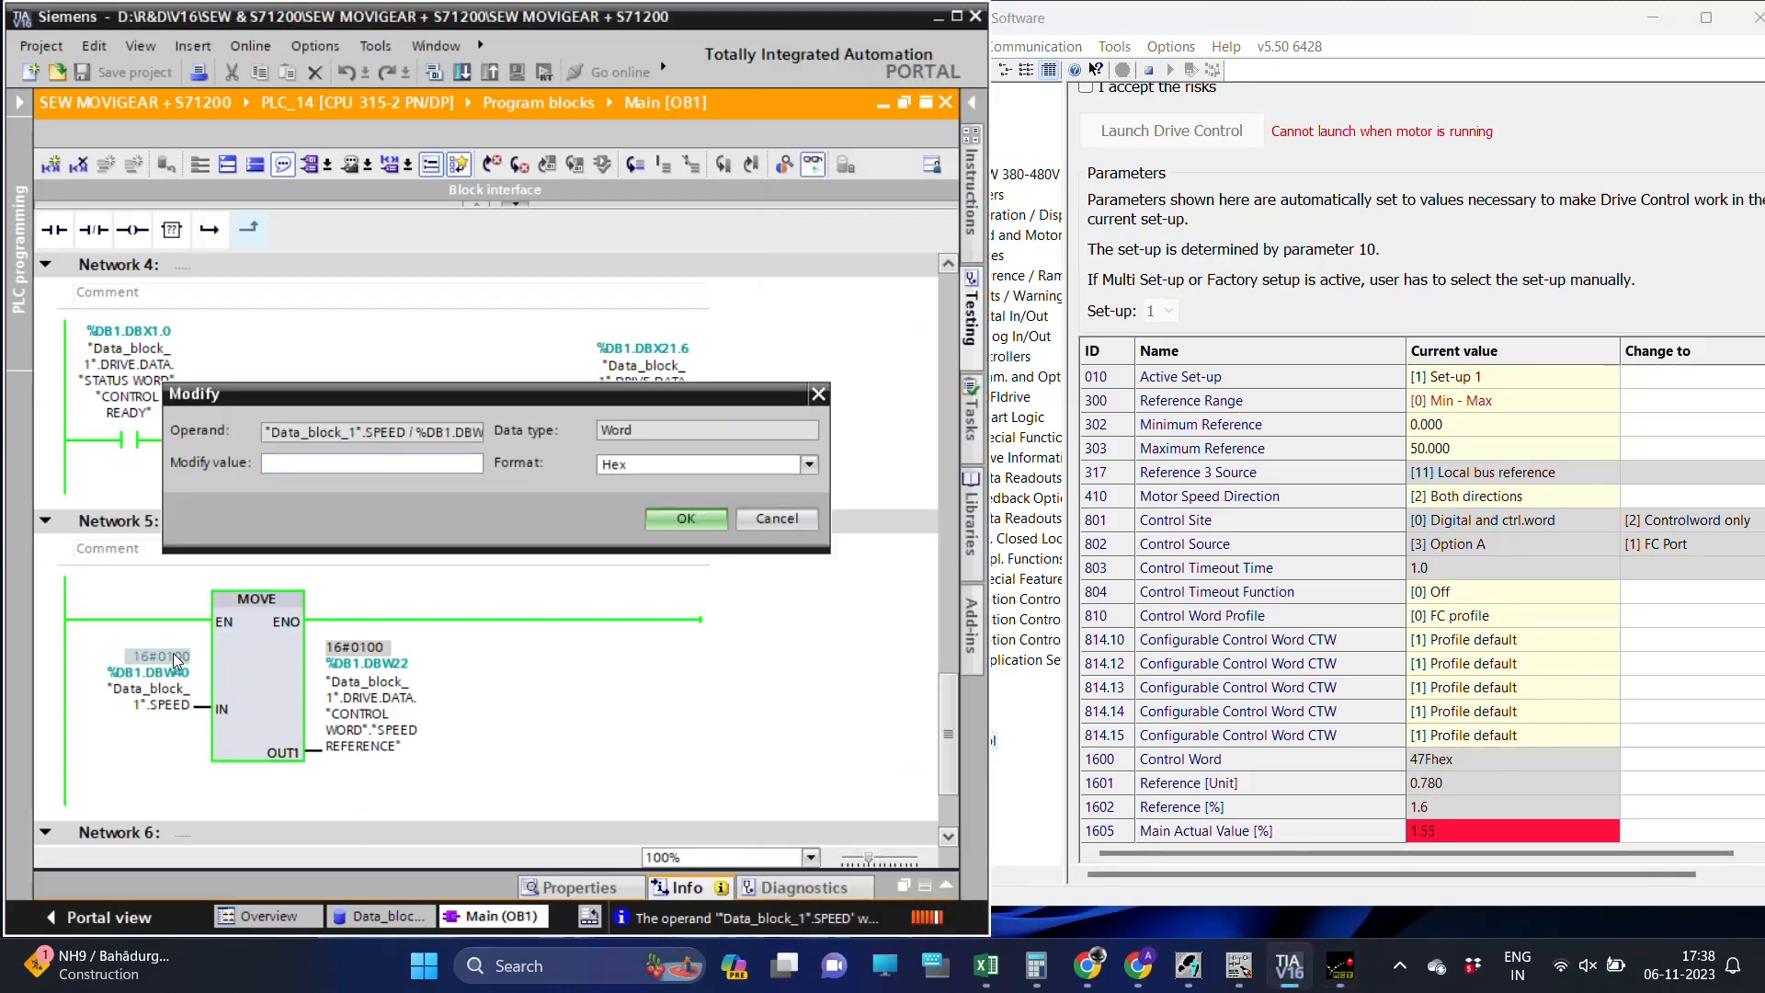
Modify SPEED stepwise to 16#0250 then 16#0500, raising the drive reference to 7.8%.
click(684, 519)
text(250)
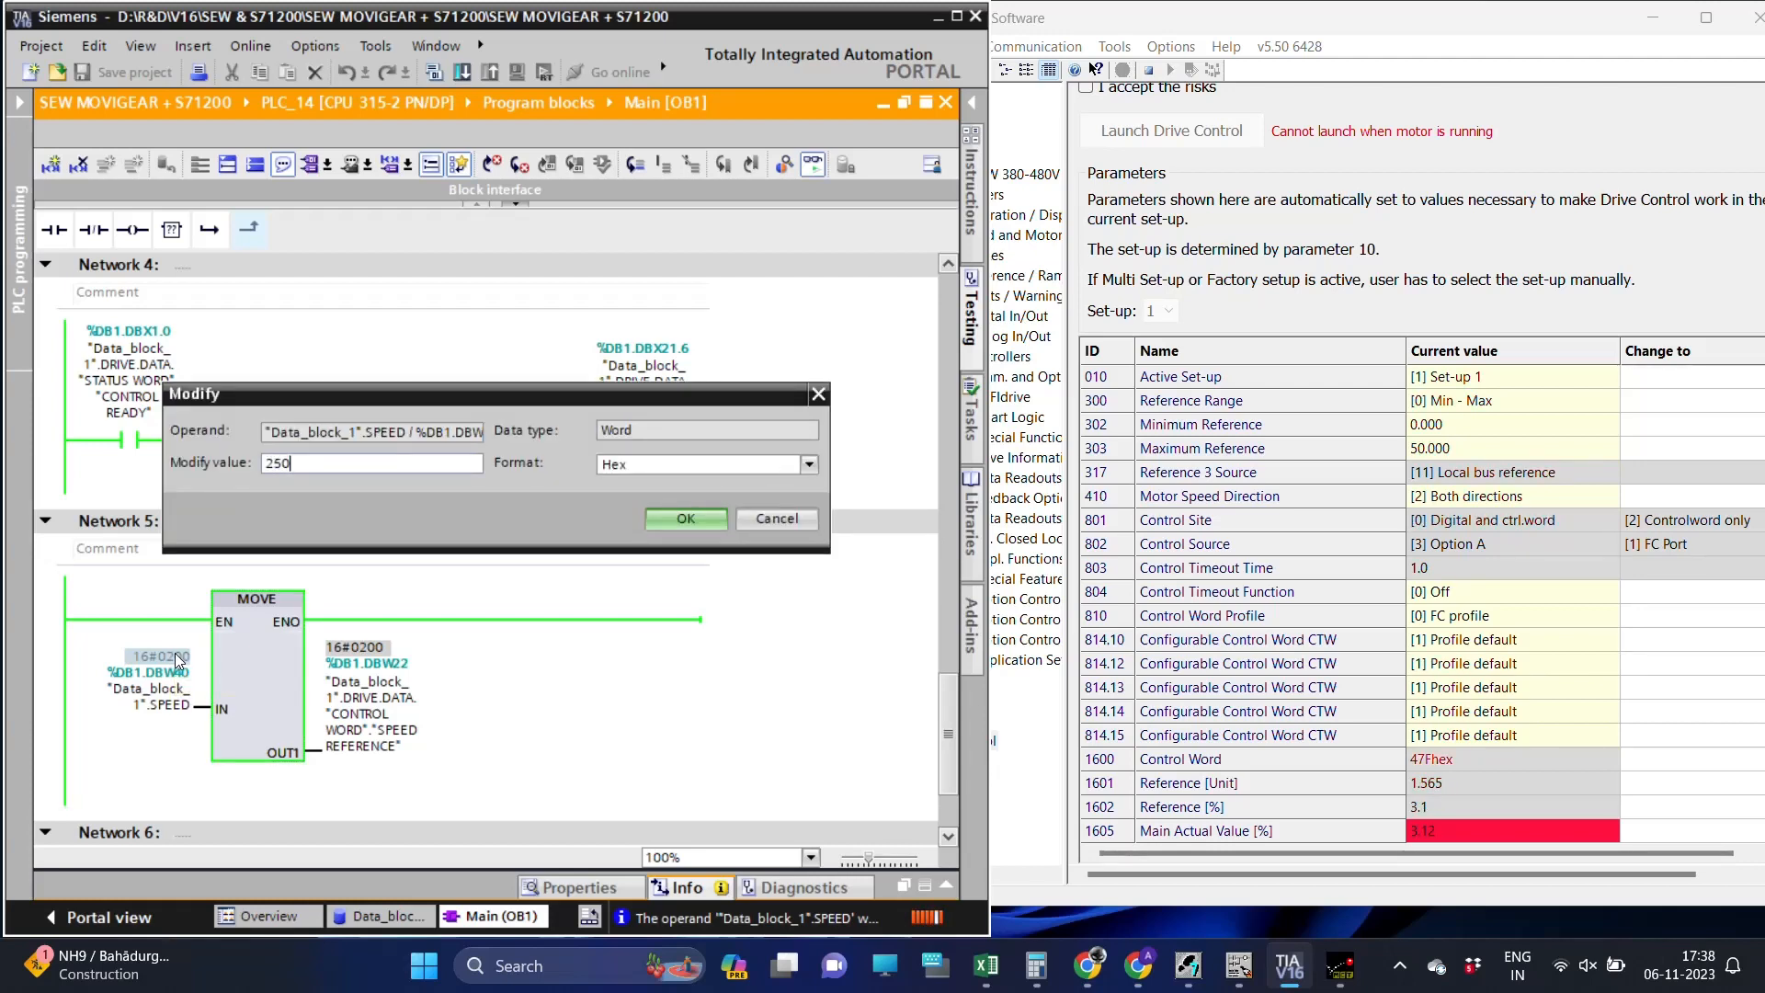
click(684, 519)
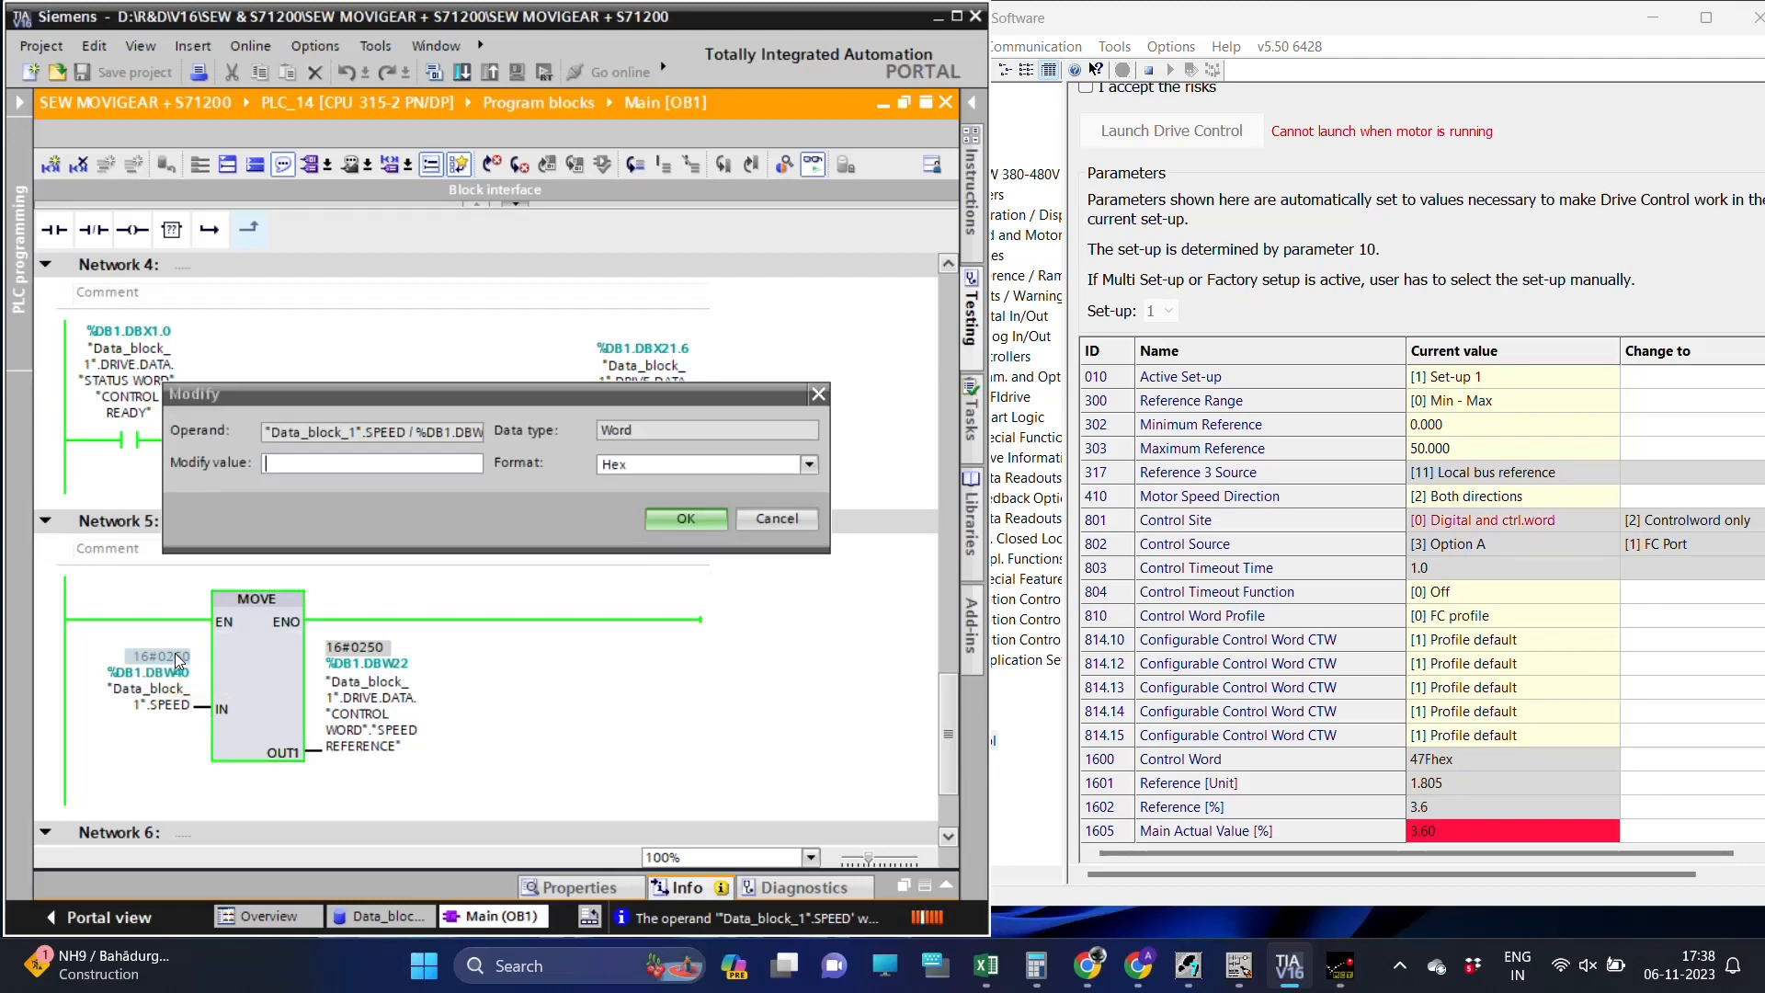
click(684, 519)
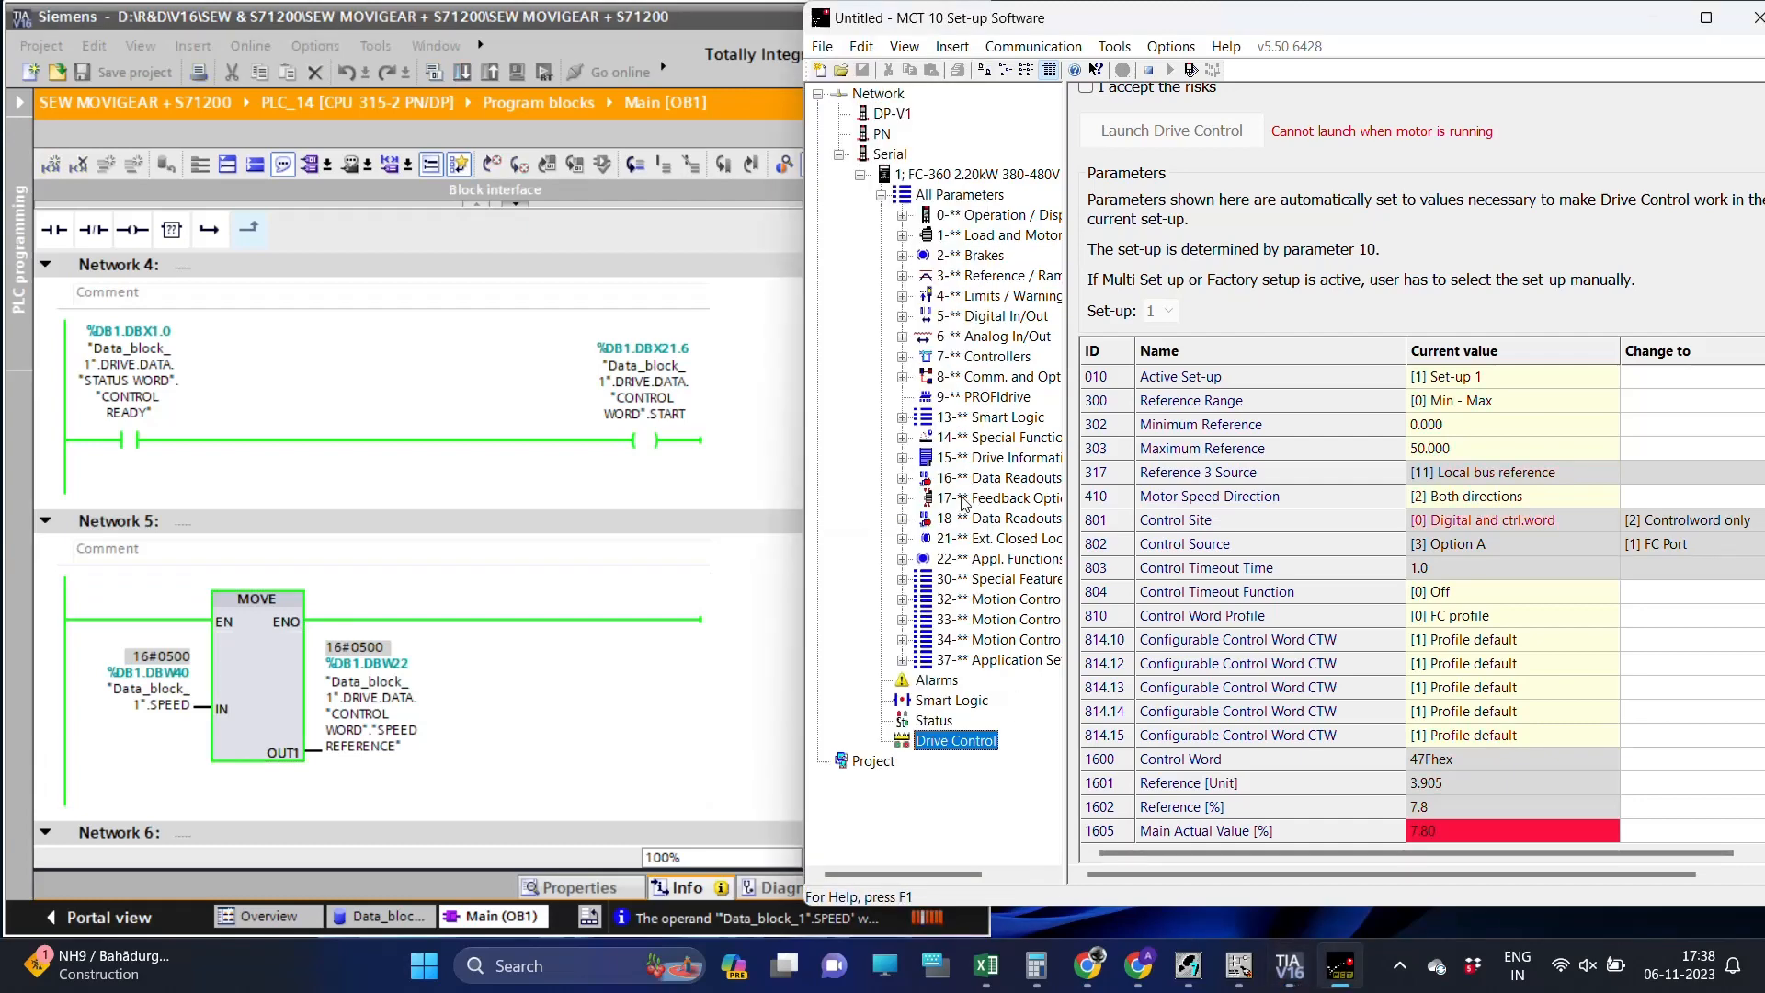
Show the 16-** Data Readouts and select 1613 Frequency, reading about 4.3 Hz and 117 RPM.
click(1001, 478)
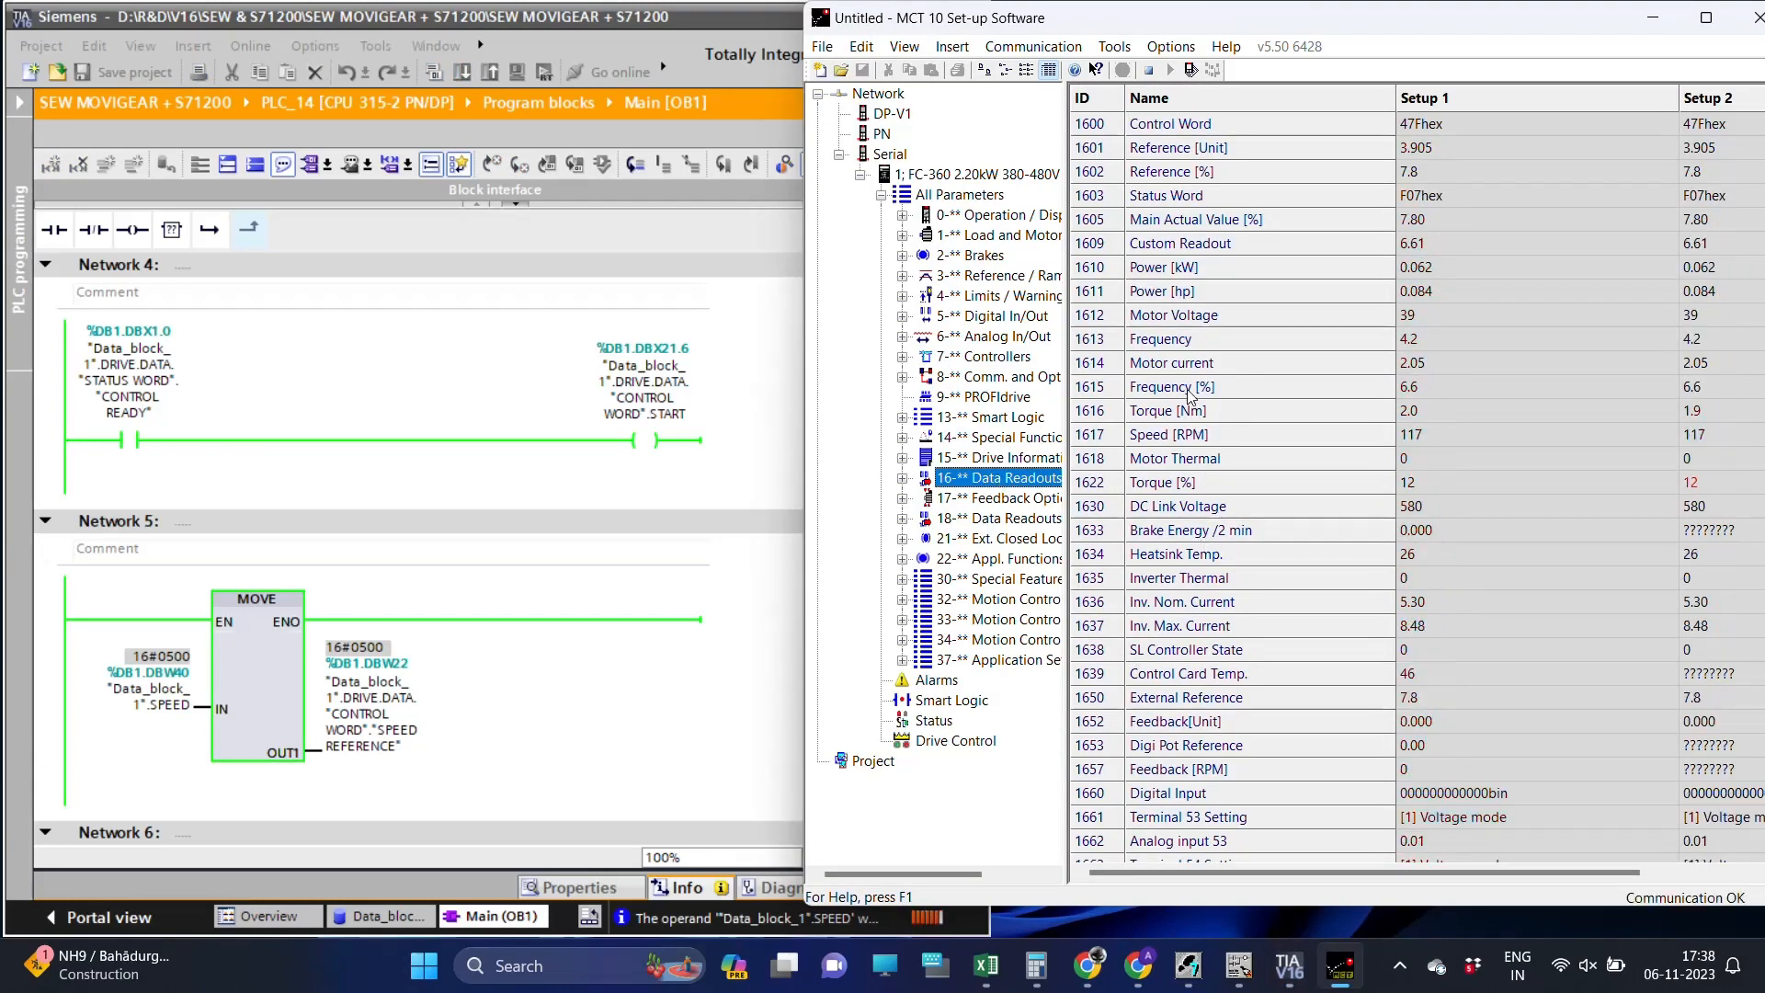
click(1407, 386)
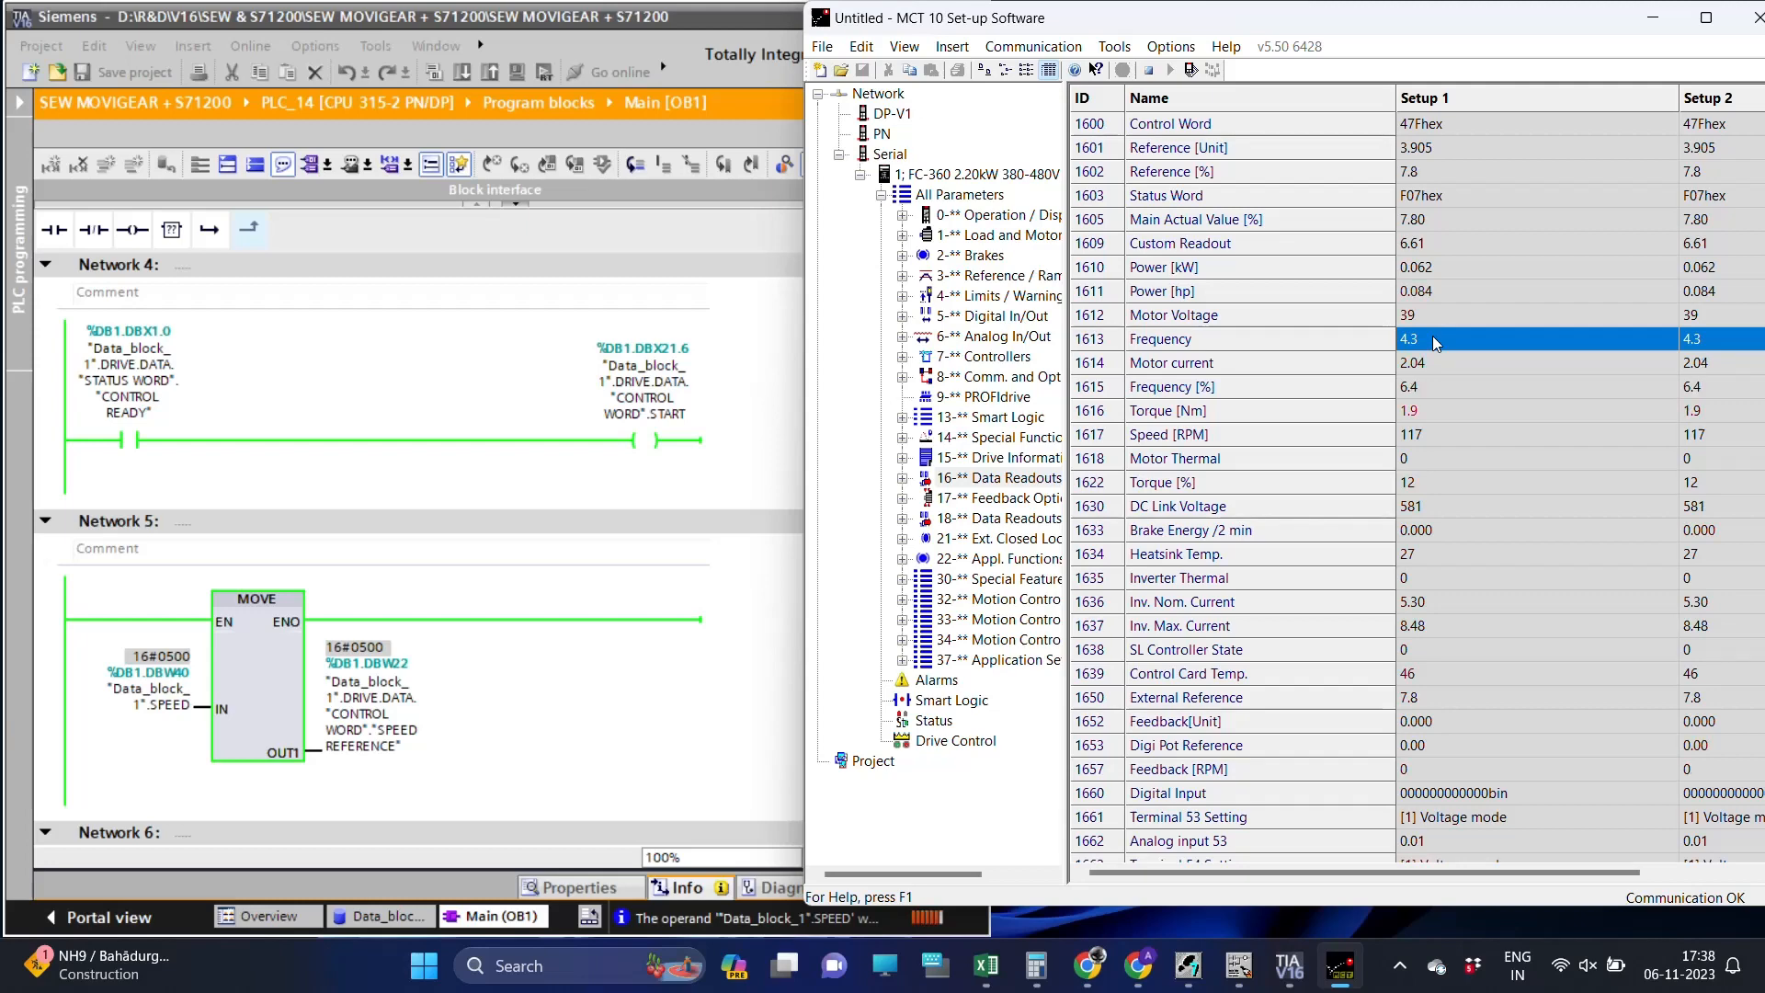
Modify SPEED to 16#0600, 16#0900, 0 and finally 16#1000, driving the motor to 375 RPM.
double_click(153, 672)
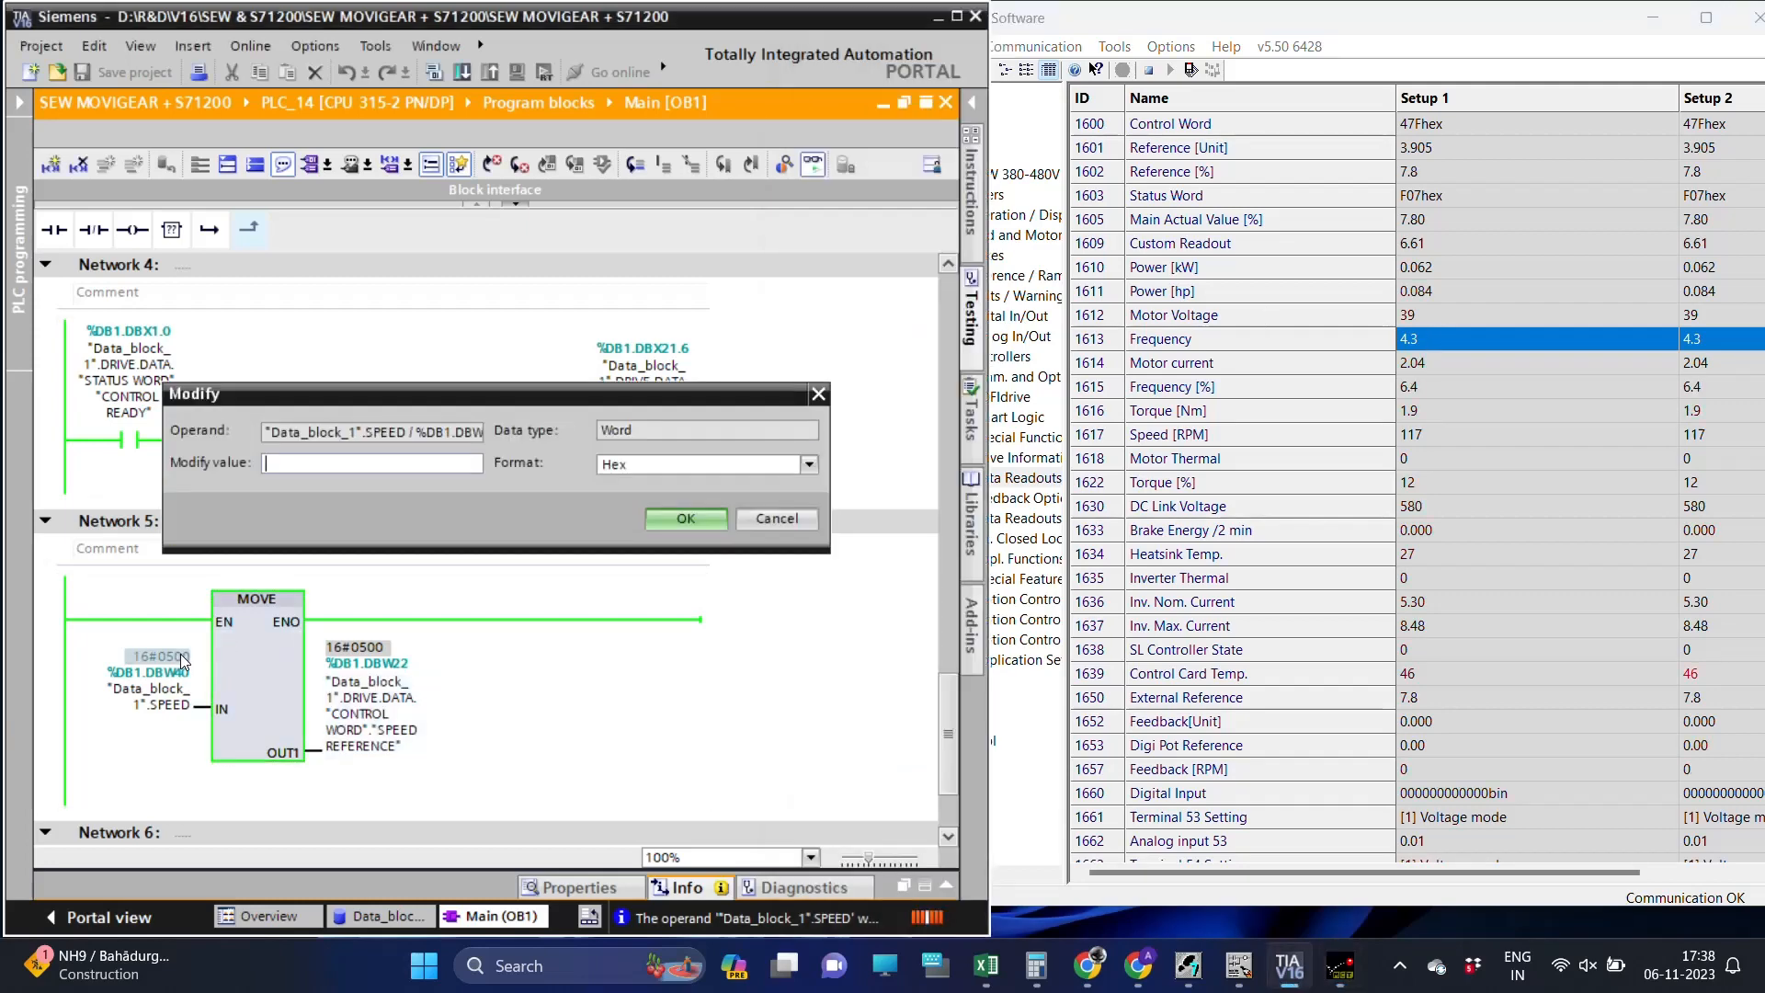
text(600)
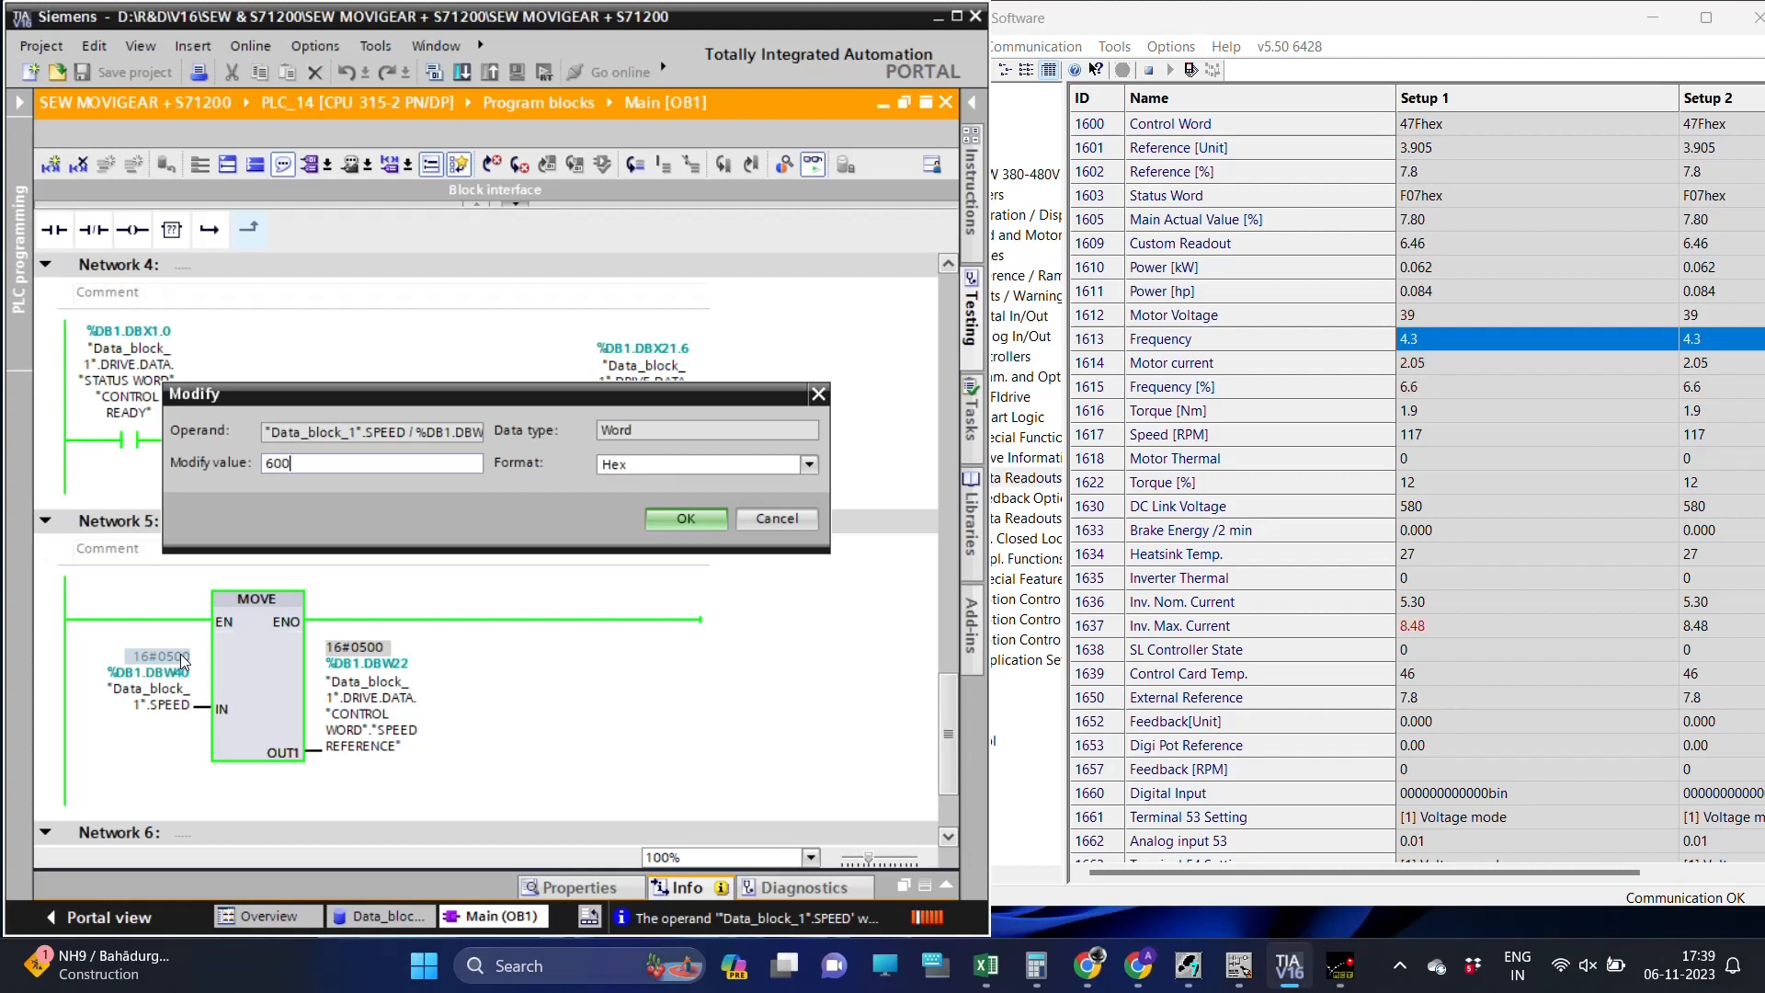
click(684, 518)
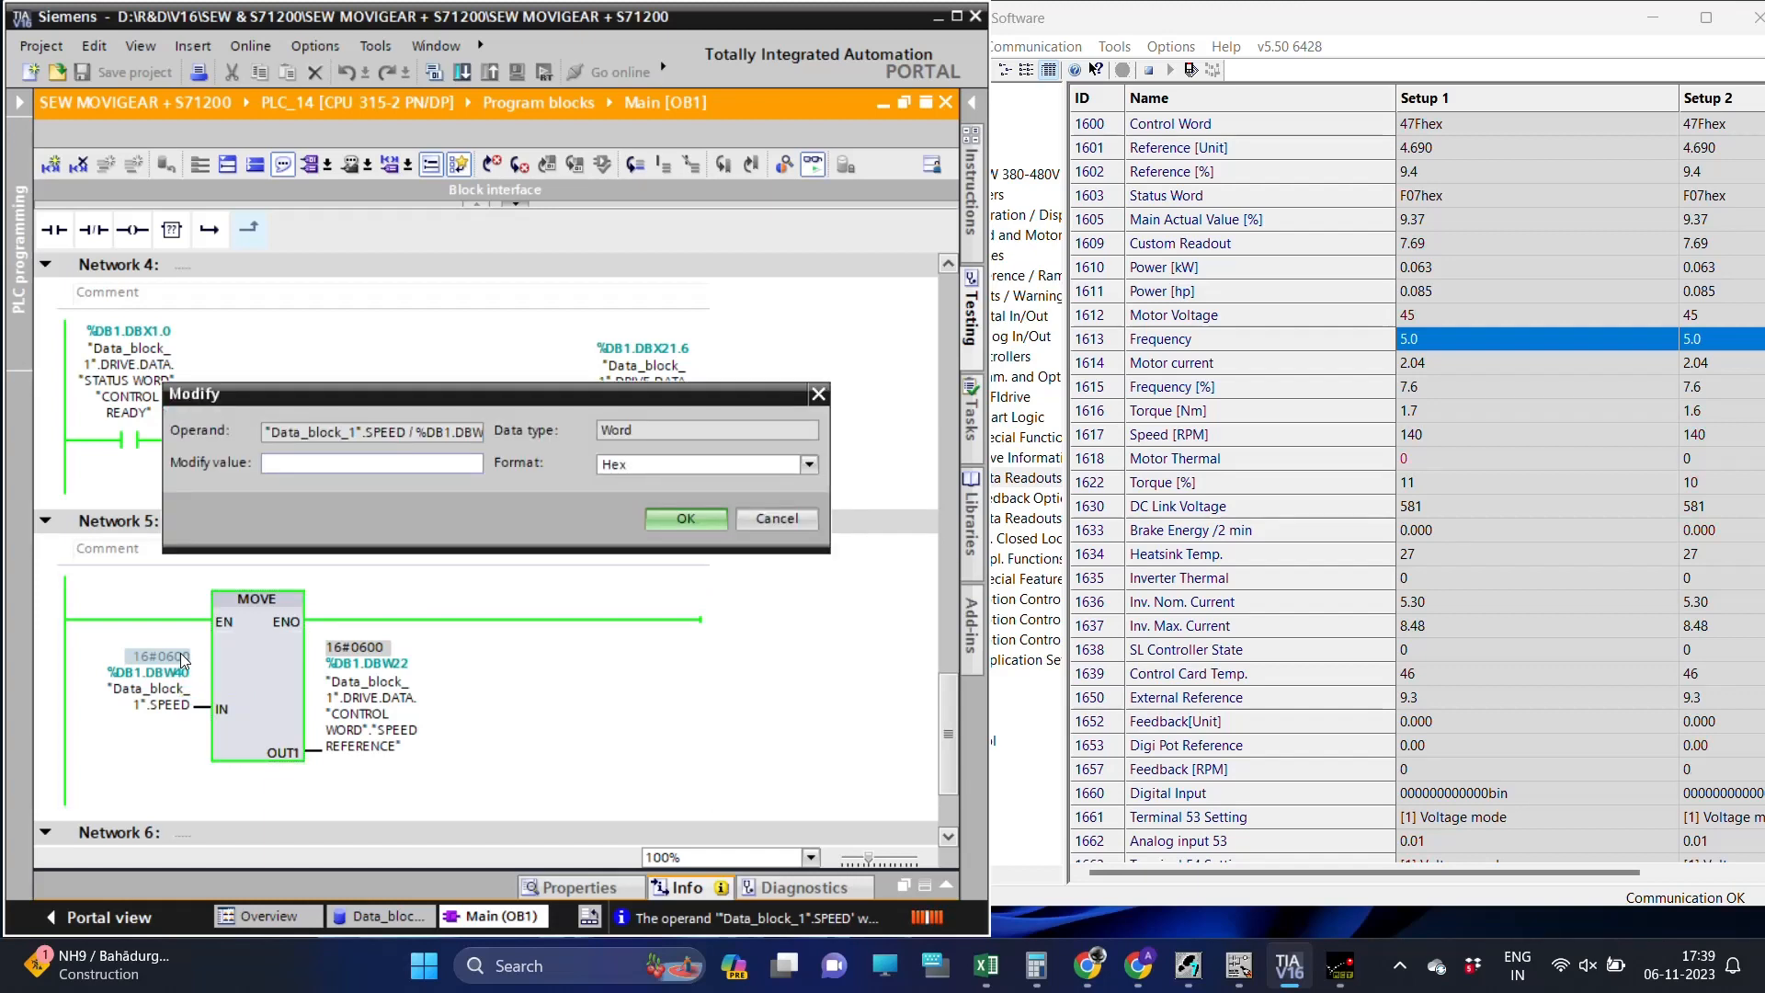
click(684, 518)
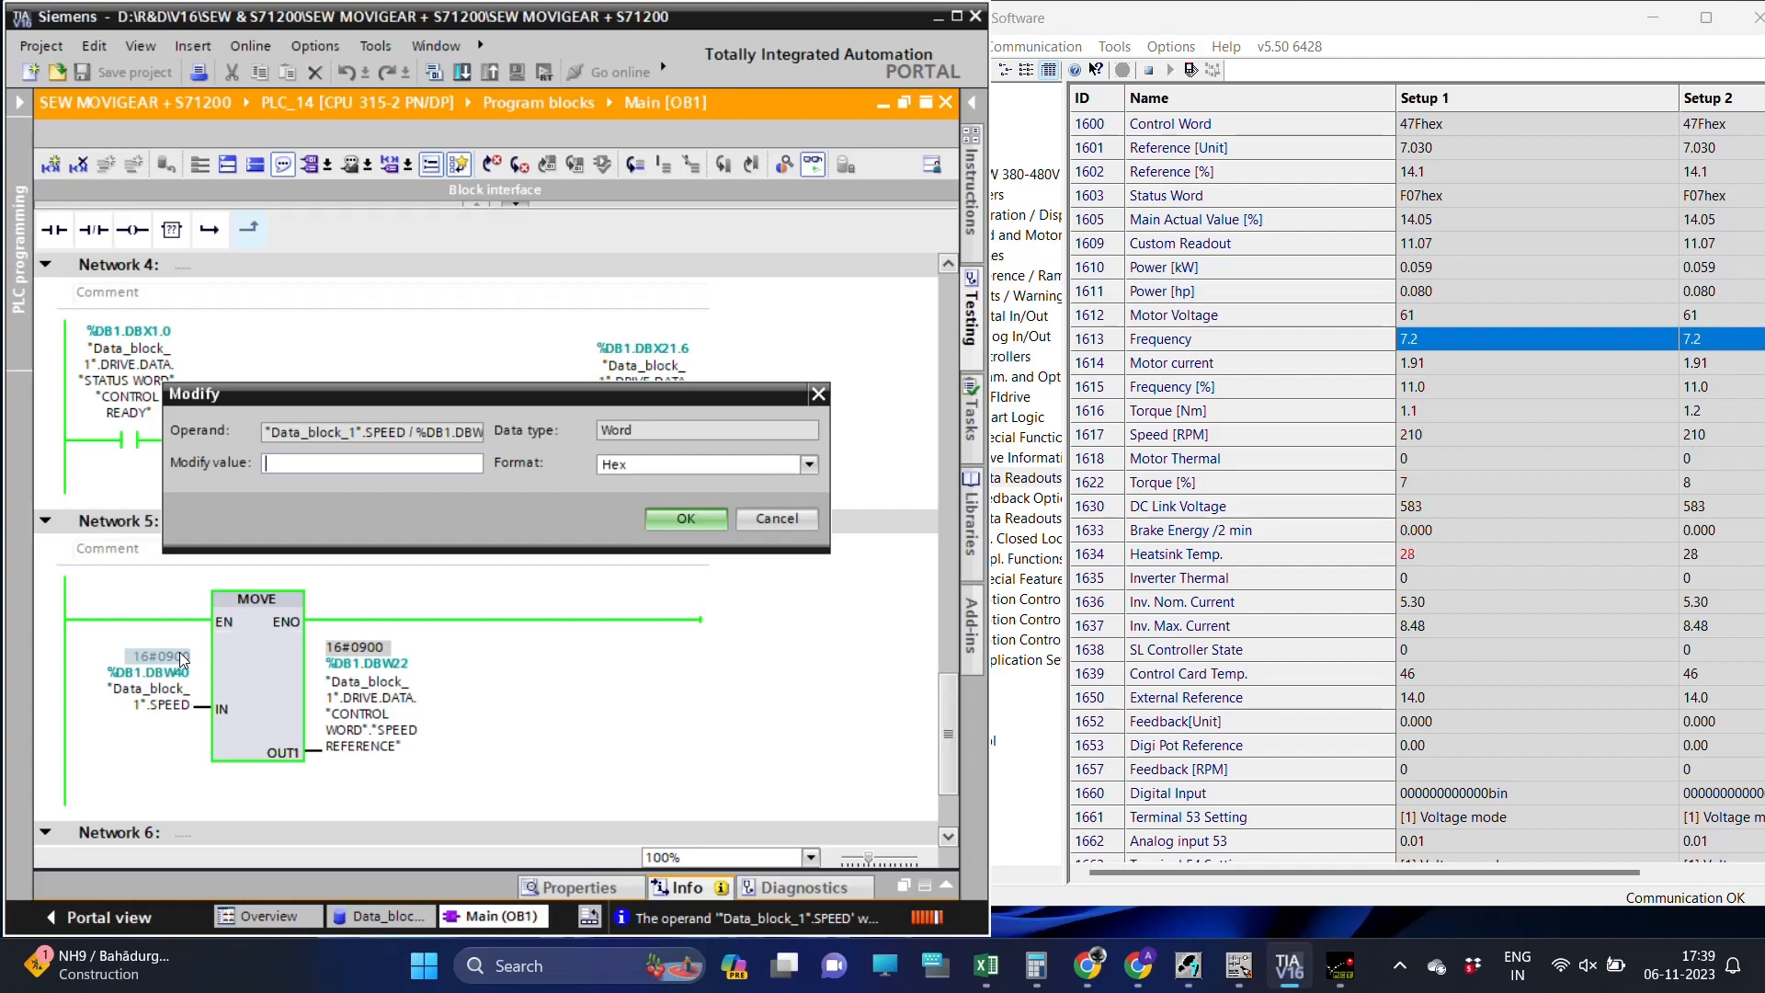
click(684, 519)
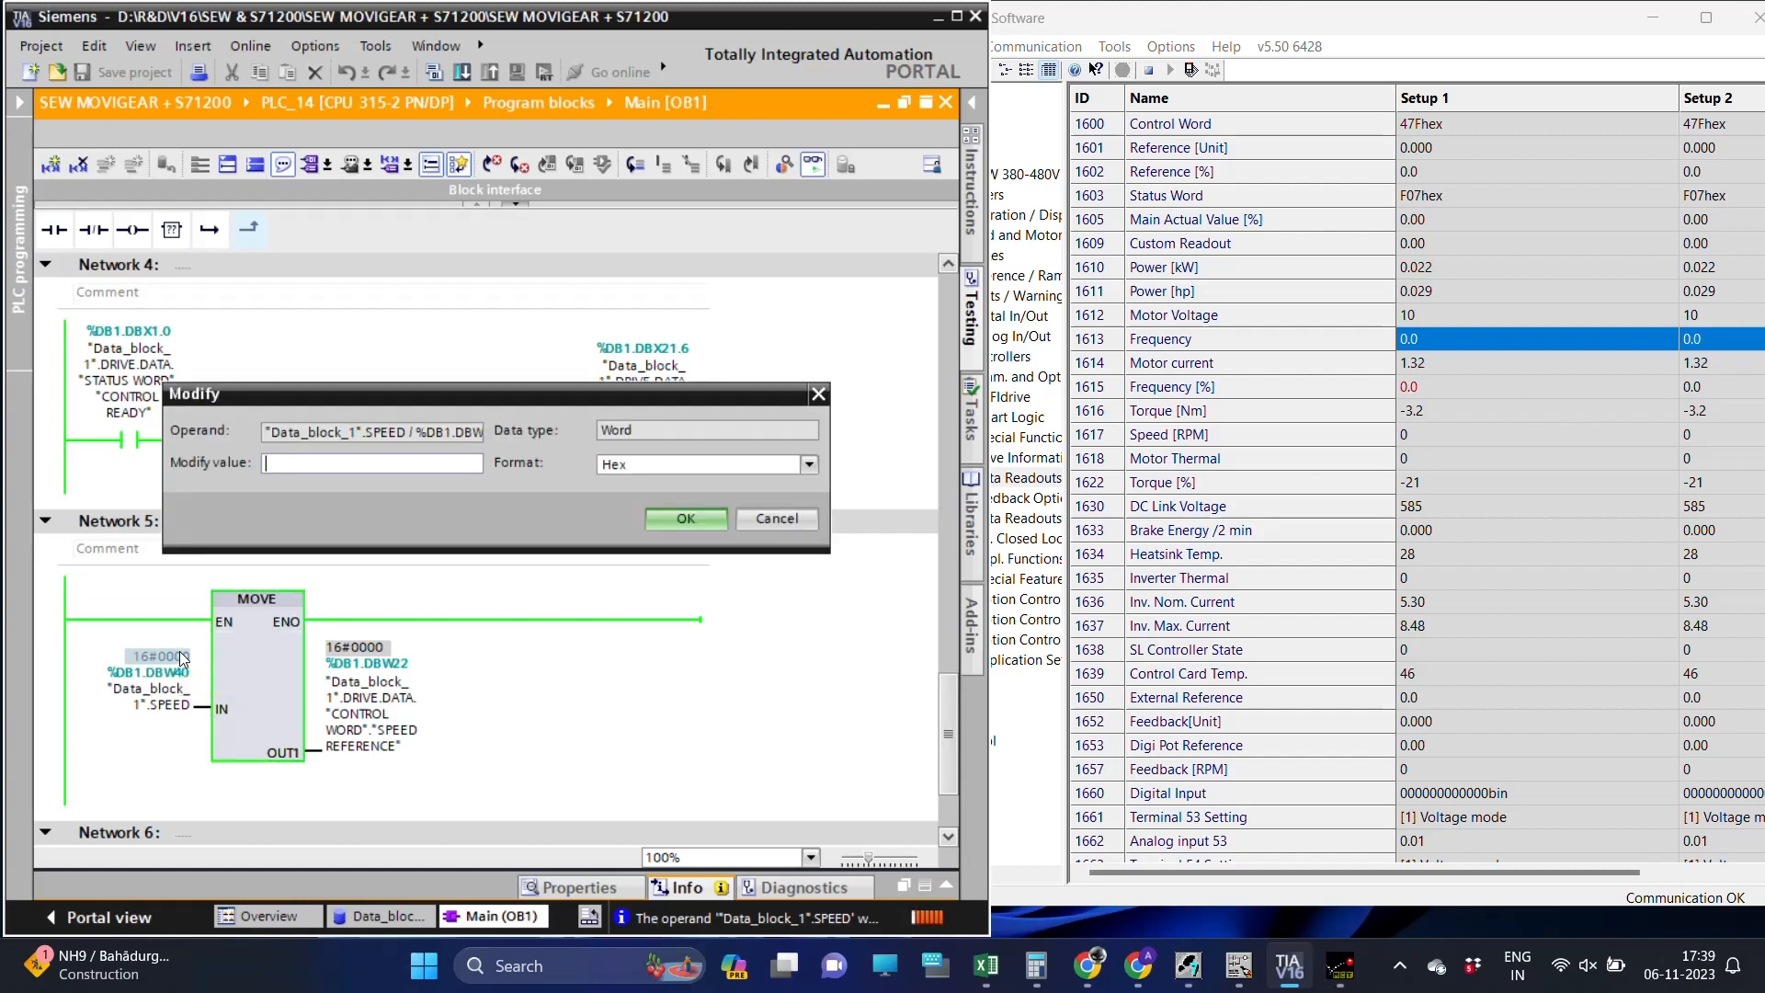
click(684, 518)
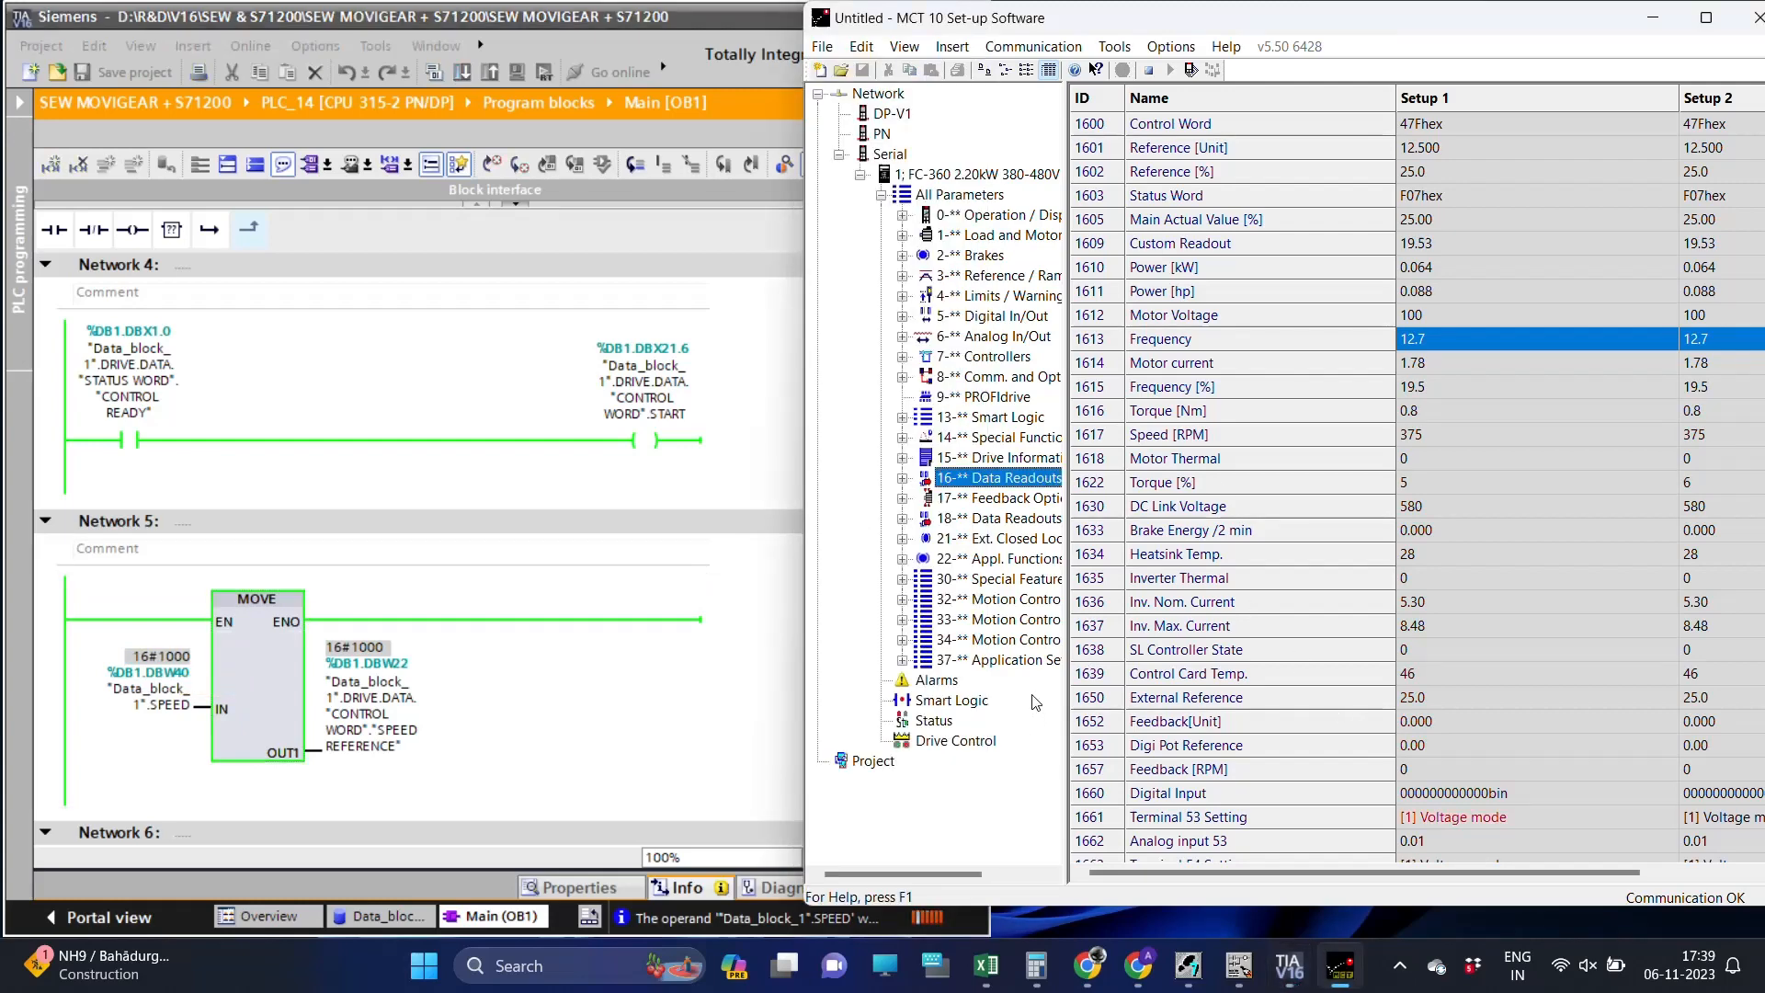
mouse_move(940, 750)
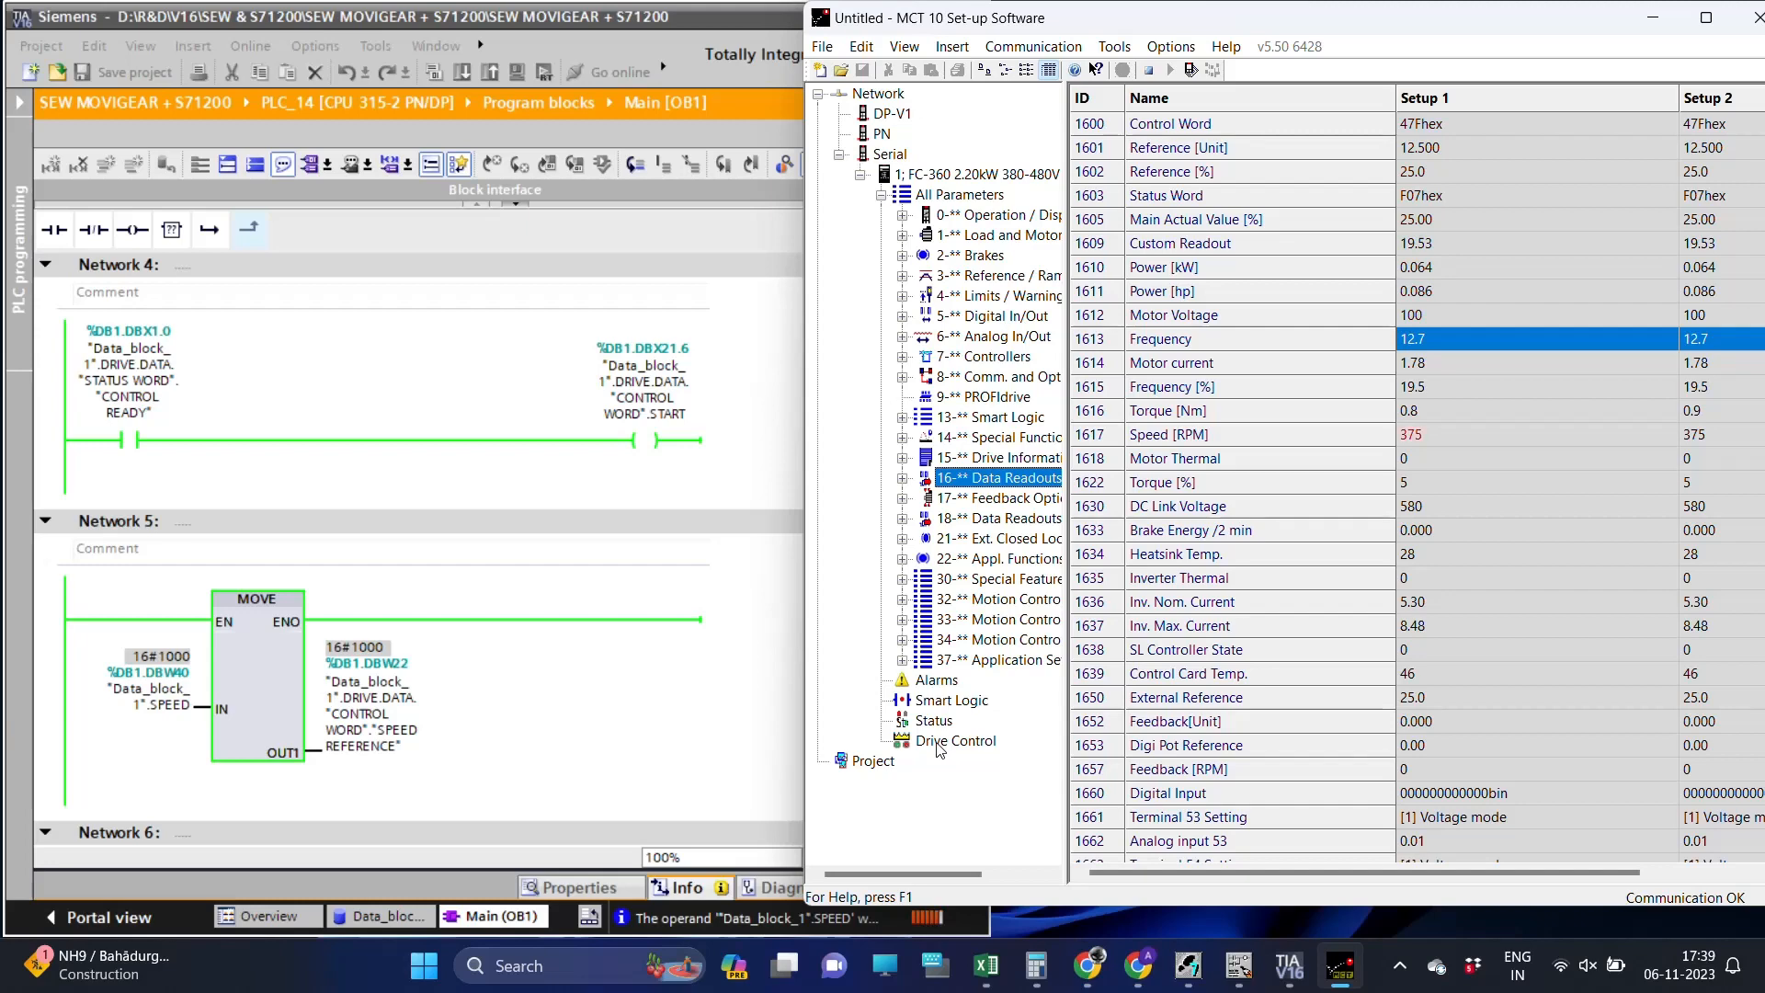
View Drive Control and Data Readouts at 375 RPM, then lower SPEED to 16#0500.
click(957, 739)
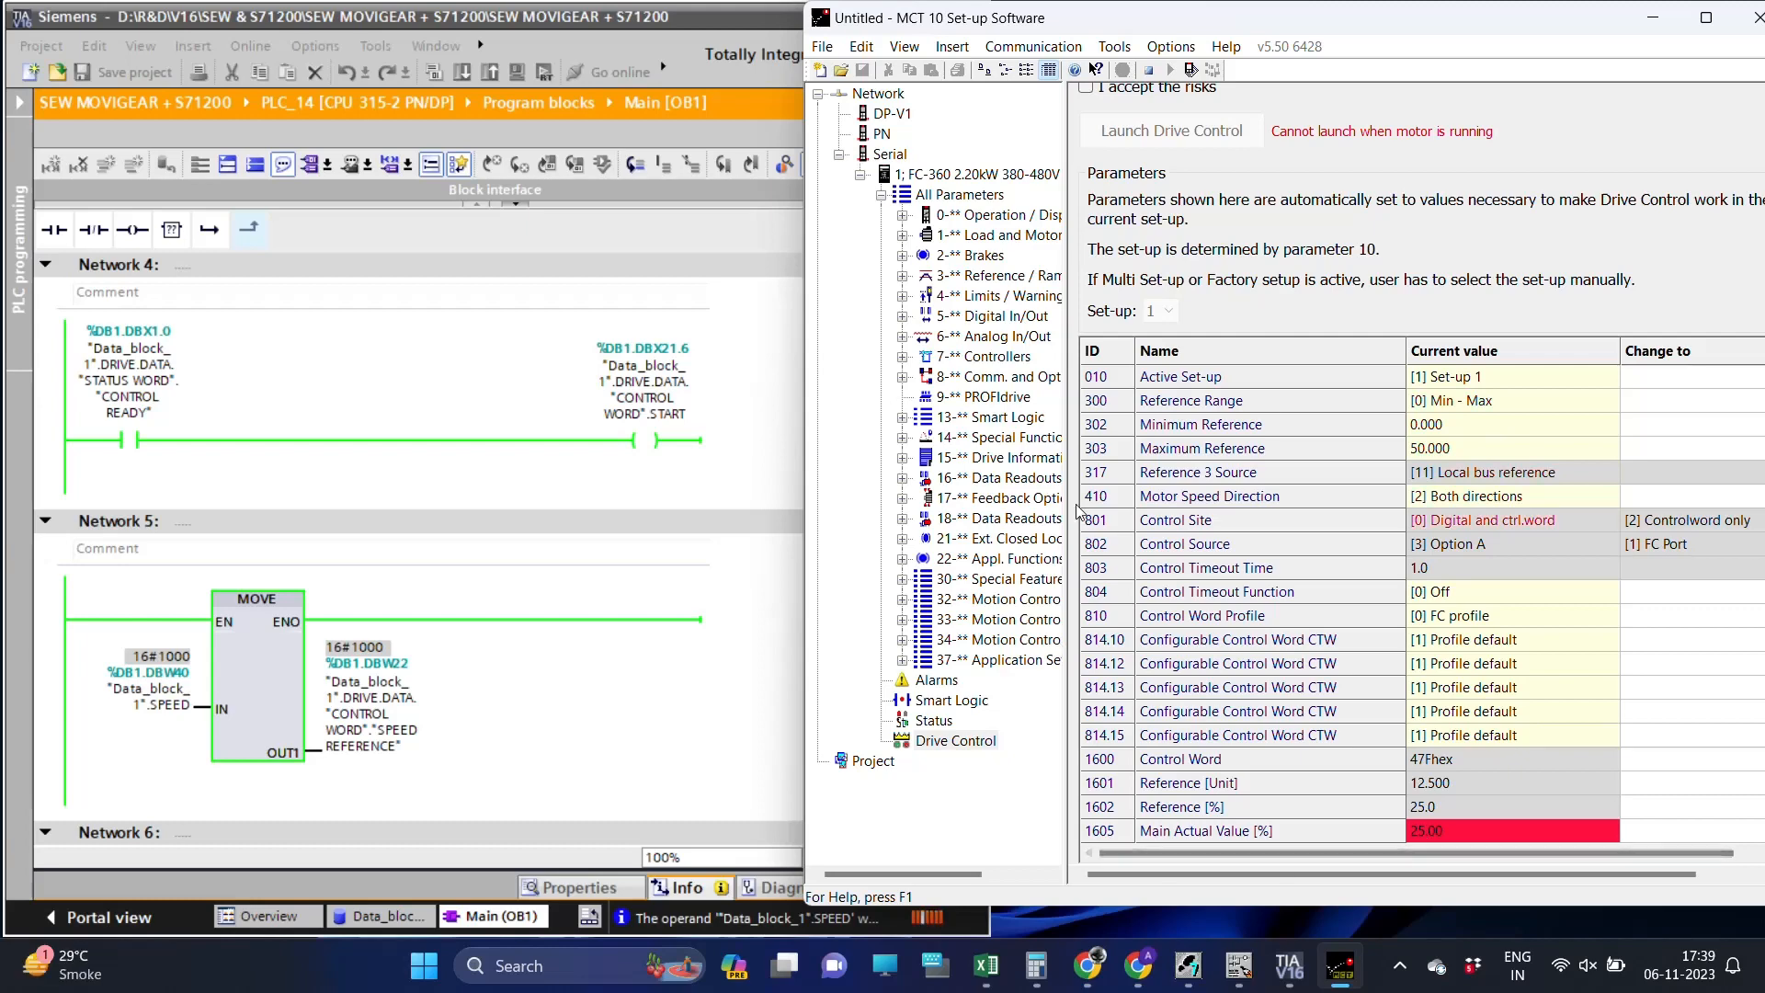
click(1001, 478)
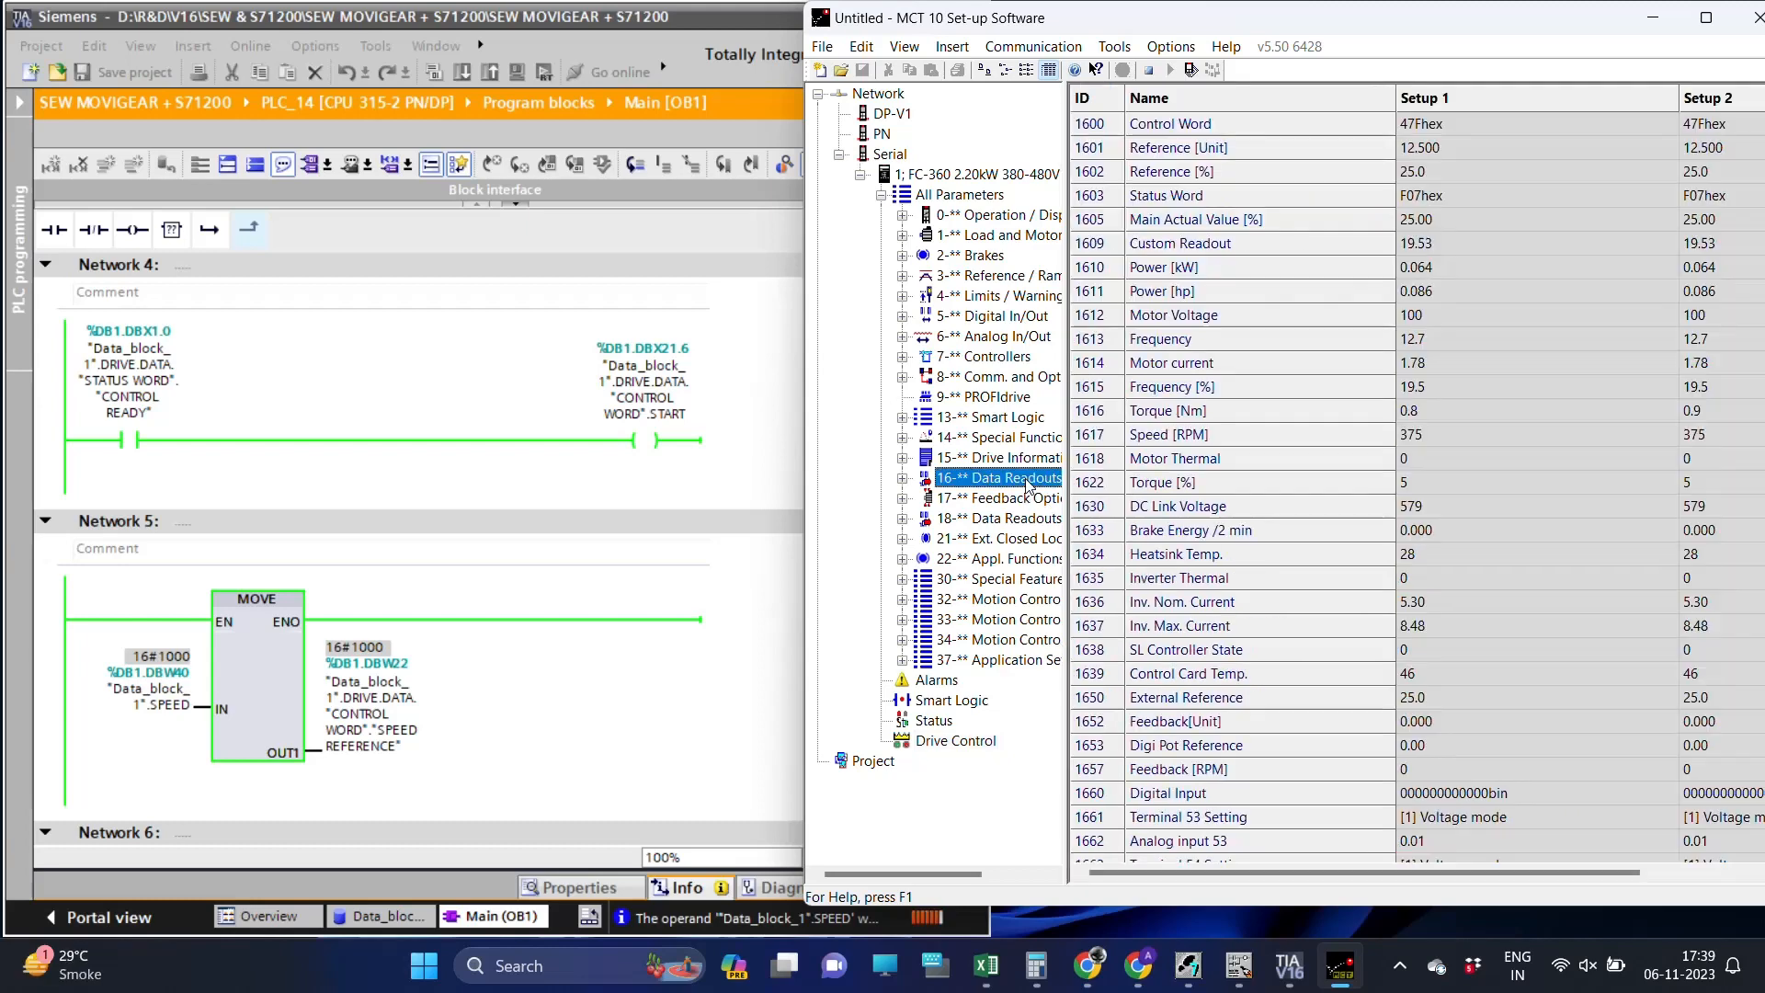
click(1160, 339)
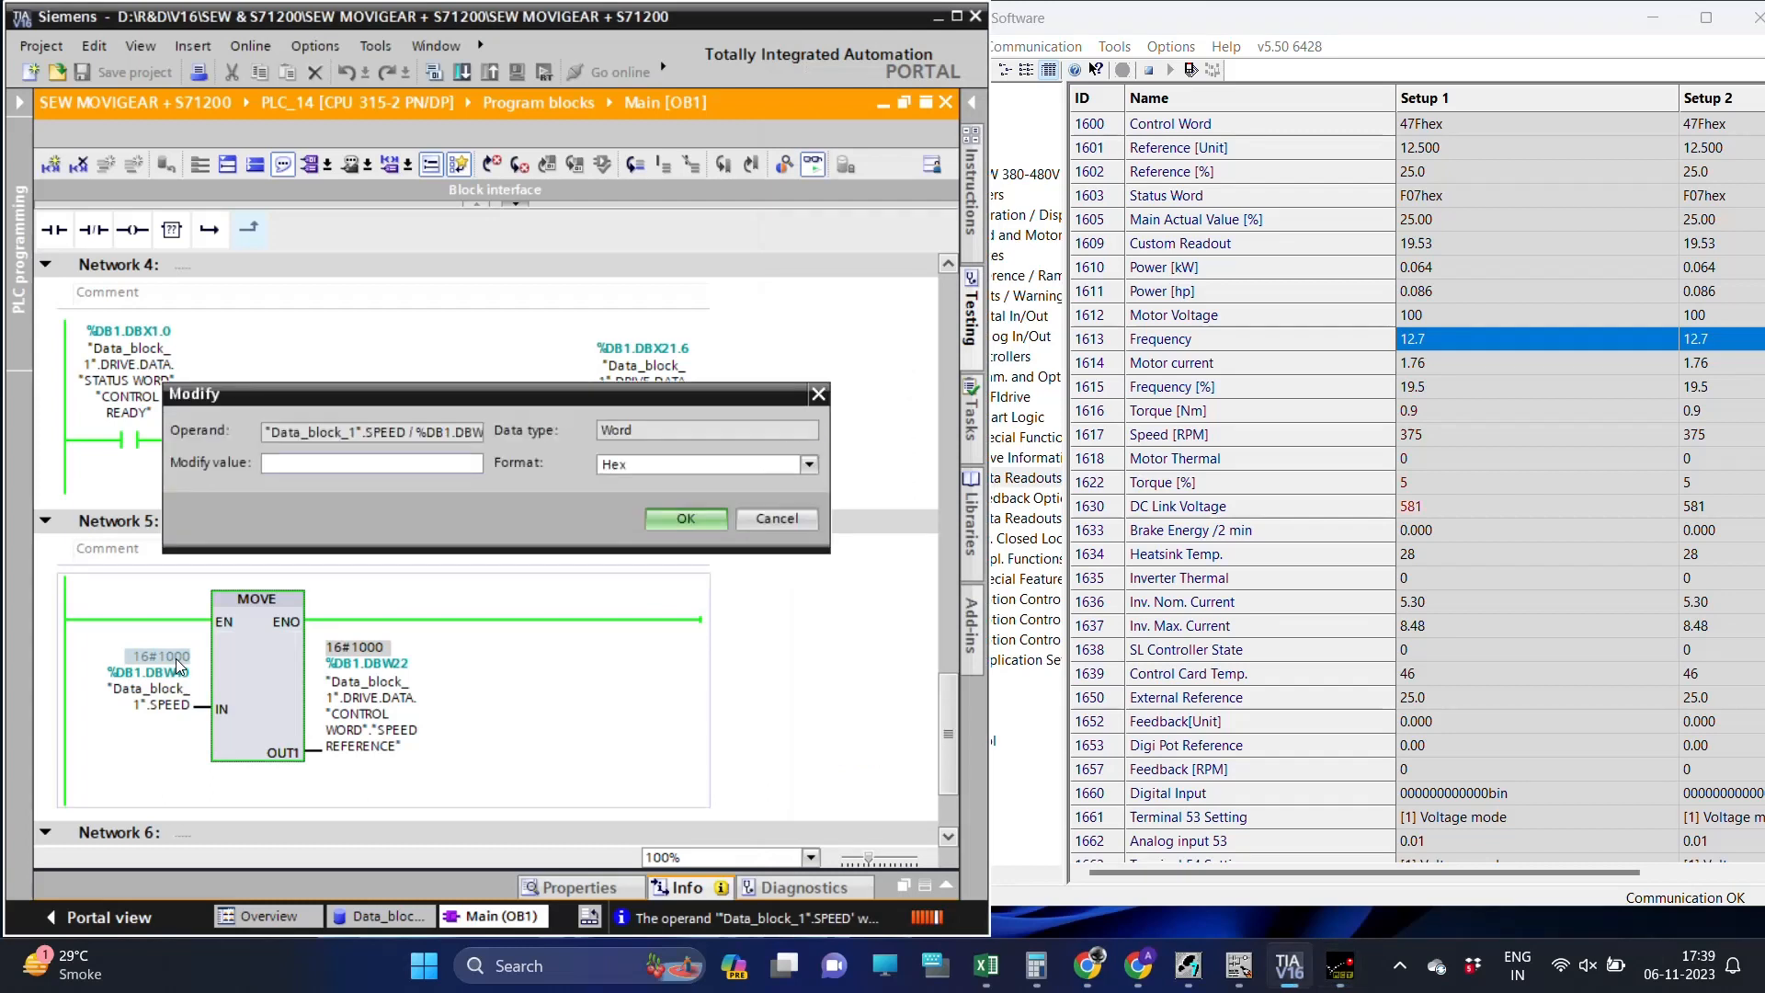
text(50)
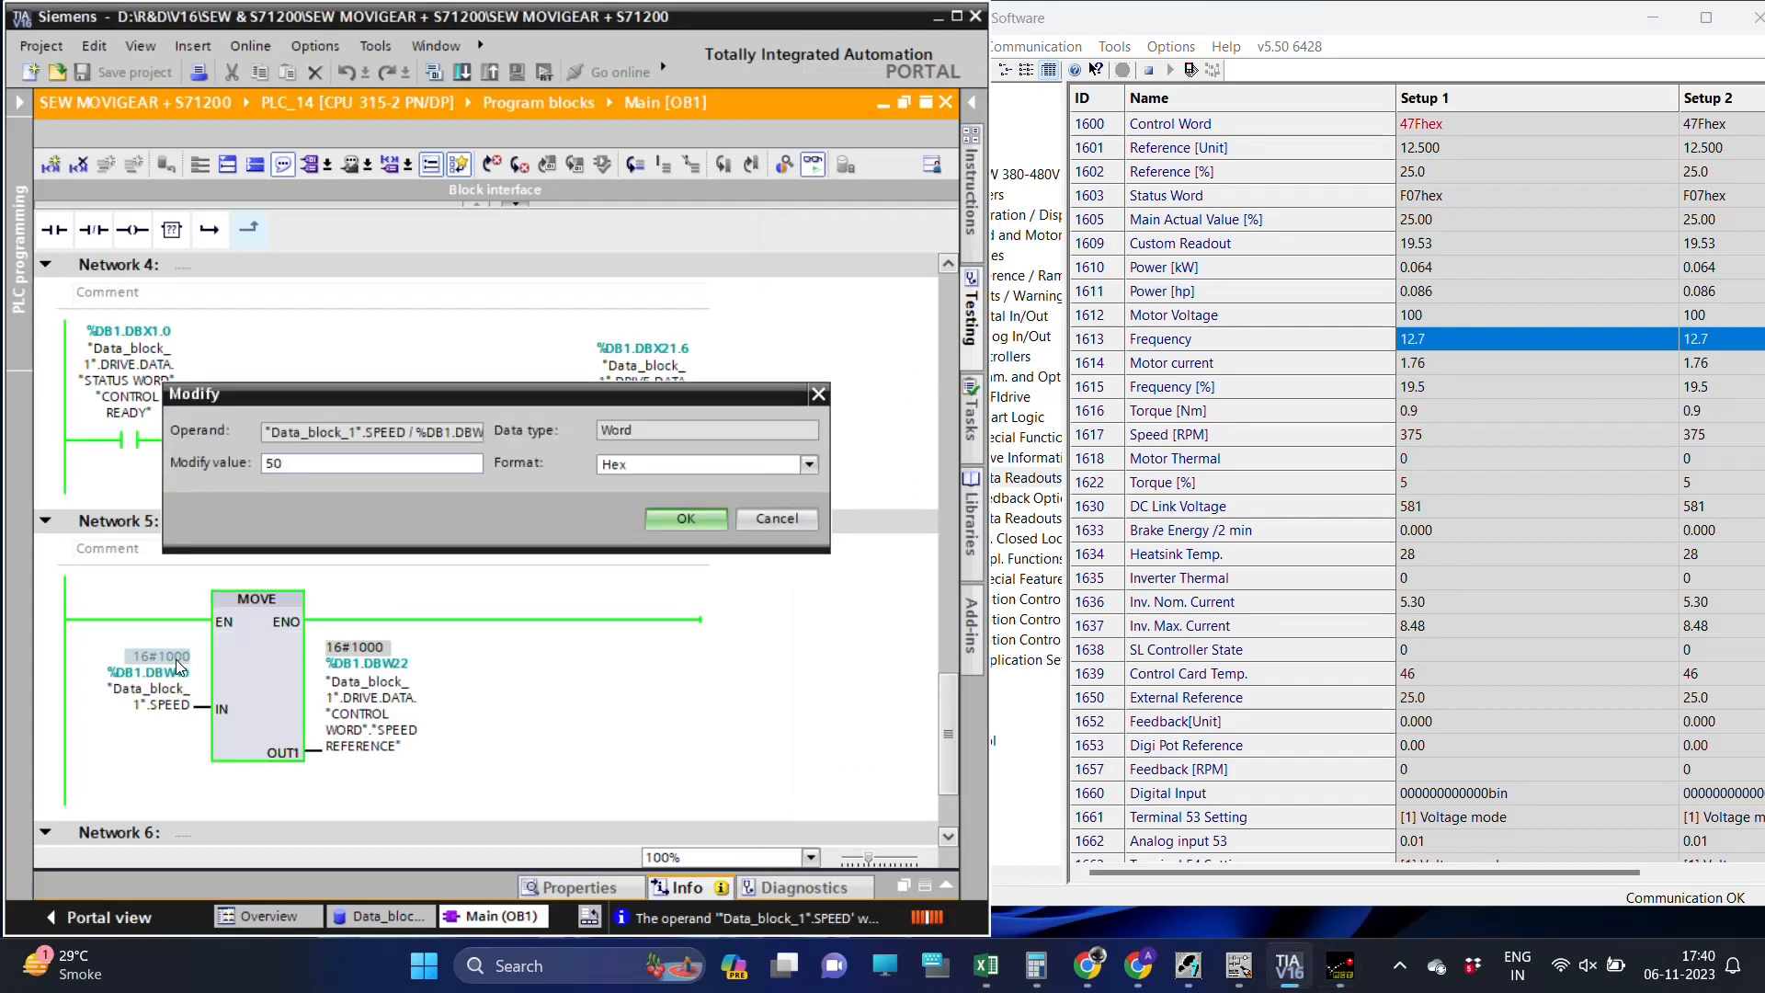
click(684, 518)
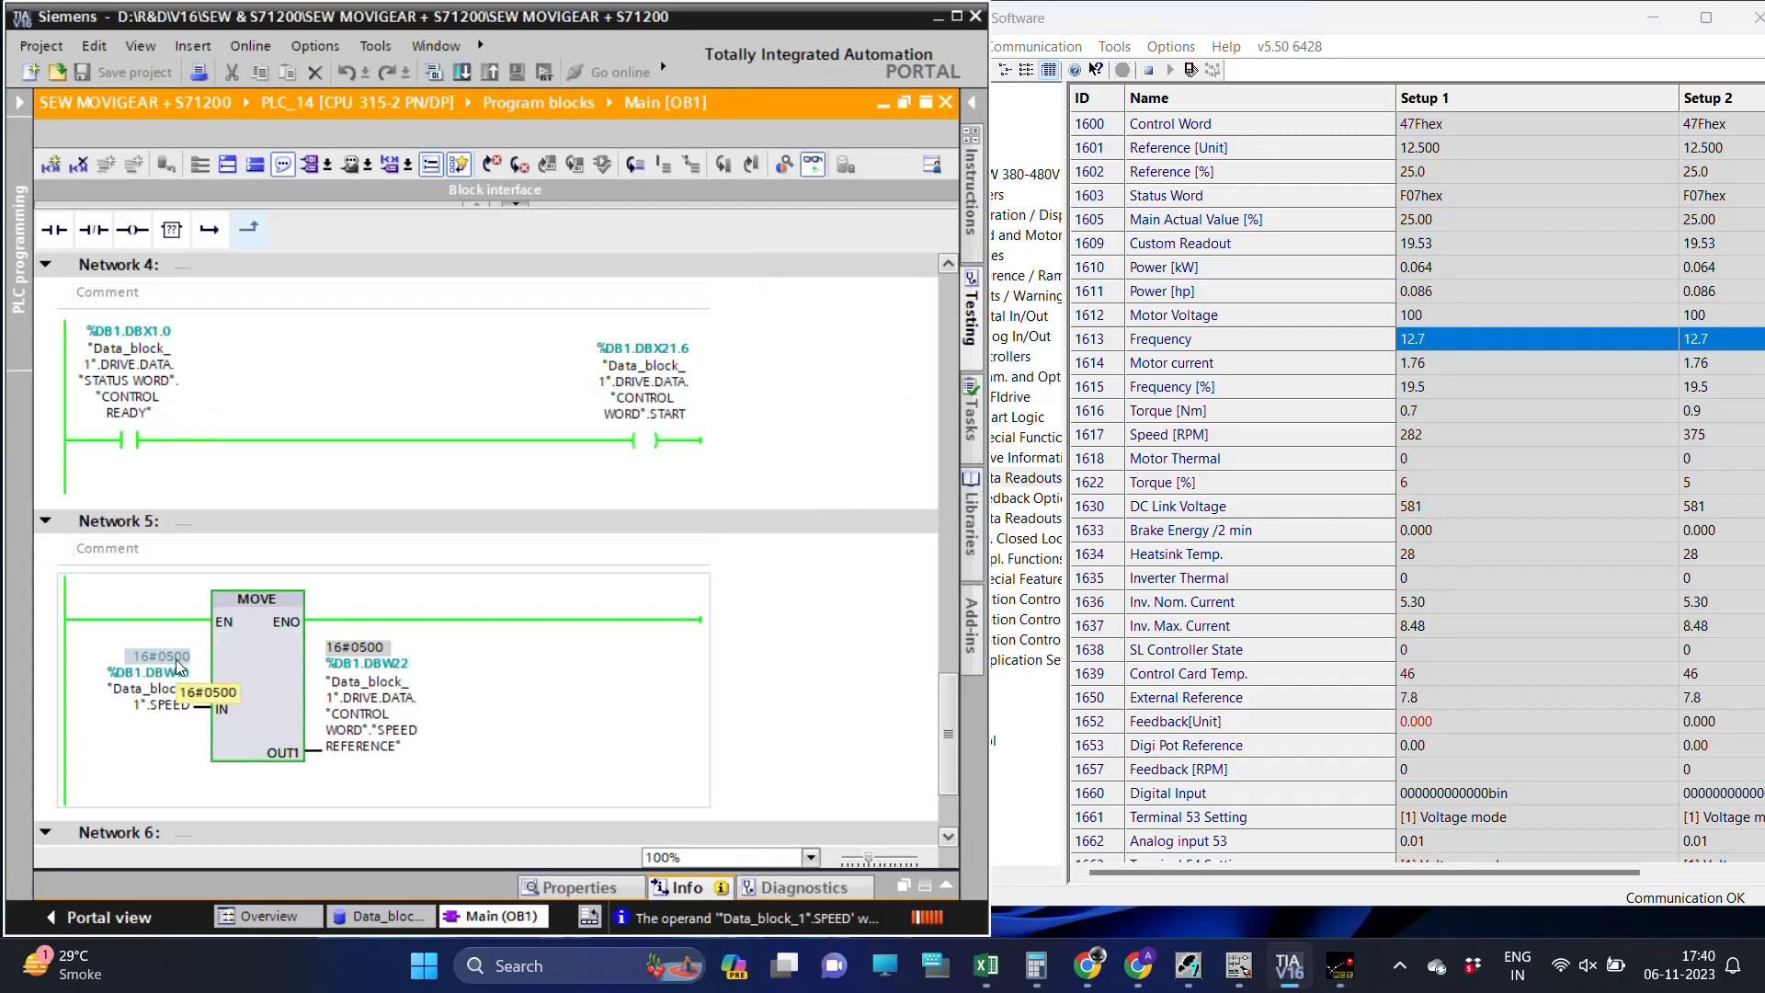